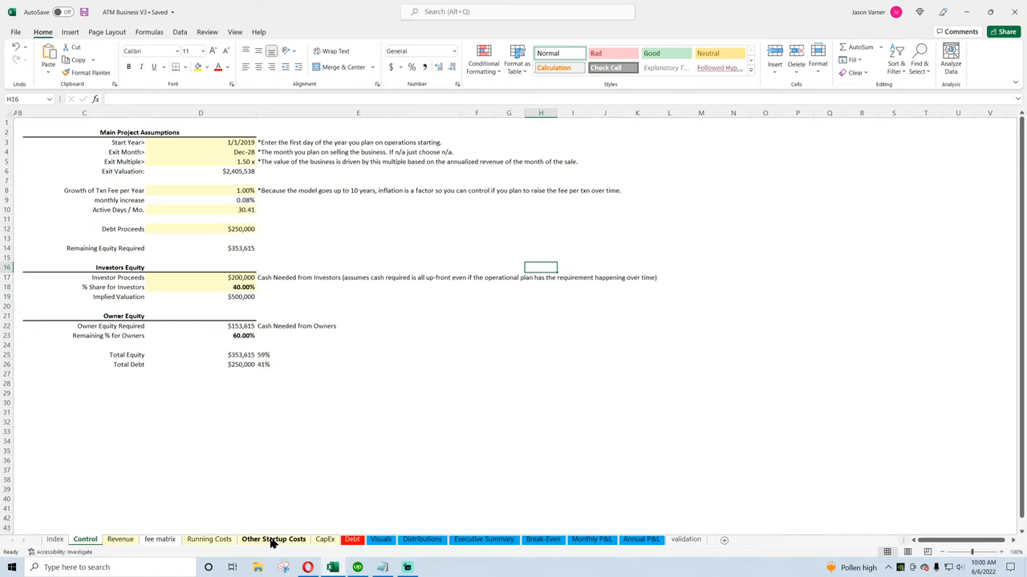
pyautogui.moveTo(268, 546)
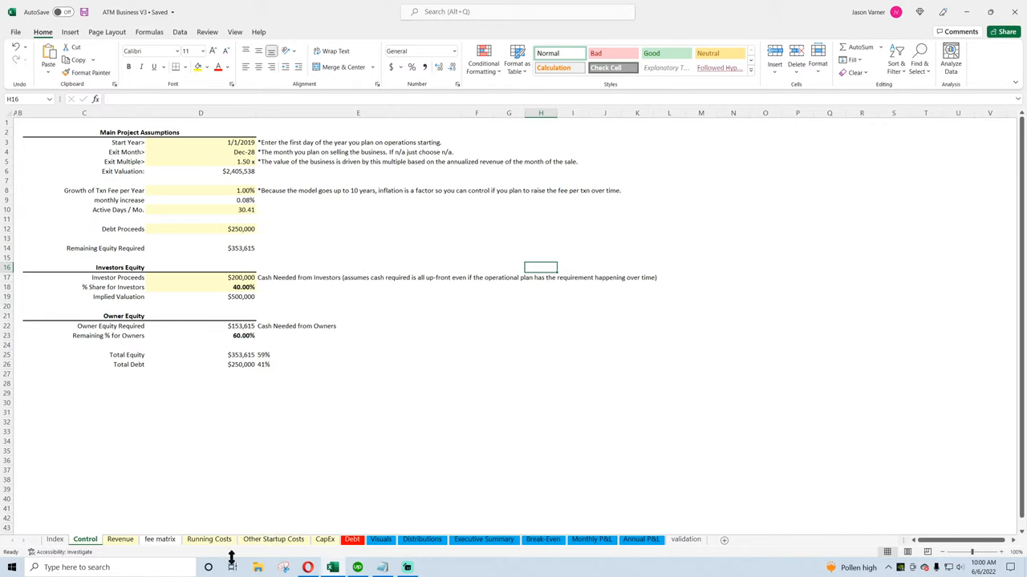
pyautogui.moveTo(231, 567)
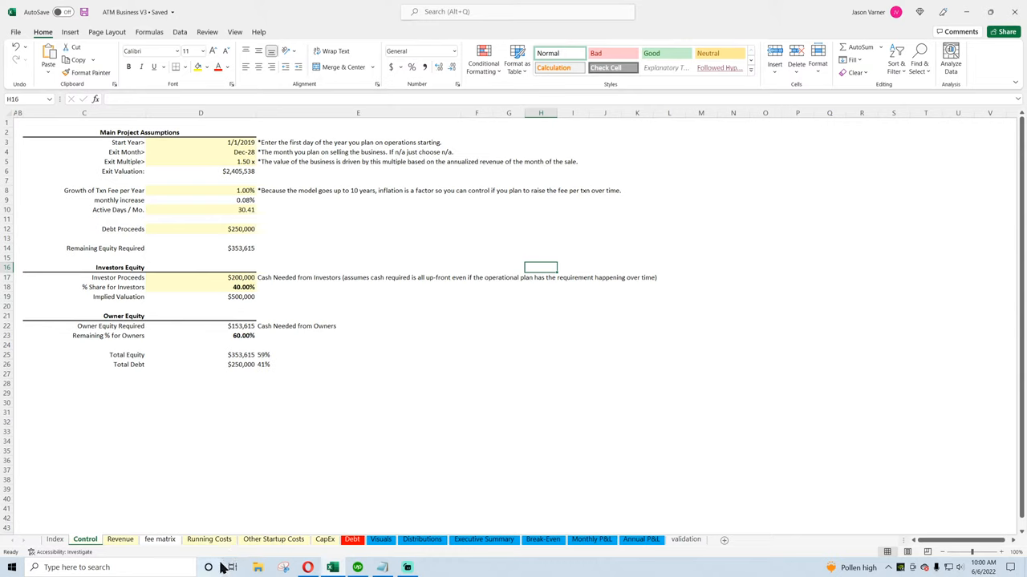
pyautogui.moveTo(220, 567)
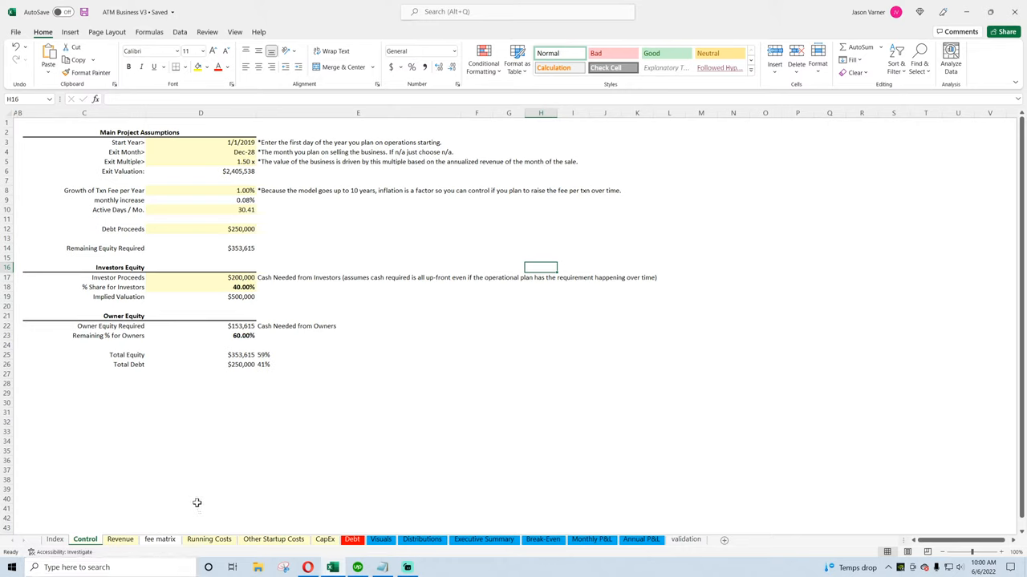
# Point out the Cash Needed from Owners note and select the equity figures area
pyautogui.click(357, 326)
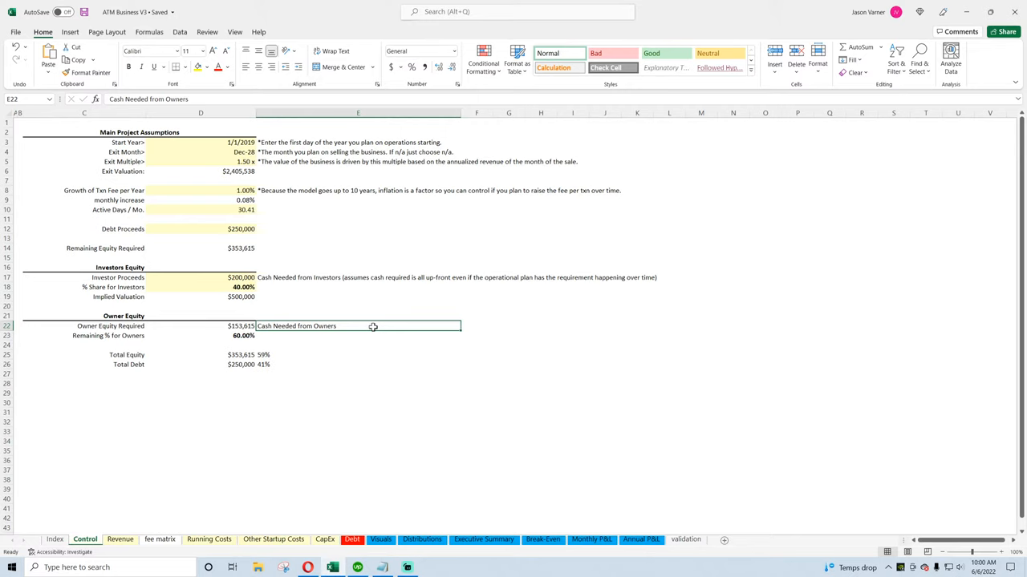
pyautogui.moveTo(369, 333)
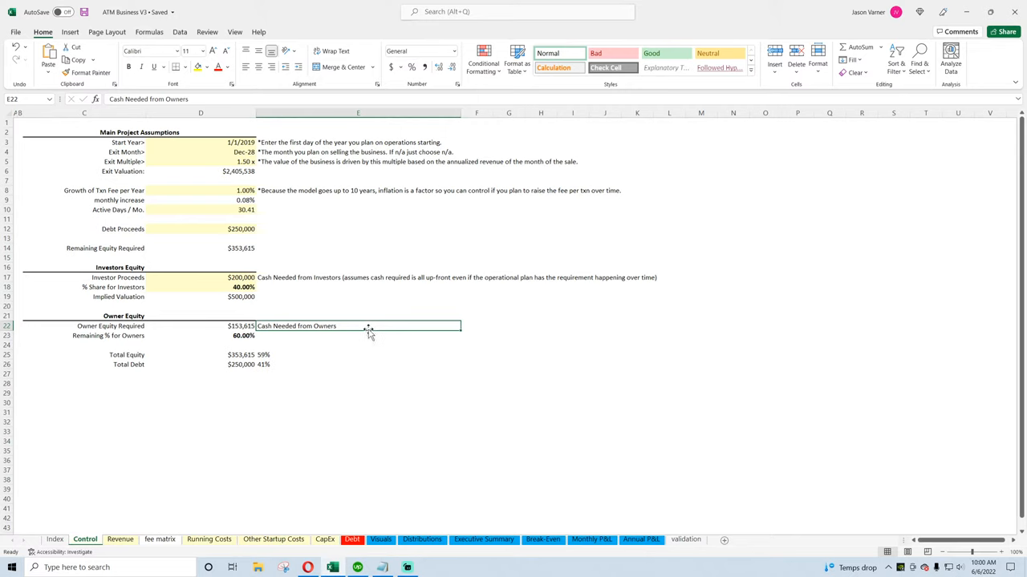
pyautogui.moveTo(363, 333)
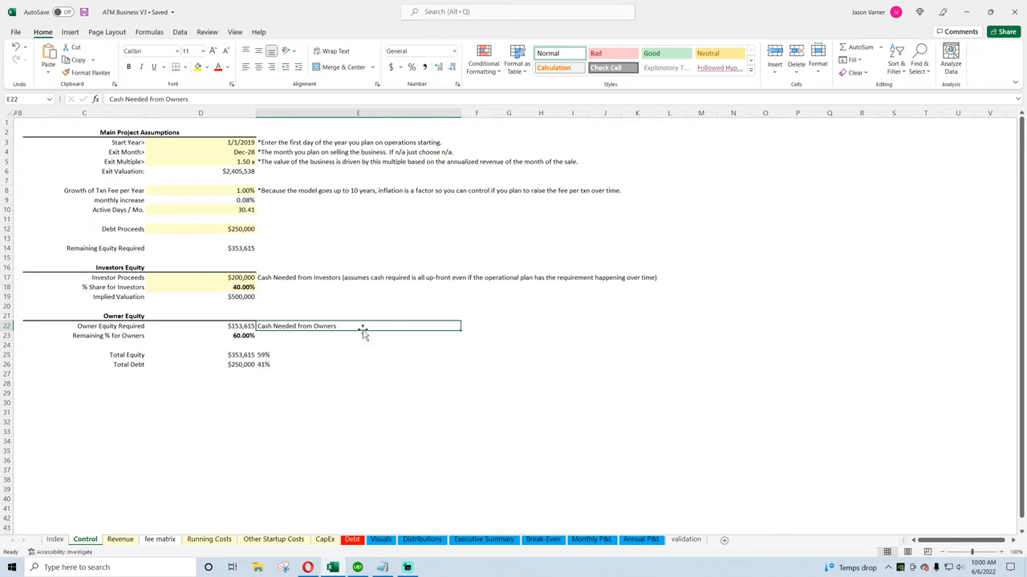
pyautogui.moveTo(357, 325)
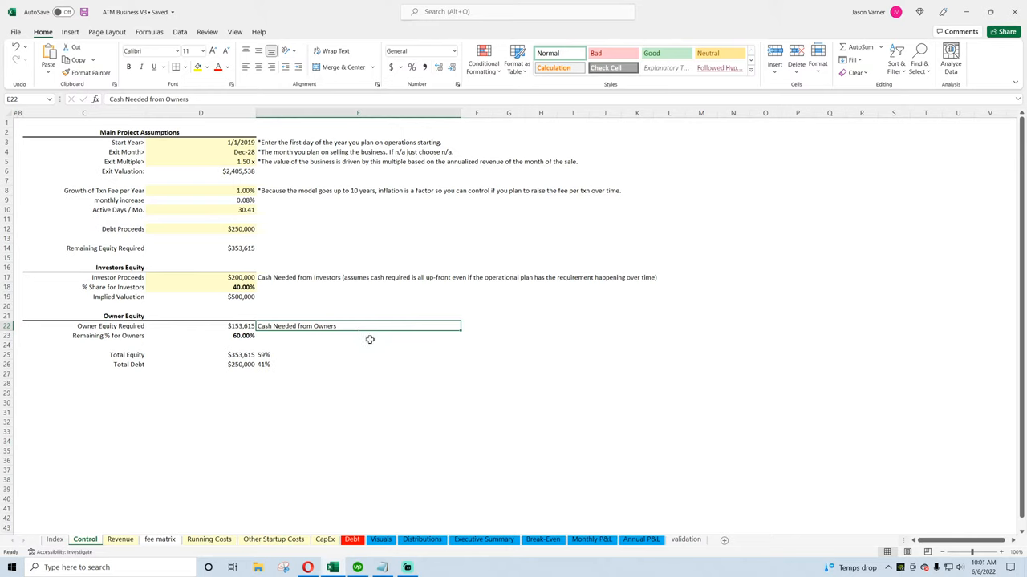
pyautogui.moveTo(360, 343)
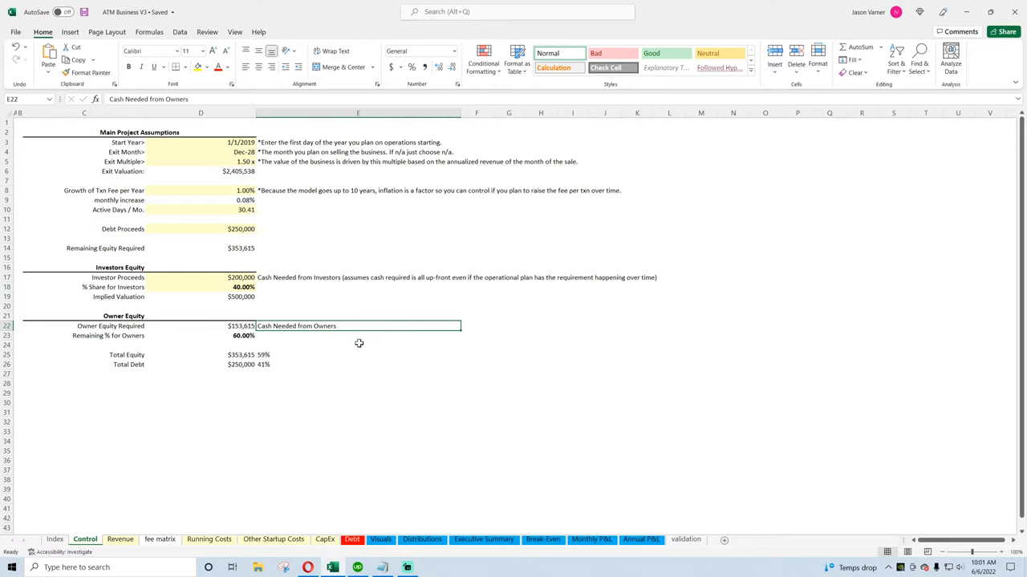
pyautogui.click(357, 364)
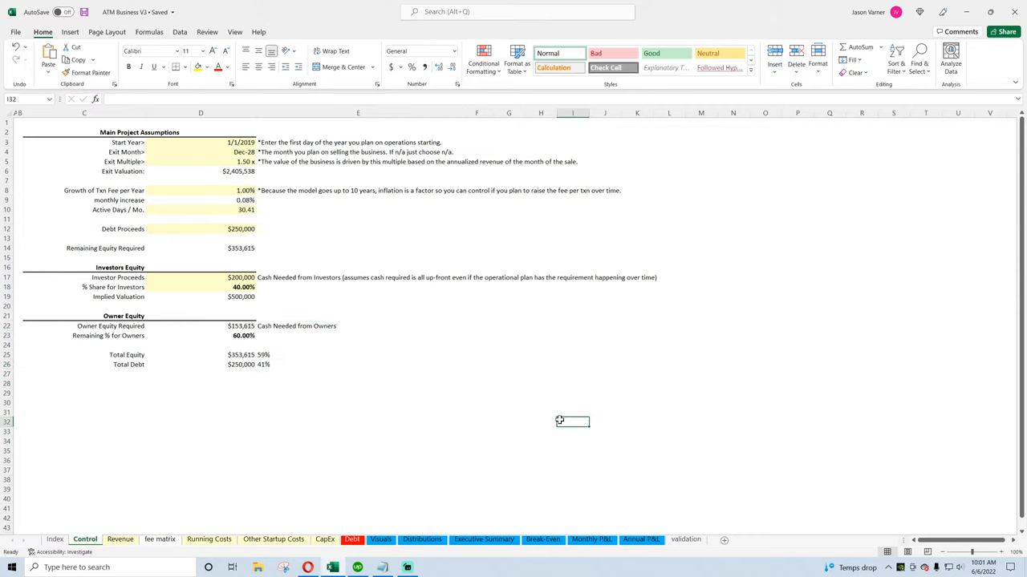
pyautogui.moveTo(84, 132); pyautogui.dragTo(449, 361)
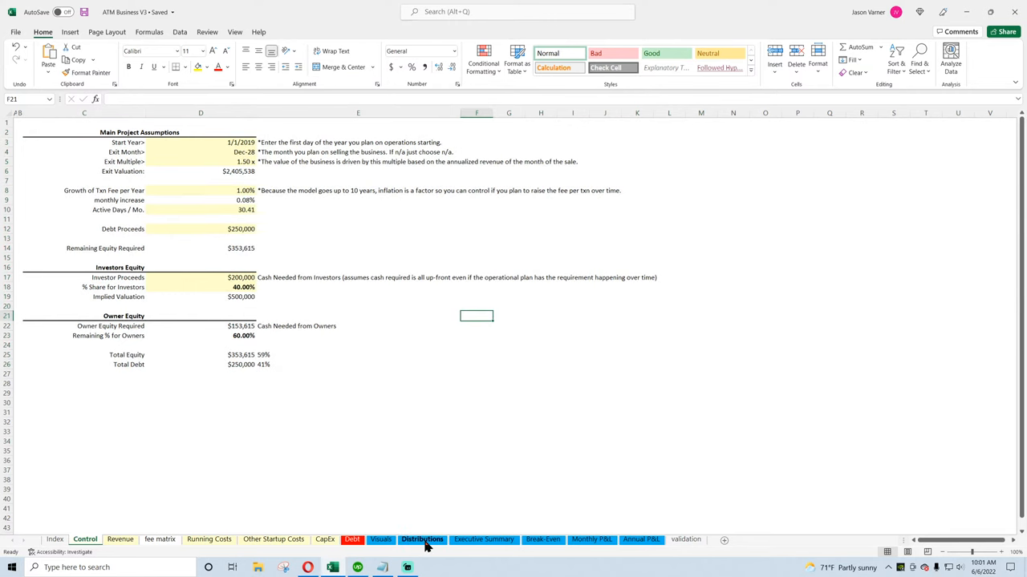
# Inspect the FY 2021 cash flow formulas on the Distributions sheet, then switch to the browser
pyautogui.click(422, 539)
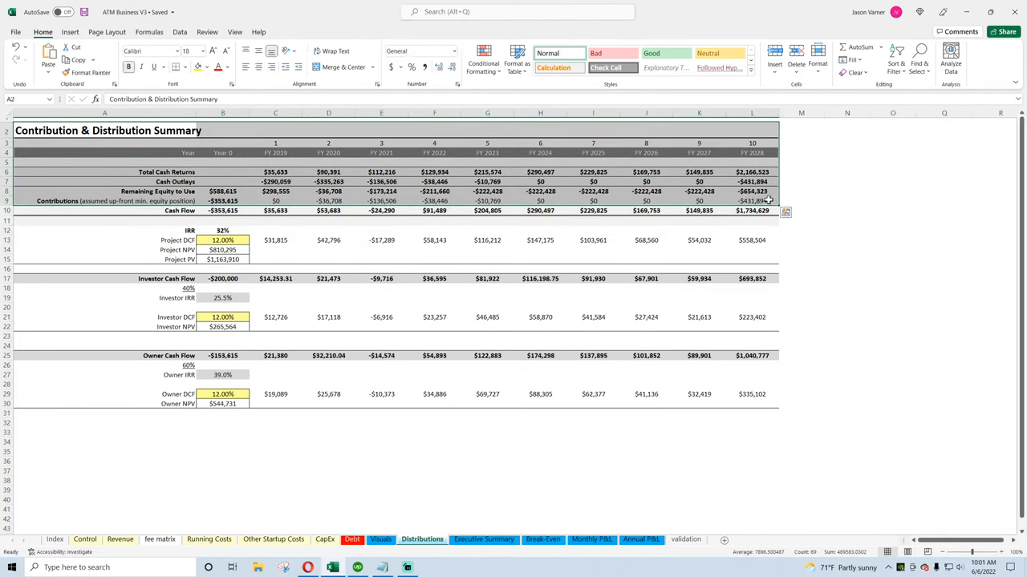
pyautogui.click(381, 191)
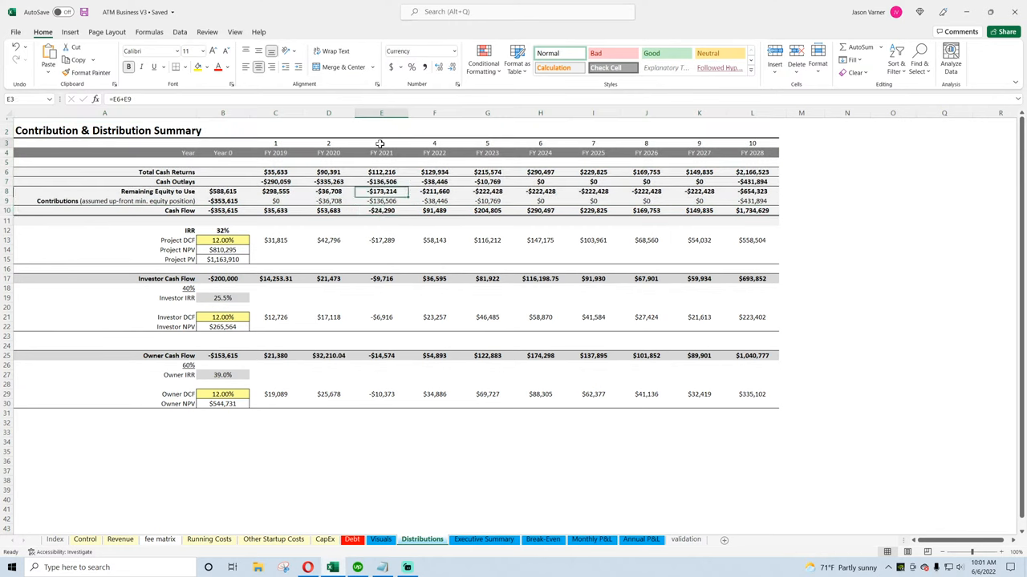
pyautogui.click(381, 210)
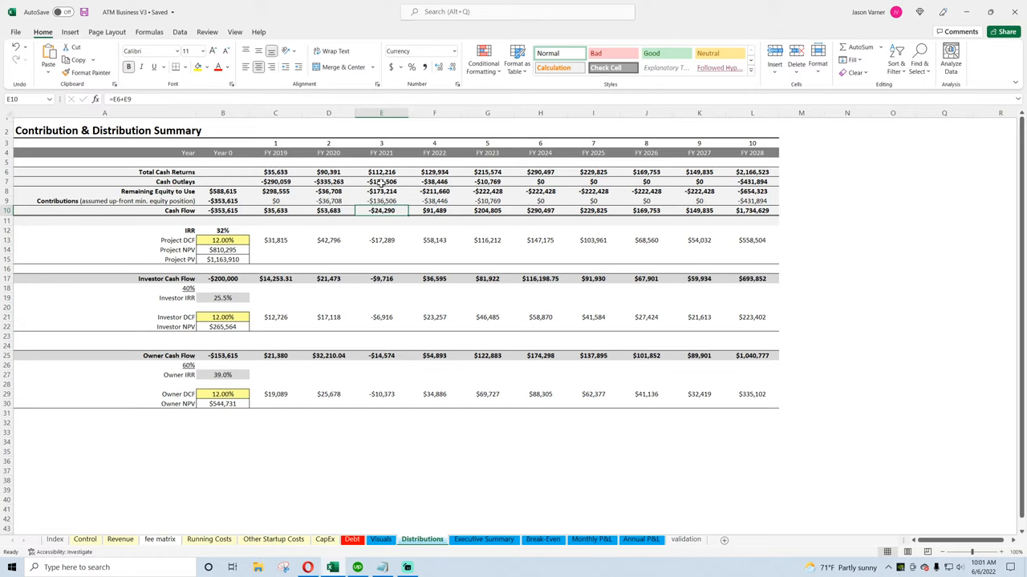
pyautogui.moveTo(410, 215)
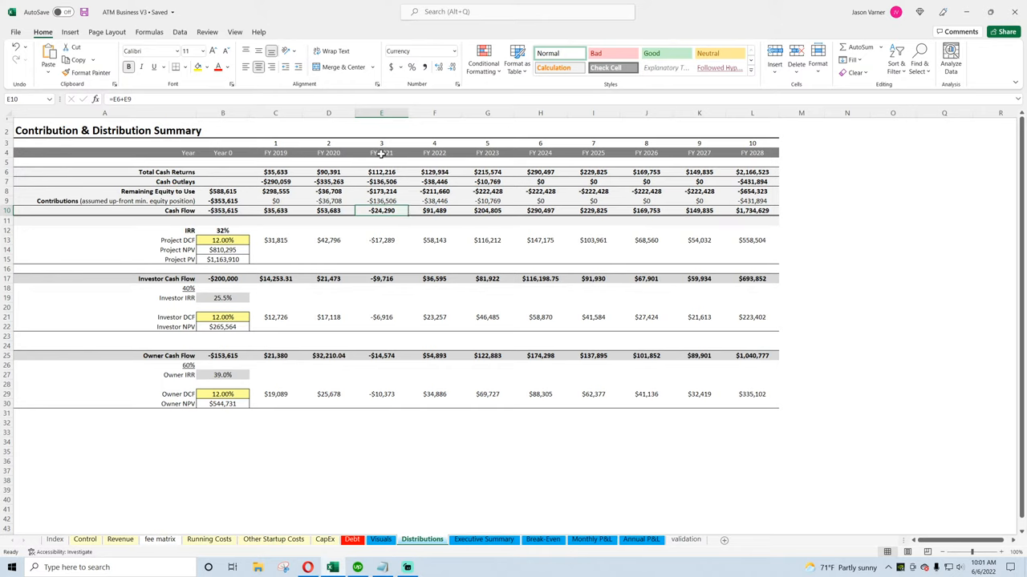
pyautogui.moveTo(393, 200)
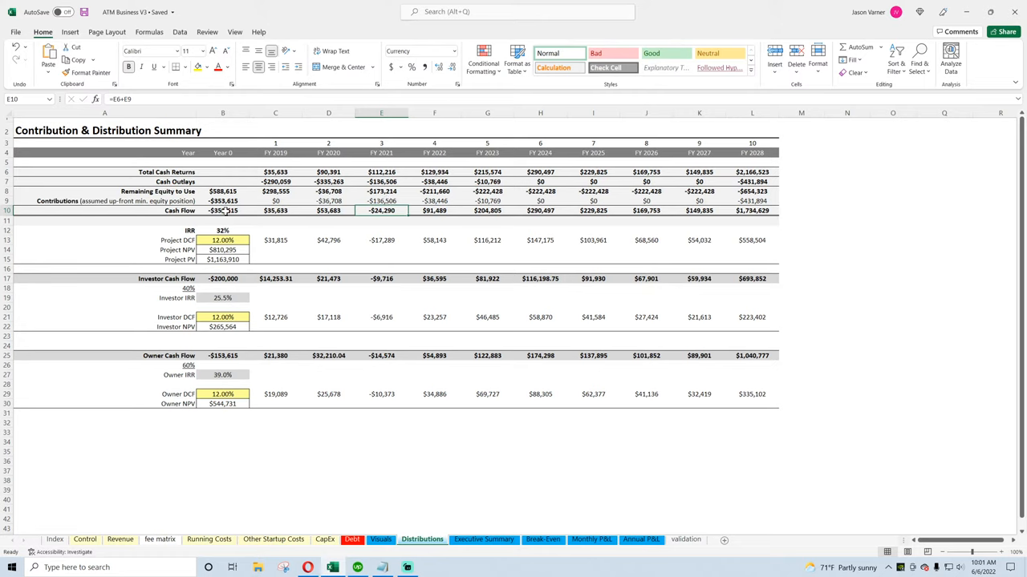
pyautogui.moveTo(231, 225)
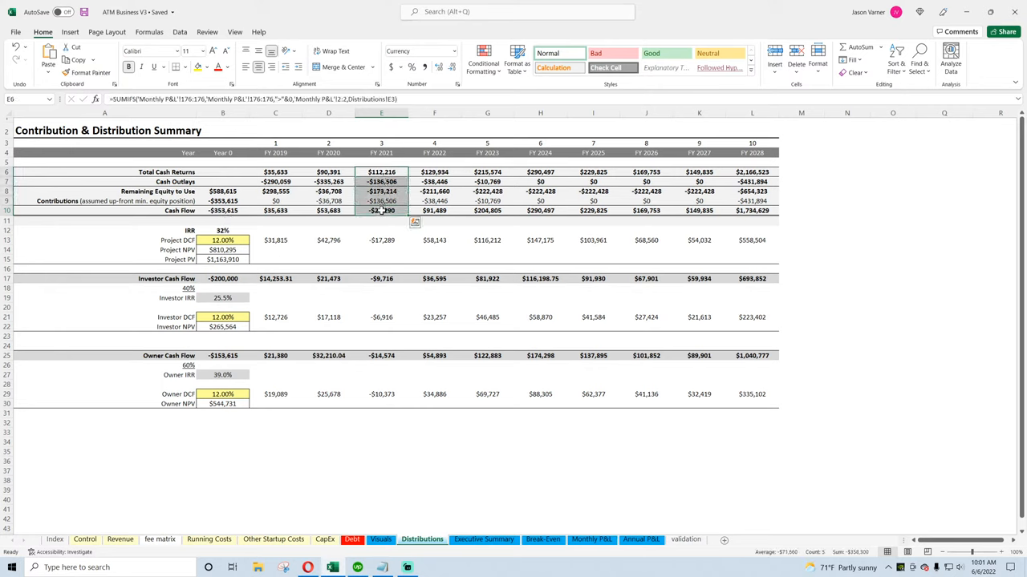
pyautogui.click(275, 210)
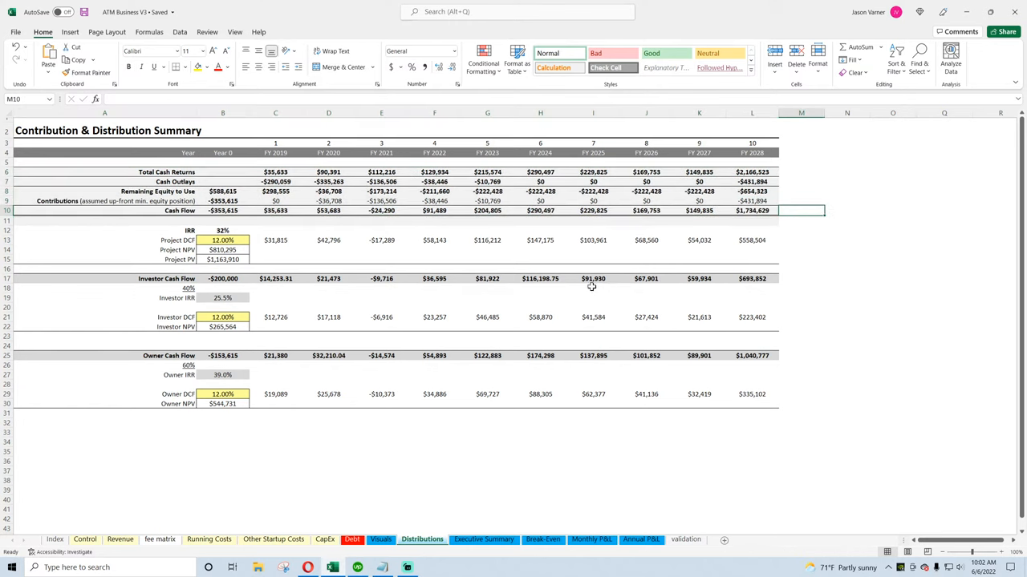
pyautogui.moveTo(585, 280)
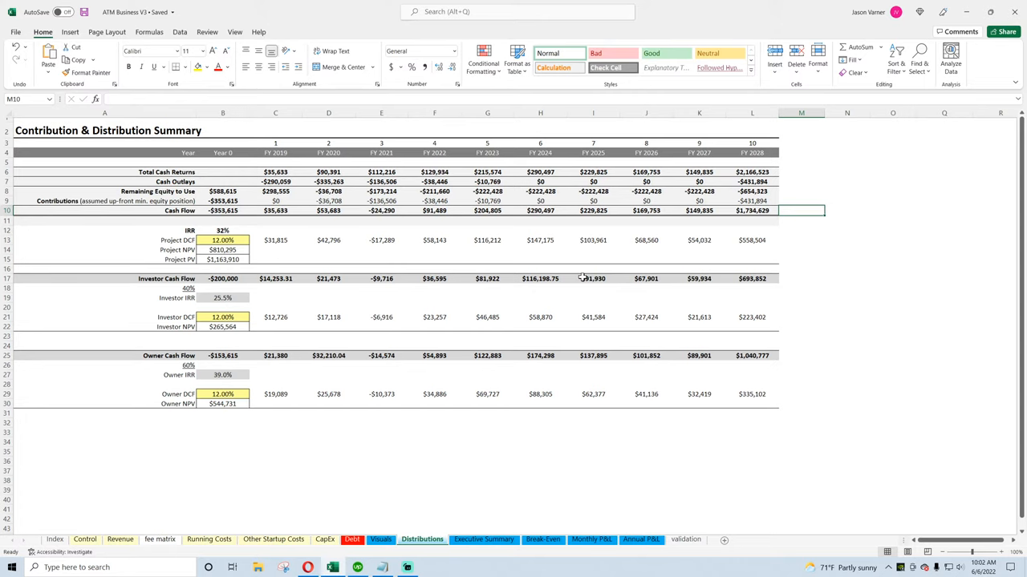
pyautogui.moveTo(371, 426)
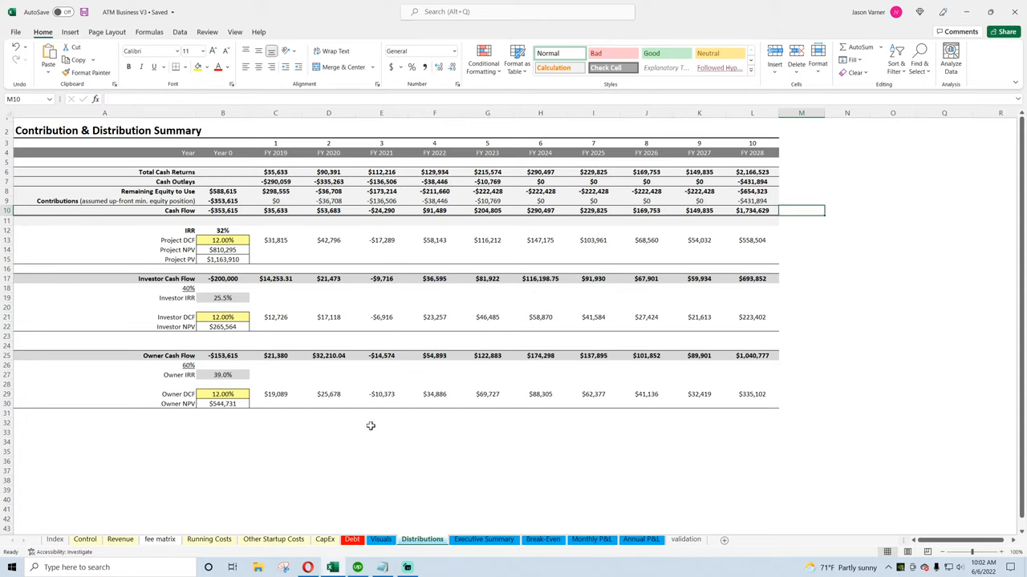
pyautogui.moveTo(375, 444)
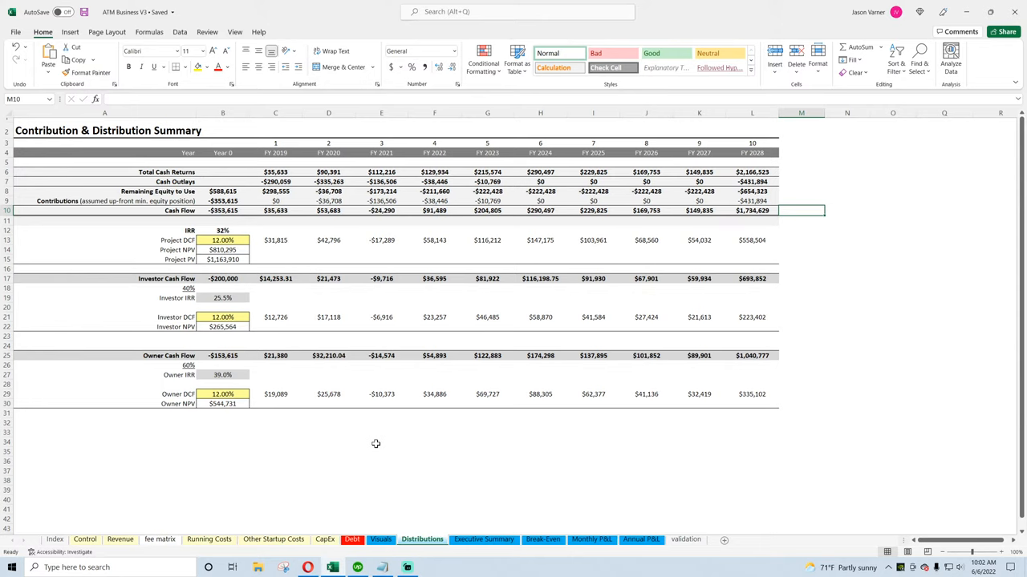
pyautogui.click(307, 567)
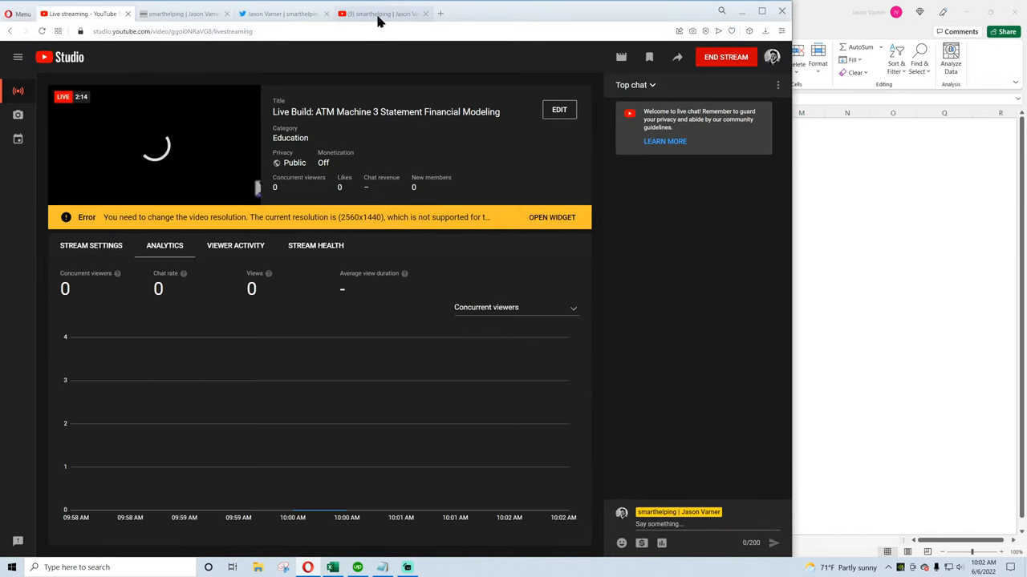
# Show the smarthelping ATM Machine Business Startup model page in Opera
pyautogui.click(381, 14)
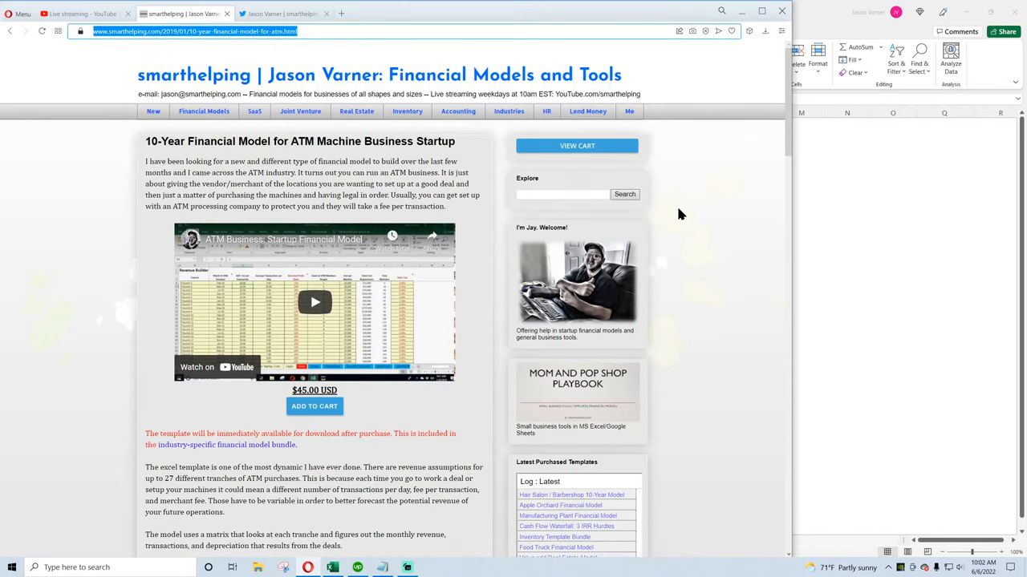
pyautogui.moveTo(313, 303)
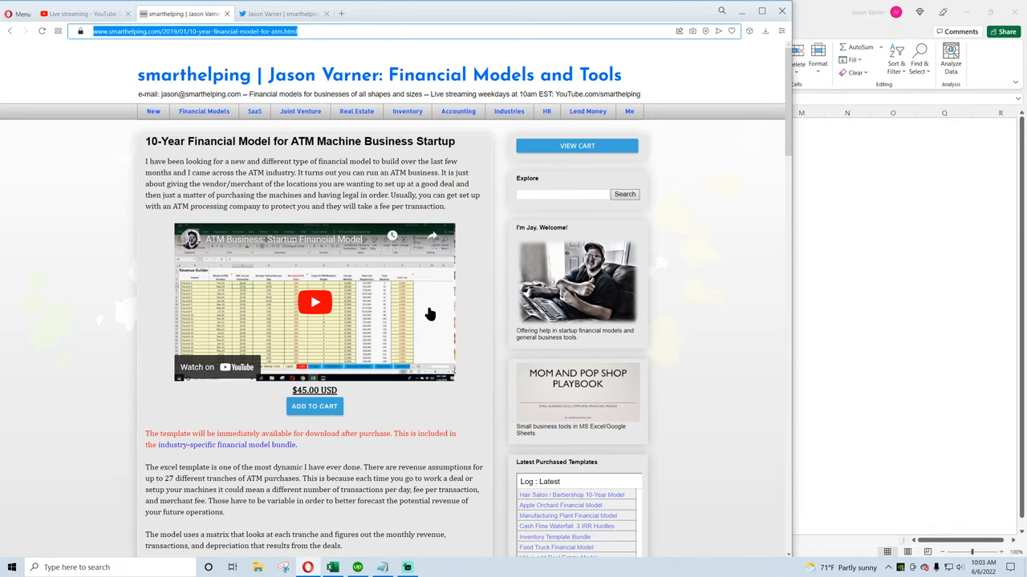
# Open the Revenue sheet and review Traunch 15's Jul-21 month and Merchant Profit Share cells
pyautogui.click(332, 567)
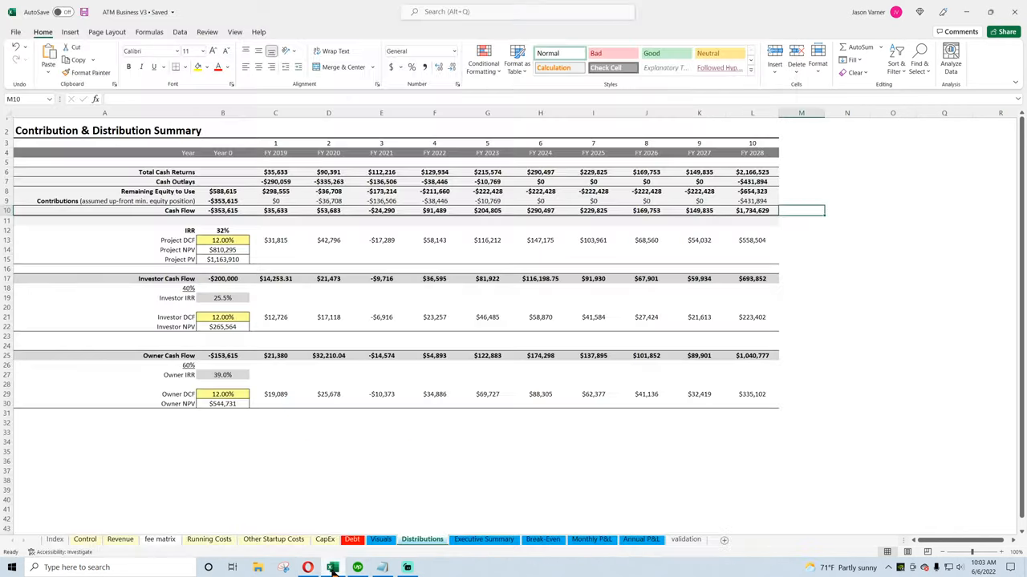
pyautogui.click(119, 539)
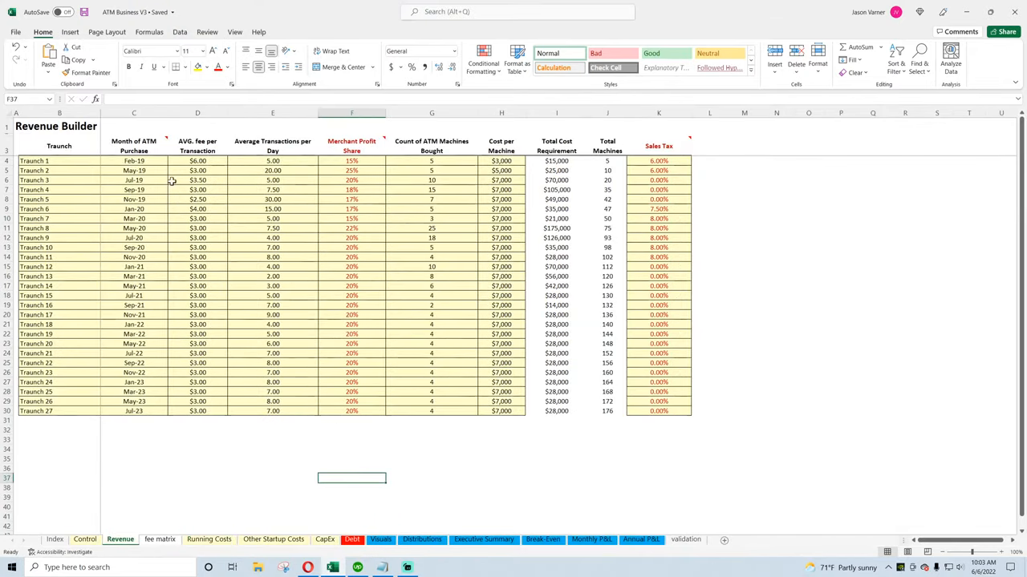
pyautogui.click(592, 539)
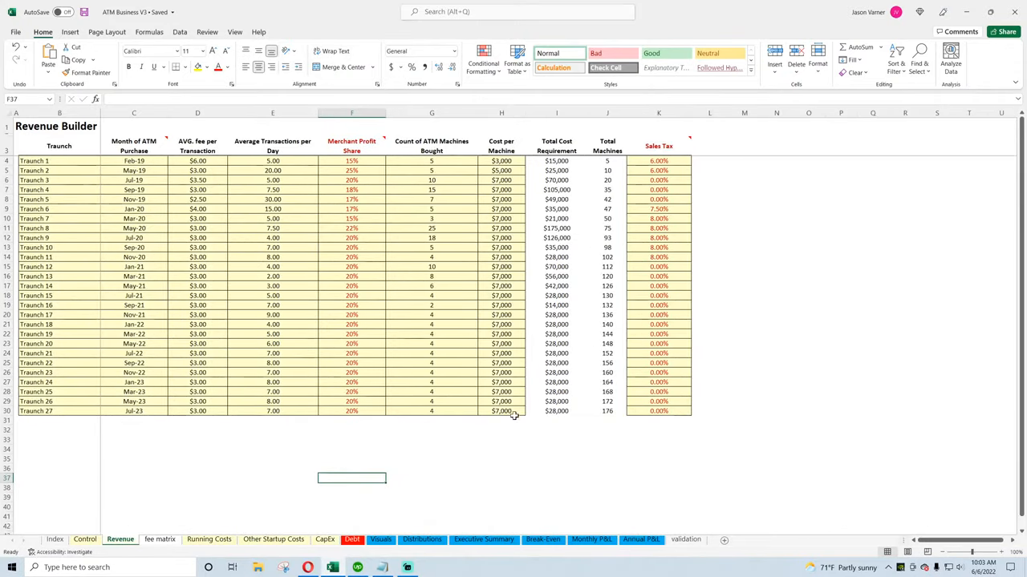
pyautogui.click(501, 430)
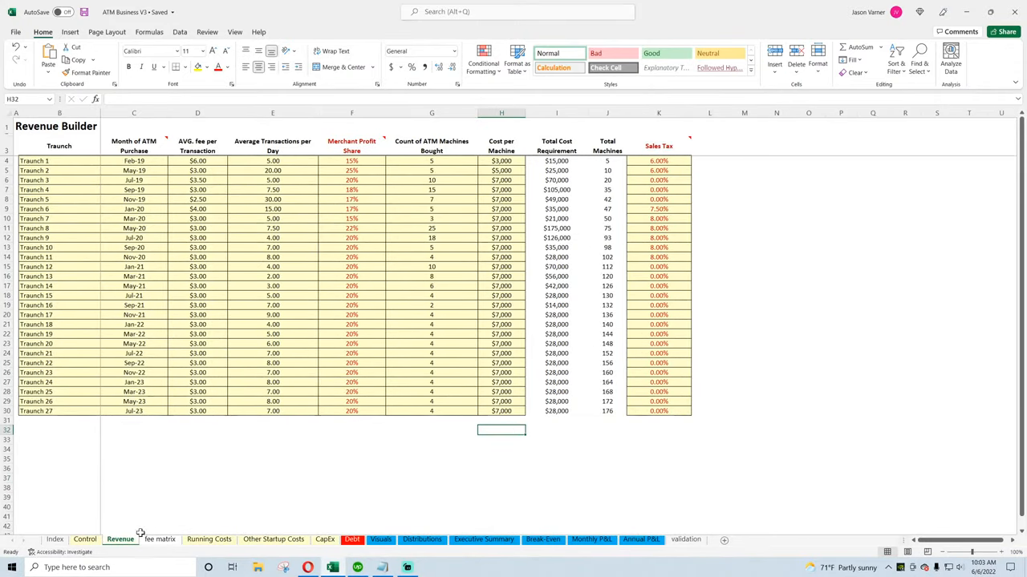
pyautogui.moveTo(116, 549)
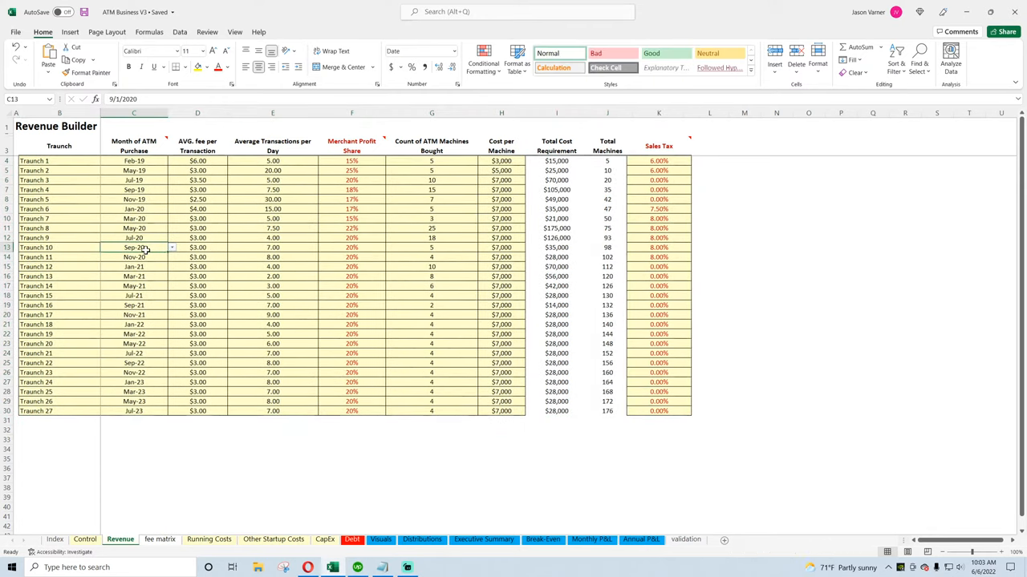
pyautogui.click(133, 295)
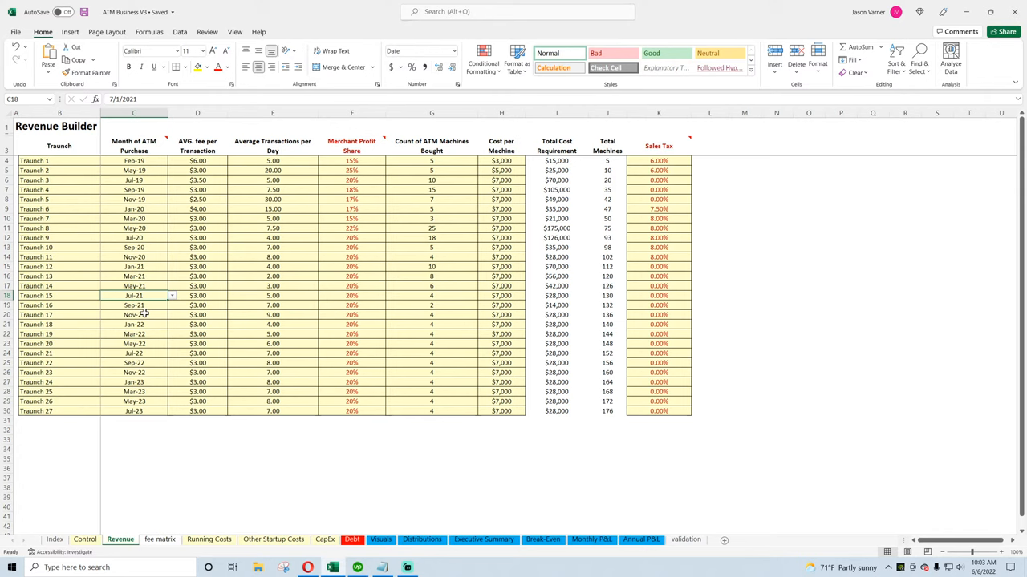
pyautogui.moveTo(355, 313)
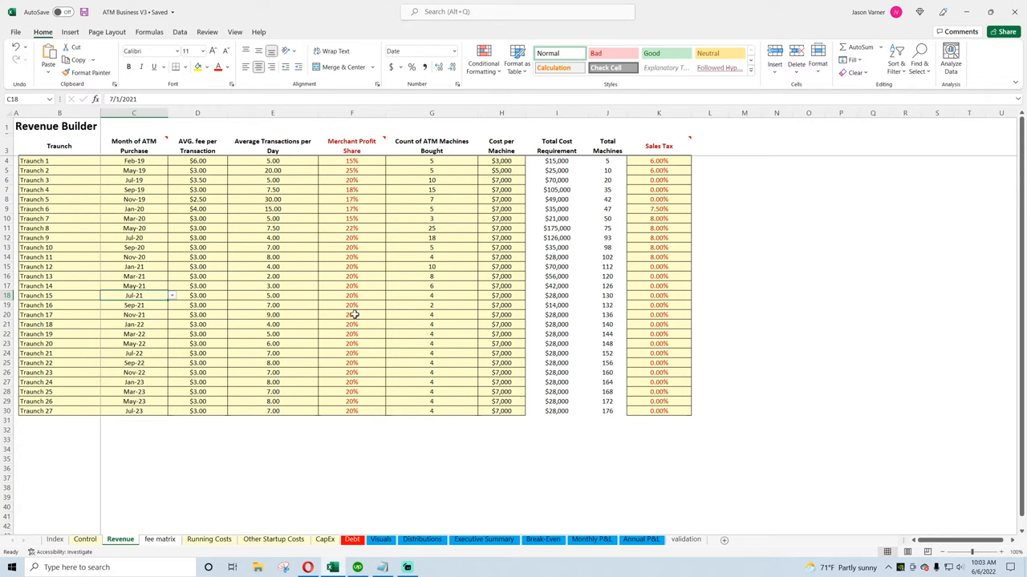
pyautogui.click(351, 353)
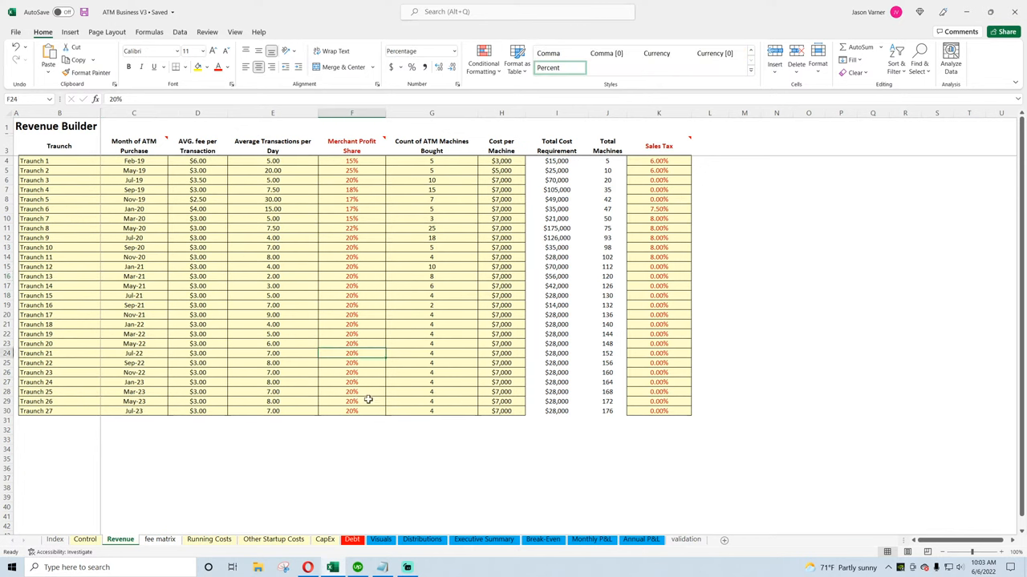
pyautogui.moveTo(655, 190)
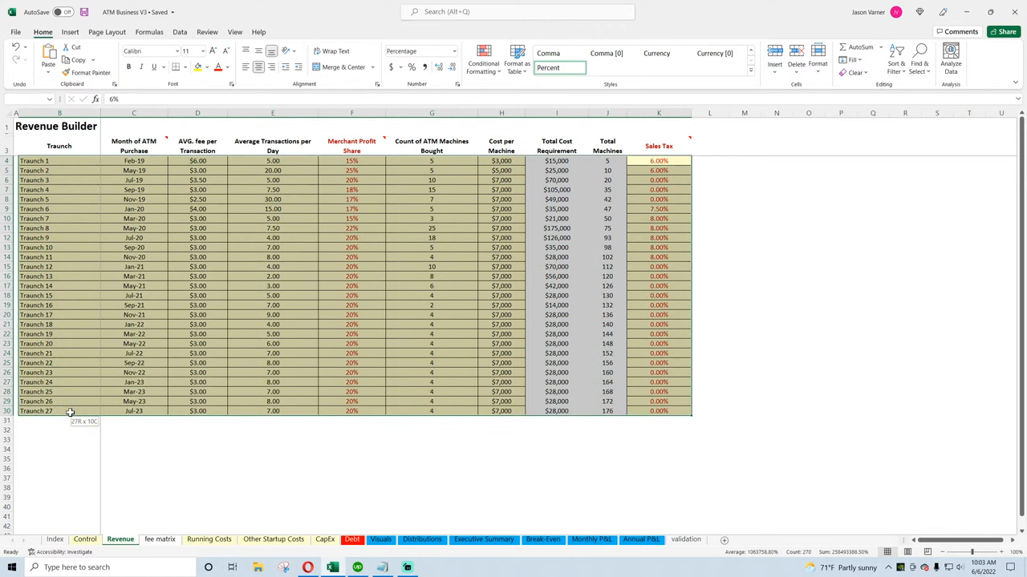
# Apply All Borders to the Revenue Builder tranche table, selecting the whole table
pyautogui.click(191, 67)
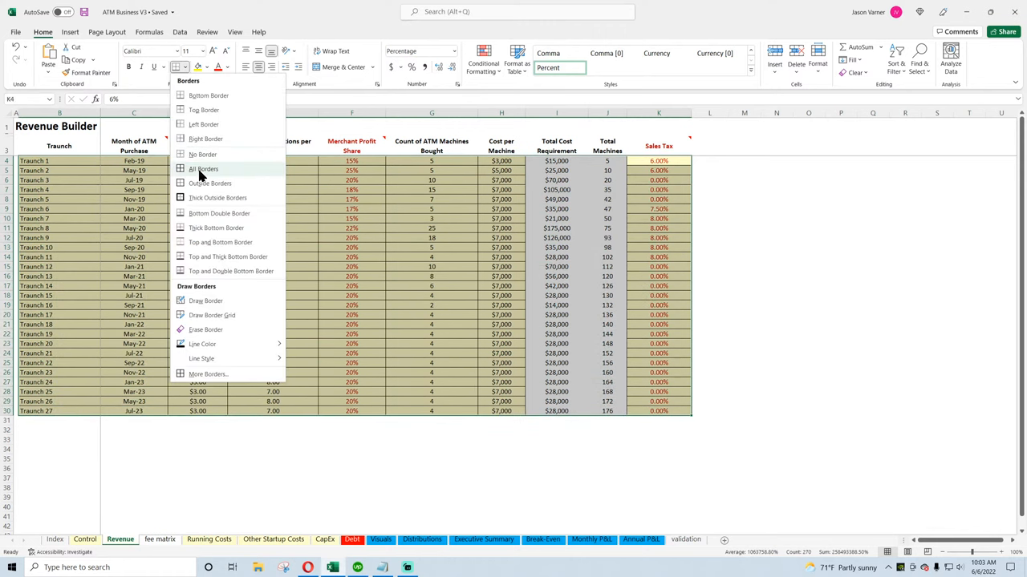
pyautogui.click(203, 168)
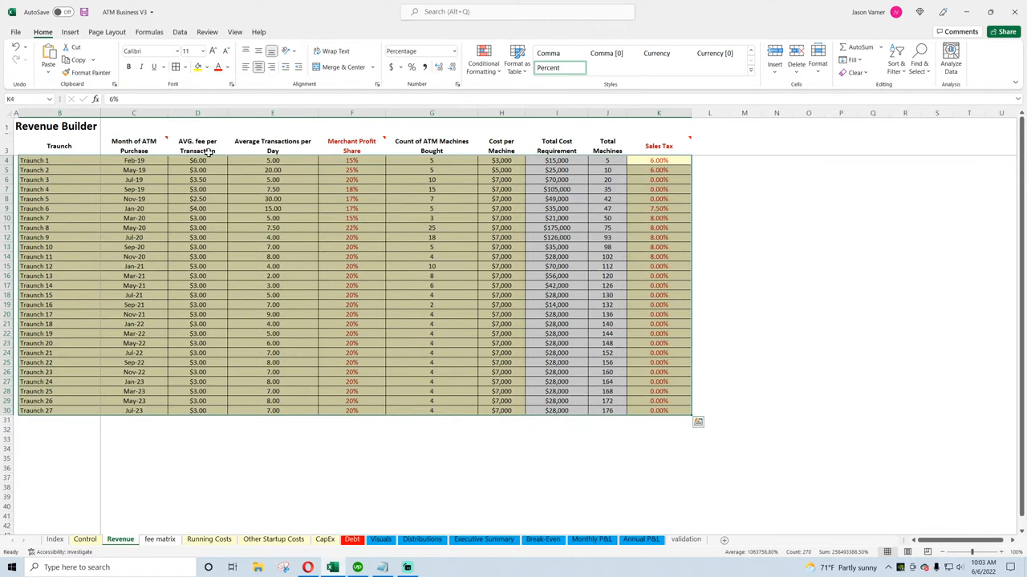
pyautogui.click(182, 67)
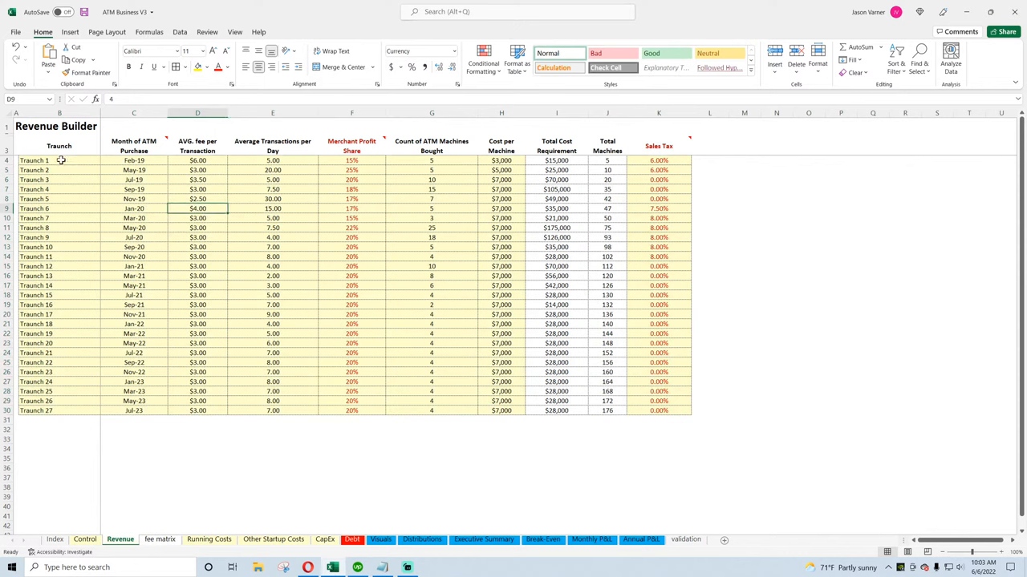
pyautogui.moveTo(77, 181)
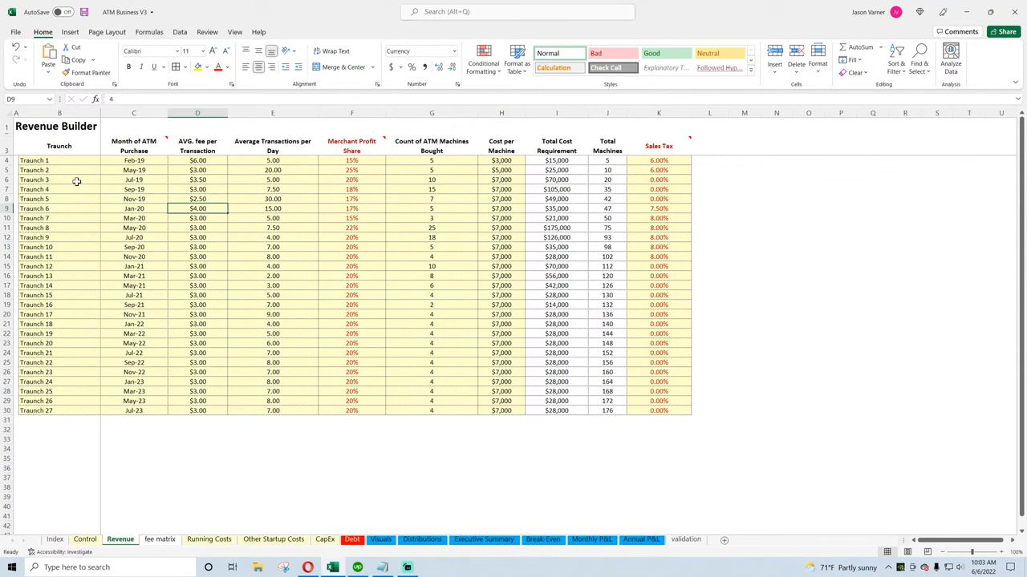
pyautogui.moveTo(284, 506)
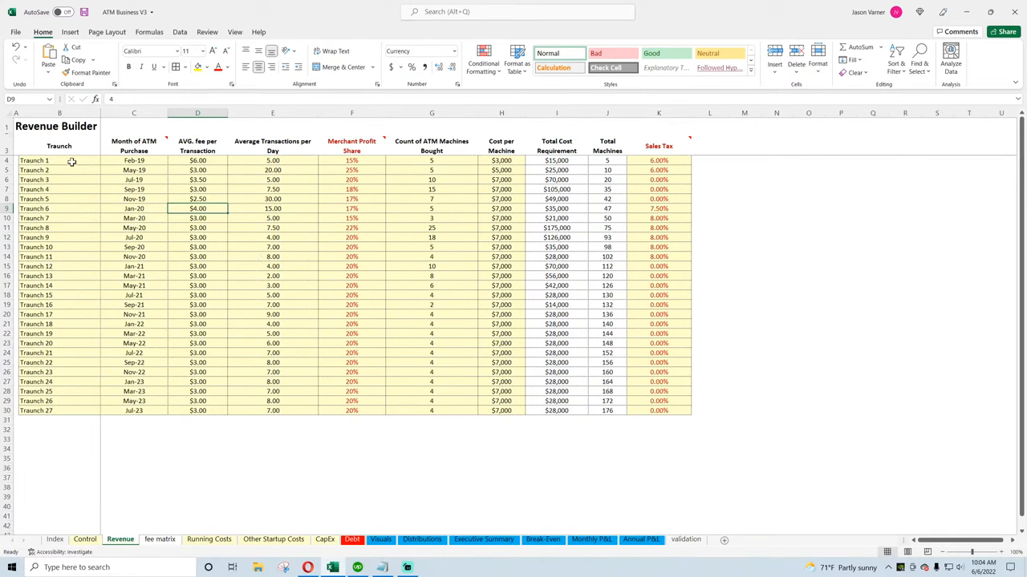
pyautogui.moveTo(58, 160); pyautogui.dragTo(658, 410)
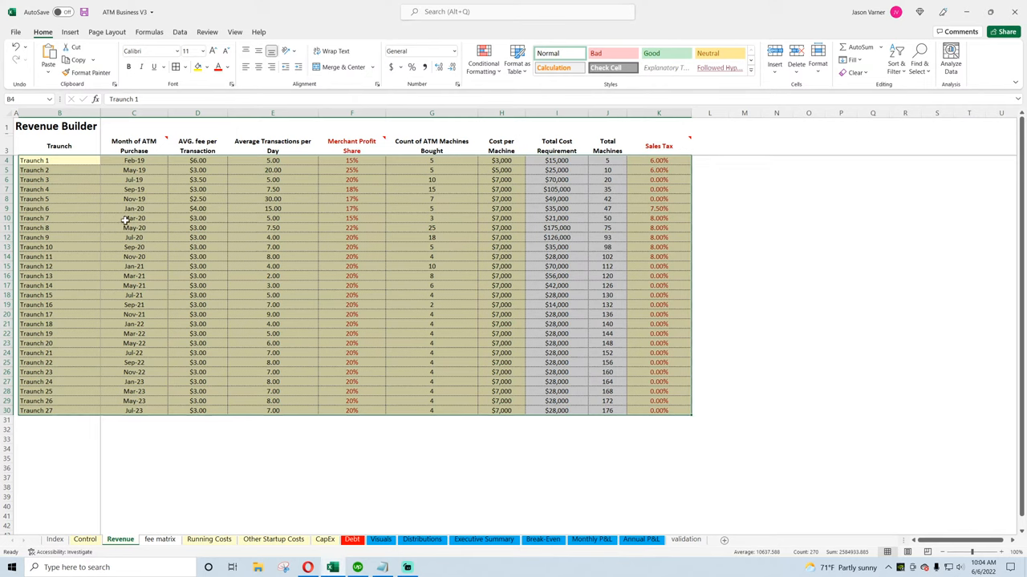
pyautogui.moveTo(219, 263)
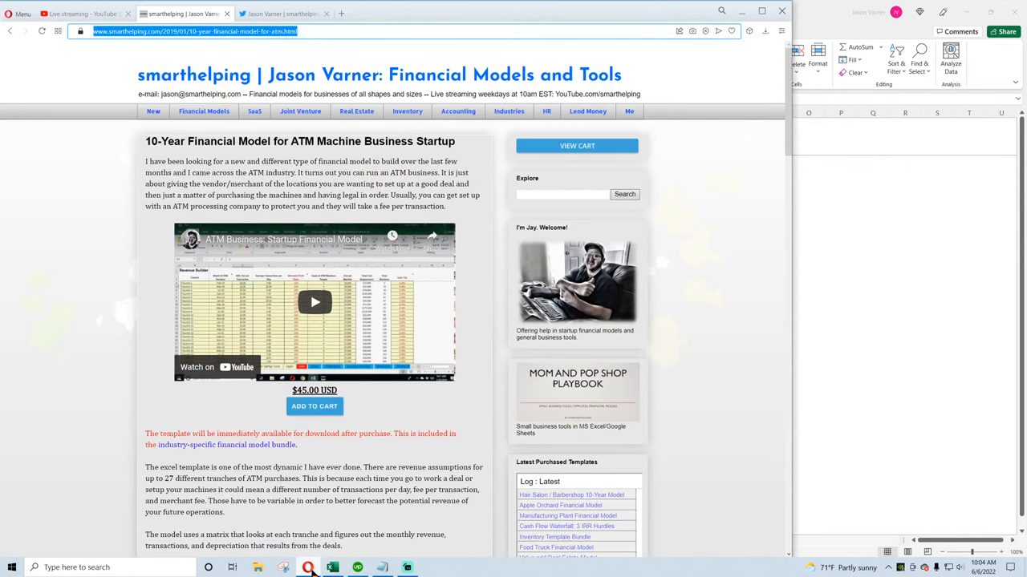
# Browse the Industries bundle page, then return to the ATM financial model page
pyautogui.click(509, 111)
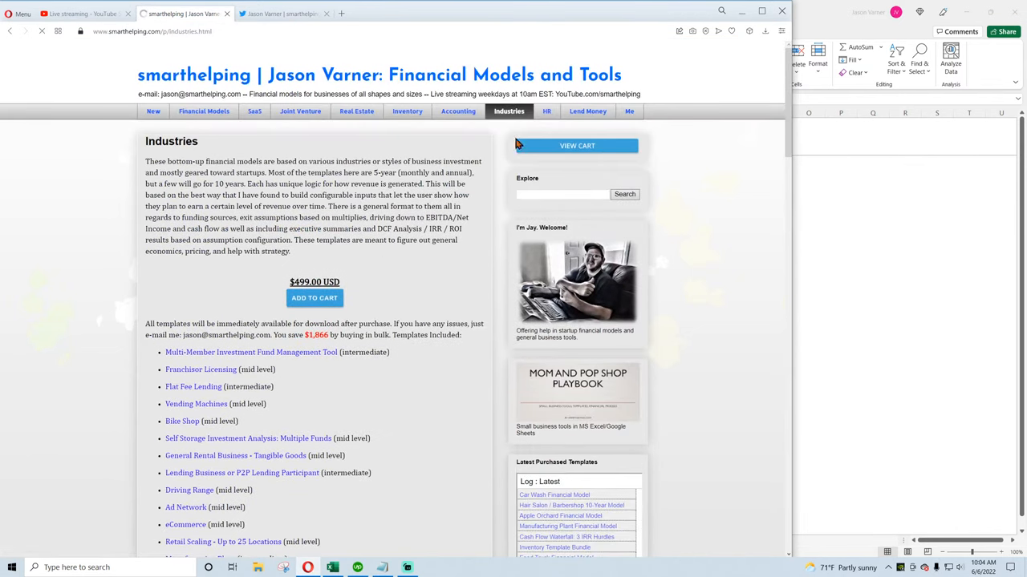
pyautogui.scroll(-3)
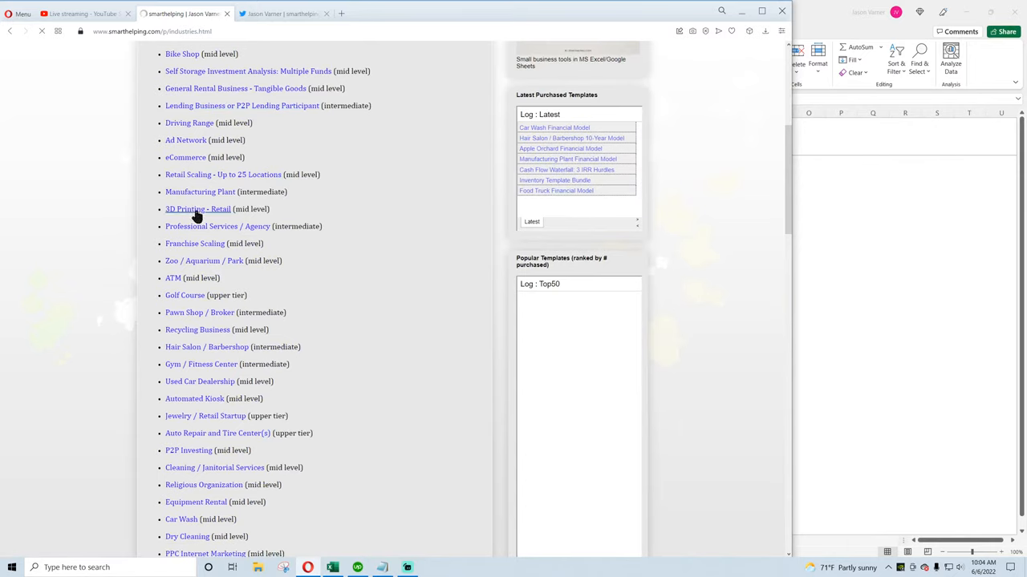
pyautogui.scroll(3)
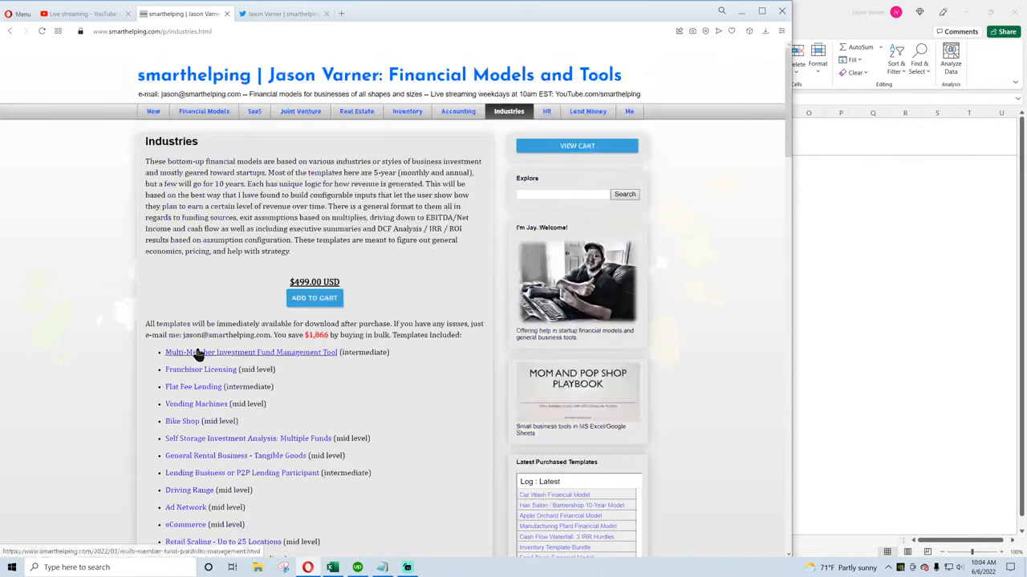
pyautogui.scroll(-3)
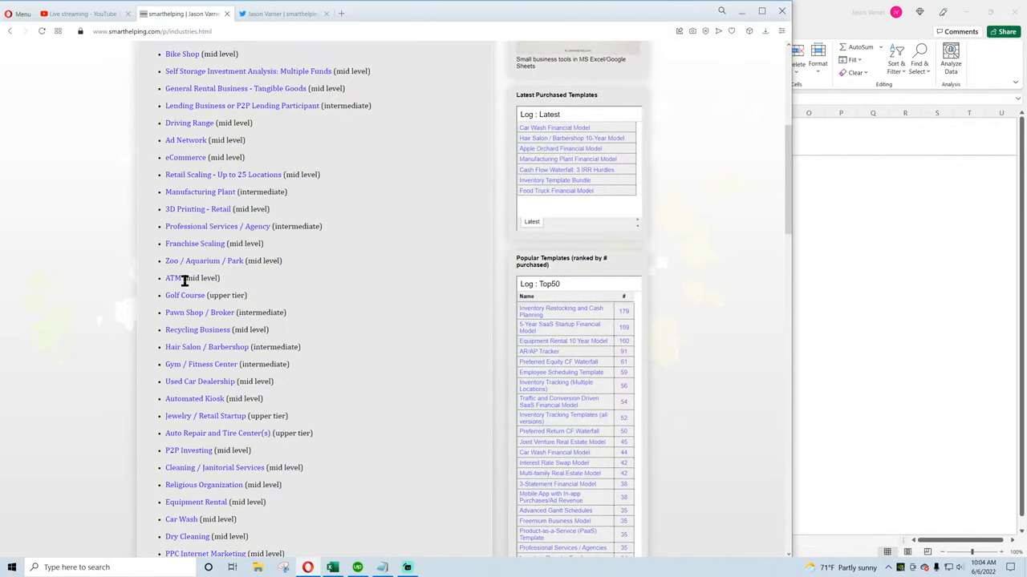
pyautogui.click(173, 278)
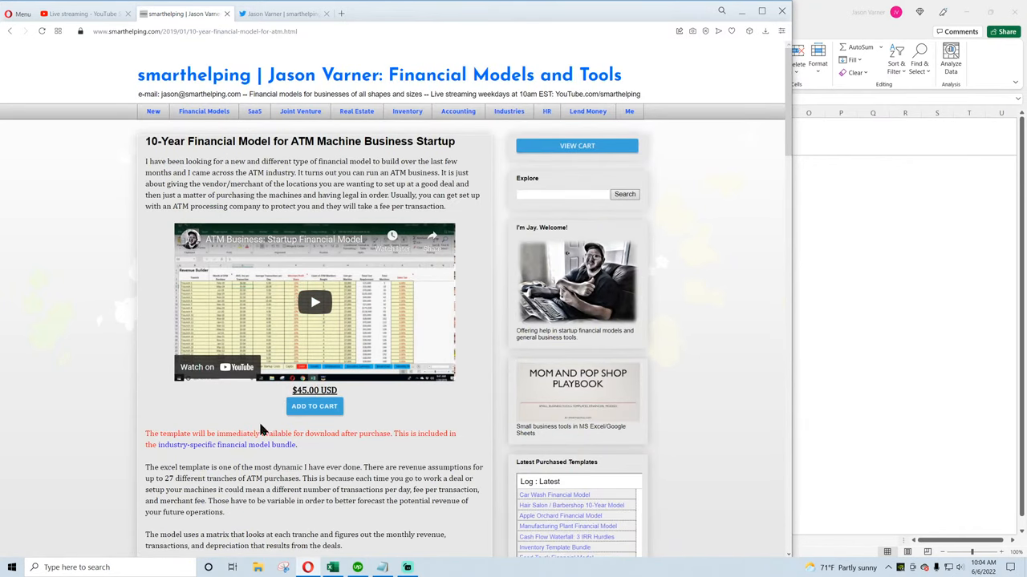
pyautogui.scroll(-3)
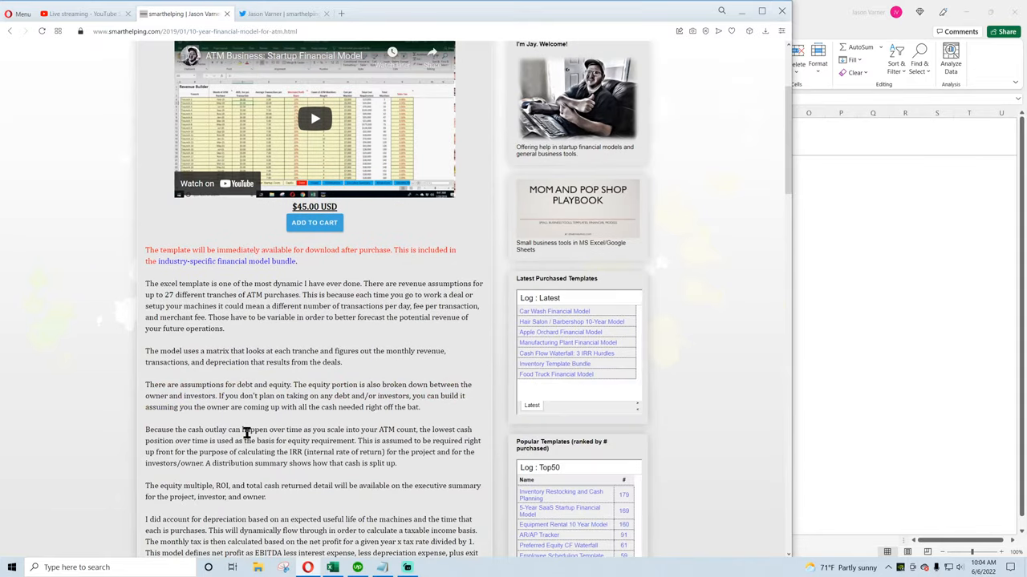
pyautogui.moveTo(246, 426)
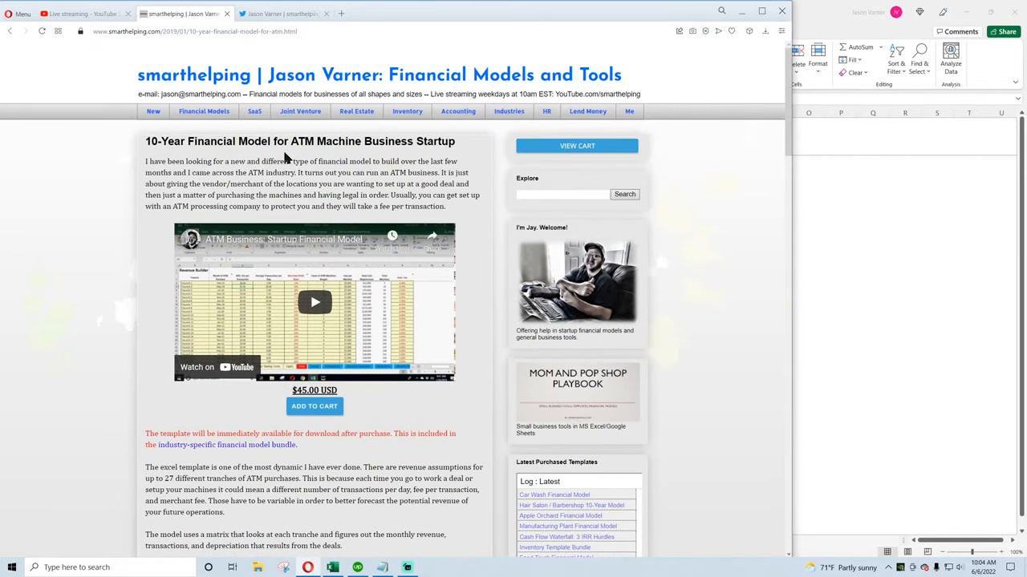
pyautogui.moveTo(546, 111)
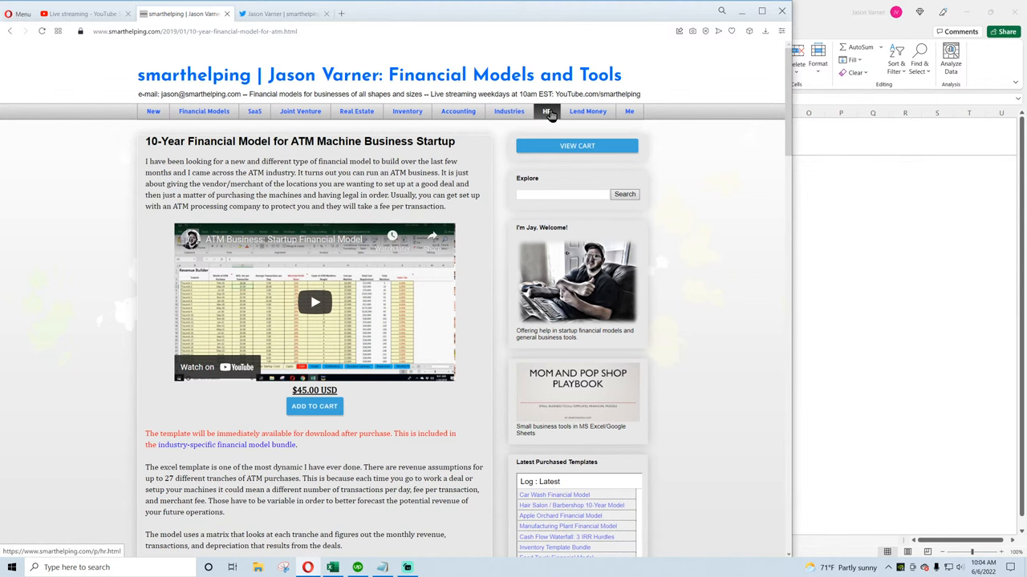
# Browse the SaaS, Joint Venture and Real Estate bundle pages, ending on Financial Models
pyautogui.click(254, 110)
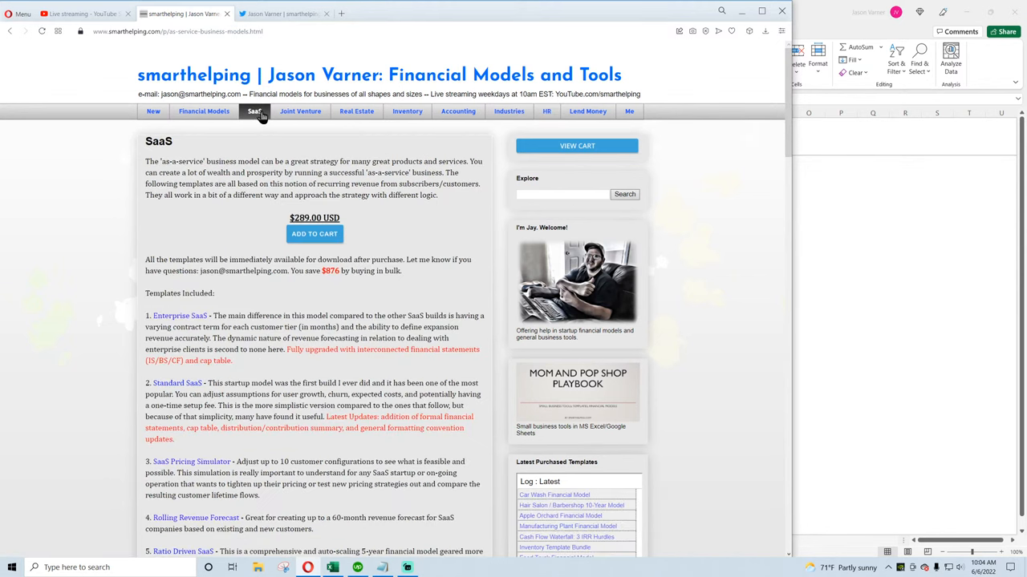
pyautogui.scroll(-3)
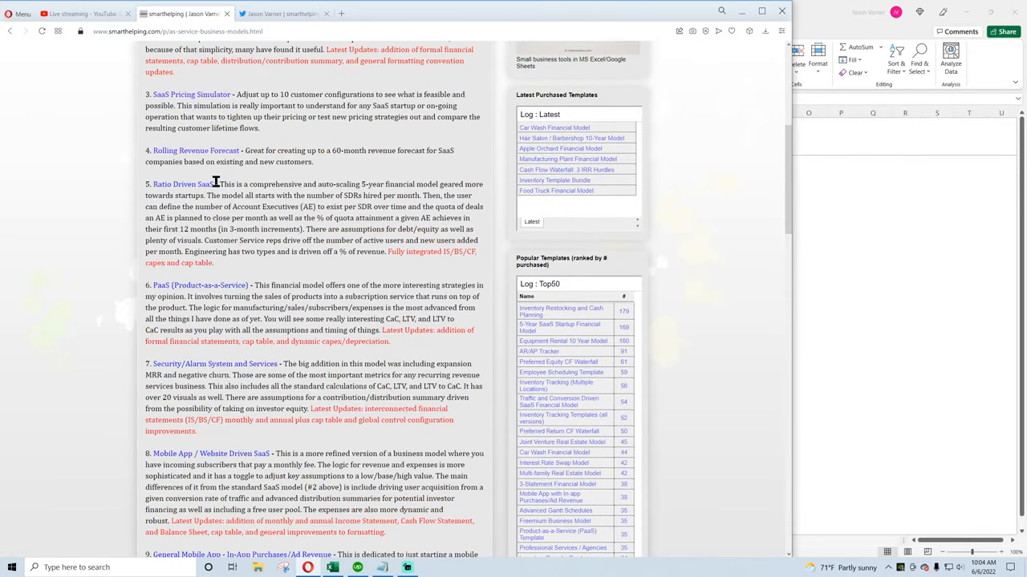
pyautogui.moveTo(195, 150)
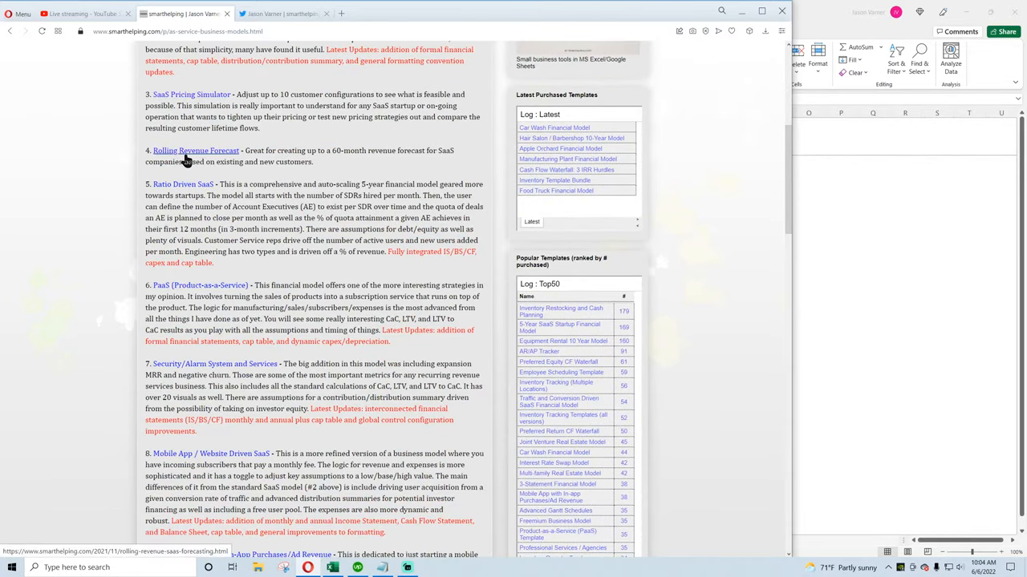
pyautogui.scroll(-3)
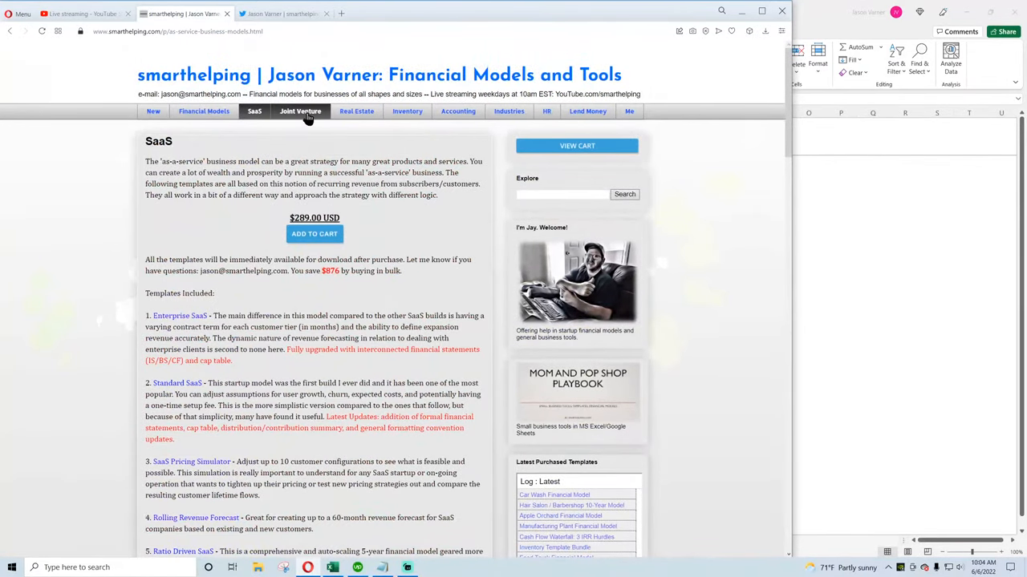
pyautogui.click(300, 111)
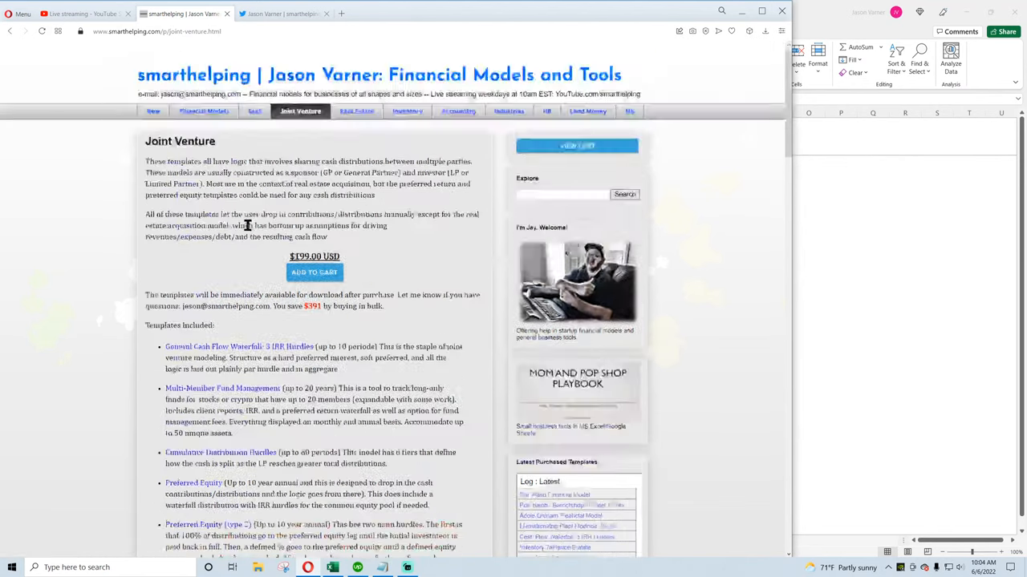
pyautogui.click(356, 110)
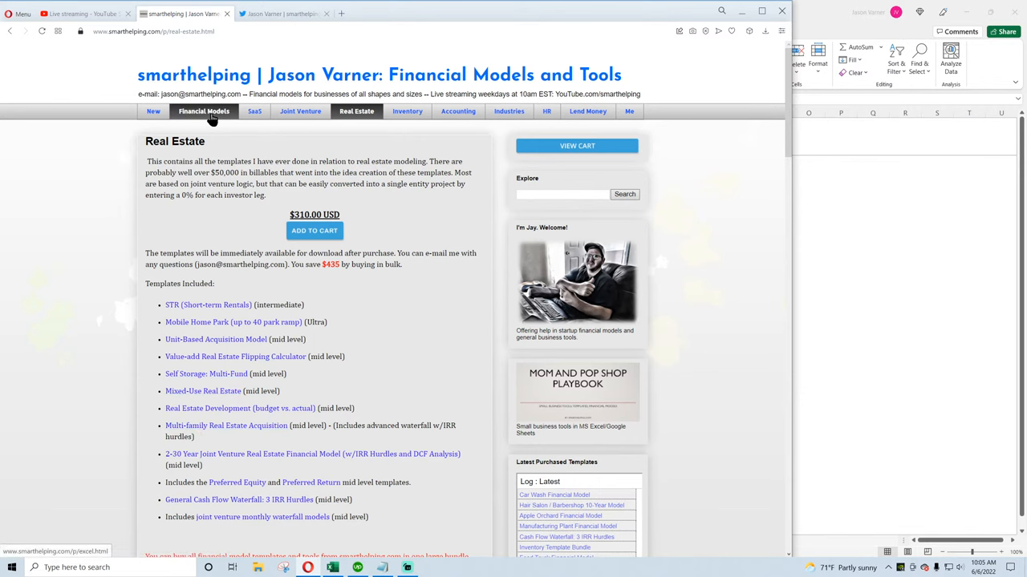
pyautogui.click(204, 110)
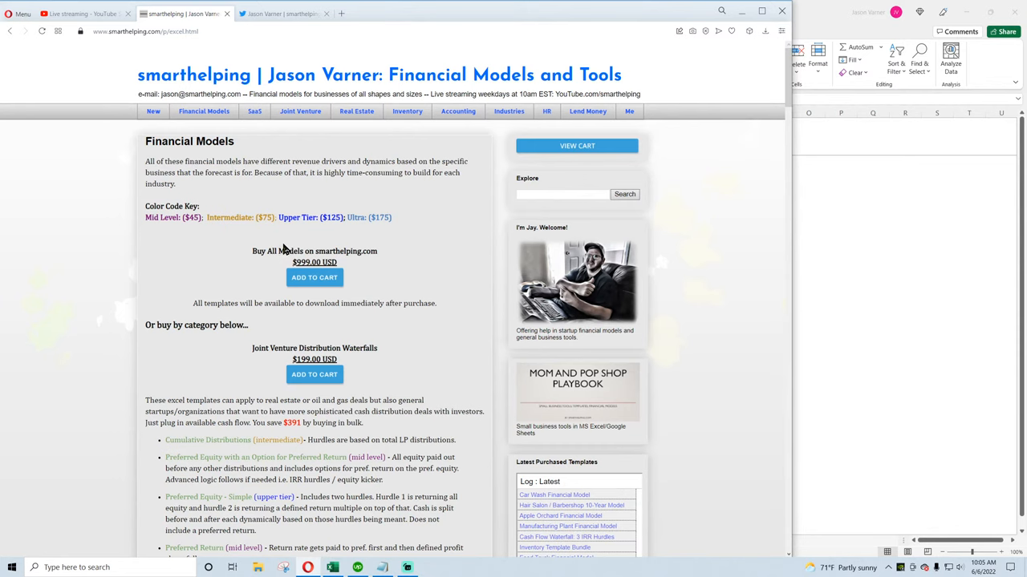
# Visit the latest posts page, then load the $499 Industries bundle page
pyautogui.click(152, 111)
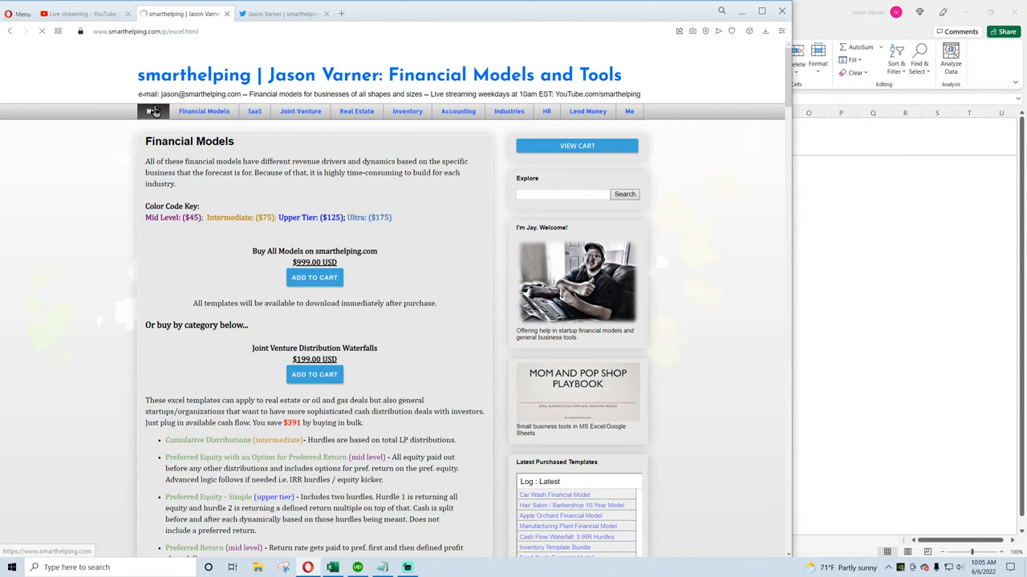
pyautogui.click(153, 111)
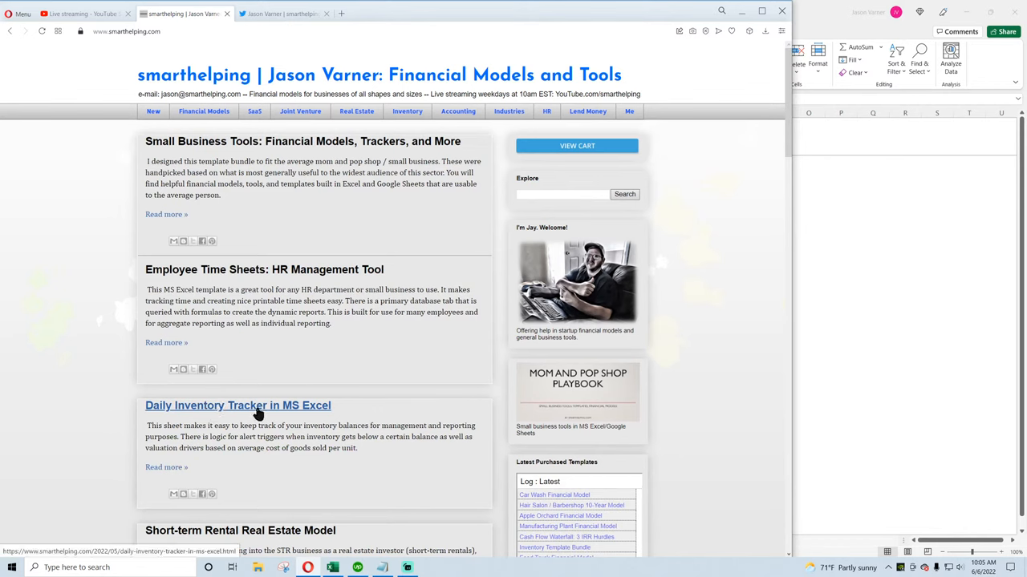
pyautogui.moveTo(264, 269)
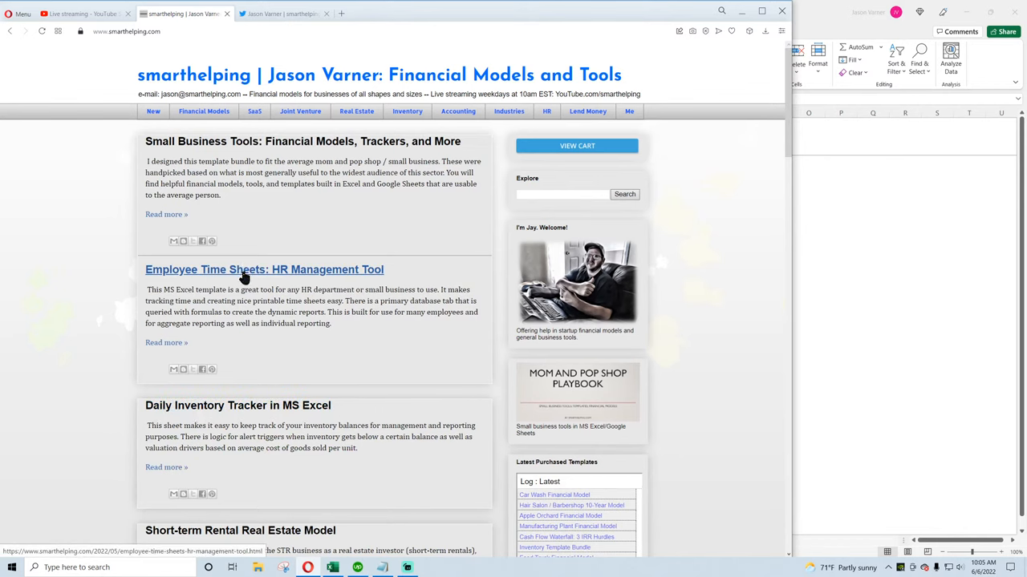
pyautogui.moveTo(269, 160)
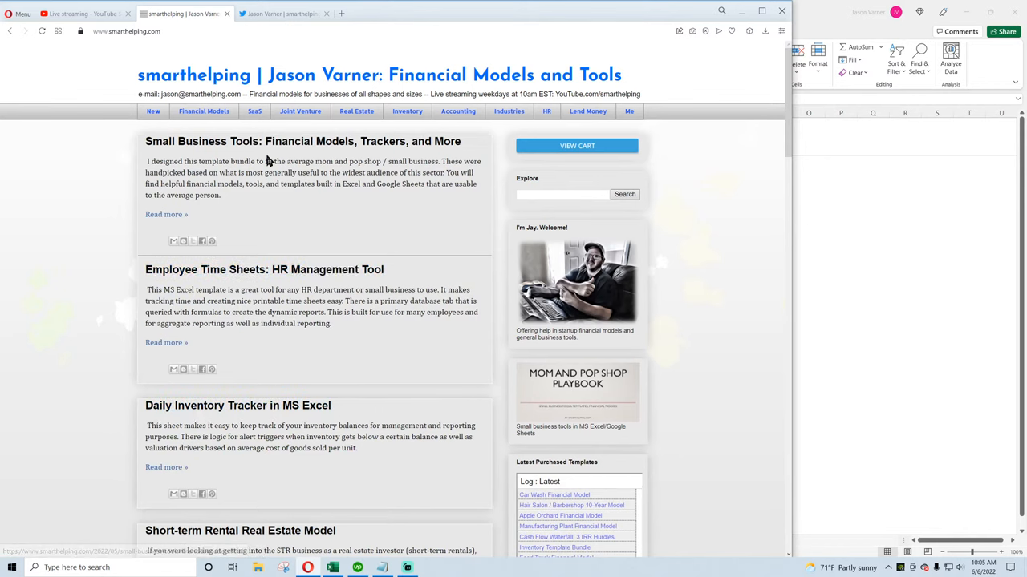
pyautogui.moveTo(564, 386)
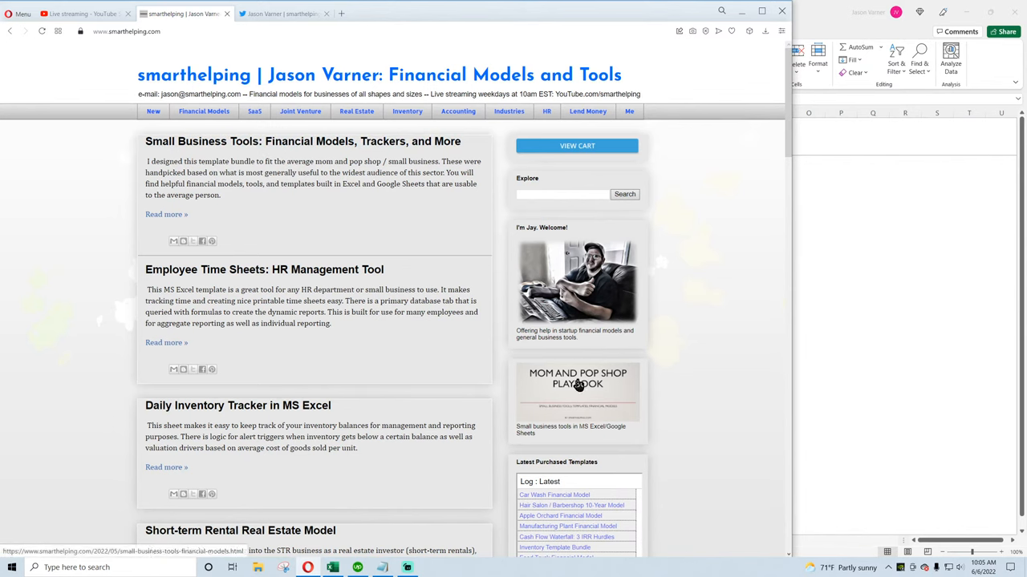
pyautogui.moveTo(566, 407)
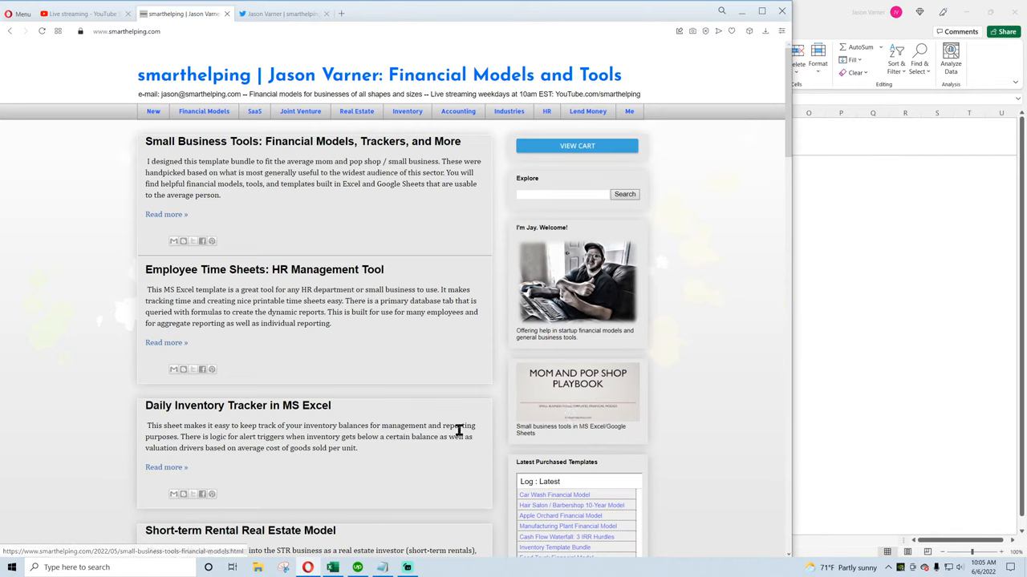
pyautogui.moveTo(372, 404)
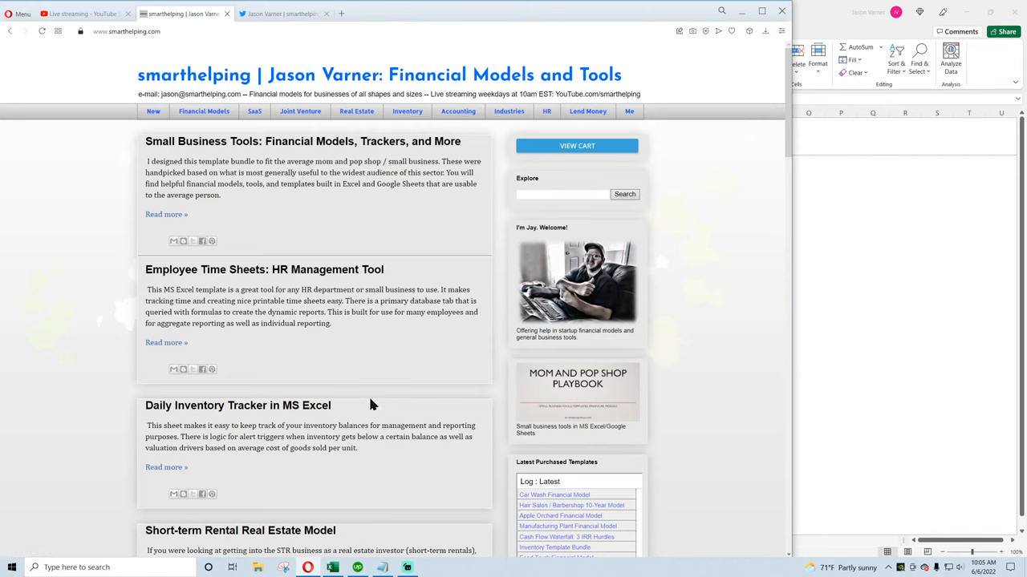
pyautogui.moveTo(436, 399)
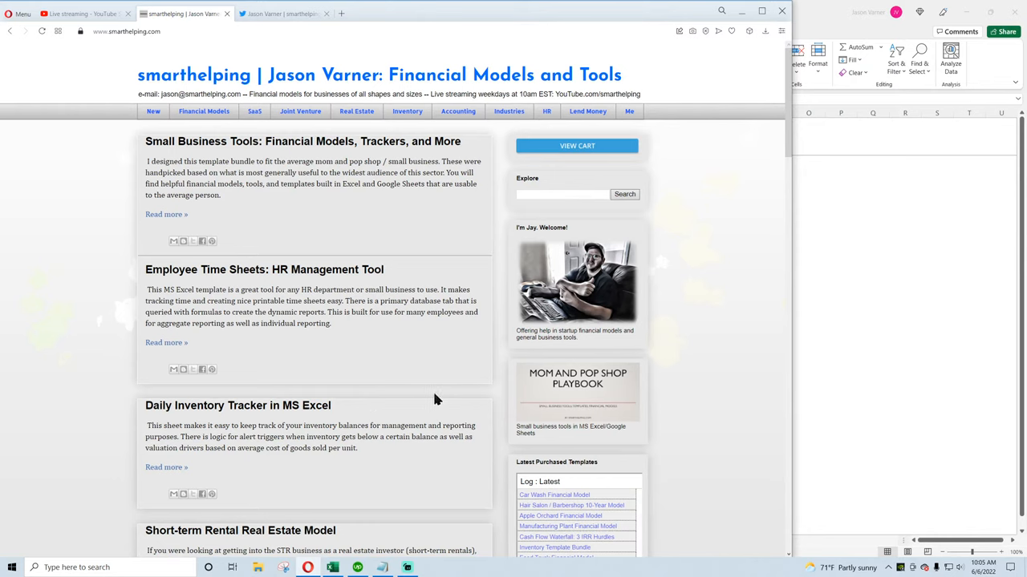
pyautogui.moveTo(433, 401)
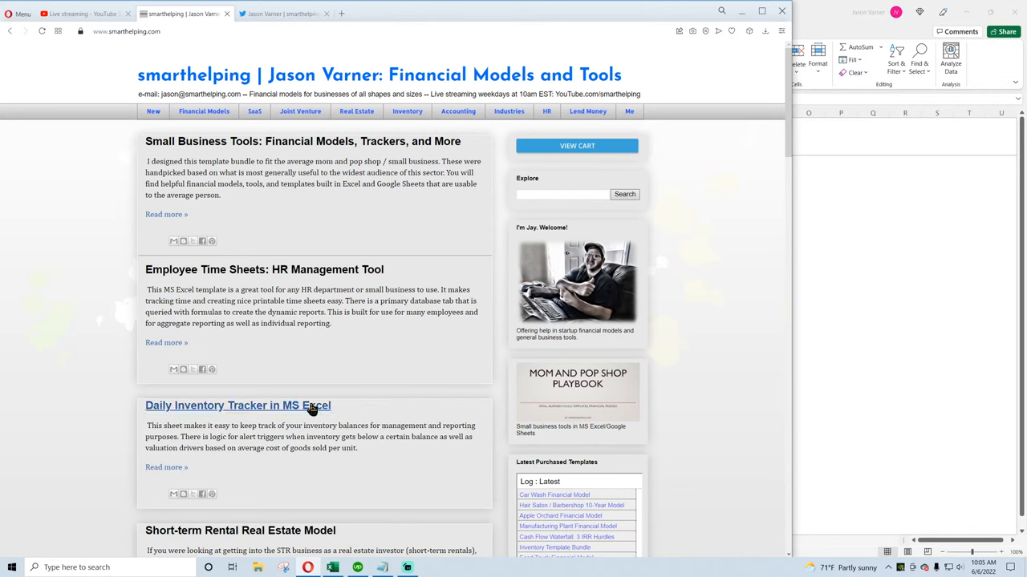
pyautogui.moveTo(238, 327)
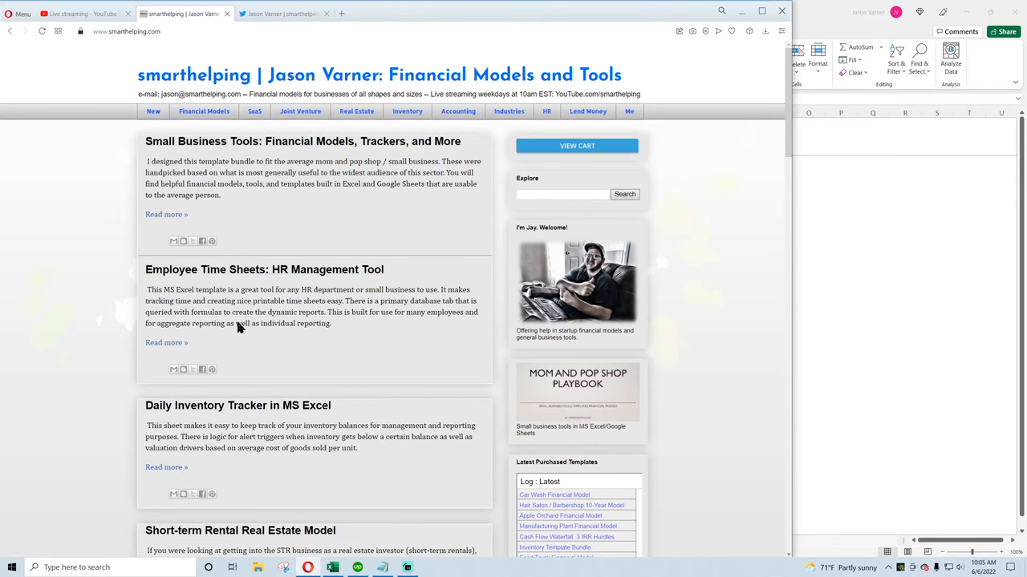
pyautogui.moveTo(257, 411)
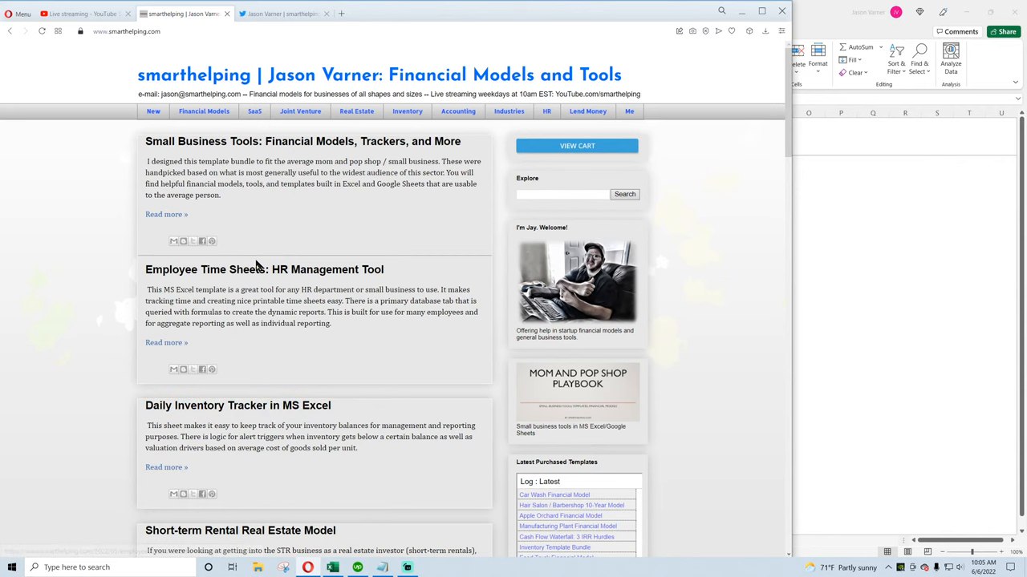
pyautogui.moveTo(425, 283)
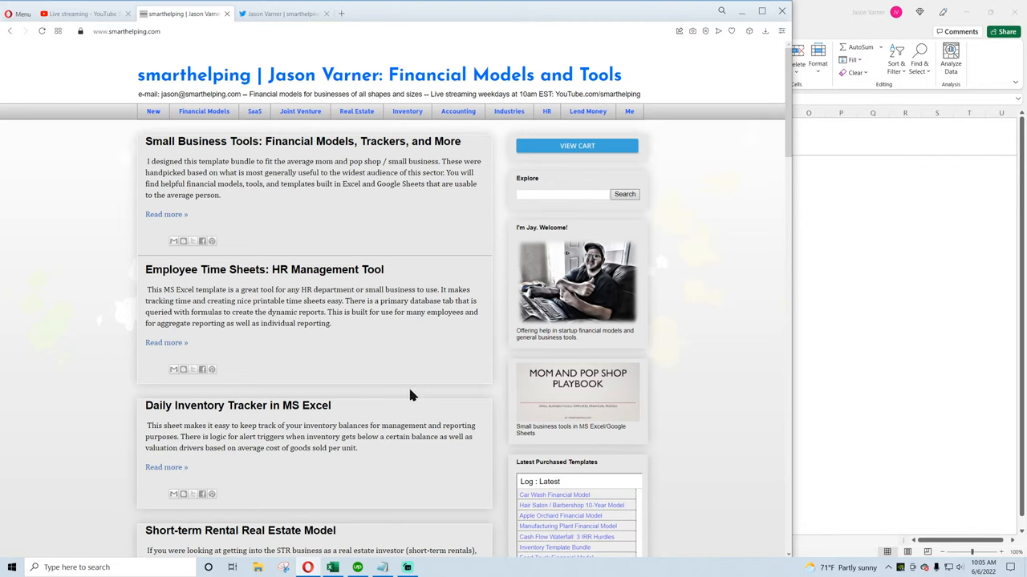
pyautogui.moveTo(241, 141)
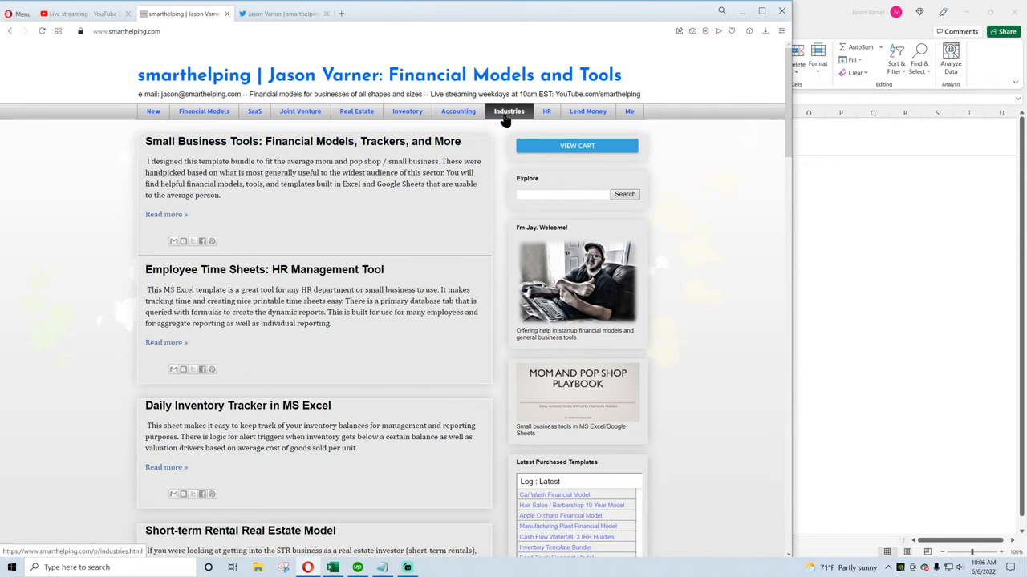
pyautogui.click(508, 111)
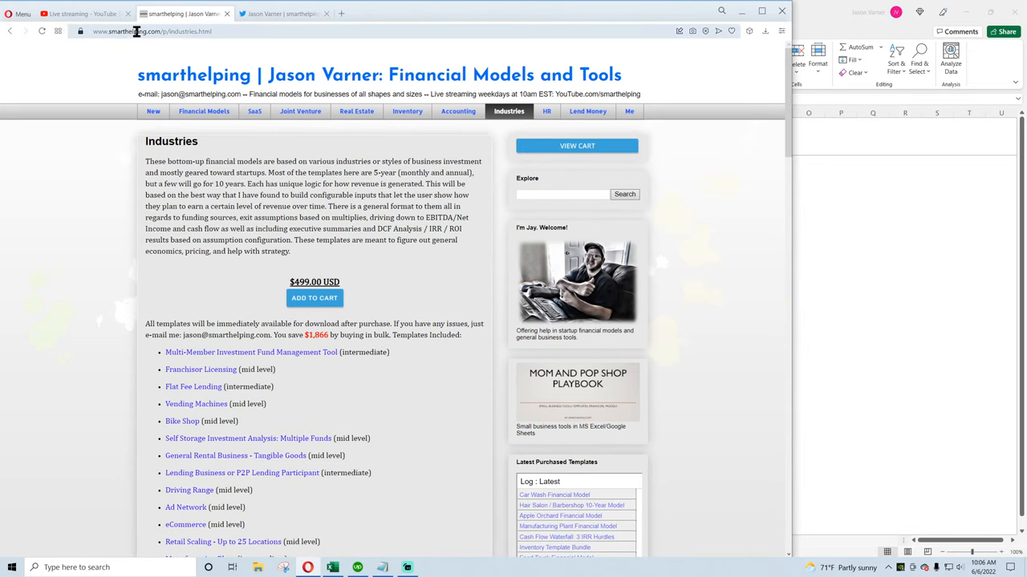
pyautogui.moveTo(84, 13)
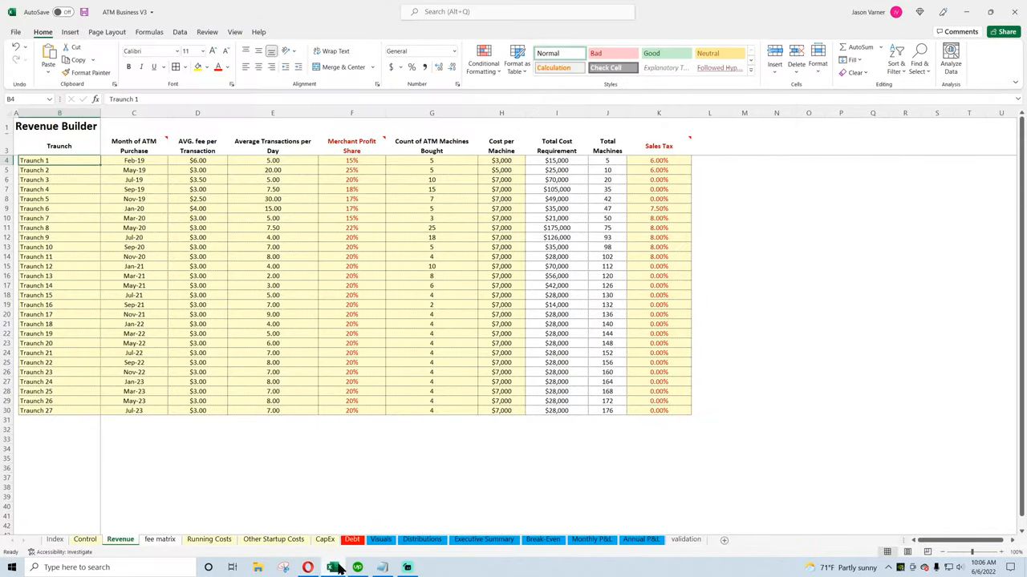
pyautogui.click(431, 468)
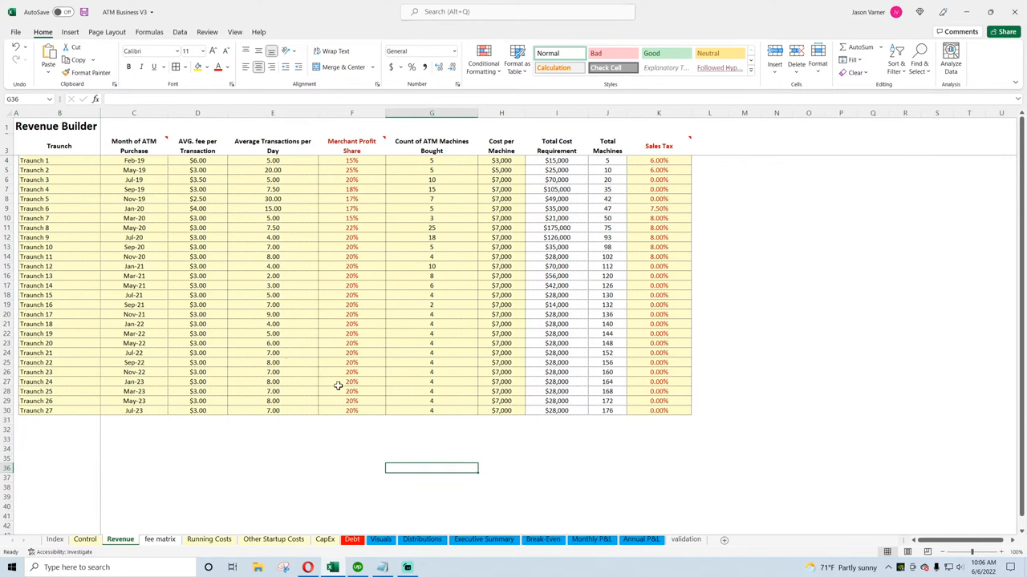
pyautogui.click(85, 539)
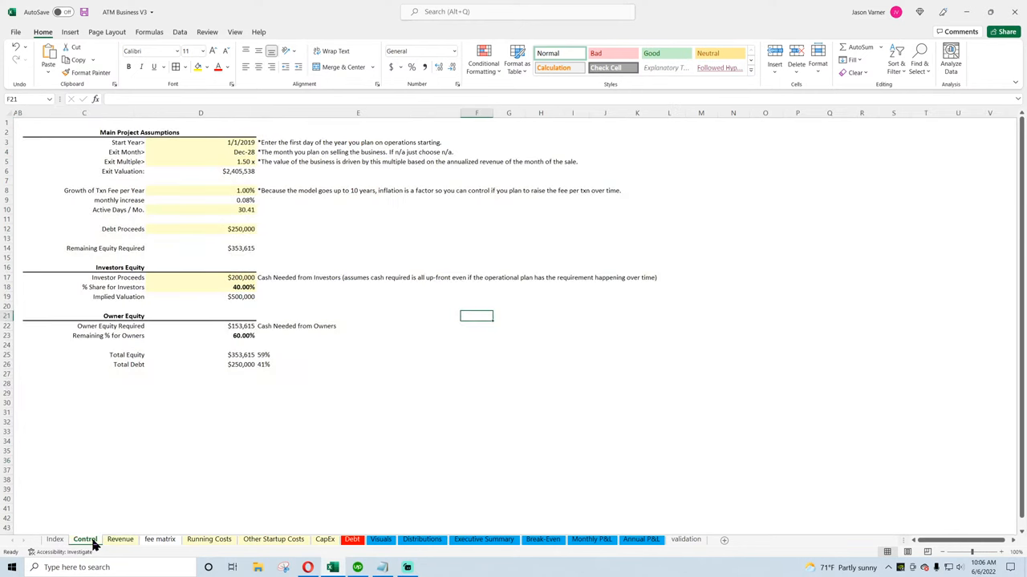
pyautogui.click(210, 539)
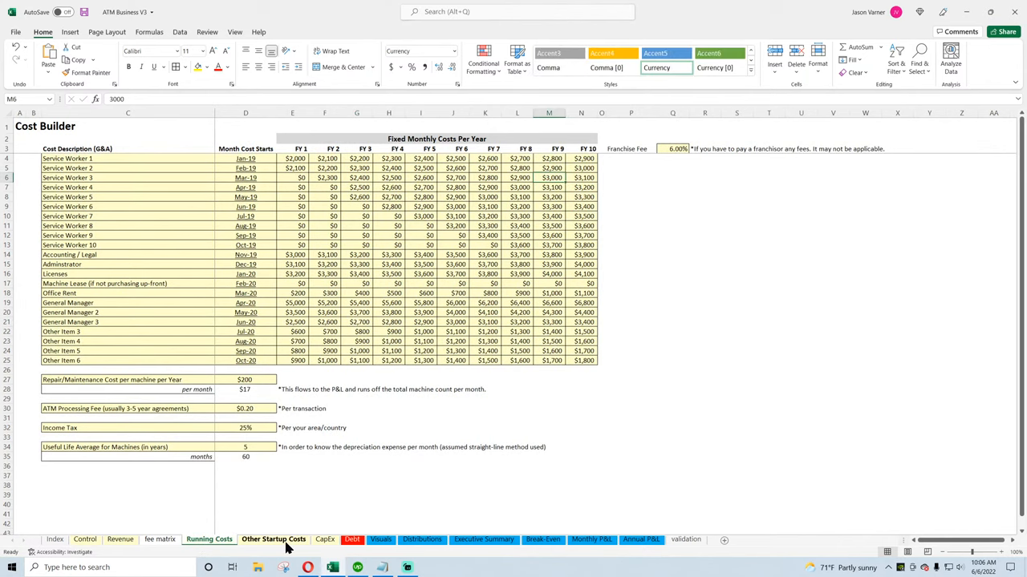
pyautogui.click(120, 539)
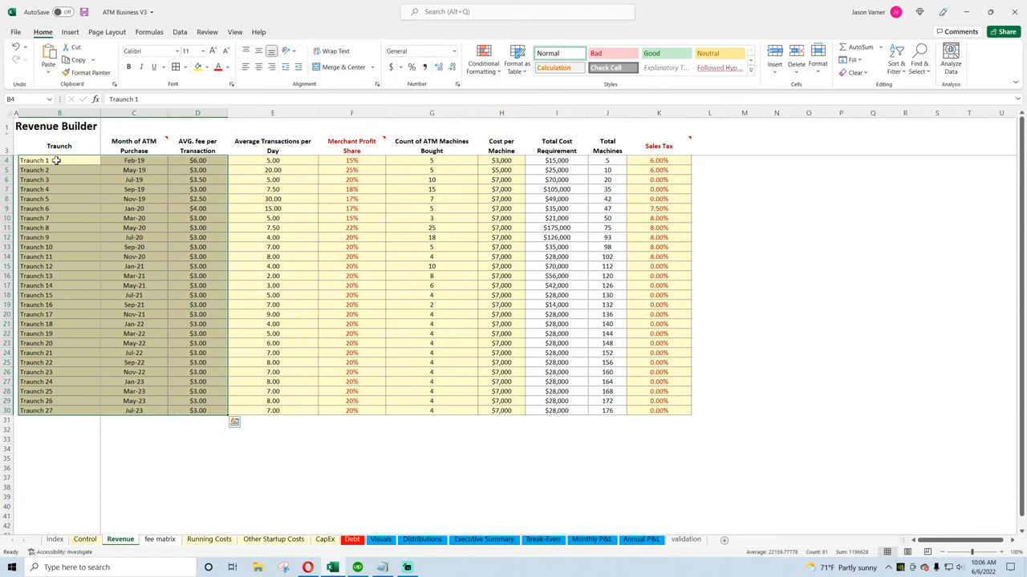
pyautogui.moveTo(58, 160); pyautogui.dragTo(58, 409)
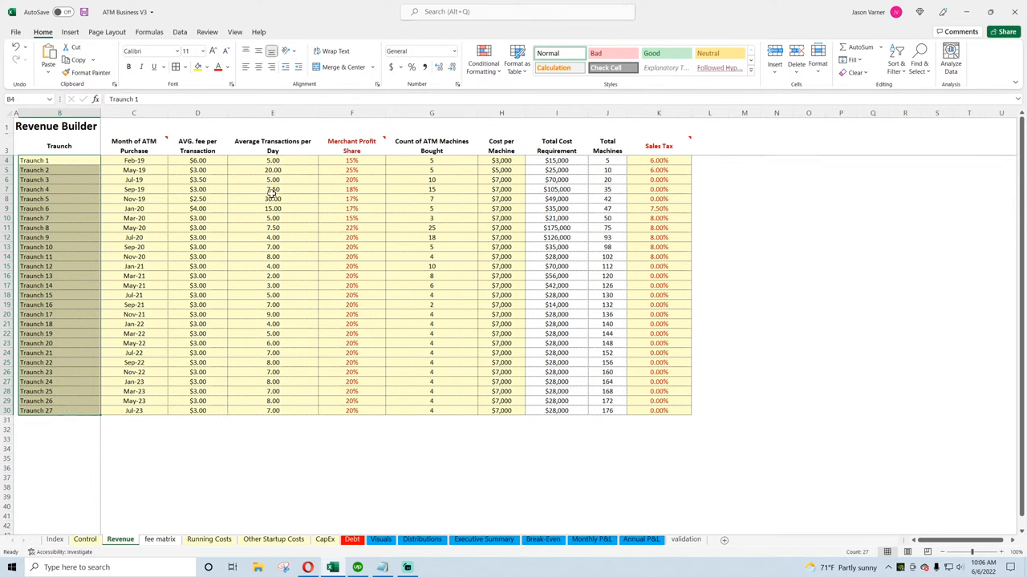
pyautogui.click(134, 160)
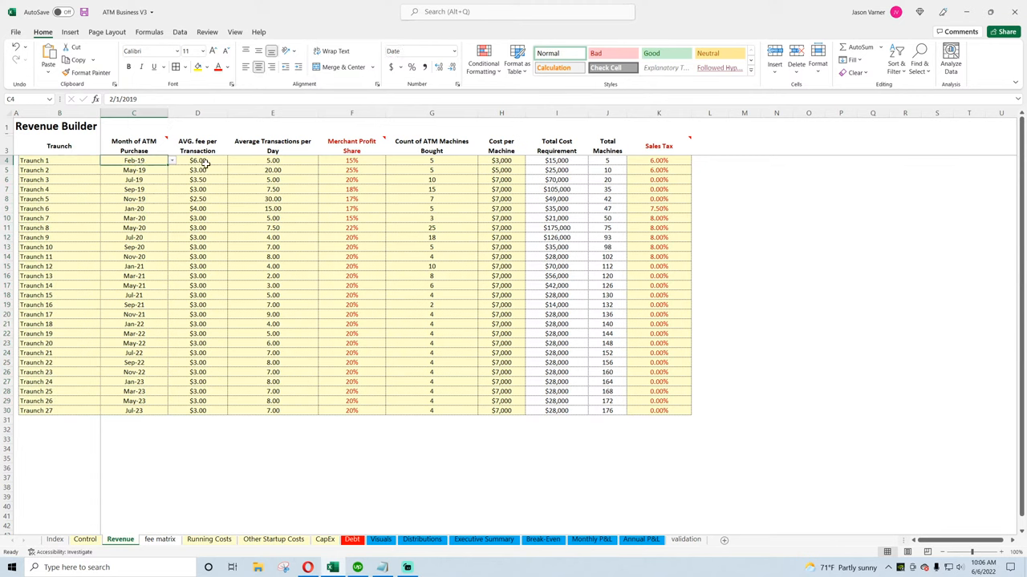
pyautogui.click(432, 161)
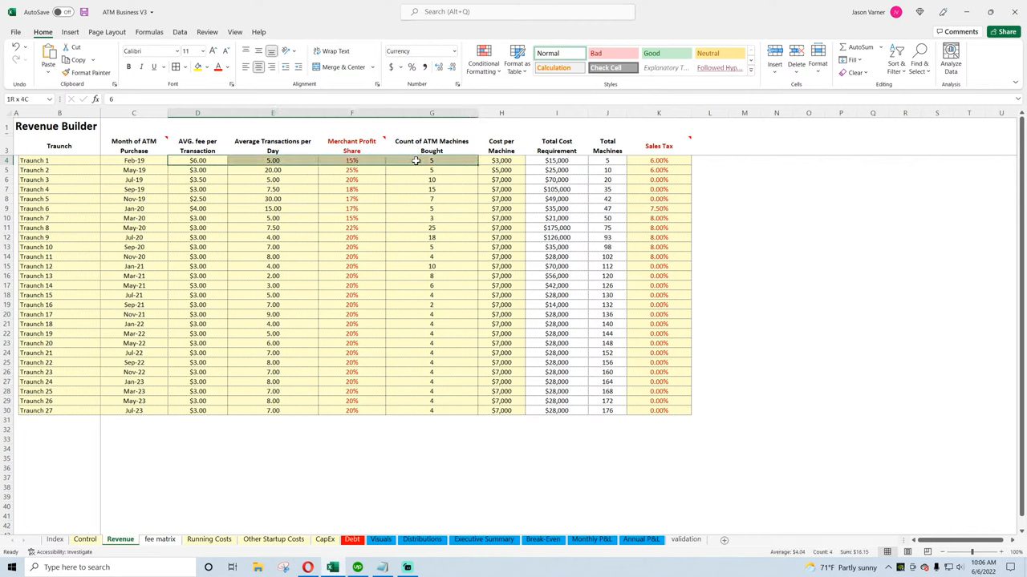
pyautogui.click(197, 160)
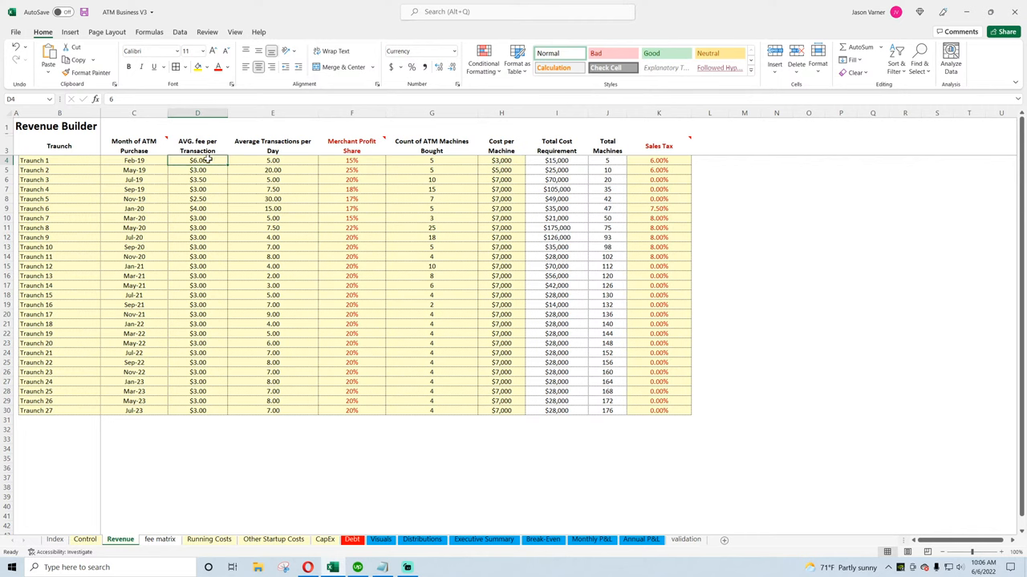
pyautogui.click(273, 161)
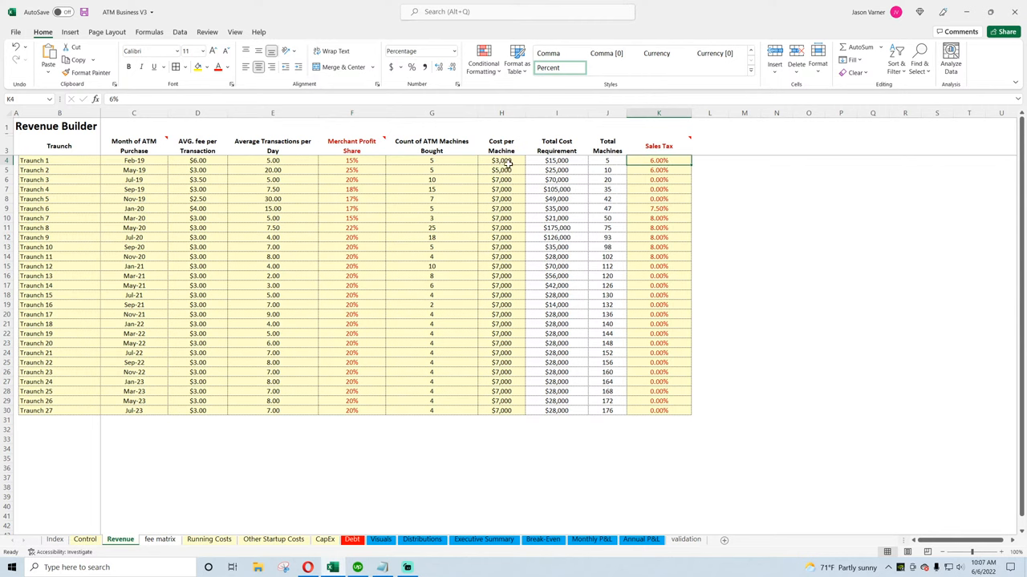
pyautogui.click(501, 160)
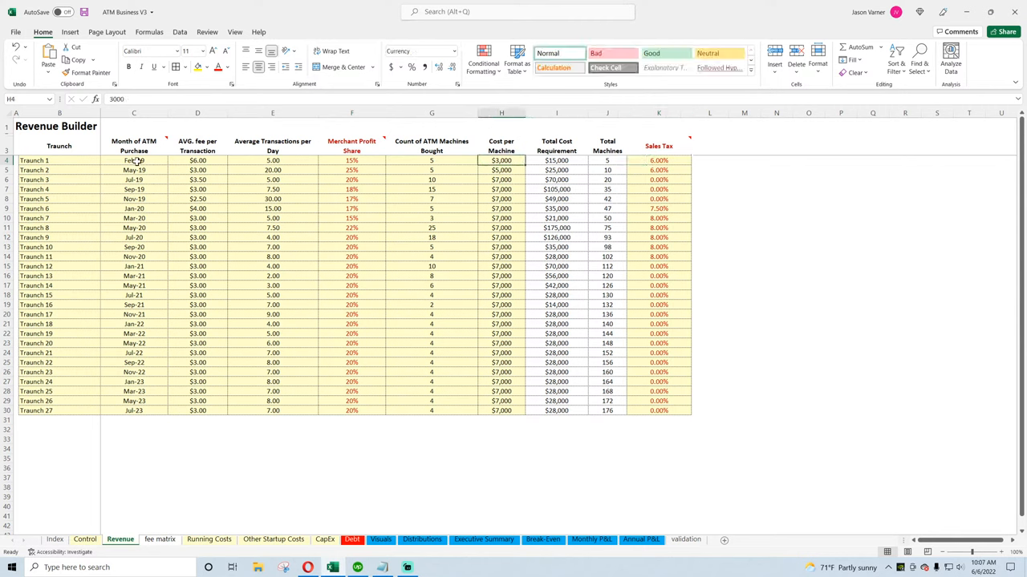
pyautogui.click(197, 160)
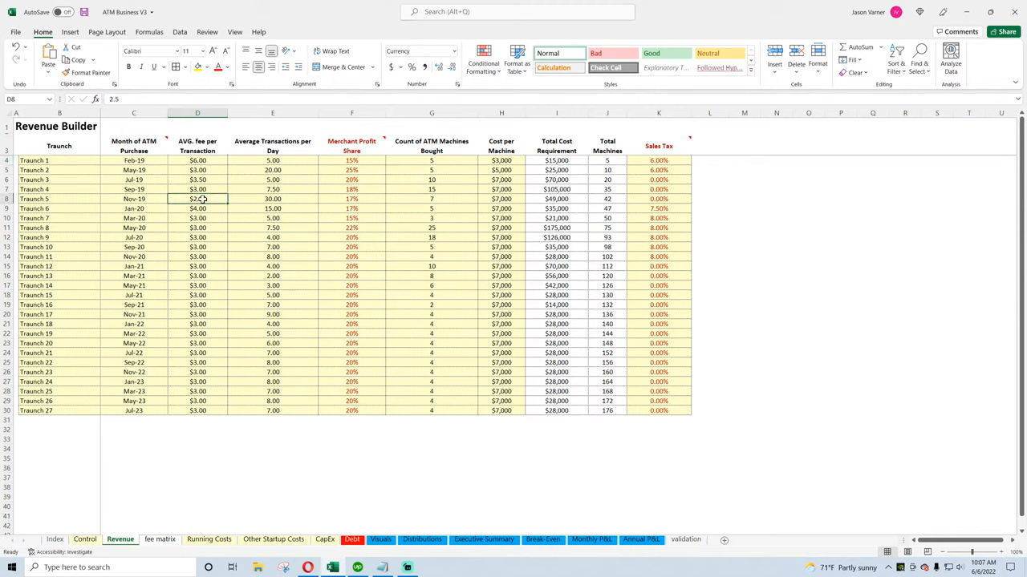
pyautogui.moveTo(197, 199); pyautogui.dragTo(197, 161)
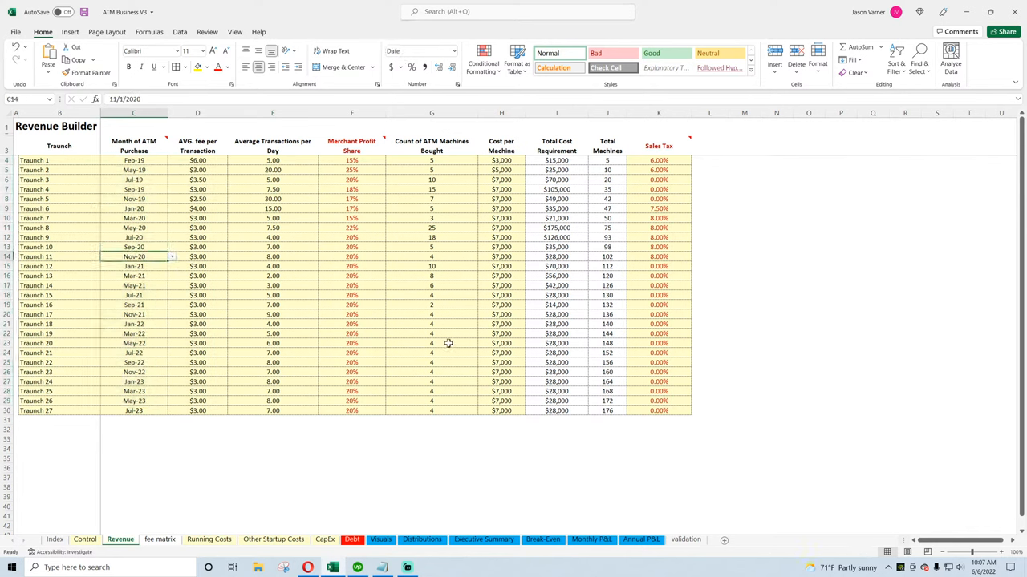
pyautogui.moveTo(497, 335)
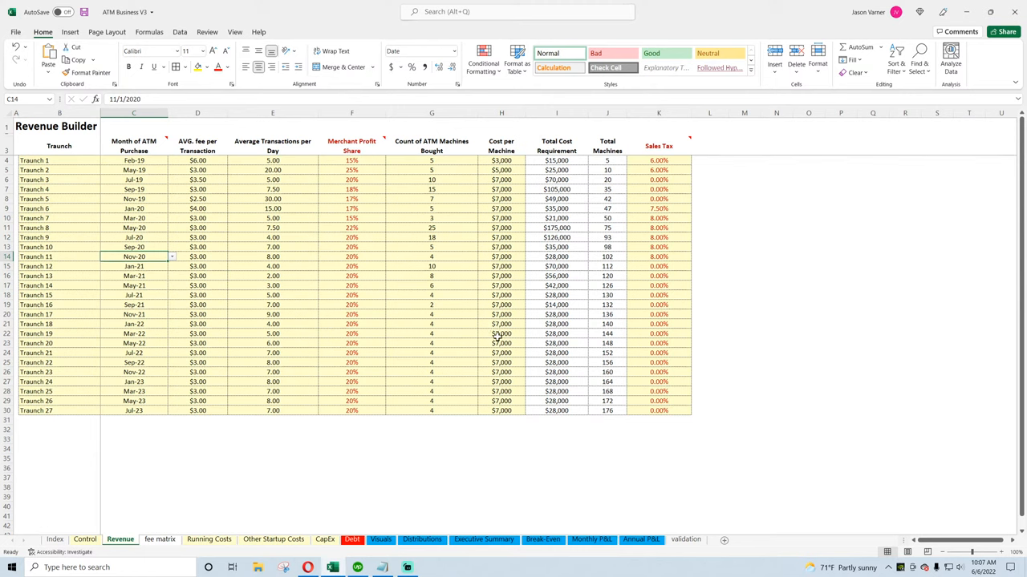
pyautogui.moveTo(282, 350)
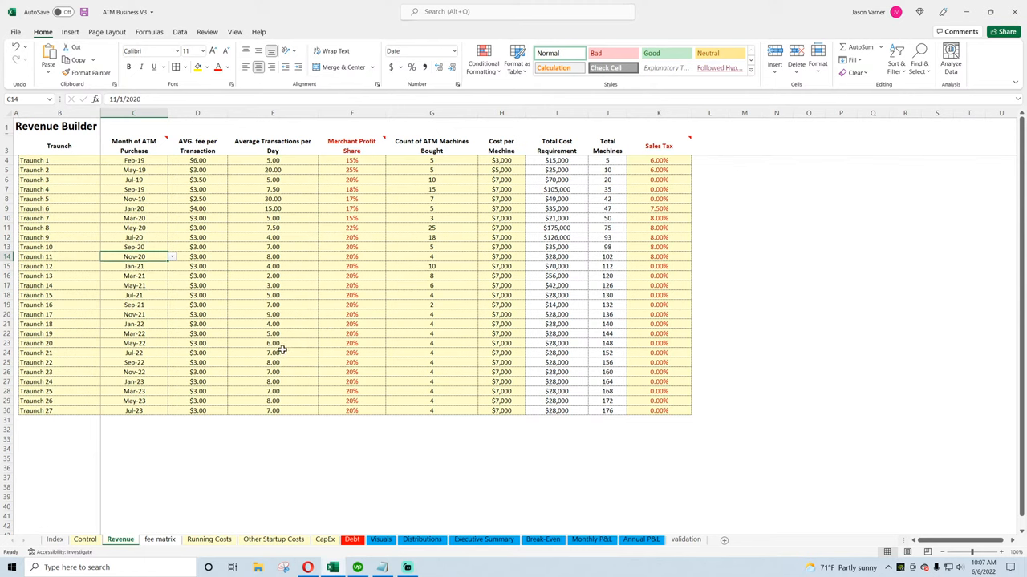
pyautogui.moveTo(276, 352)
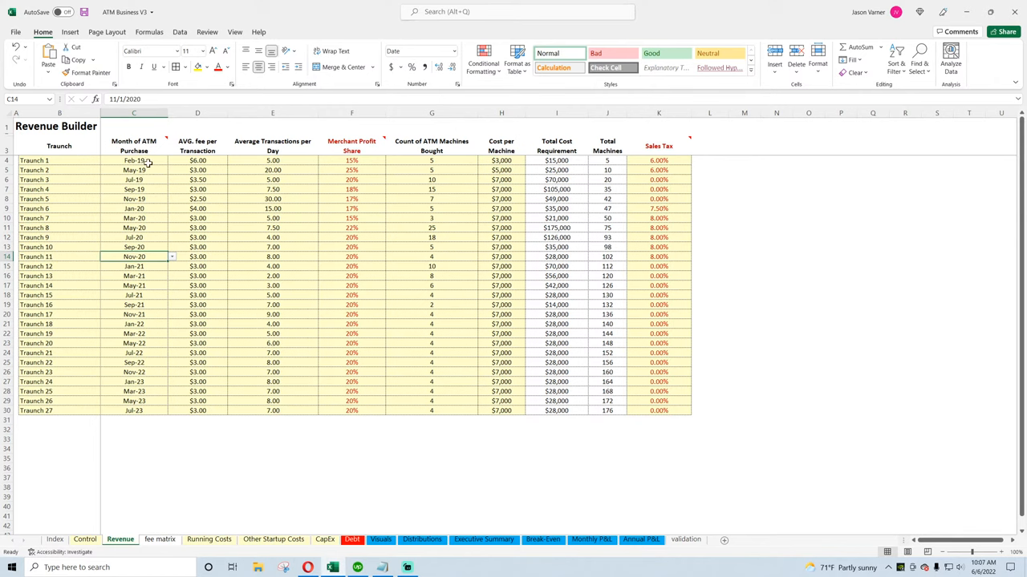
pyautogui.click(134, 160)
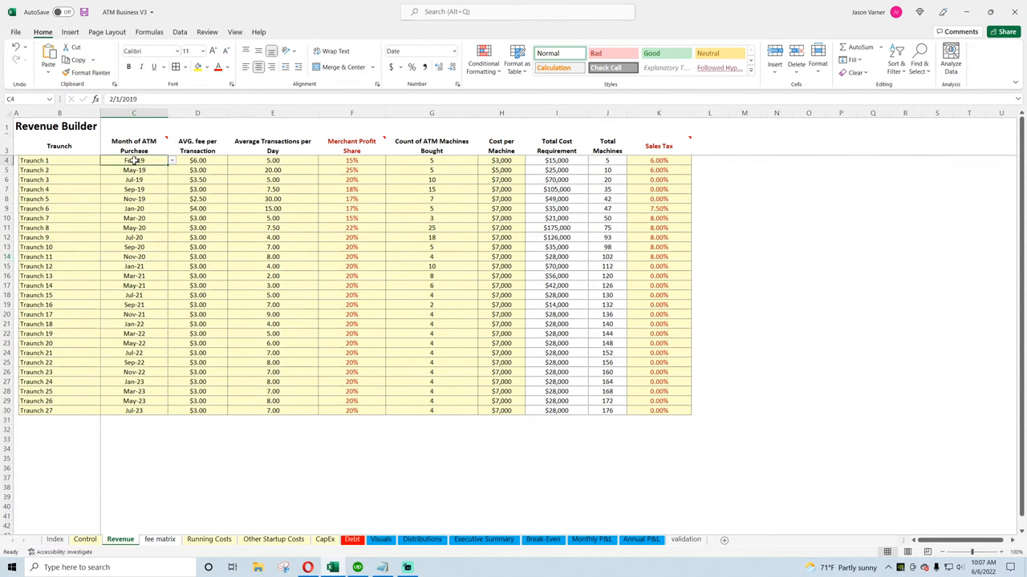
pyautogui.moveTo(134, 160); pyautogui.dragTo(134, 411)
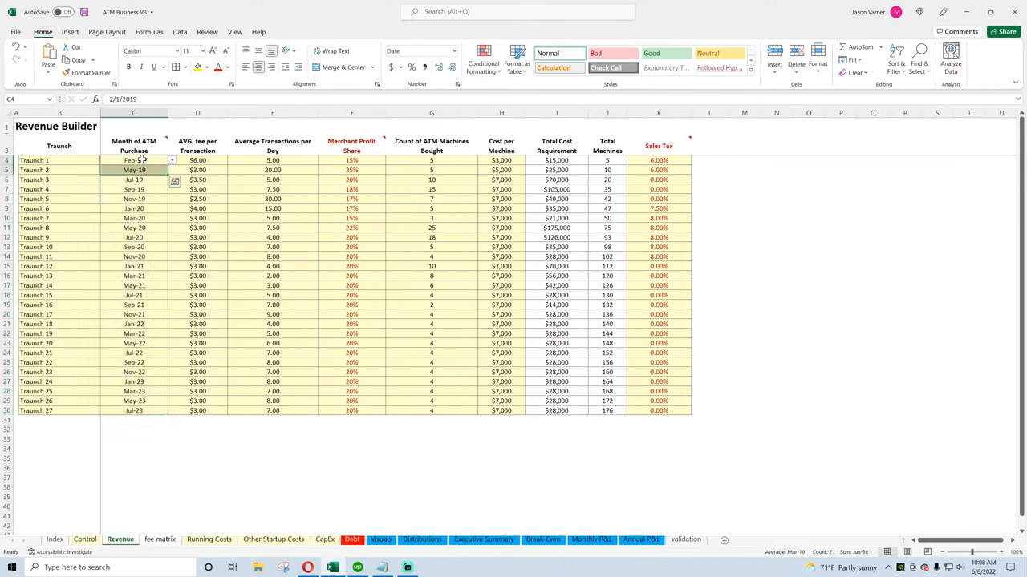
pyautogui.click(59, 160)
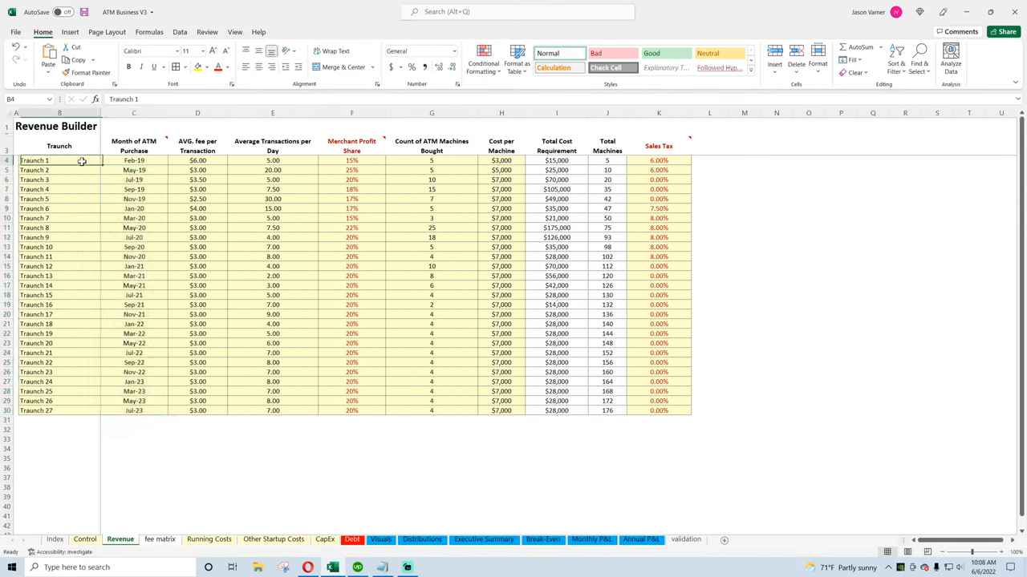
pyautogui.moveTo(58, 160); pyautogui.dragTo(385, 403)
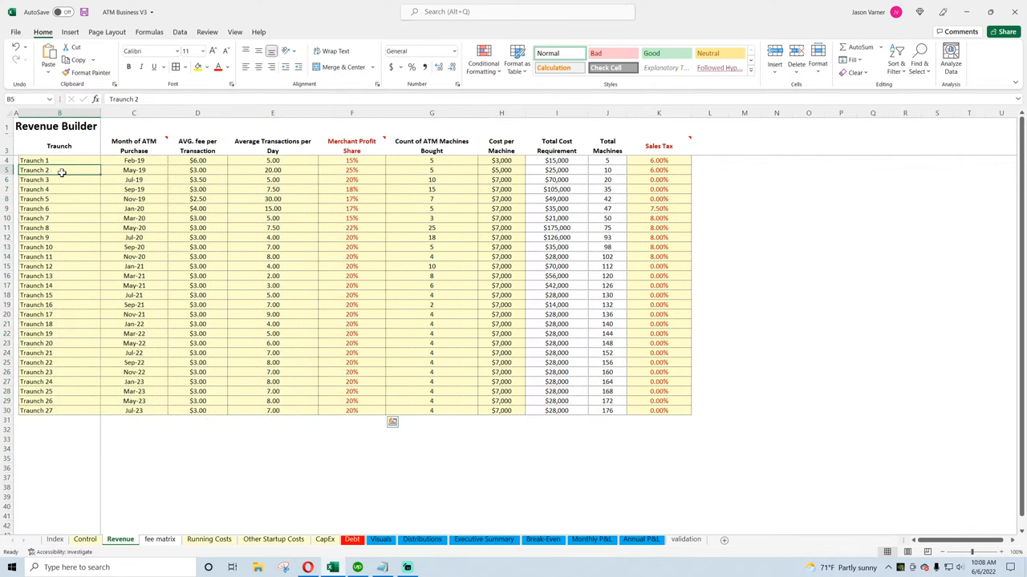
pyautogui.rightClick(351, 237)
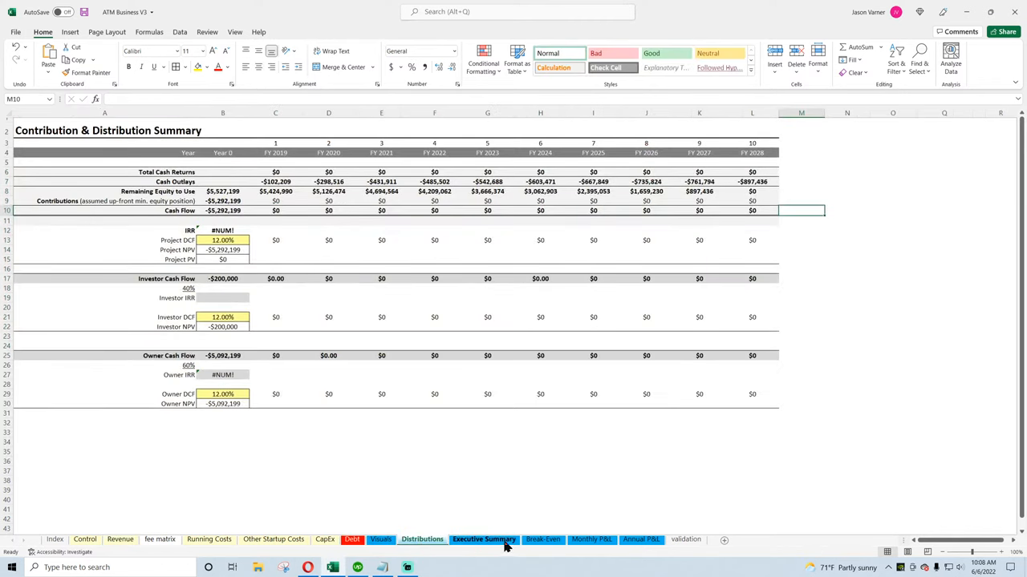
pyautogui.click(592, 539)
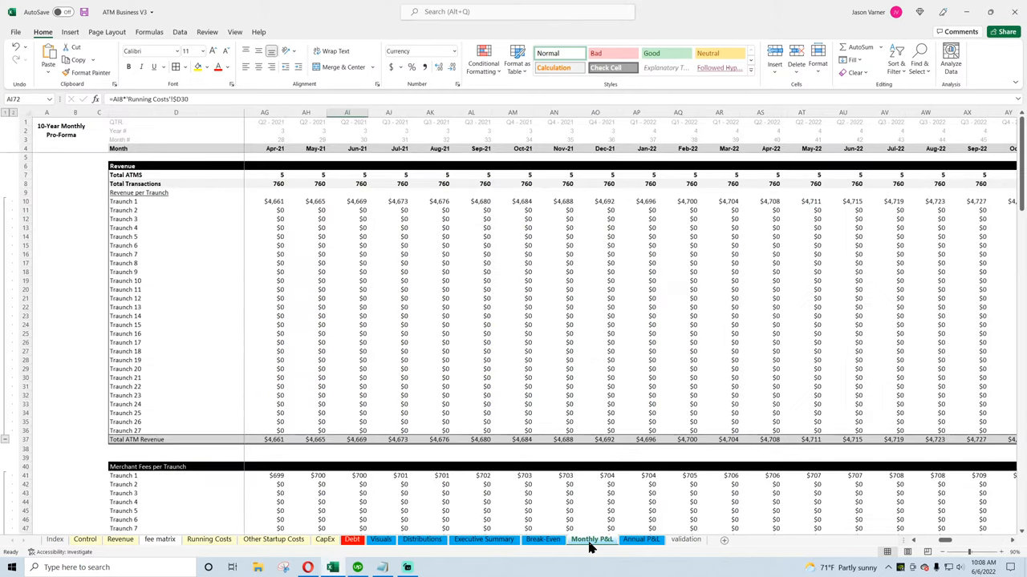
pyautogui.click(641, 539)
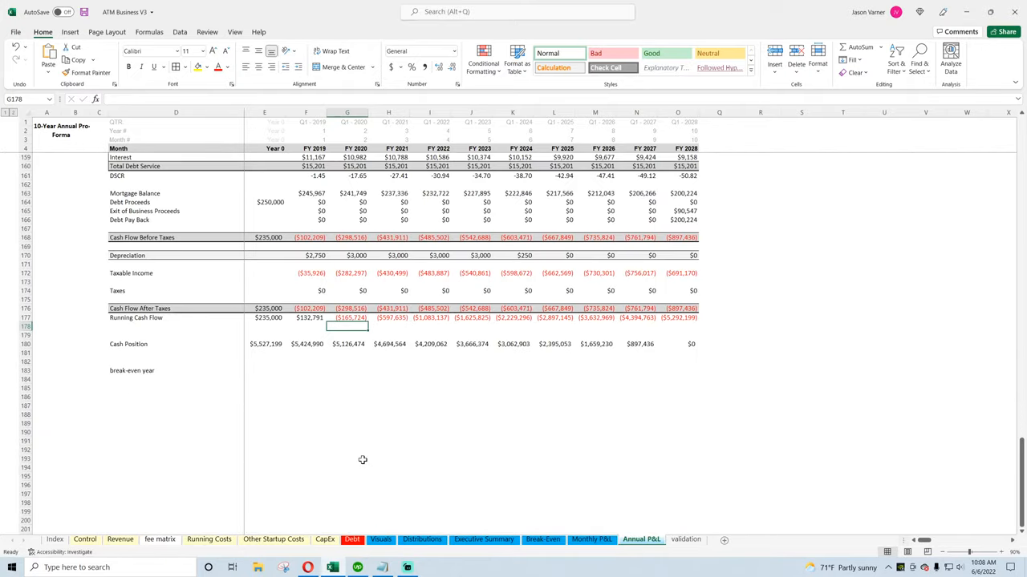
pyautogui.click(210, 539)
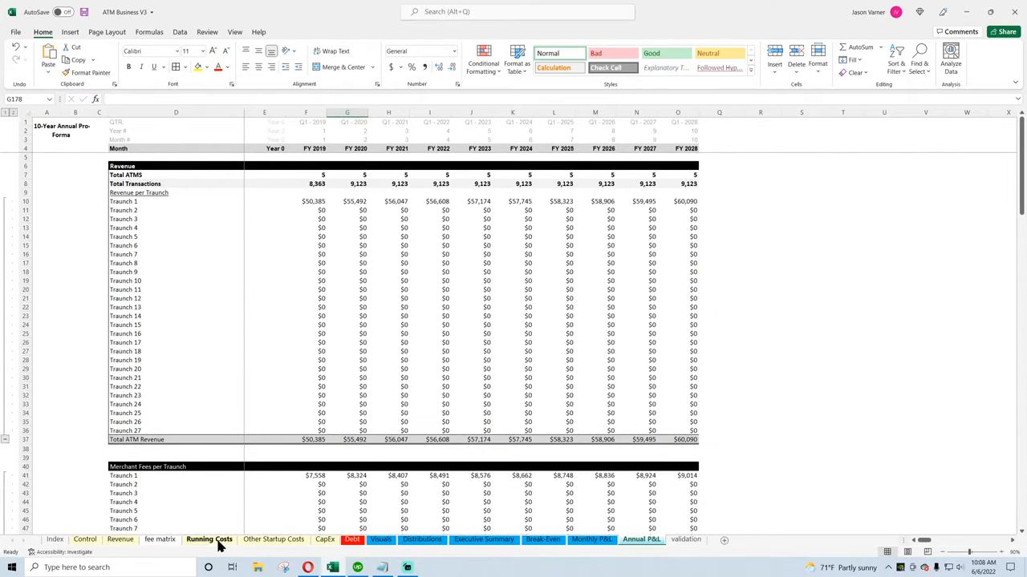
pyautogui.click(209, 539)
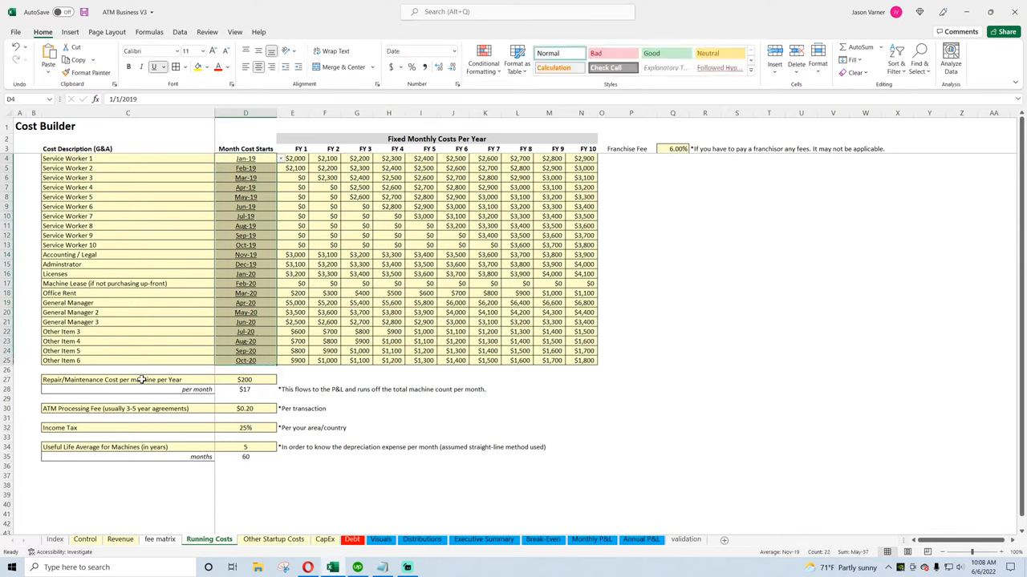
pyautogui.click(113, 379)
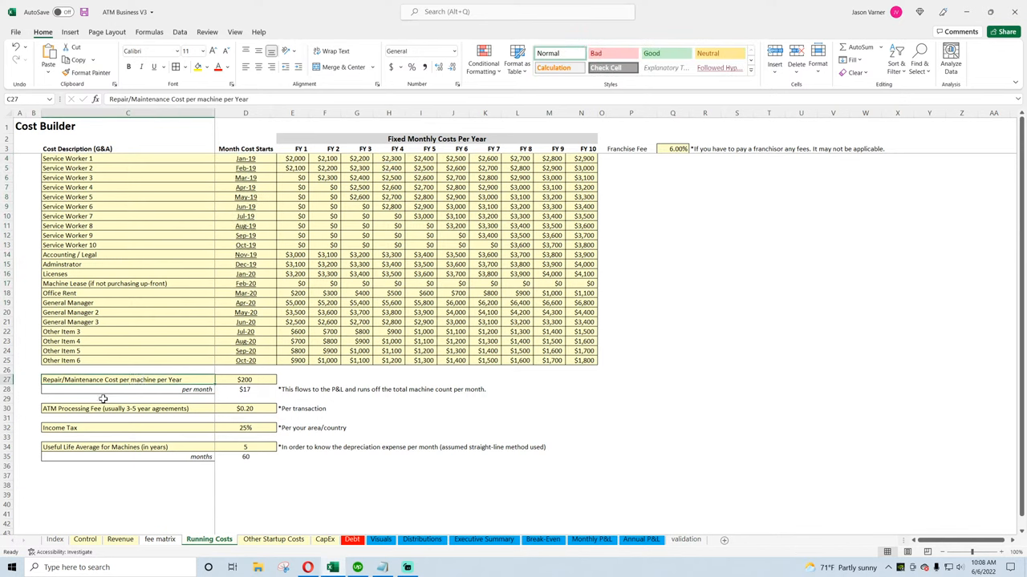
pyautogui.click(127, 428)
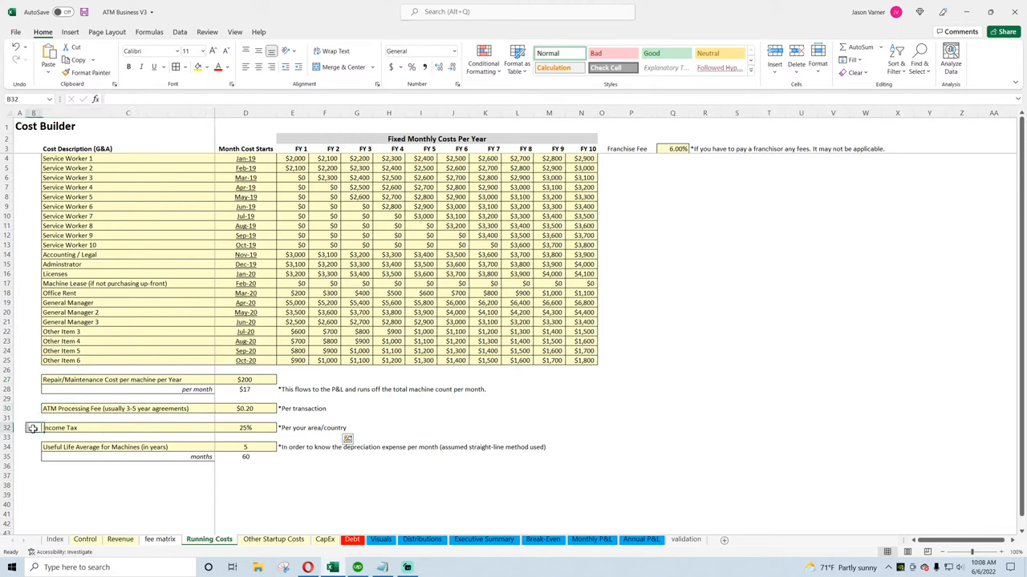
pyautogui.click(128, 447)
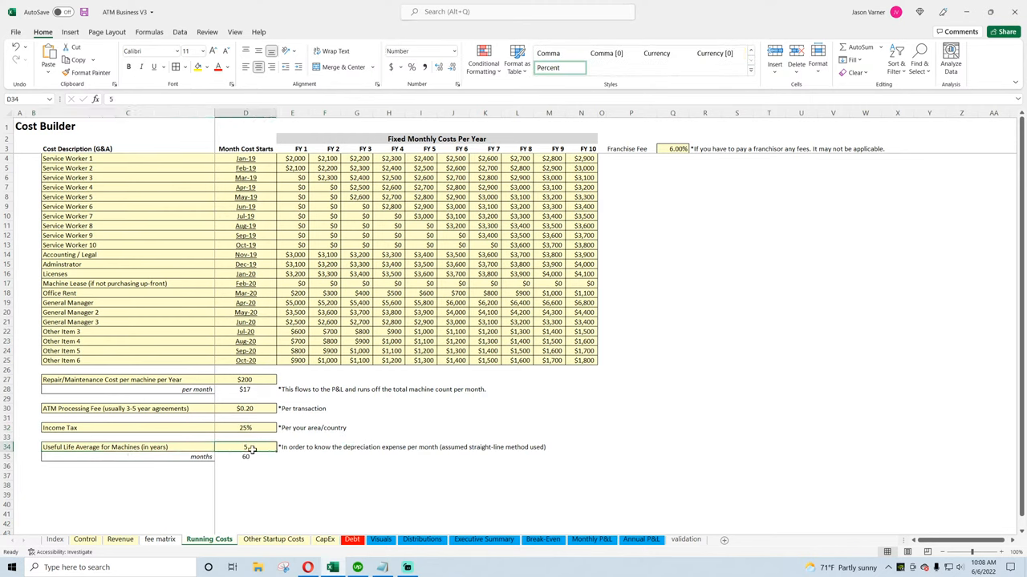
pyautogui.click(160, 539)
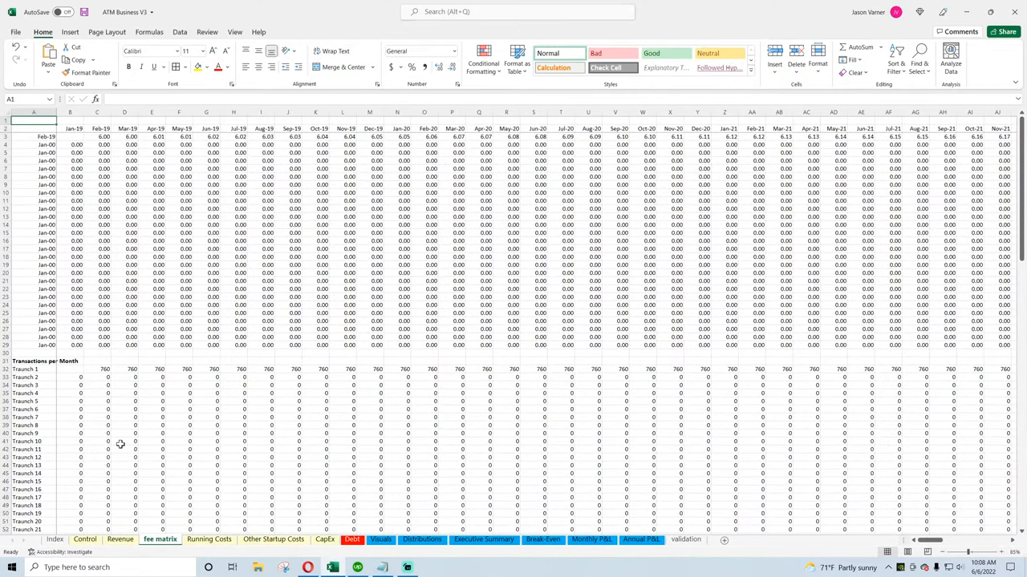
# View the Revenue tranche table, glance at the Control sheet, and return to Revenue
pyautogui.scroll(-3)
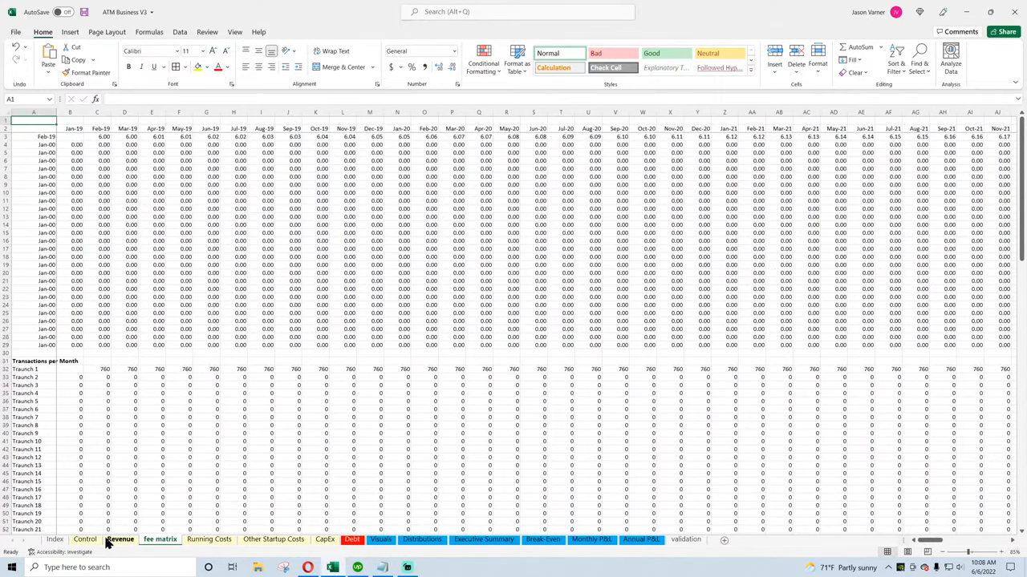
pyautogui.click(119, 539)
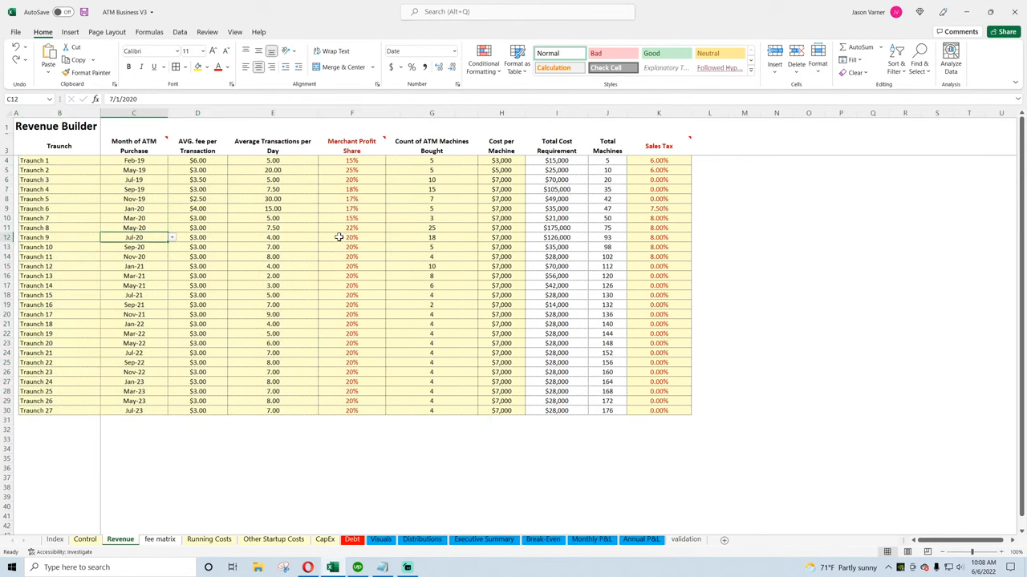
pyautogui.moveTo(579, 268)
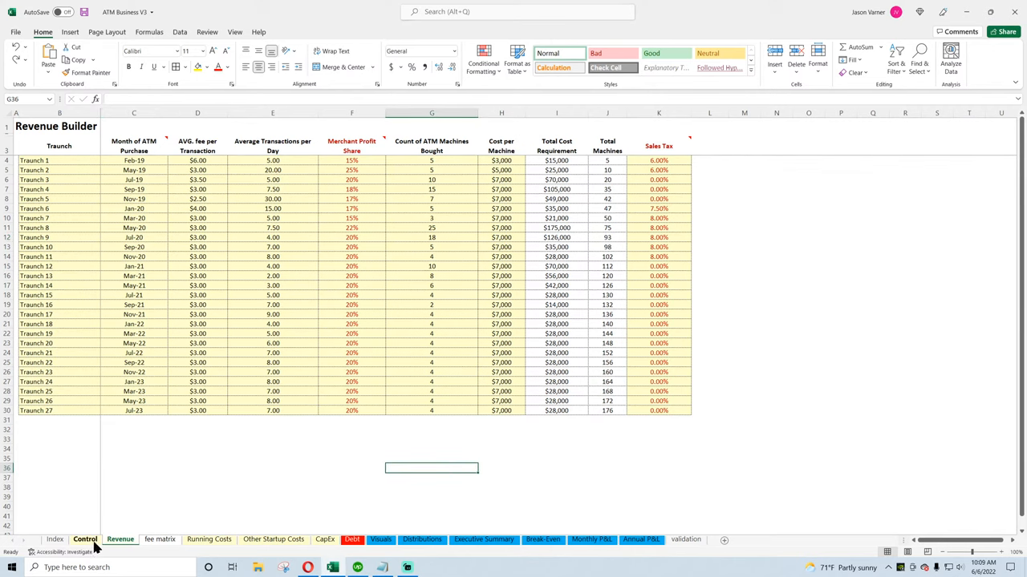
pyautogui.click(85, 539)
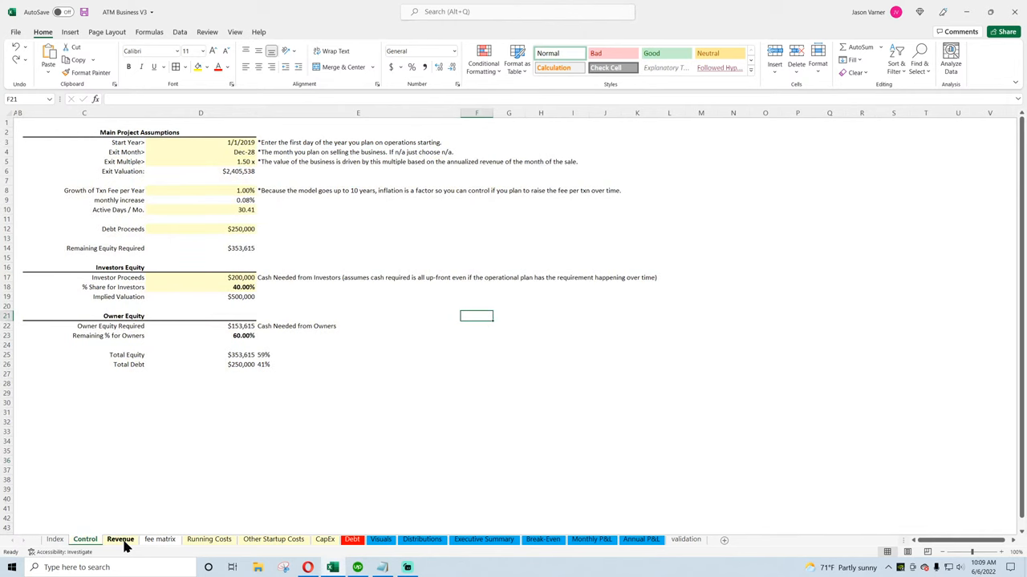
pyautogui.click(120, 539)
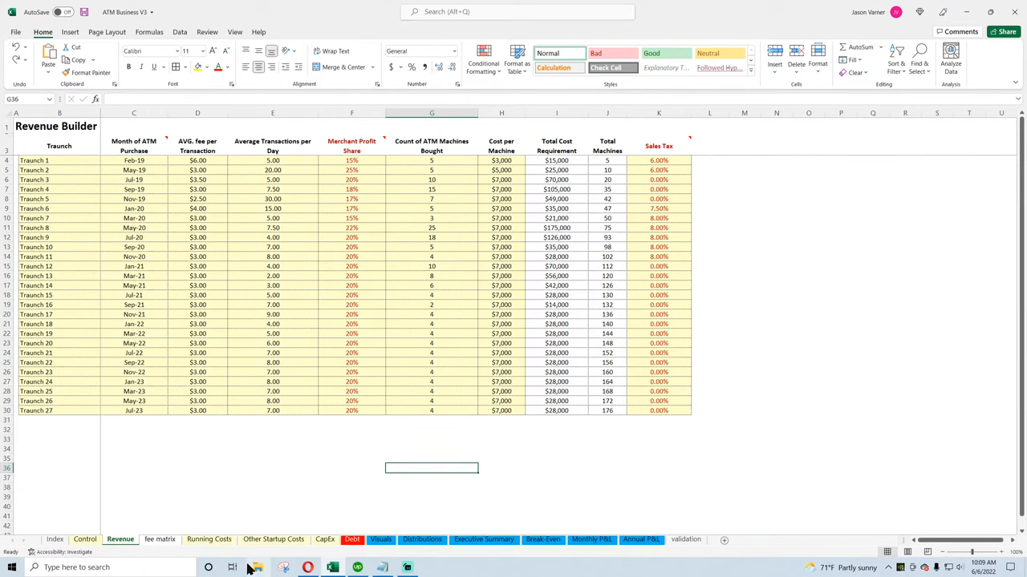
# Bring up File Explorer and select Equipment Rental V5 in the Industry Specific folder
pyautogui.click(256, 567)
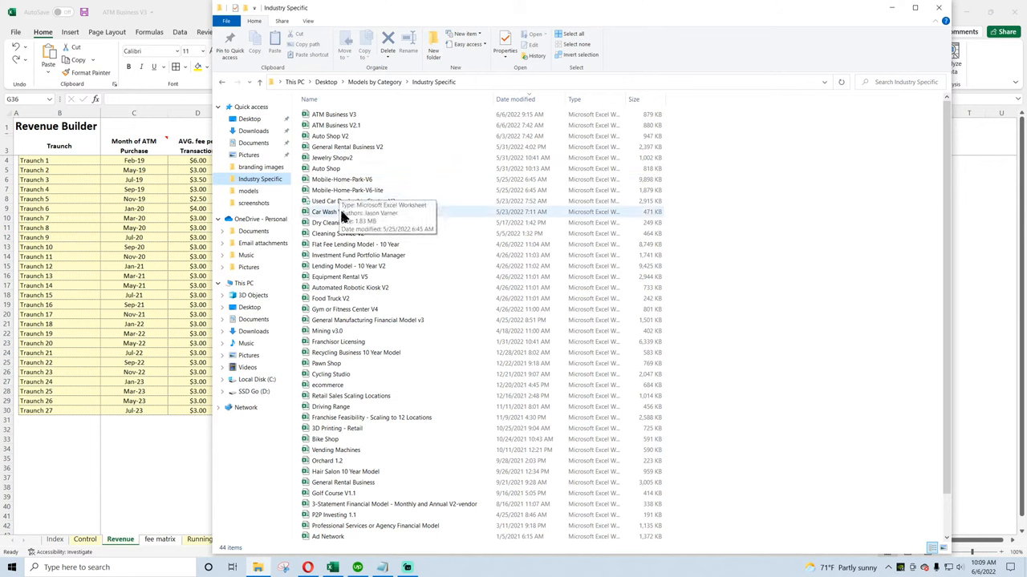
pyautogui.moveTo(359, 281)
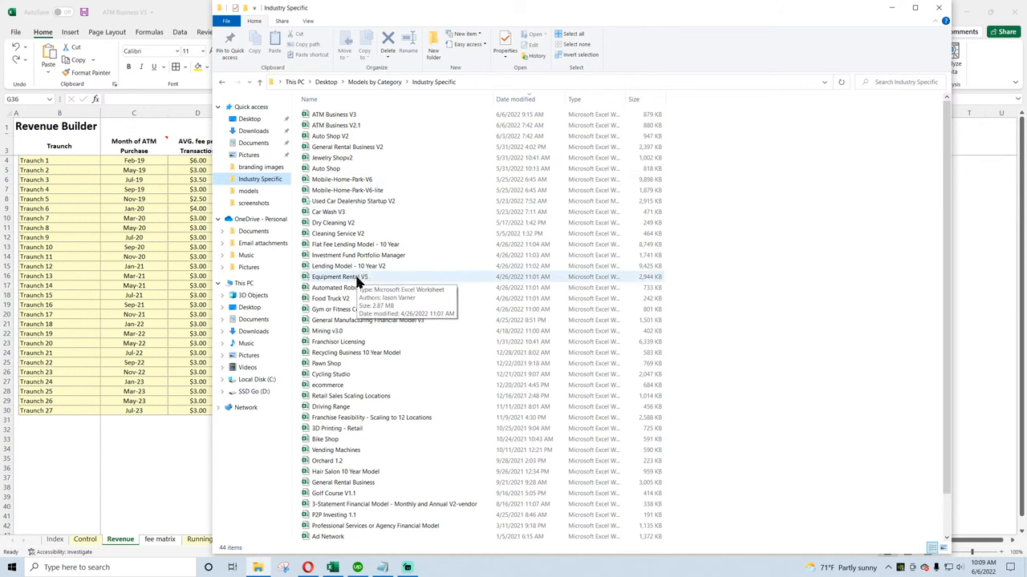
pyautogui.click(339, 277)
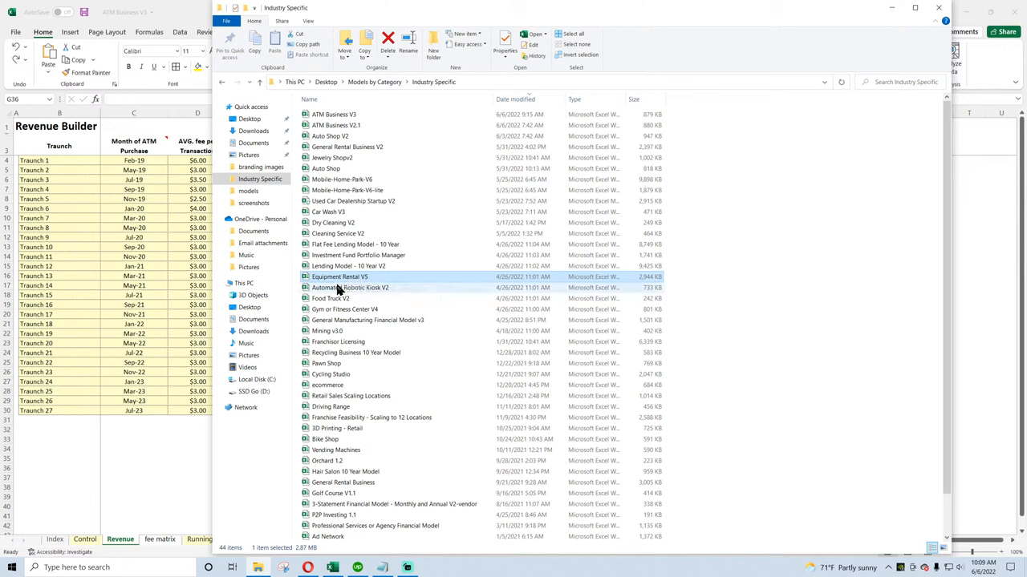
pyautogui.moveTo(339, 277)
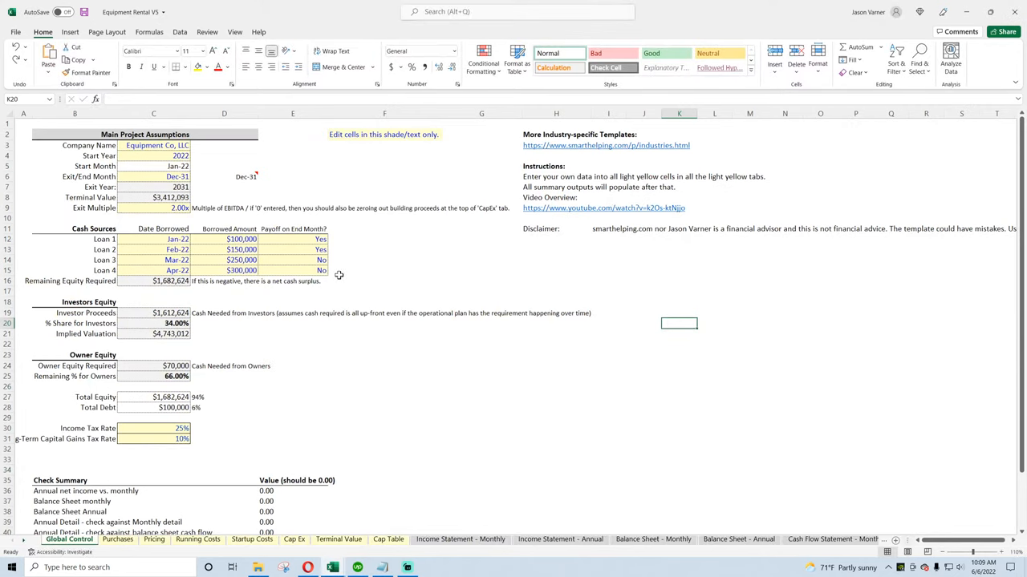
pyautogui.moveTo(197, 221)
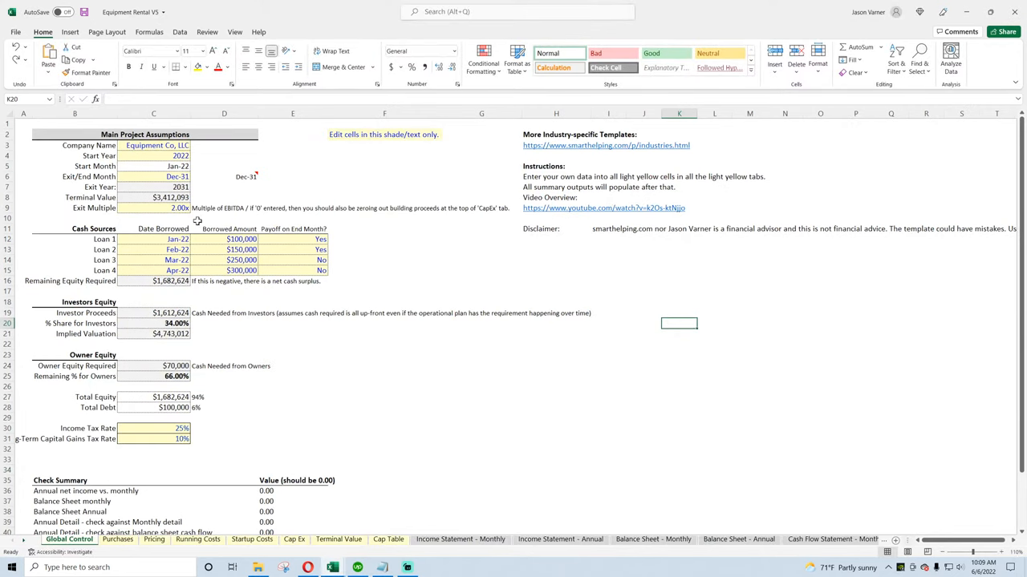
# Look through the Purchases and Cap Ex sheets, then the terminal valuation sheet
pyautogui.click(117, 539)
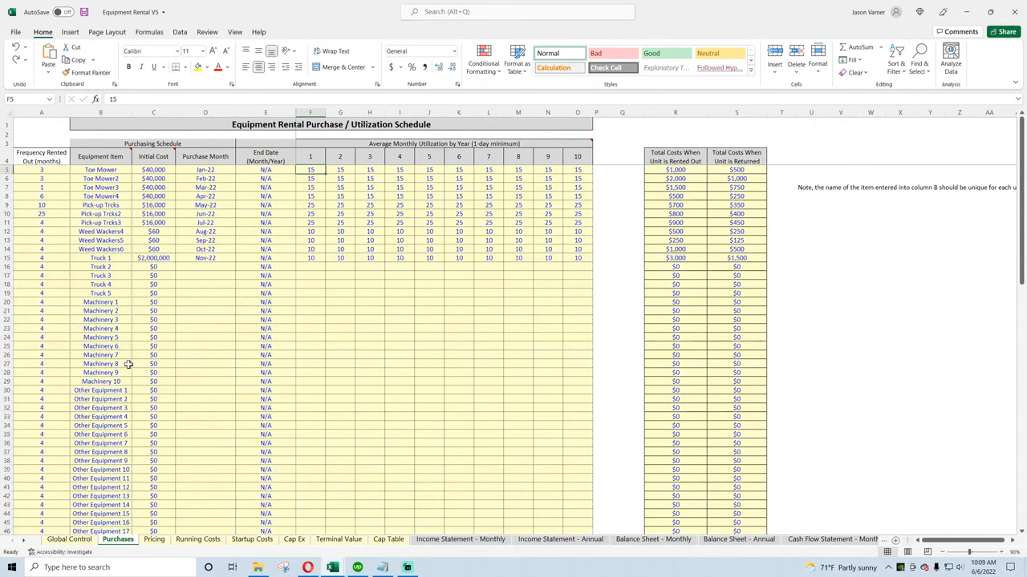
pyautogui.click(294, 539)
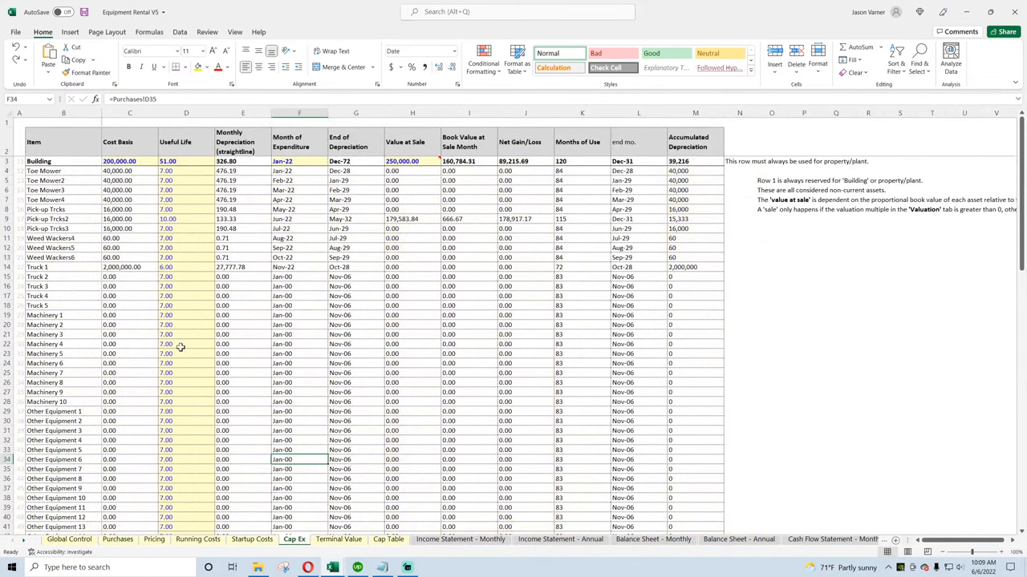
pyautogui.scroll(-3)
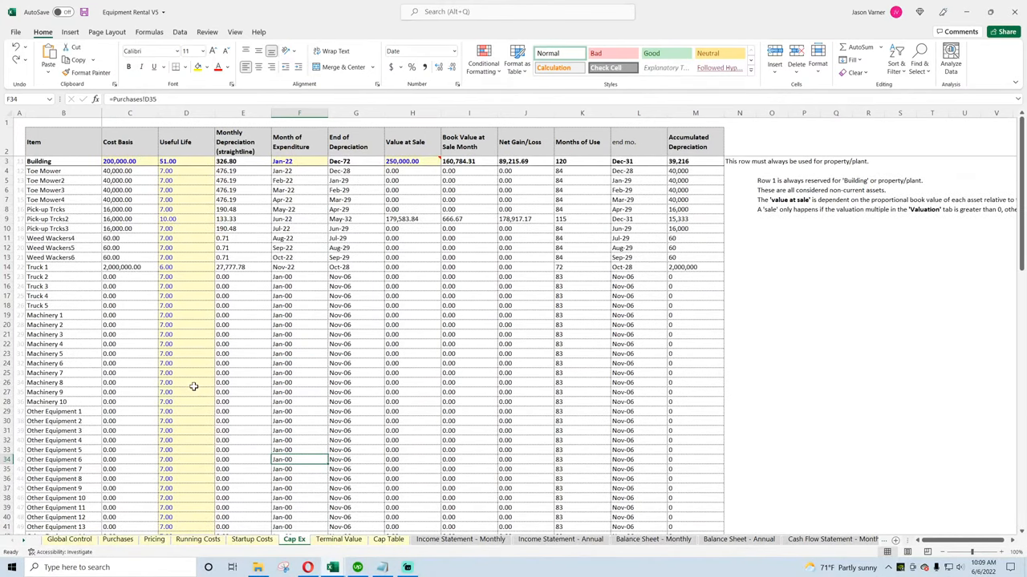
pyautogui.scroll(-3)
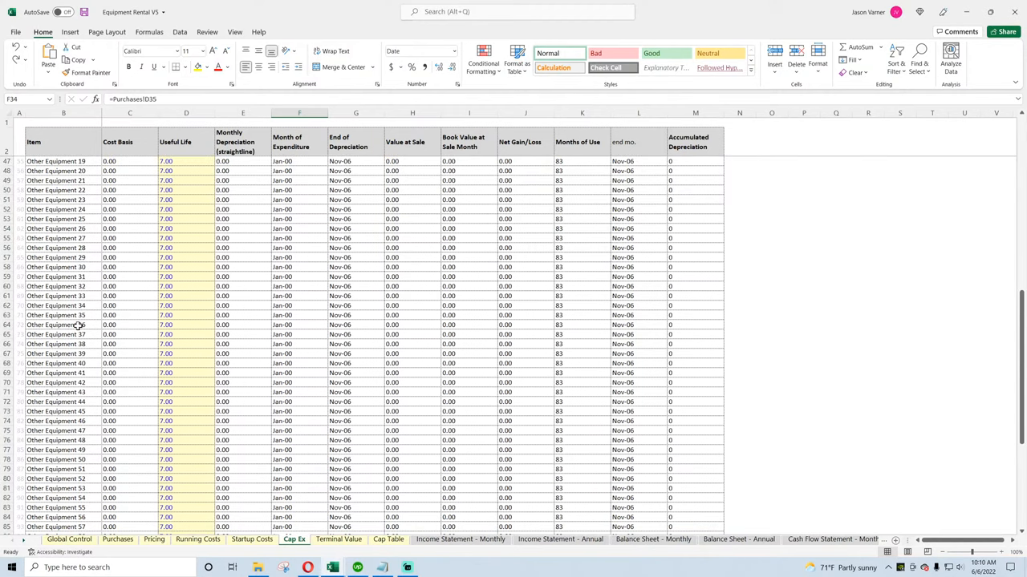
pyautogui.click(64, 238)
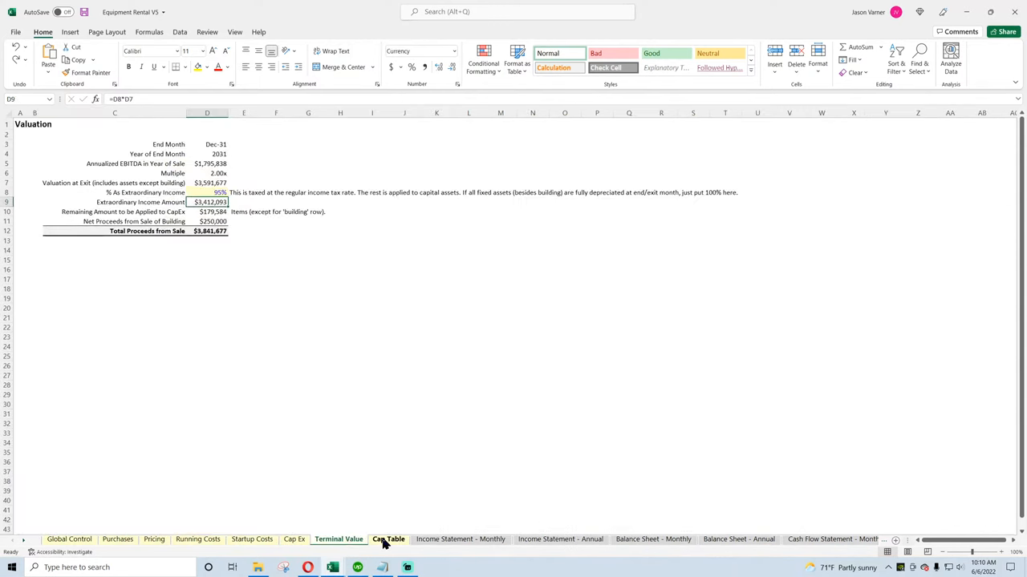
# Review the monthly and annual income statements and terminal value, ending on Cap Ex
pyautogui.click(460, 539)
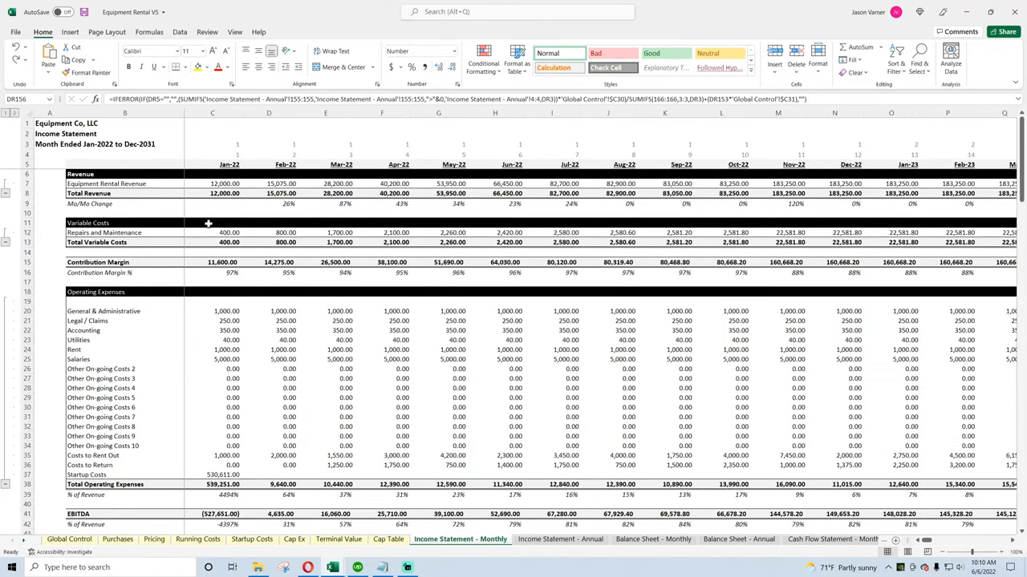
pyautogui.click(212, 233)
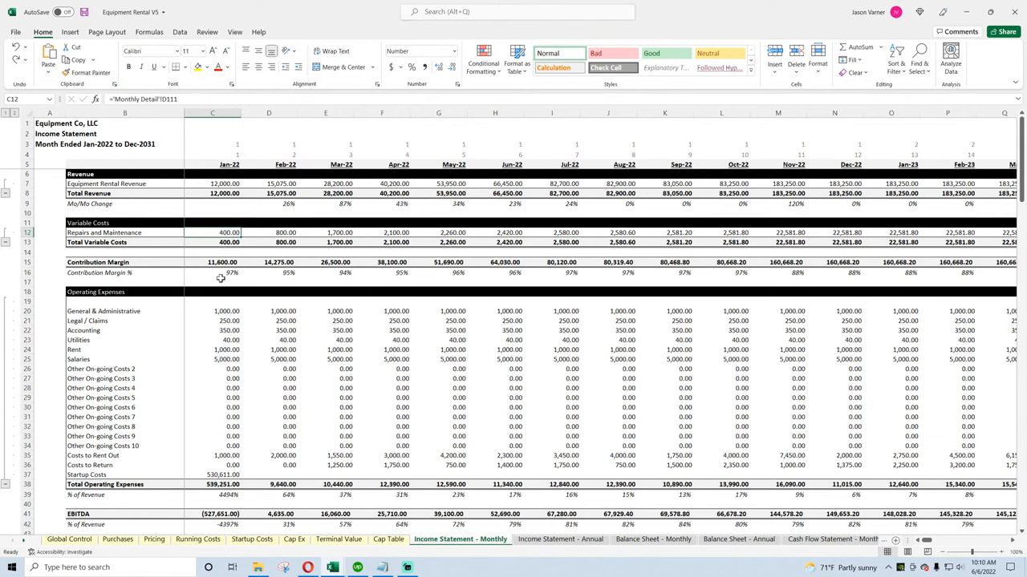
pyautogui.scroll(-3)
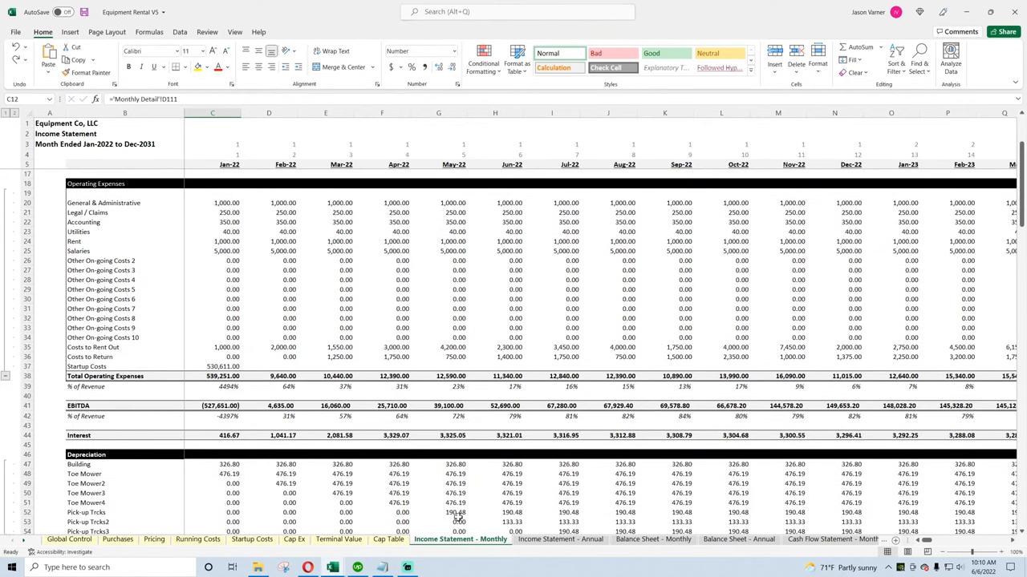
pyautogui.click(559, 539)
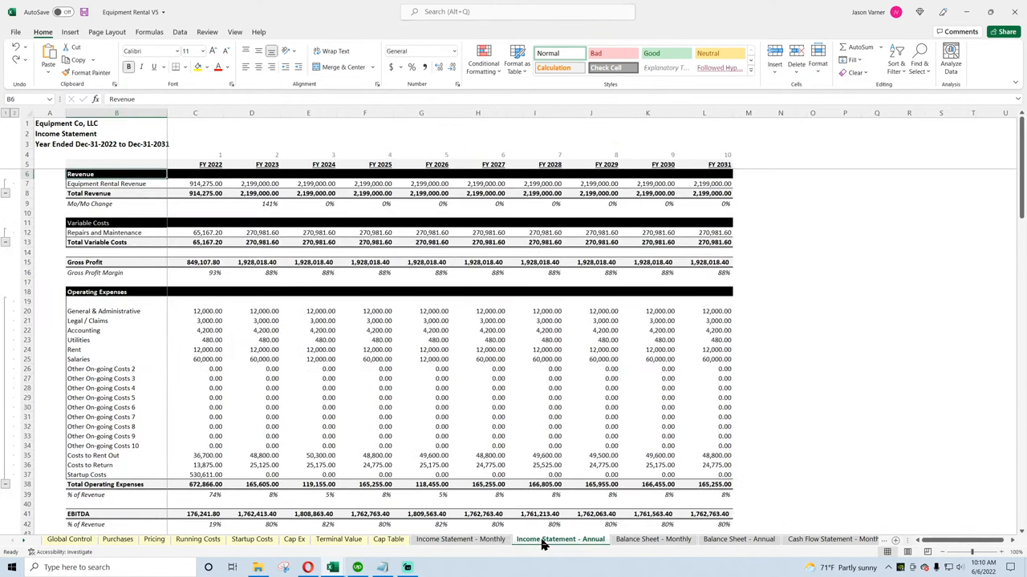
pyautogui.click(652, 539)
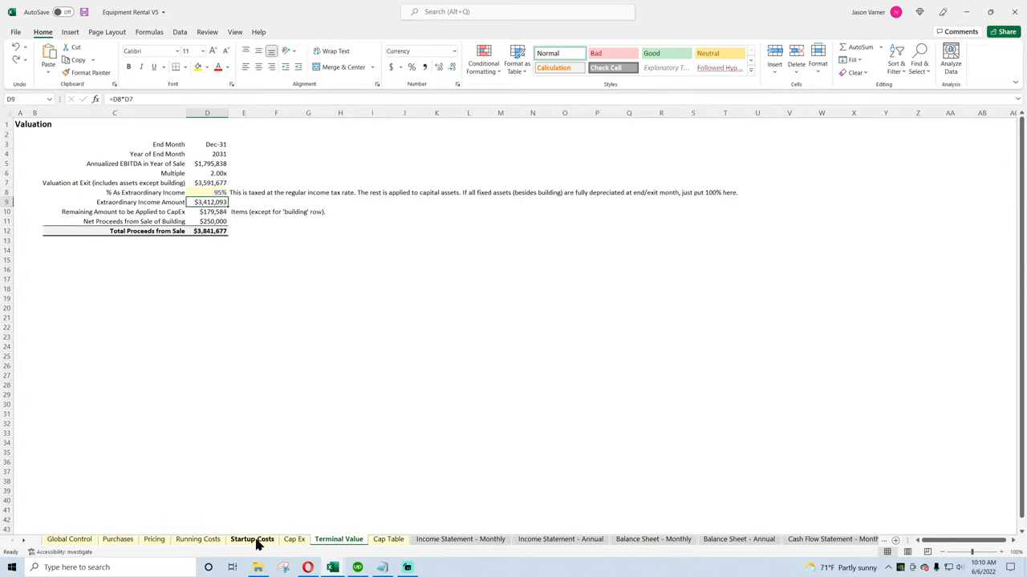
pyautogui.click(295, 539)
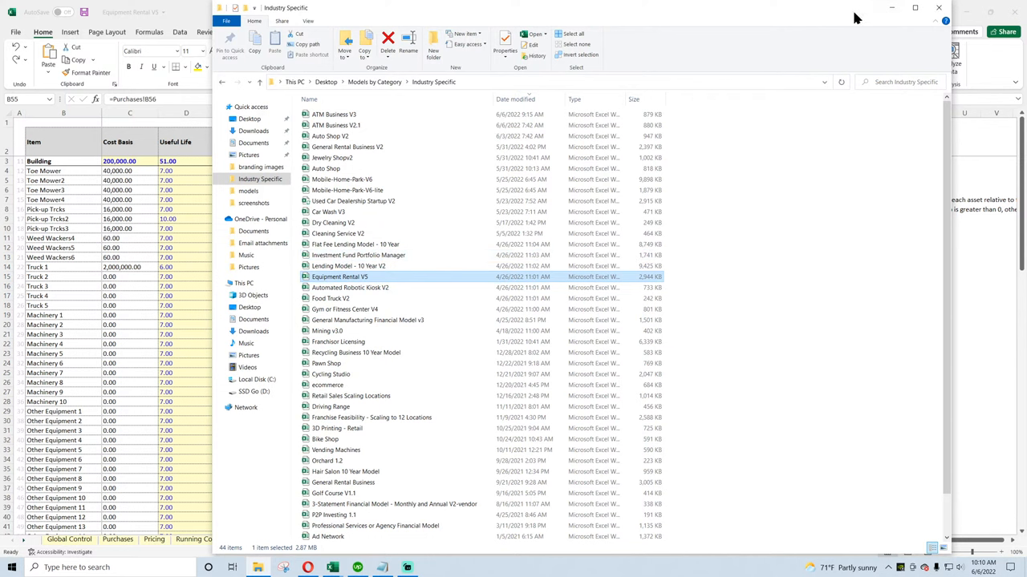
pyautogui.moveTo(344, 320)
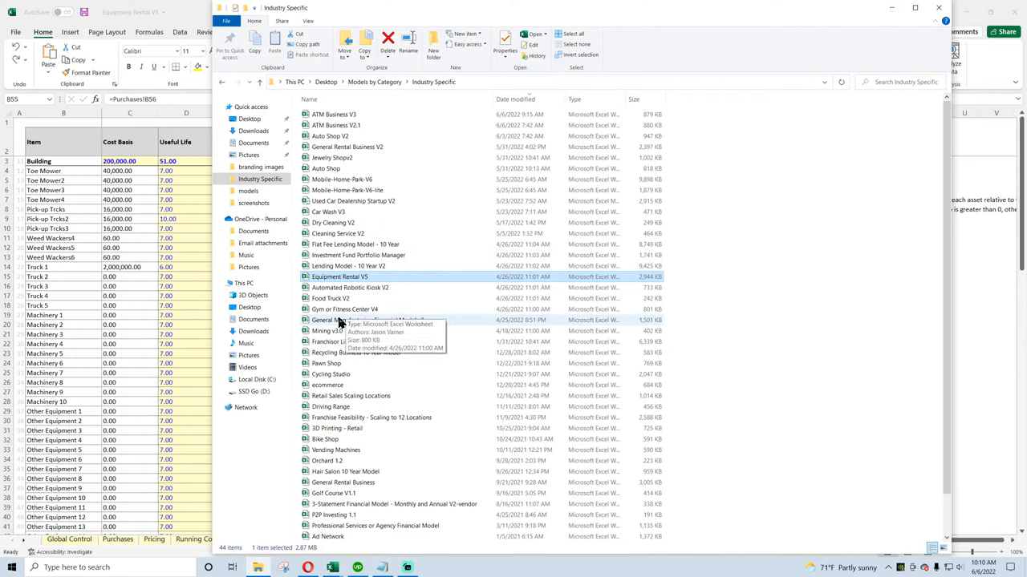
pyautogui.moveTo(76, 419)
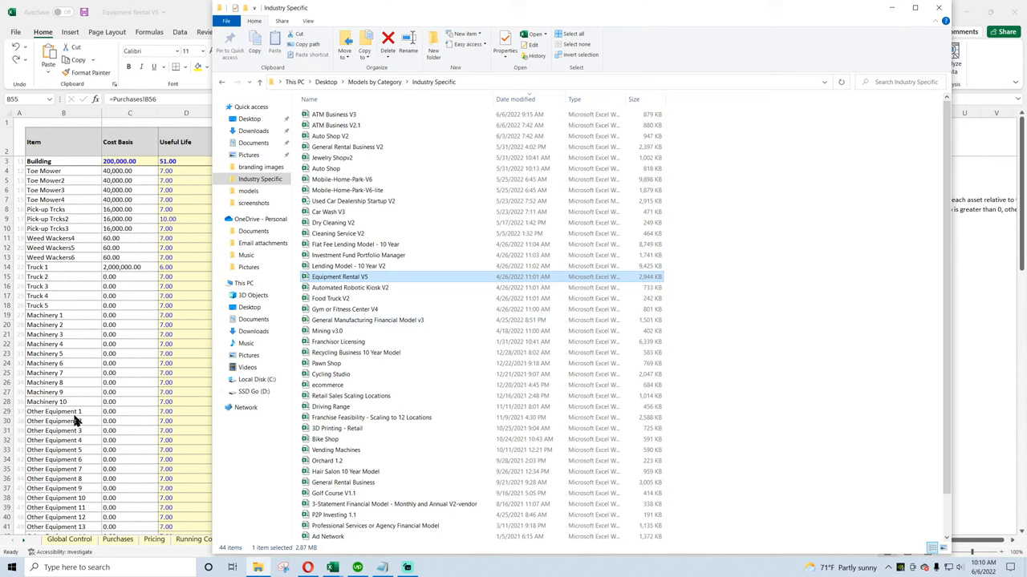
pyautogui.moveTo(76, 421)
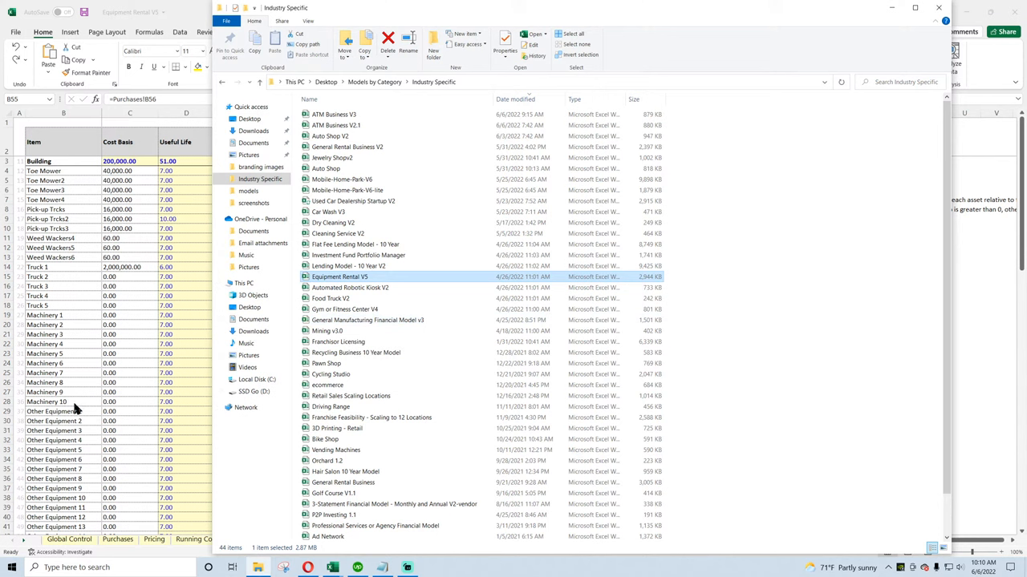
pyautogui.moveTo(39, 411)
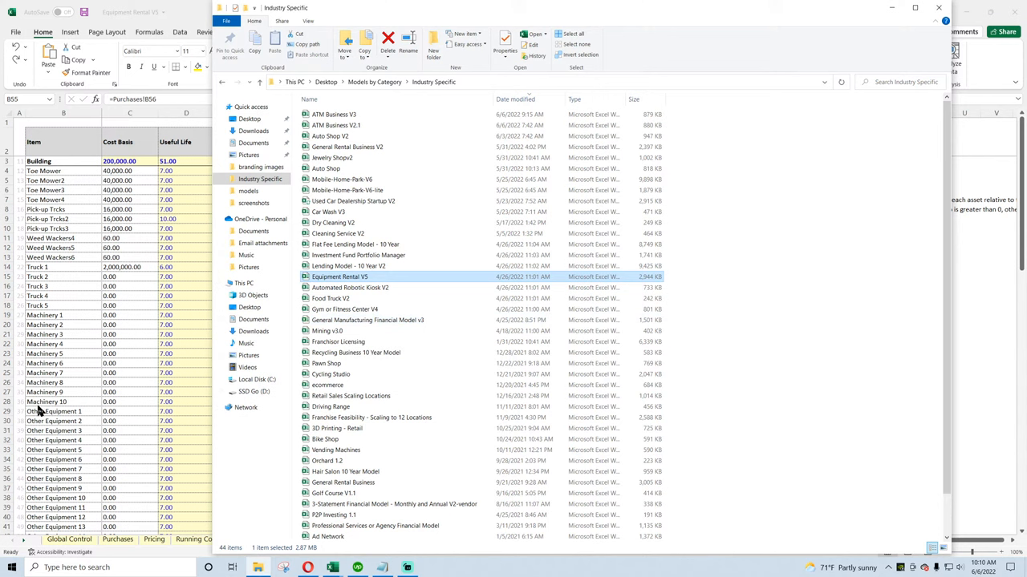
pyautogui.moveTo(393, 342)
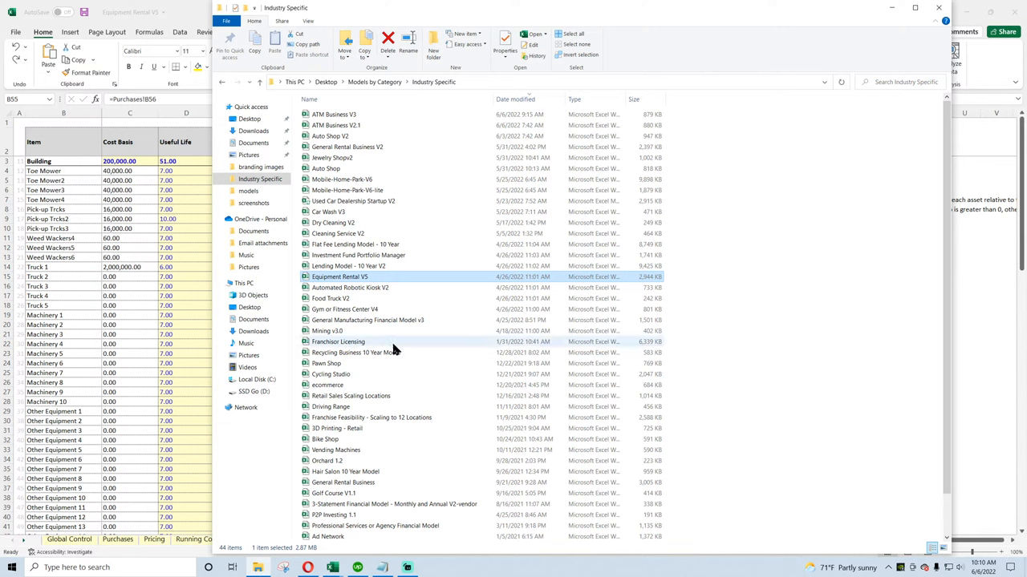
pyautogui.moveTo(341, 335)
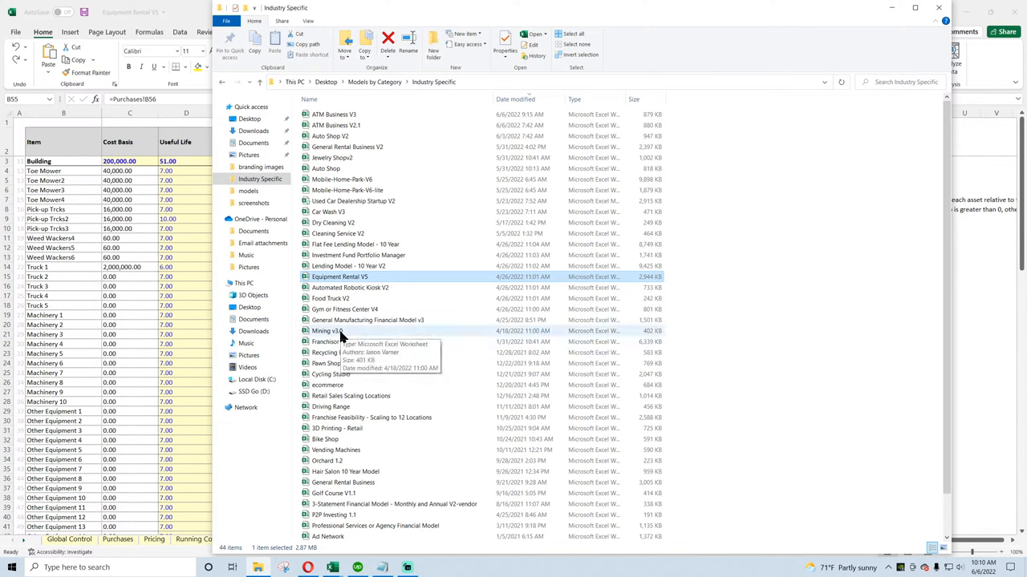
# Skip past Mining v3.0 and Gym V4 to open General Manufacturing Financial Model v3
pyautogui.click(327, 331)
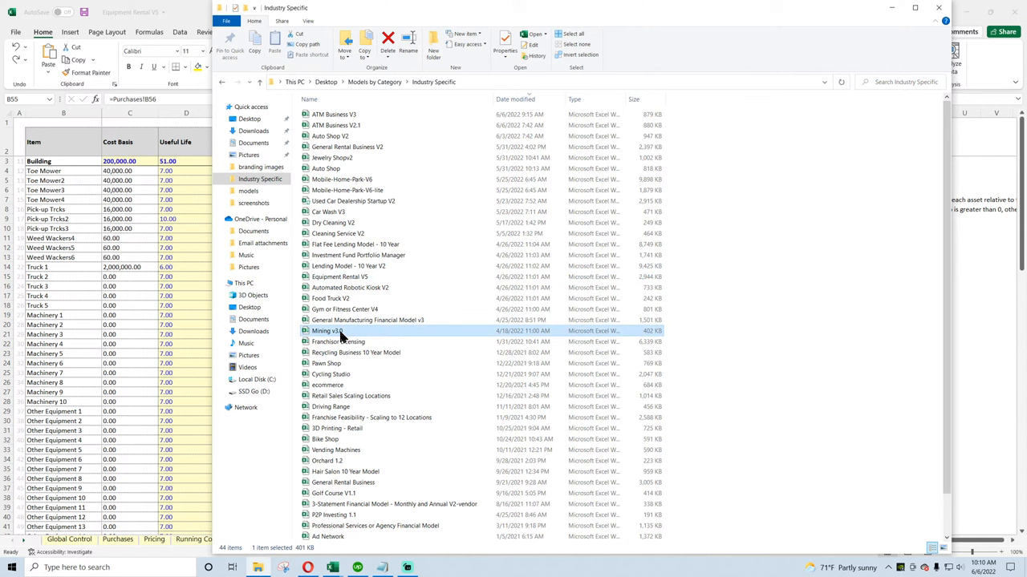
pyautogui.moveTo(340, 332)
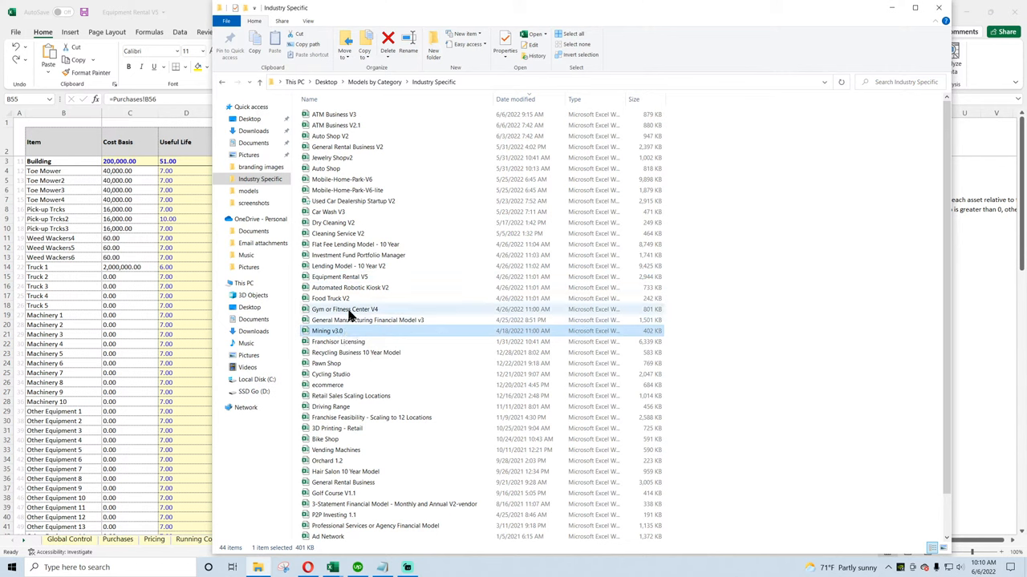
pyautogui.click(345, 309)
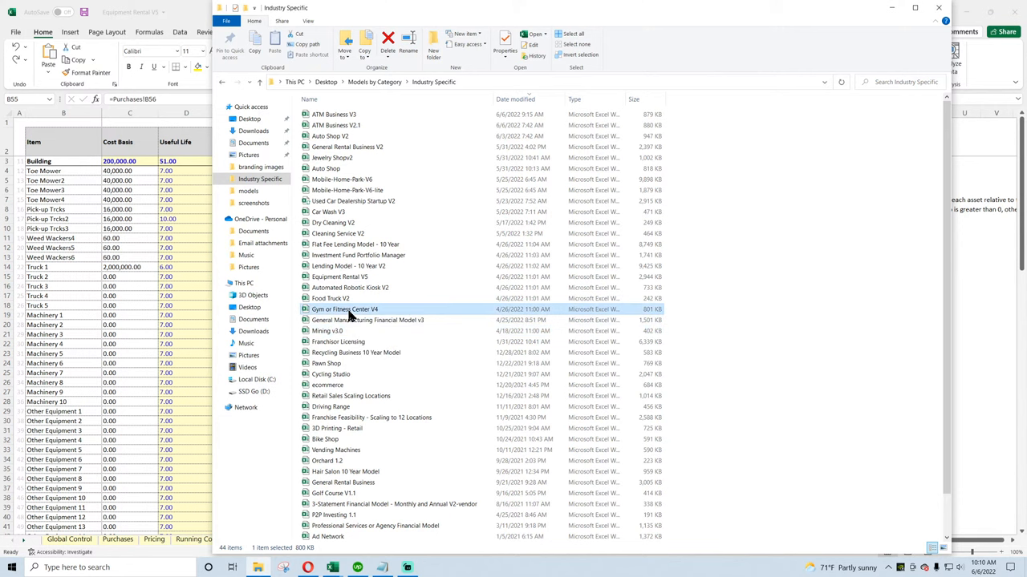
pyautogui.click(367, 320)
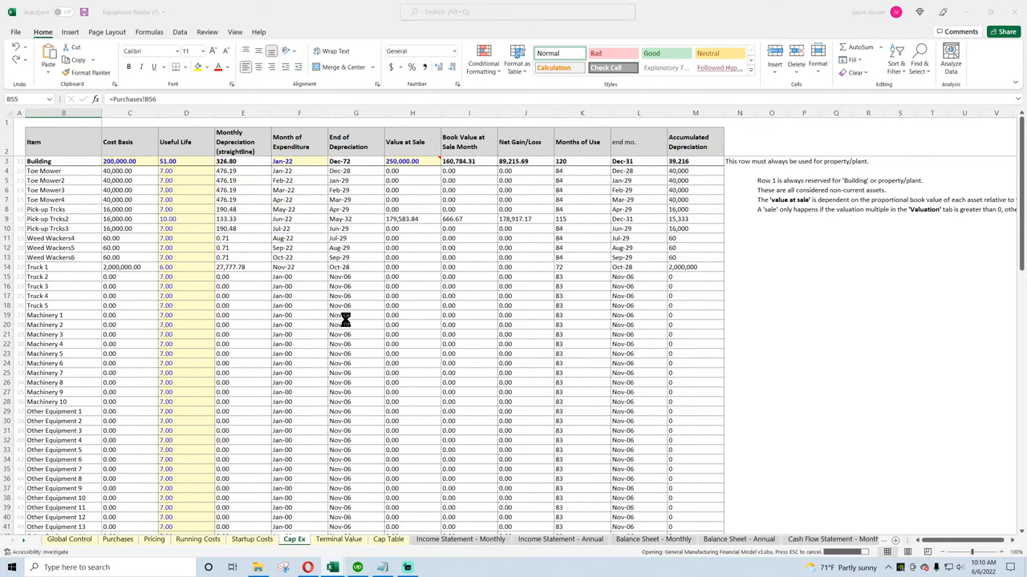
# Check Item 17's expenditure month on Cap Ex against the Equipment sheet
pyautogui.click(211, 539)
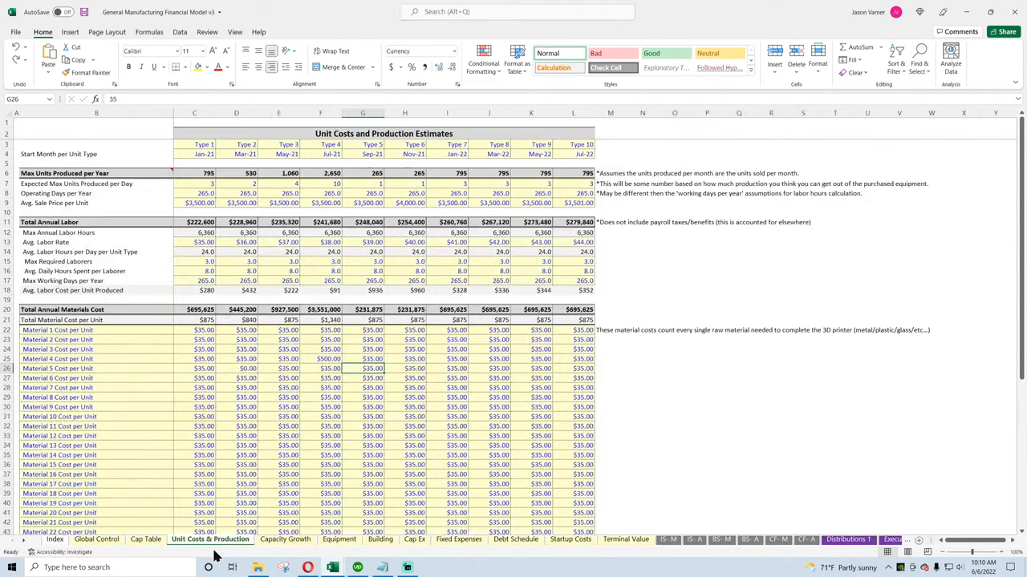
pyautogui.click(415, 539)
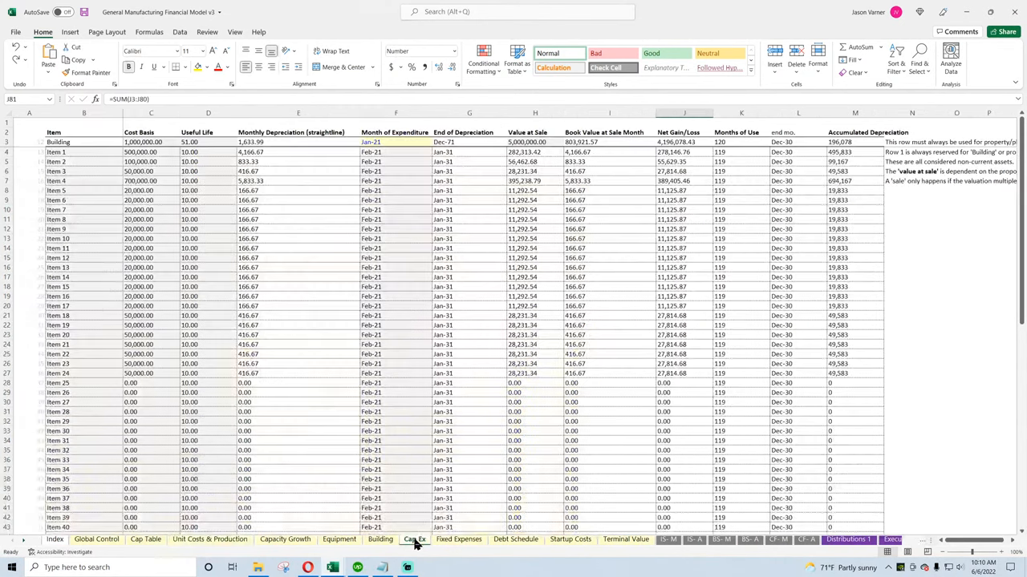
pyautogui.scroll(-3)
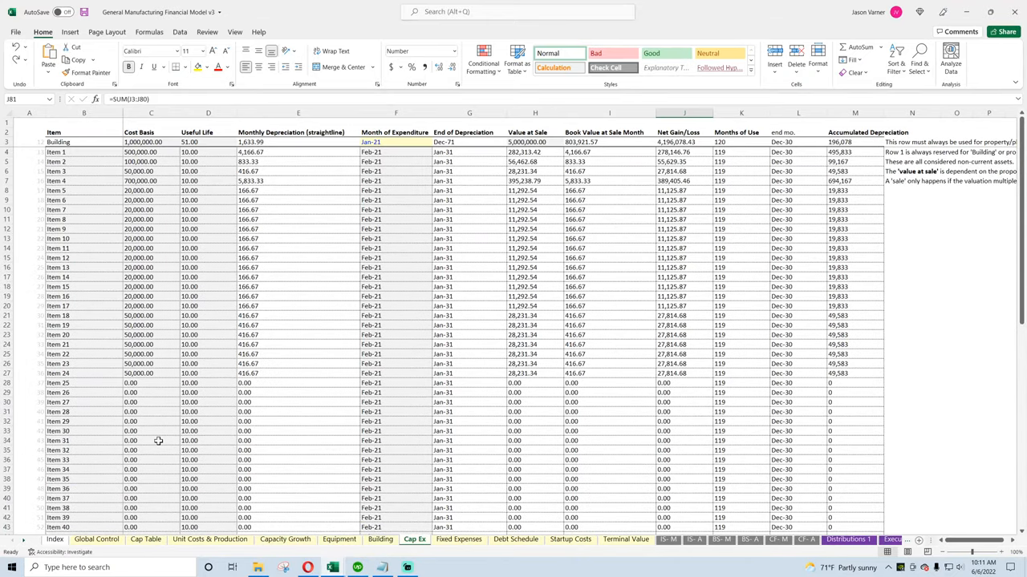
pyautogui.moveTo(158, 441)
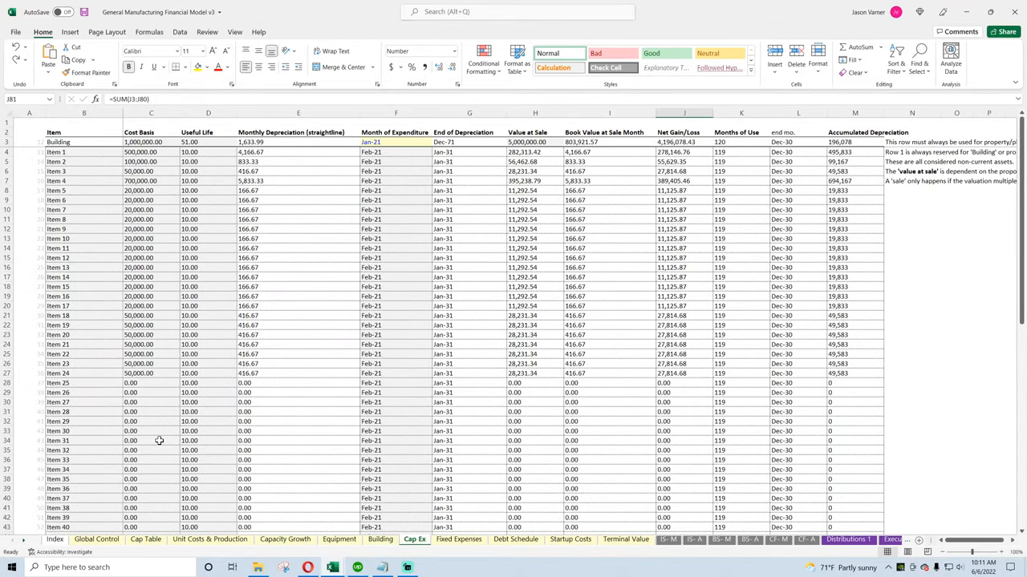
pyautogui.scroll(-3)
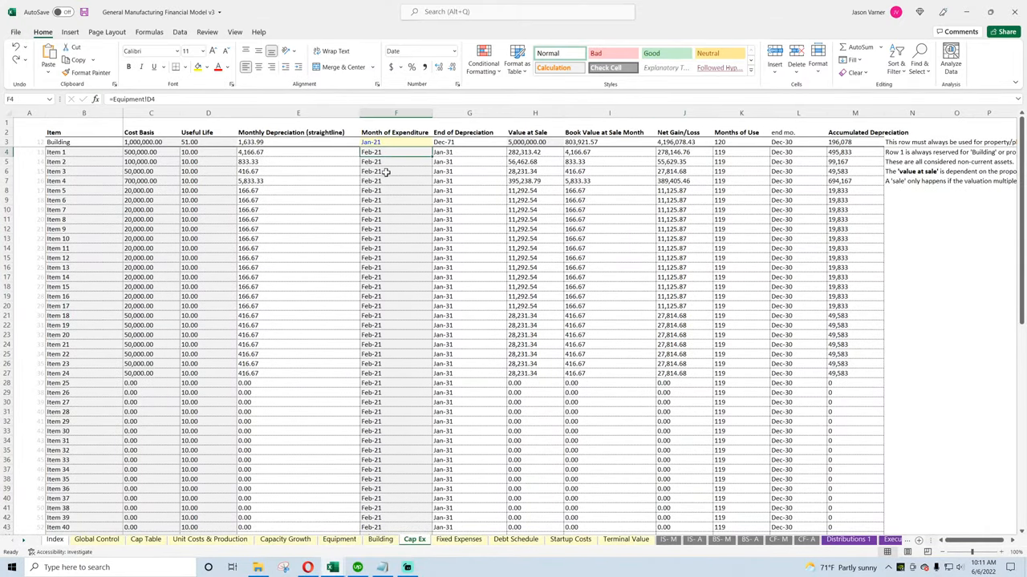
pyautogui.click(395, 305)
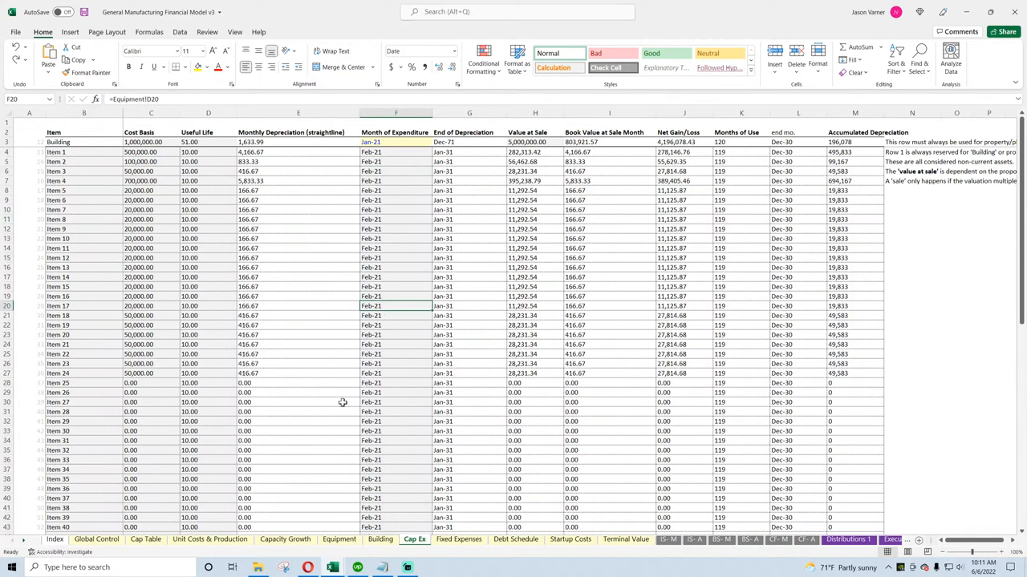
pyautogui.click(338, 539)
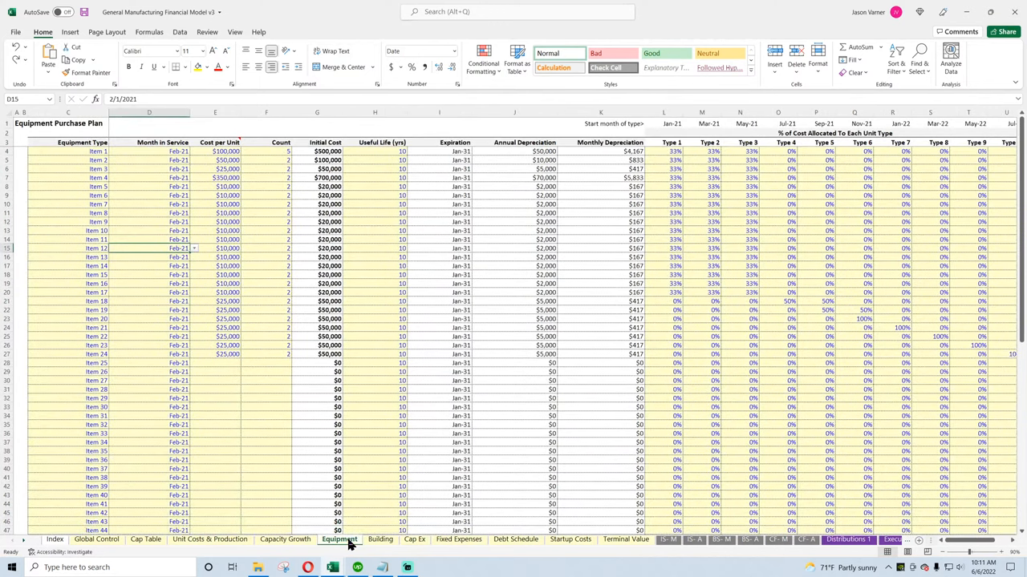
pyautogui.click(415, 539)
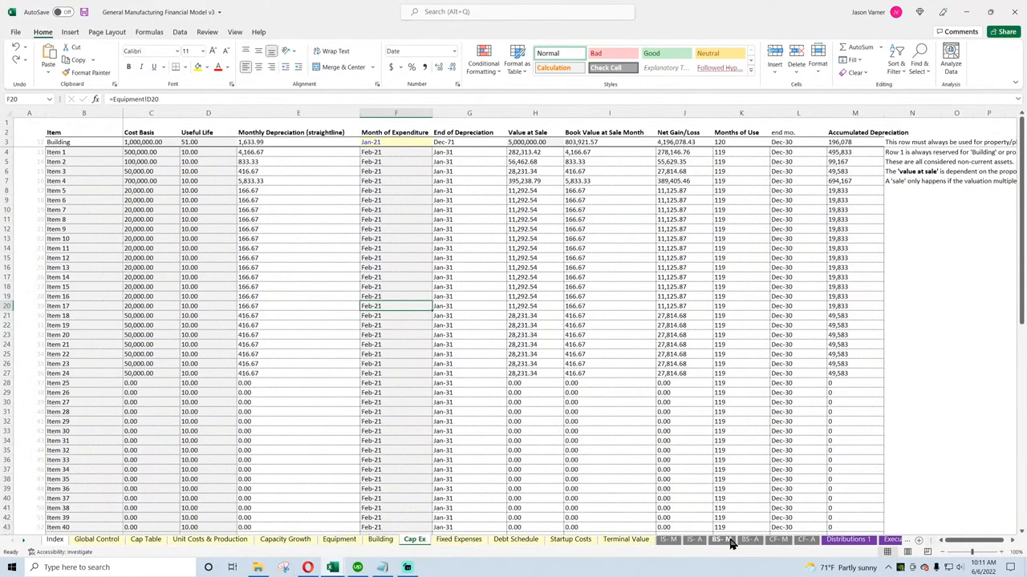
# Browse Fixed Expenses and Global Control, then check Cap Ex's Equipment-linked cost basis formula
pyautogui.click(721, 539)
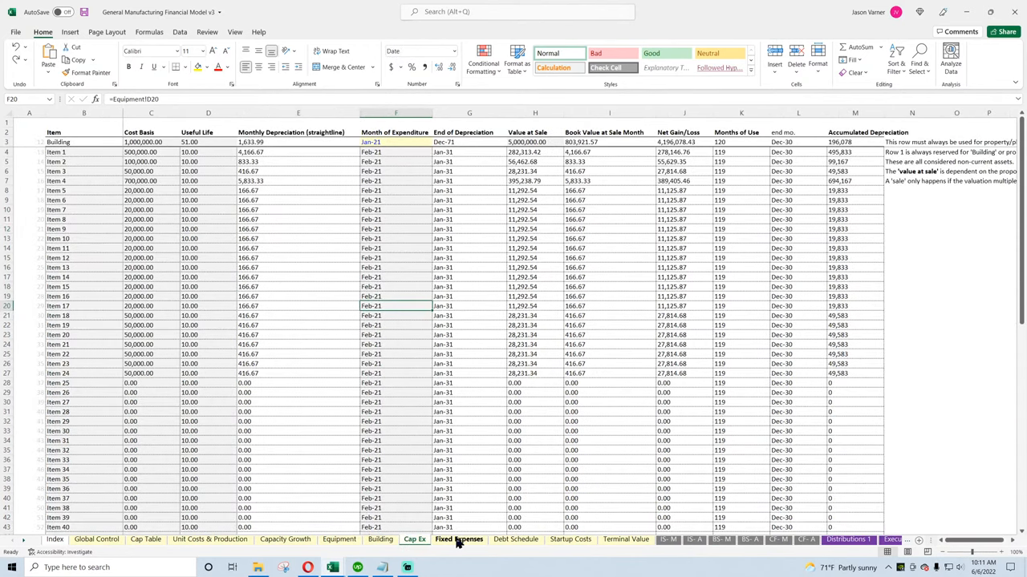
pyautogui.click(459, 539)
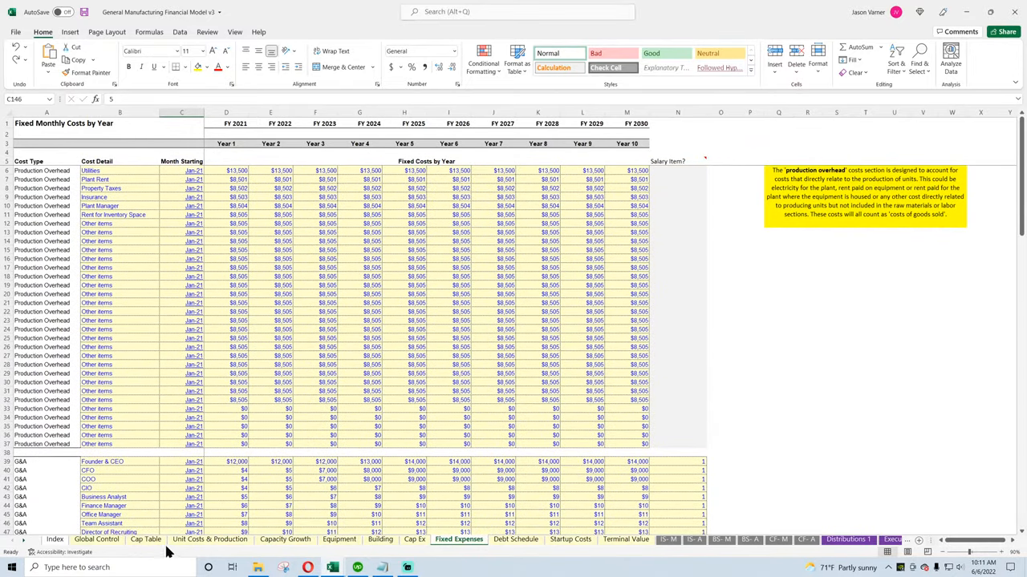
pyautogui.click(96, 539)
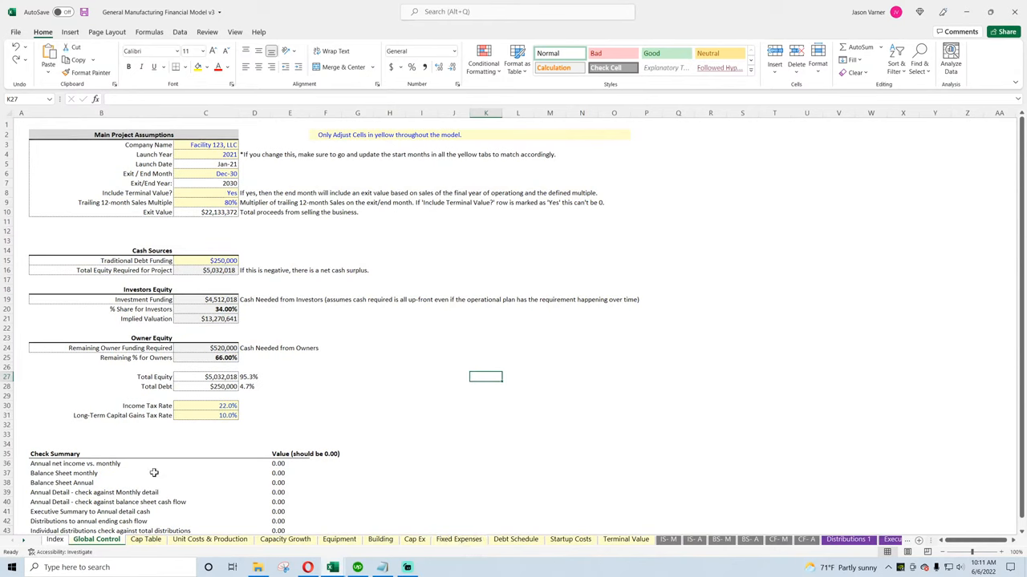
pyautogui.moveTo(160, 146)
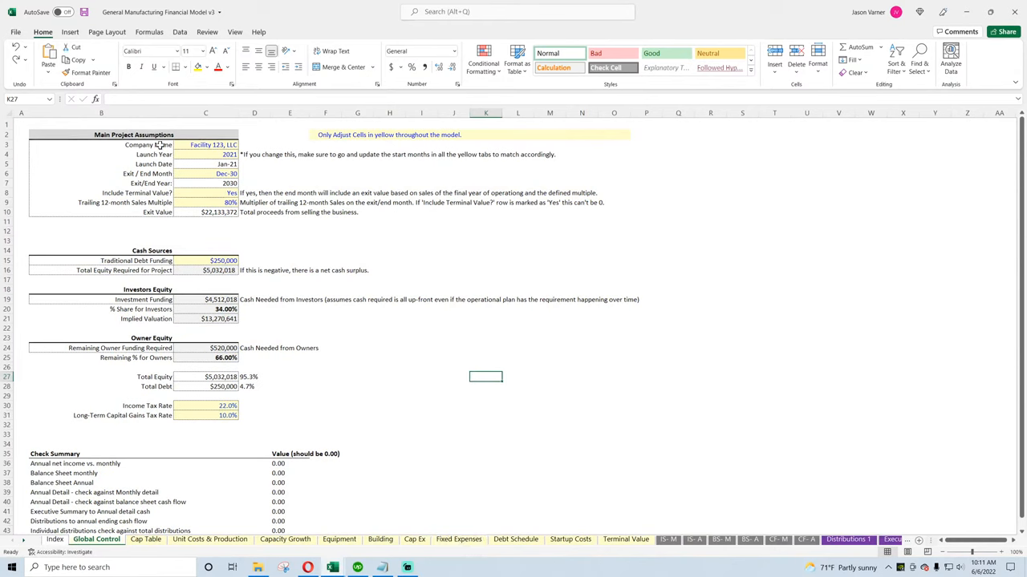
pyautogui.scroll(-3)
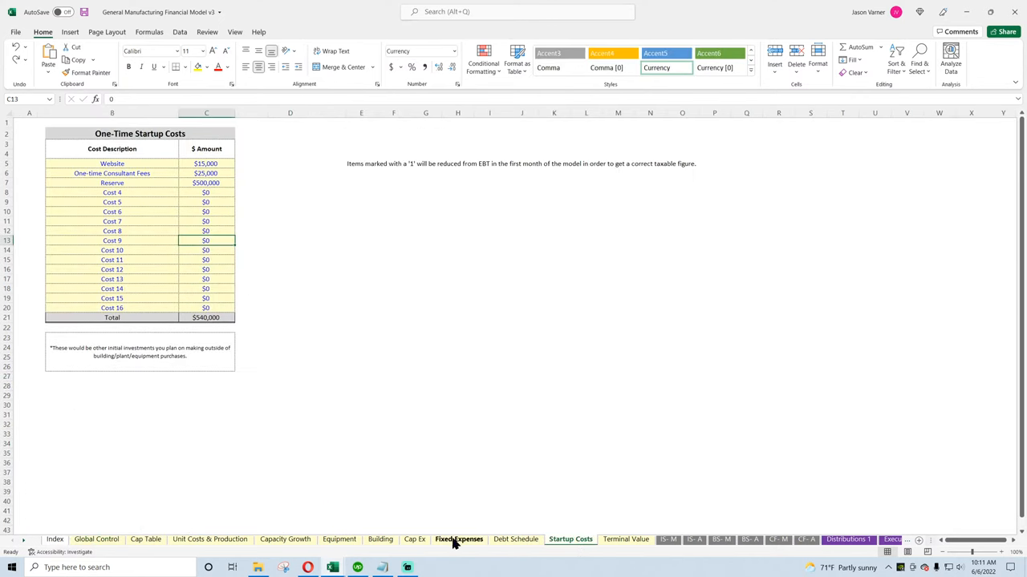
pyautogui.click(415, 539)
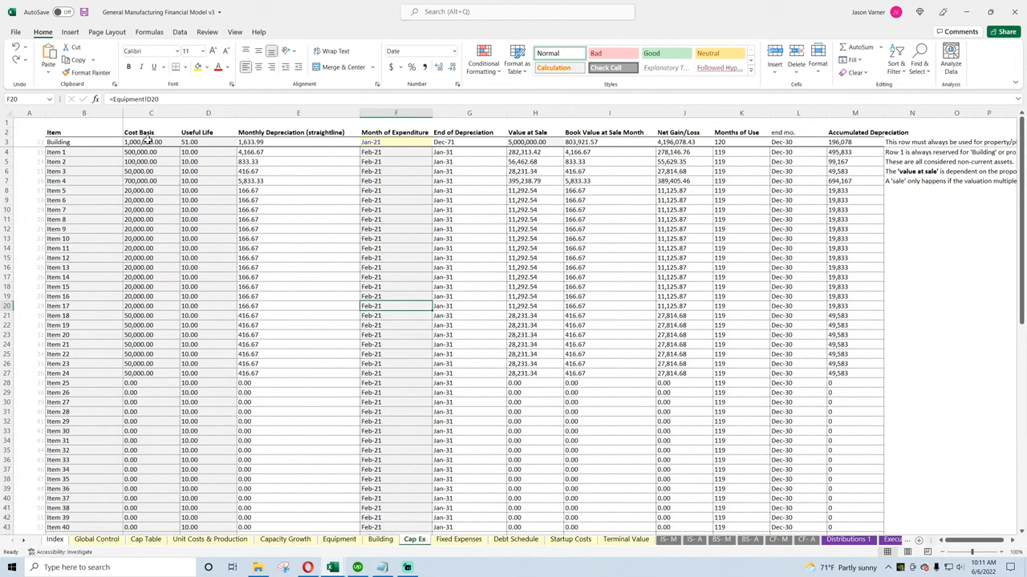
pyautogui.click(151, 152)
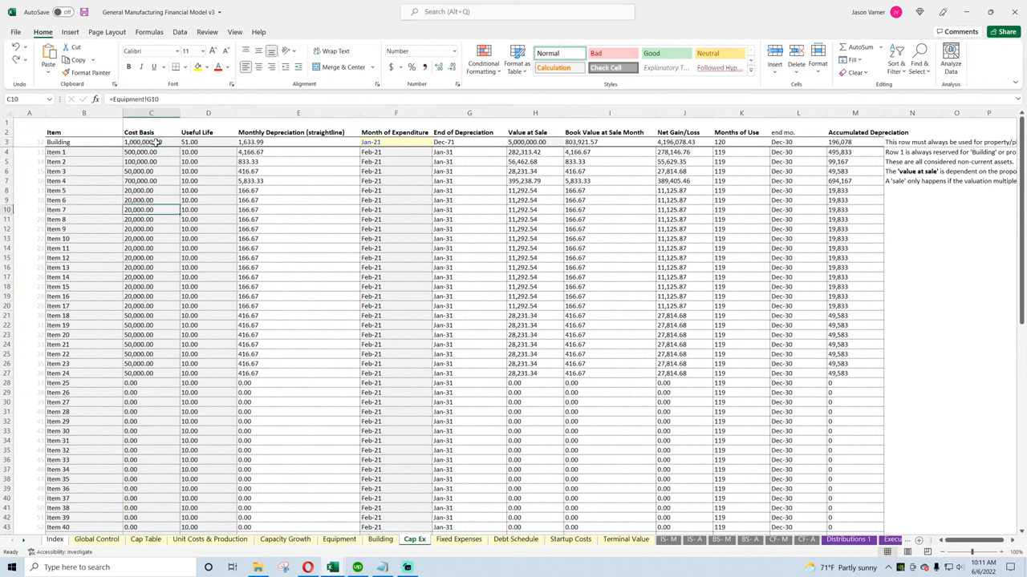
pyautogui.click(150, 152)
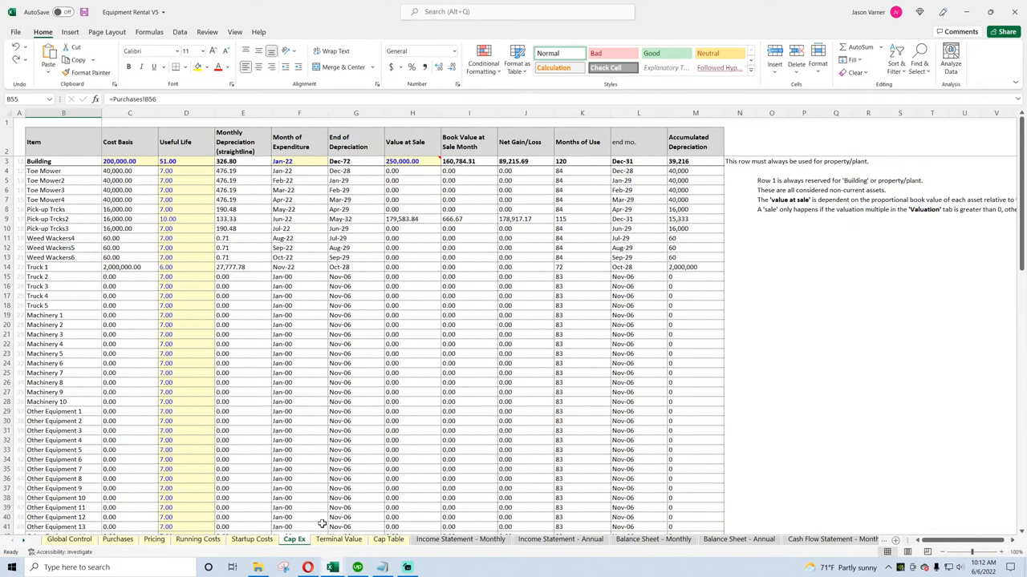
# Scroll through Equipment Rental V5's Cap Ex sheet, then view its Running Costs sheet
pyautogui.scroll(-3)
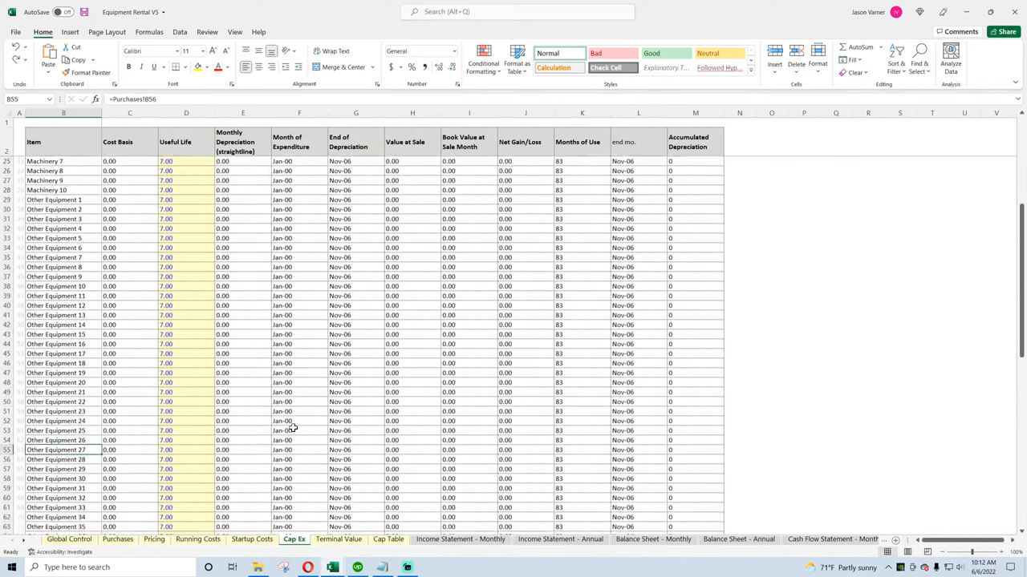
pyautogui.scroll(3)
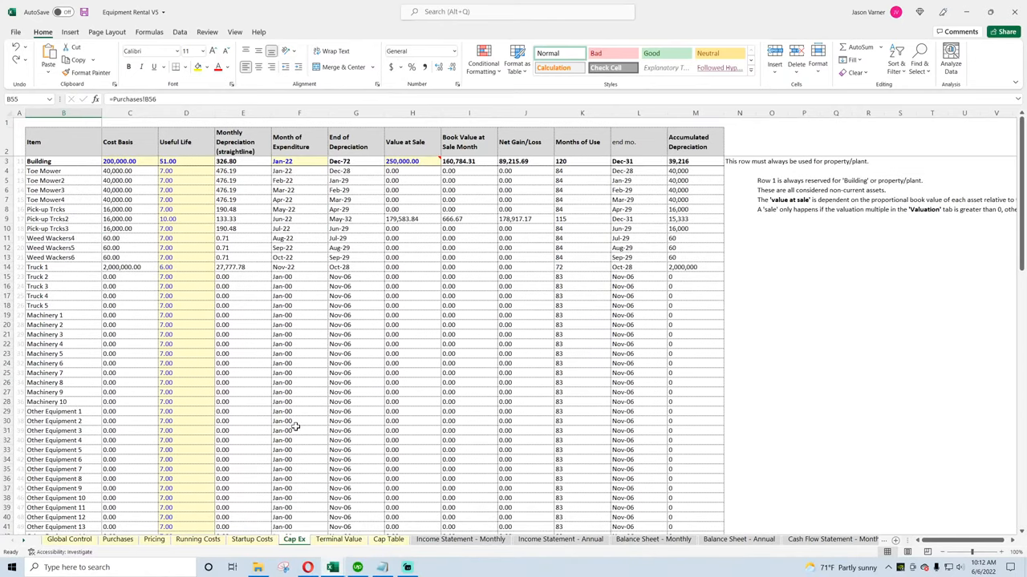
pyautogui.scroll(-3)
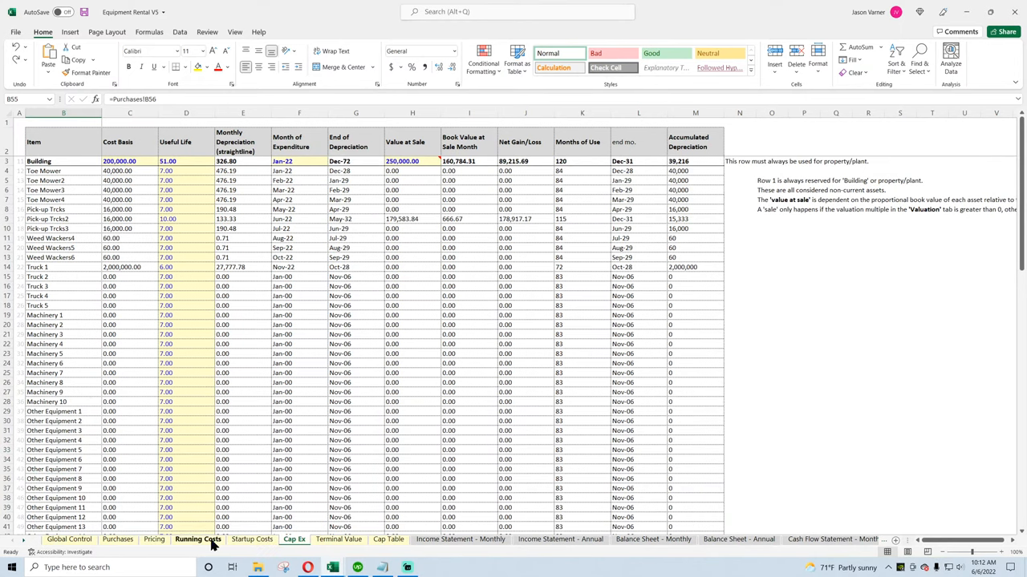
pyautogui.click(197, 539)
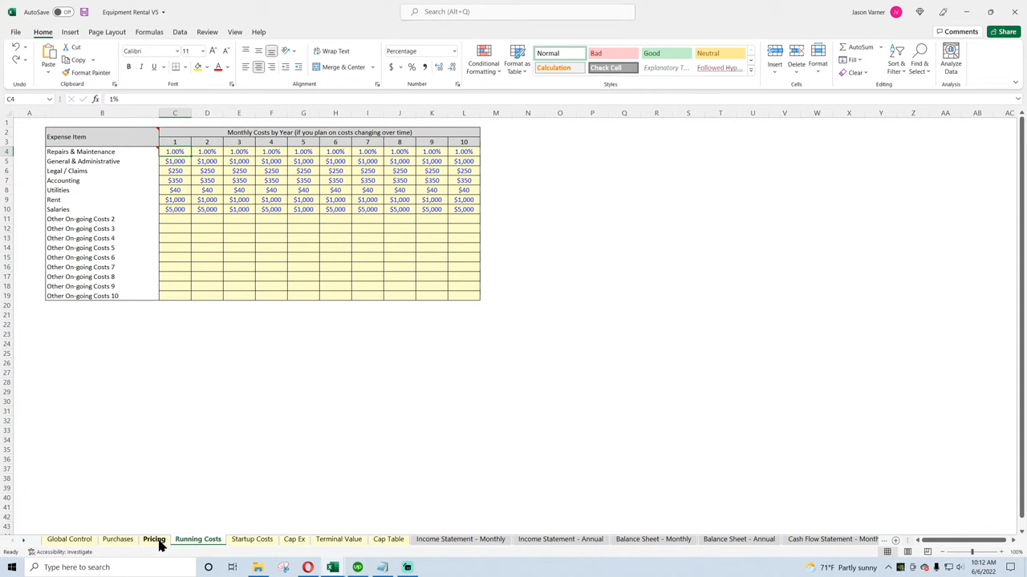
pyautogui.click(69, 539)
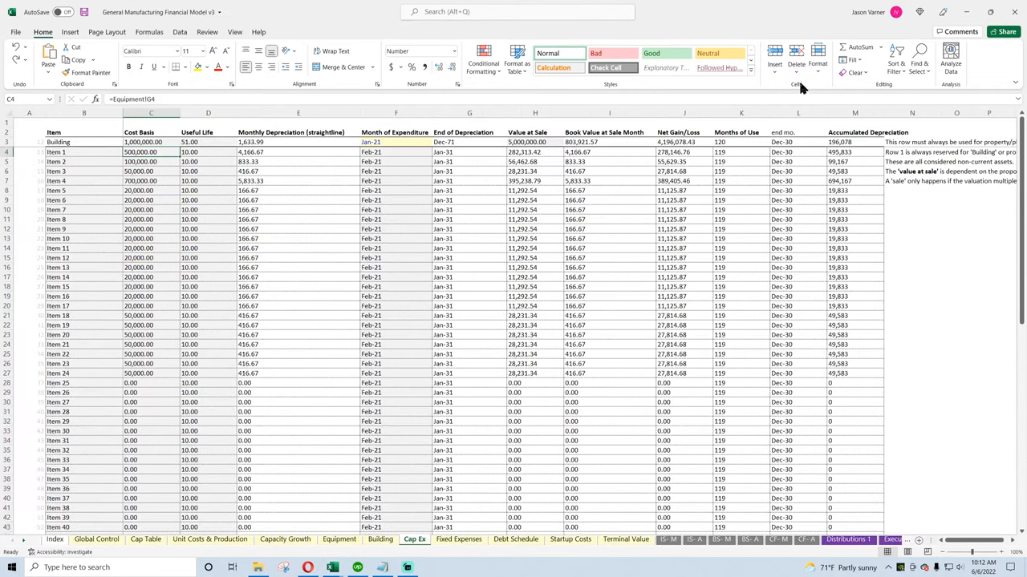
# Glance at the Cap Table, Global Control and Unit Costs & Production sheets, then return to Cap Ex
pyautogui.click(146, 539)
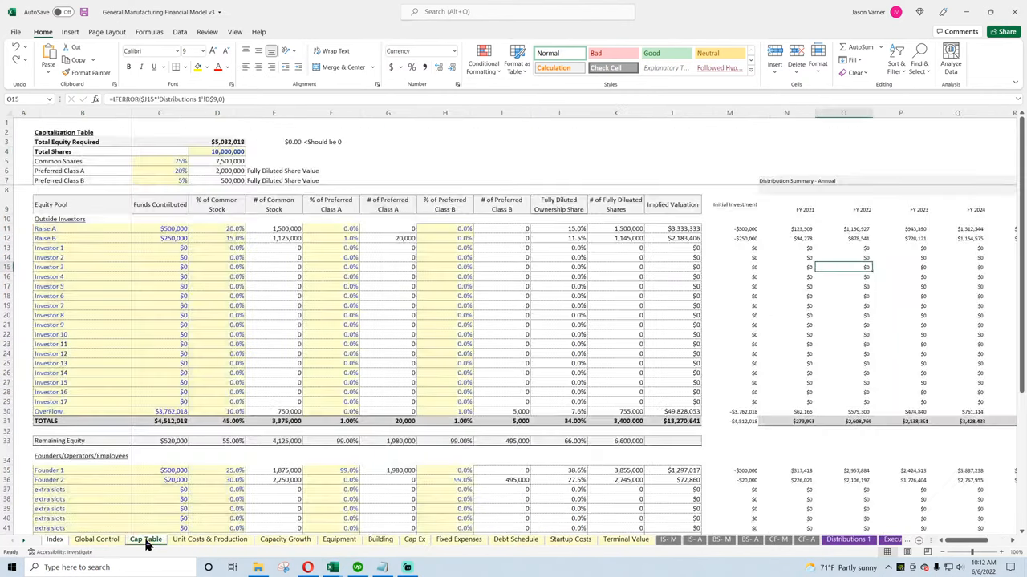
pyautogui.click(96, 539)
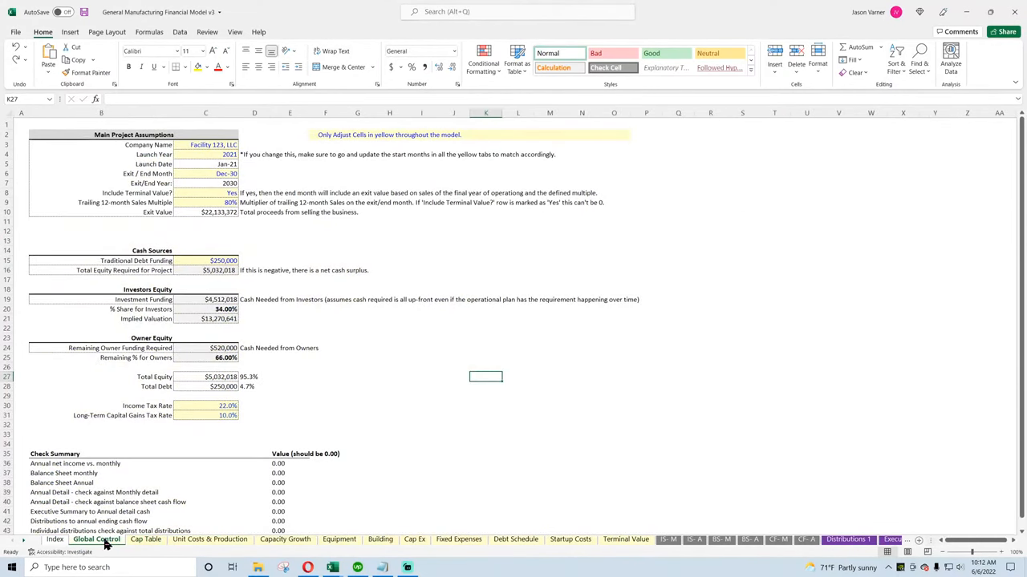
pyautogui.click(210, 539)
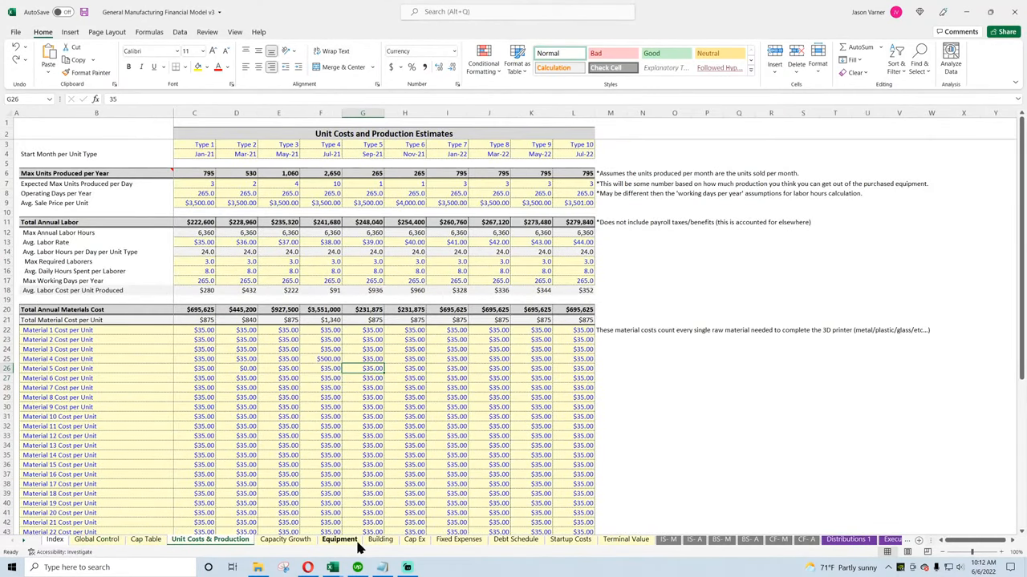
pyautogui.click(380, 539)
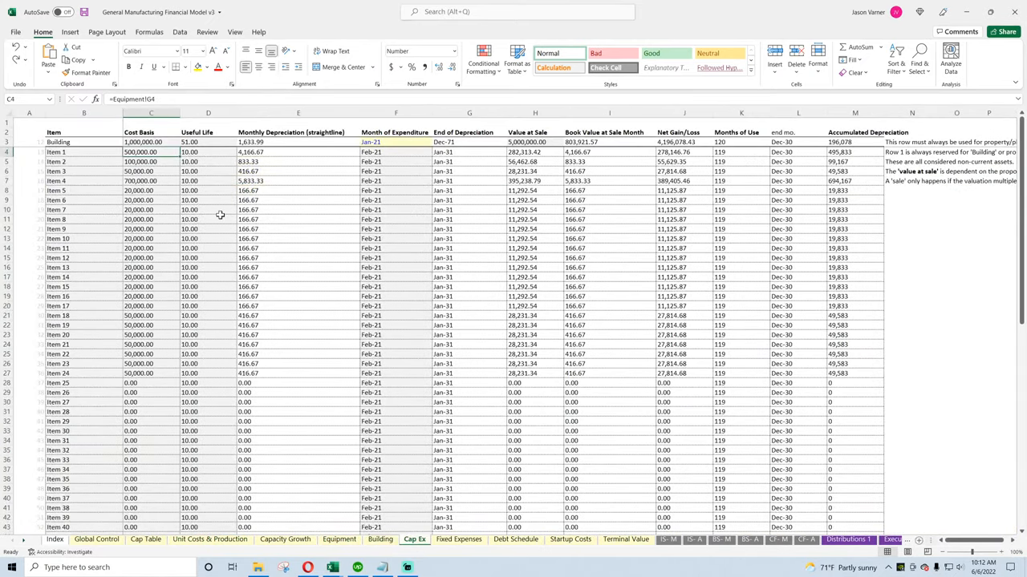
pyautogui.moveTo(521, 482)
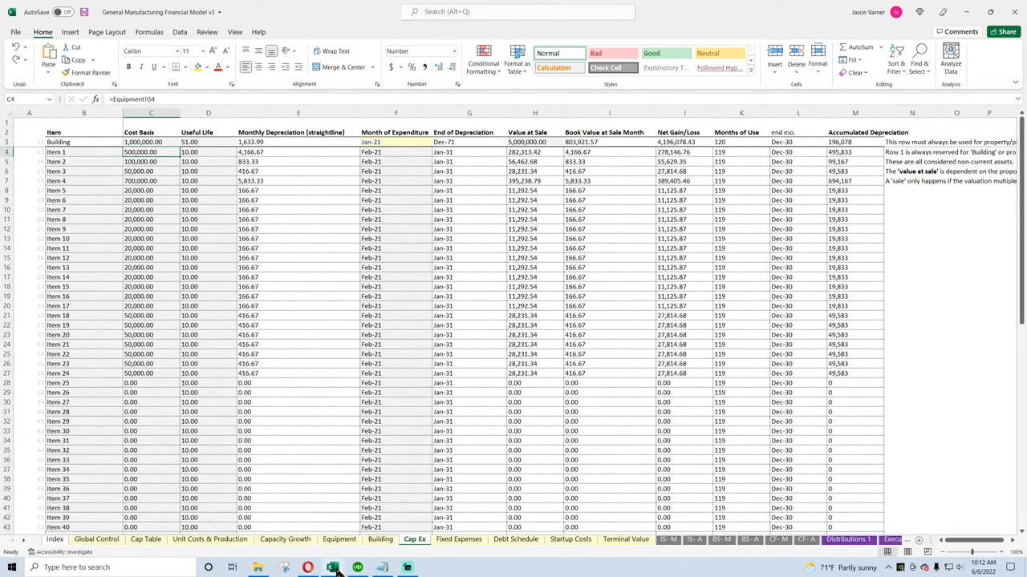
pyautogui.moveTo(331, 567)
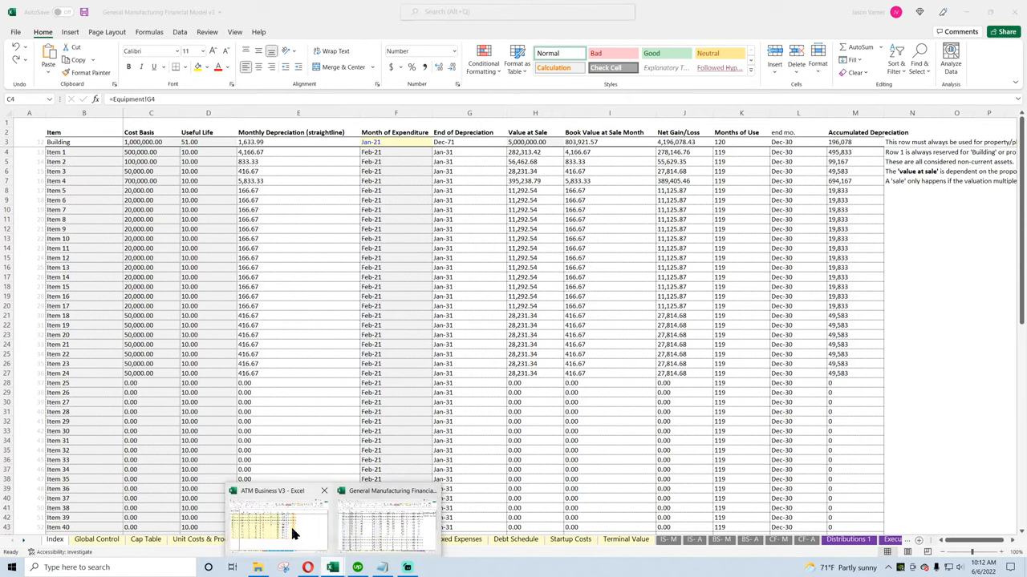
# In ATM Business V3, browse the validation, monthly detail and distribution summary sheets, then open CapEx
pyautogui.click(277, 521)
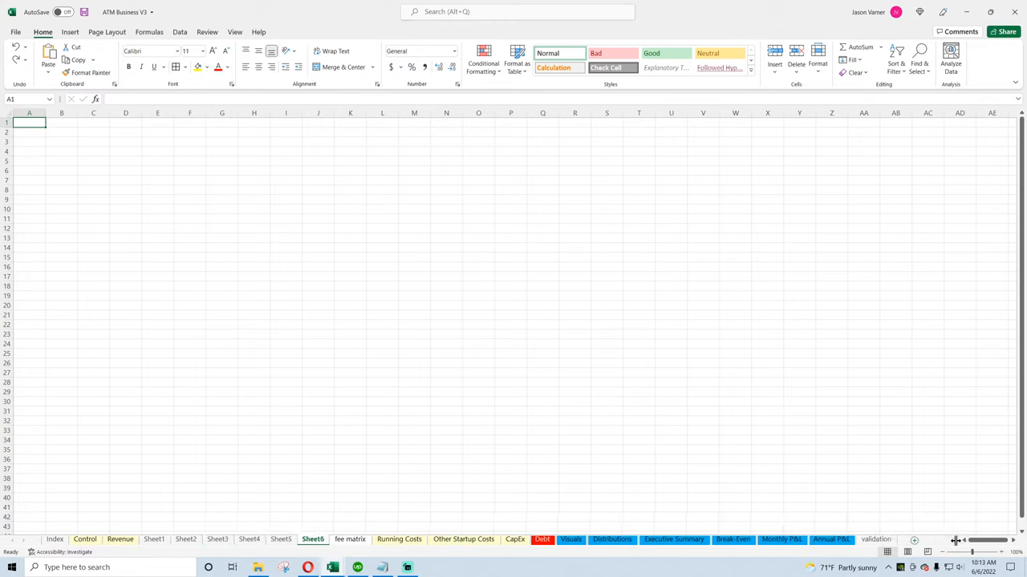
pyautogui.click(876, 539)
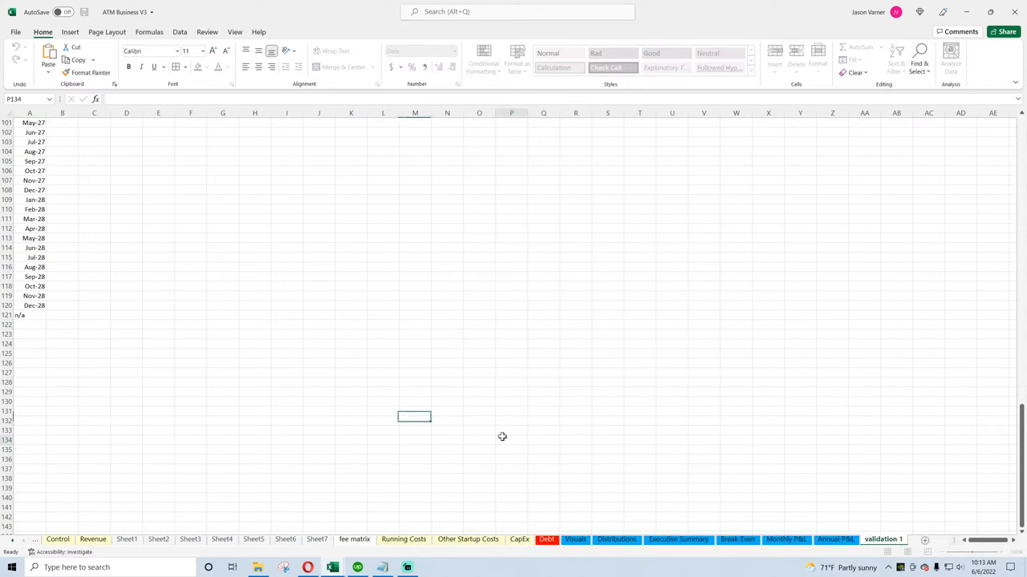
pyautogui.click(510, 440)
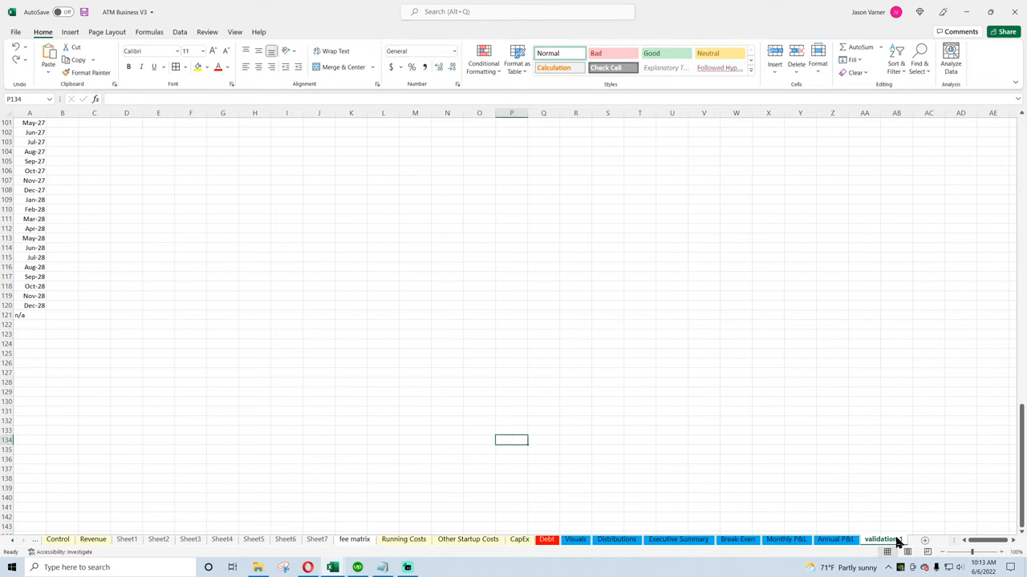
pyautogui.click(836, 539)
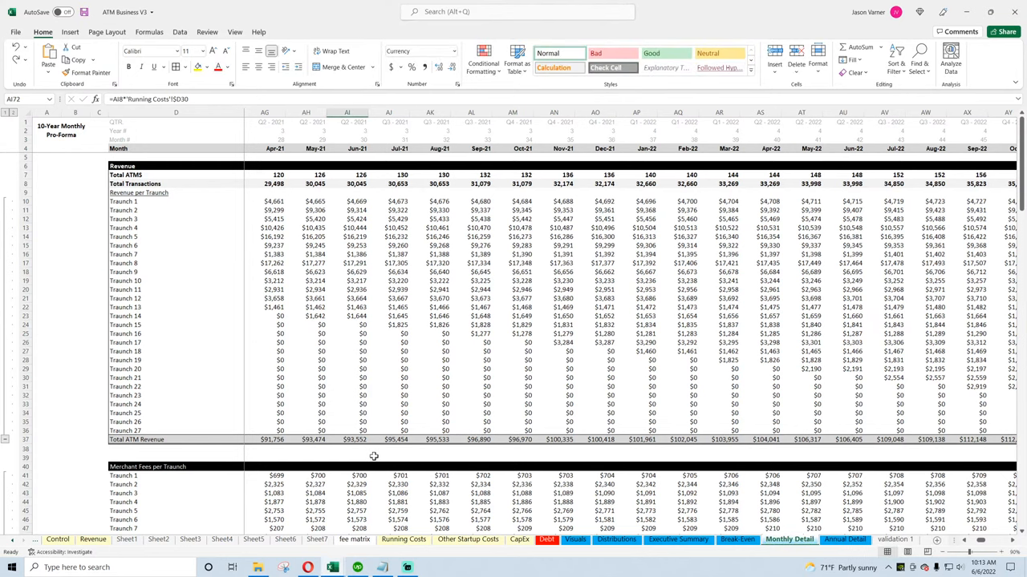
pyautogui.click(678, 540)
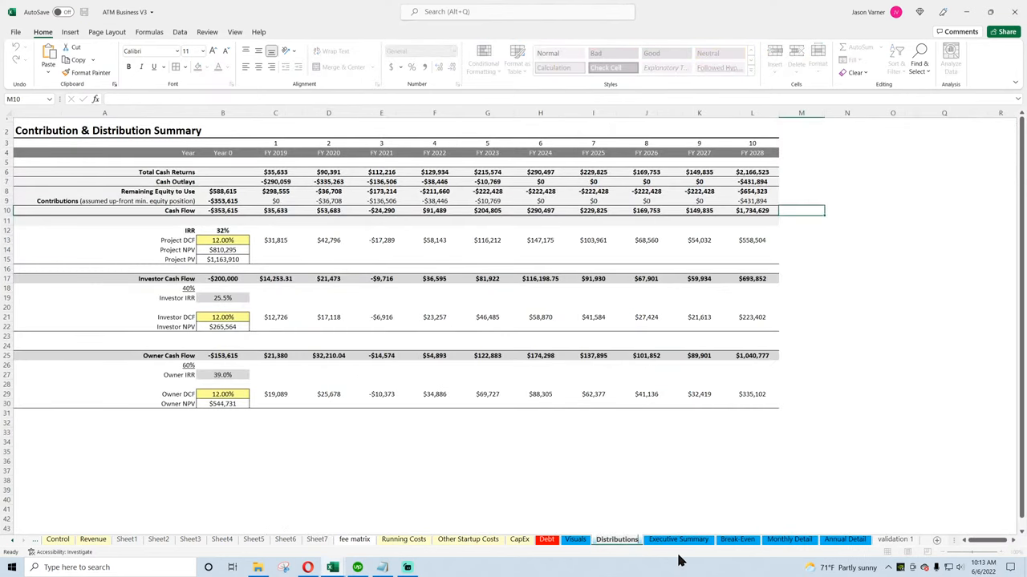
pyautogui.click(894, 539)
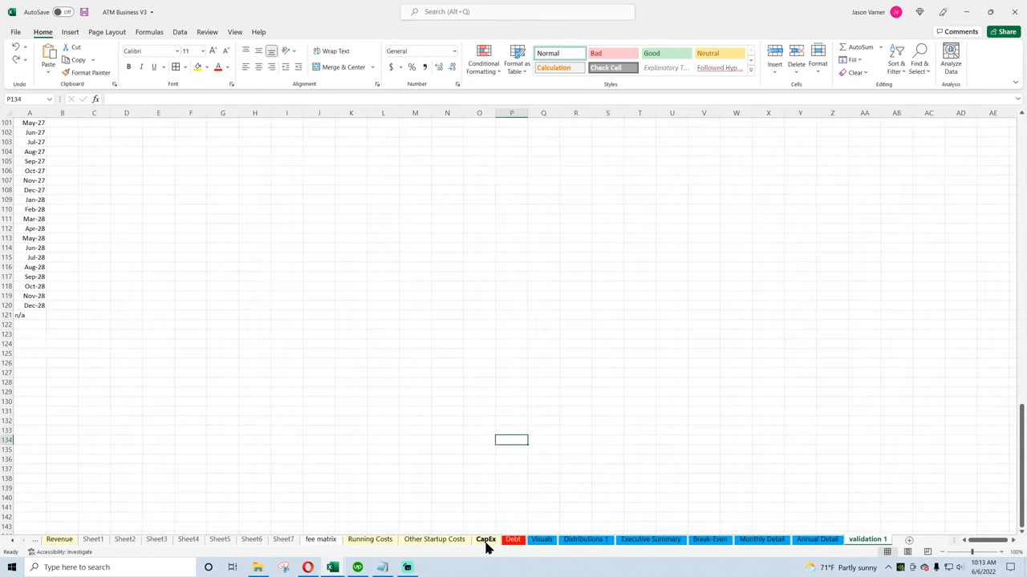
pyautogui.click(486, 539)
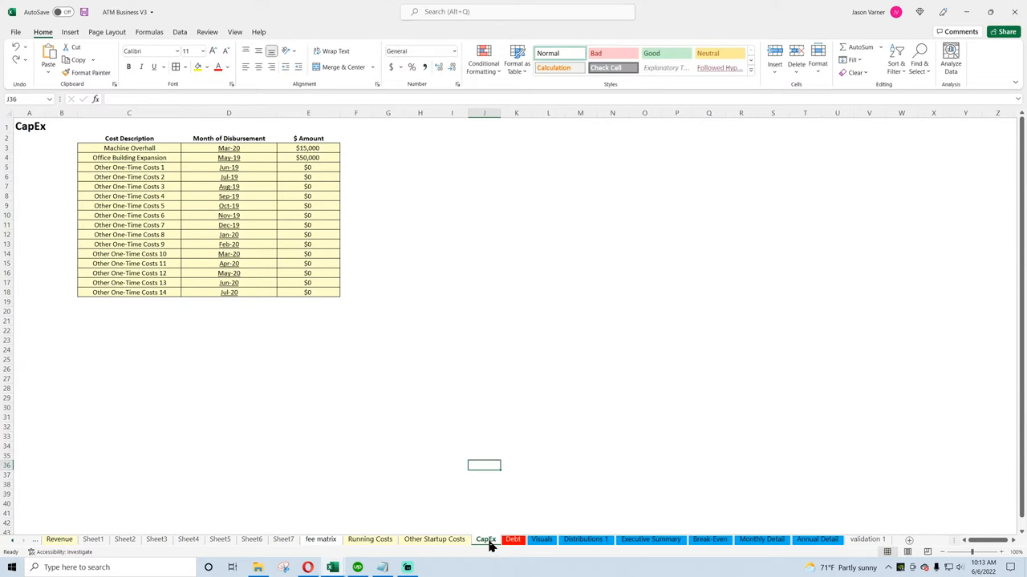
# Delete the CapEx and Other Startup Costs sheets, then return to ATM Business V3
pyautogui.rightClick(486, 539)
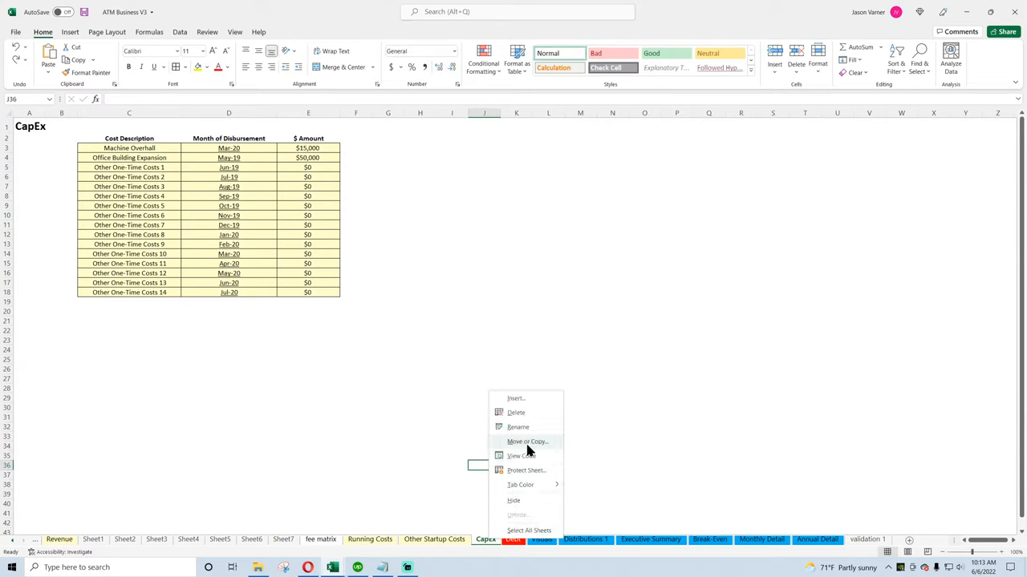
pyautogui.click(484, 539)
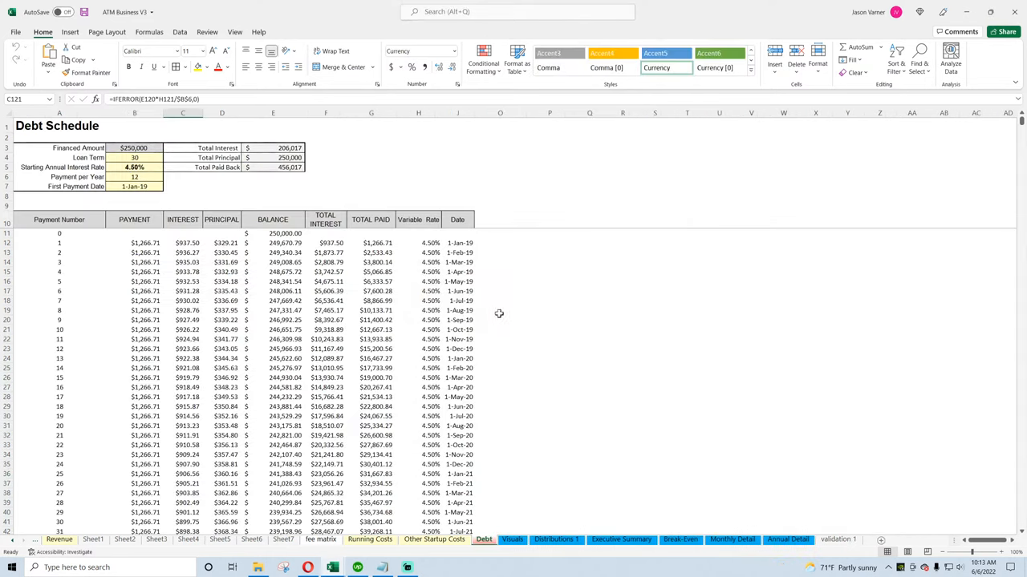
pyautogui.click(433, 539)
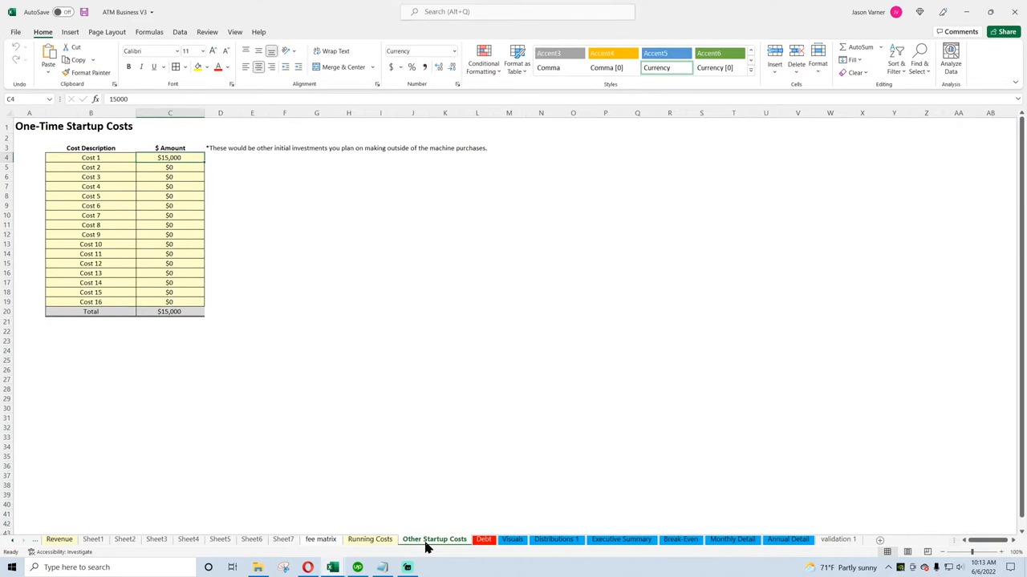
pyautogui.rightClick(434, 539)
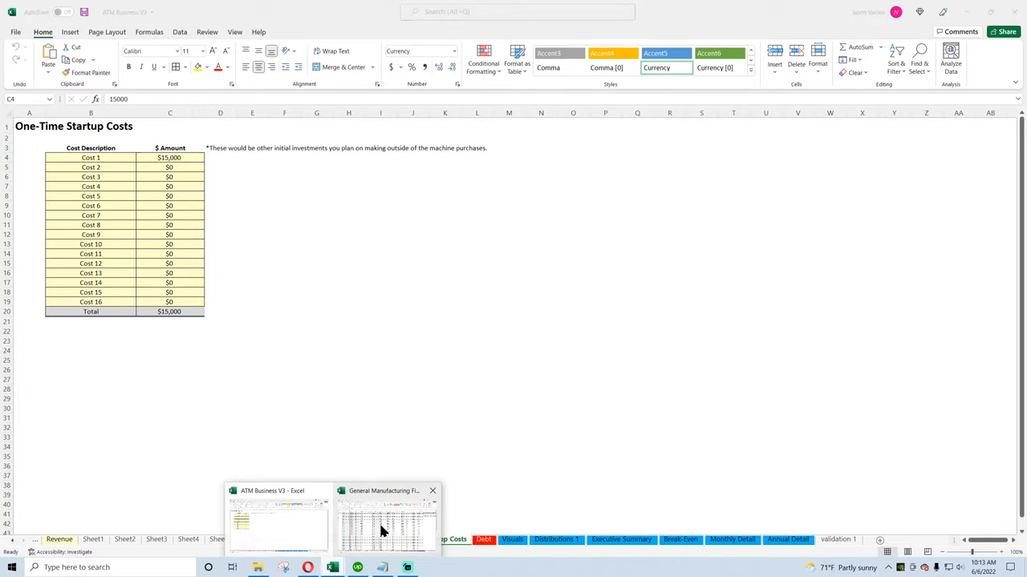
pyautogui.click(385, 522)
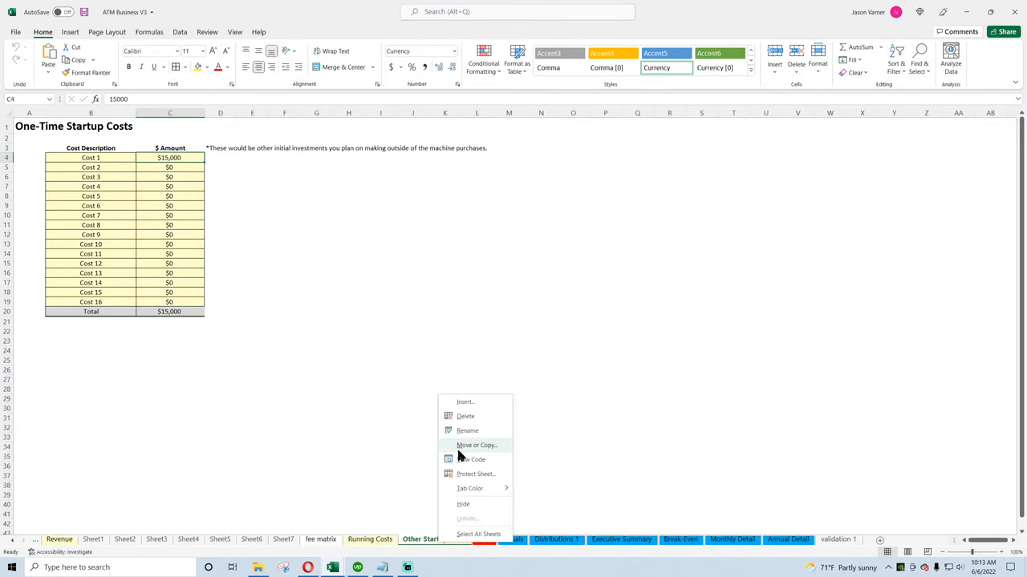
pyautogui.click(411, 539)
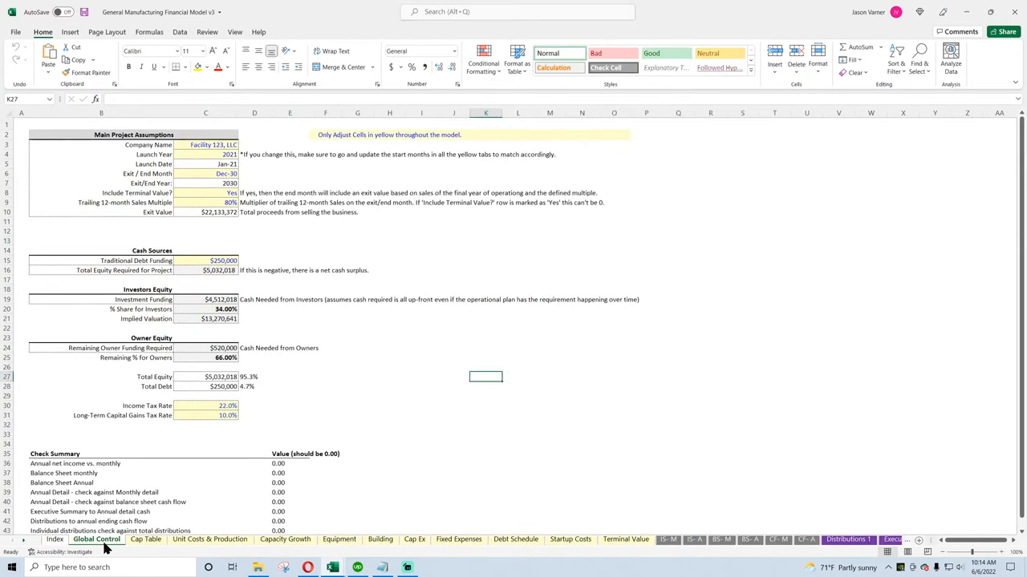
pyautogui.moveTo(332, 567)
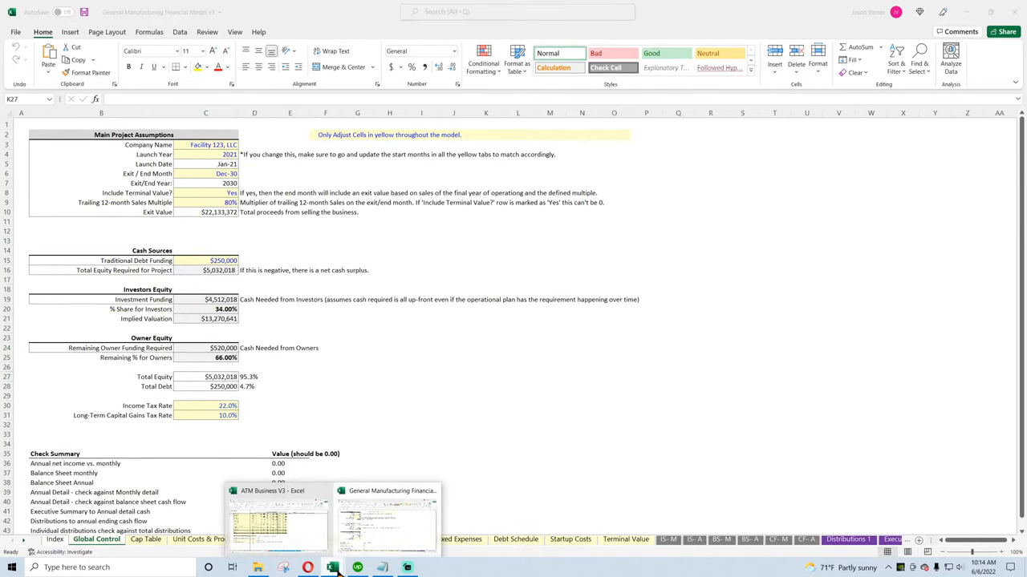
pyautogui.click(278, 518)
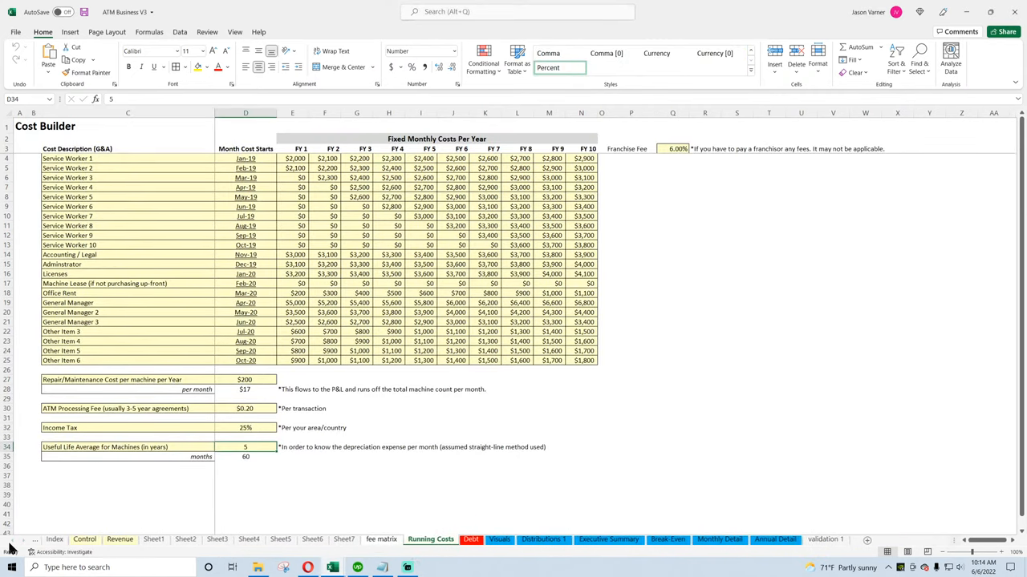
# Rename Control to Global Control and the first blank sheets to Cap Table and Cap Ex
pyautogui.click(84, 539)
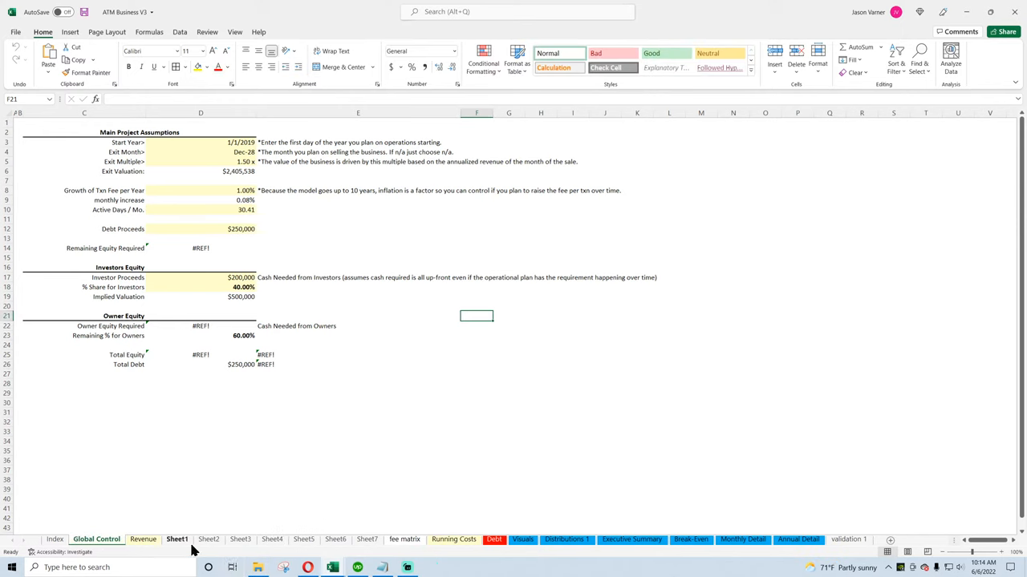
pyautogui.click(143, 539)
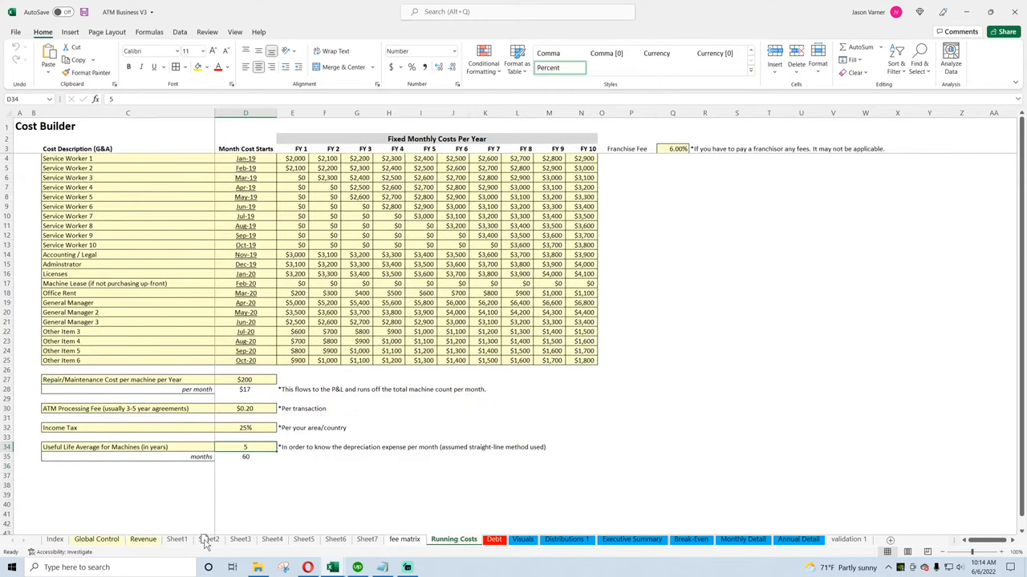
pyautogui.click(233, 539)
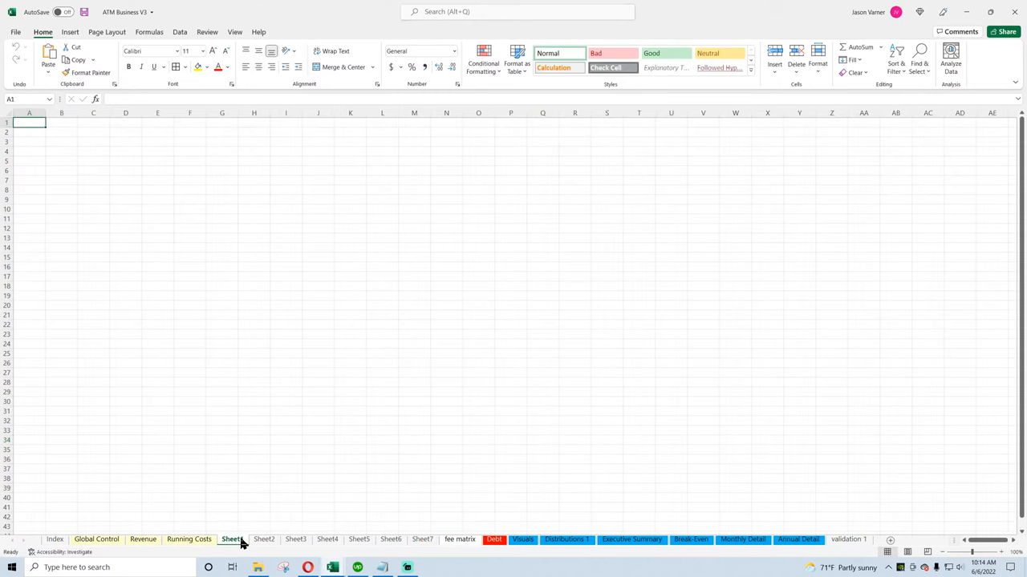
pyautogui.click(232, 539)
pyautogui.write('Cap Table')
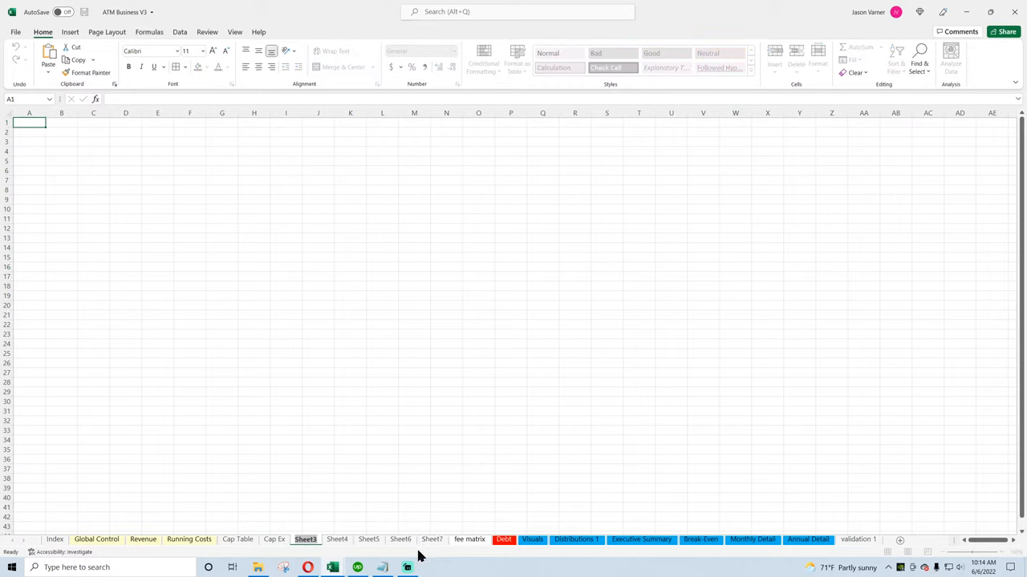
pyautogui.moveTo(416, 557)
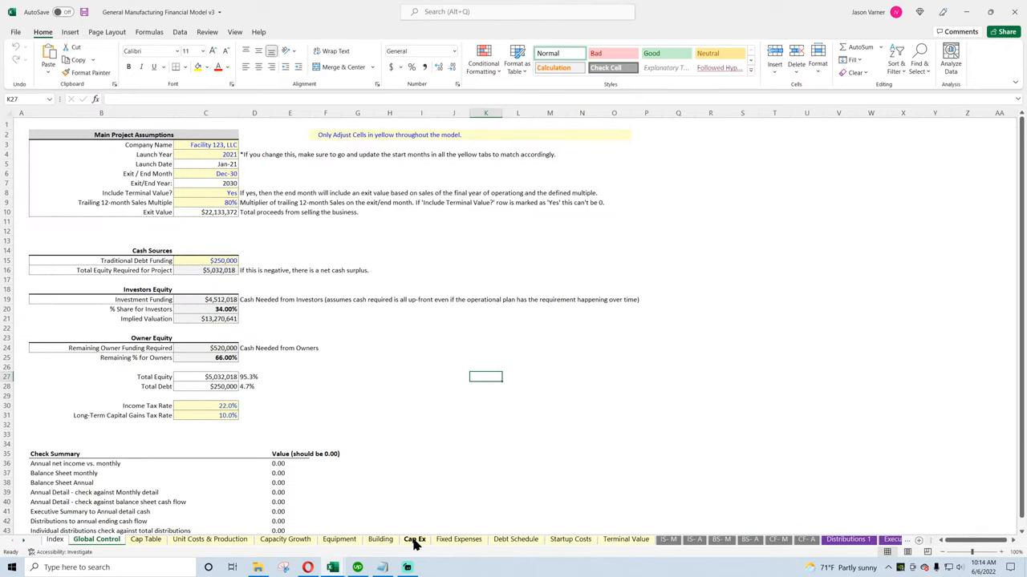
pyautogui.moveTo(586, 530)
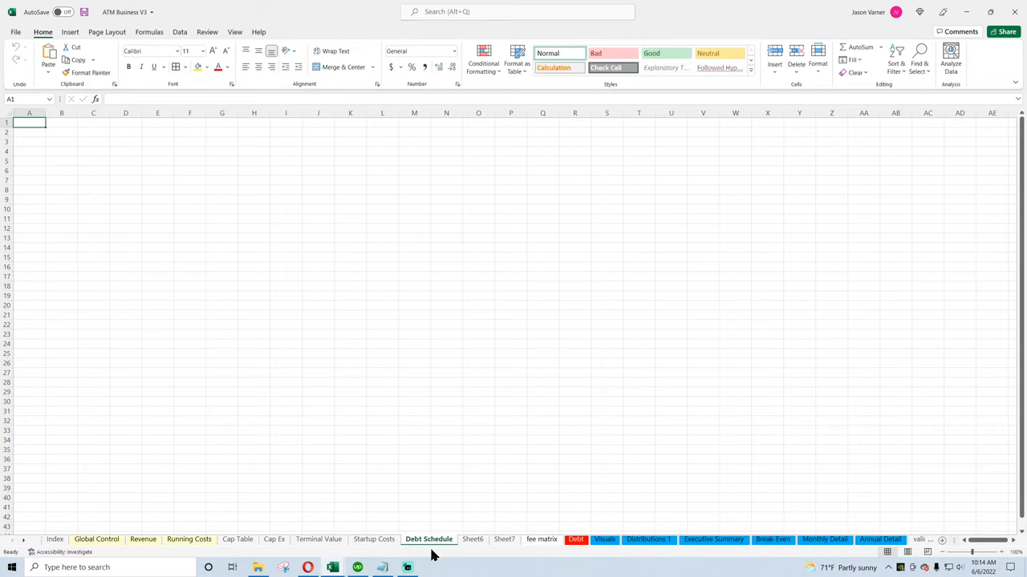
# Dismiss the name-taken warning, delete the blank Debt Schedule sheet, and rename Debt to Debt Schedule
pyautogui.click(428, 539)
pyautogui.write(' Schedule')
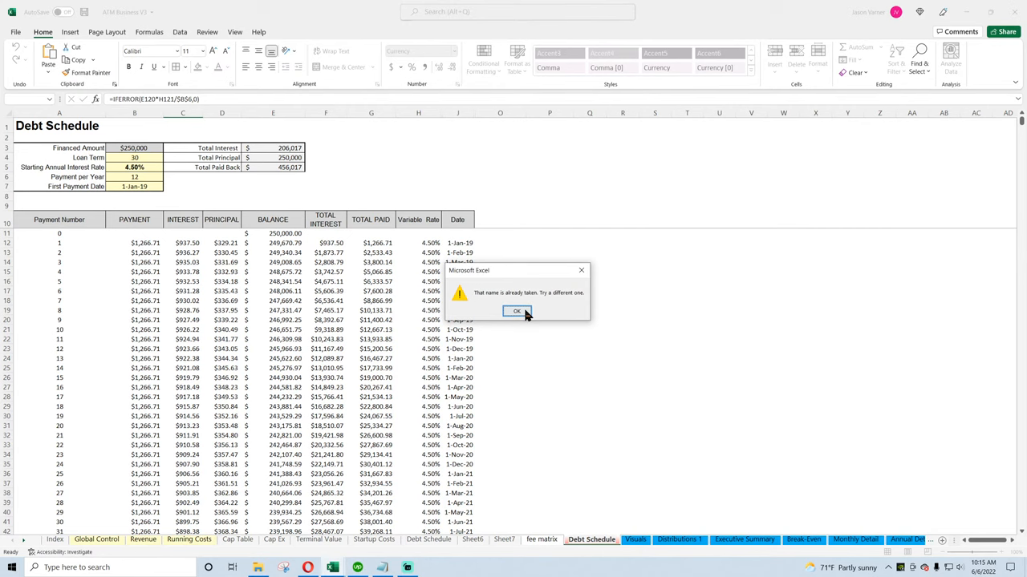
pyautogui.click(517, 311)
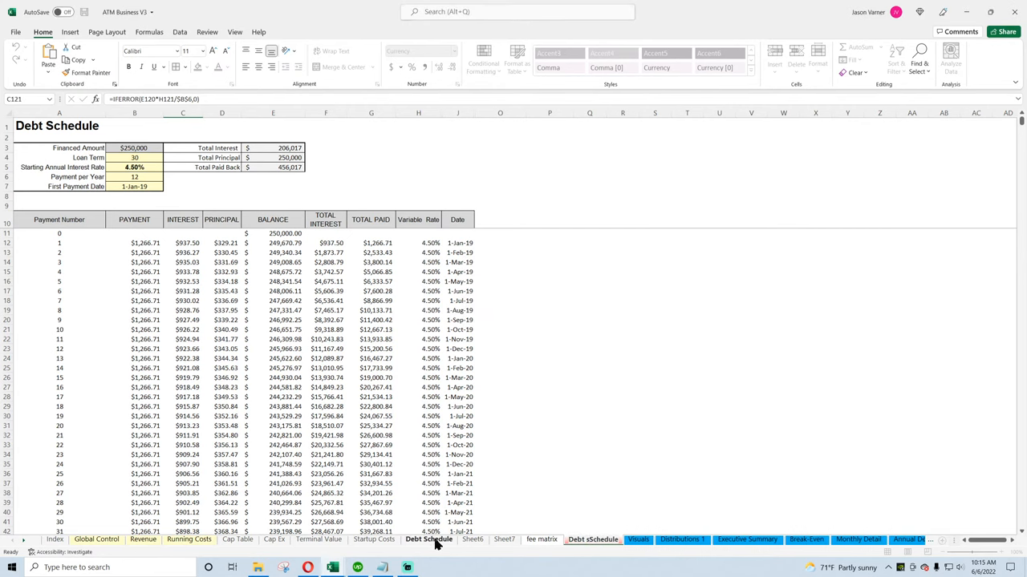
pyautogui.click(415, 539)
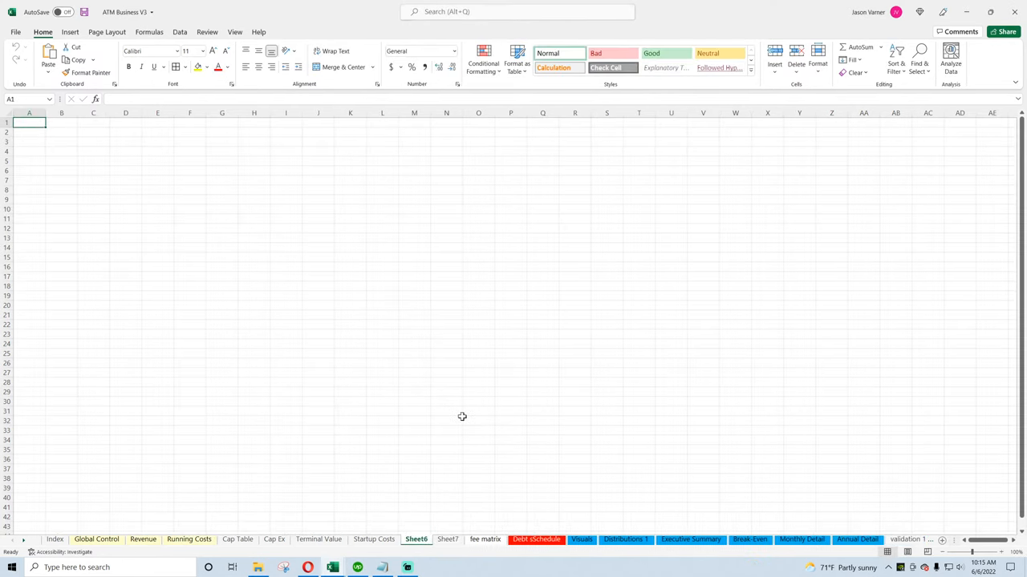
pyautogui.click(536, 539)
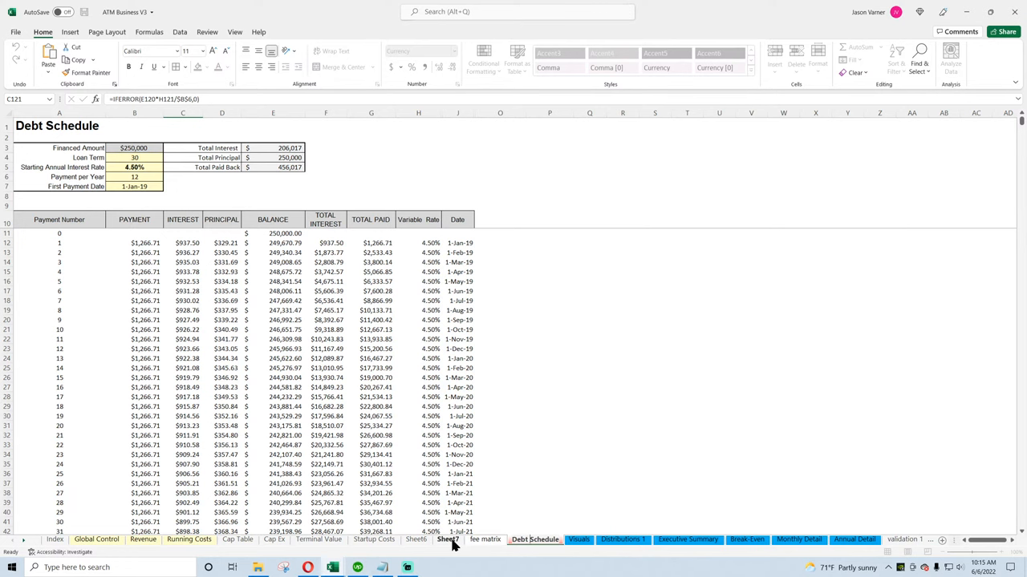
# Add and name blank IS-M, IS-A, BS-M, BS-A, CF-M and CF-A sheets
pyautogui.click(416, 539)
pyautogui.write('IS- A')
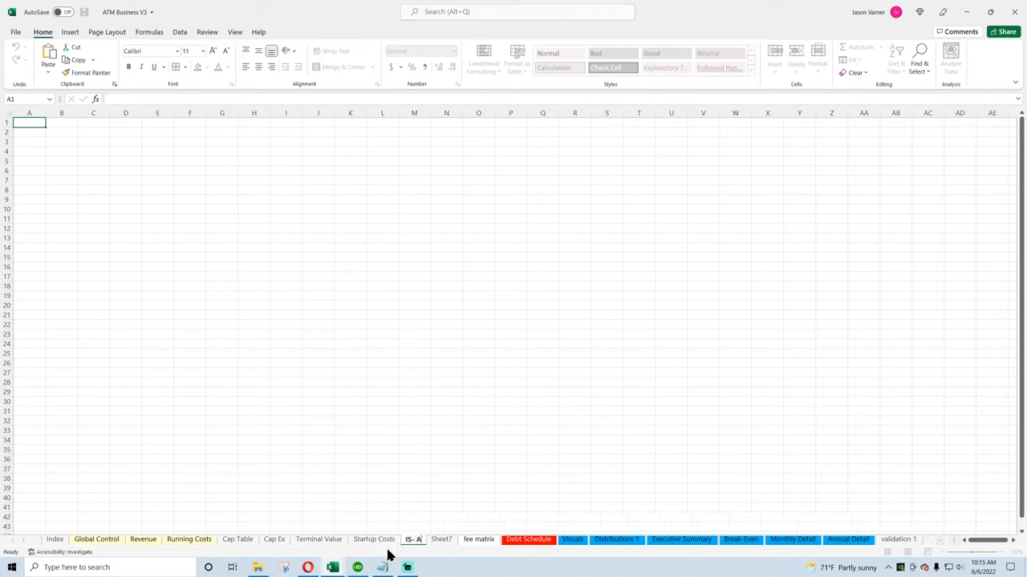
pyautogui.click(442, 539)
pyautogui.write('BS')
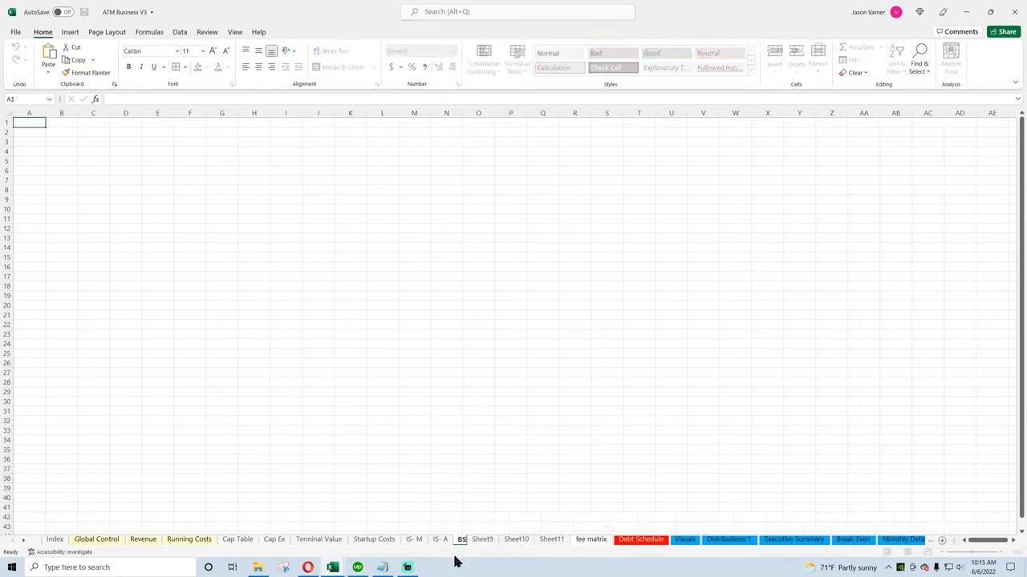
pyautogui.click(466, 539)
pyautogui.write('- M')
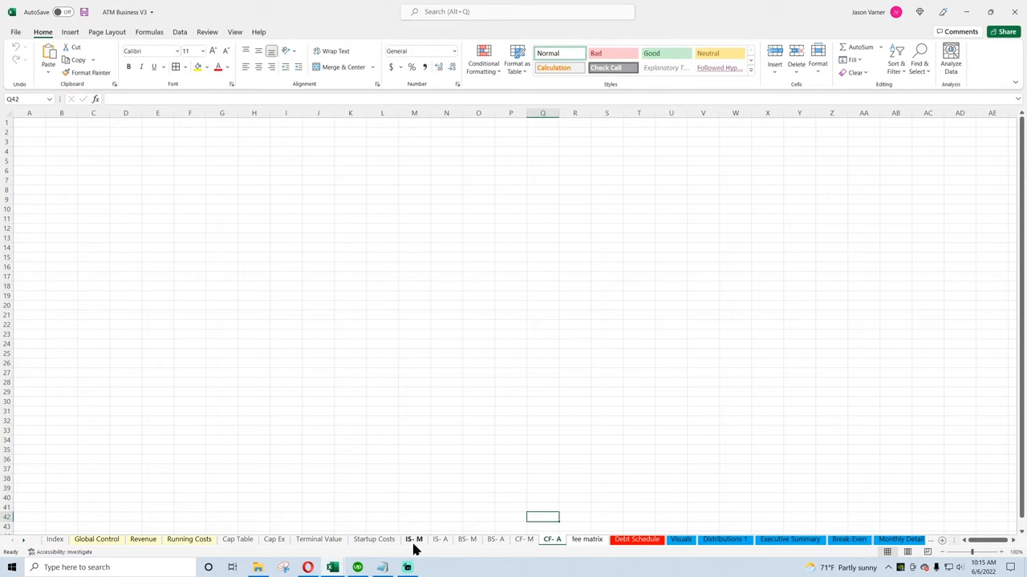
pyautogui.rightClick(414, 539)
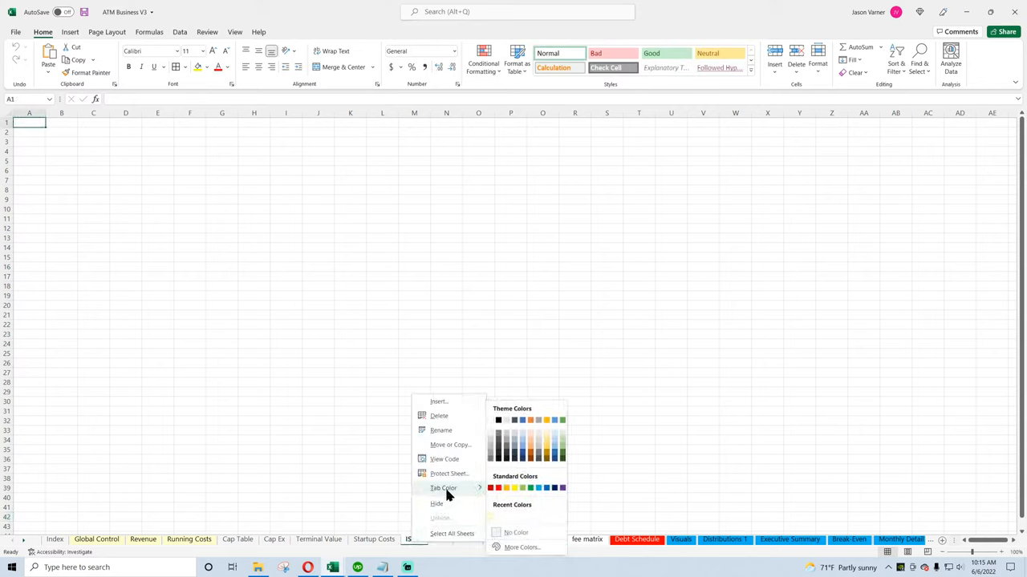
pyautogui.click(439, 539)
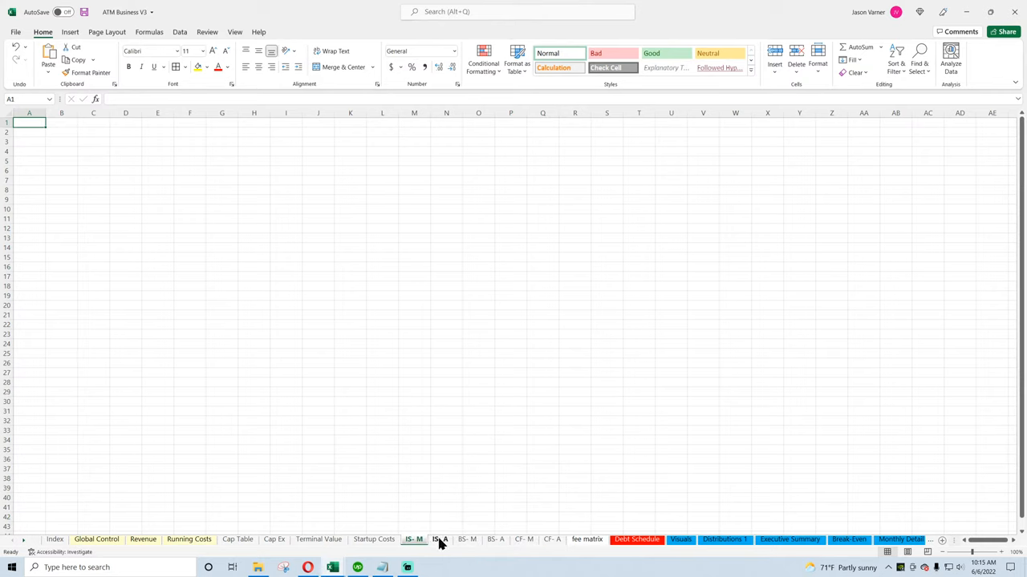
pyautogui.rightClick(440, 539)
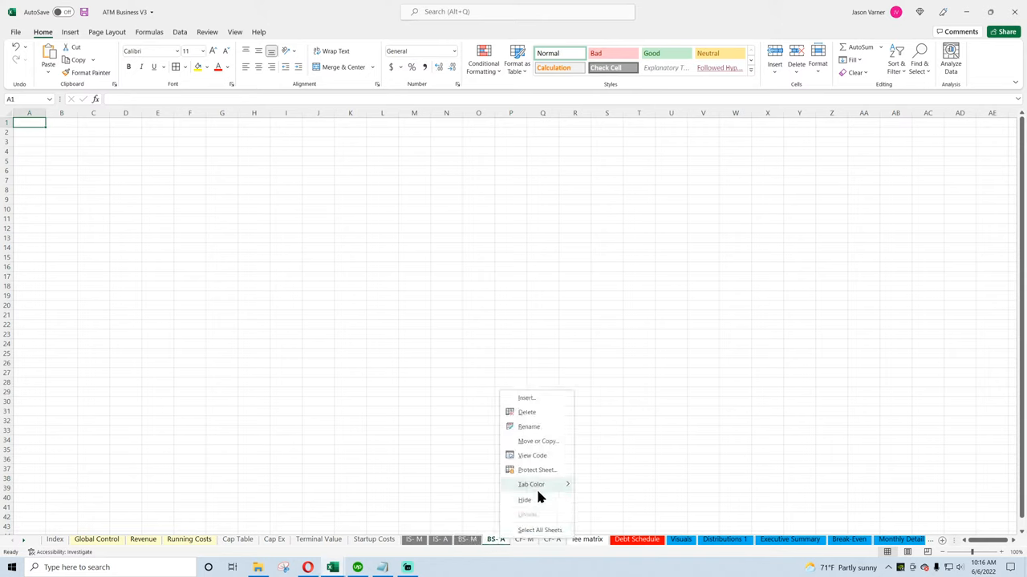
pyautogui.click(522, 539)
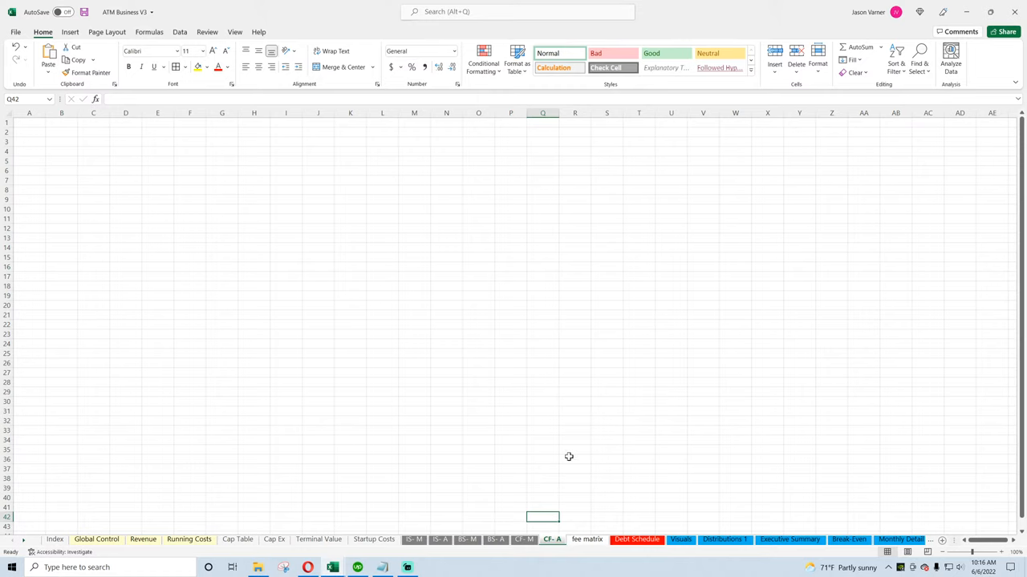
pyautogui.moveTo(526, 498)
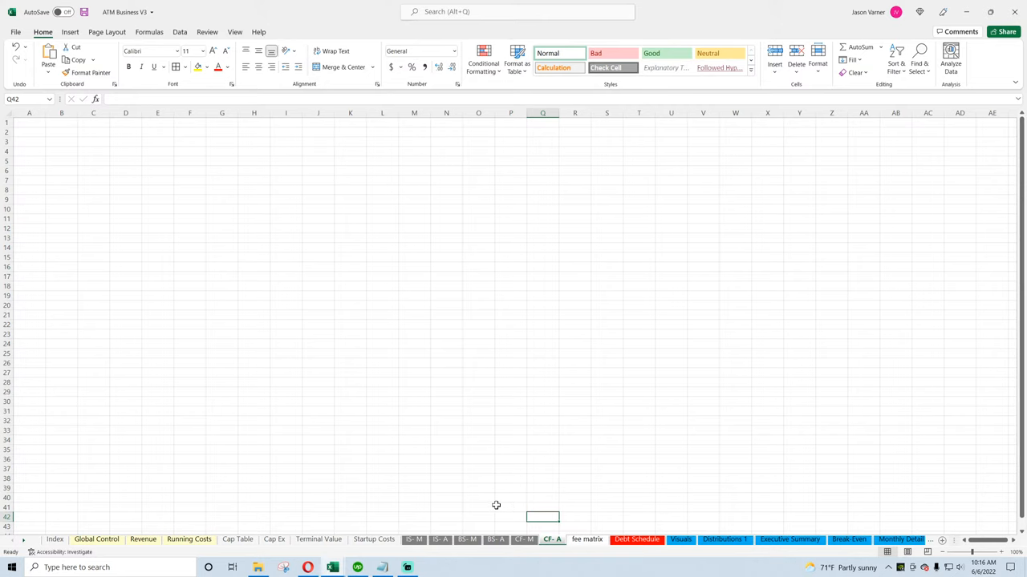
pyautogui.rightClick(373, 539)
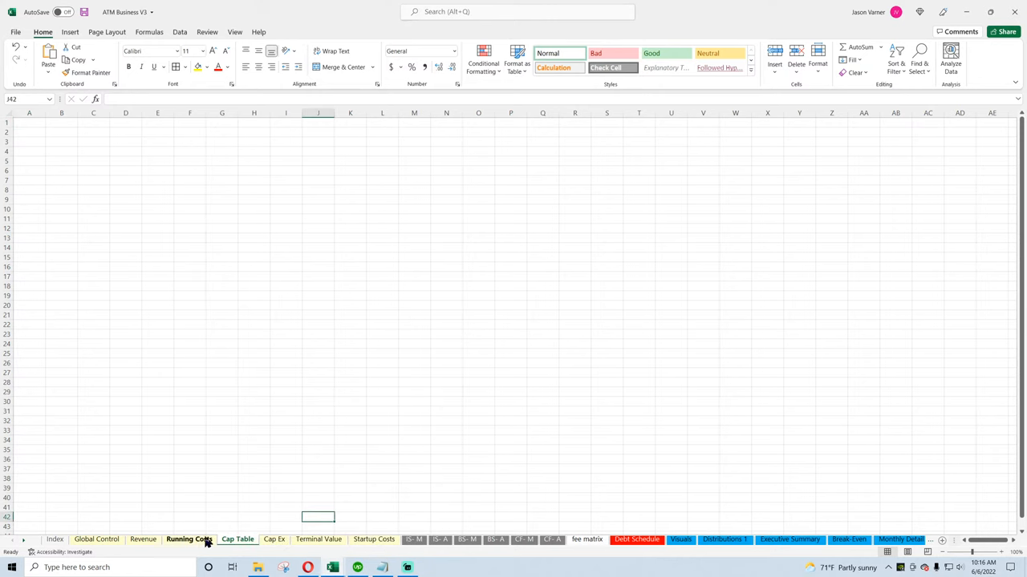
pyautogui.click(374, 539)
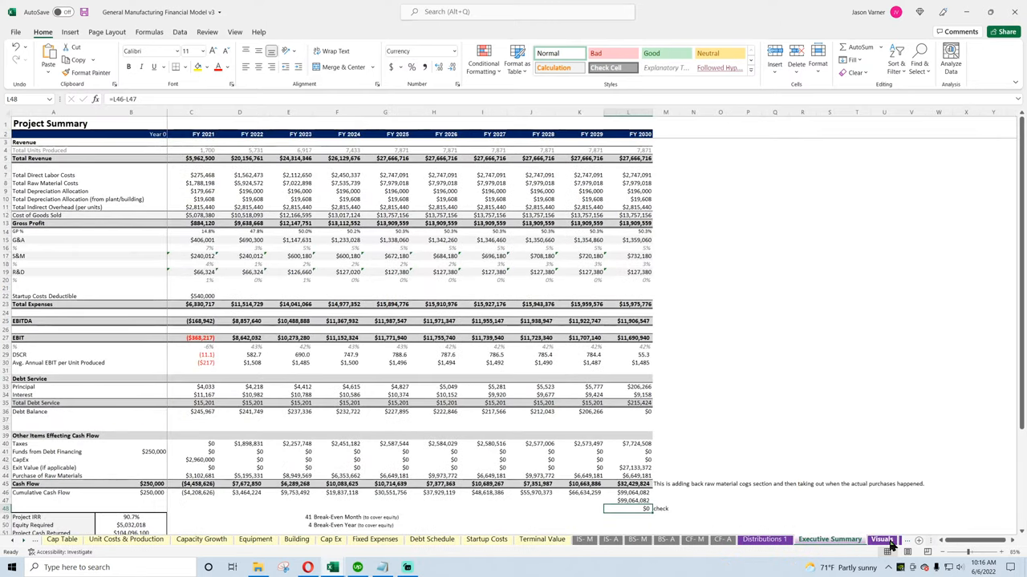
# View the Visuals, Executive Summary and Distributions 1 sheets, then return to Global Control
pyautogui.click(881, 539)
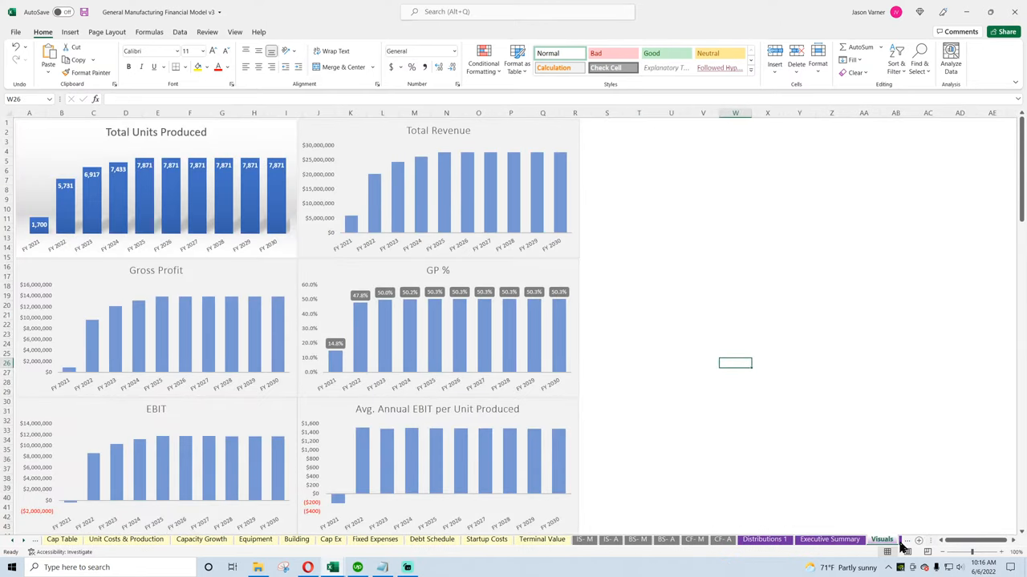
pyautogui.click(700, 539)
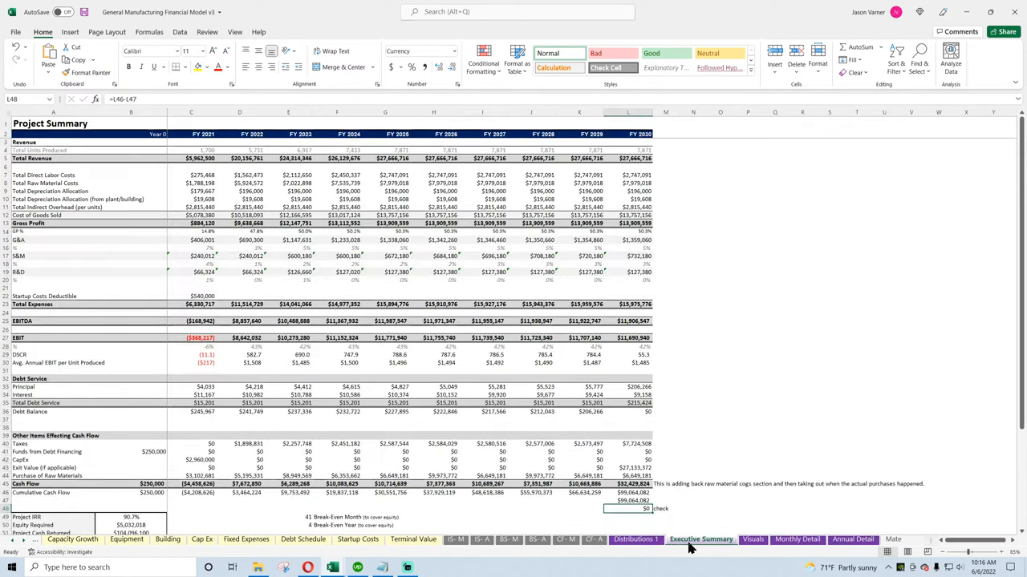
pyautogui.click(634, 539)
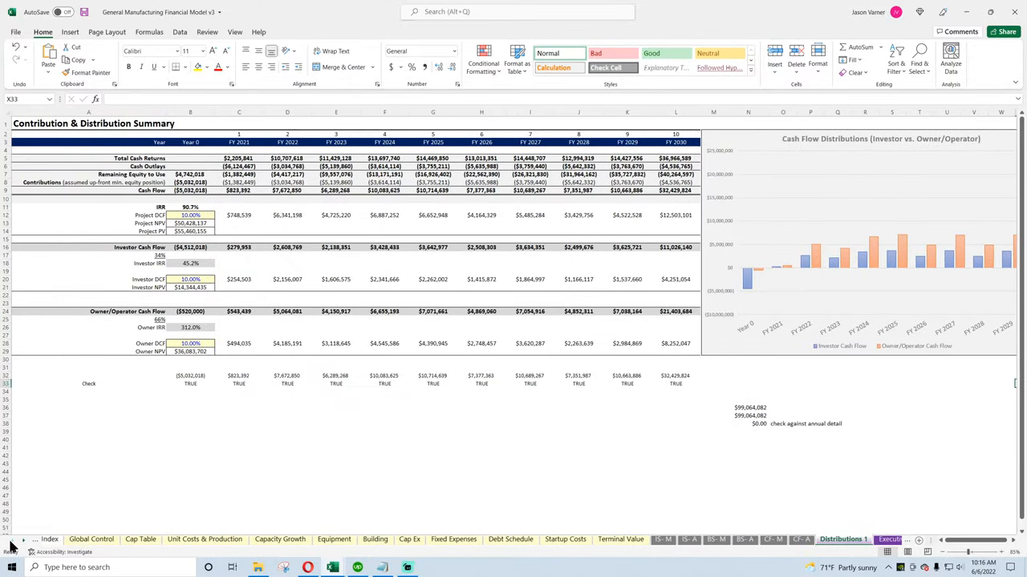
pyautogui.click(90, 539)
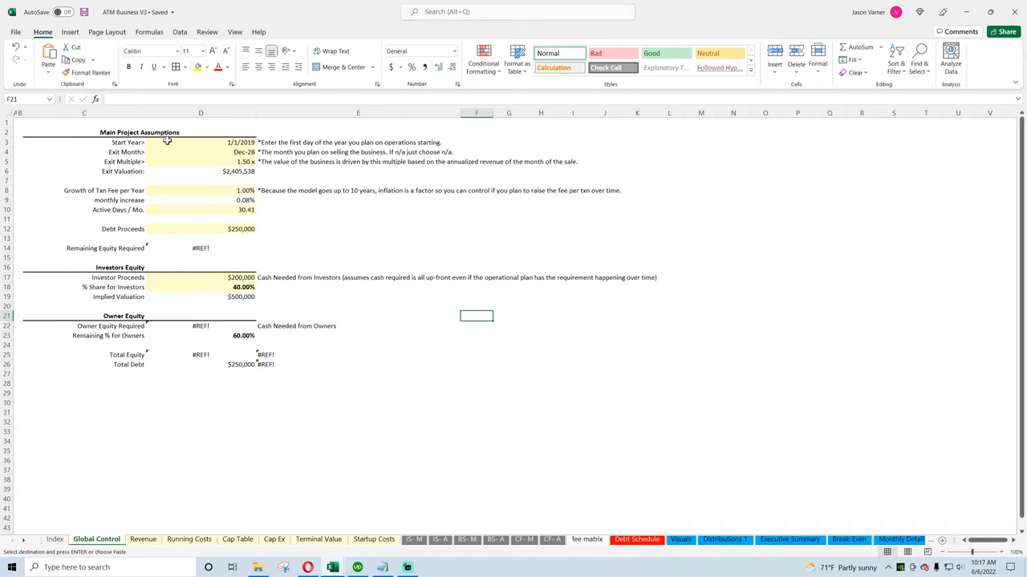
pyautogui.moveTo(121, 156)
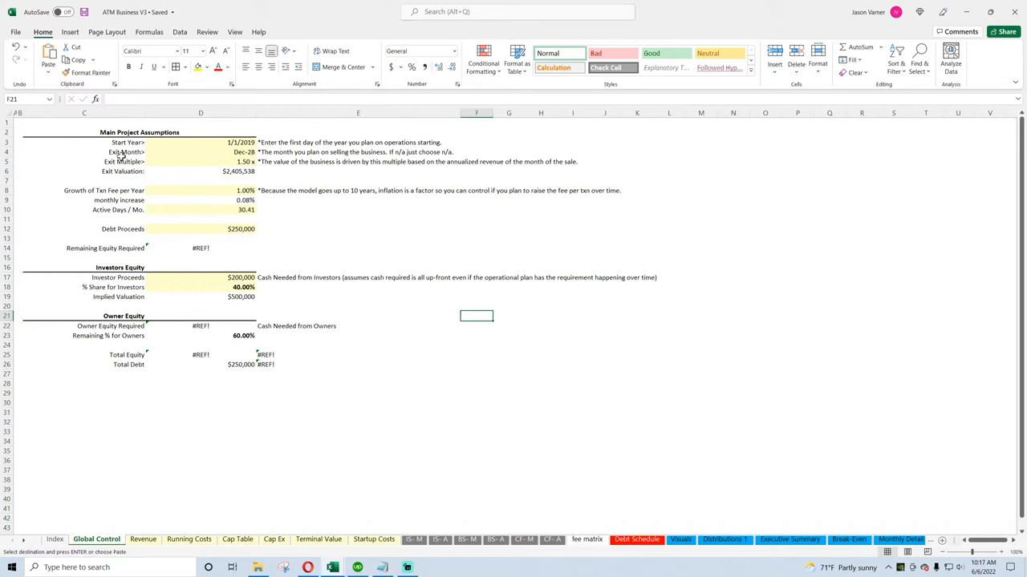
pyautogui.moveTo(126, 209)
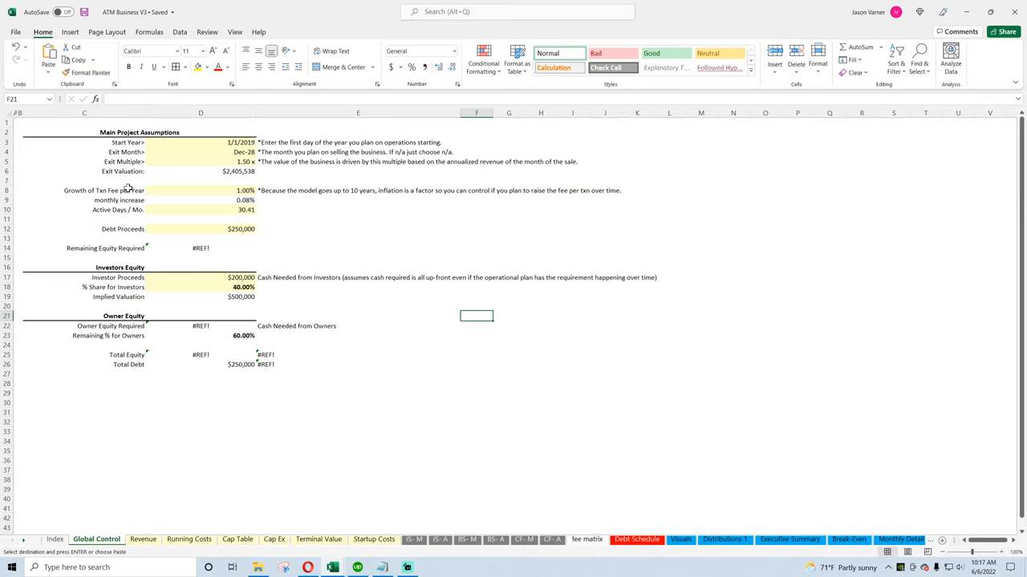
# Paste the cut fee growth, monthly increase and active days block at O8, then deselect
pyautogui.click(509, 378)
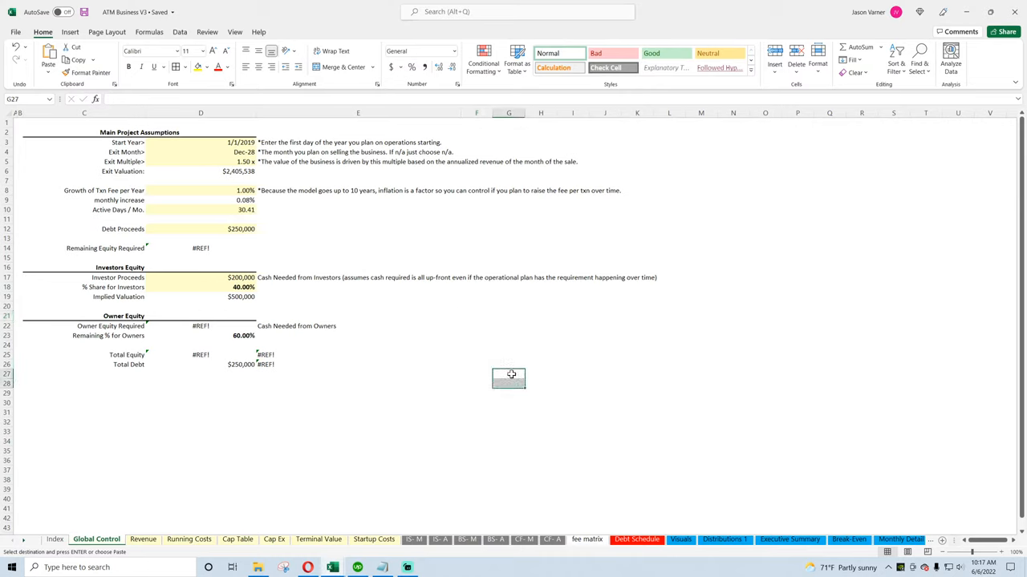
pyautogui.click(357, 421)
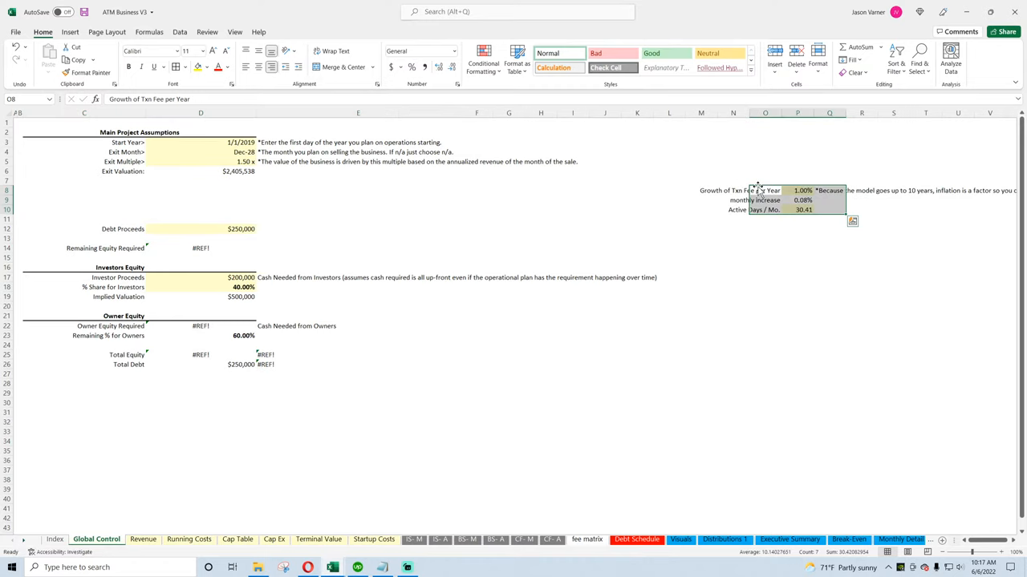
pyautogui.click(829, 297)
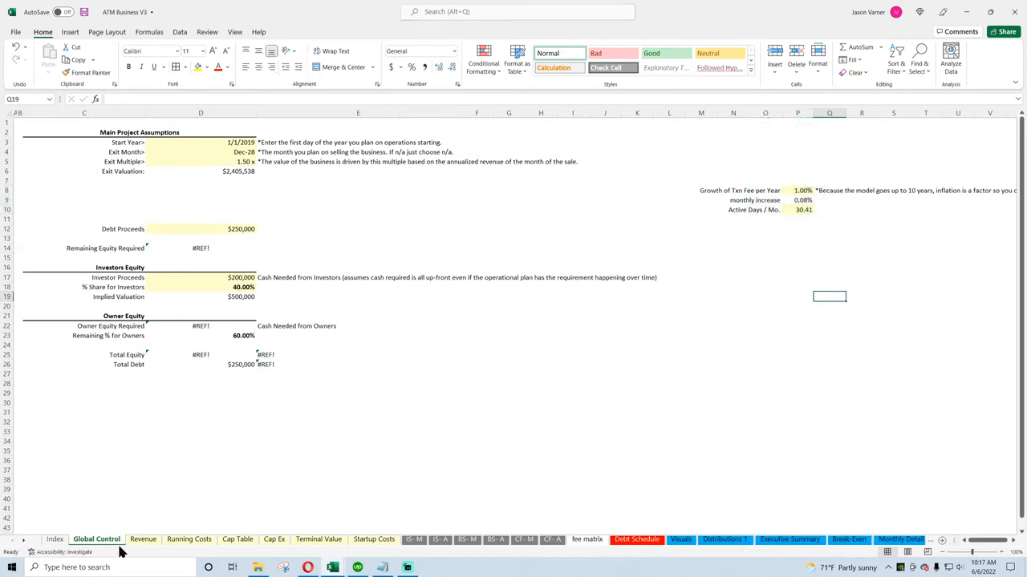
# On the fee matrix, inspect the Traunch transaction formulas and fee formulas in T7, P7, R17 and K19
pyautogui.click(586, 539)
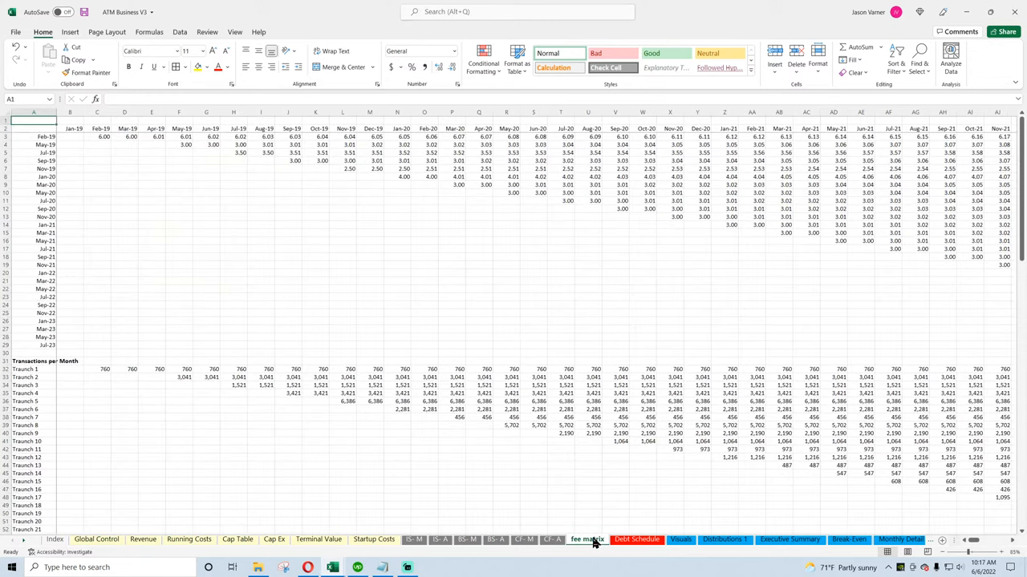
pyautogui.click(565, 377)
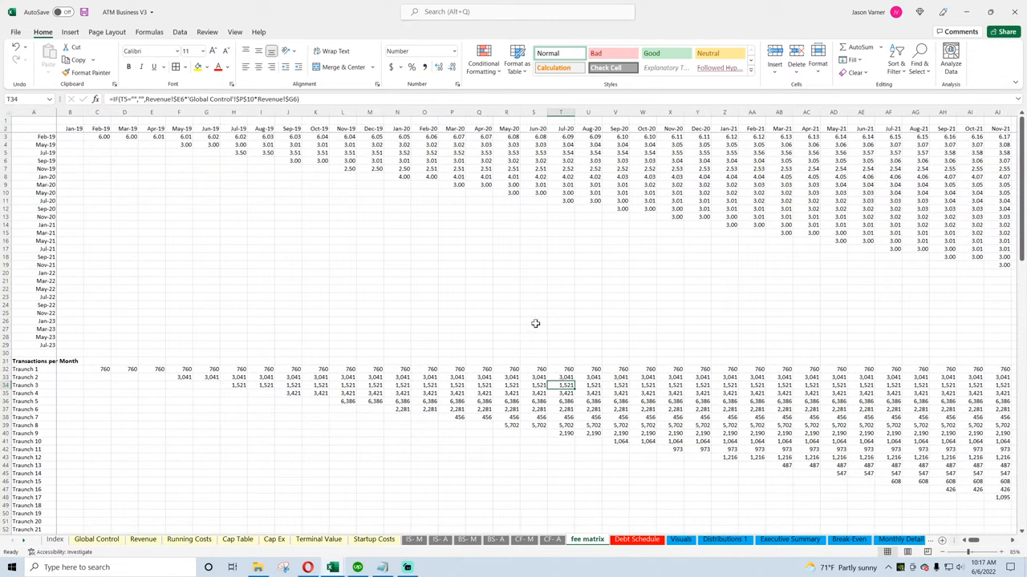
pyautogui.click(559, 168)
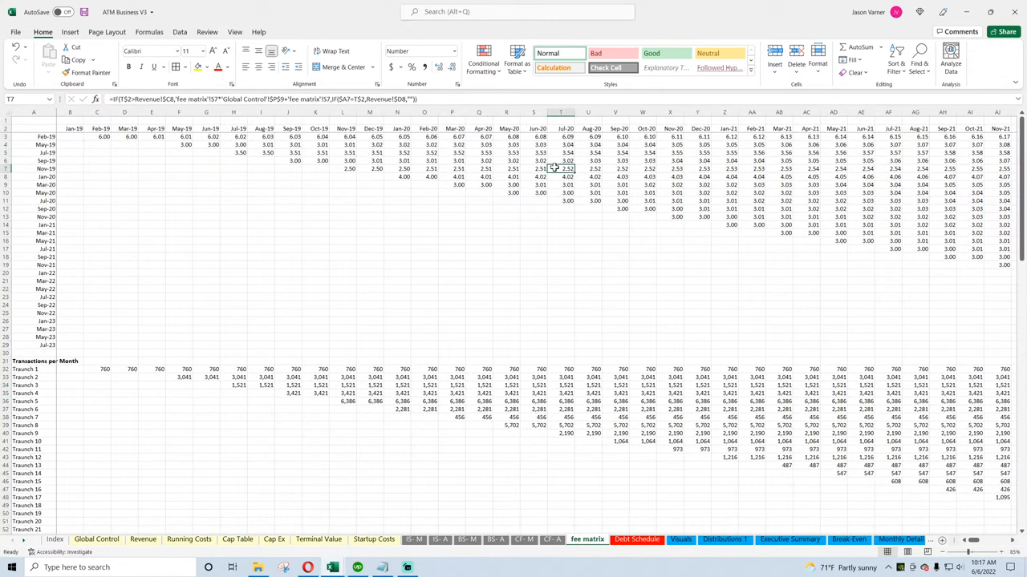
pyautogui.click(560, 409)
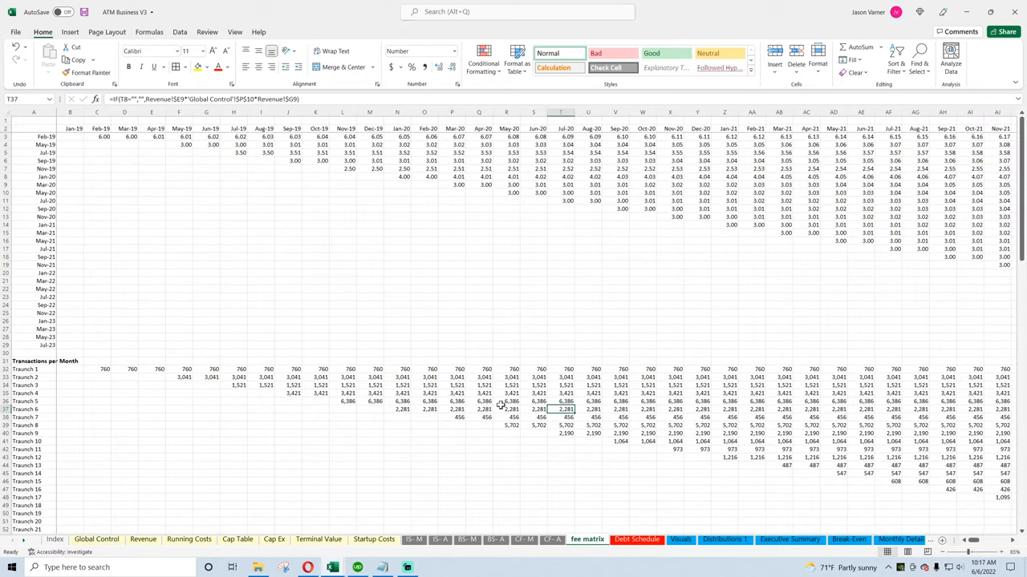
pyautogui.click(425, 401)
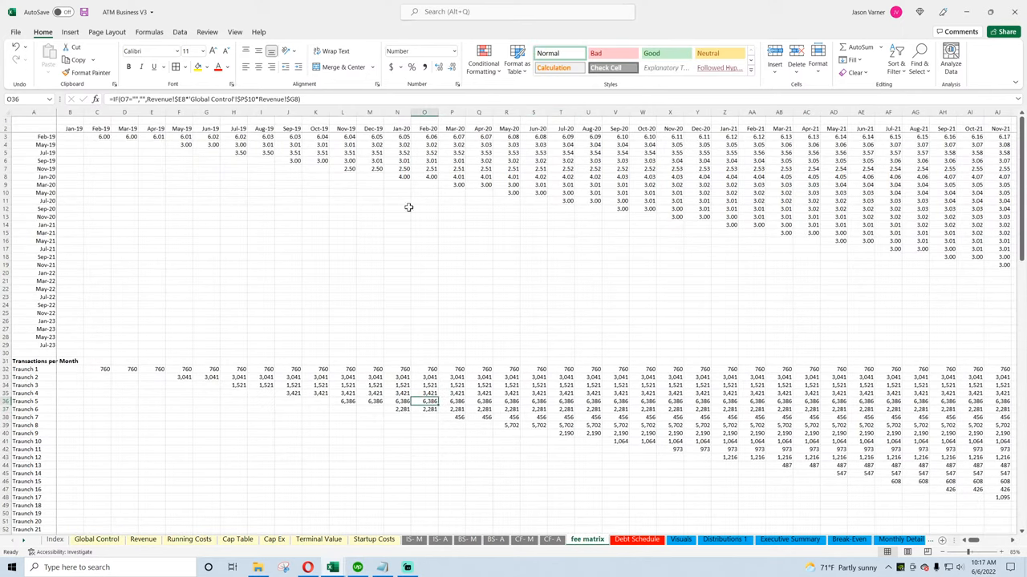
pyautogui.click(397, 152)
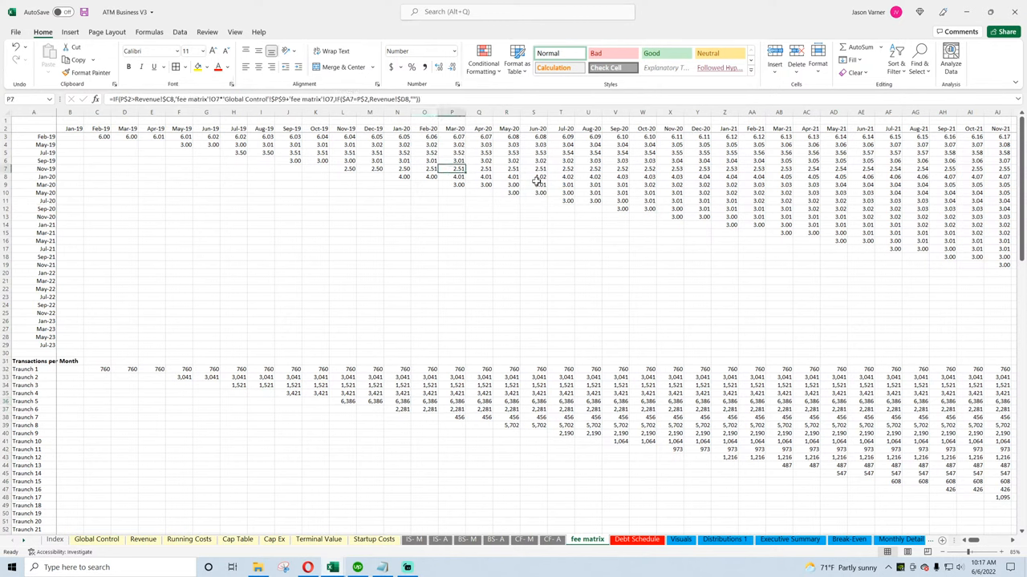
pyautogui.click(506, 248)
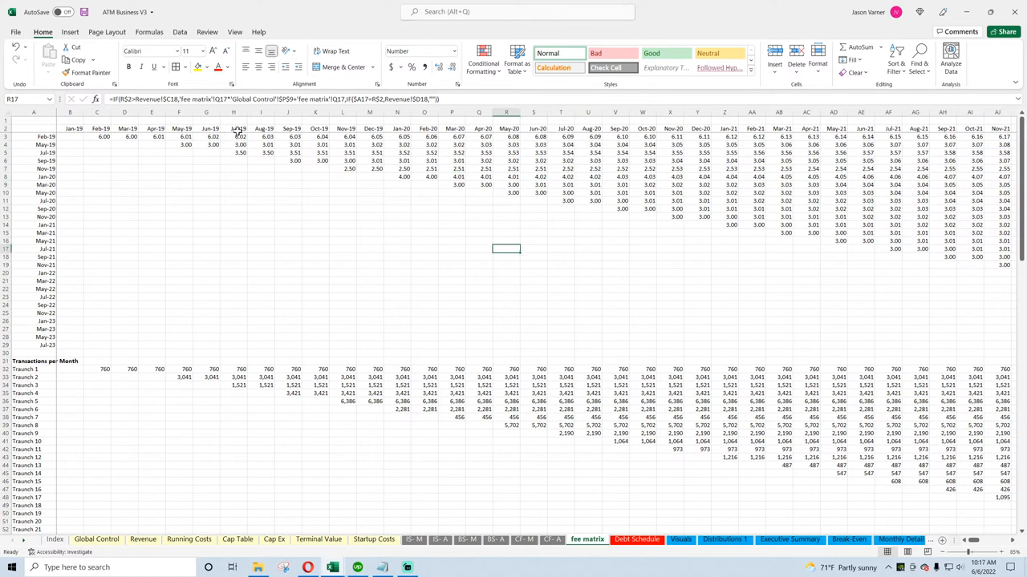
pyautogui.moveTo(238, 132)
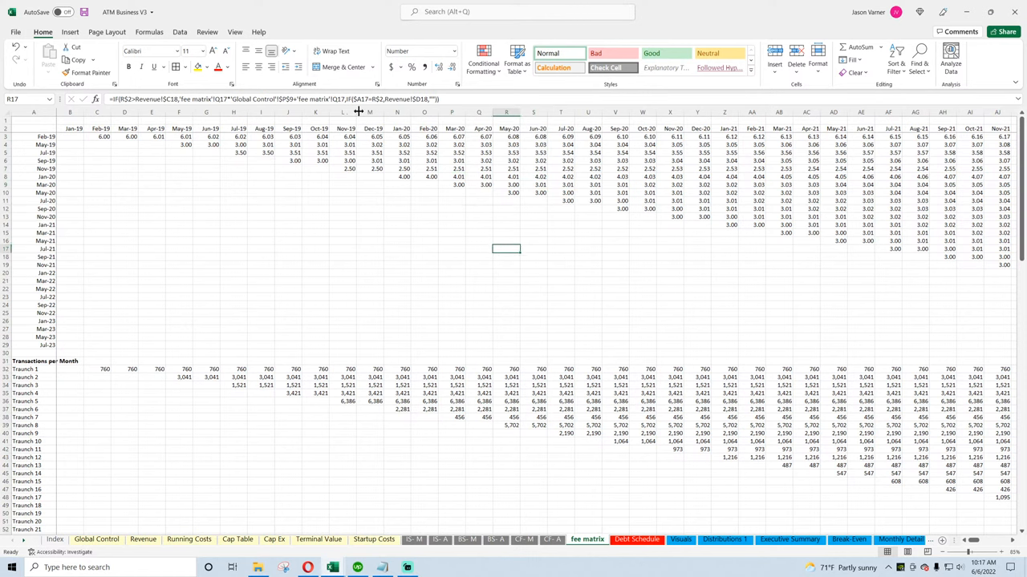
pyautogui.click(314, 265)
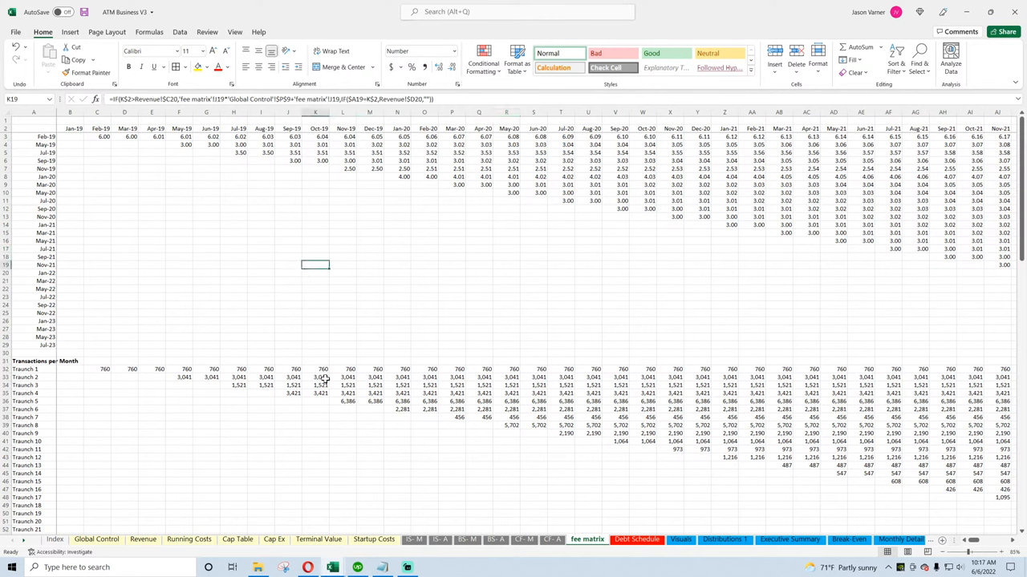
pyautogui.click(369, 418)
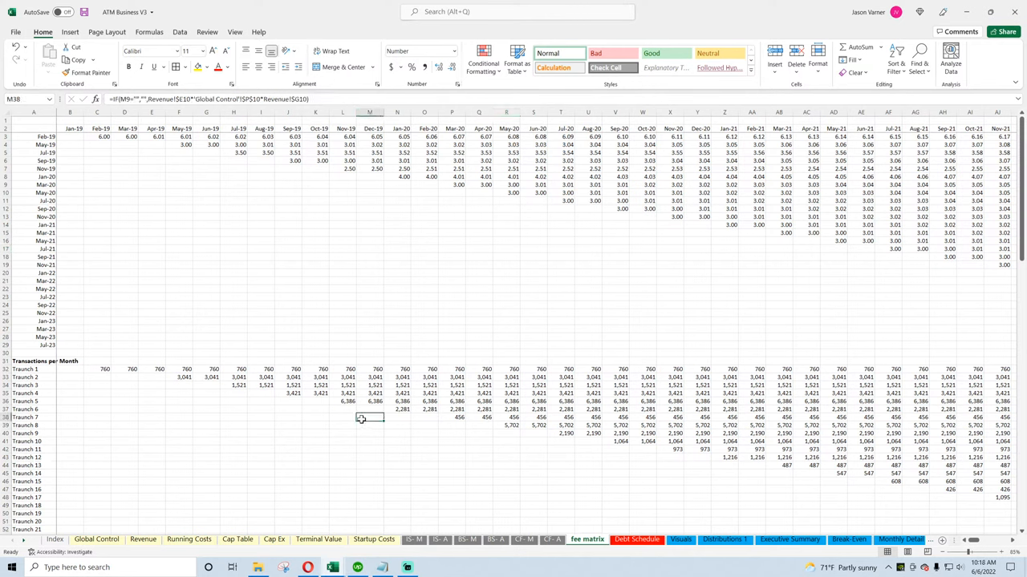
pyautogui.click(506, 425)
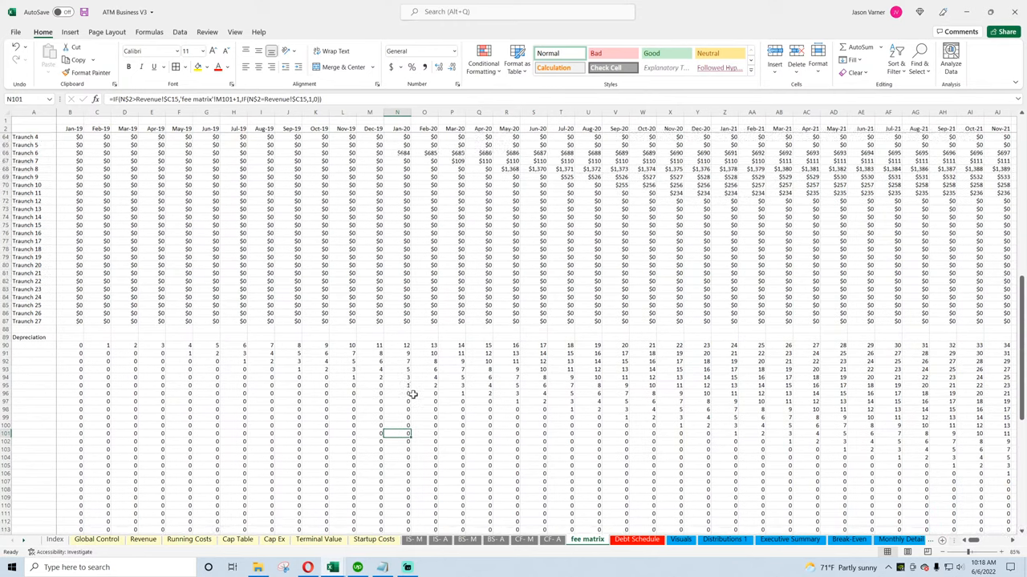
# After checking Revenue, review N22, P37 and R16 and edit the tranche fee formula
pyautogui.click(143, 539)
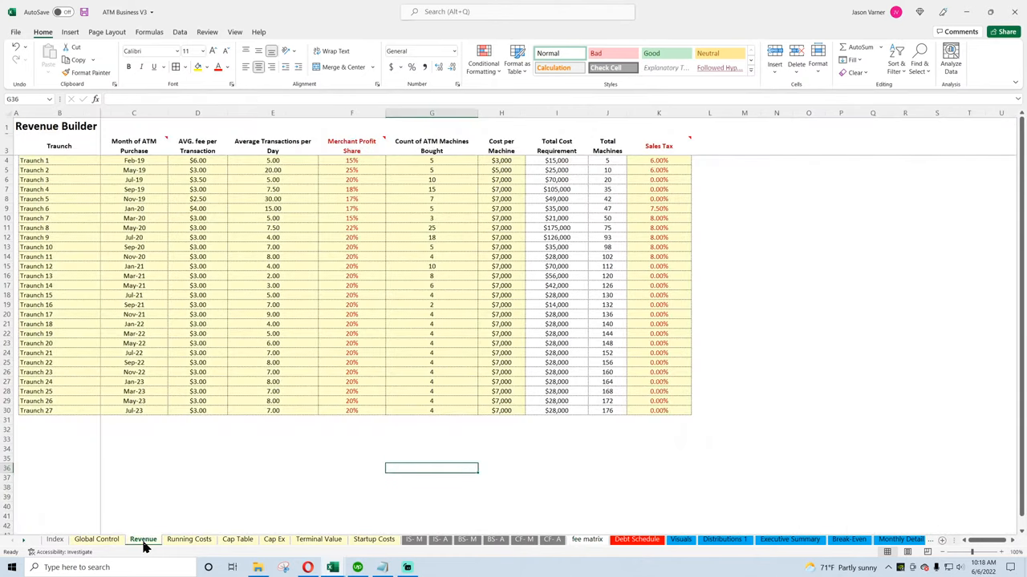
pyautogui.moveTo(128, 543)
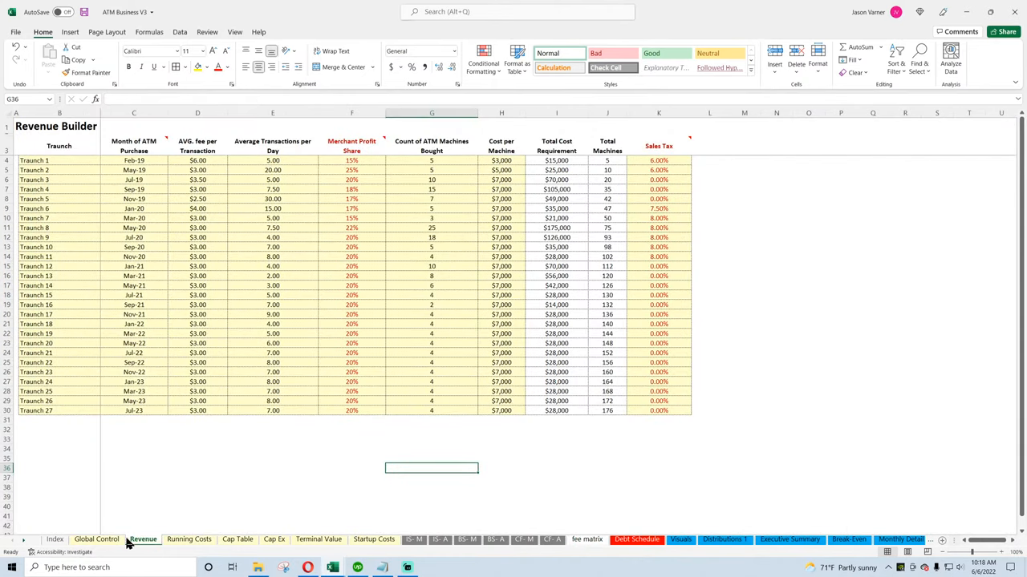
pyautogui.click(586, 539)
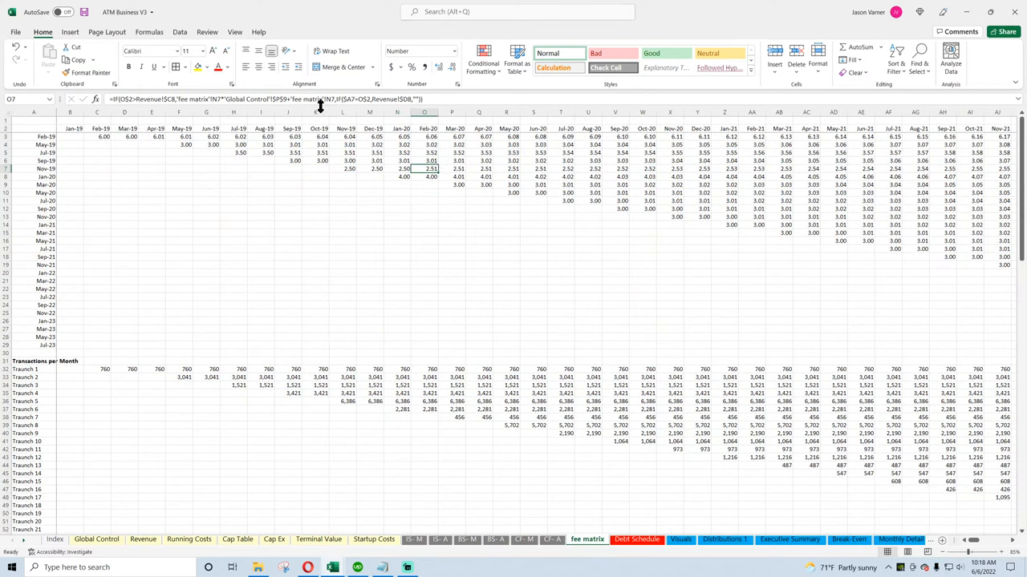
pyautogui.click(397, 289)
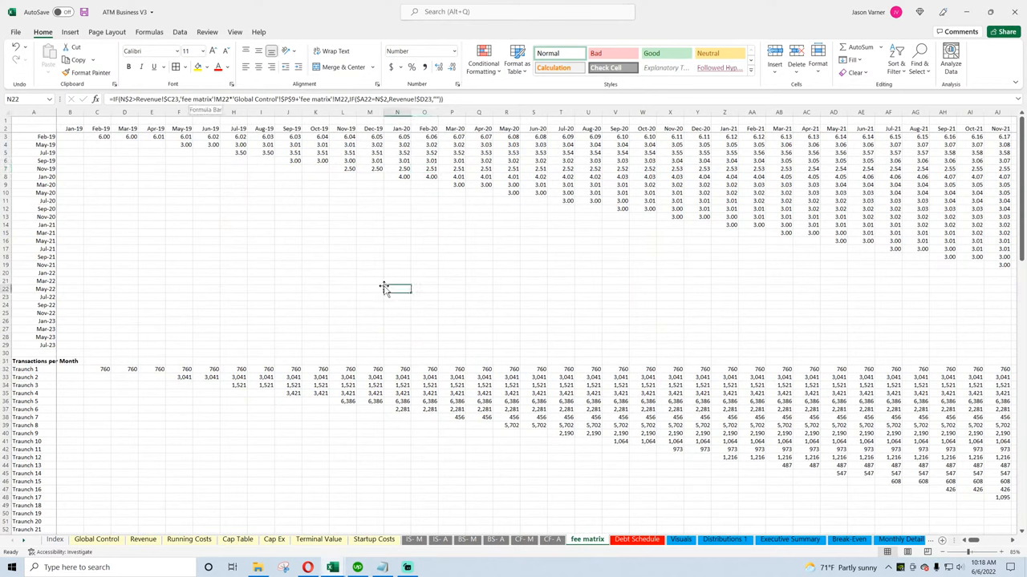
pyautogui.click(451, 409)
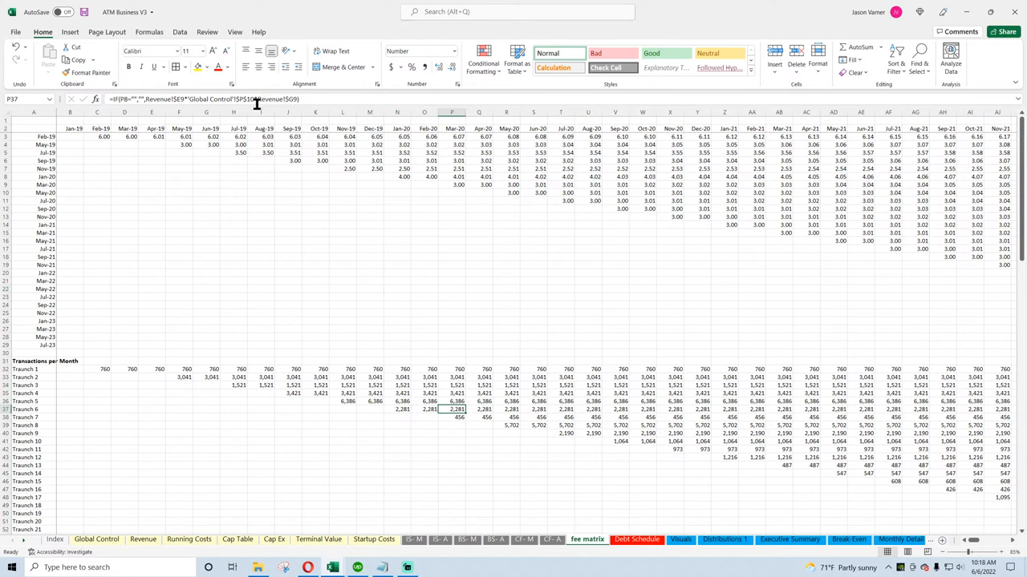
pyautogui.click(506, 240)
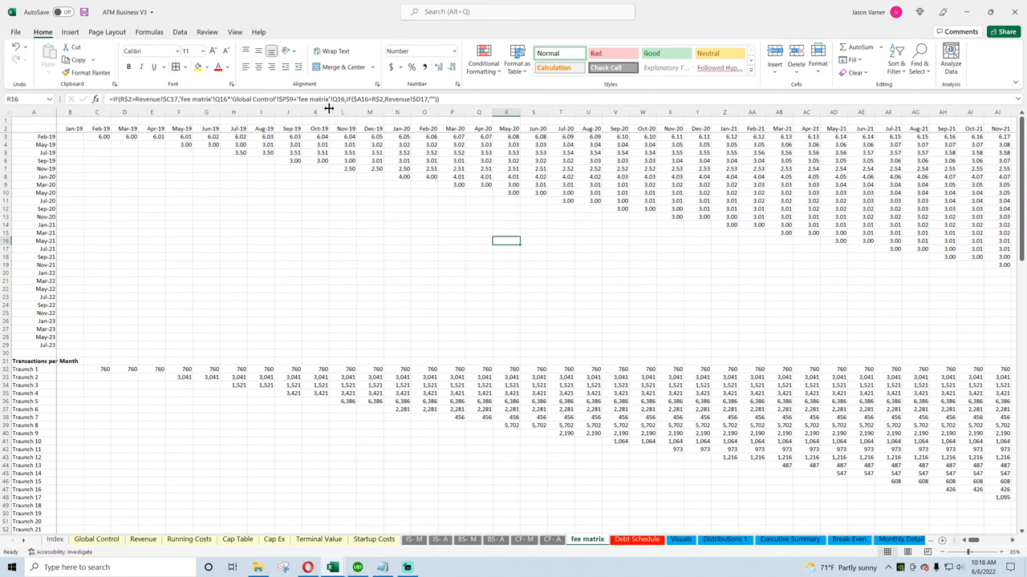
pyautogui.click(588, 201)
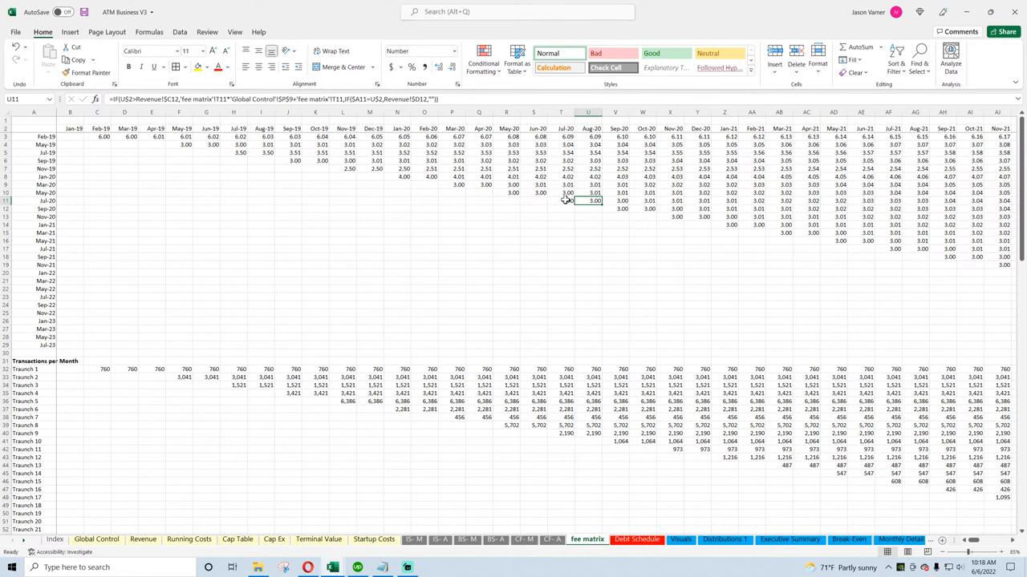
pyautogui.doubleClick(567, 201)
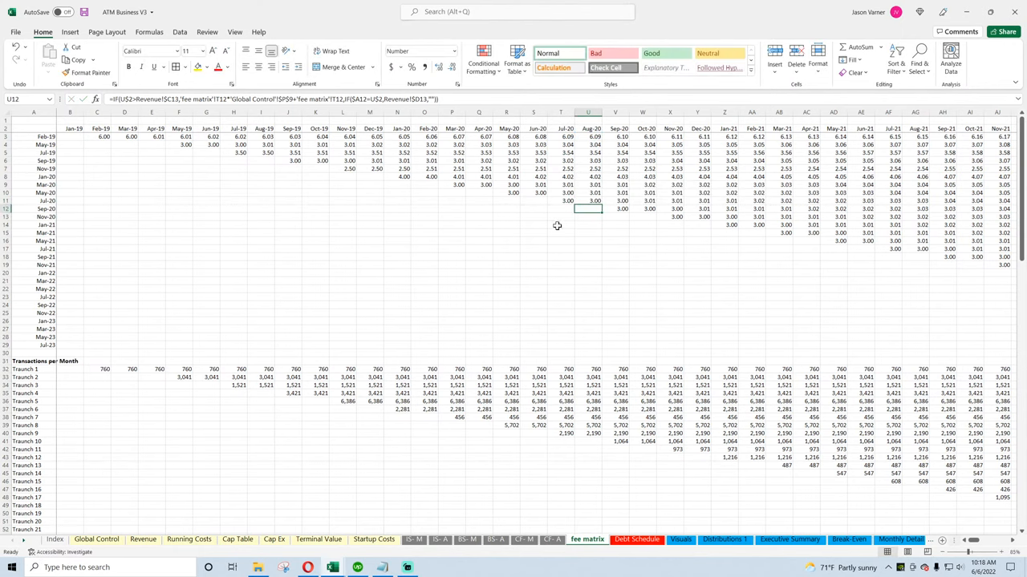
pyautogui.click(96, 539)
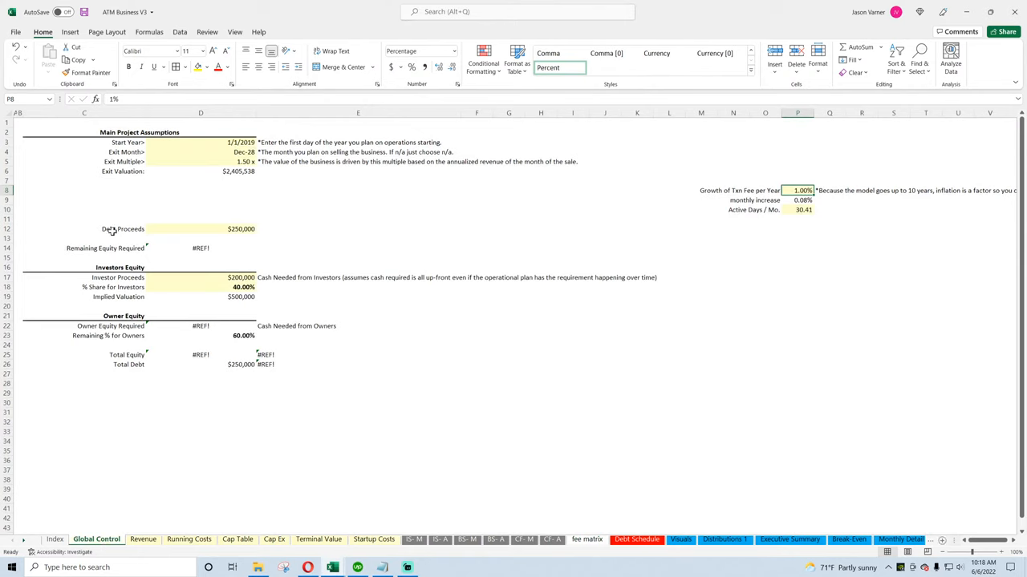
pyautogui.moveTo(140, 162)
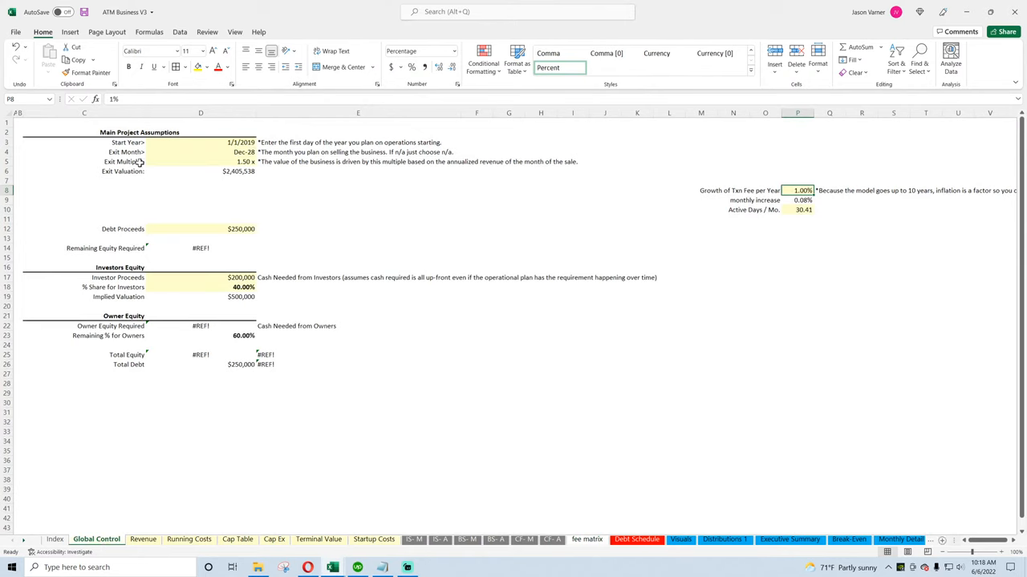
pyautogui.moveTo(383, 553)
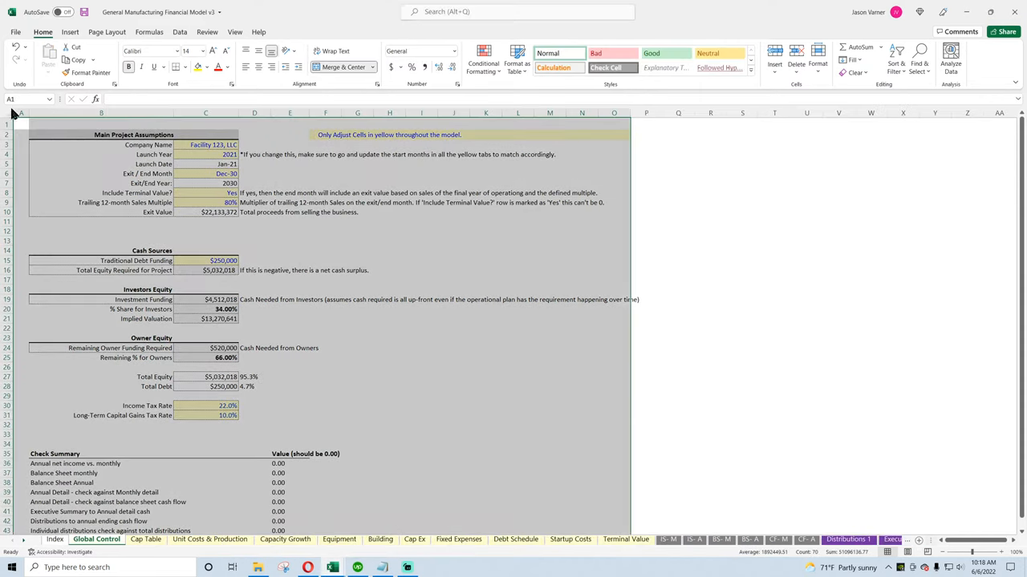
# Paste the manufacturing model's Global Control layout into ATM Business V3 and enter company name 'ATM123, LLC'
pyautogui.scroll(-3)
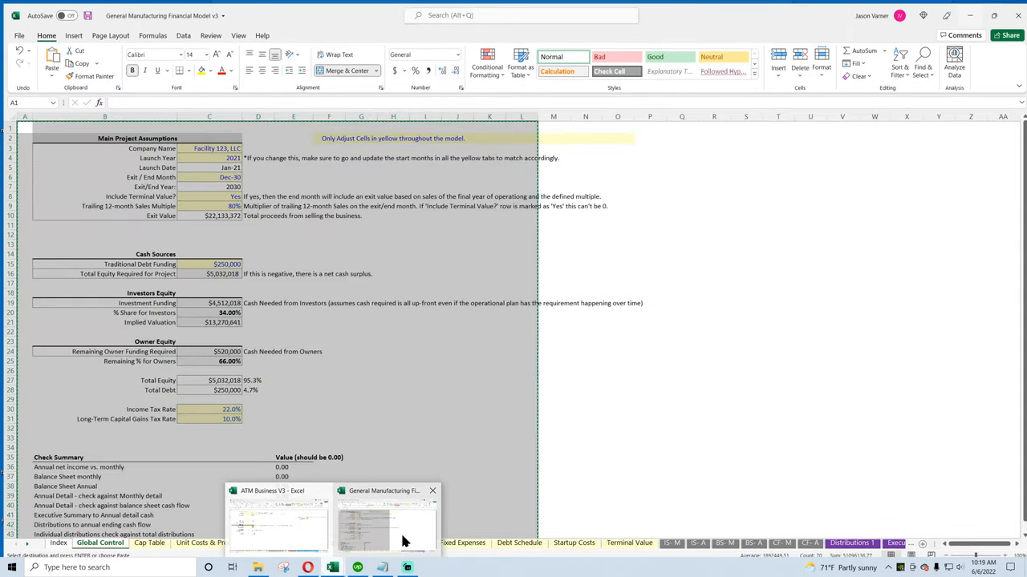
pyautogui.click(277, 521)
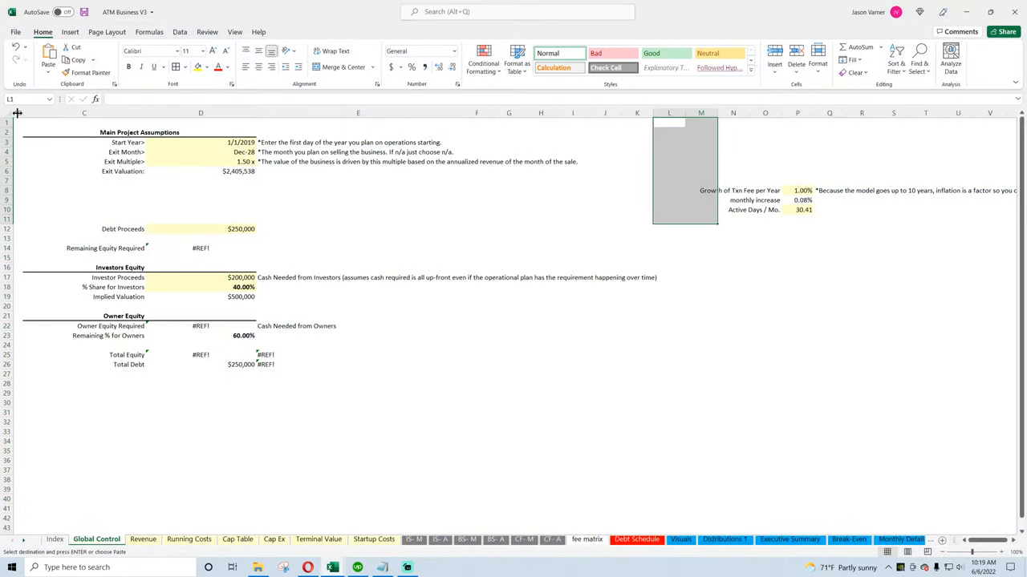
pyautogui.rightClick(17, 120)
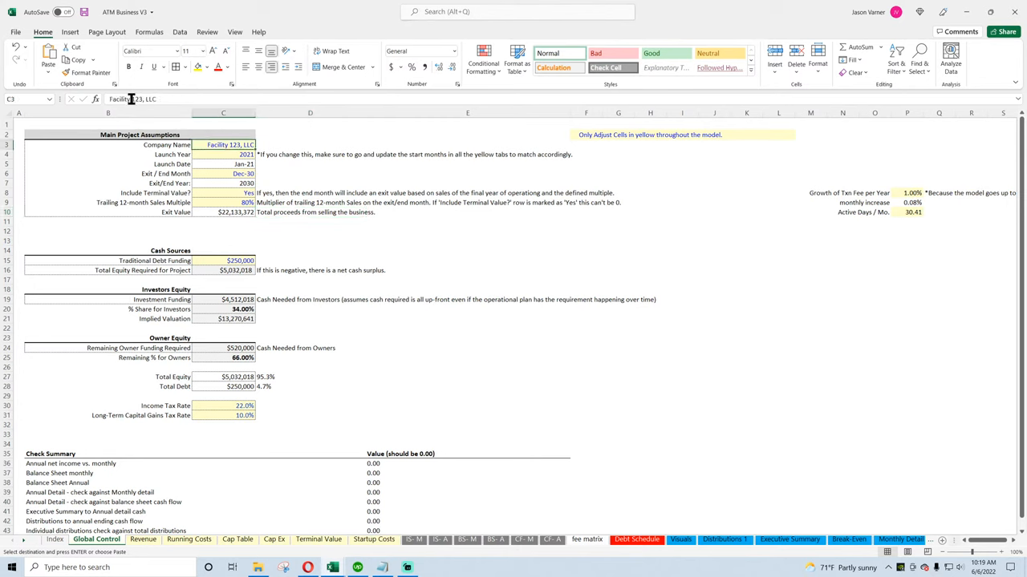
pyautogui.write('ATM123, LLC')
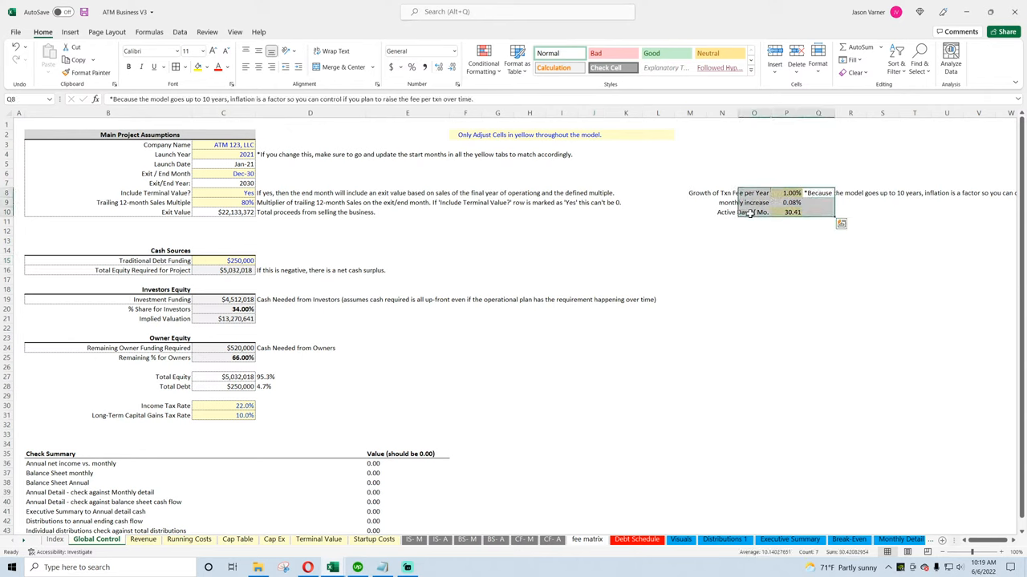
pyautogui.moveTo(752, 216)
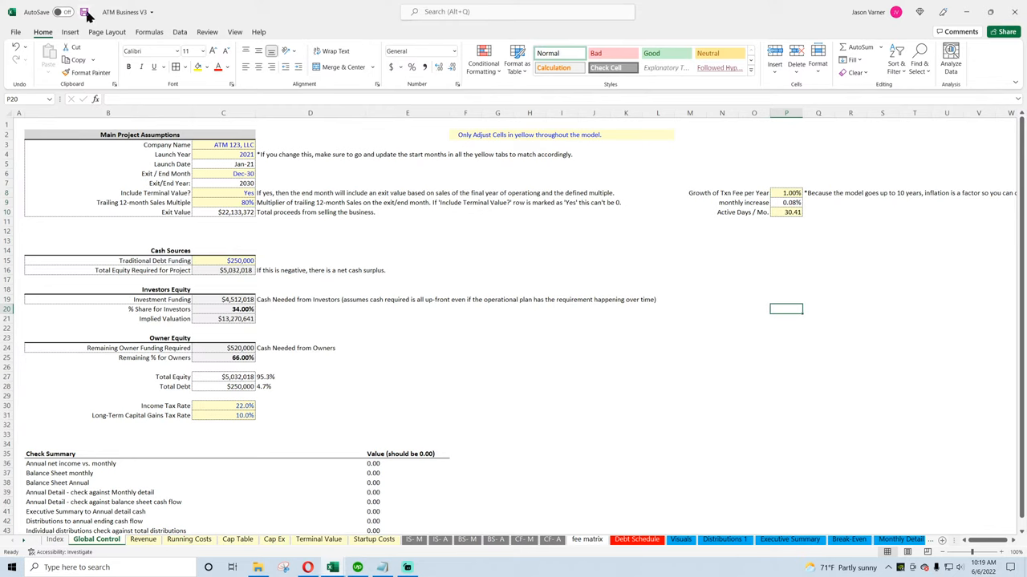
# Save ATM Business V3 and bring over the manufacturing model's Cap Table sheet
pyautogui.click(84, 12)
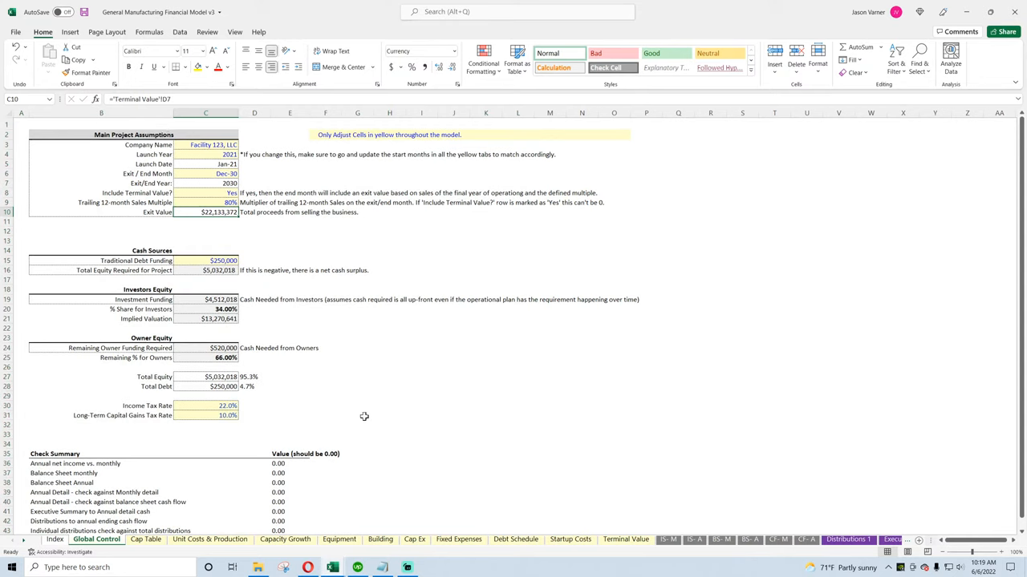
pyautogui.click(146, 539)
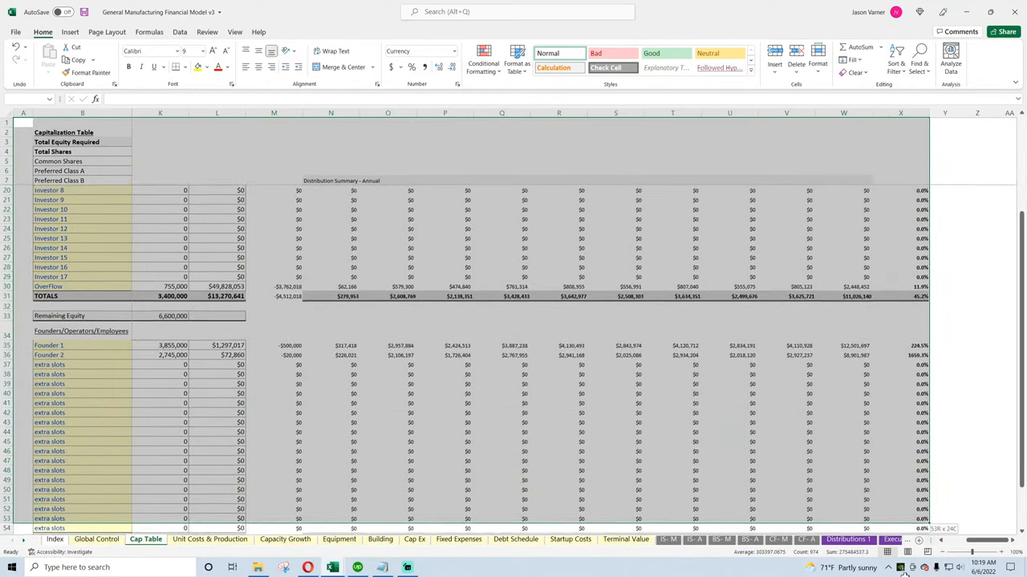
pyautogui.scroll(-3)
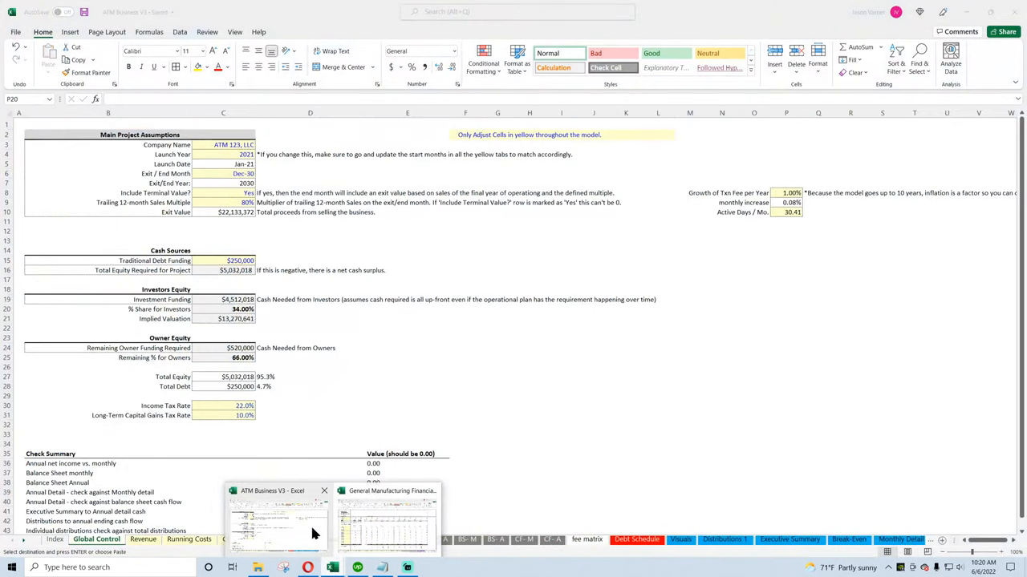
pyautogui.click(237, 539)
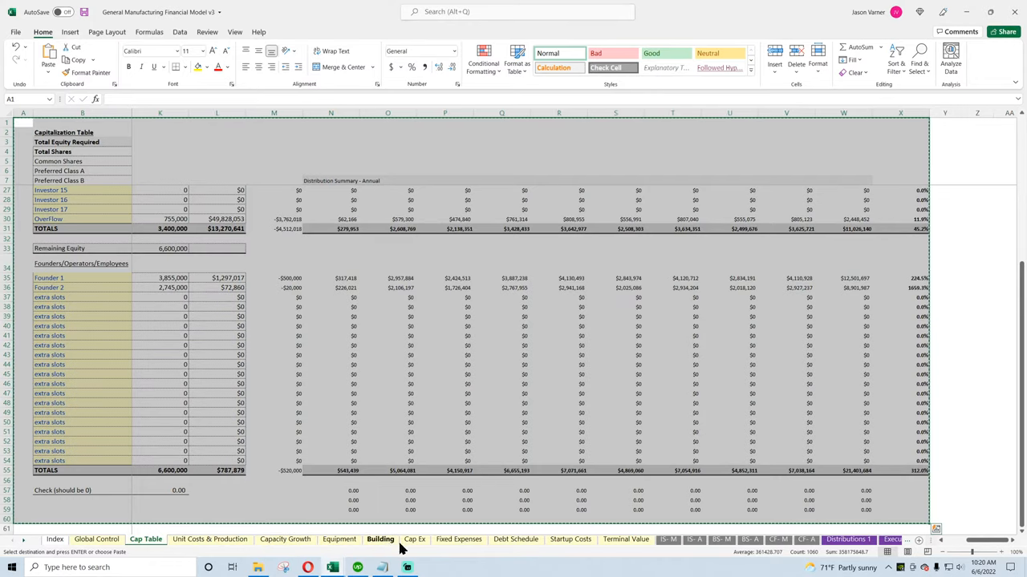
# Bring the manufacturing model's Cap Ex depreciation schedule into ATM Business V3
pyautogui.click(415, 539)
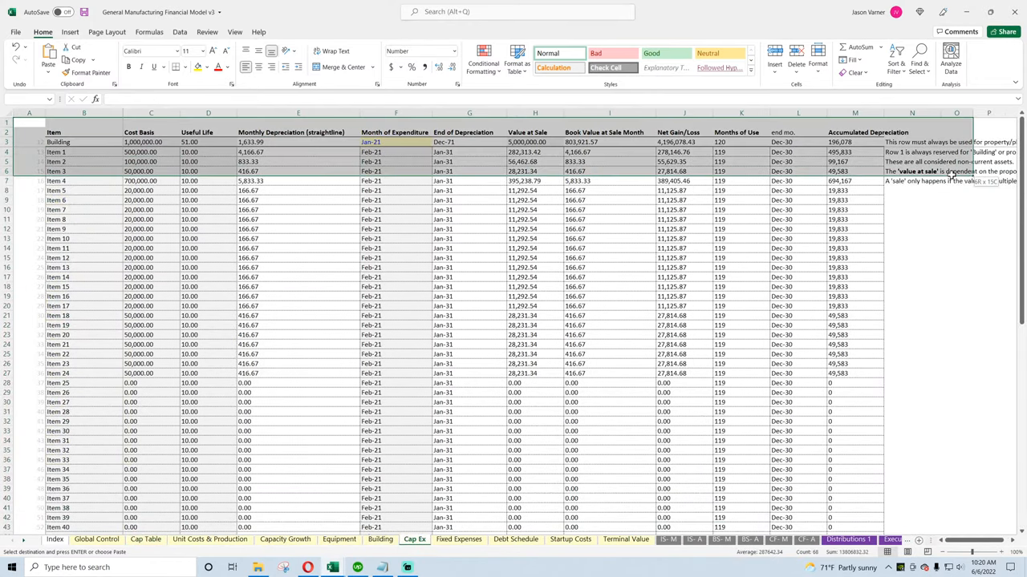
pyautogui.scroll(-3)
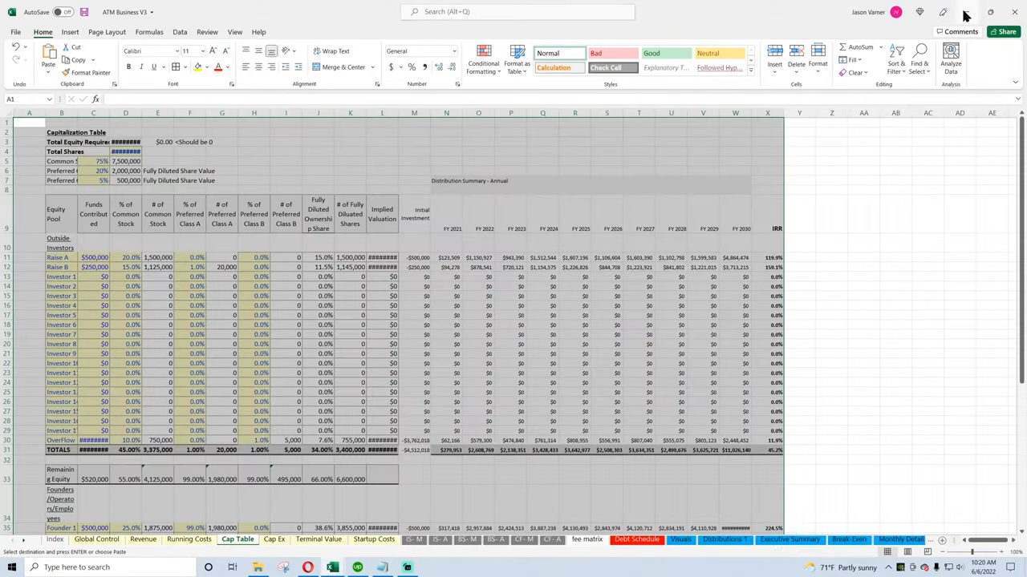
pyautogui.click(274, 539)
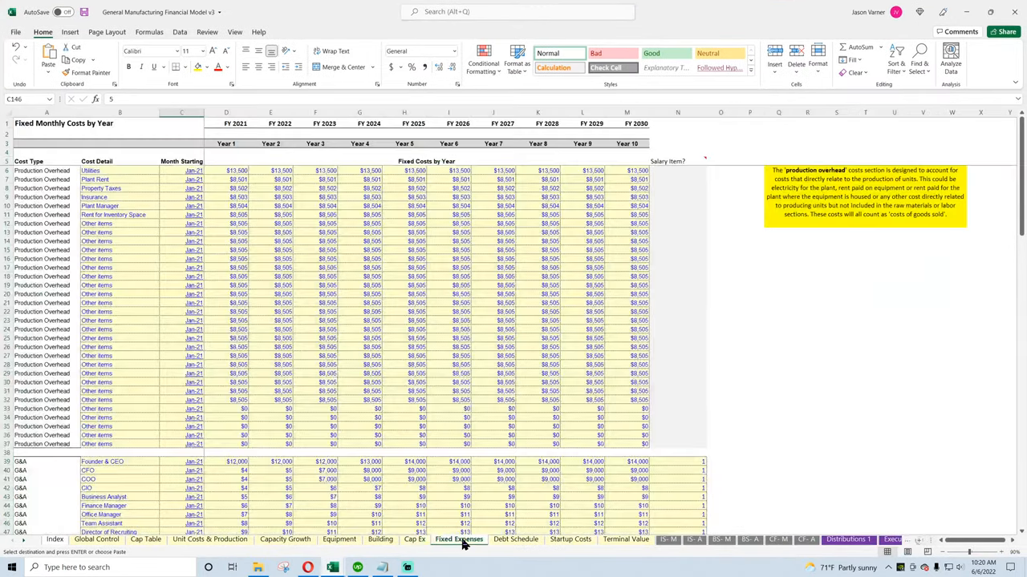
pyautogui.click(515, 539)
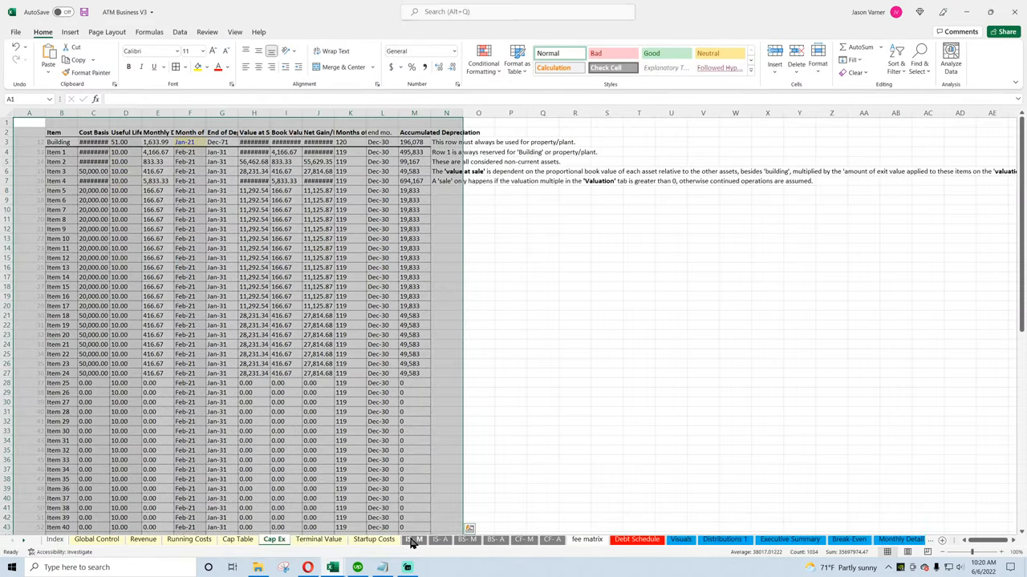
pyautogui.click(636, 539)
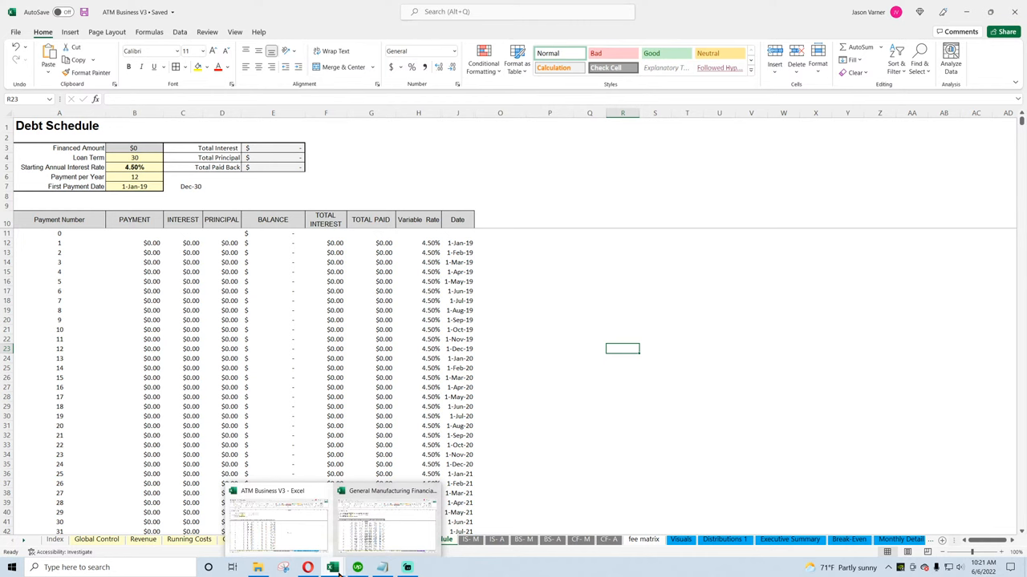
pyautogui.moveTo(313, 538)
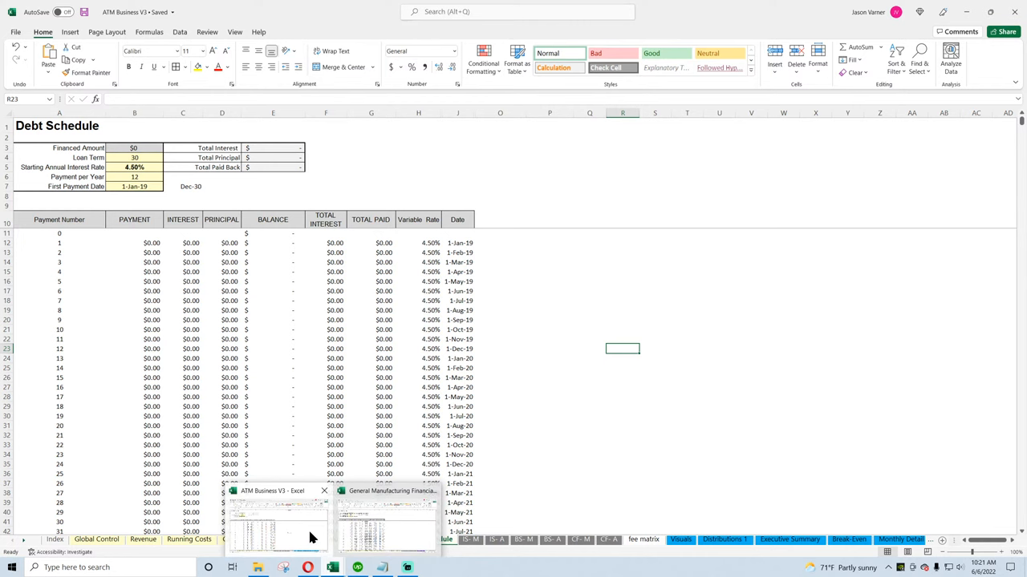
# Fix the first payment date formula, replacing the fixed month offset with 12 and 2
pyautogui.click(385, 521)
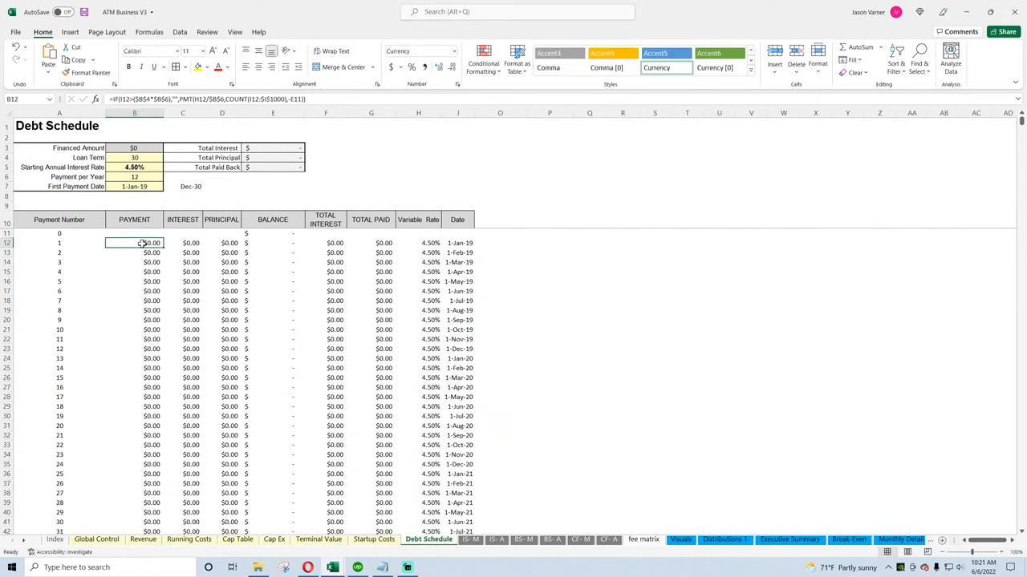
pyautogui.doubleClick(134, 243)
pyautogui.write('IF(I12=C$7,E11+(H12/12)*E11,')
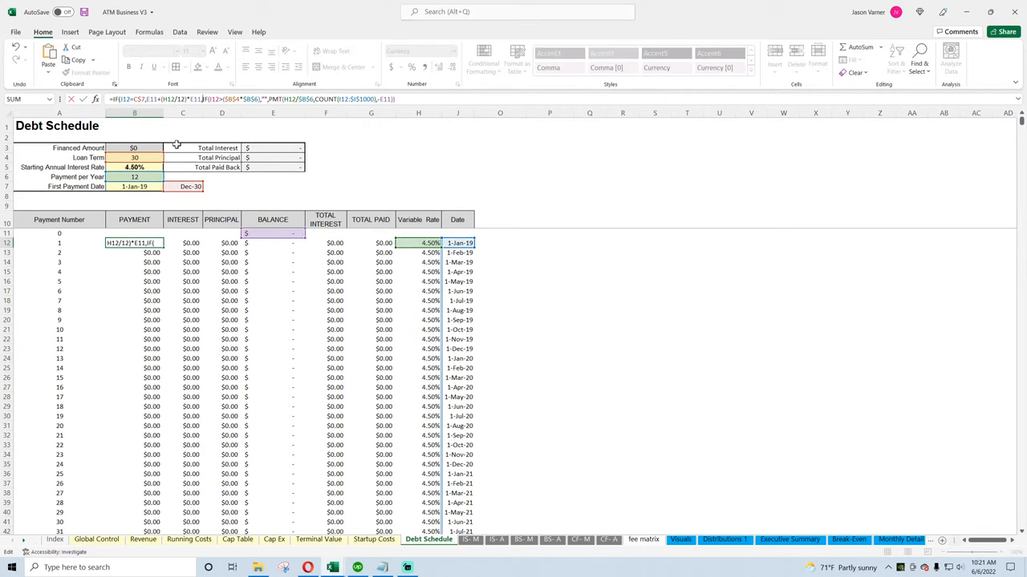
pyautogui.moveTo(198, 265)
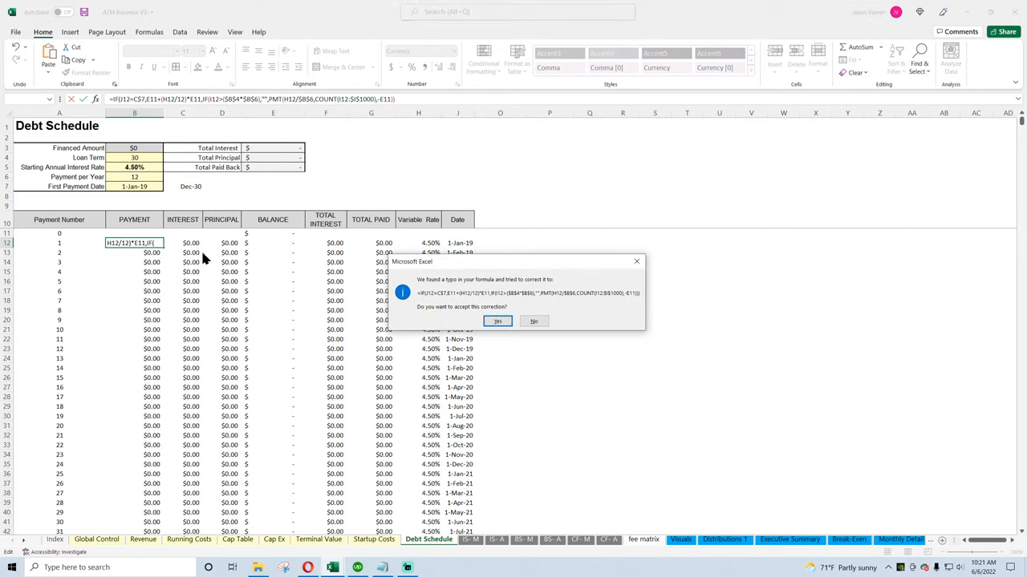
pyautogui.click(497, 321)
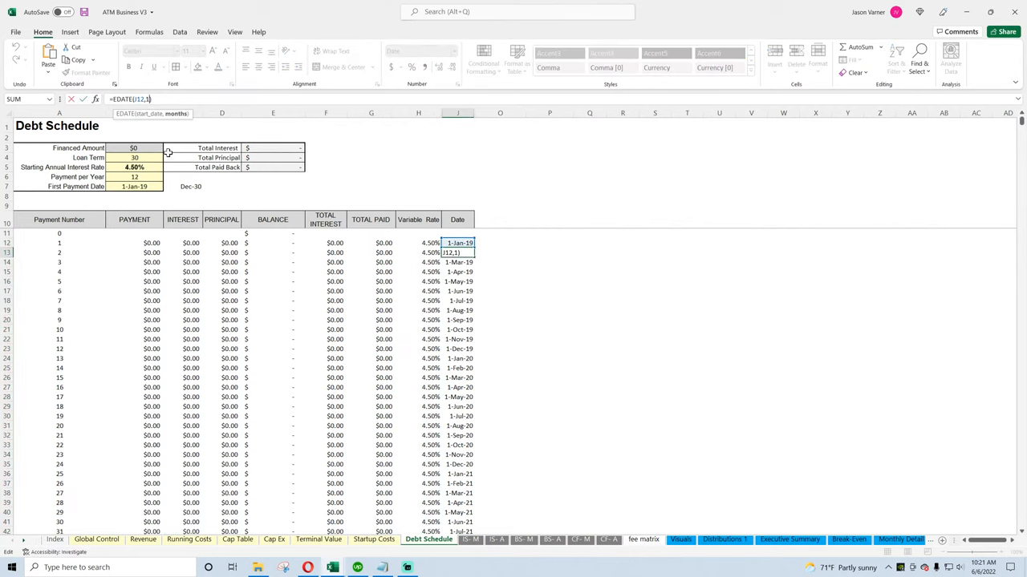
pyautogui.press('Backspace')
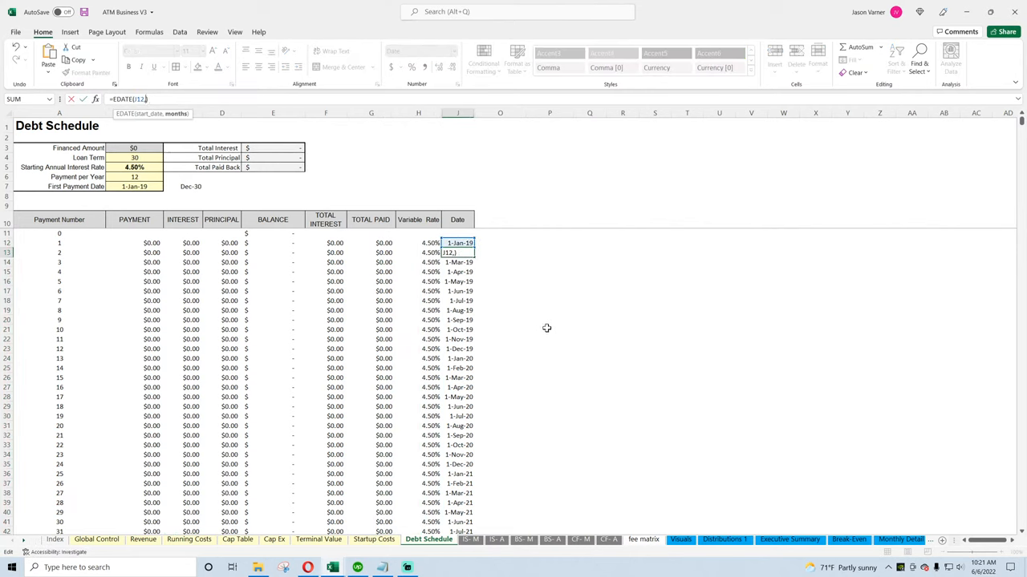
pyautogui.moveTo(535, 327)
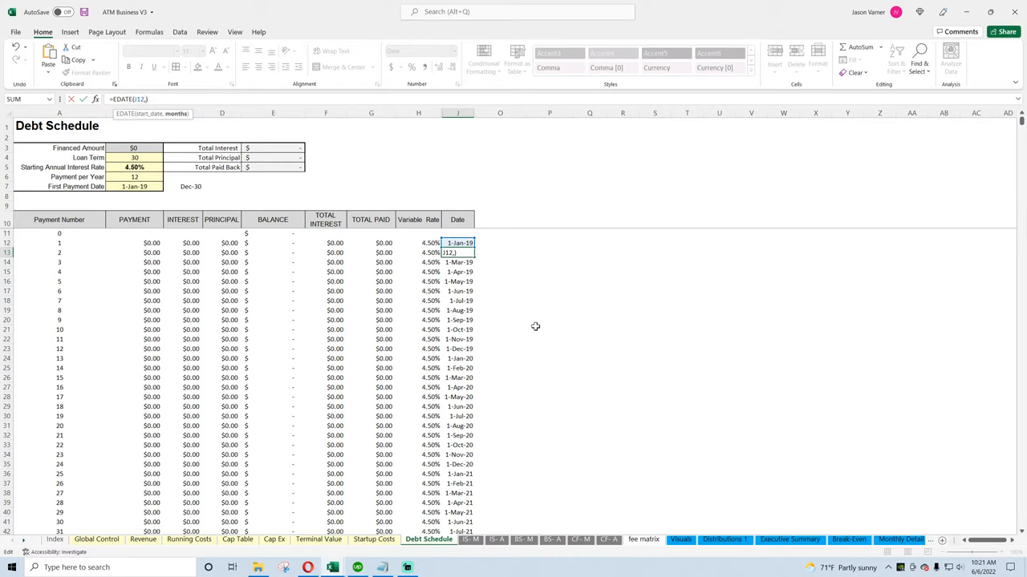
pyautogui.moveTo(166, 180)
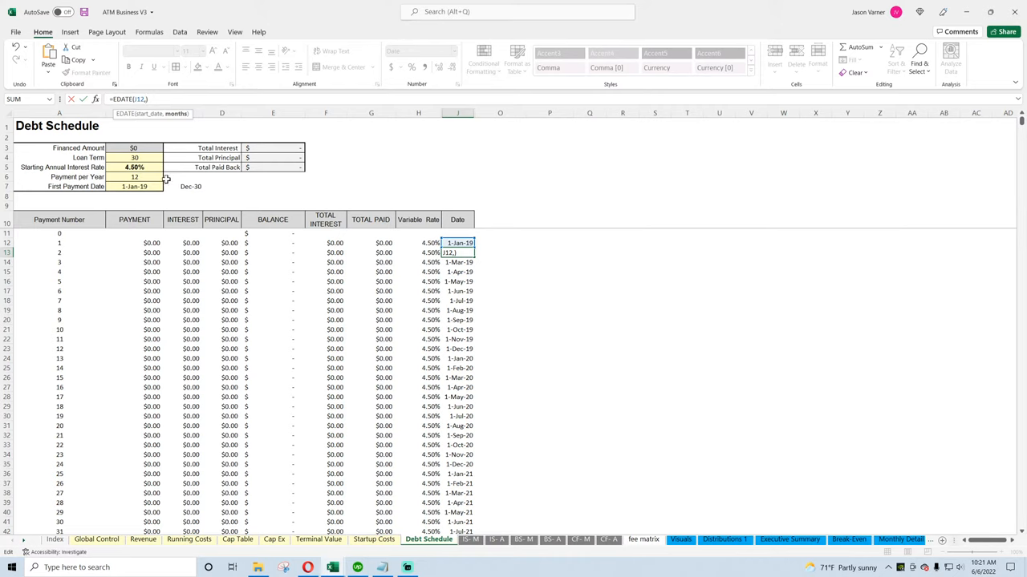
pyautogui.moveTo(149, 178)
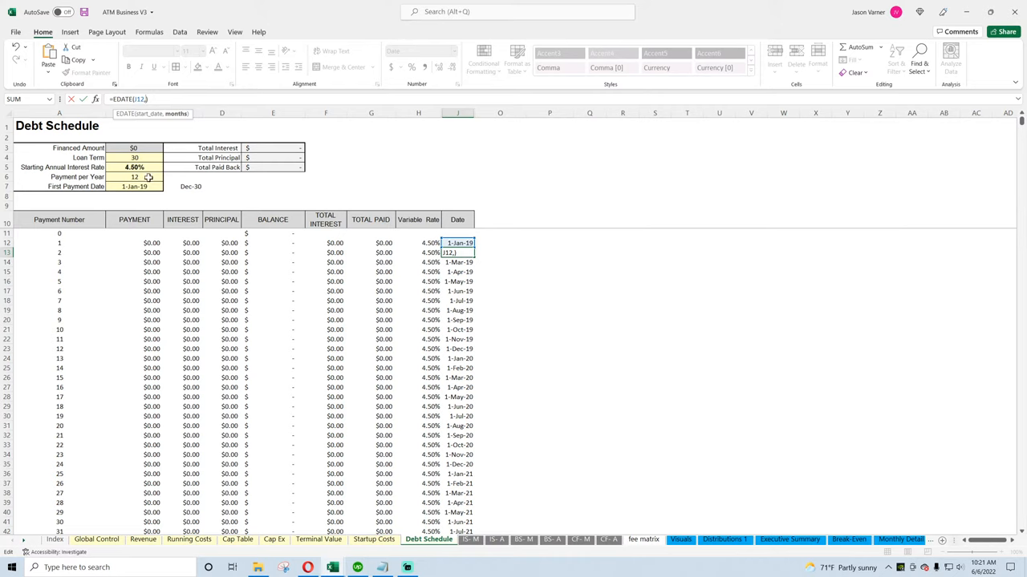
pyautogui.write('12')
pyautogui.click(134, 176)
pyautogui.write('6')
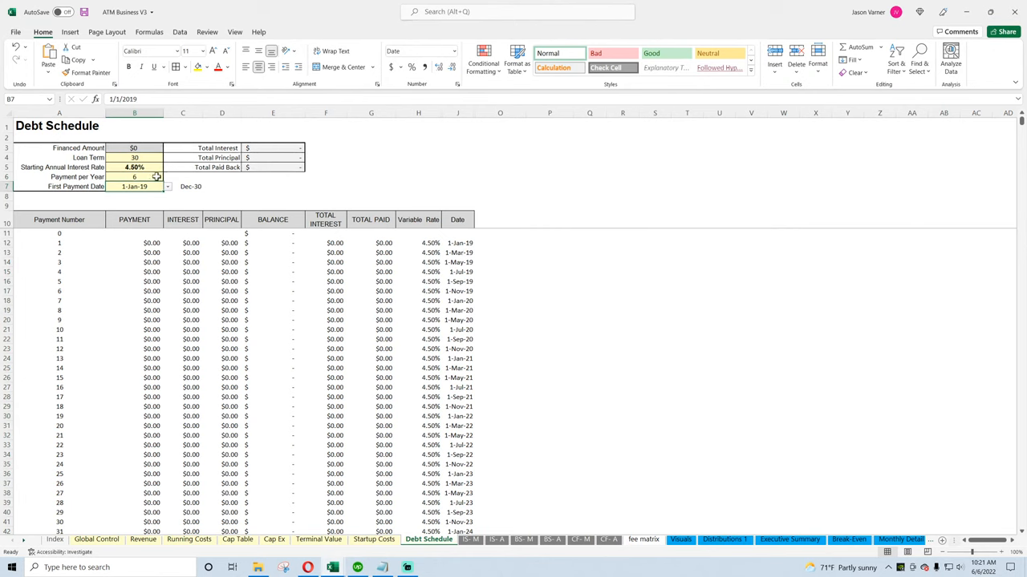
pyautogui.write('2')
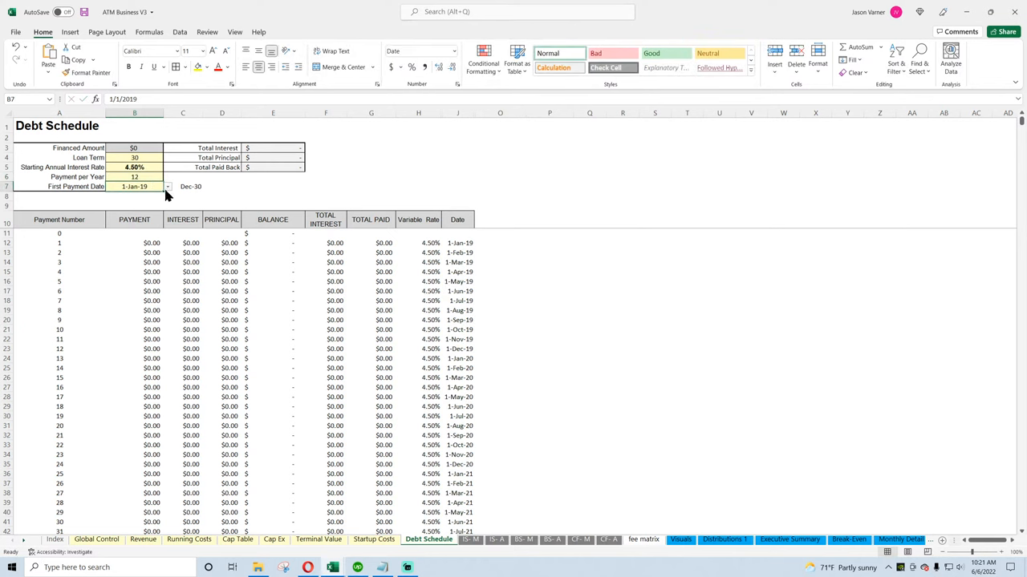
pyautogui.moveTo(242, 445)
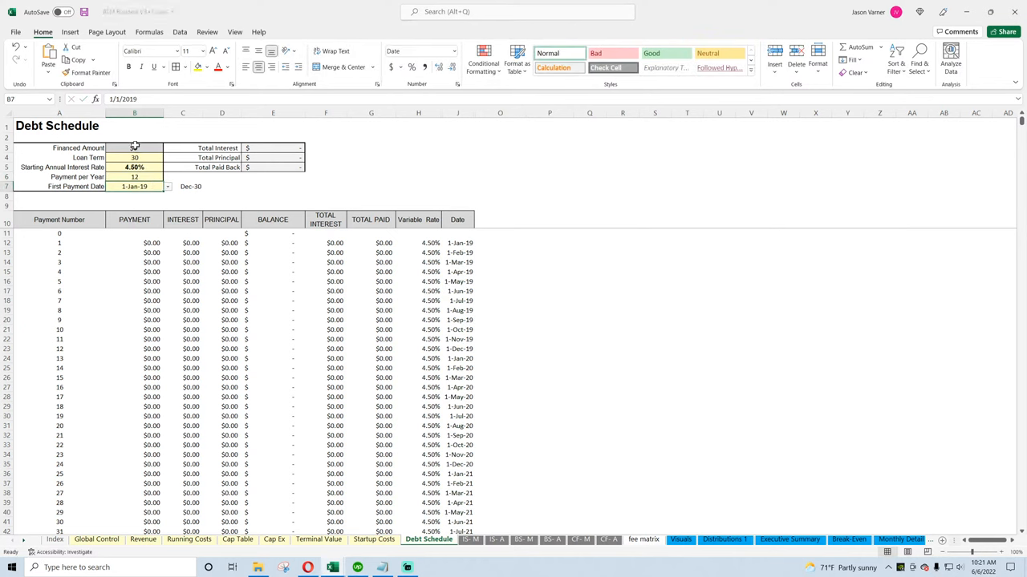
# Review the Debt Schedule's First Payment Date input in B7
pyautogui.click(96, 539)
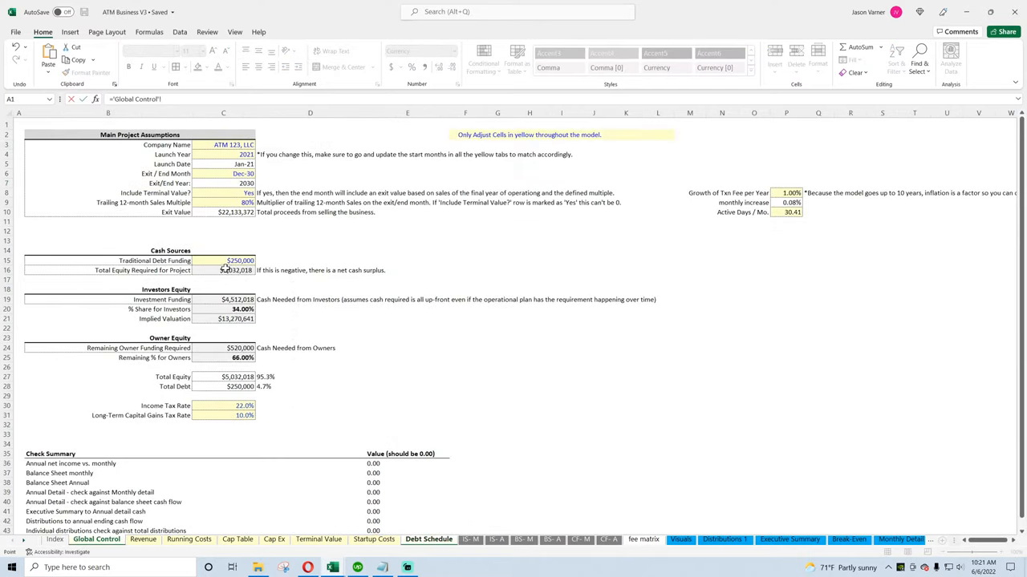
pyautogui.click(428, 539)
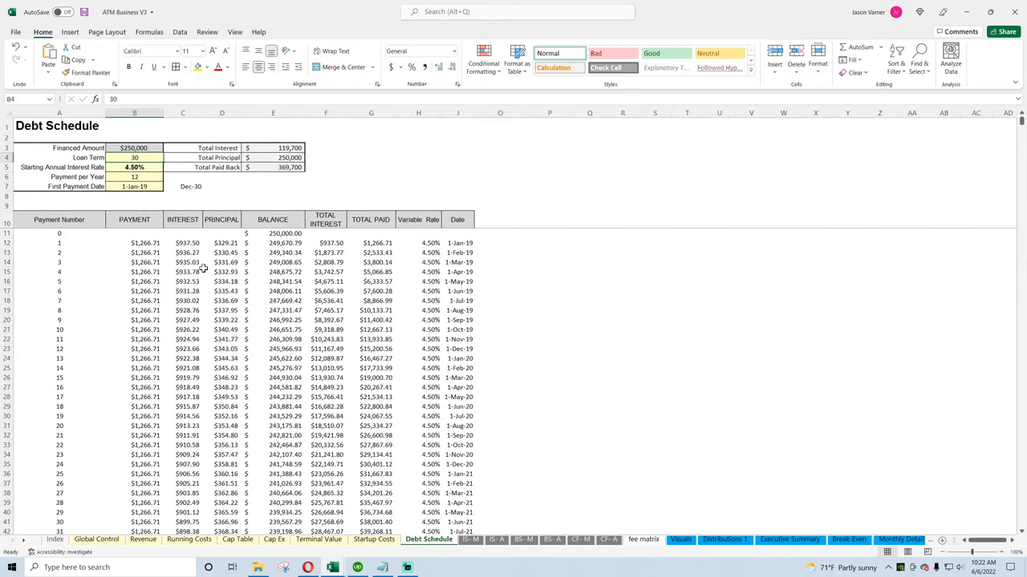
pyautogui.scroll(-3)
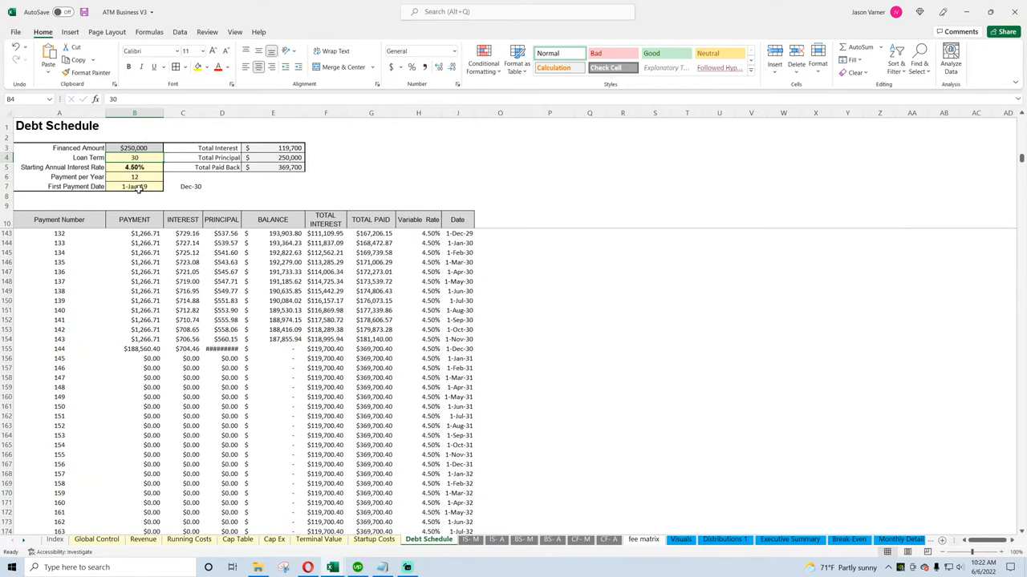
pyautogui.click(134, 186)
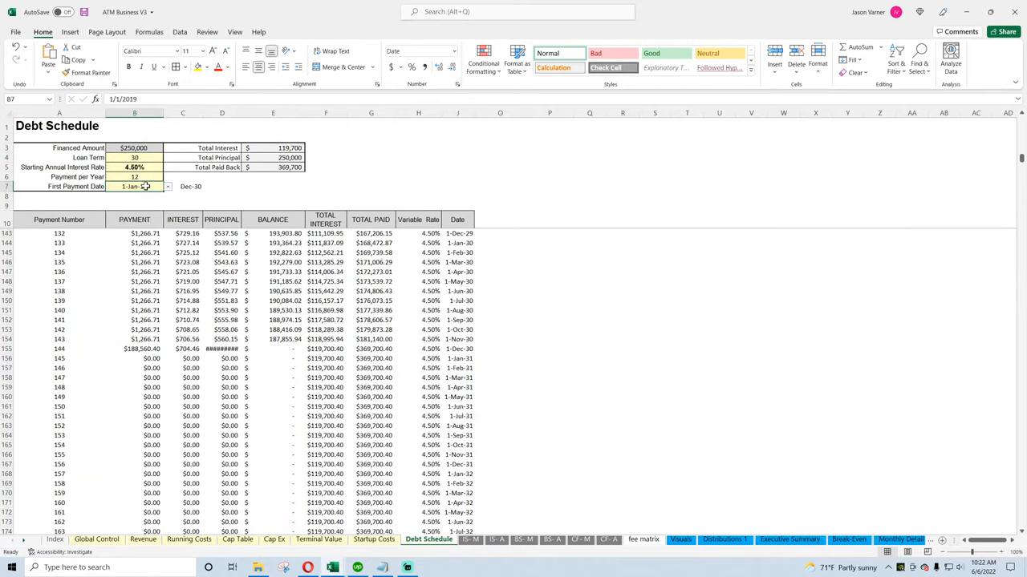
pyautogui.click(180, 33)
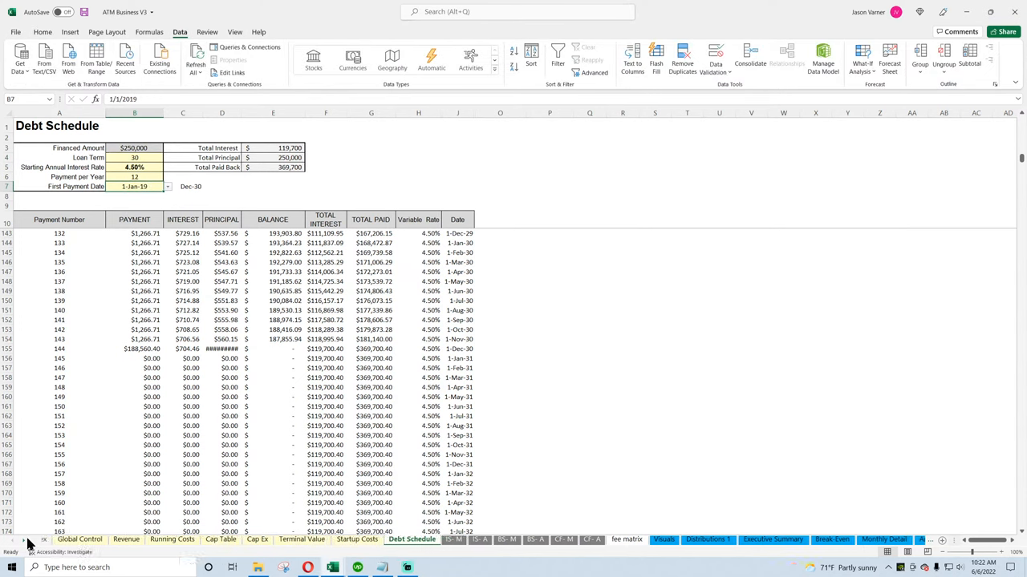
# Link validation 1 cell A1 to the launch date so months start Jan-21
pyautogui.click(885, 539)
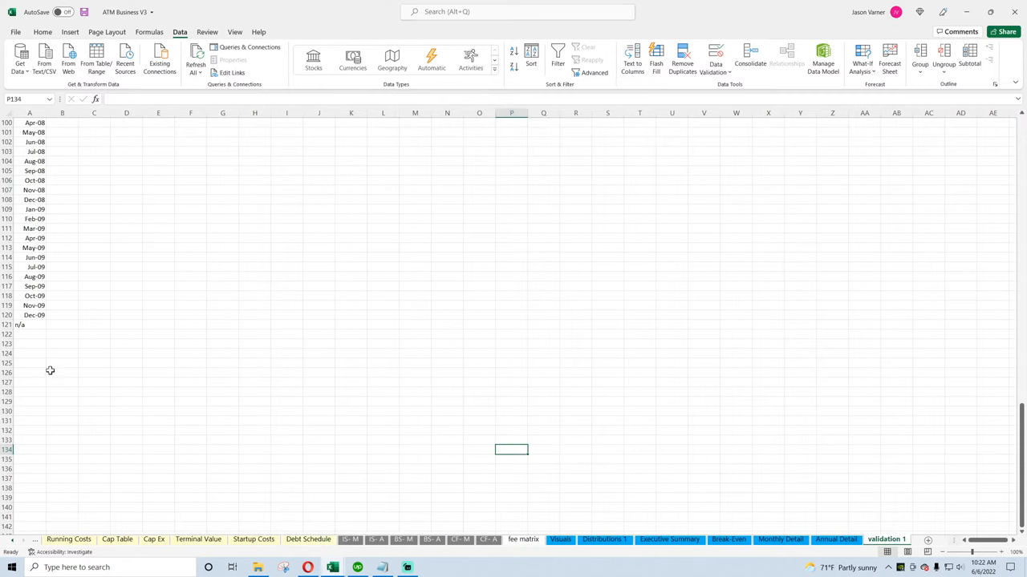
pyautogui.scroll(3)
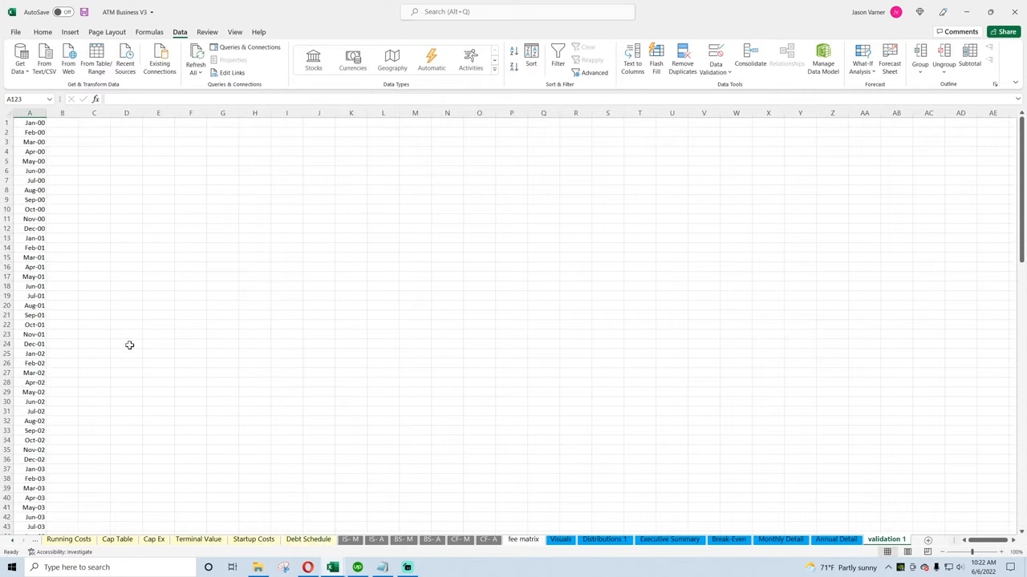
pyautogui.doubleClick(30, 122)
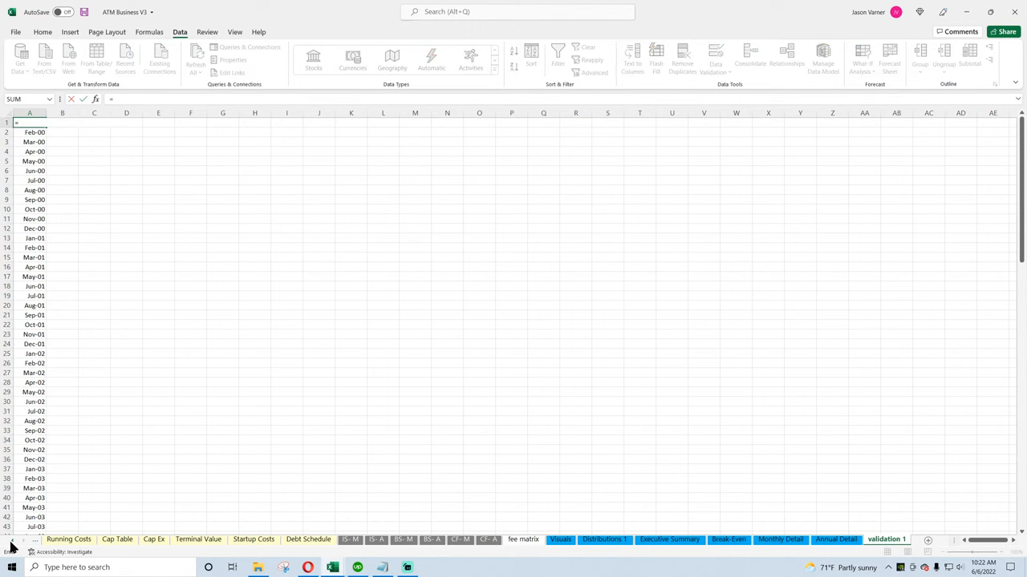
pyautogui.click(96, 538)
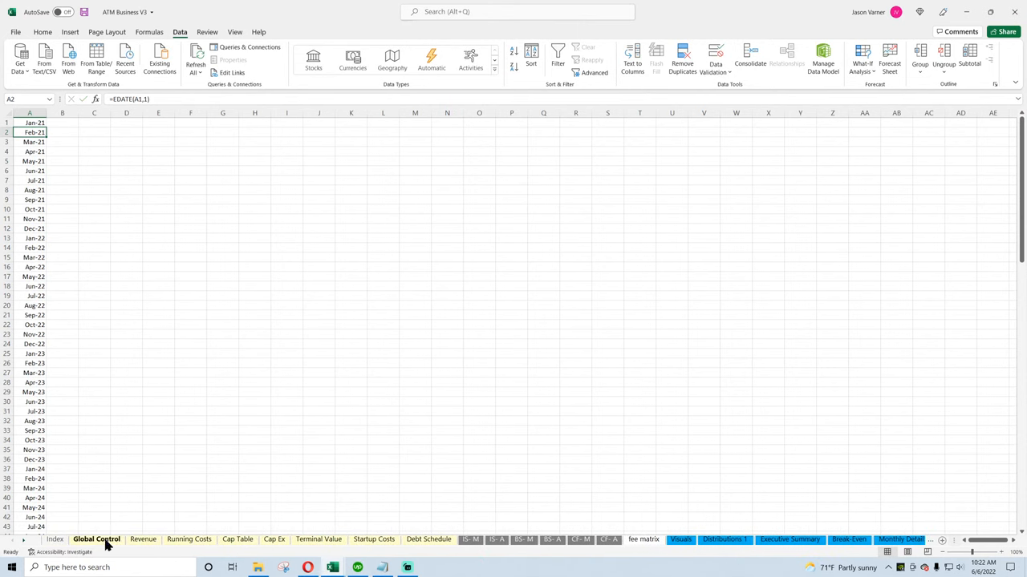
# Set Global Control C6 validation source to validation 1!$A$1:$A$120, keeping Dec-30
pyautogui.click(96, 539)
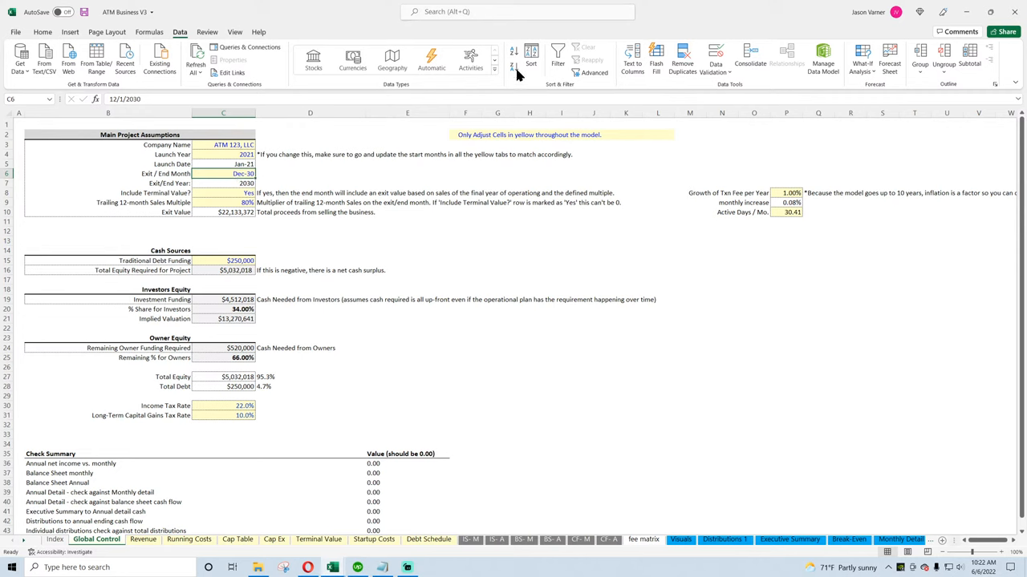
pyautogui.click(713, 60)
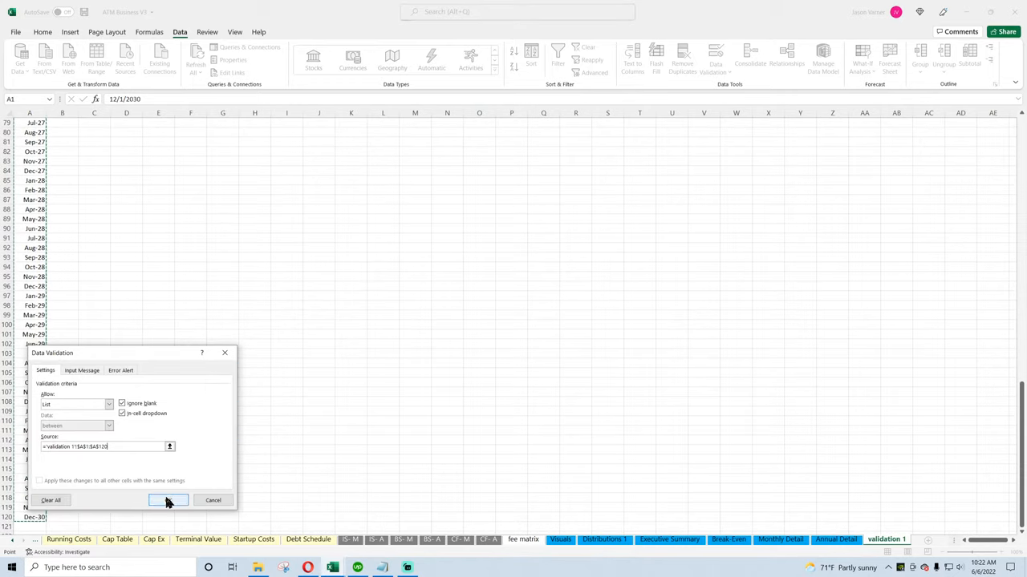
pyautogui.click(168, 500)
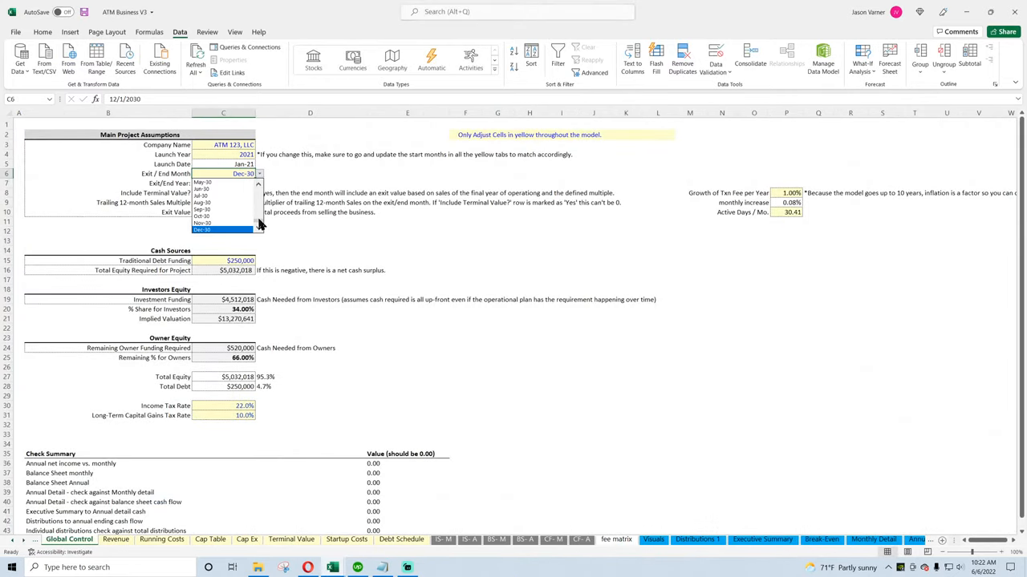
pyautogui.click(243, 183)
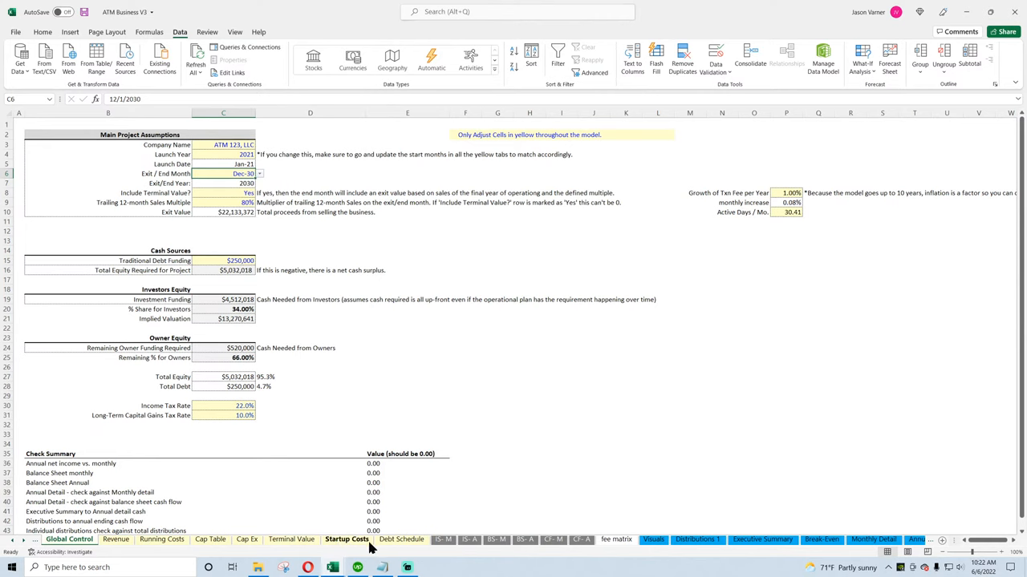
# Make the Debt Schedule loan inputs B4:B7 blue and not bold
pyautogui.click(401, 539)
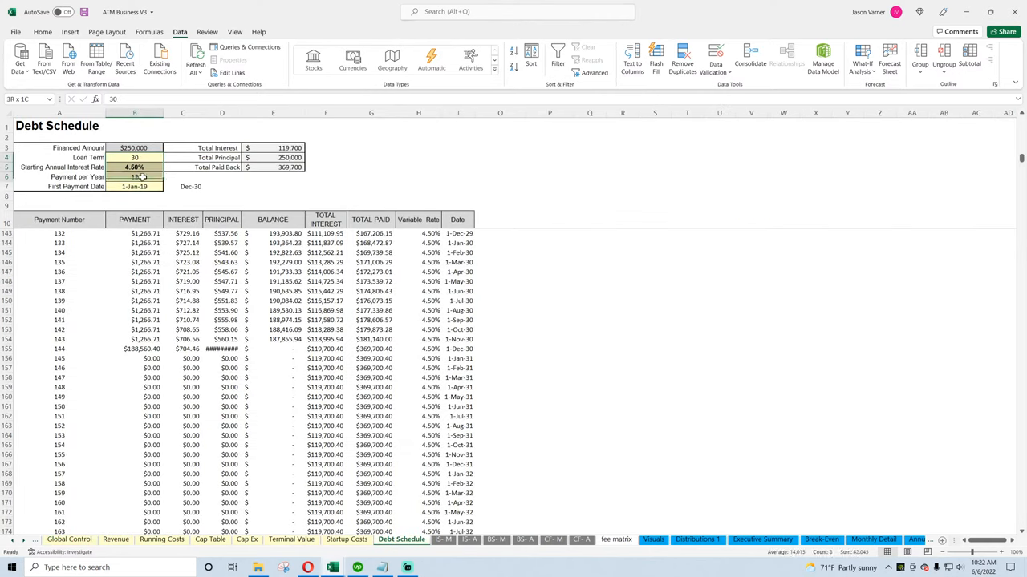
pyautogui.click(43, 32)
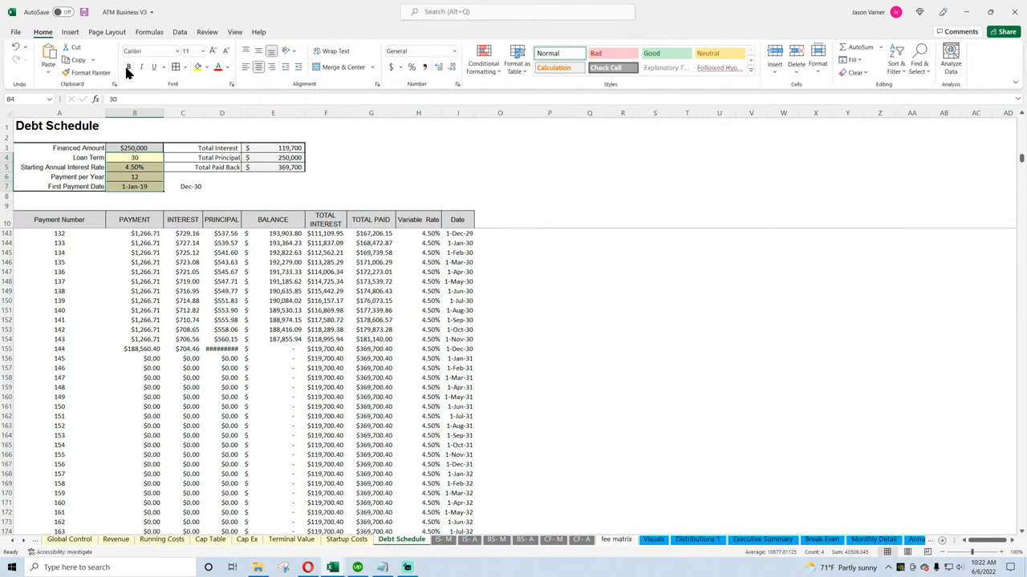
pyautogui.click(207, 66)
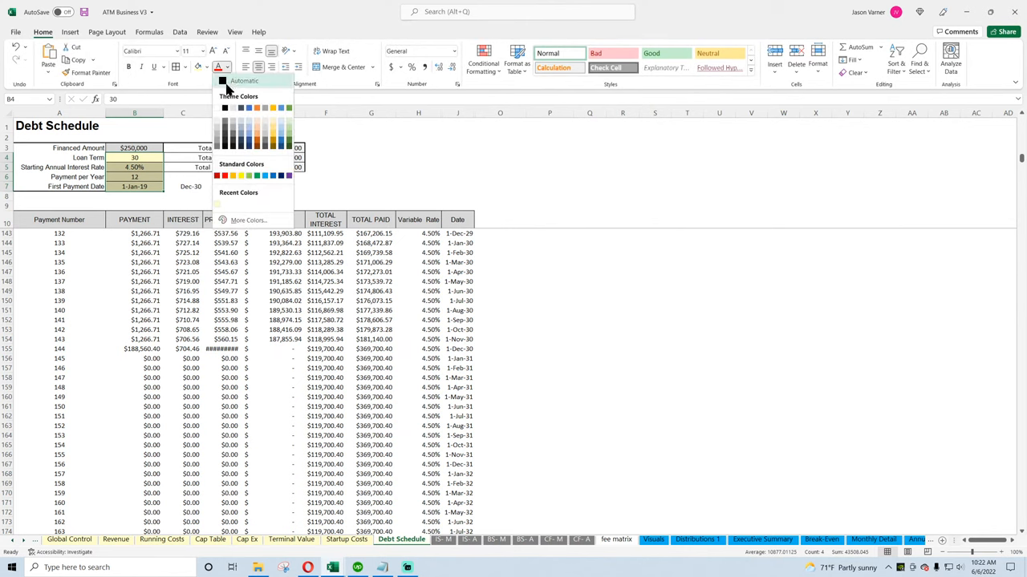
pyautogui.click(225, 80)
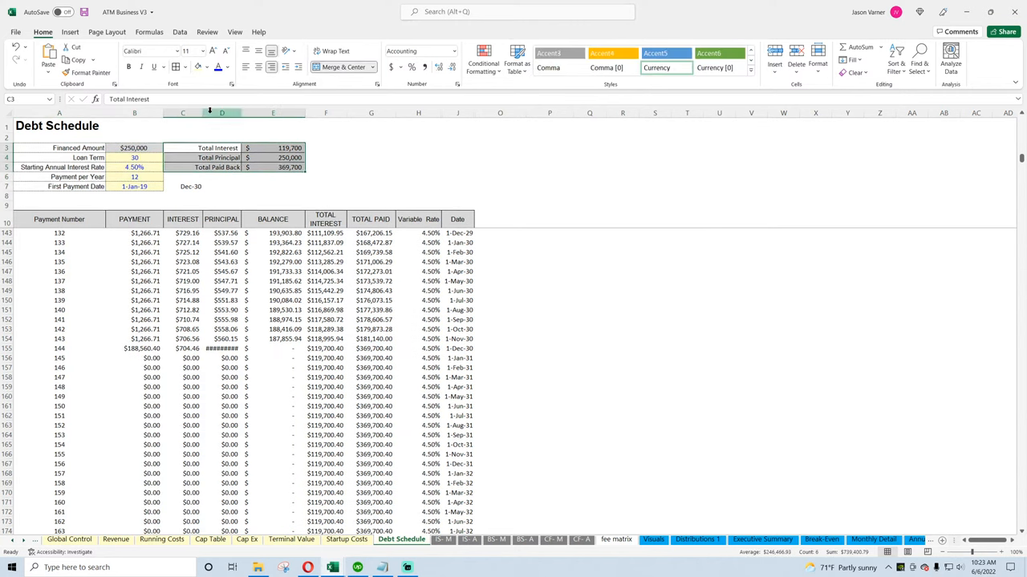
# Set the first payment date in B7 to Jan-21 from its dropdown
pyautogui.click(191, 186)
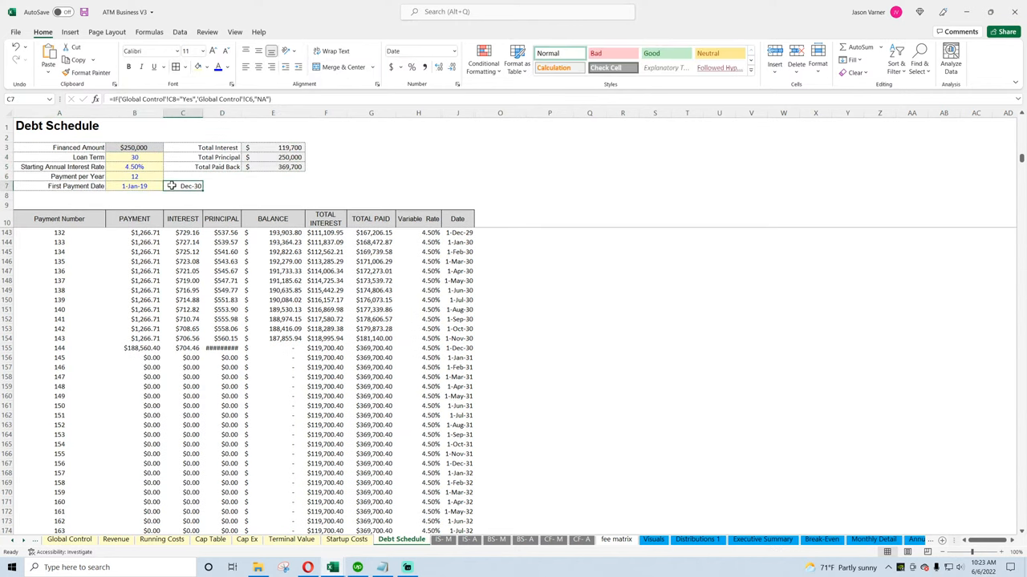
pyautogui.click(167, 185)
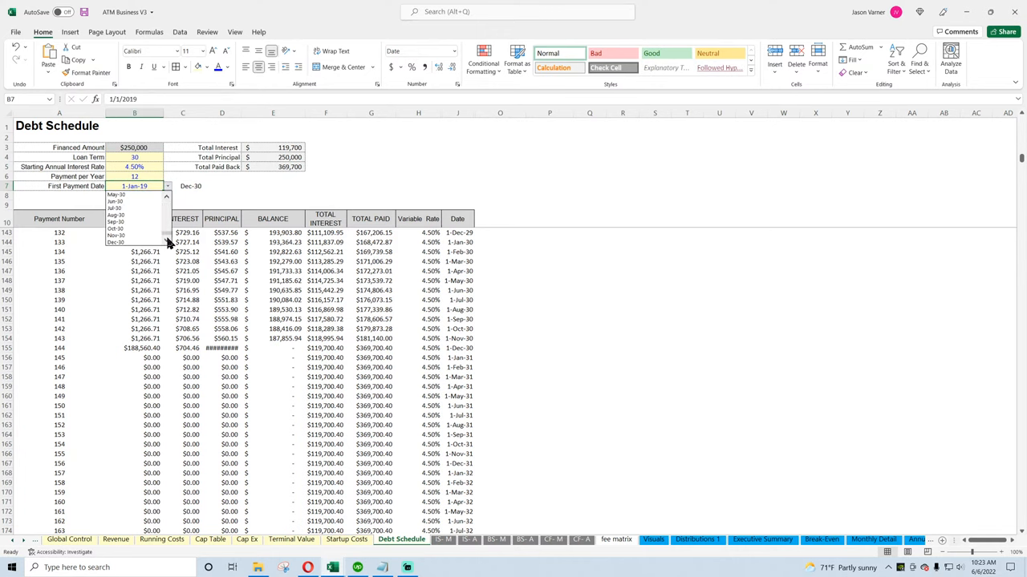
pyautogui.click(115, 242)
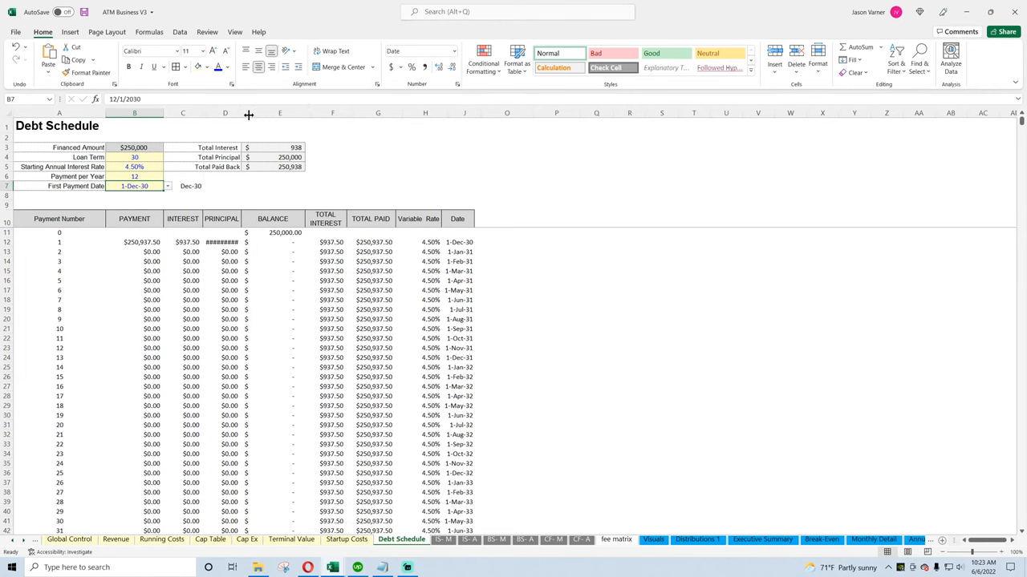
pyautogui.click(134, 241)
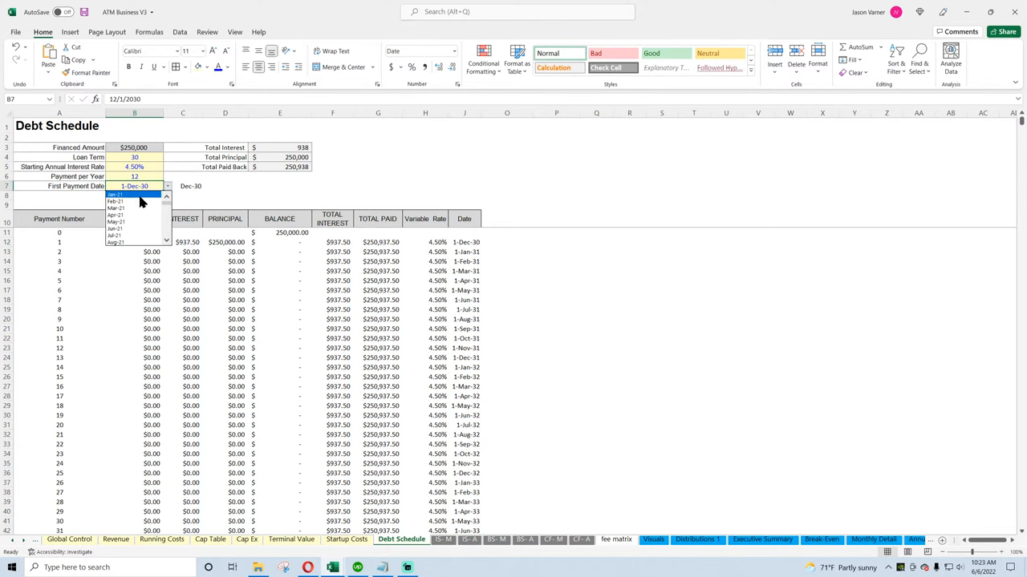
pyautogui.click(114, 194)
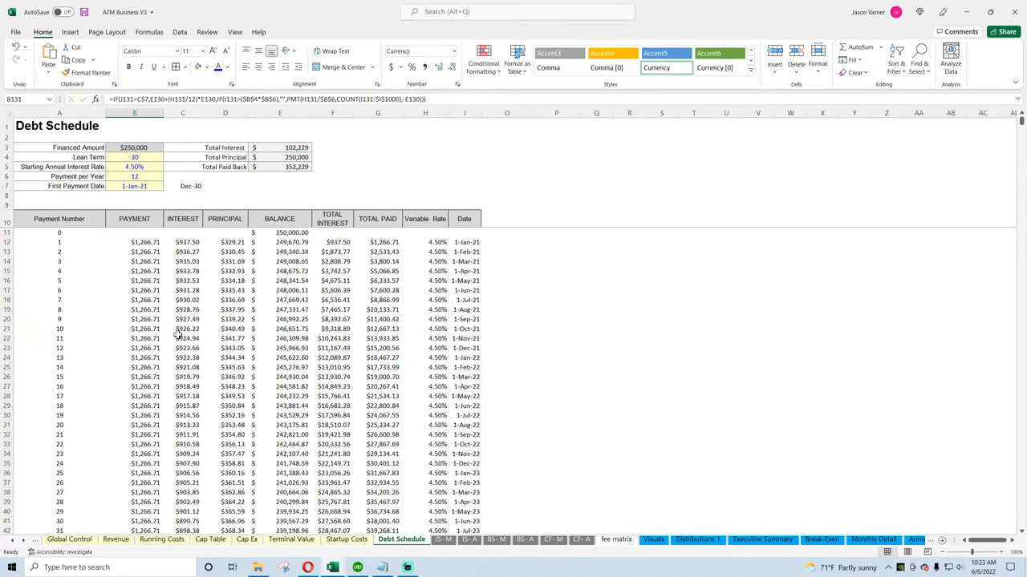
# Select General Manufacturing v3's One-Time Startup Costs table A1:D26, checking its IS-M Startup Costs row
pyautogui.press('ctrl+s')
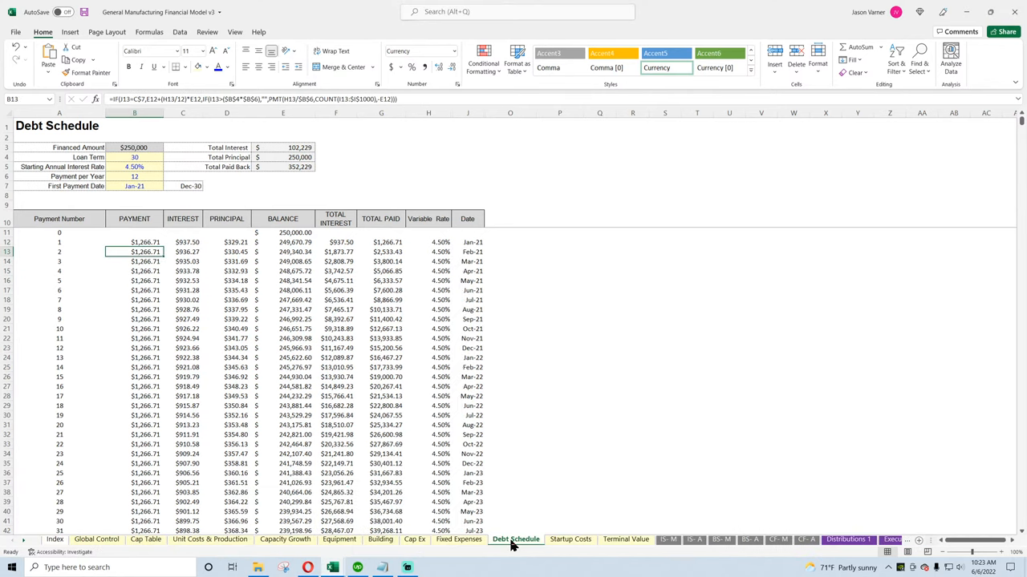
pyautogui.click(570, 539)
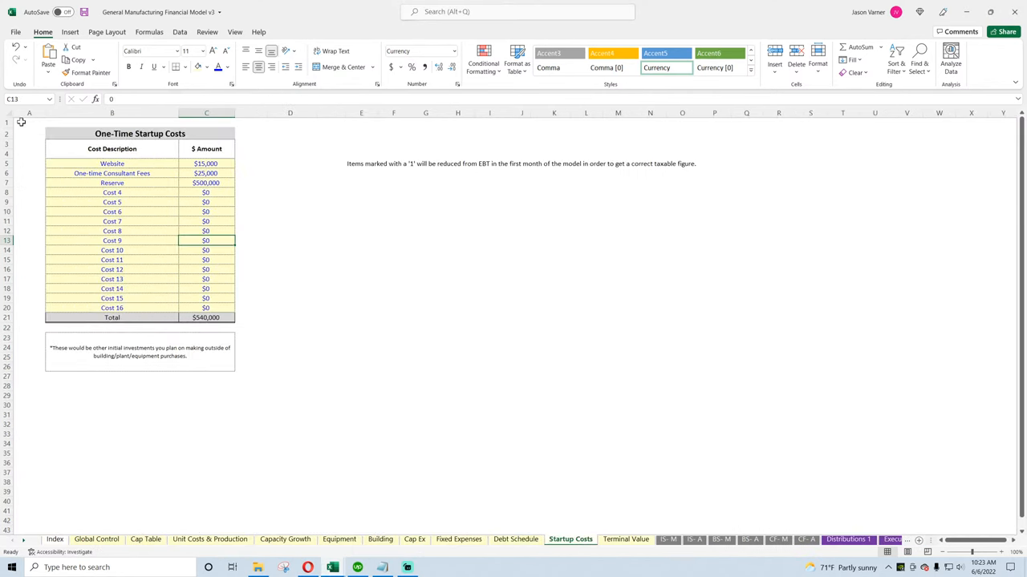
pyautogui.moveTo(29, 122); pyautogui.dragTo(360, 369)
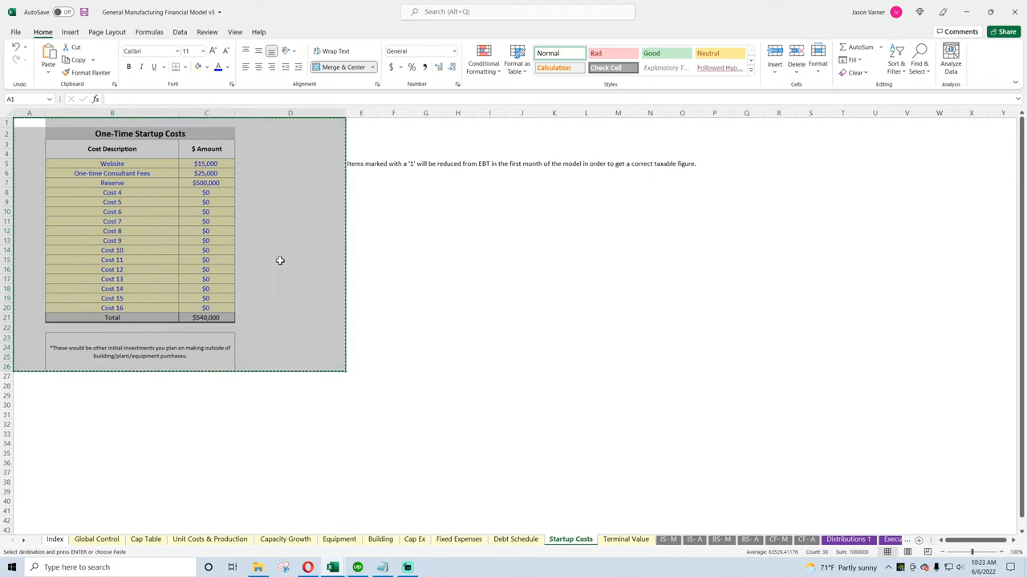
pyautogui.click(401, 539)
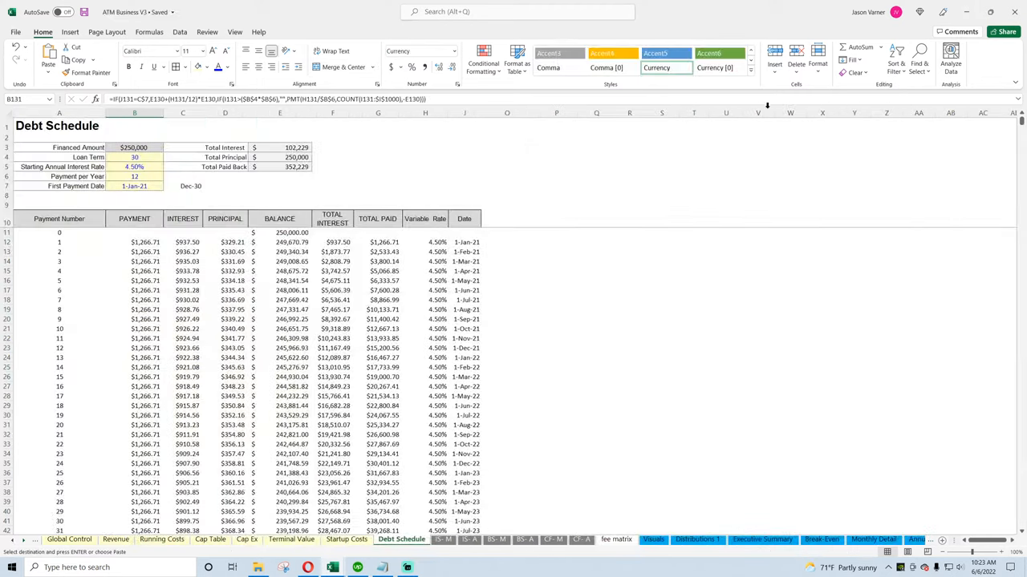
pyautogui.click(346, 539)
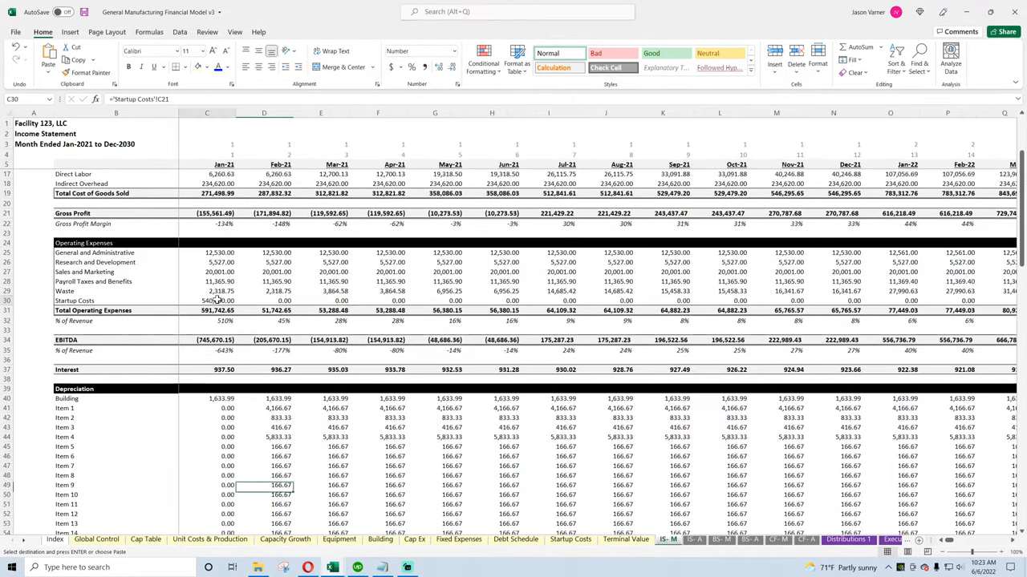
pyautogui.click(570, 539)
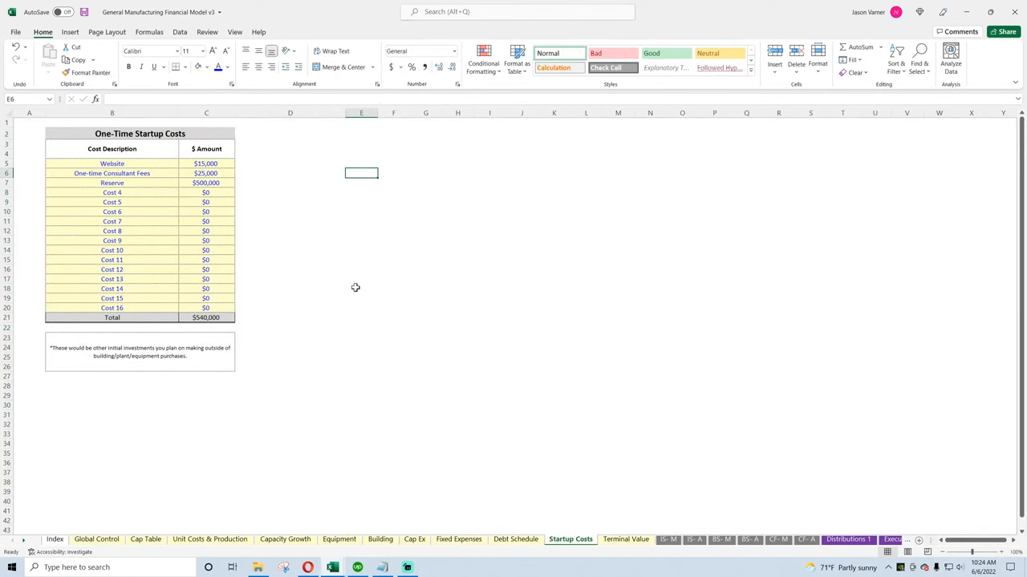
pyautogui.moveTo(78, 464)
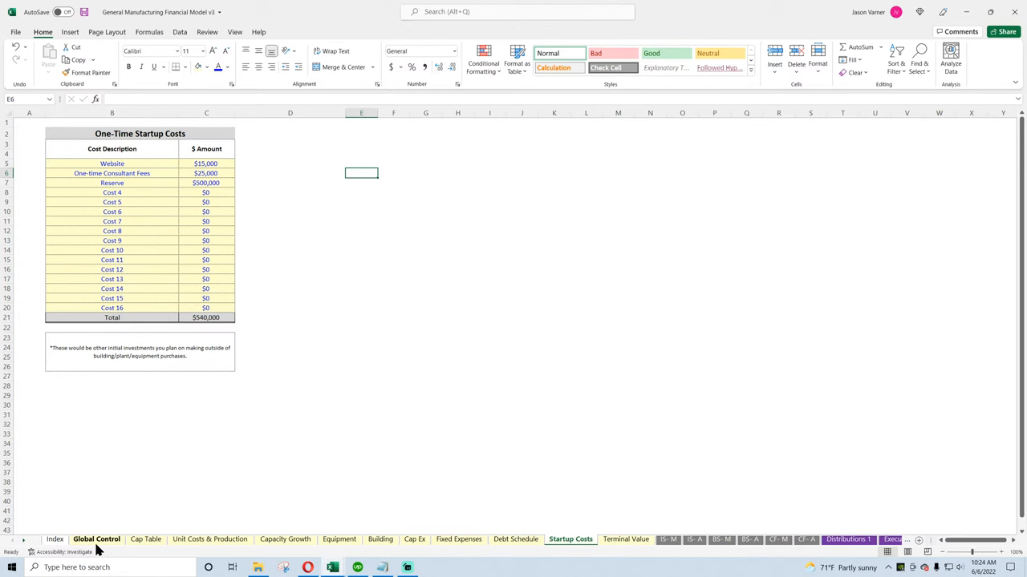
# Copy General Manufacturing v3's Terminal Value table A1:G14, showing $27,133,372 total proceeds
pyautogui.click(96, 539)
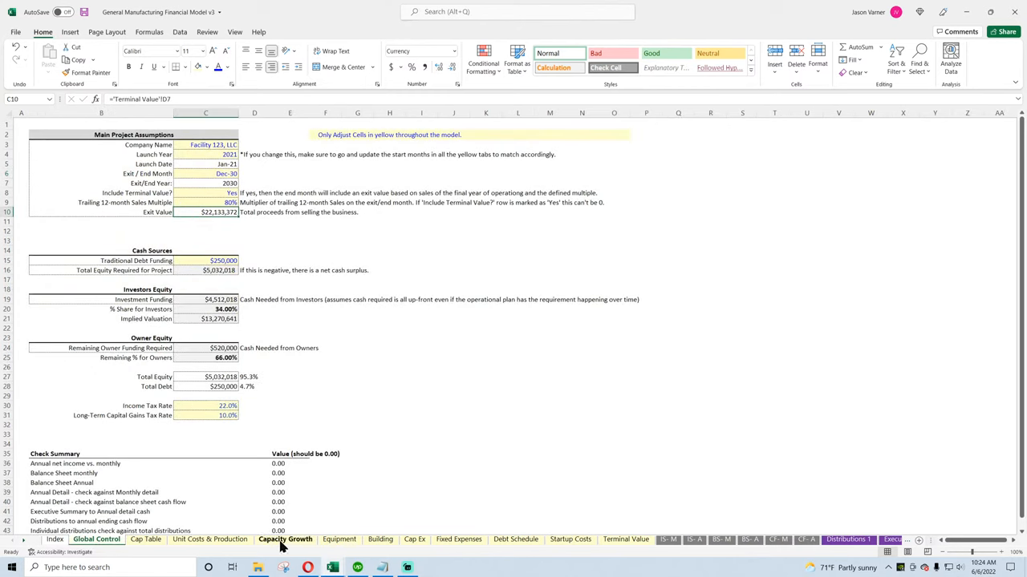
pyautogui.click(414, 539)
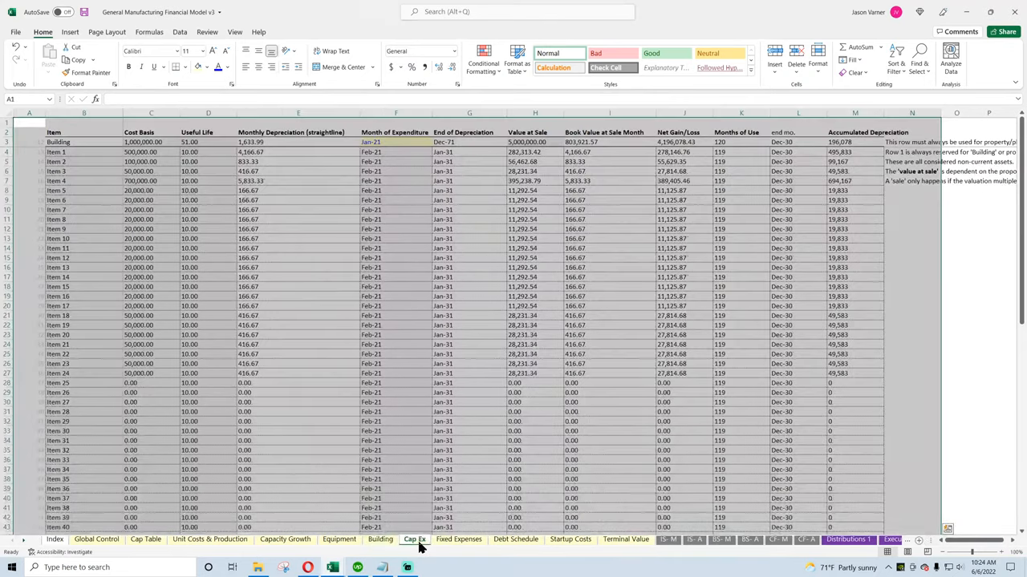
pyautogui.click(625, 539)
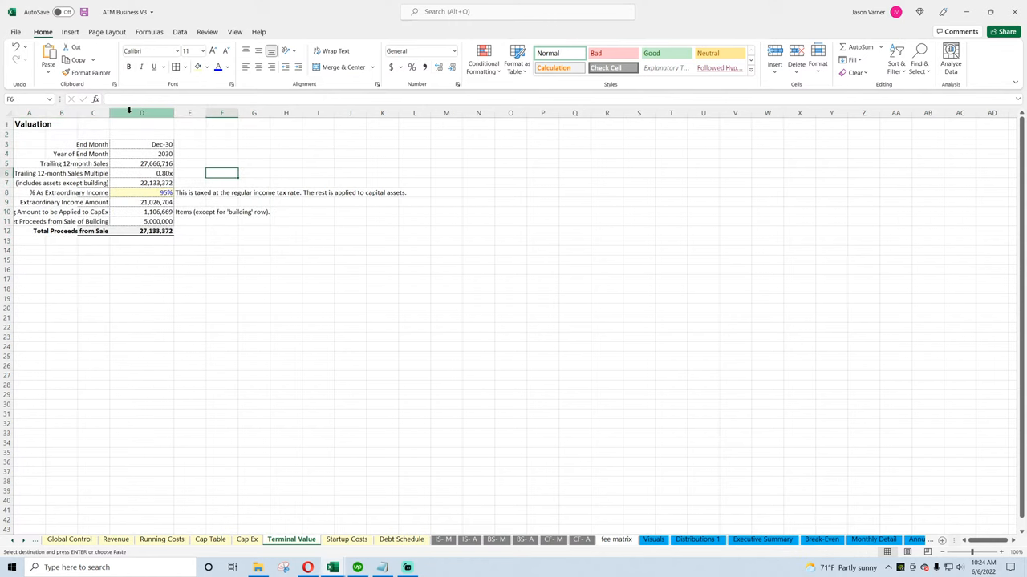
pyautogui.click(443, 539)
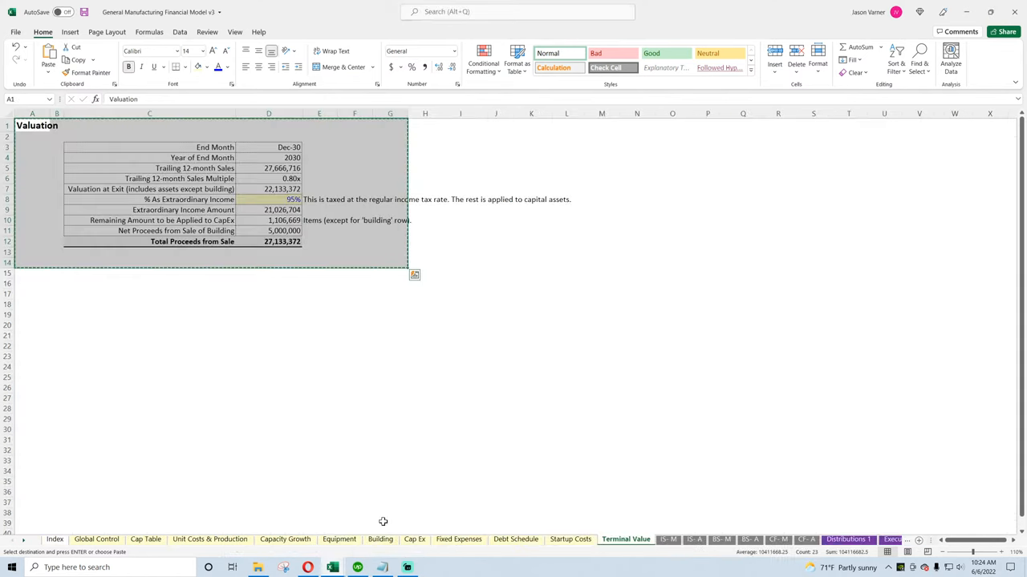
# Copy the IS-M monthly income statement, then view the IS-A annual statement
pyautogui.click(667, 539)
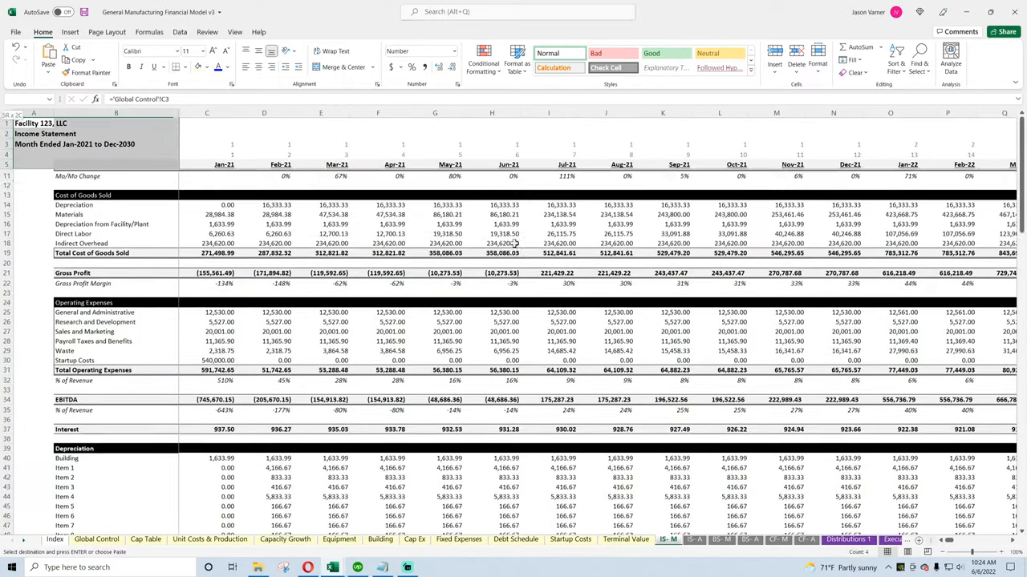
pyautogui.hscroll(3)
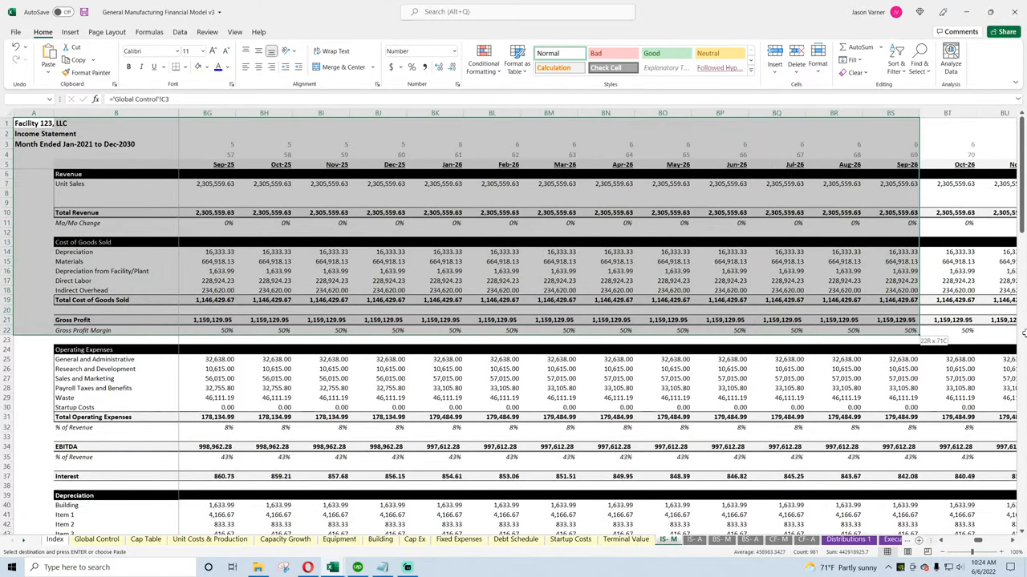
pyautogui.hscroll(3)
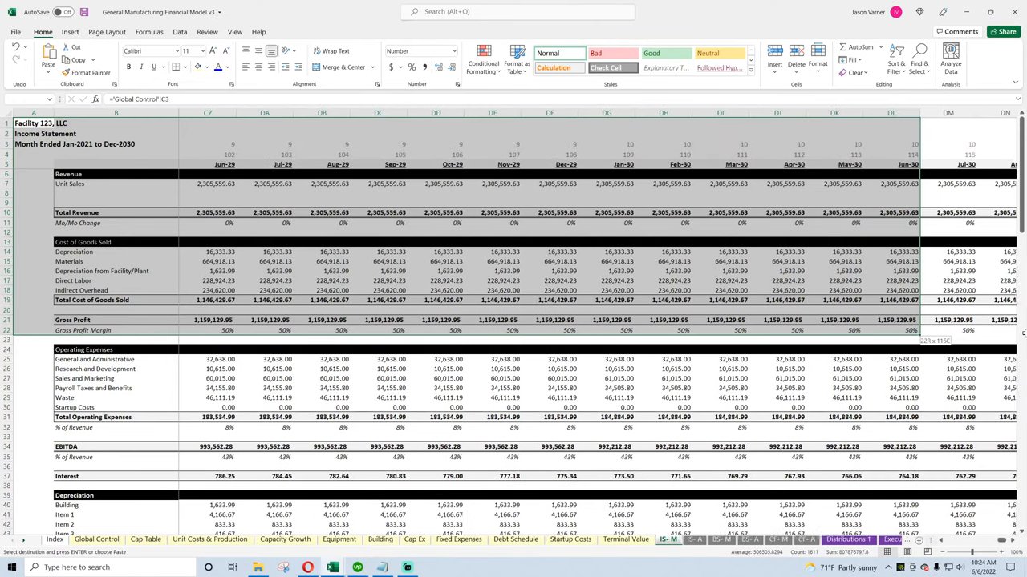
pyautogui.hscroll(3)
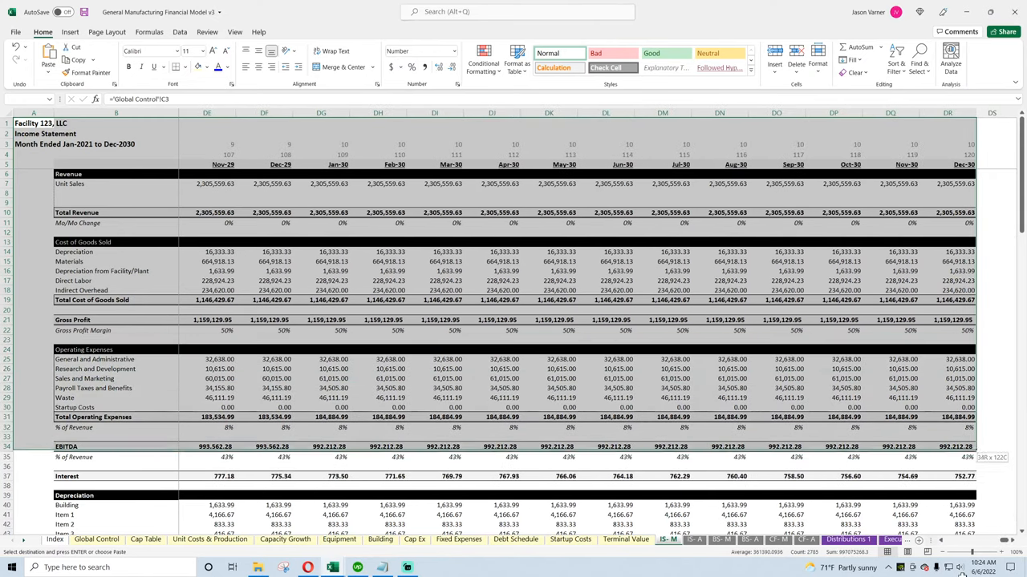
pyautogui.scroll(-3)
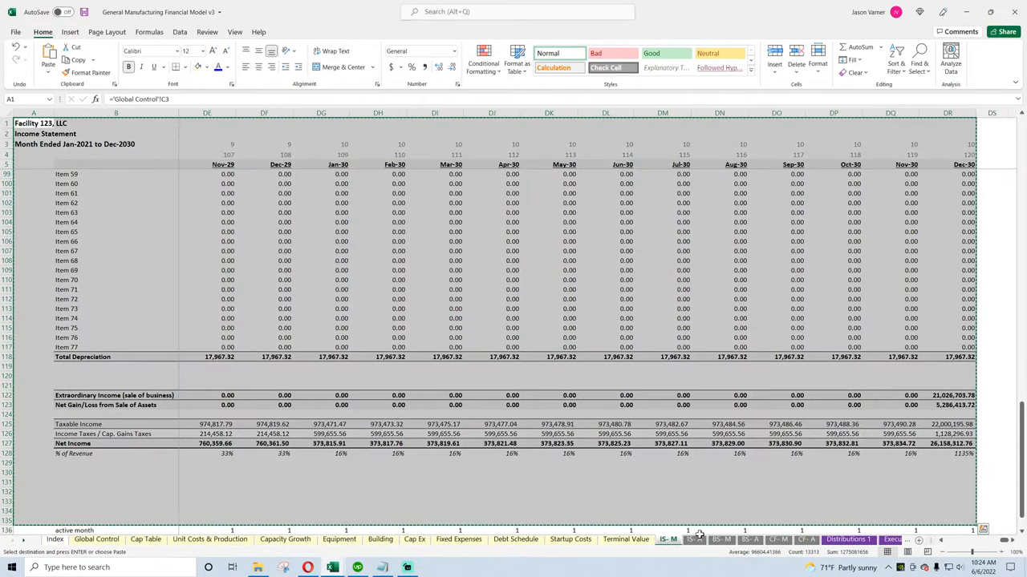
pyautogui.click(691, 539)
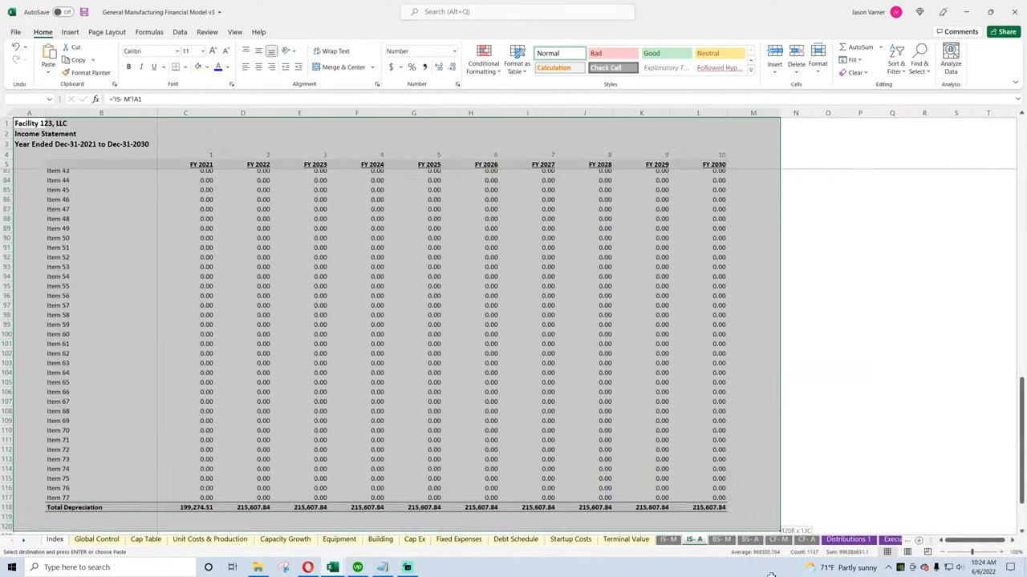
pyautogui.scroll(-3)
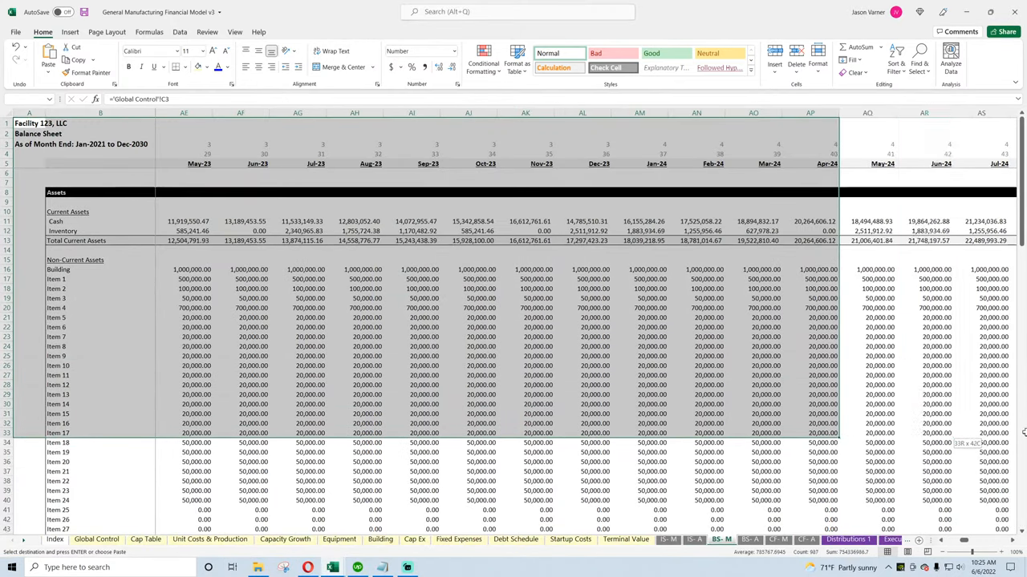
# Copy the manufacturing model's annual balance sheet
pyautogui.hscroll(3)
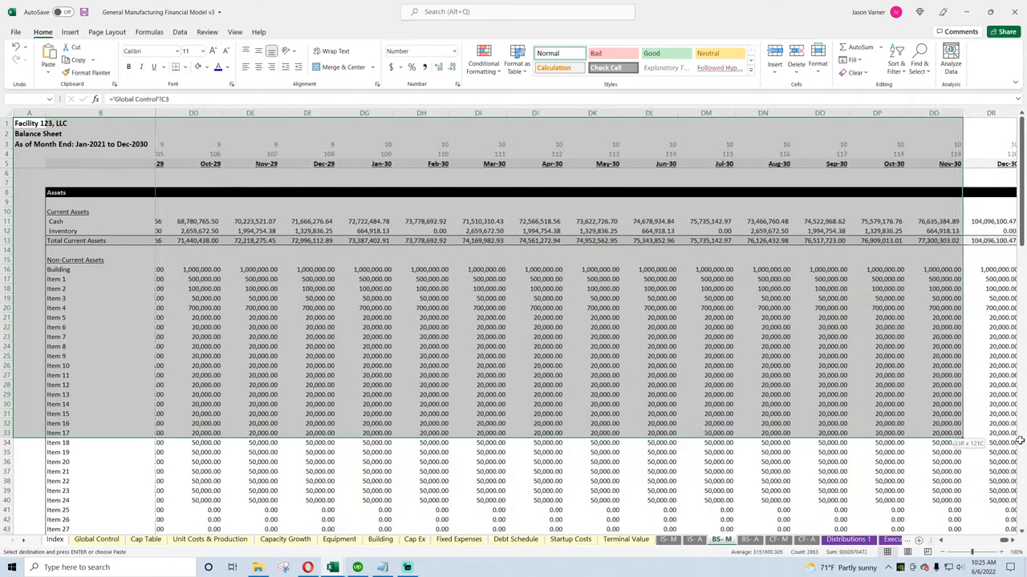
pyautogui.scroll(-3)
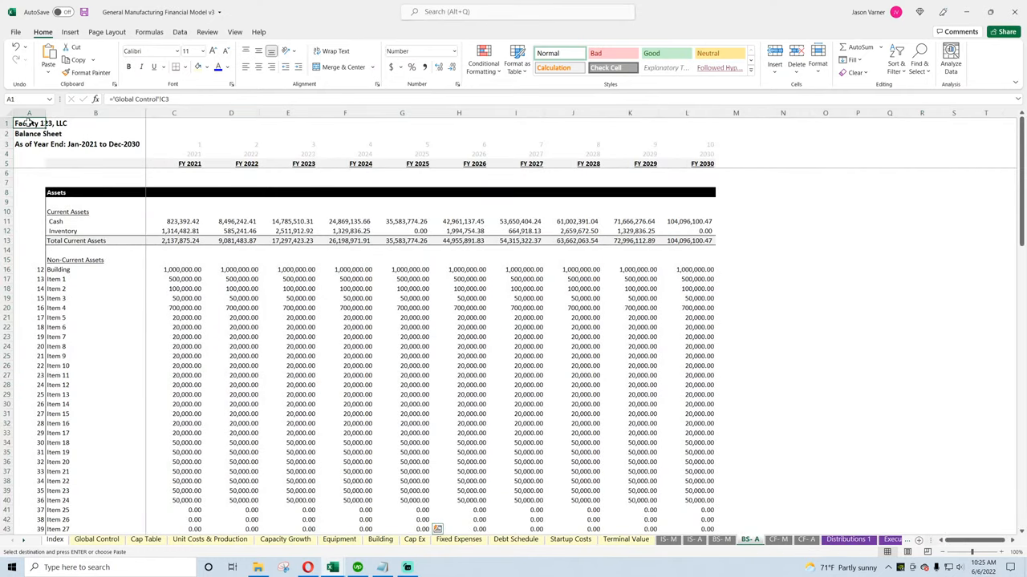
pyautogui.scroll(-3)
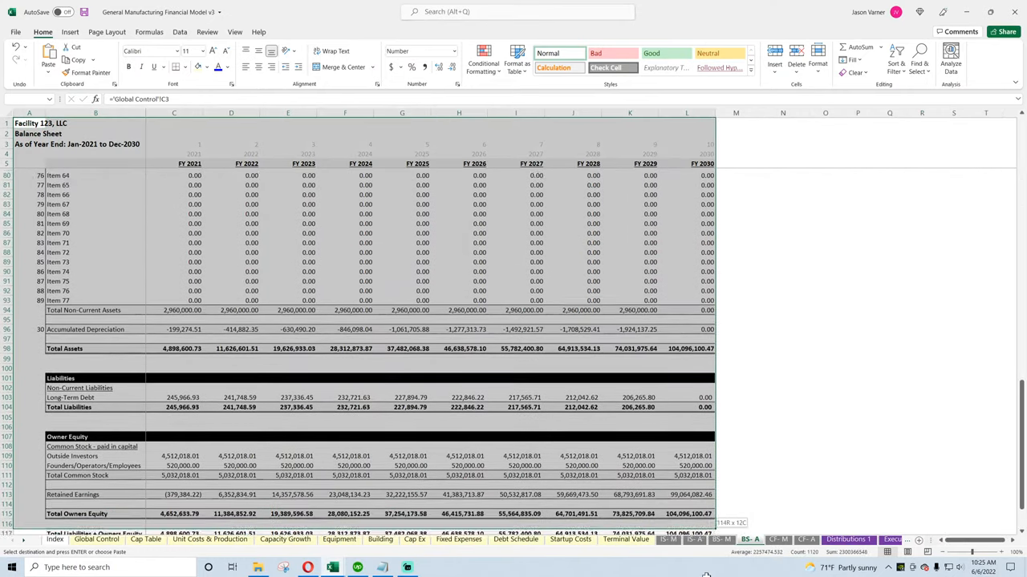
pyautogui.rightClick(425, 255)
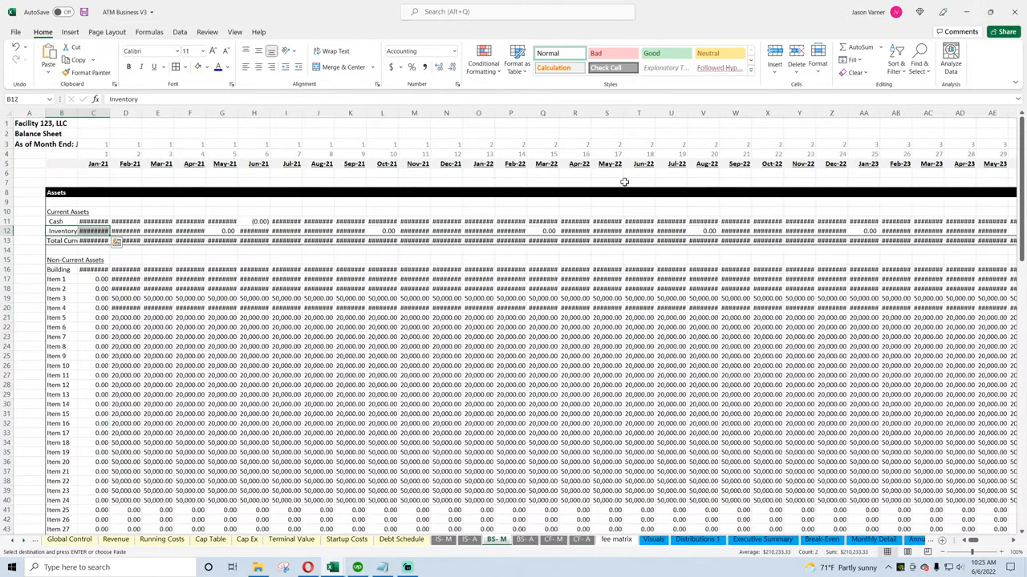
# Copy the cash flow statement and bring up paste options on the empty CF-A sheet
pyautogui.click(524, 539)
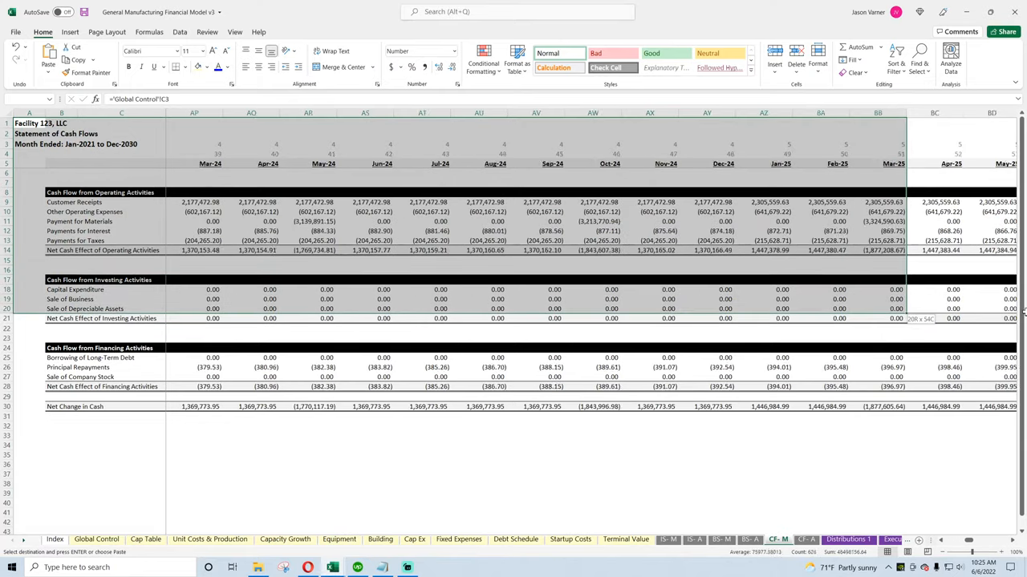
pyautogui.hscroll(3)
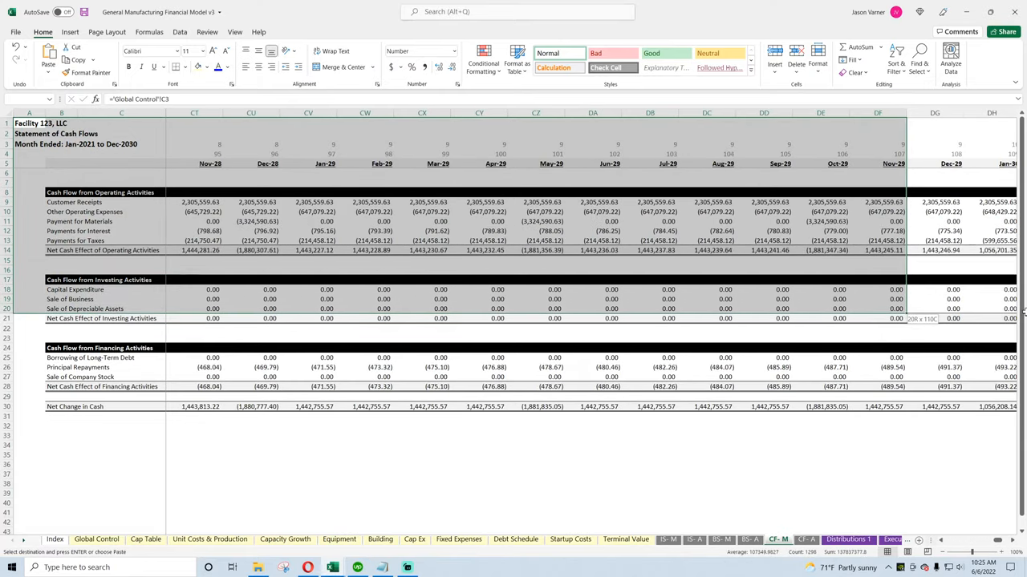
pyautogui.hscroll(3)
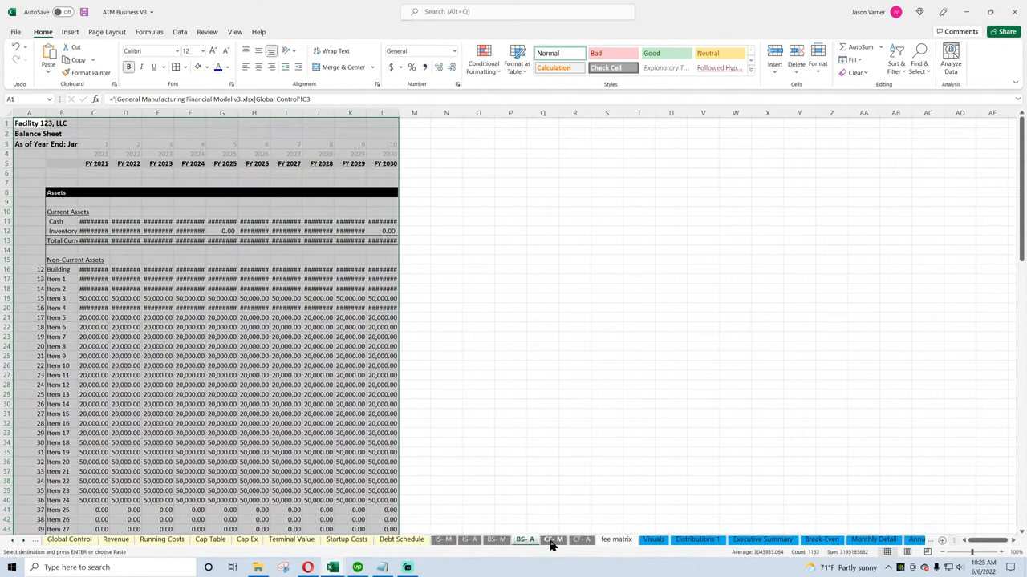
pyautogui.click(552, 539)
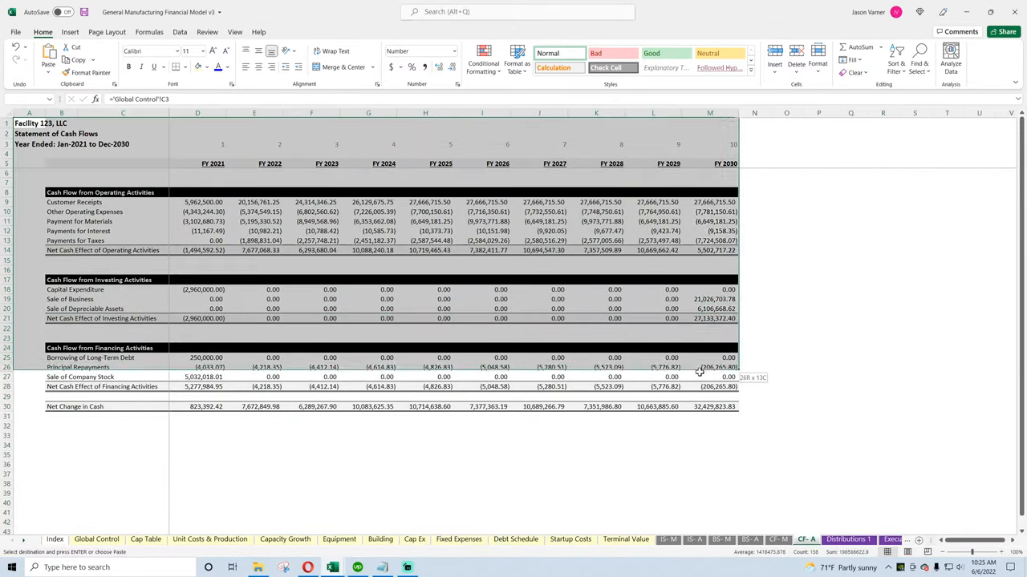
pyautogui.rightClick(714, 406)
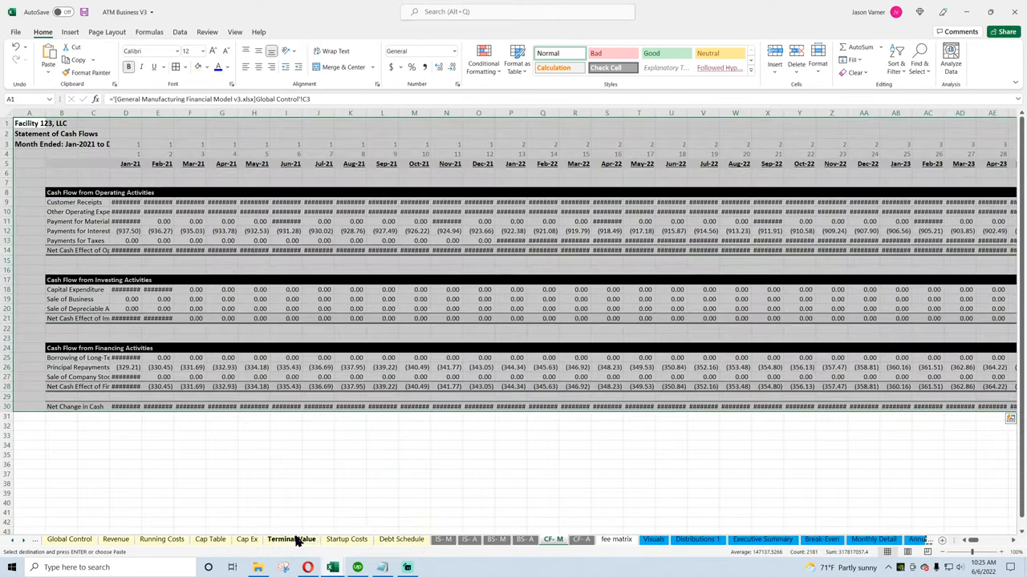
pyautogui.rightClick(29, 122)
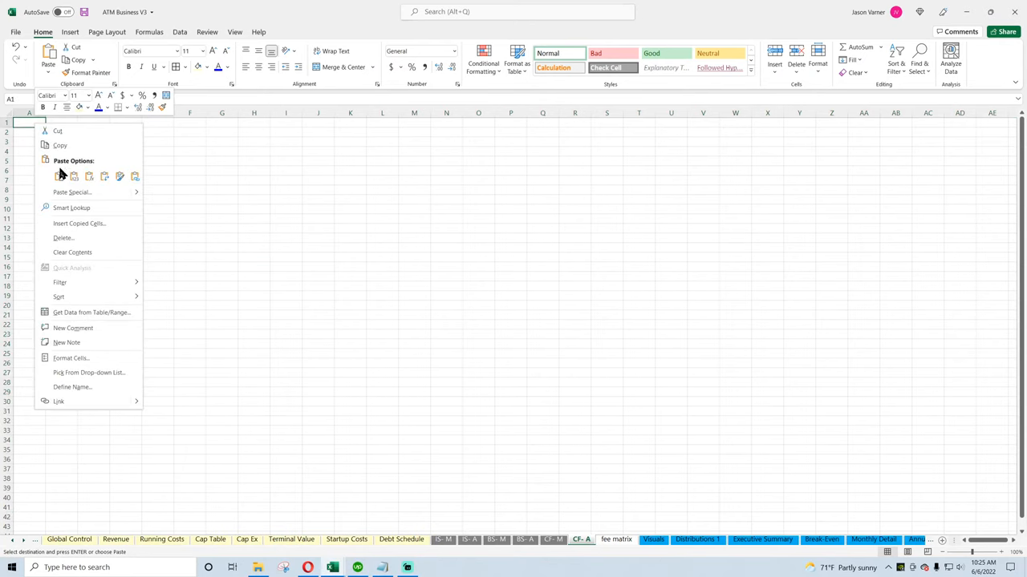
# Paste the annual cash flow into CF-A and check Distributions 1 and Executive Summary
pyautogui.click(652, 539)
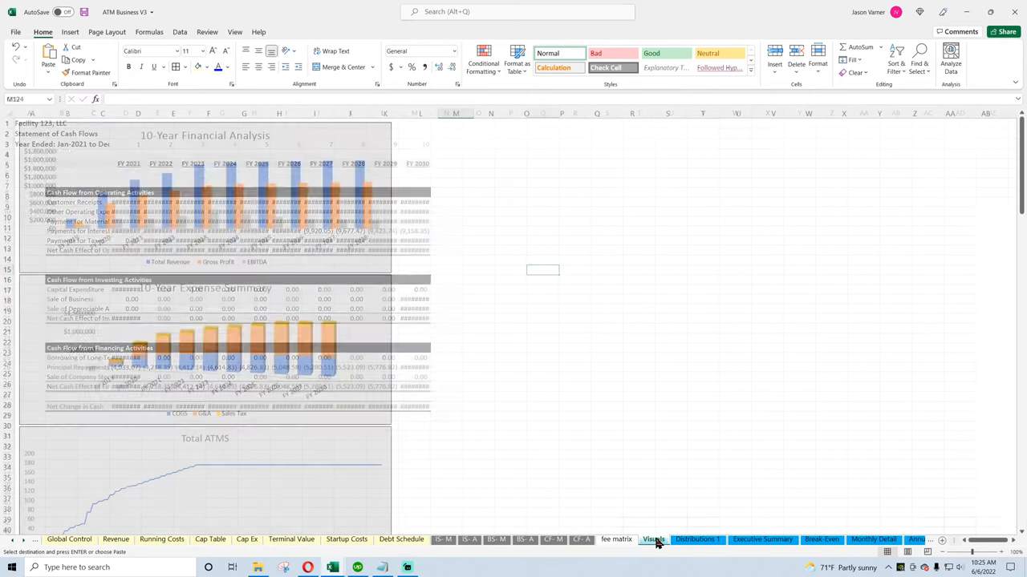
pyautogui.click(697, 539)
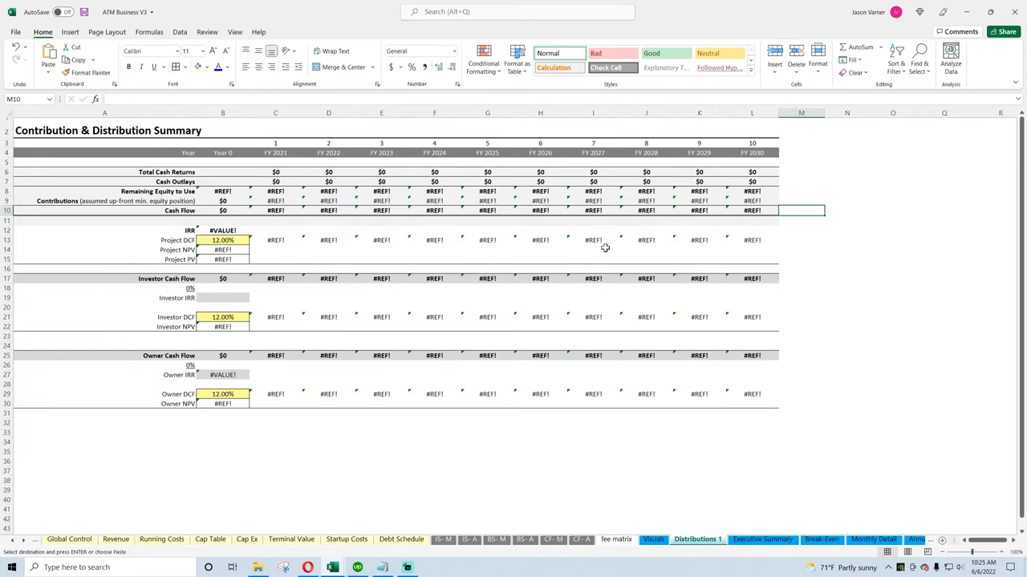
pyautogui.click(762, 539)
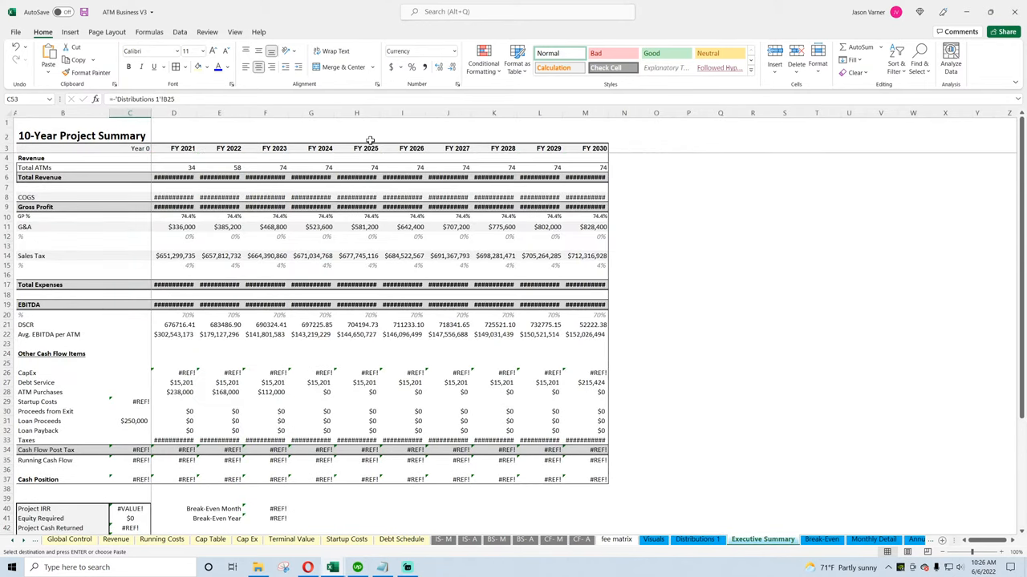
pyautogui.click(581, 539)
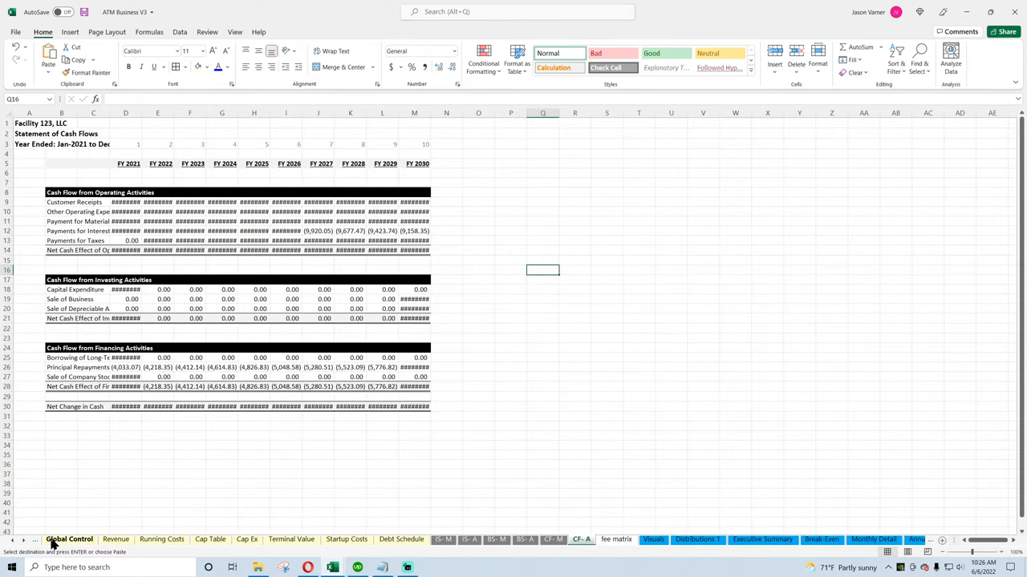
pyautogui.click(69, 539)
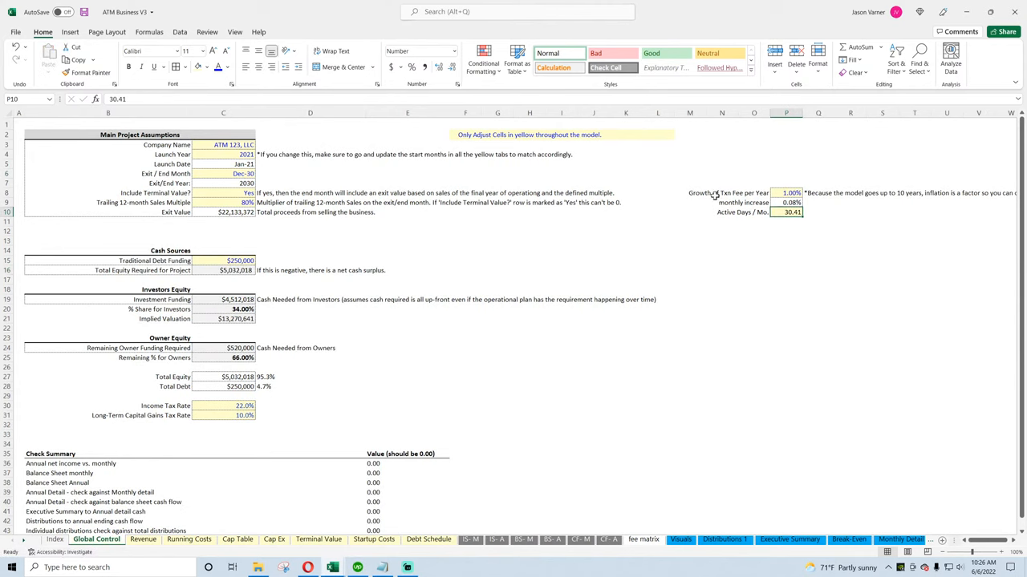
# Look through the Revenue, Cap Ex, Debt Schedule, IS-M and fee matrix sheets
pyautogui.click(818, 405)
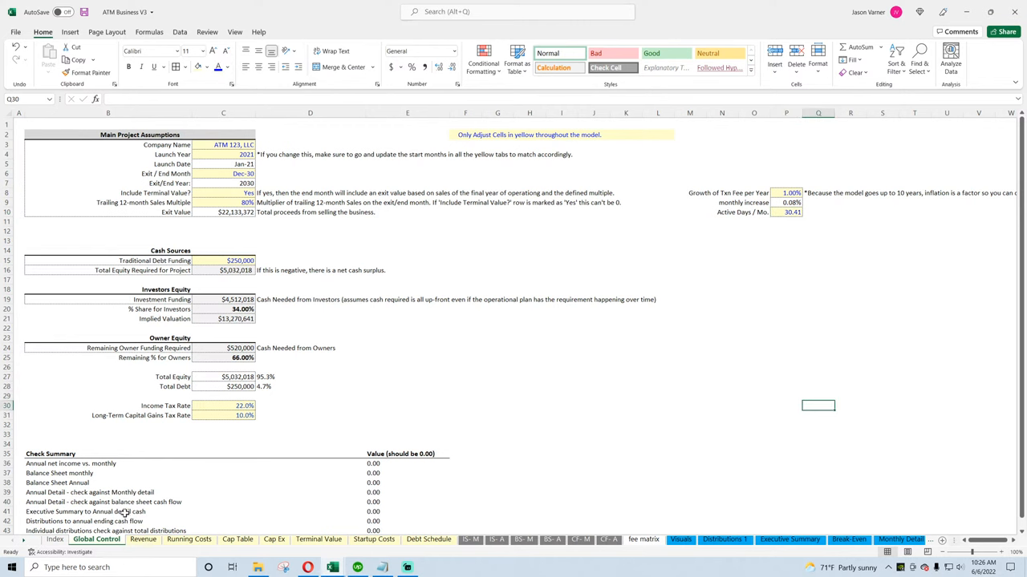
pyautogui.click(142, 539)
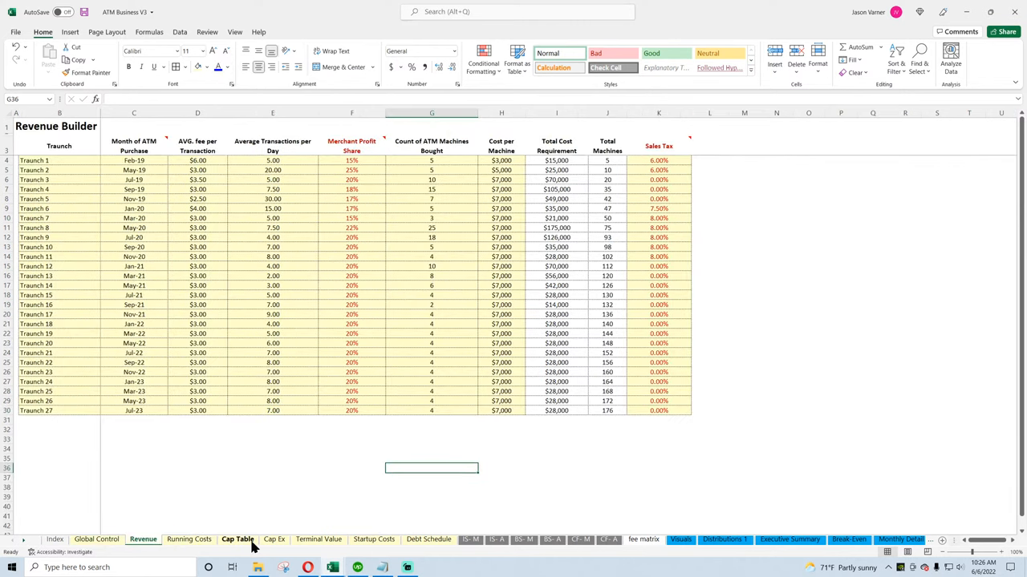
pyautogui.click(318, 539)
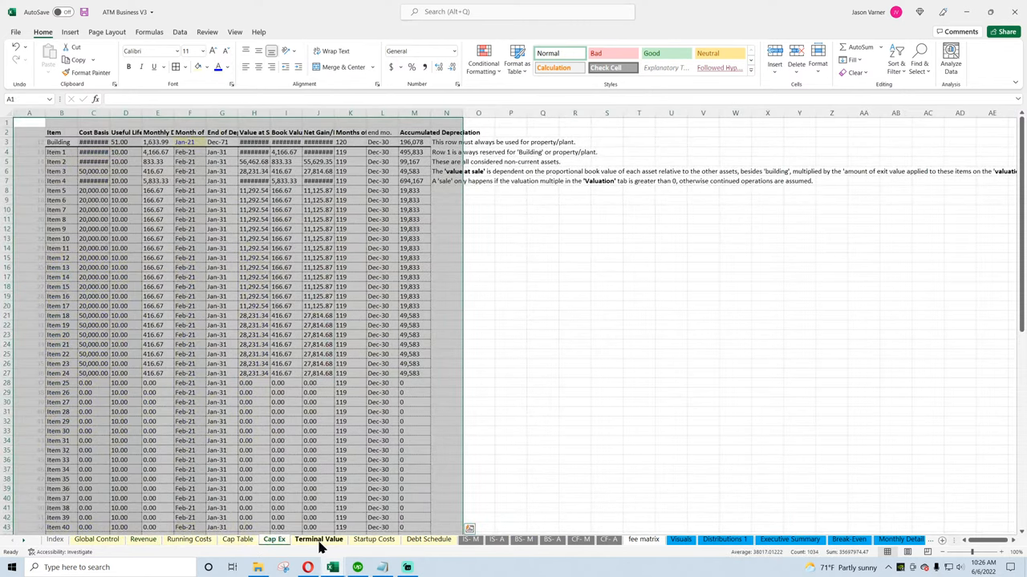
pyautogui.click(428, 539)
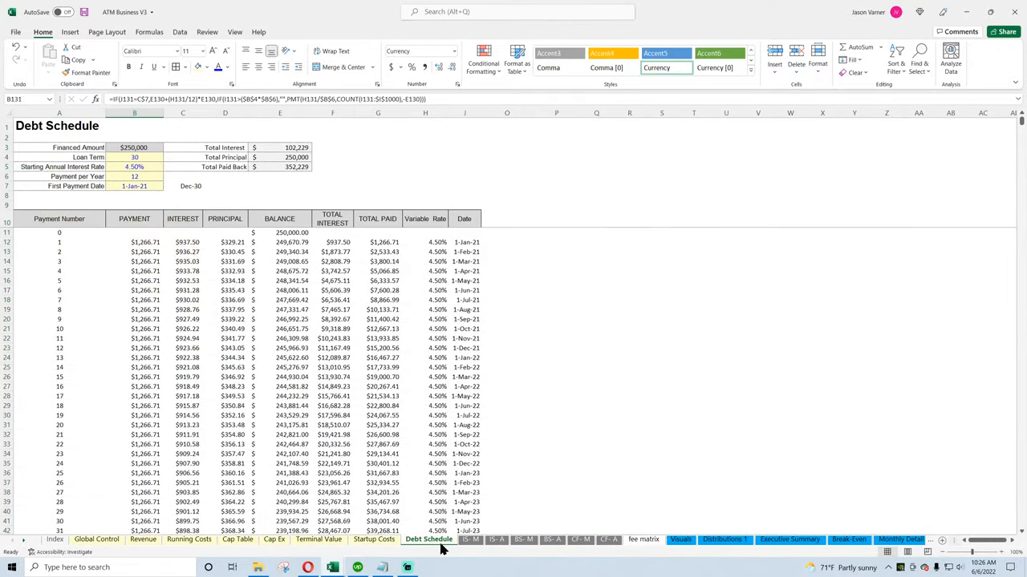
pyautogui.click(470, 539)
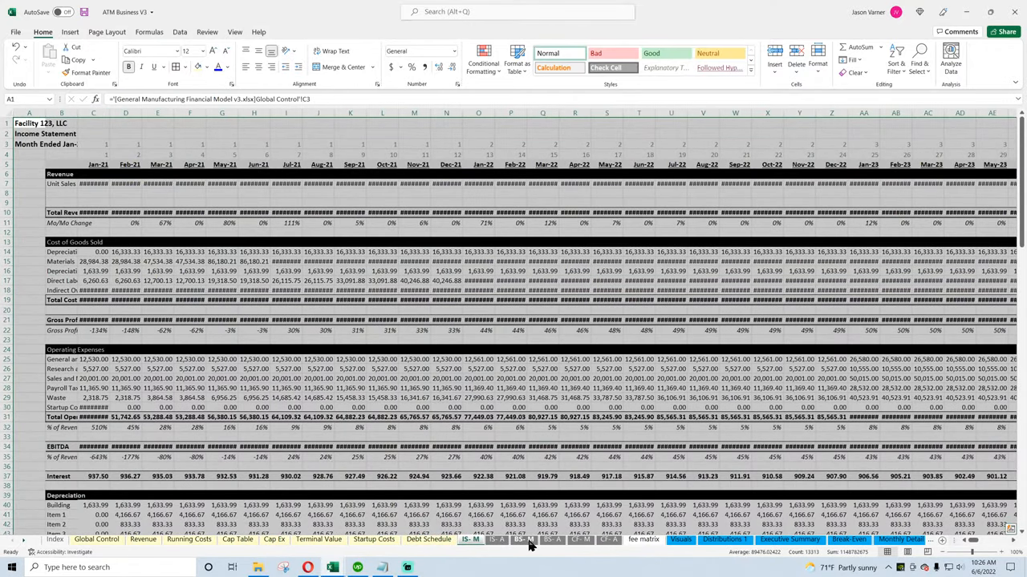
pyautogui.click(644, 539)
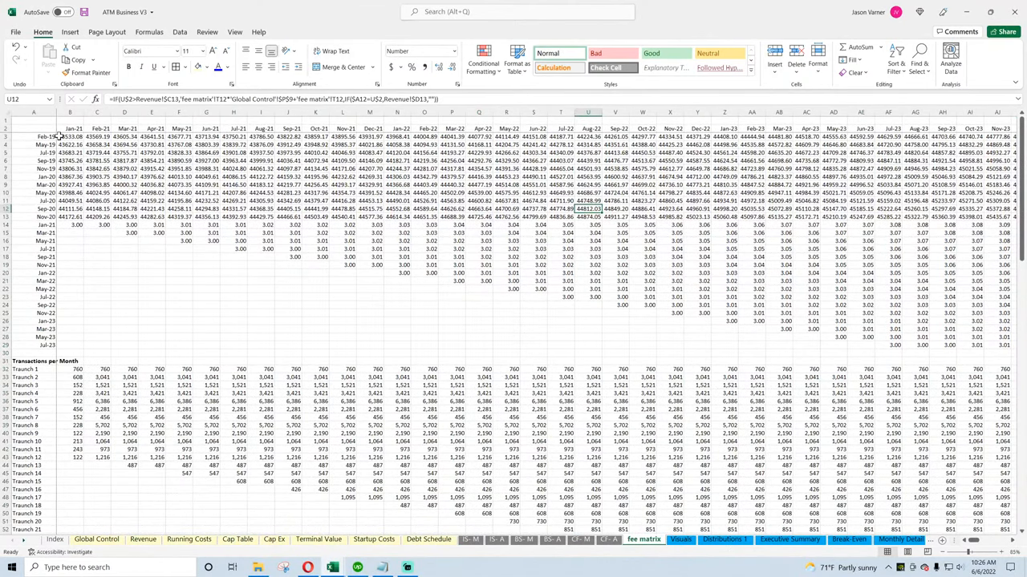
# Inspect the fee matrix formulas, including B3, then return to the Revenue tranche table
pyautogui.click(70, 128)
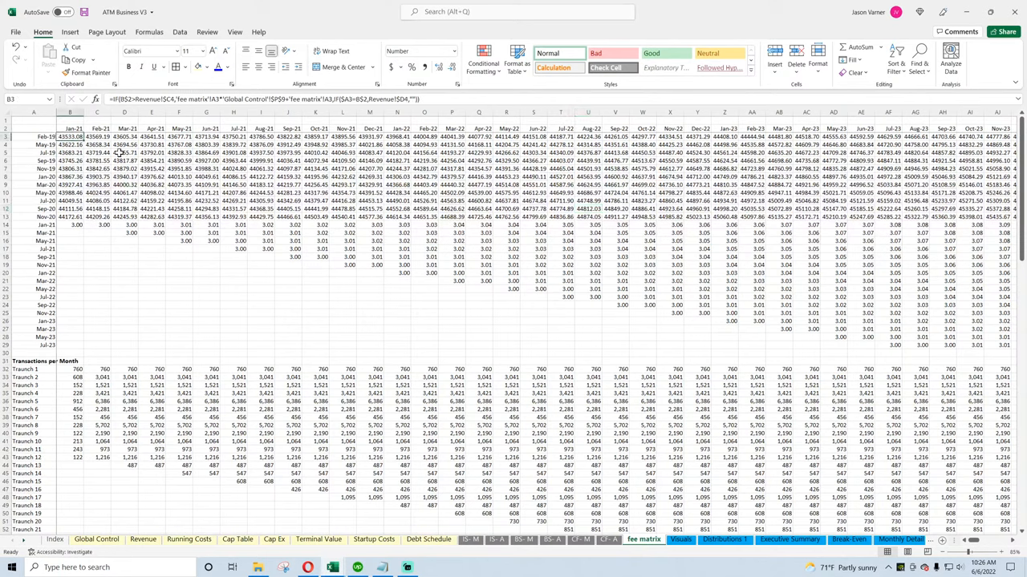
pyautogui.click(206, 176)
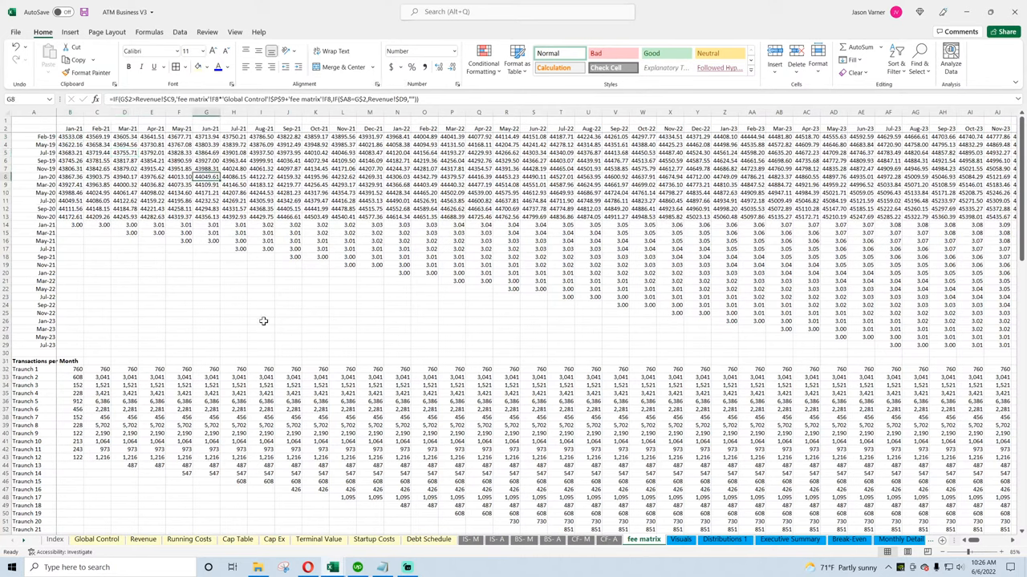
pyautogui.click(287, 417)
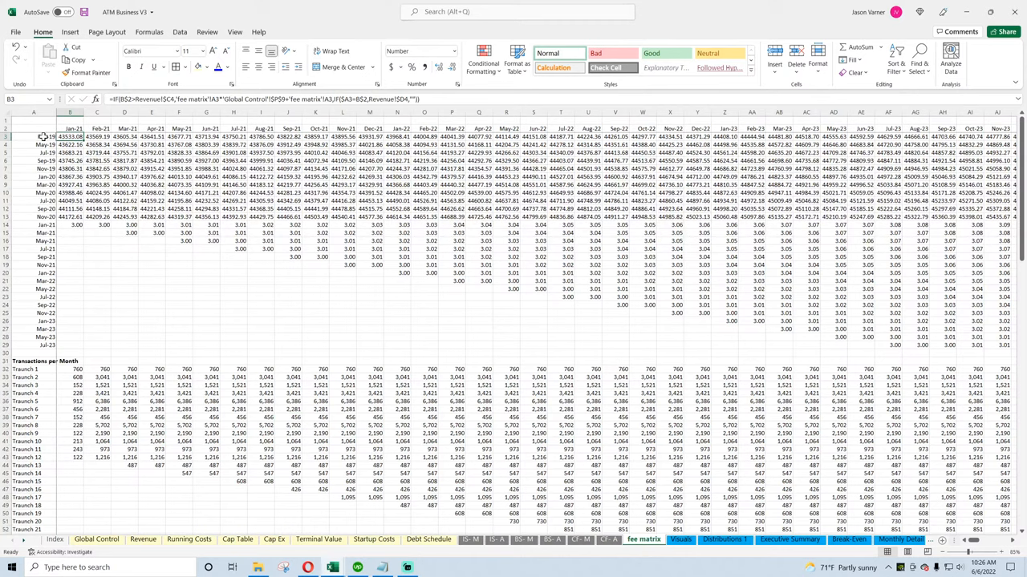
pyautogui.click(143, 539)
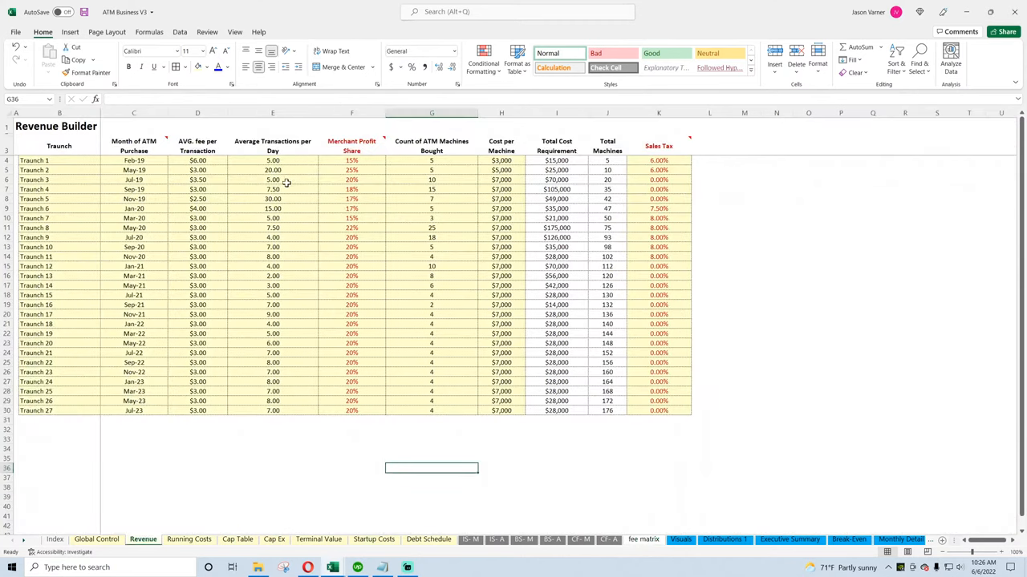
# Restart the tranche purchase months at Jan-21 and fill monthly down to Tranche 27 (Mar-23)
pyautogui.click(134, 160)
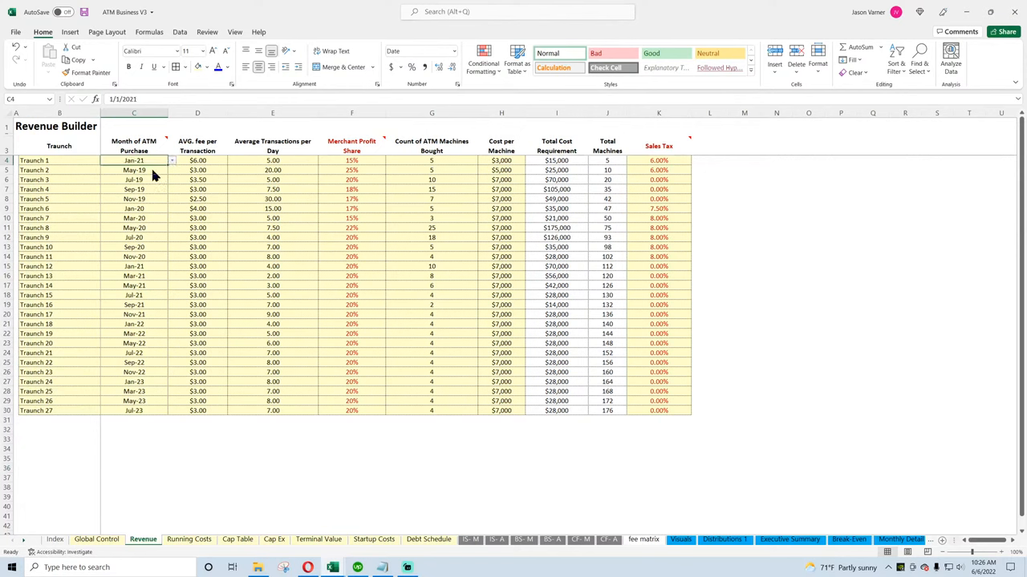
pyautogui.click(134, 170)
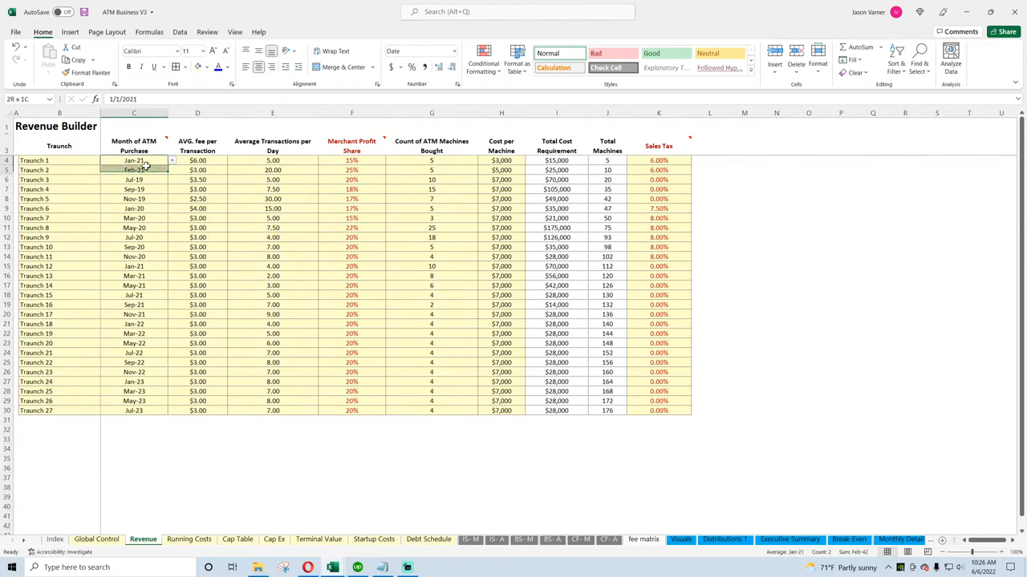
pyautogui.moveTo(134, 160); pyautogui.dragTo(134, 411)
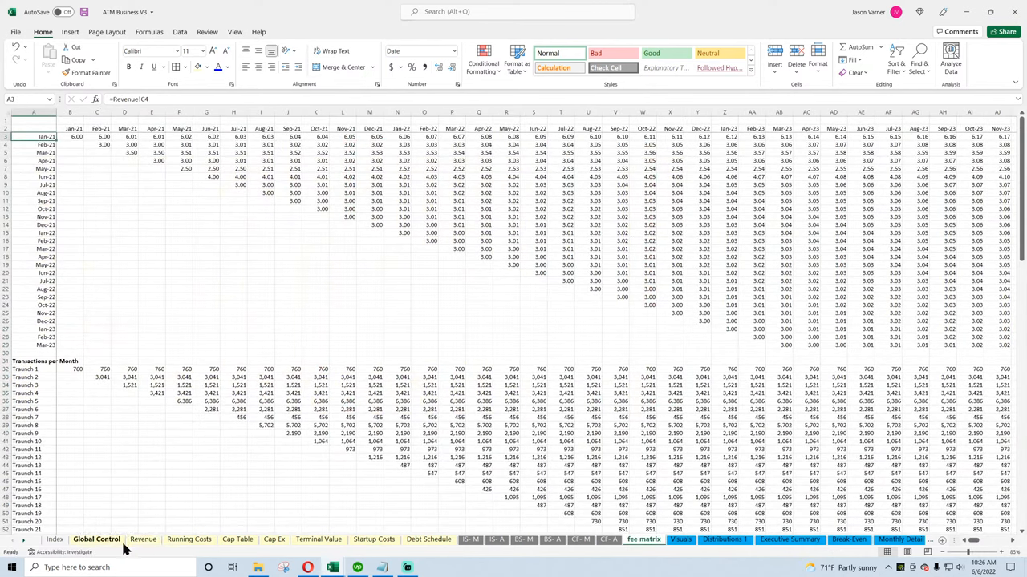
pyautogui.click(142, 539)
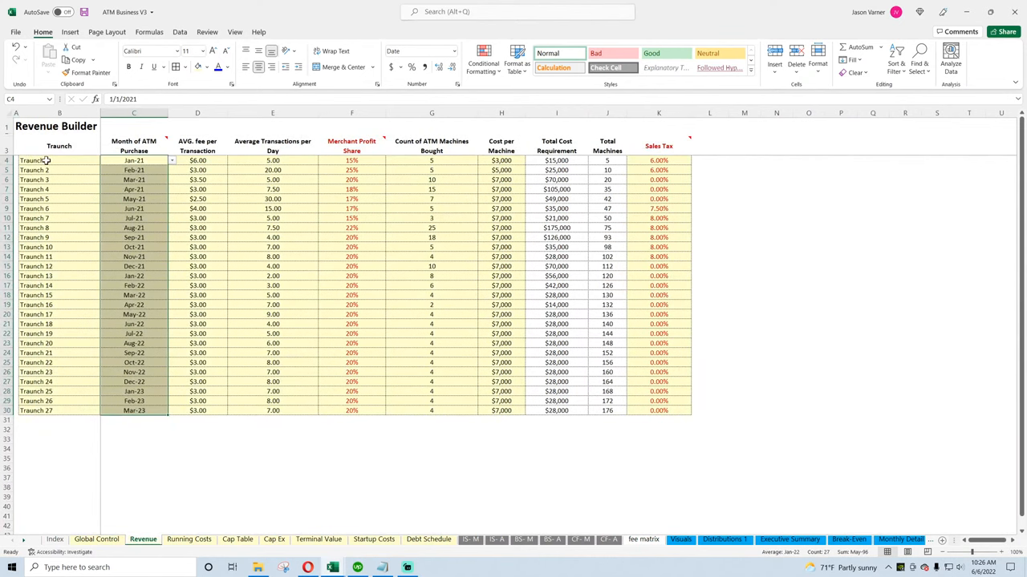
pyautogui.click(96, 539)
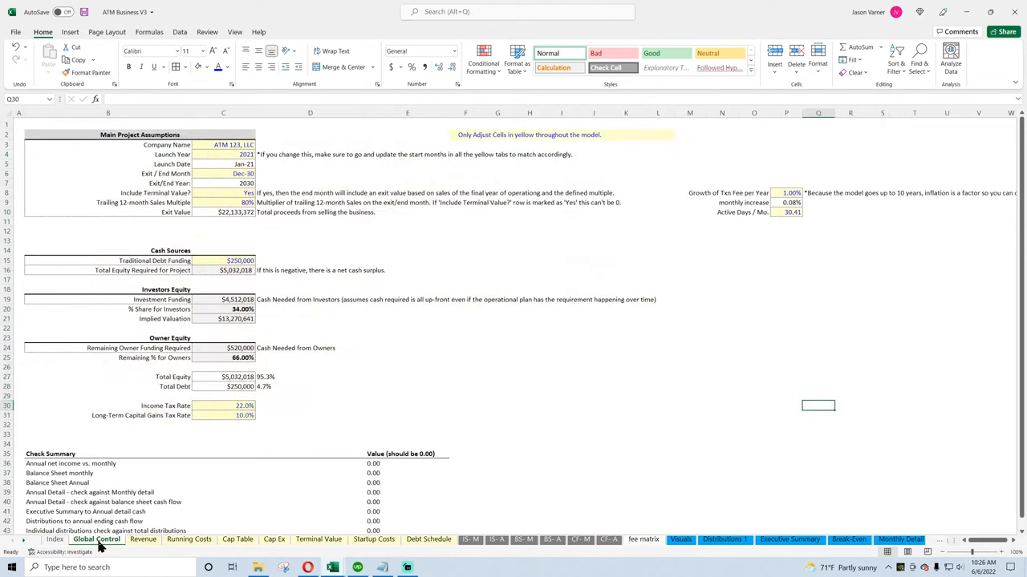
# Recolour the input cell text on the Revenue and Running Costs sheets and save the workbook
pyautogui.click(142, 539)
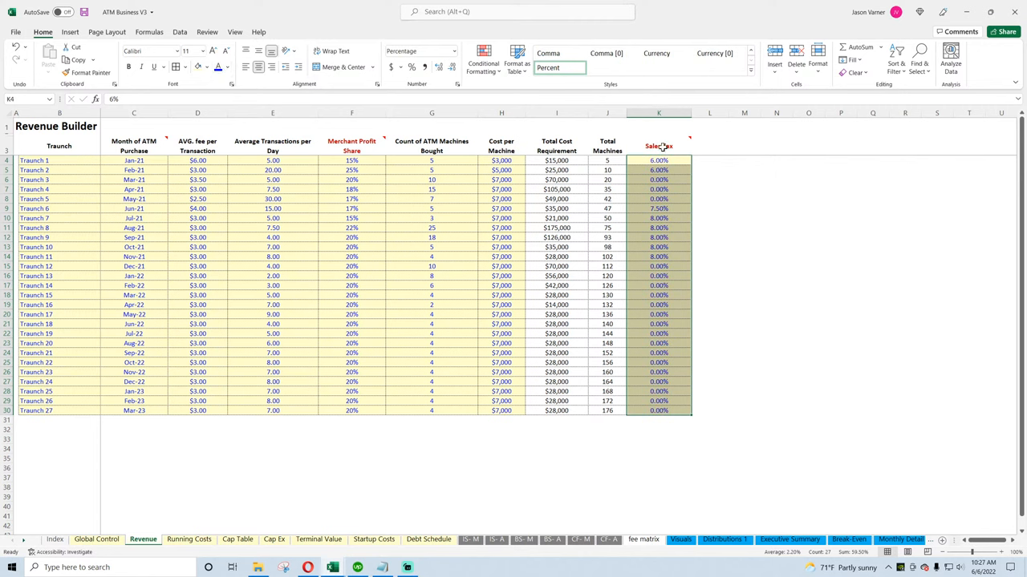
pyautogui.click(197, 236)
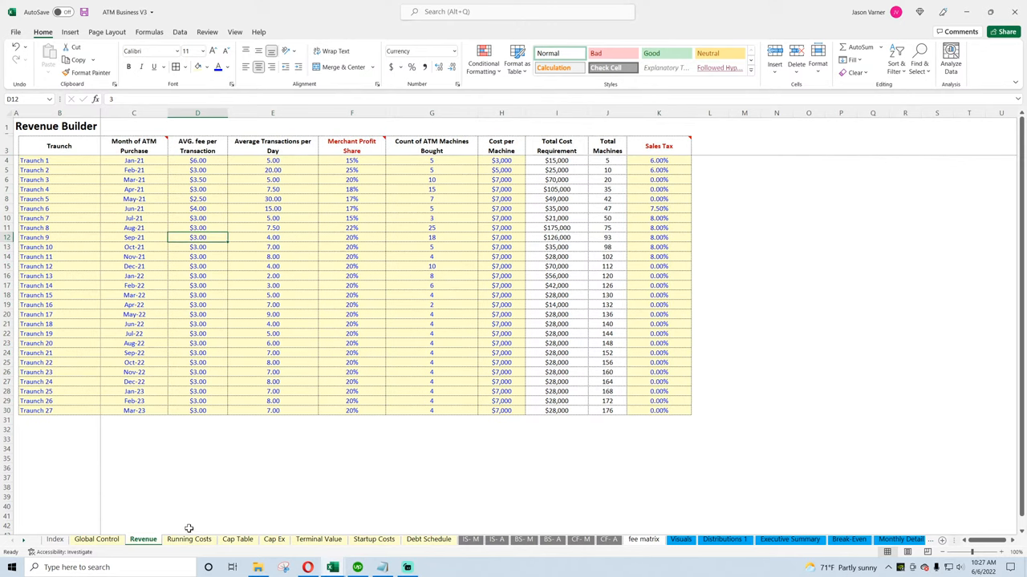
pyautogui.click(188, 539)
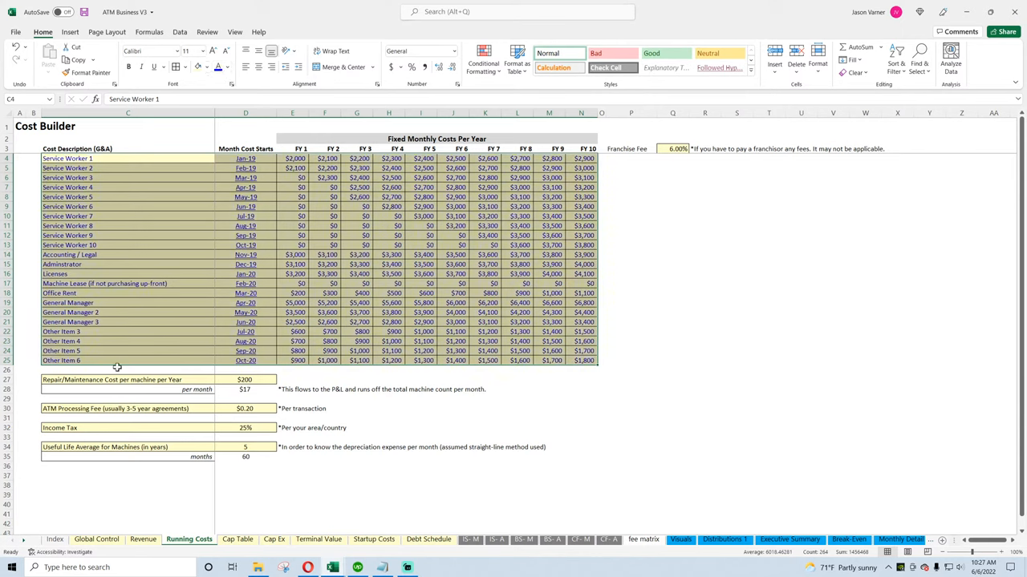
pyautogui.click(129, 428)
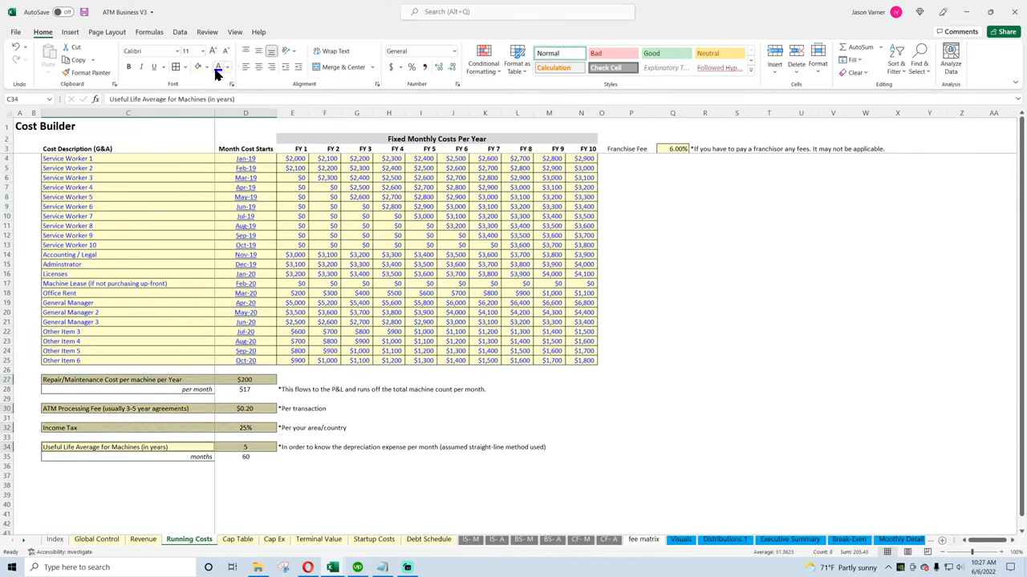
pyautogui.click(246, 264)
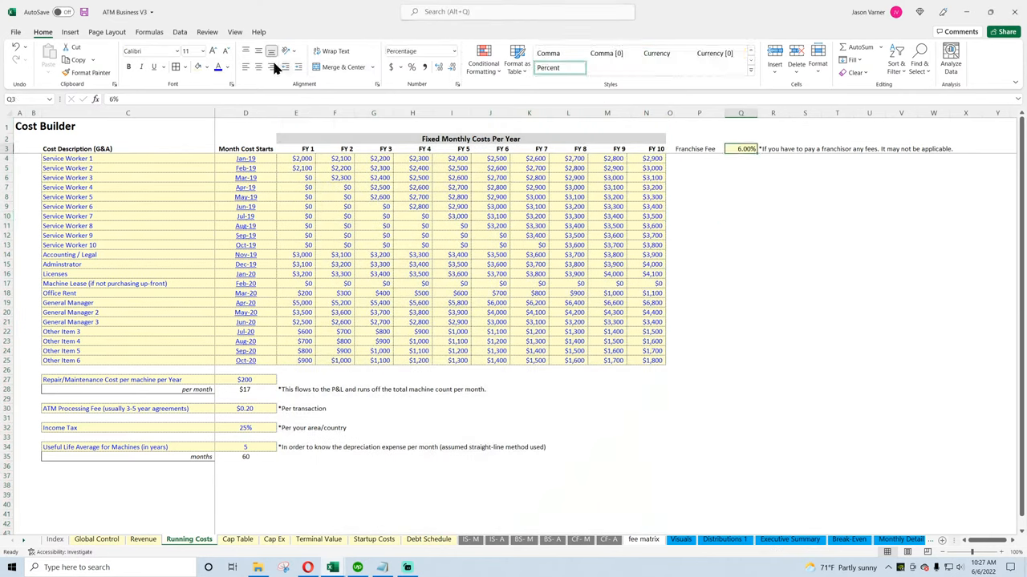
pyautogui.press('ctrl+s')
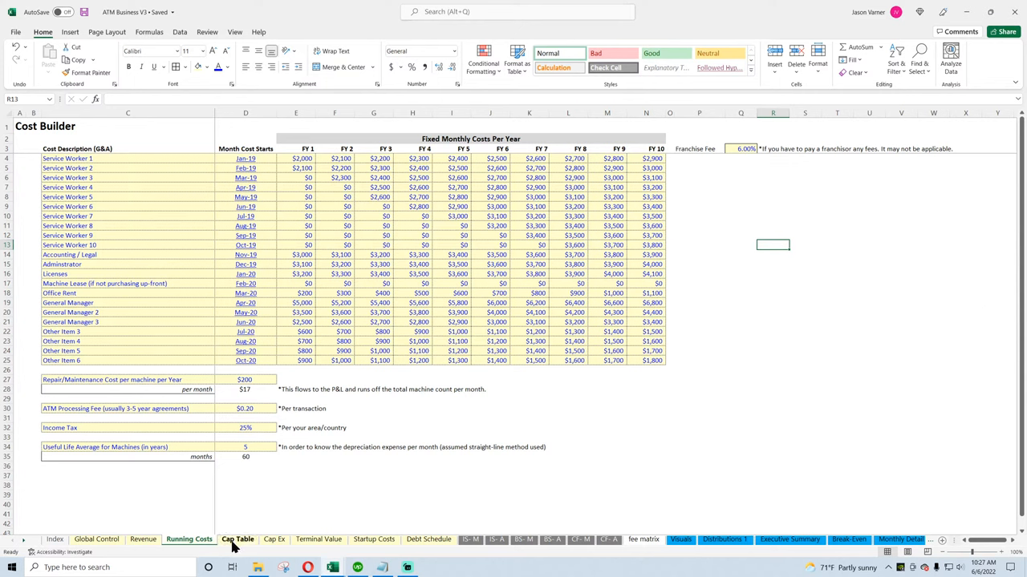
# Freeze the Cap Table panes at C10 and set all its columns to width 15
pyautogui.click(238, 539)
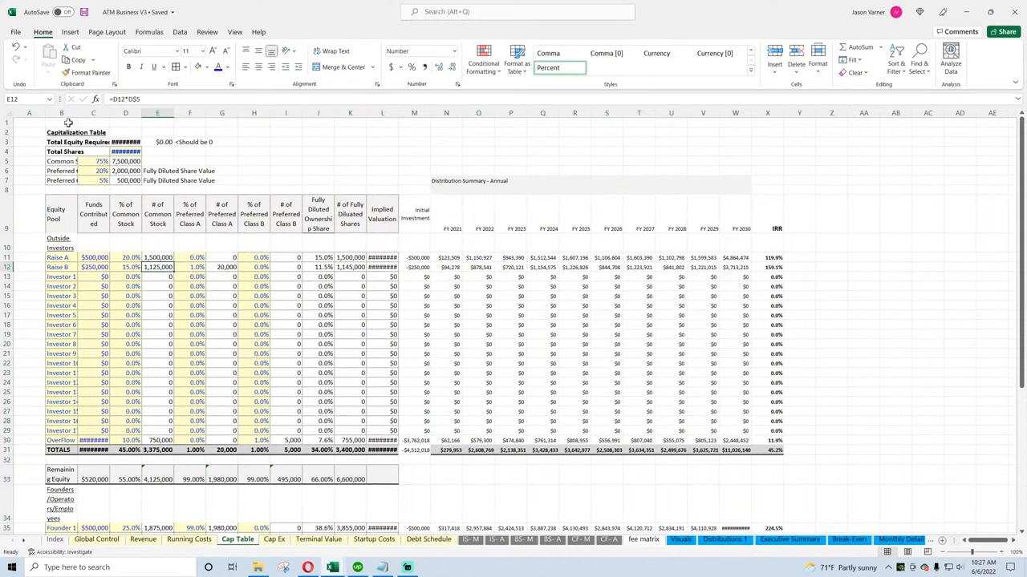
pyautogui.click(235, 32)
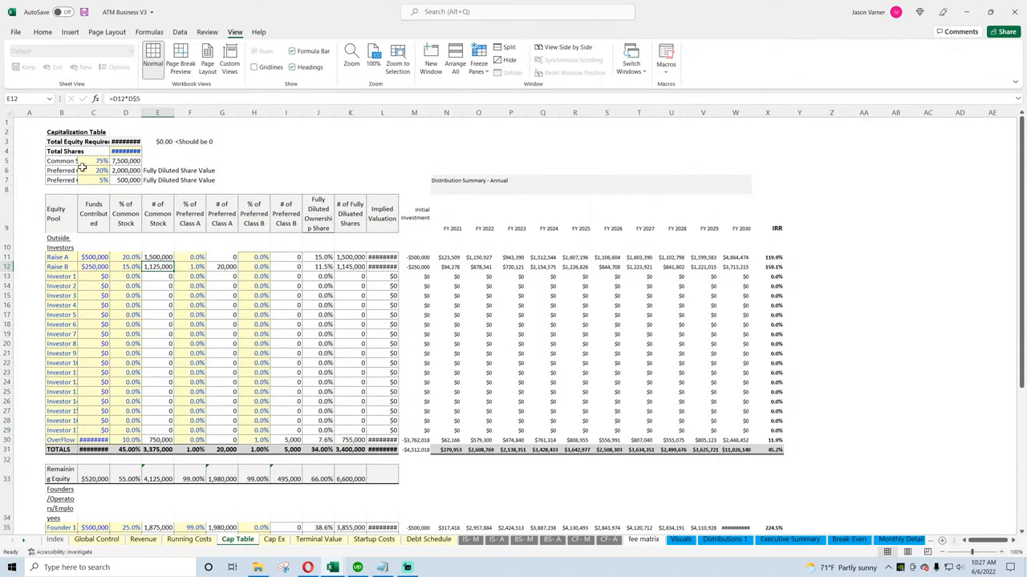
pyautogui.click(631, 61)
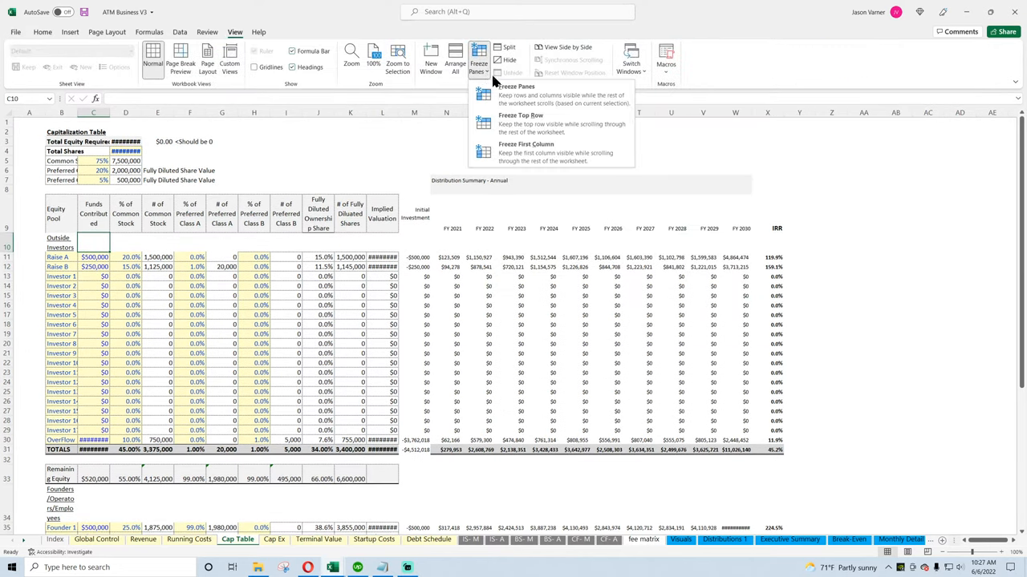
pyautogui.click(516, 85)
pyautogui.write('15')
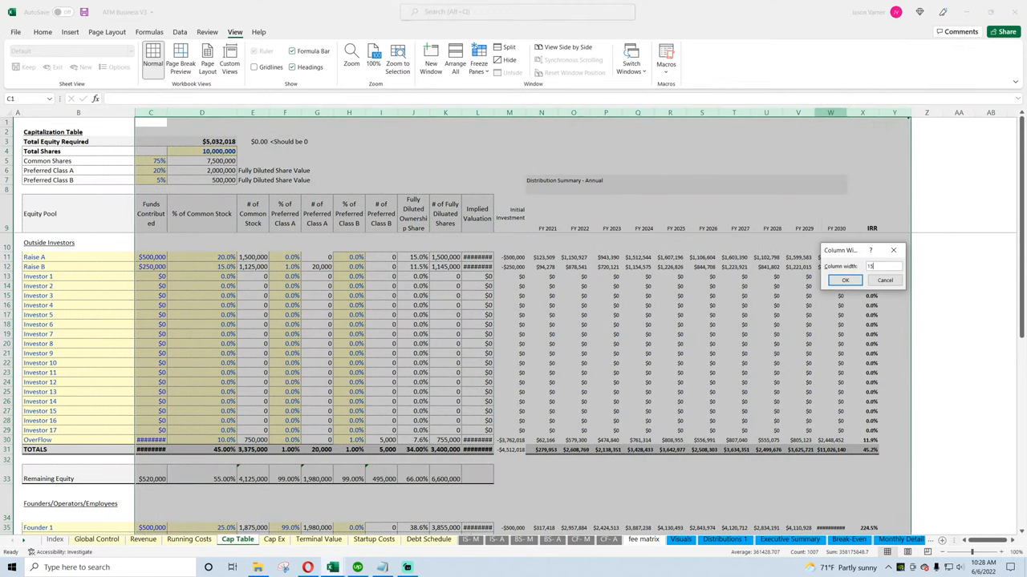
pyautogui.click(845, 280)
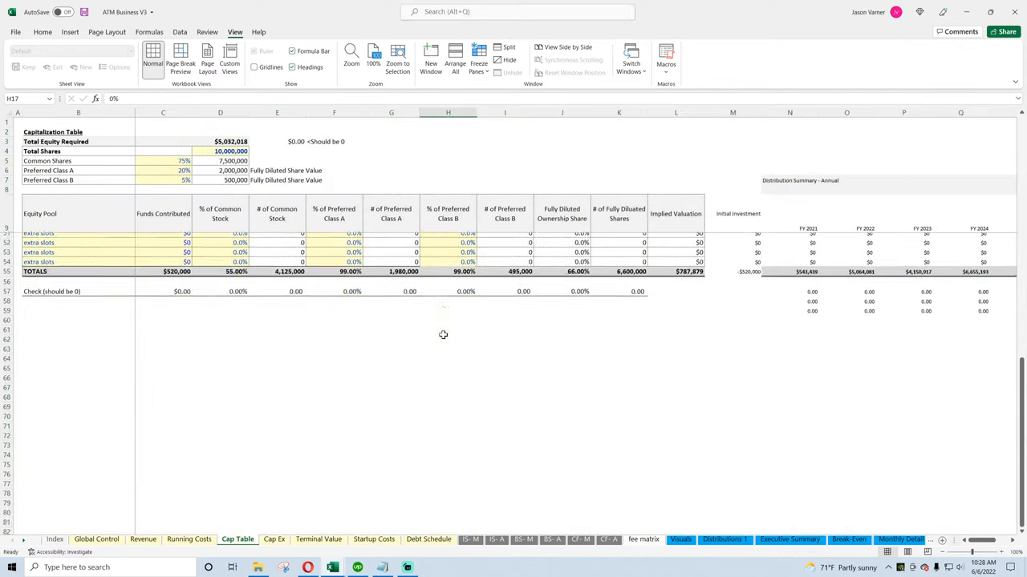
pyautogui.click(274, 539)
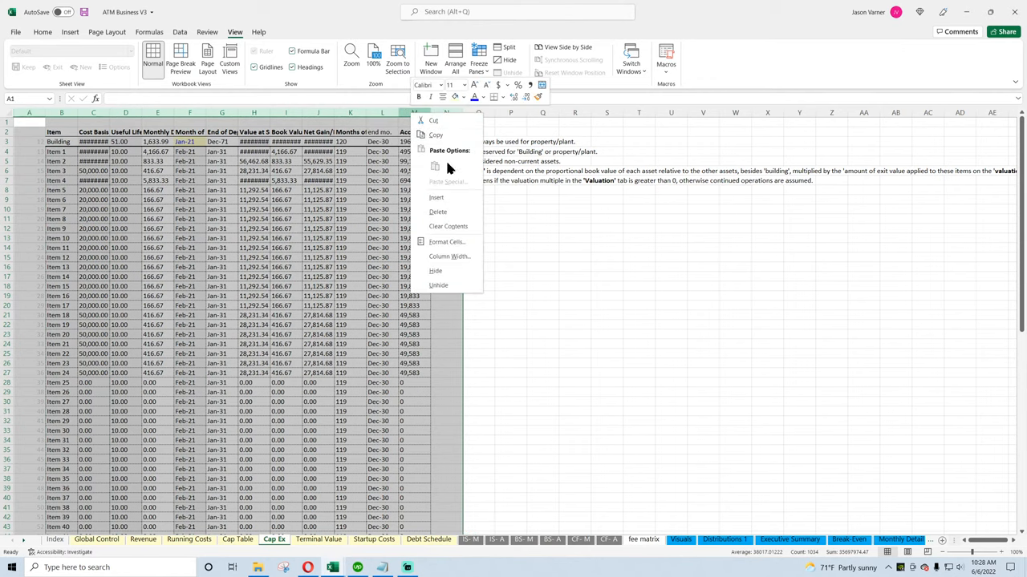
# Set the Cap Ex column width to 15 and check the linked month, useful-life and cost formulas
pyautogui.click(449, 256)
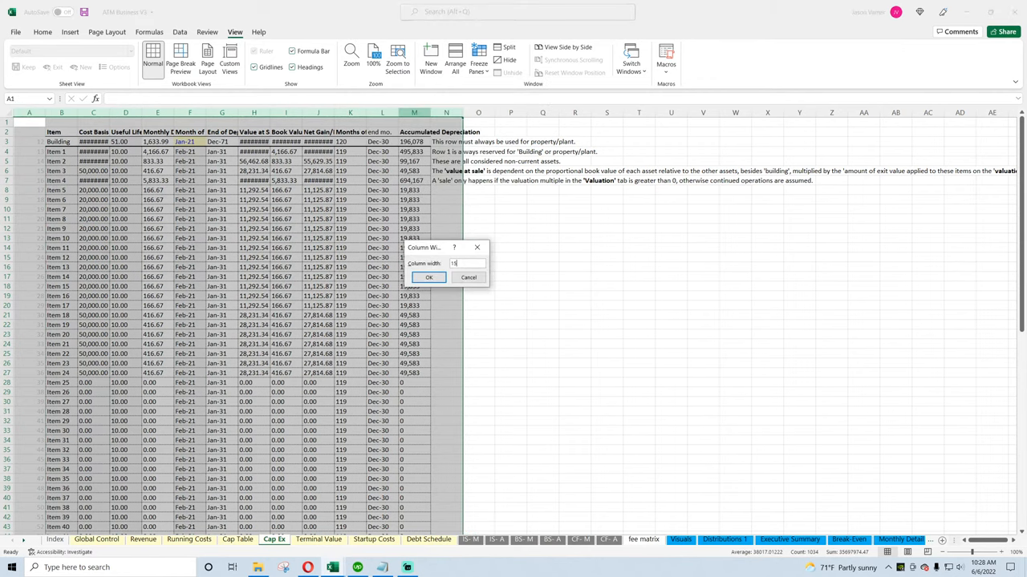
pyautogui.click(428, 277)
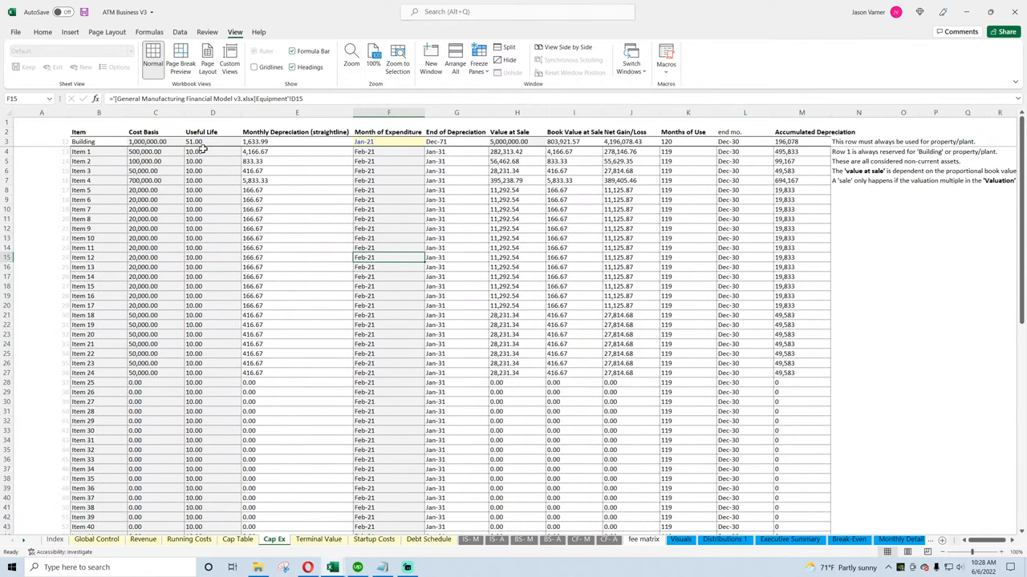
pyautogui.click(154, 238)
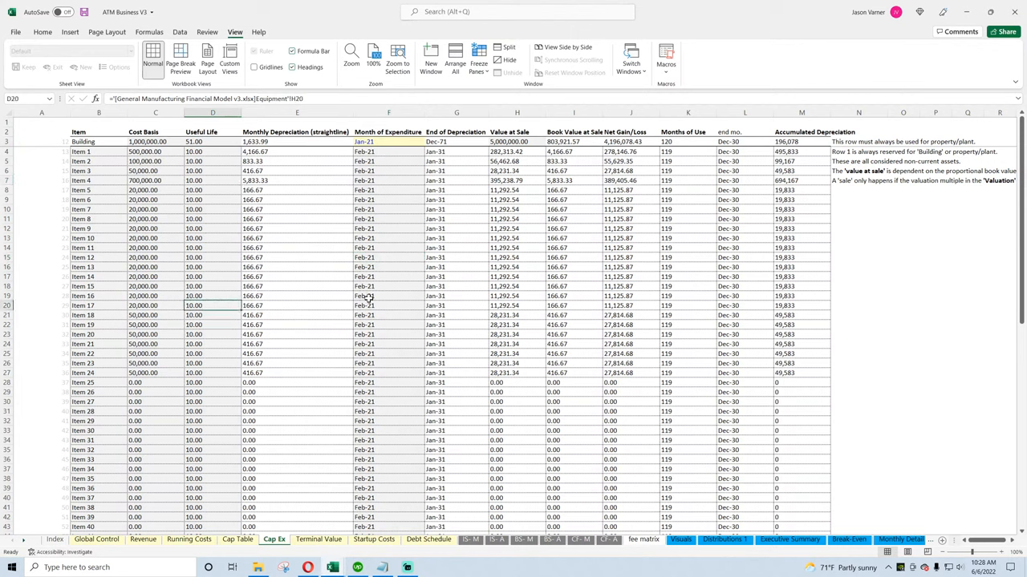
pyautogui.click(388, 141)
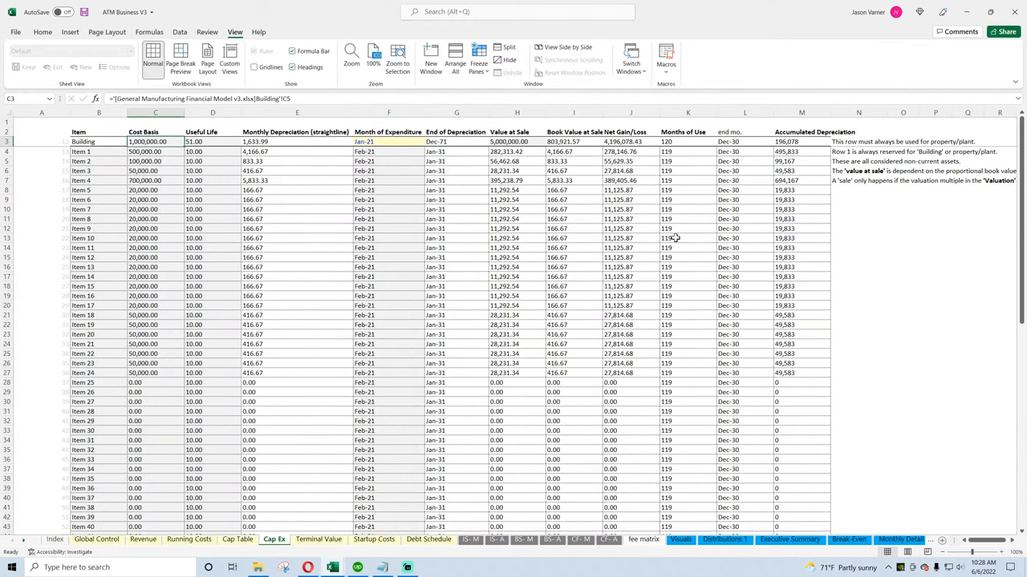
pyautogui.click(318, 539)
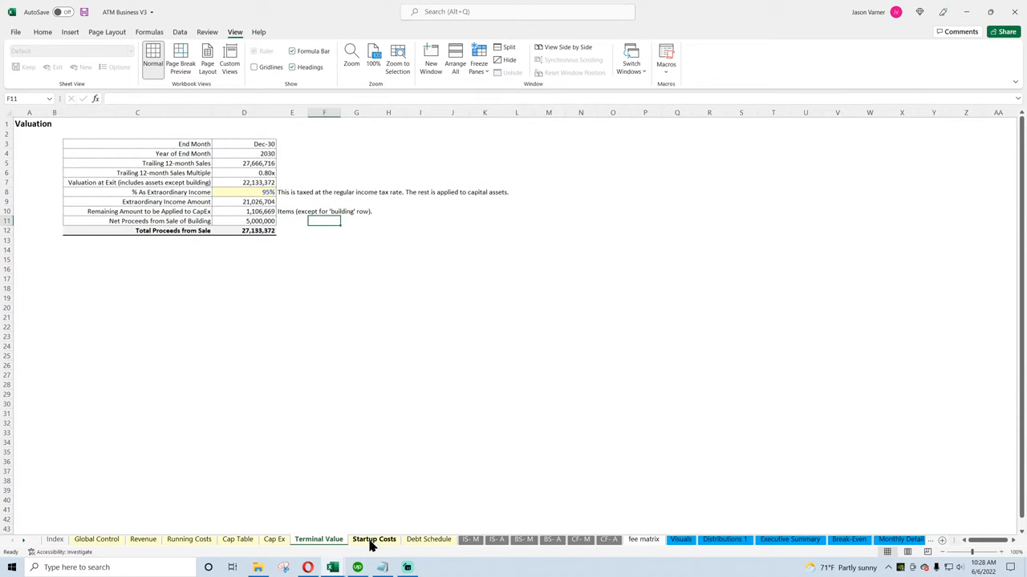
# Delete the footnote text box beneath the Startup Costs table
pyautogui.click(373, 539)
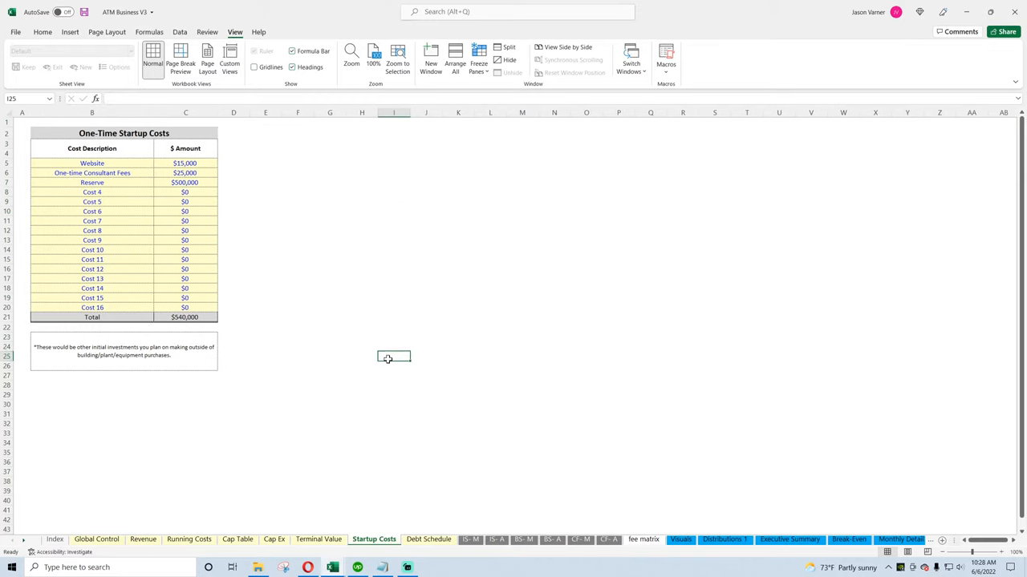
pyautogui.click(125, 351)
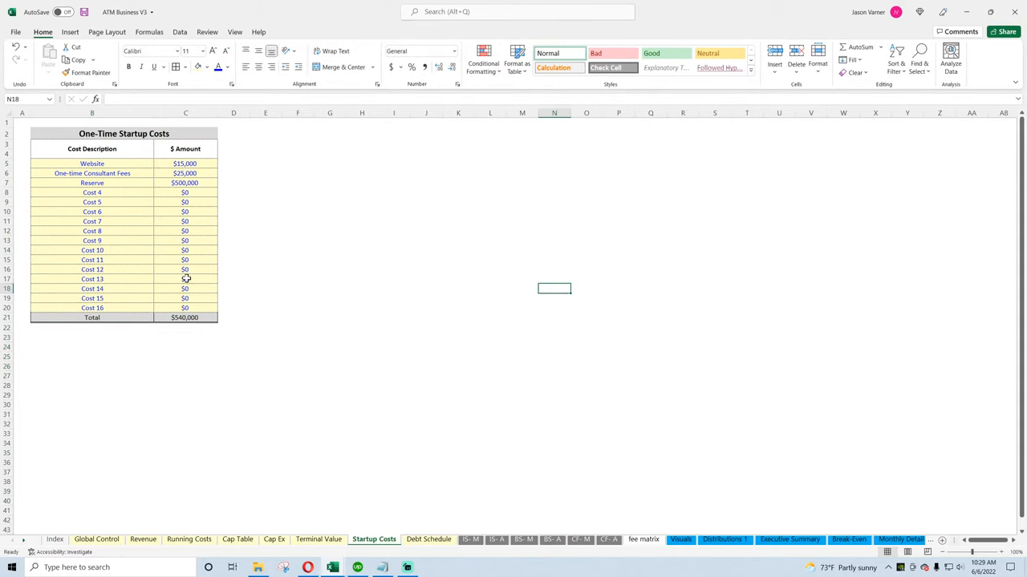
pyautogui.click(429, 539)
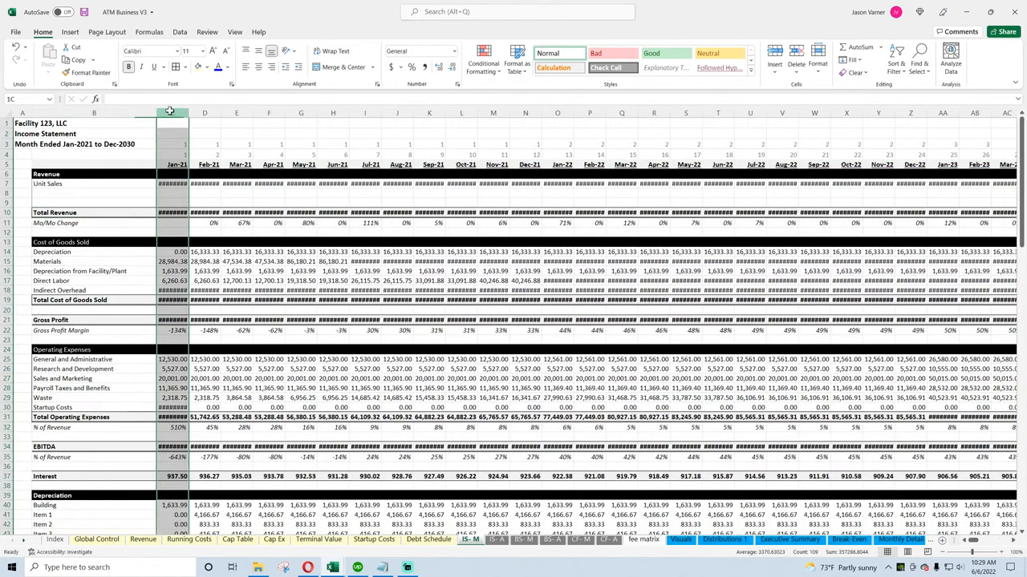
# Widen the annual Balance Sheet year columns so full figures replace hash marks
pyautogui.hscroll(3)
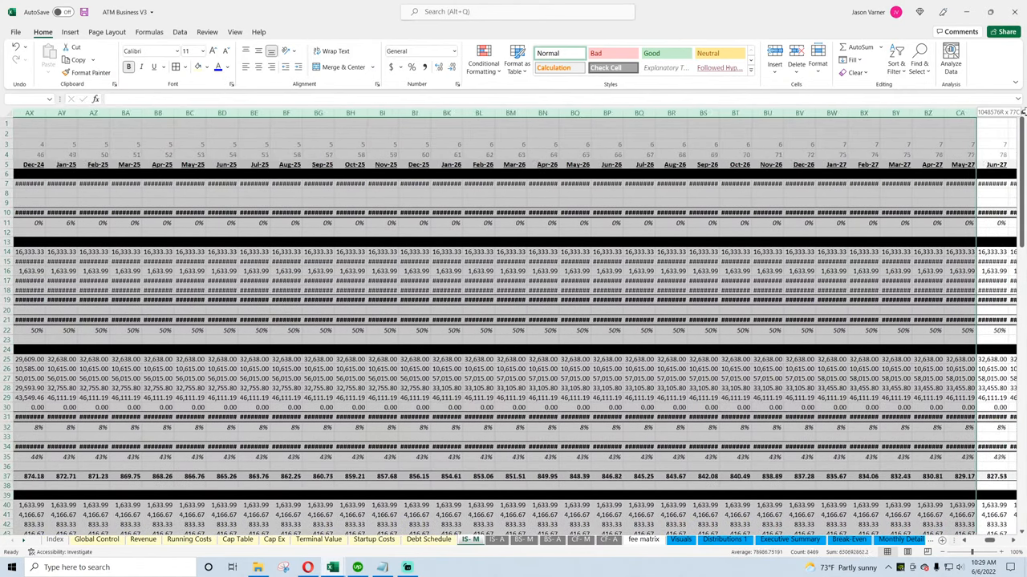
pyautogui.hscroll(3)
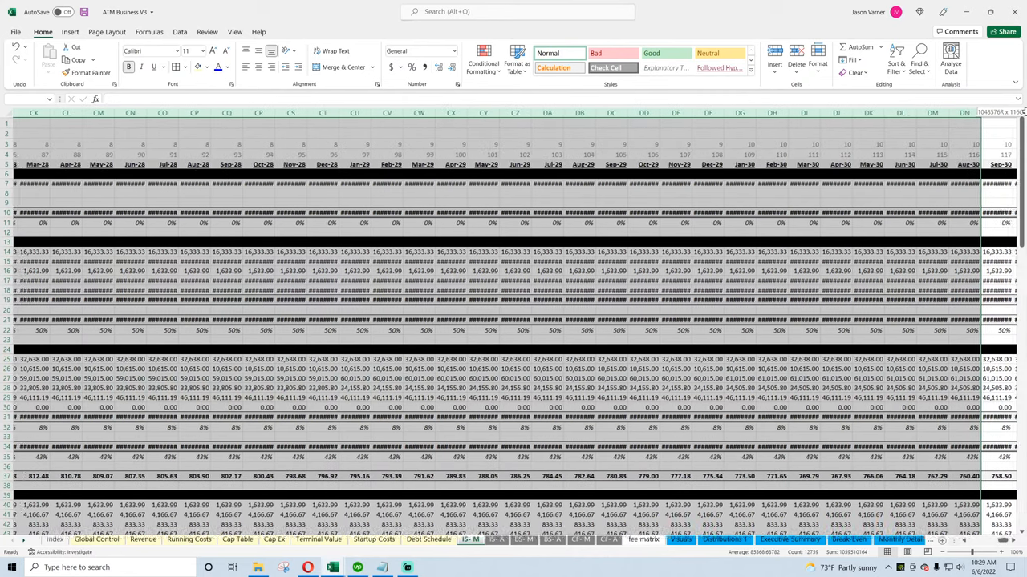
pyautogui.rightClick(855, 113)
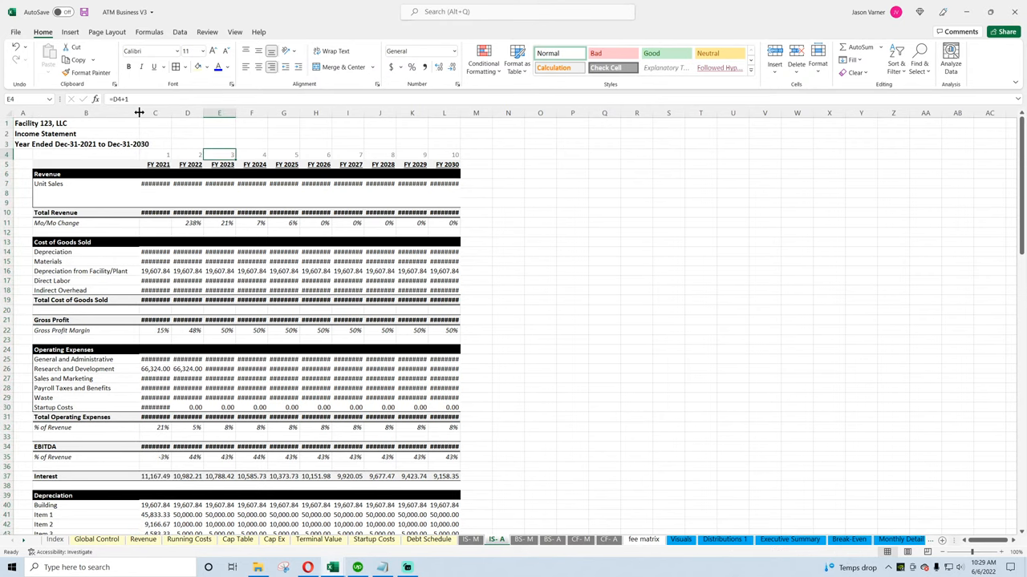
pyautogui.click(234, 32)
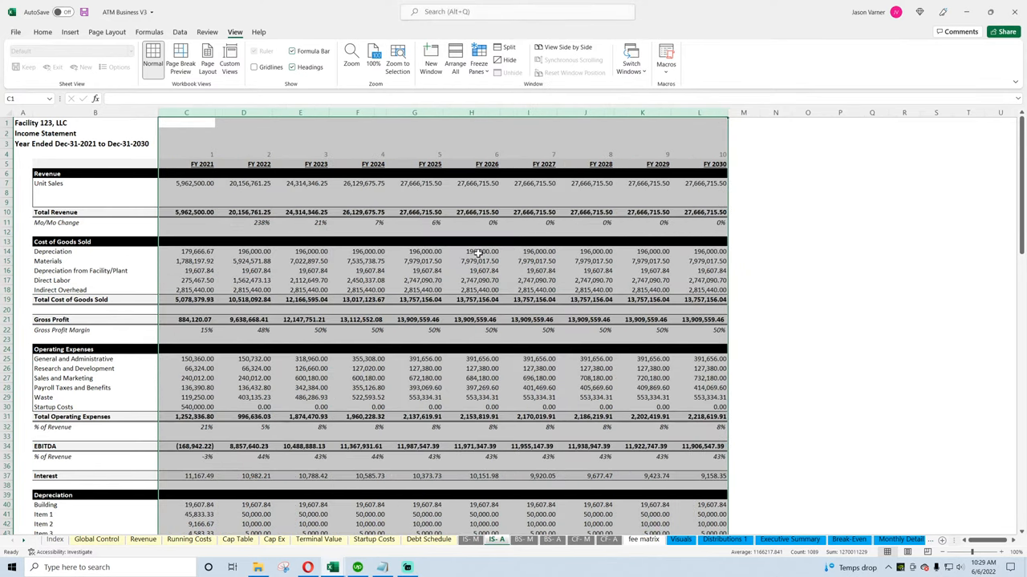
# Widen the monthly Balance Sheet period columns and hide the sheet gridlines
pyautogui.click(186, 174)
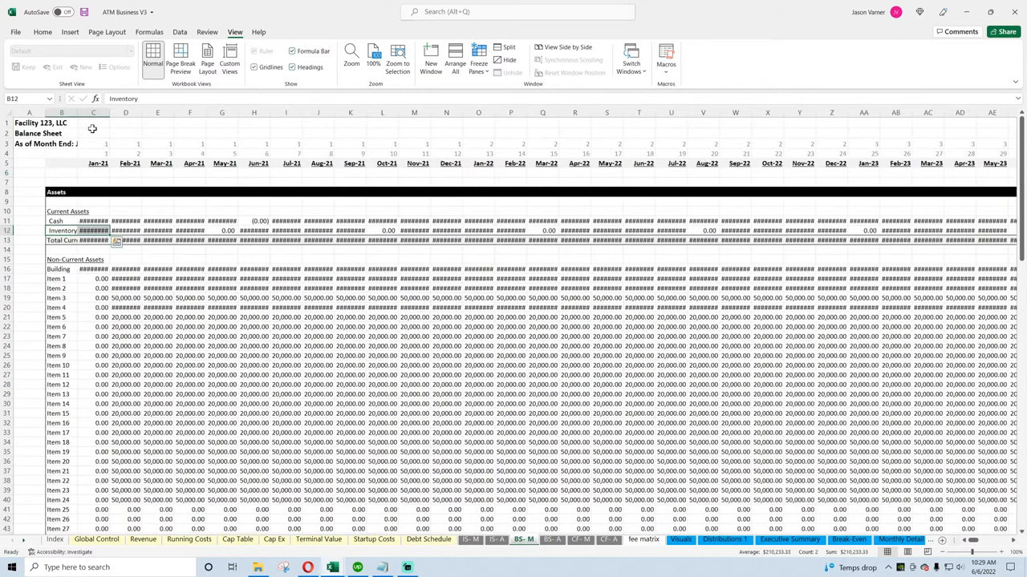
pyautogui.moveTo(42, 112); pyautogui.dragTo(31, 112)
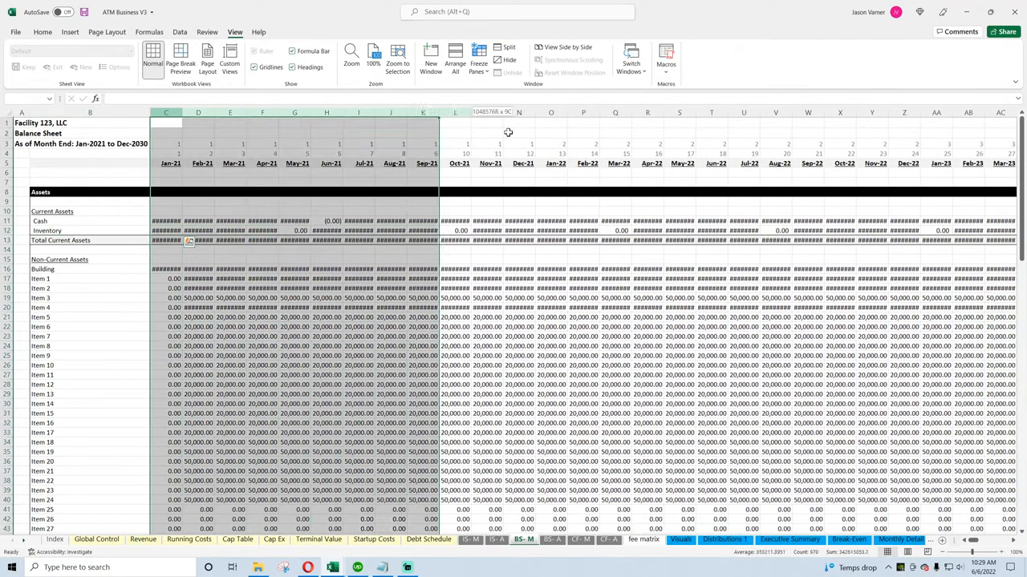
pyautogui.hscroll(3)
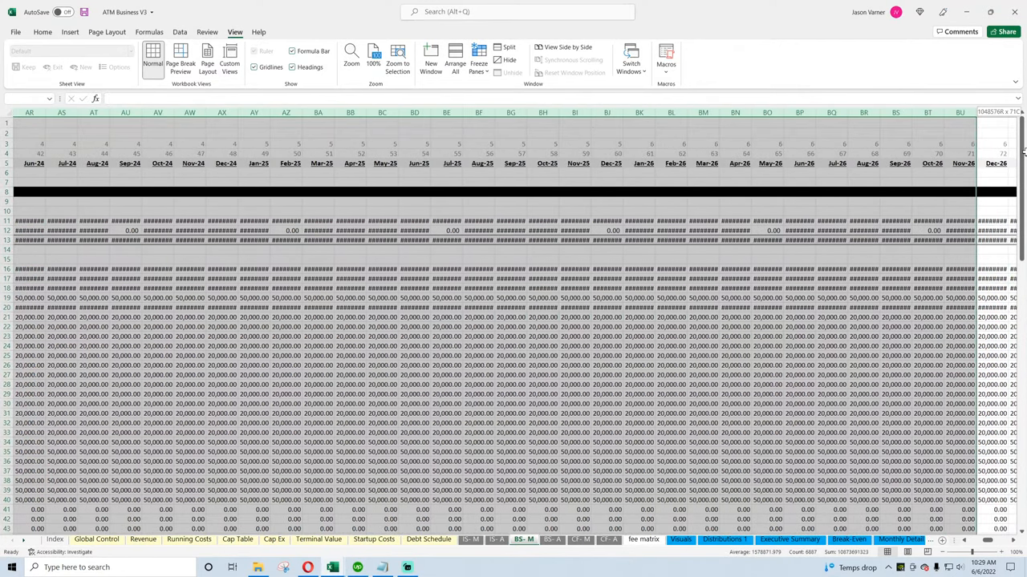
pyautogui.hscroll(3)
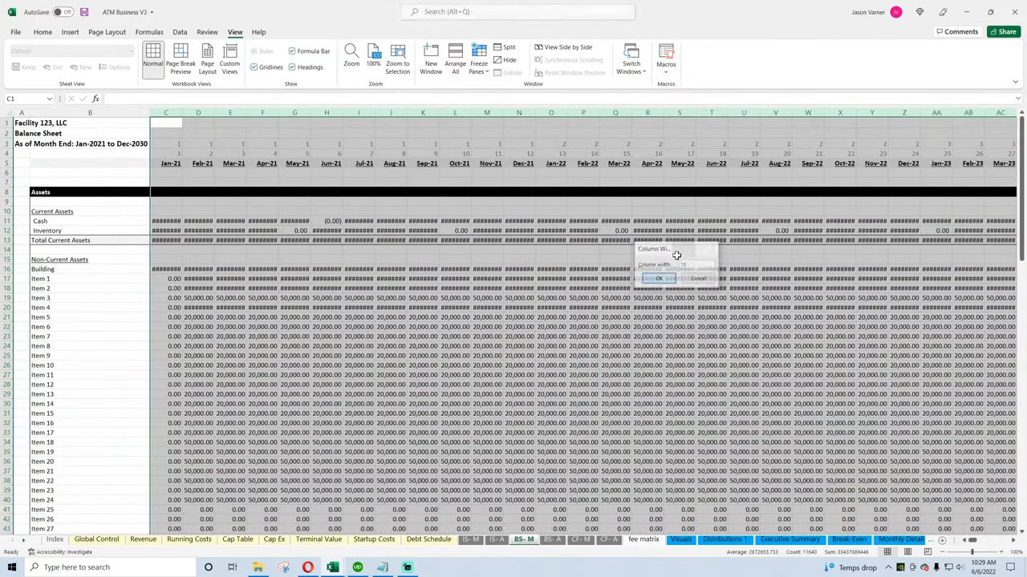
pyautogui.click(659, 278)
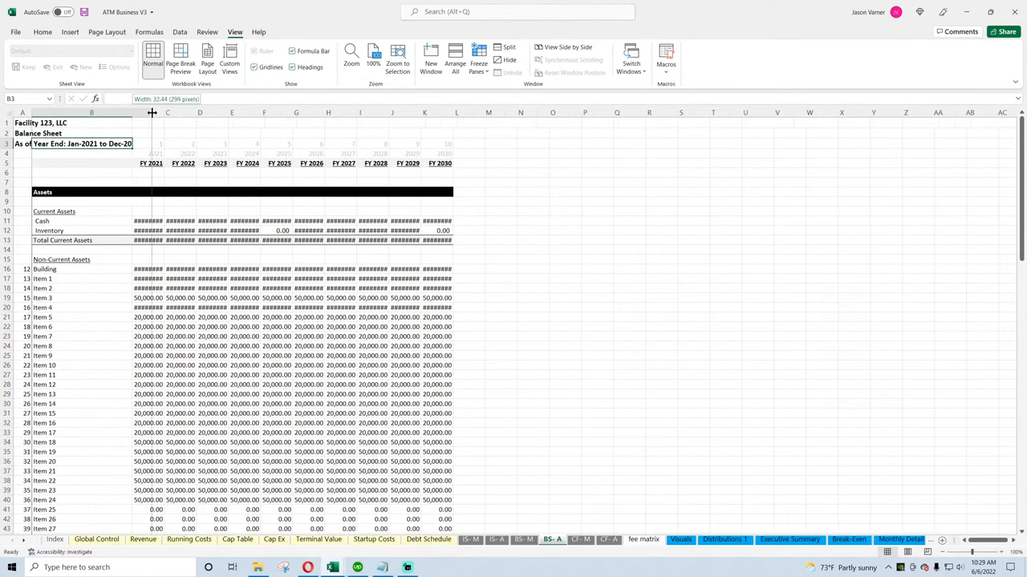
pyautogui.rightClick(168, 124)
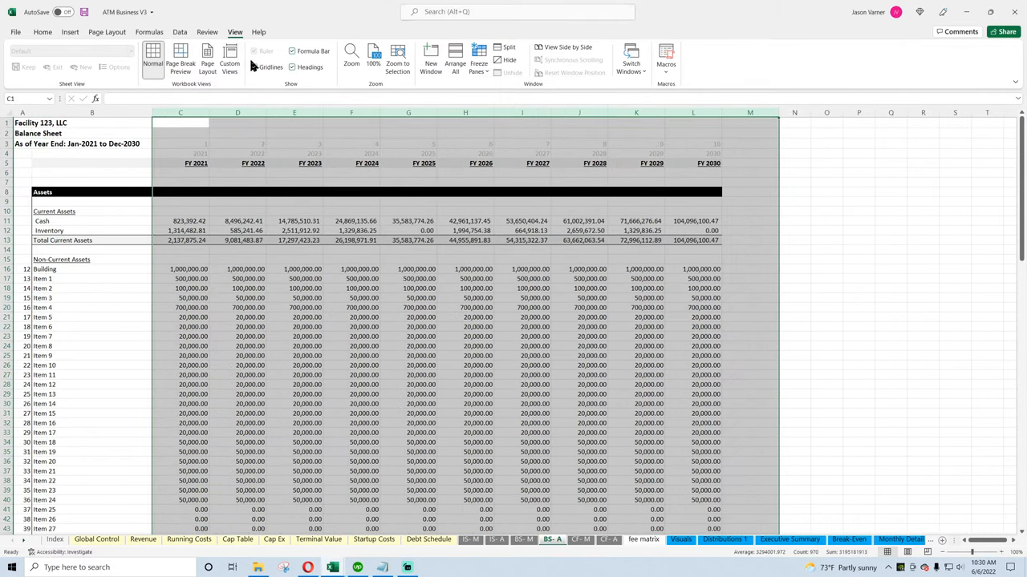
pyautogui.click(180, 172)
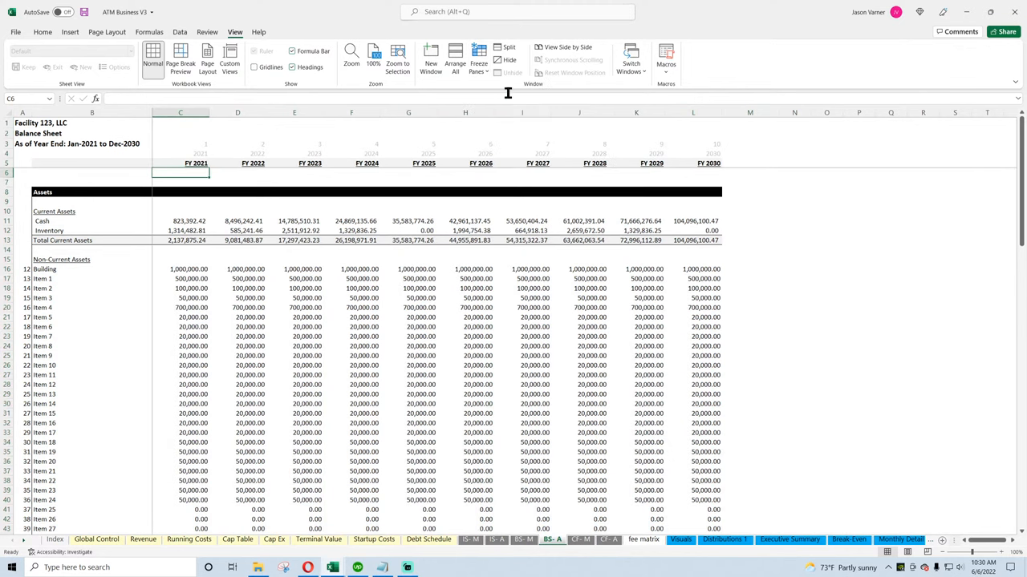
pyautogui.click(579, 539)
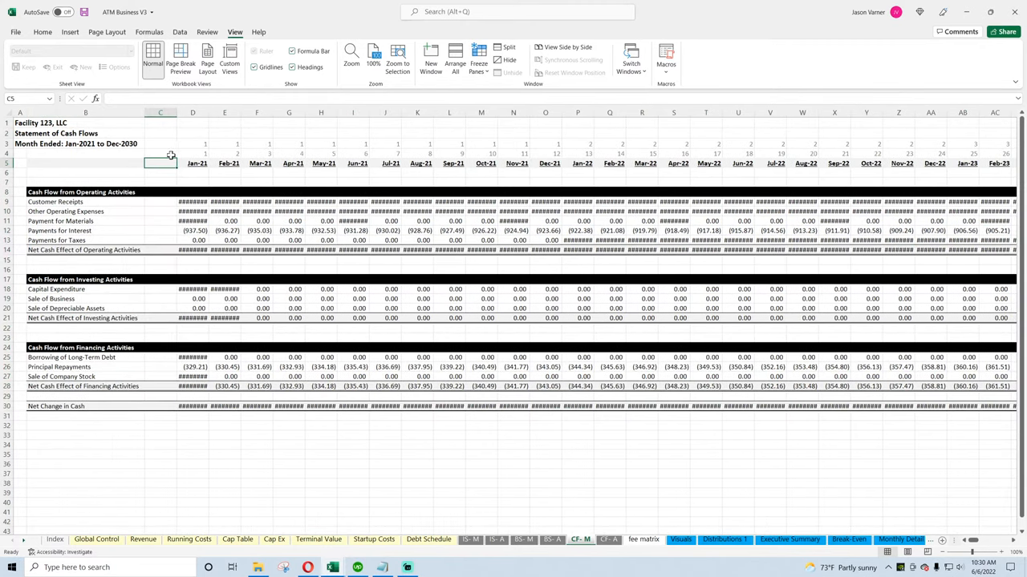
# Hide gridlines on the monthly Cash Flow sheet and widen its period columns to about 15.4
pyautogui.hscroll(3)
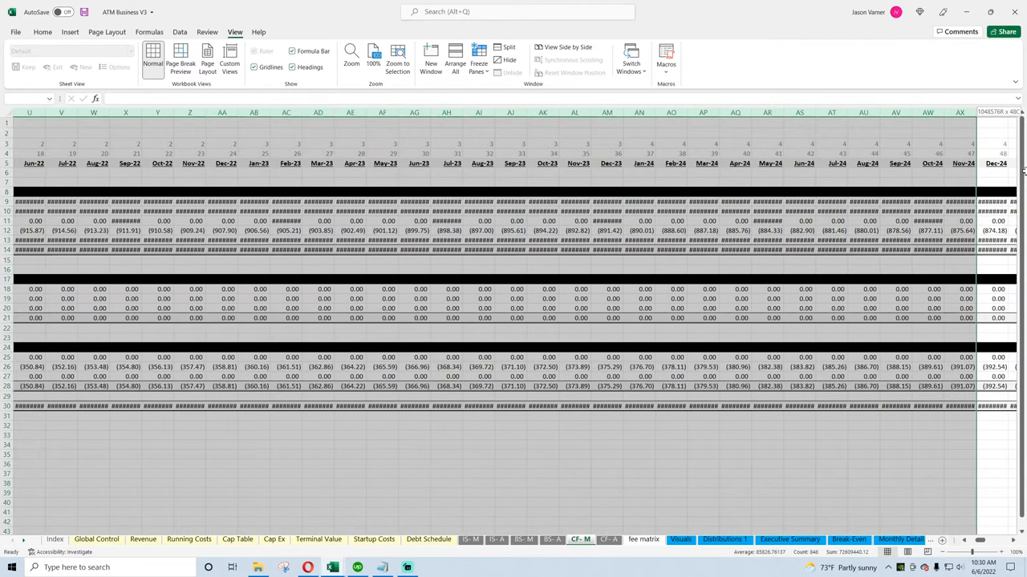
pyautogui.hscroll(3)
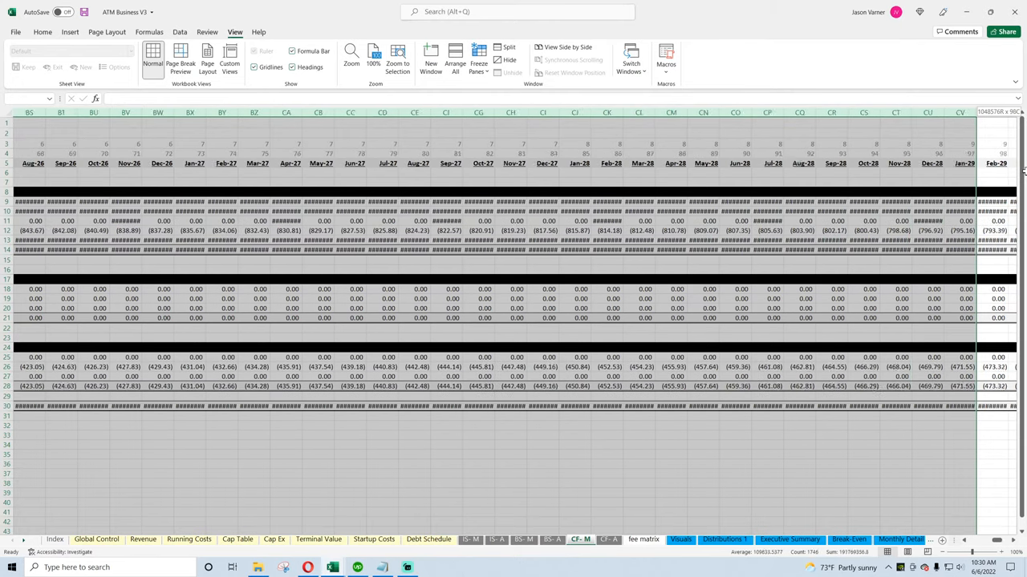
pyautogui.hscroll(3)
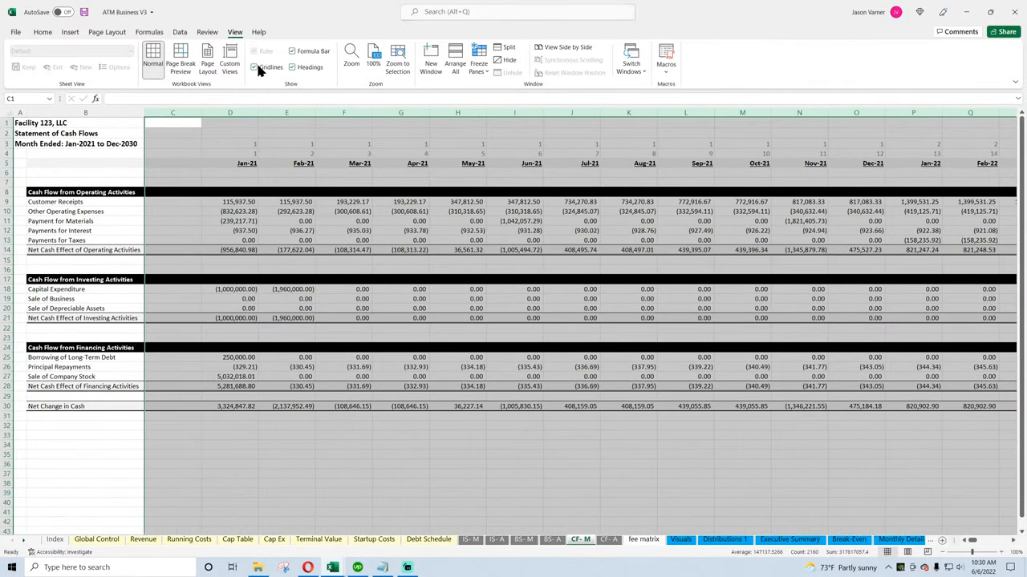
pyautogui.click(255, 67)
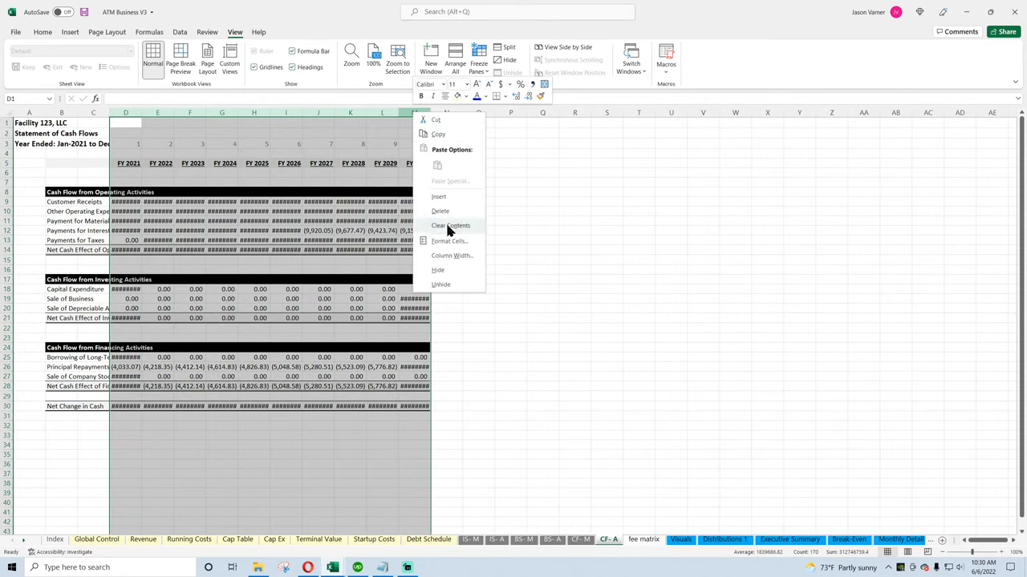
pyautogui.click(452, 255)
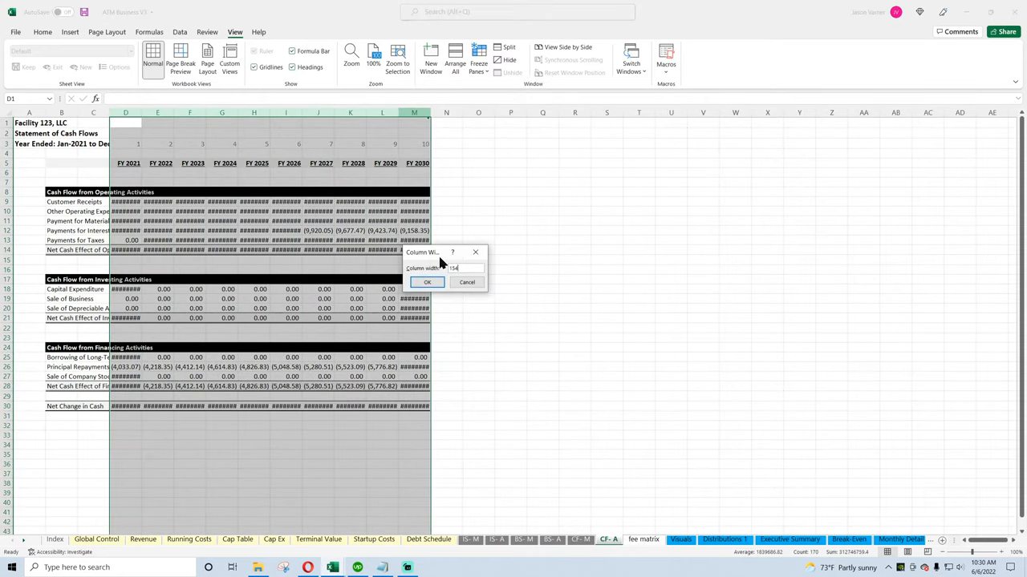
pyautogui.click(426, 282)
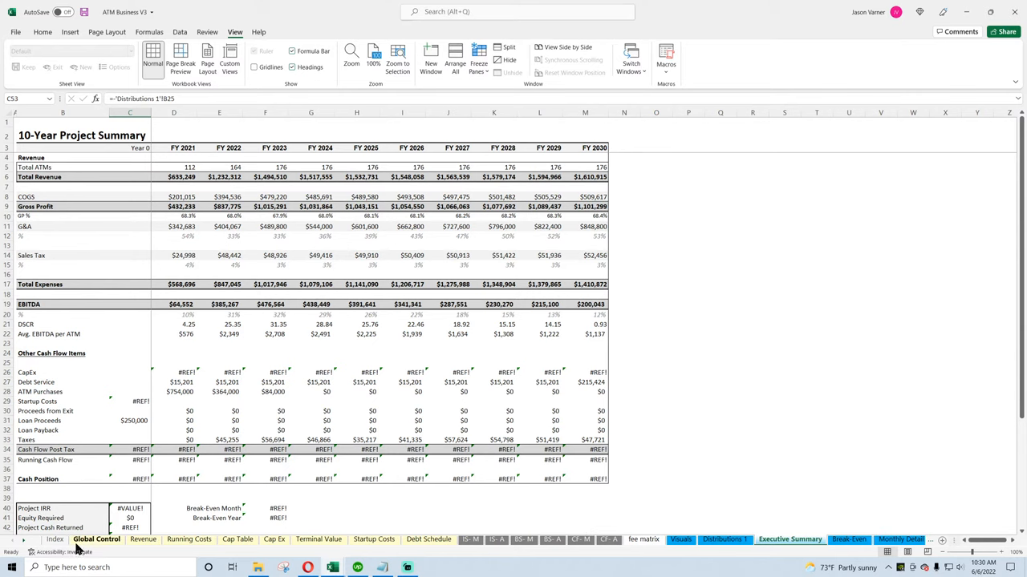
# Replace the external General Manufacturing v3 workbook prefix with nothing on Global Control (17 replacements)
pyautogui.click(96, 538)
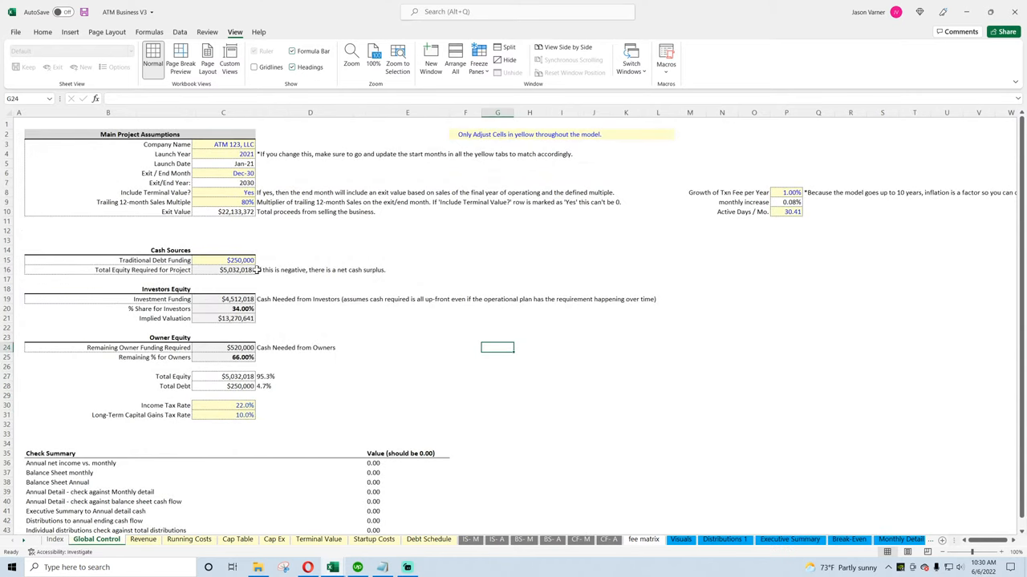
pyautogui.click(43, 32)
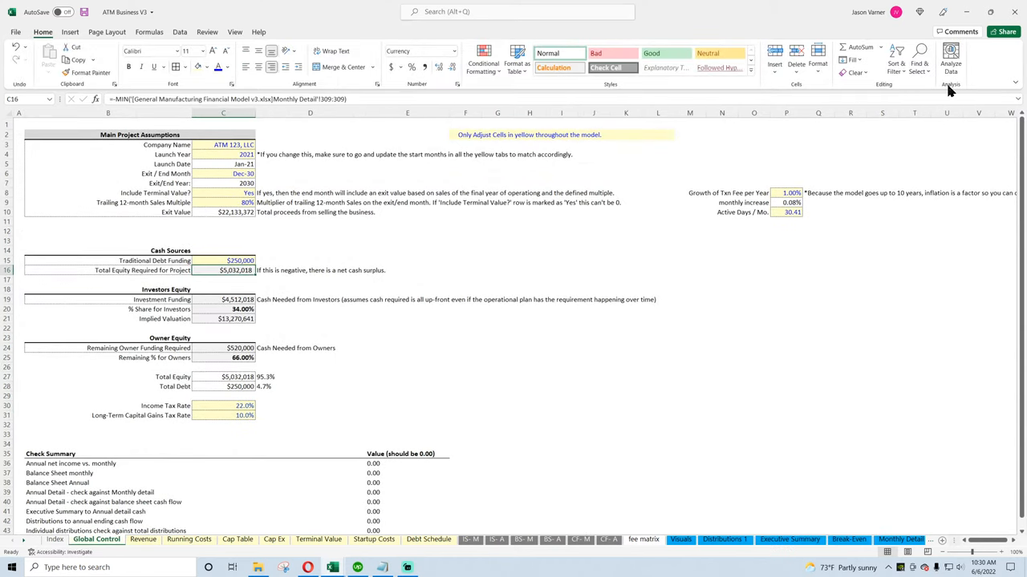
pyautogui.press('ctrl+h')
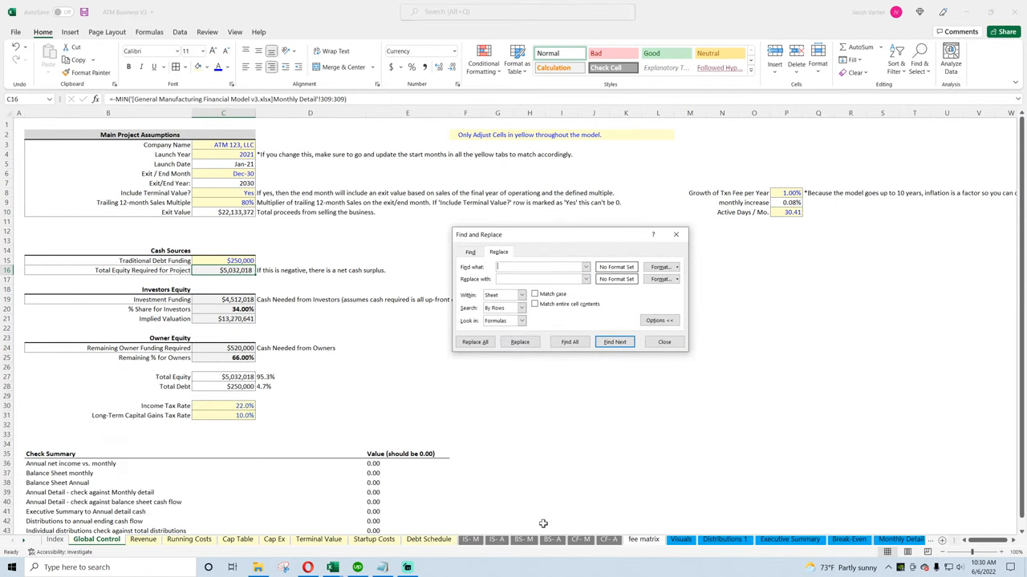
pyautogui.moveTo(731, 506)
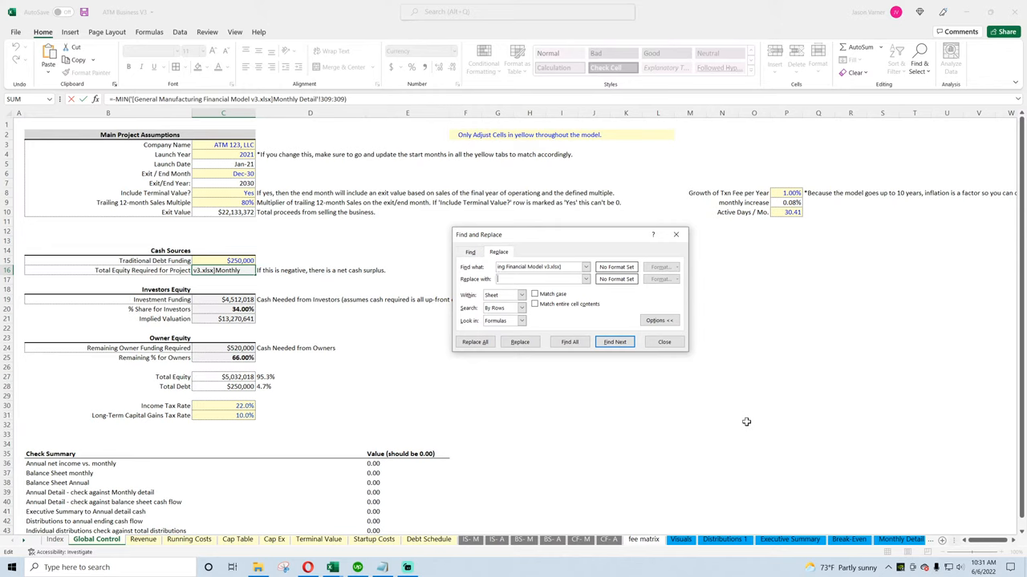
pyautogui.moveTo(734, 423)
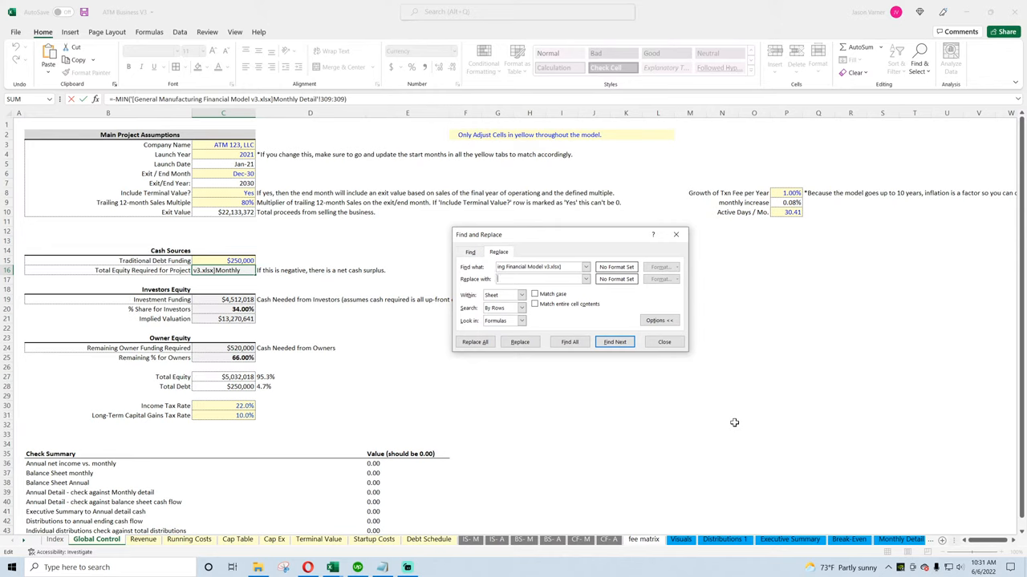
pyautogui.moveTo(754, 313)
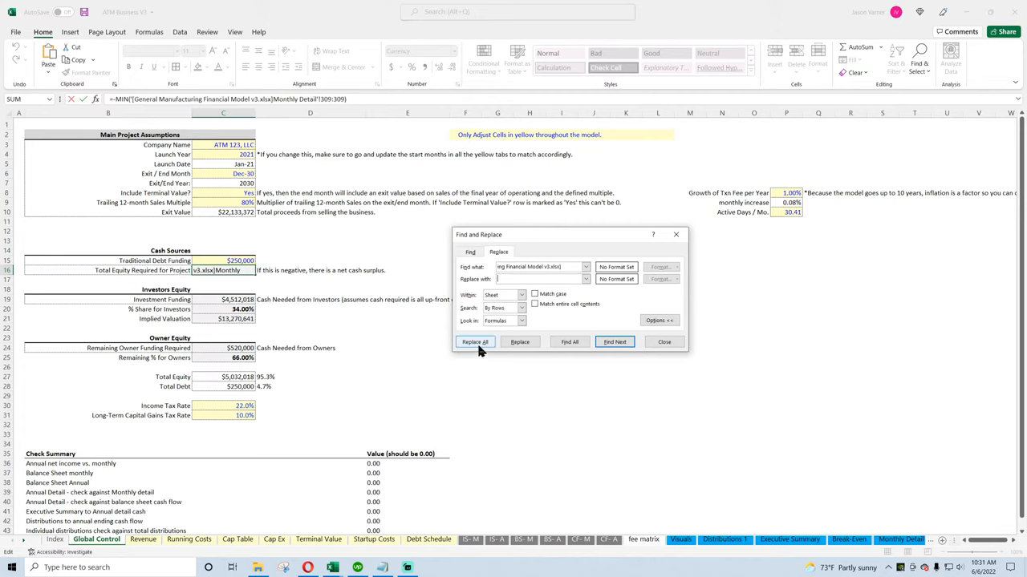
pyautogui.click(475, 342)
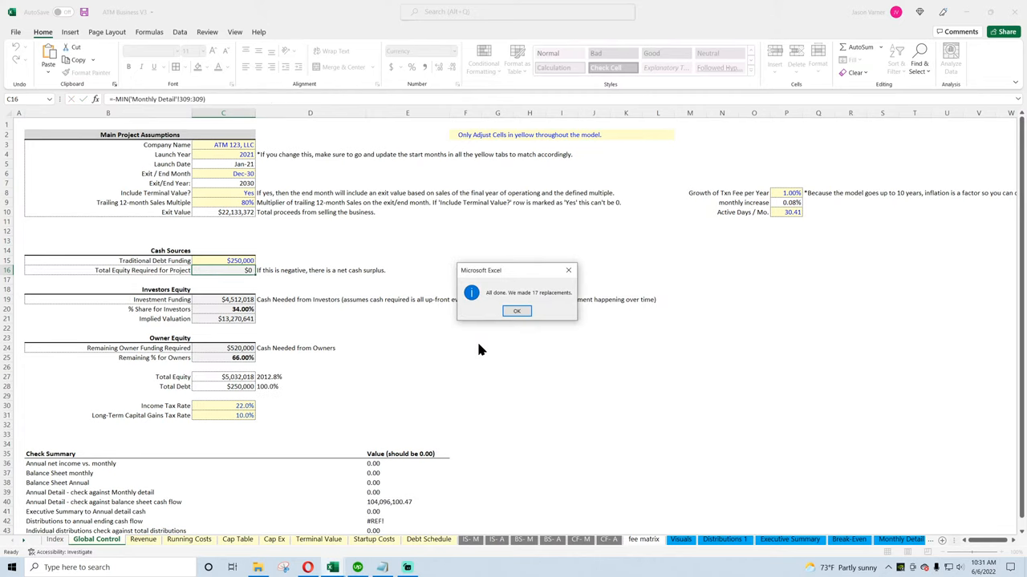
pyautogui.click(516, 311)
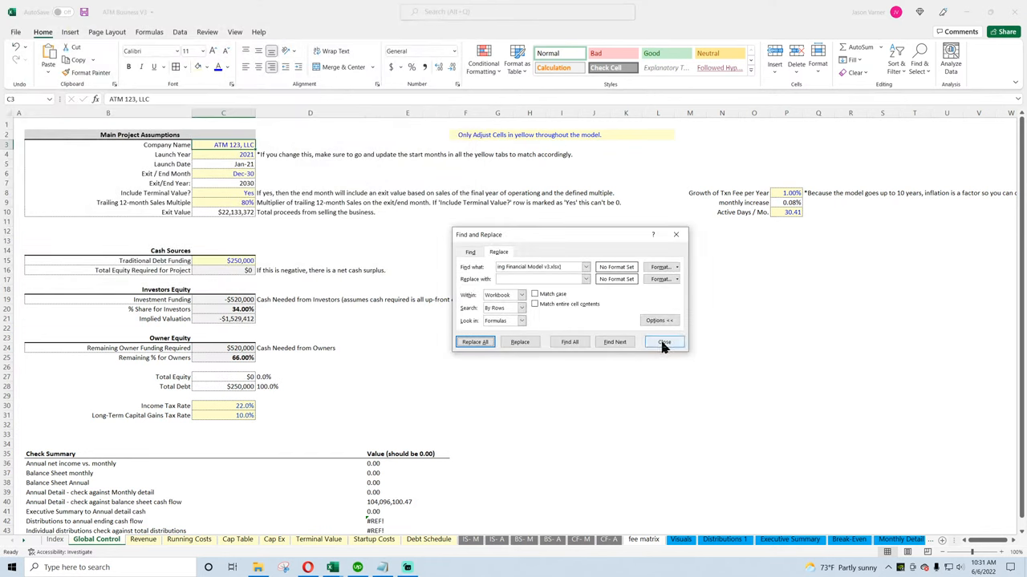
pyautogui.click(663, 342)
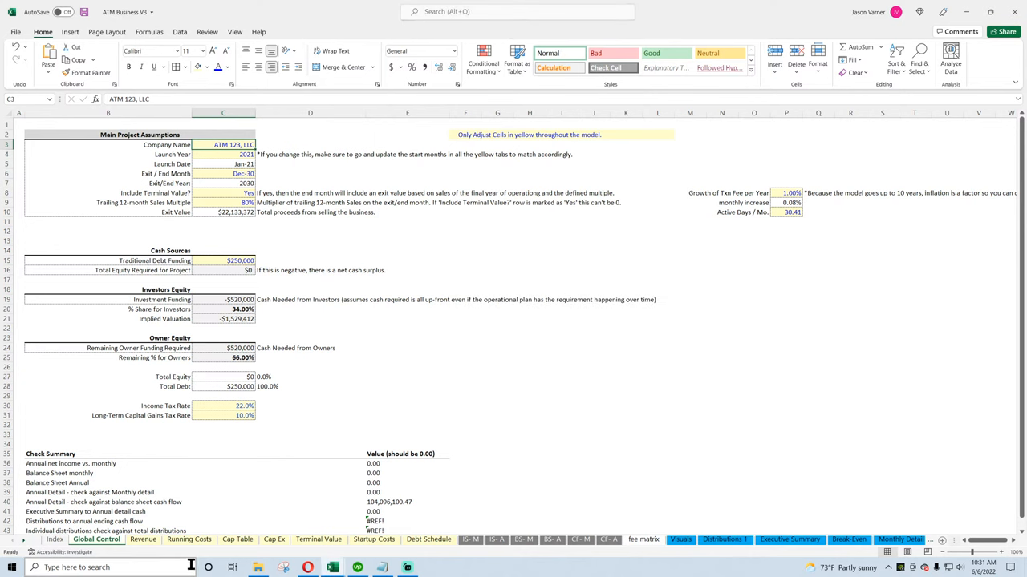
# Move through Running Costs and Cap Table to Cap Ex and inspect a depreciation formula
pyautogui.click(188, 539)
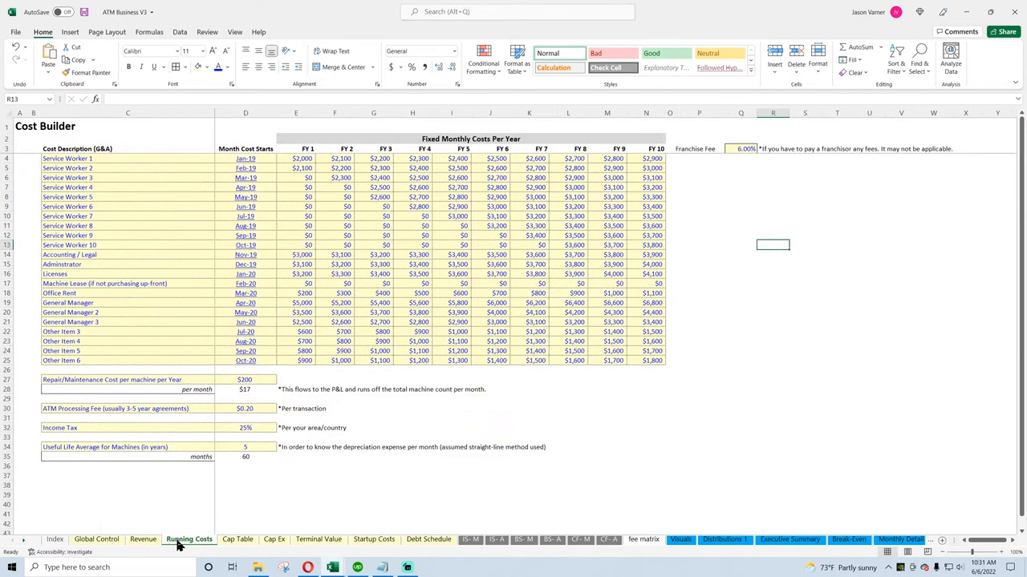
pyautogui.click(238, 539)
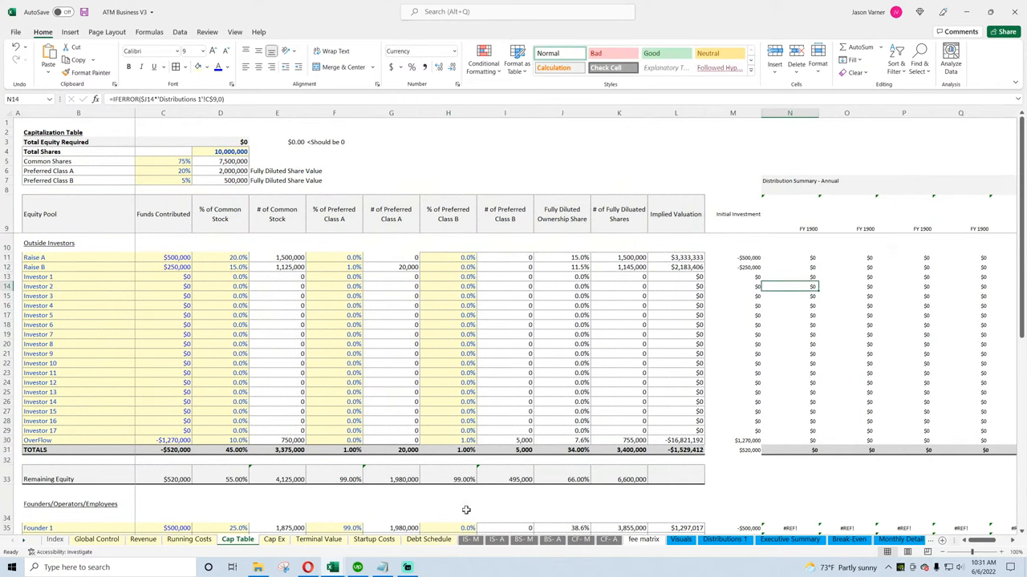
pyautogui.click(273, 539)
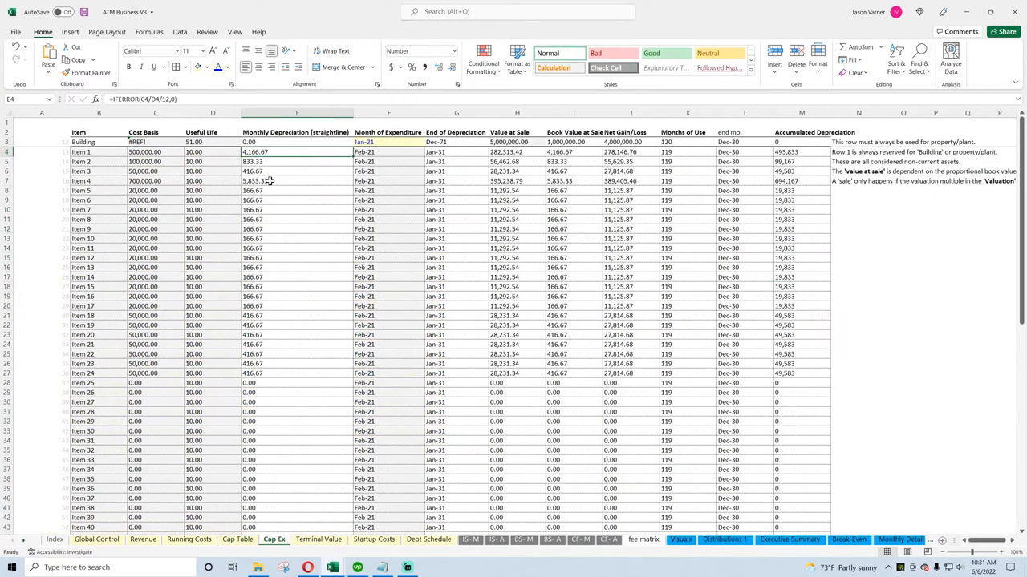
pyautogui.click(389, 152)
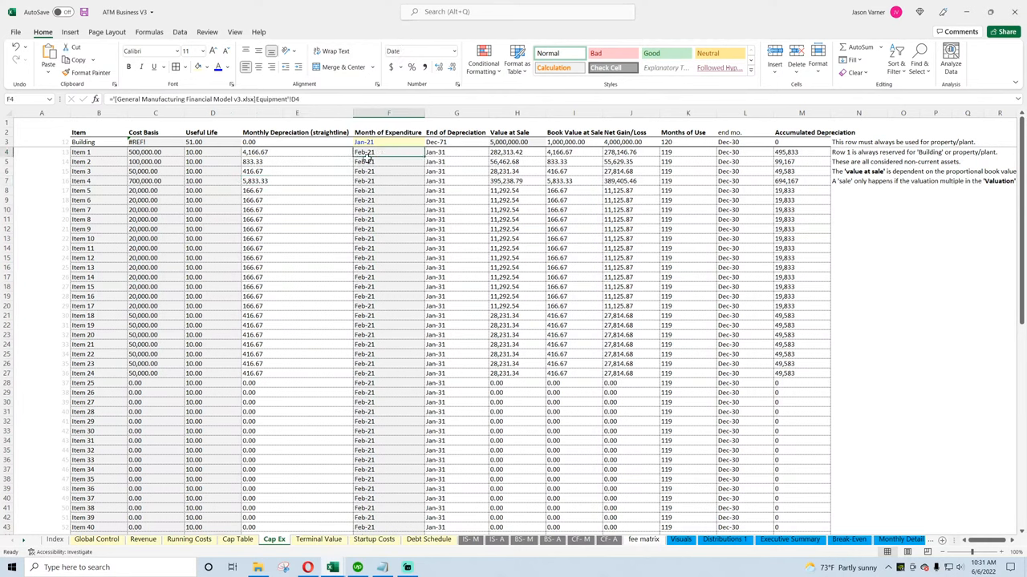
# Compare the manufacturing model's Equipment Purchase Plan with ATM Business V3's blank Equipment sheet
pyautogui.click(389, 200)
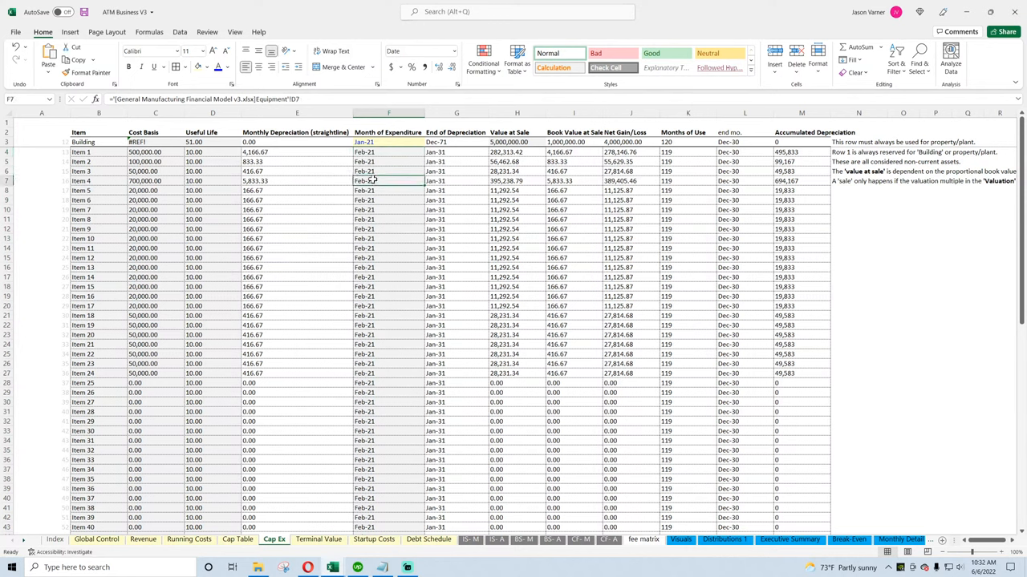
pyautogui.click(95, 539)
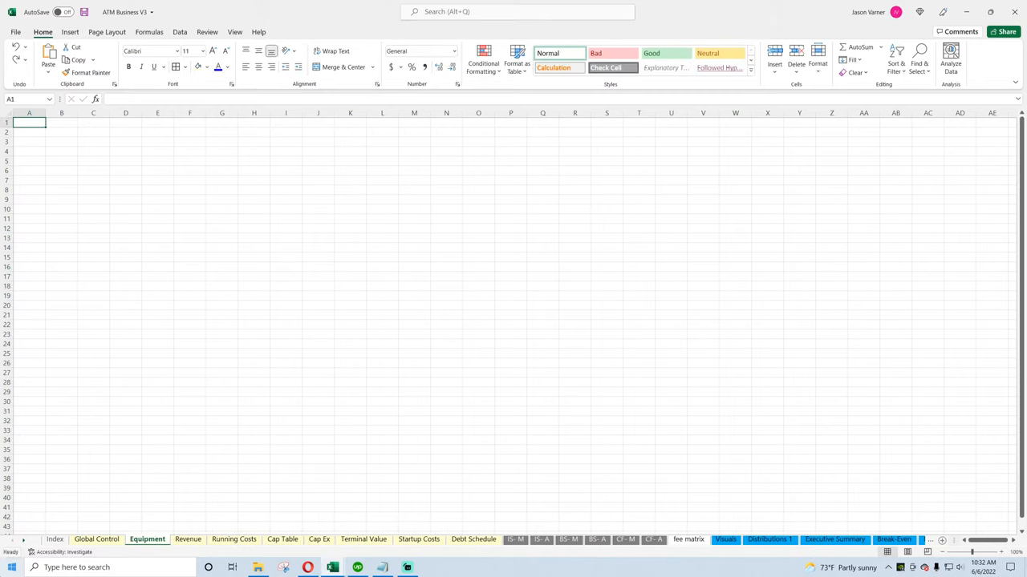
pyautogui.moveTo(643, 415)
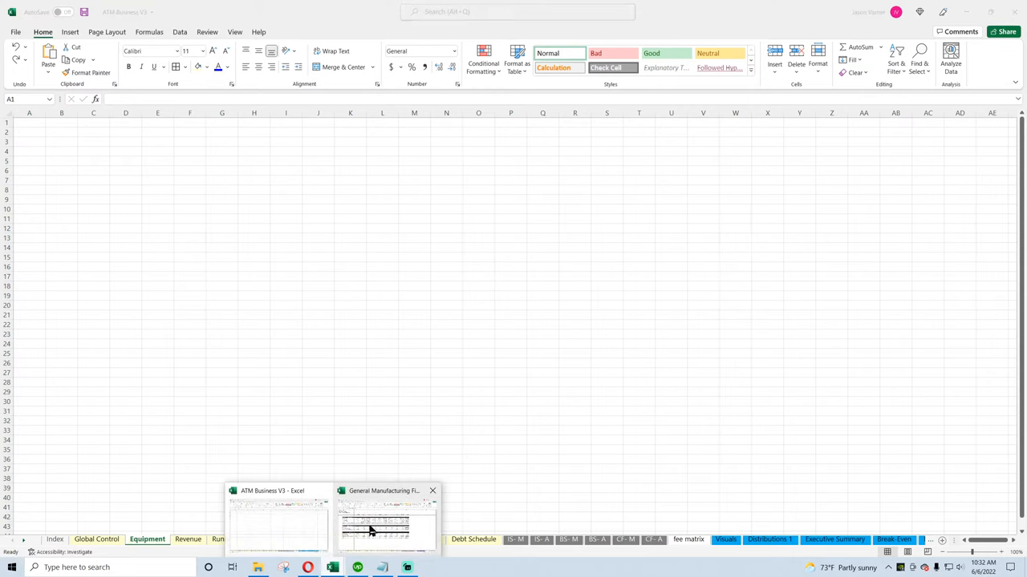
pyautogui.click(385, 521)
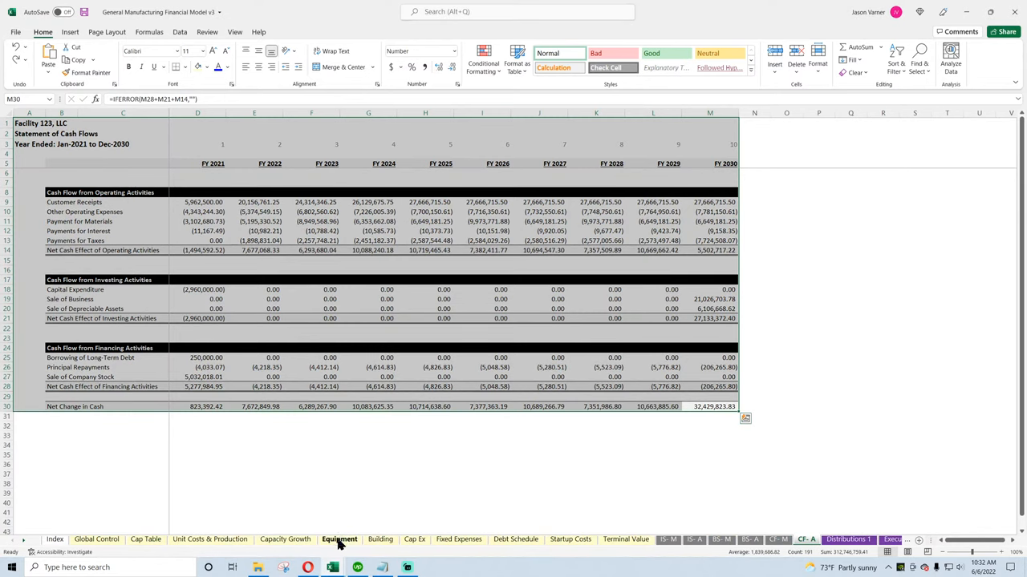
pyautogui.click(339, 539)
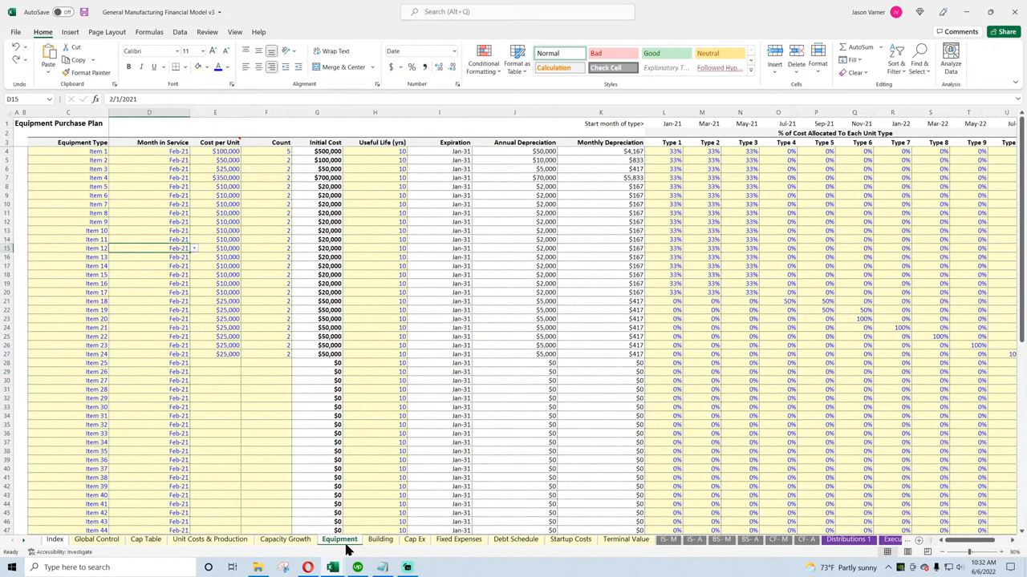
pyautogui.moveTo(344, 550)
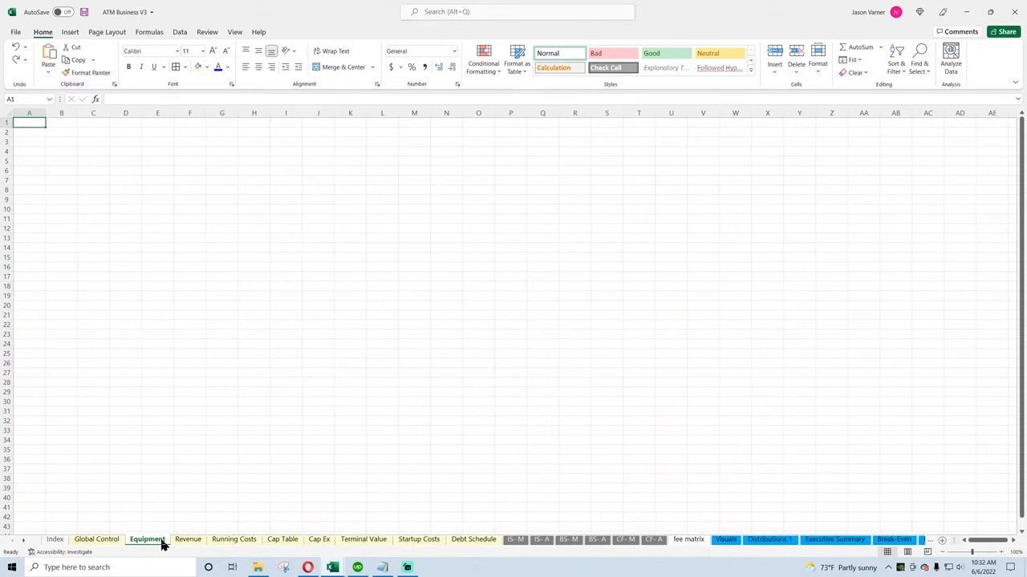
# Inspect the Cap Ex Month of Expenditure formulas in F10, F5 and F4, then open Find and Replace
pyautogui.click(282, 539)
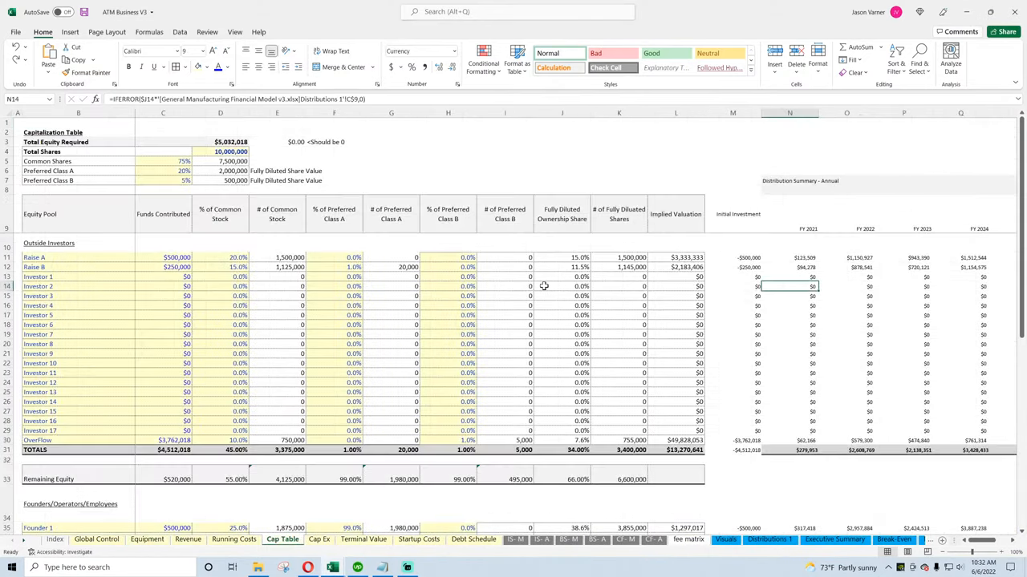
pyautogui.click(319, 539)
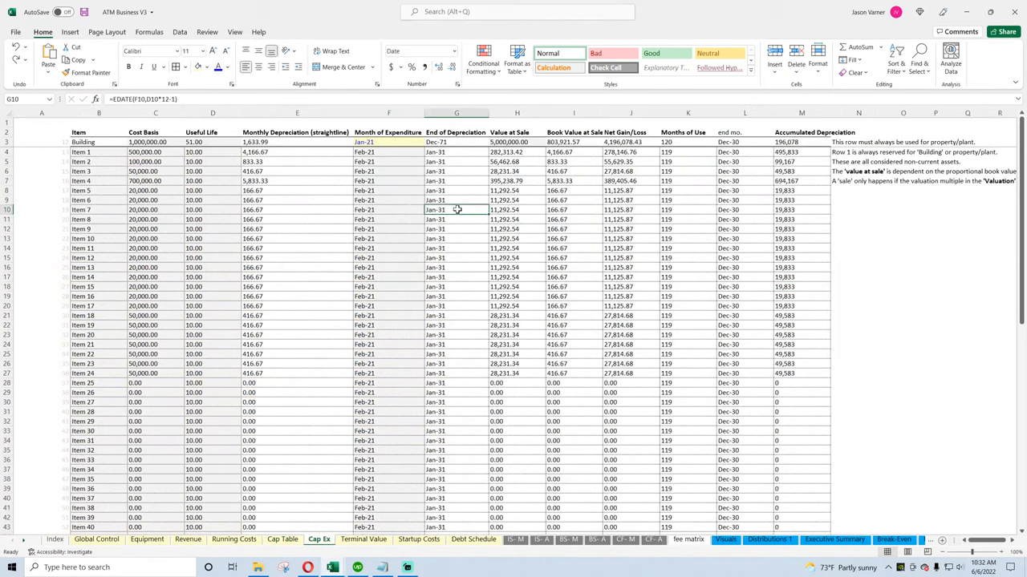
pyautogui.click(388, 200)
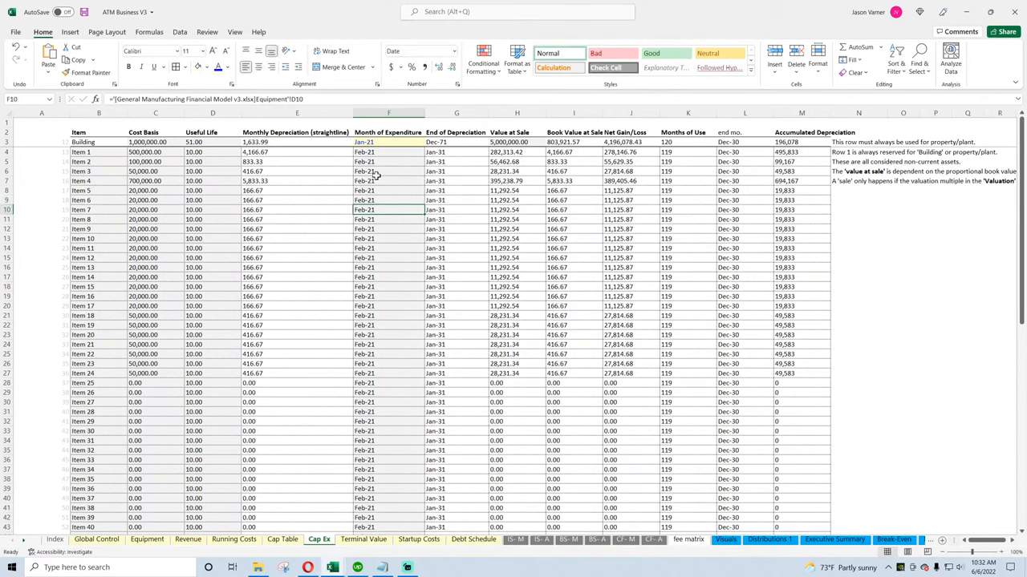
pyautogui.click(919, 62)
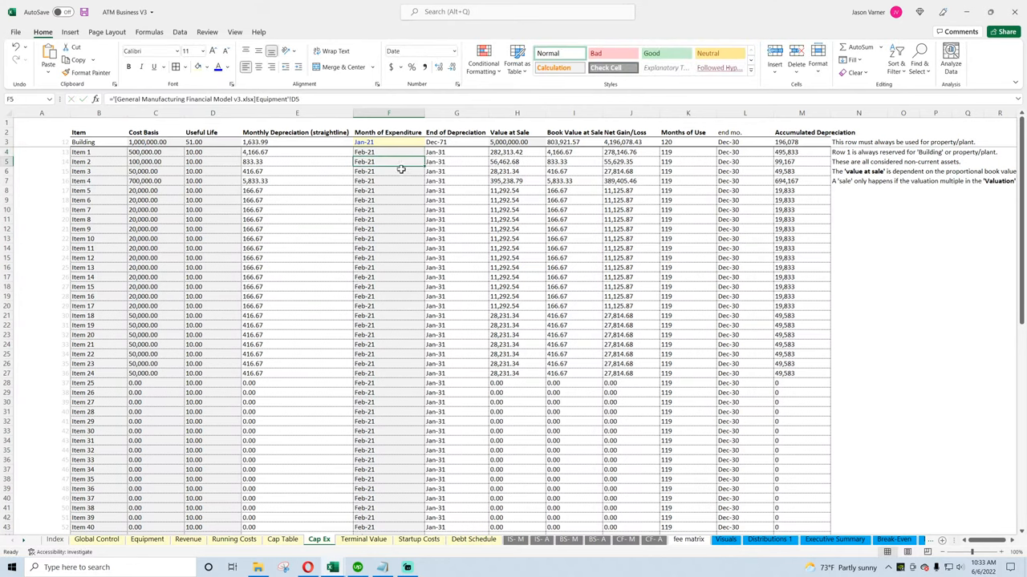
pyautogui.click(389, 152)
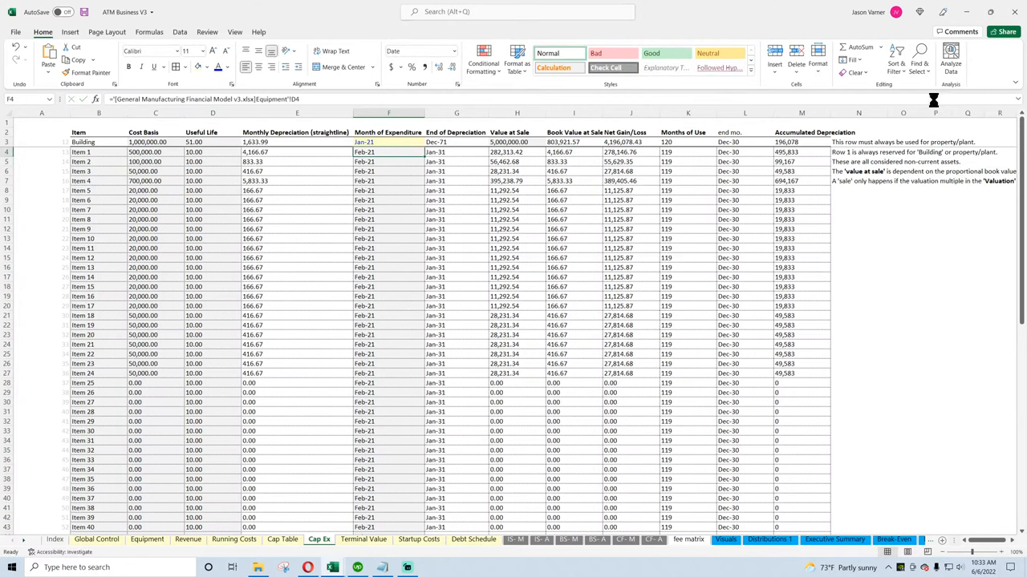
pyautogui.press('ctrl+h')
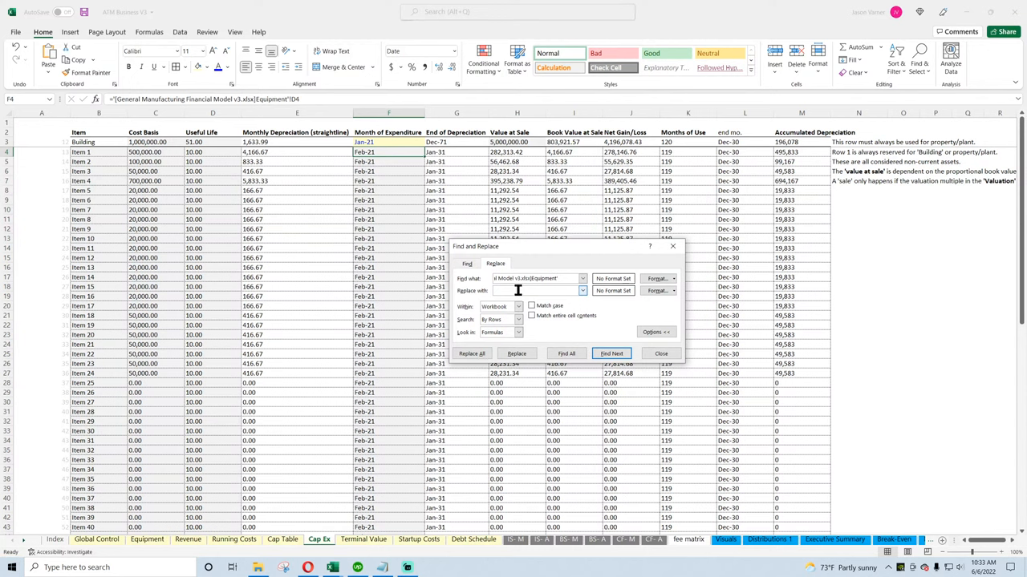
# Replace the first external Equipment link with this workbook's own Equipment sheet reference
pyautogui.write('t')
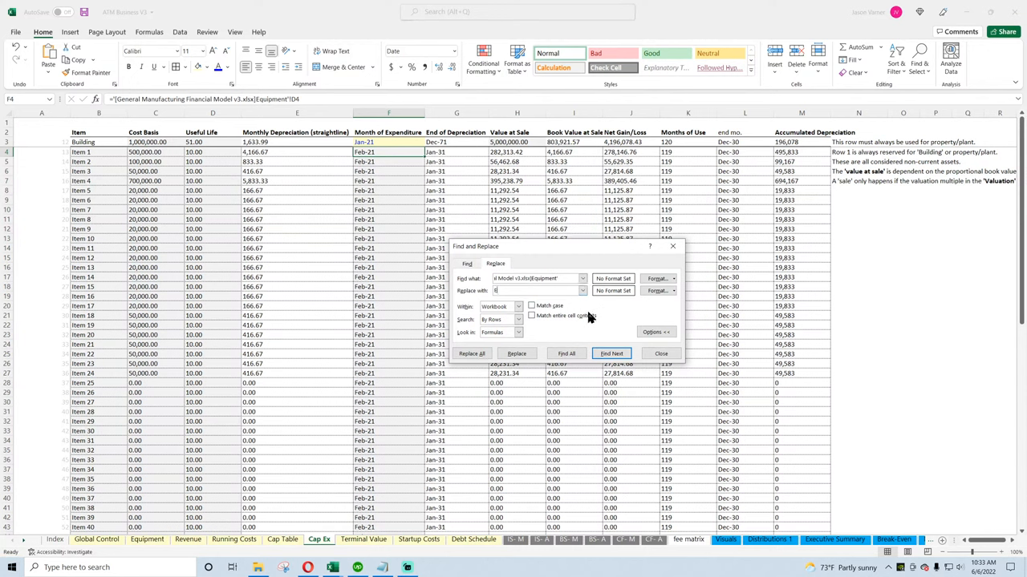
pyautogui.write('Equipment')
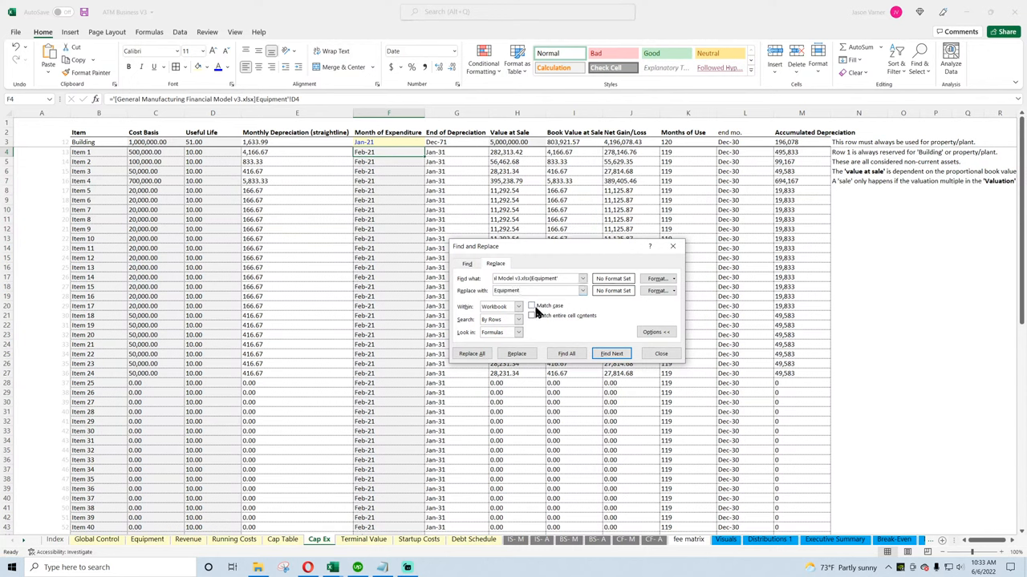
pyautogui.click(501, 306)
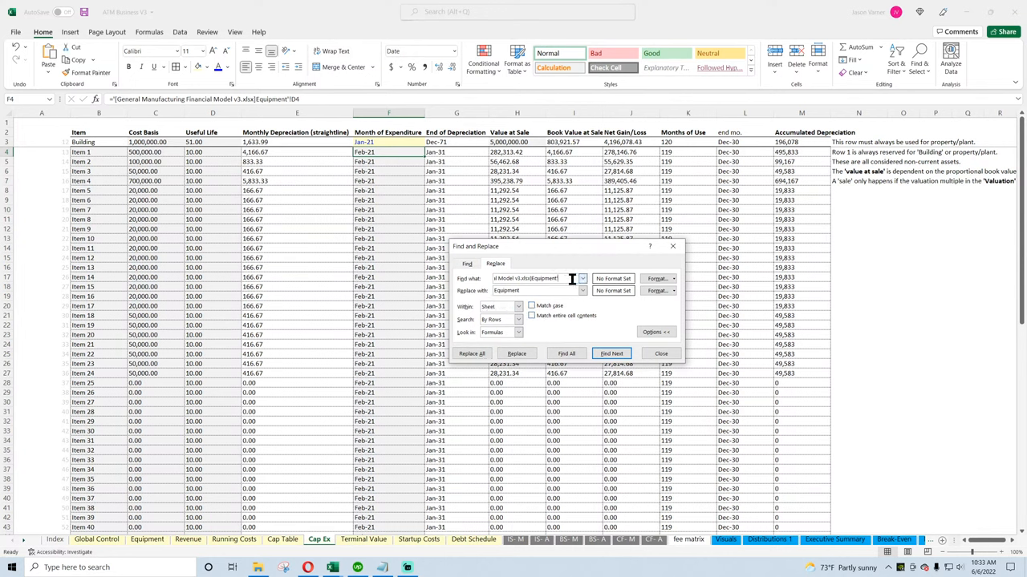
pyautogui.click(516, 353)
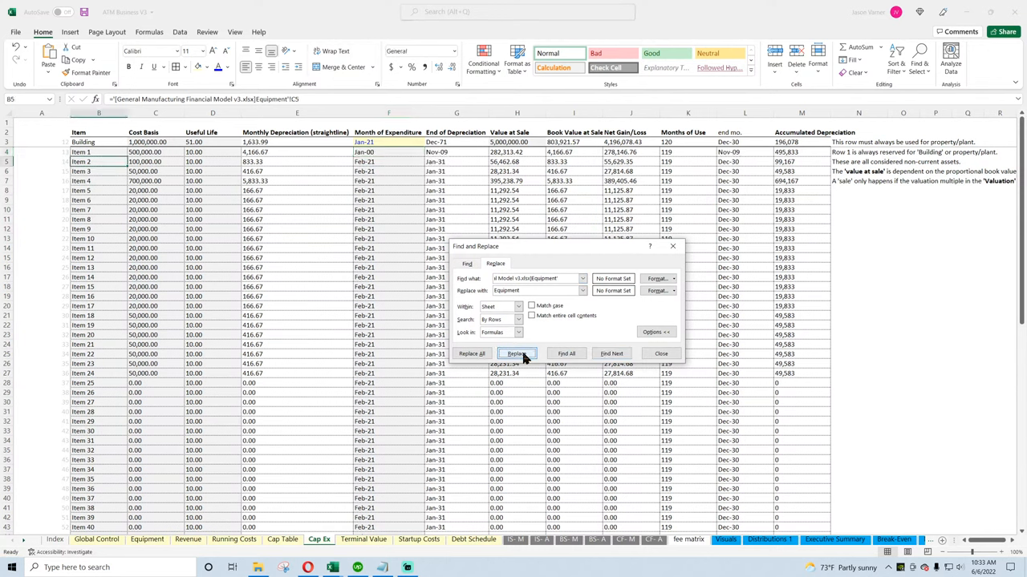
pyautogui.click(516, 354)
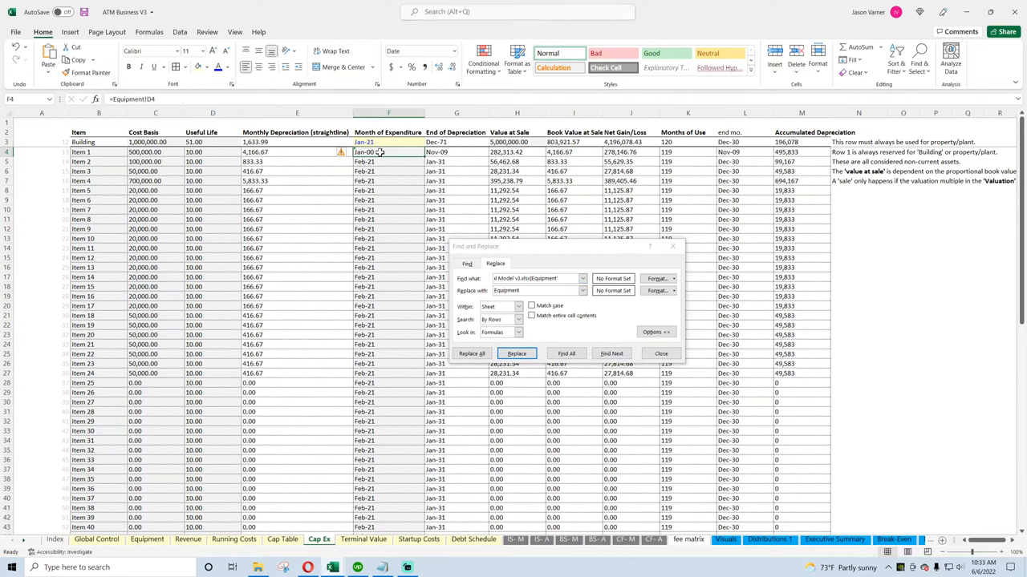
# Replace all external Equipment links across the workbook (307 replacements) and check a repointed formula
pyautogui.click(518, 307)
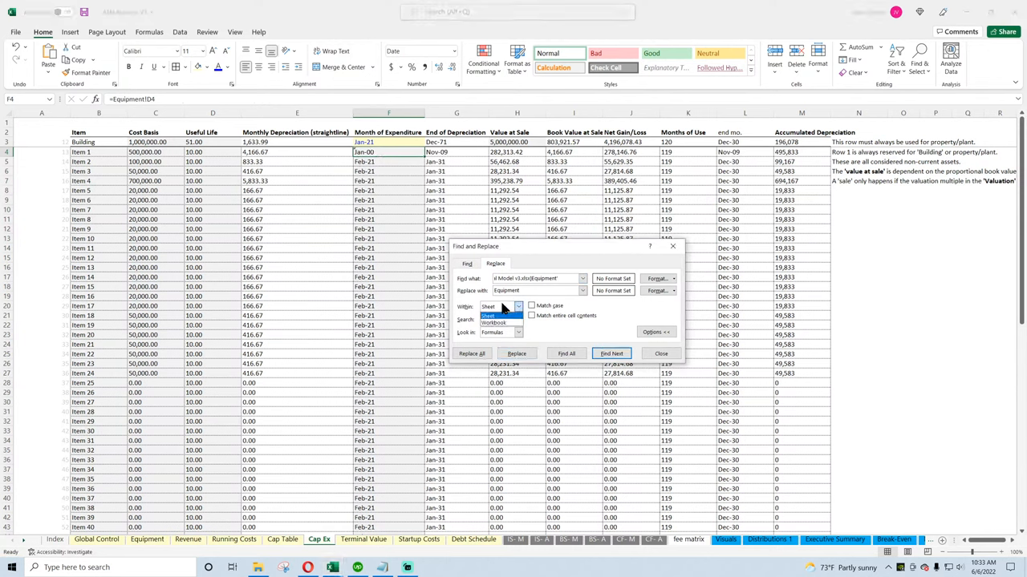
pyautogui.click(471, 354)
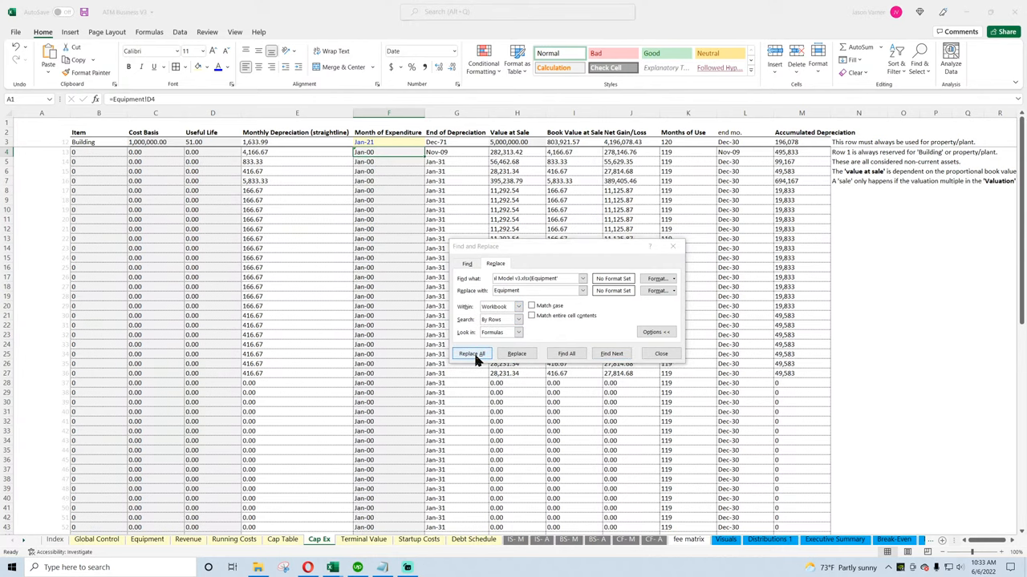
pyautogui.click(472, 353)
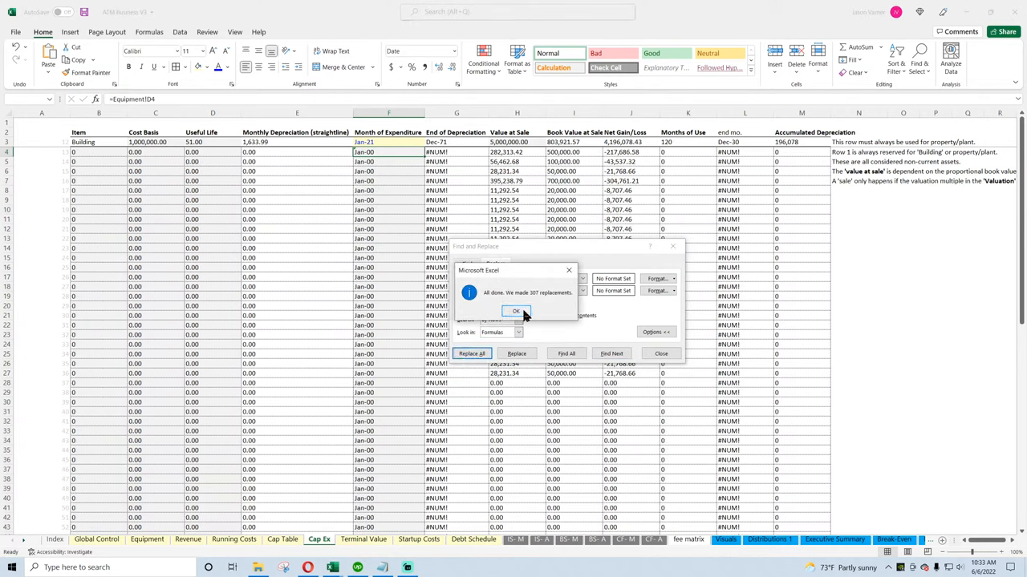
pyautogui.click(515, 311)
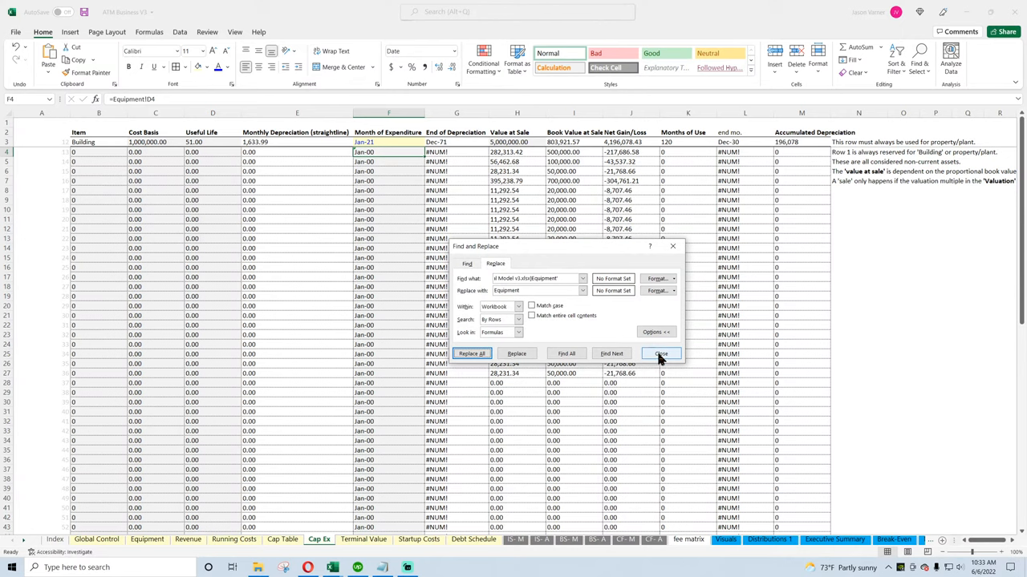
pyautogui.click(660, 354)
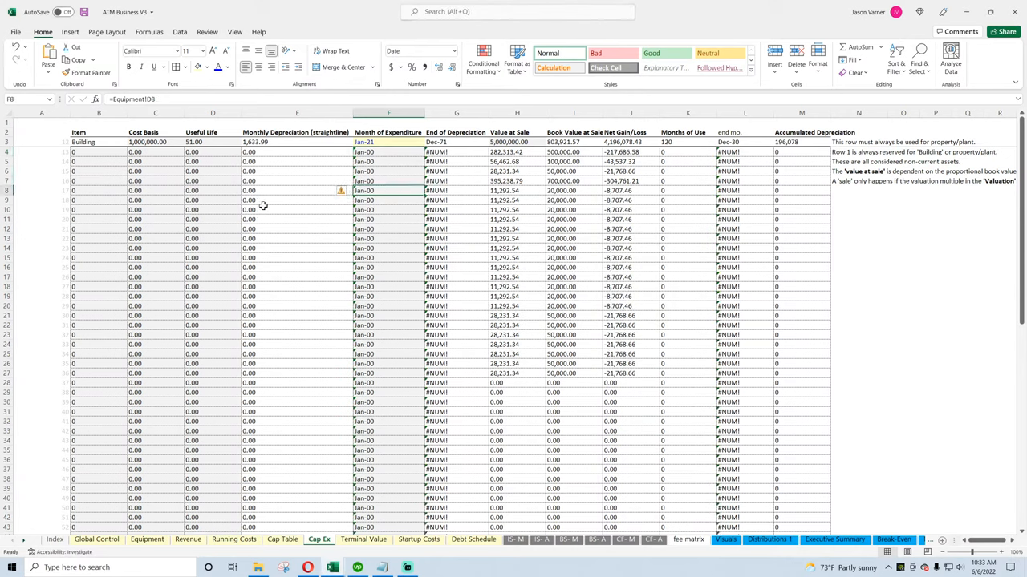
pyautogui.click(98, 228)
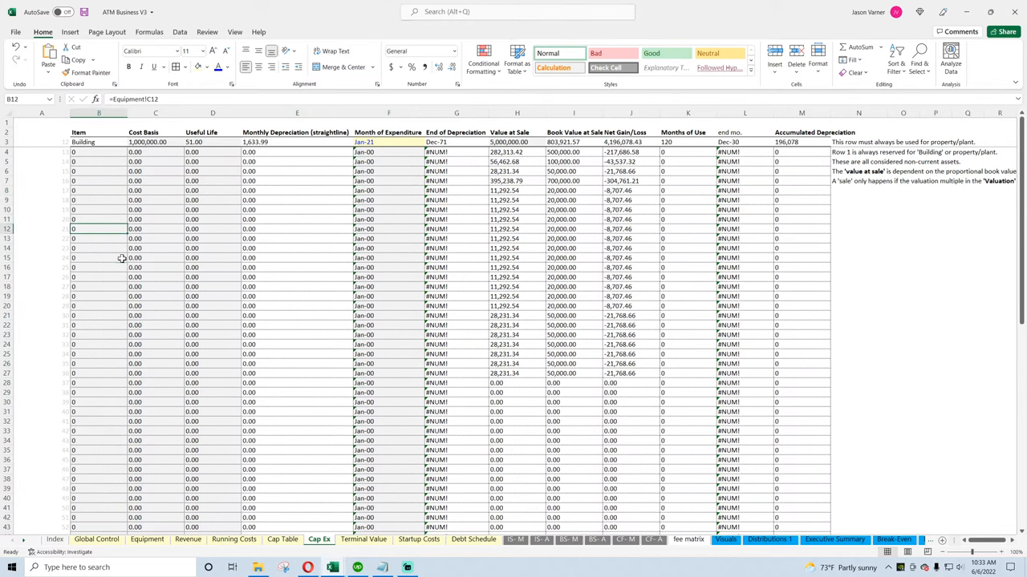
pyautogui.click(96, 539)
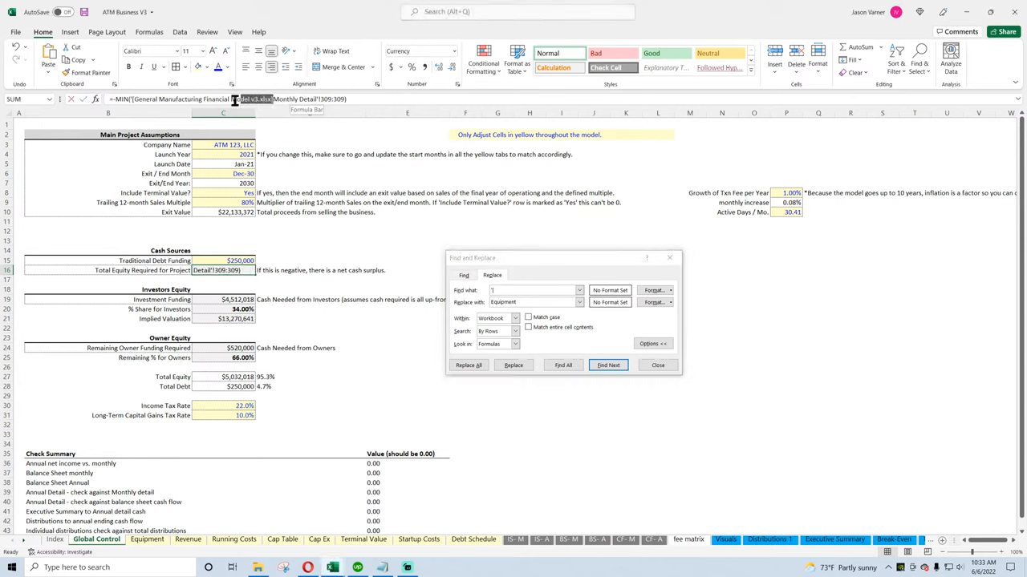
# Enter the manufacturing model's workbook name 'ing Financial Model v3.xlsx' in Find and Replace, then close it
pyautogui.rightClick(225, 99)
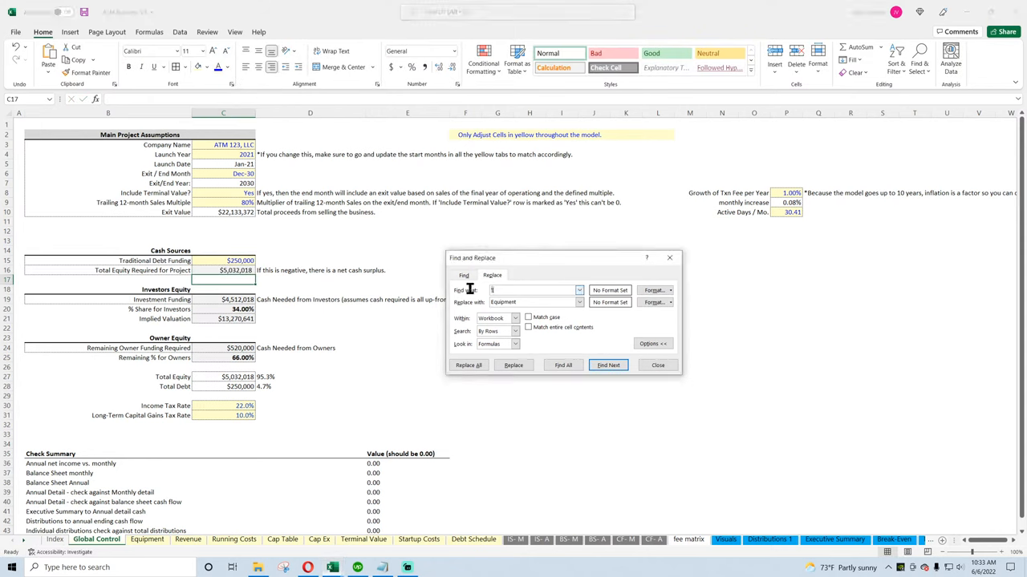
pyautogui.write('ing Financial Model v3.xlsx]')
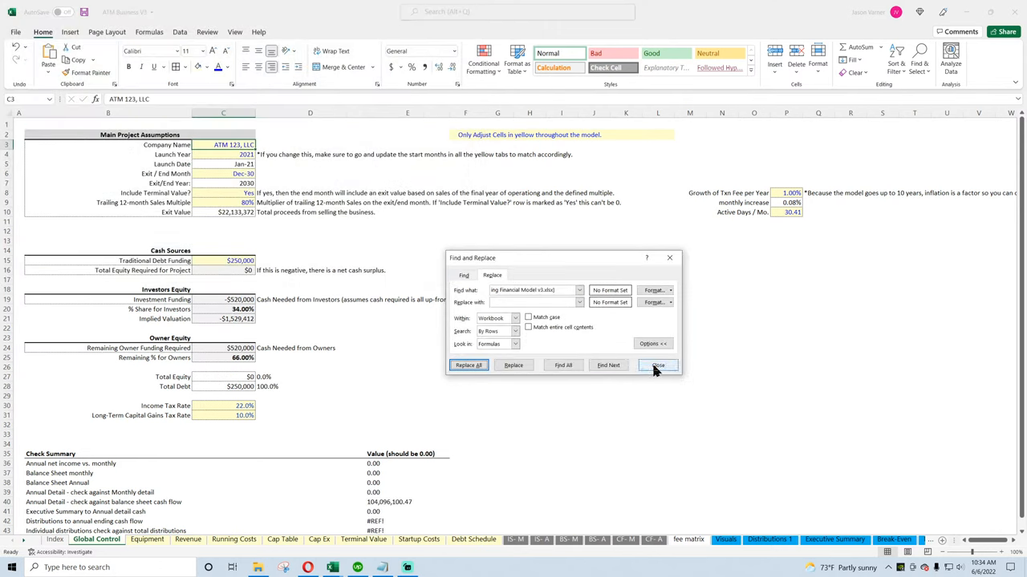
pyautogui.click(658, 366)
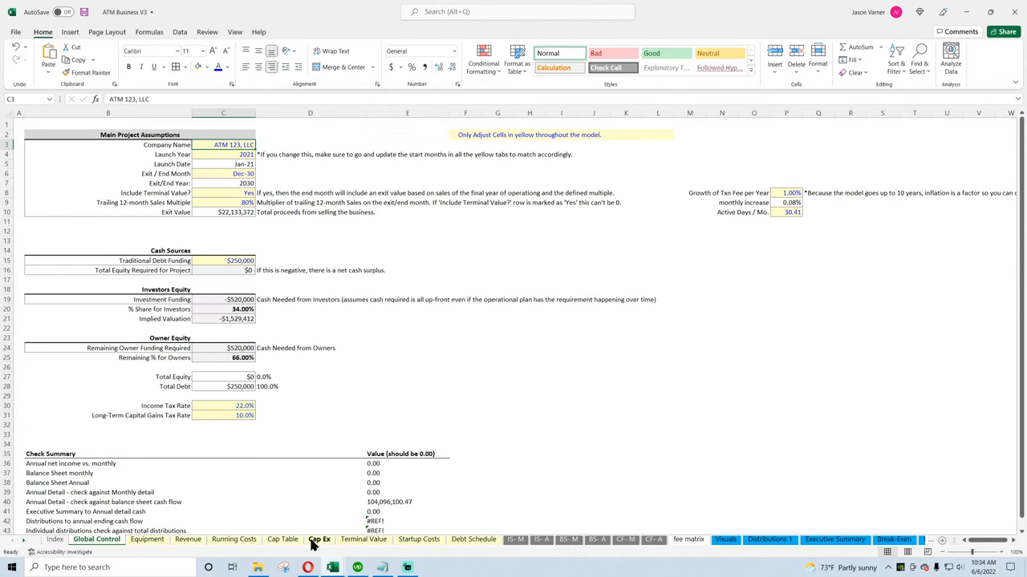
pyautogui.click(283, 539)
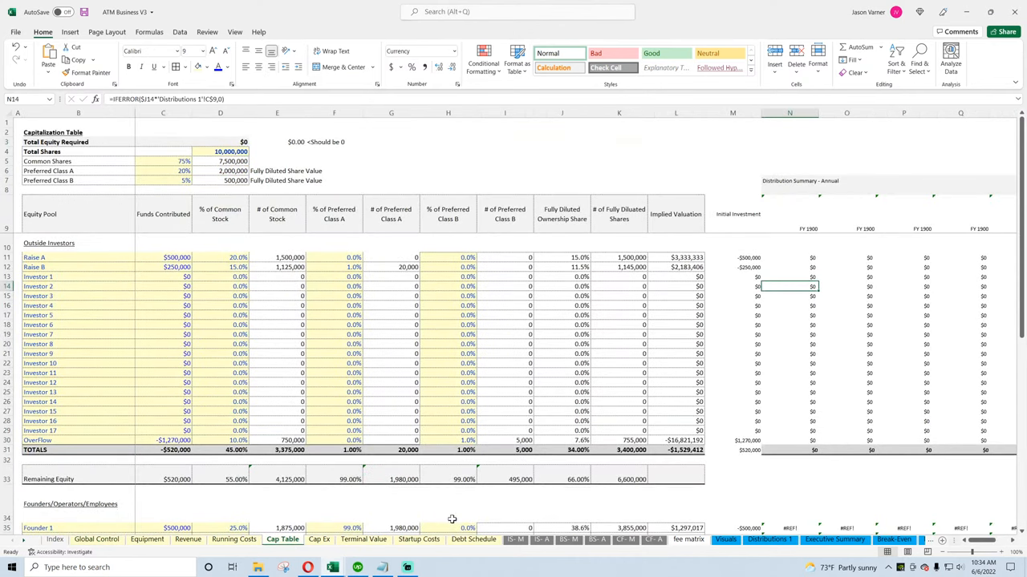
# Inspect the Cap Ex building's value-at-sale and book-value formulas, undoing the workbook-wide replacement
pyautogui.click(320, 539)
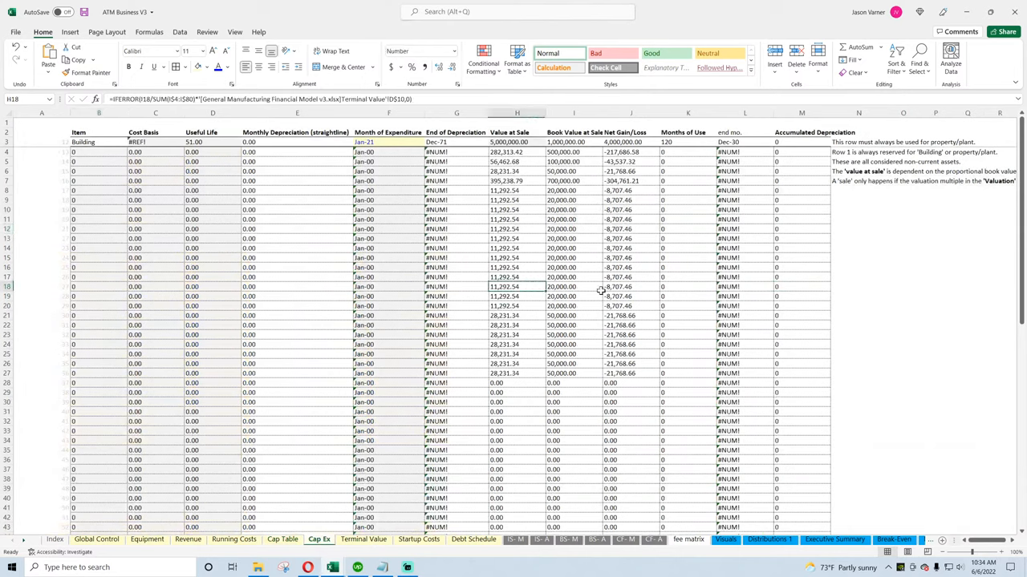
pyautogui.moveTo(664, 297)
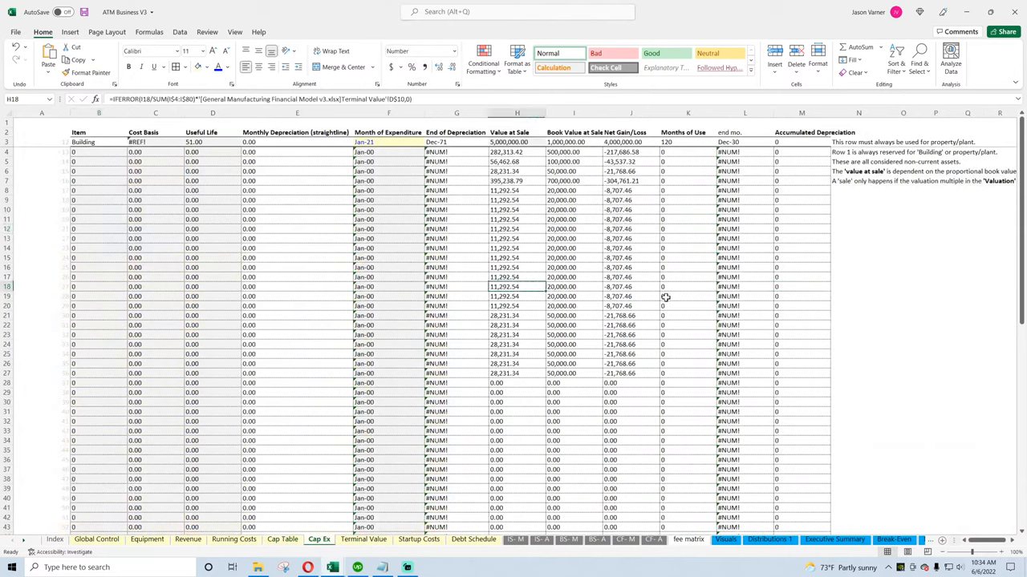
pyautogui.click(517, 229)
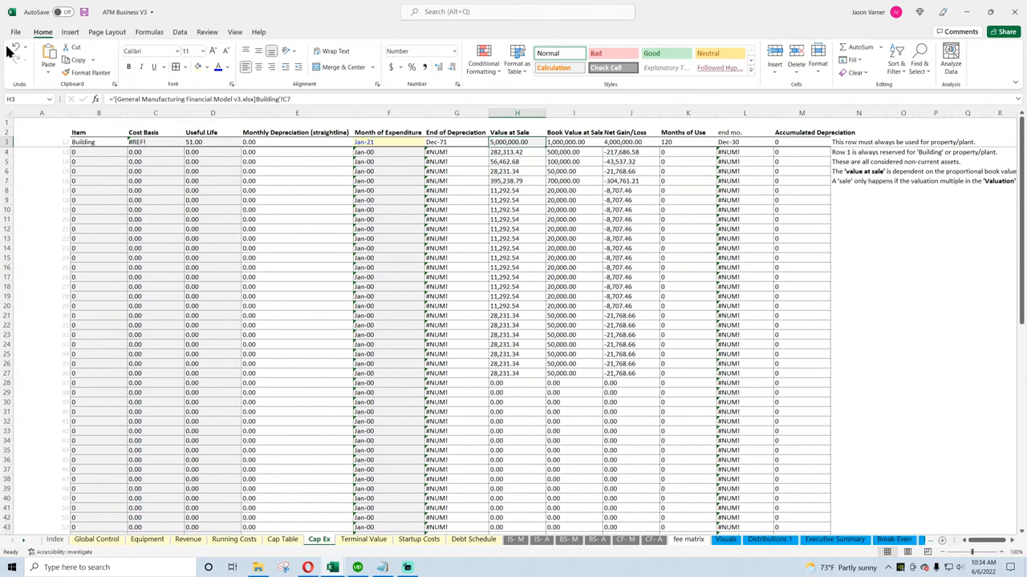
pyautogui.click(97, 539)
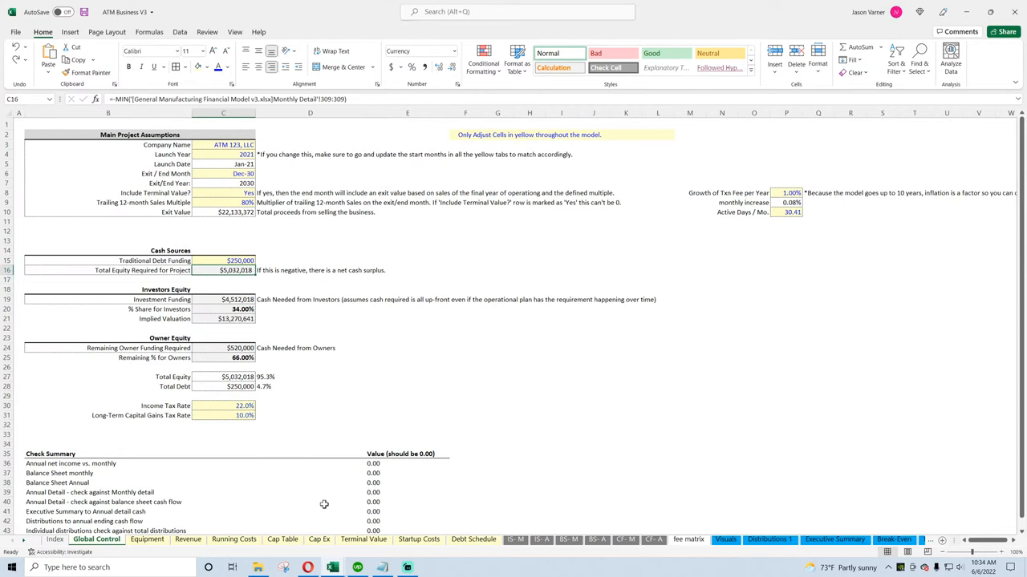
pyautogui.click(318, 539)
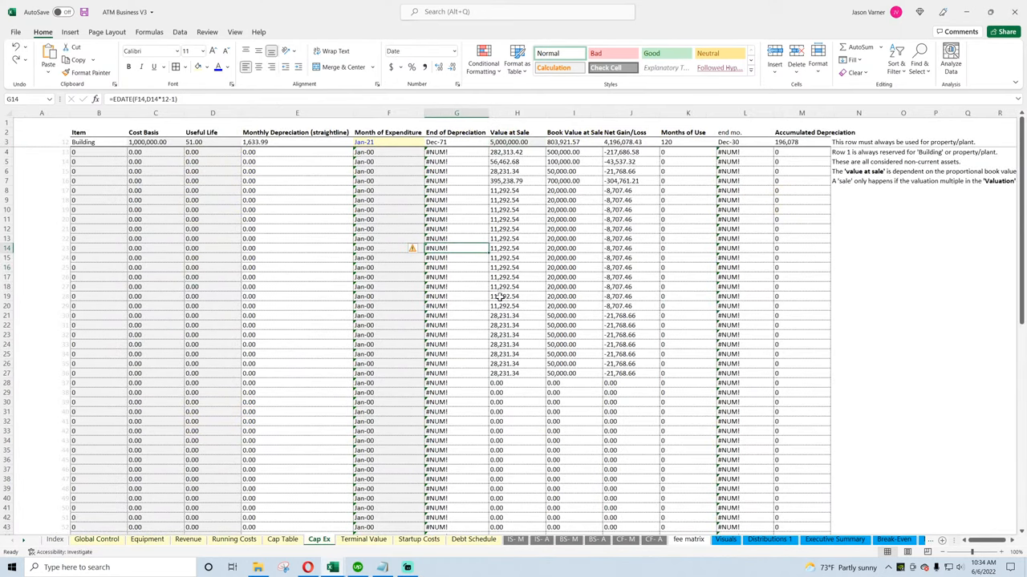
pyautogui.click(516, 305)
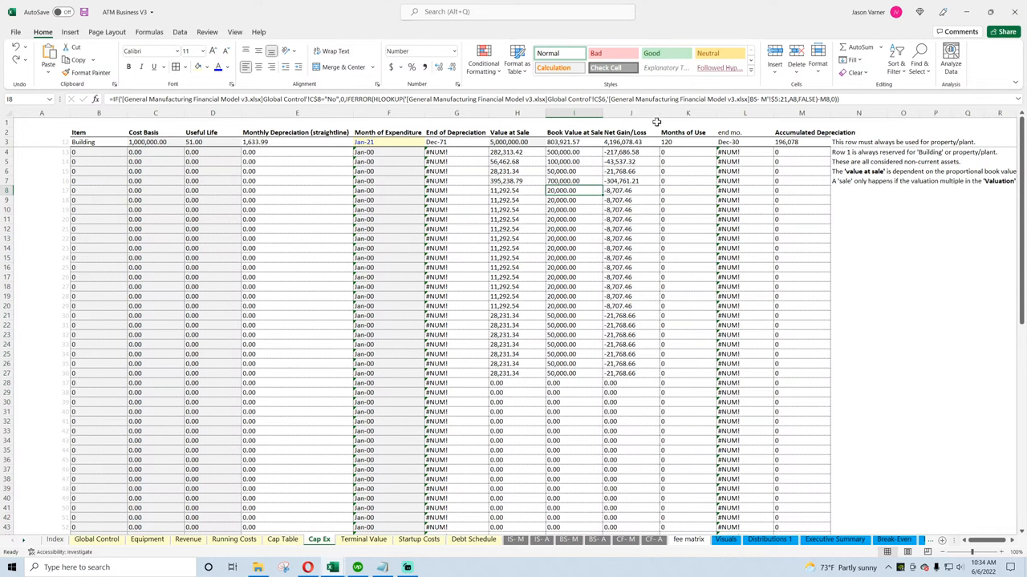
pyautogui.click(516, 152)
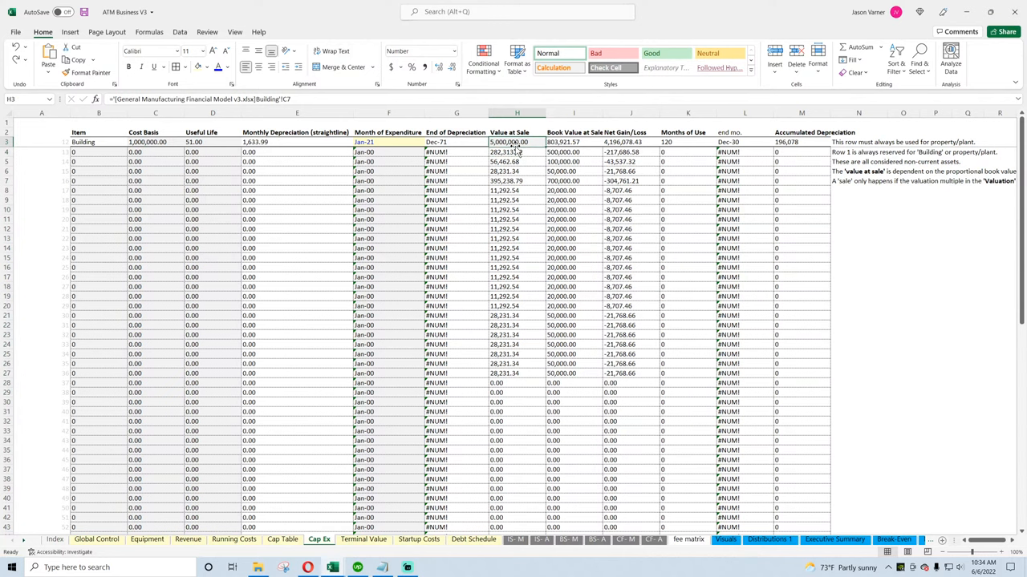
# Insert a blank Building sheet after Equipment and select Cap Ex's external Building reference
pyautogui.rightClick(147, 539)
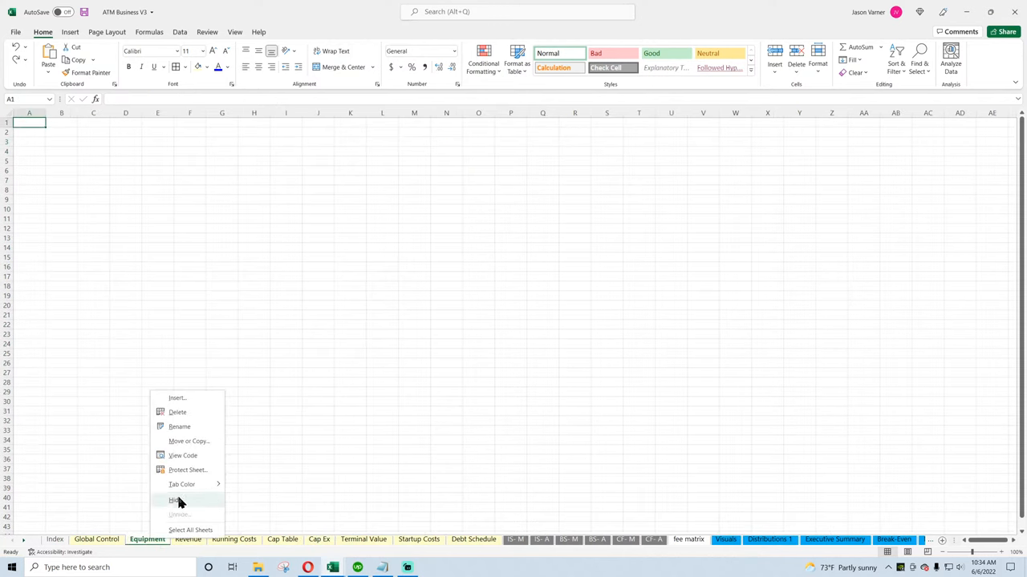
pyautogui.click(725, 539)
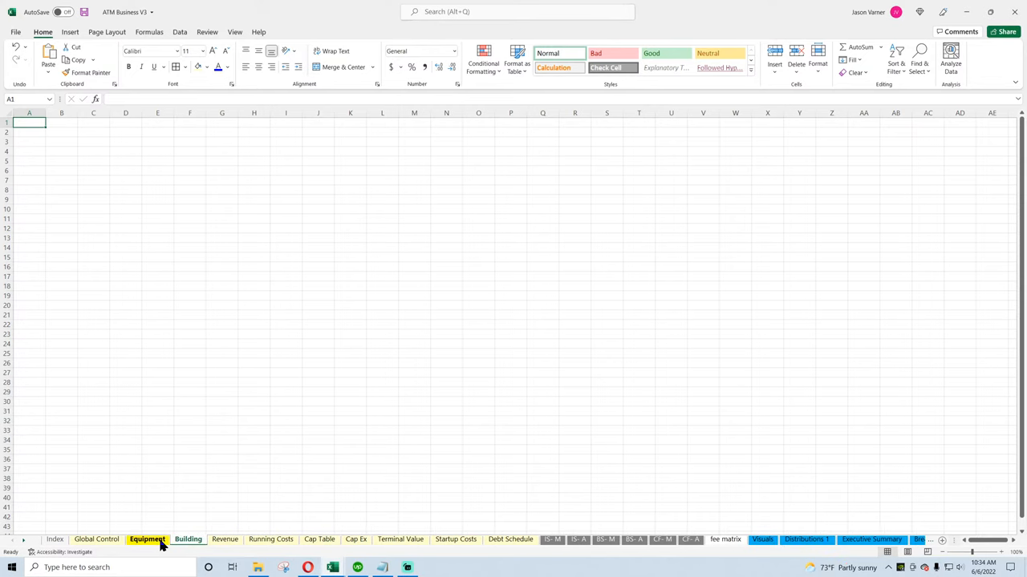
pyautogui.click(319, 539)
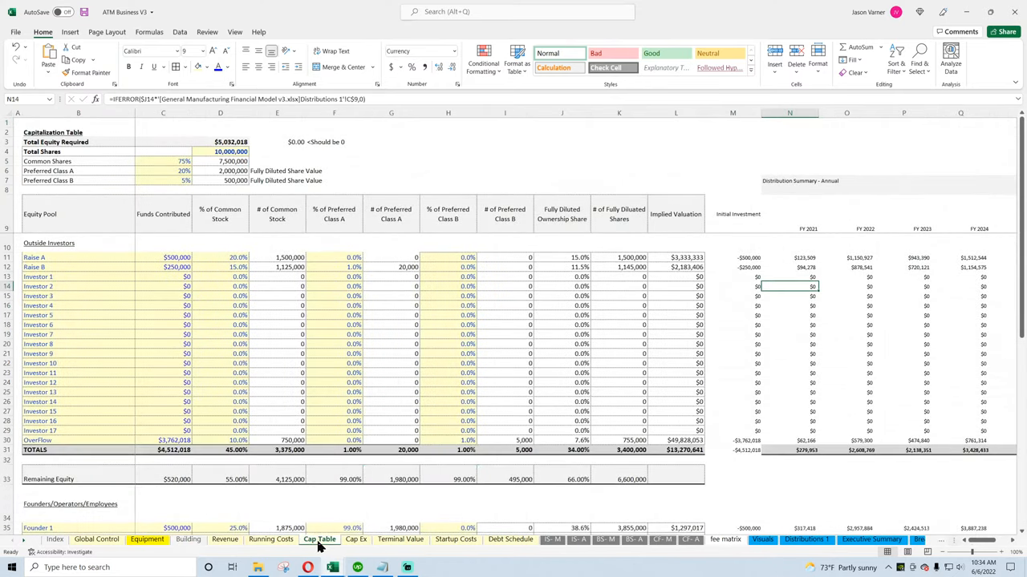
pyautogui.click(355, 539)
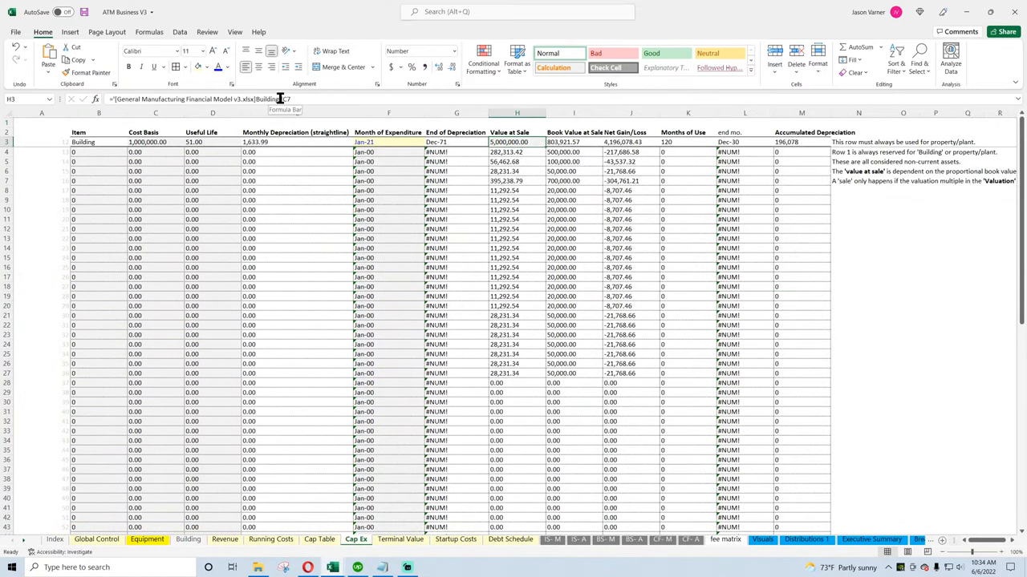
pyautogui.doubleClick(517, 142)
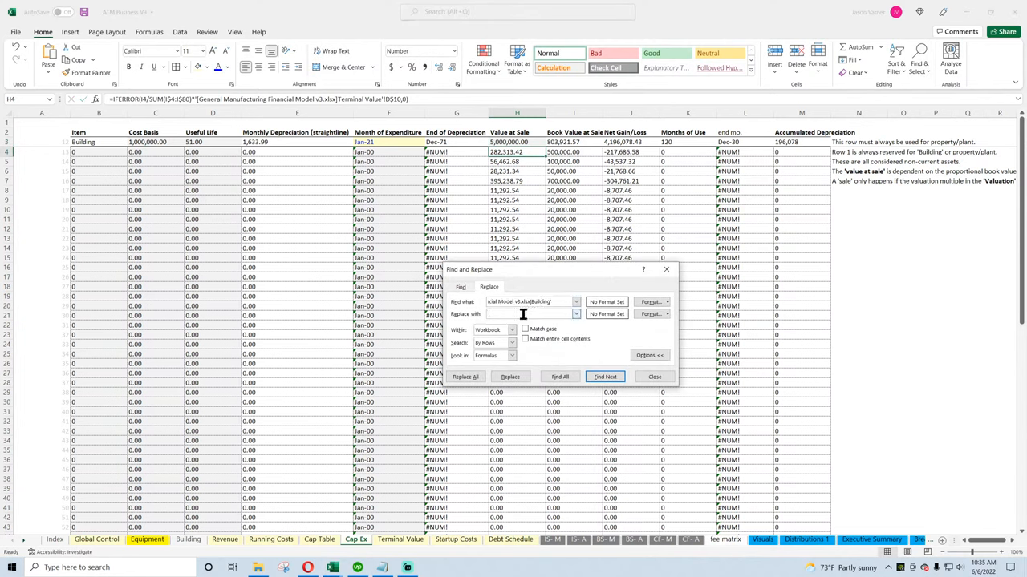
# Replace the three external Building references with the internal Building sheet
pyautogui.write('Bu')
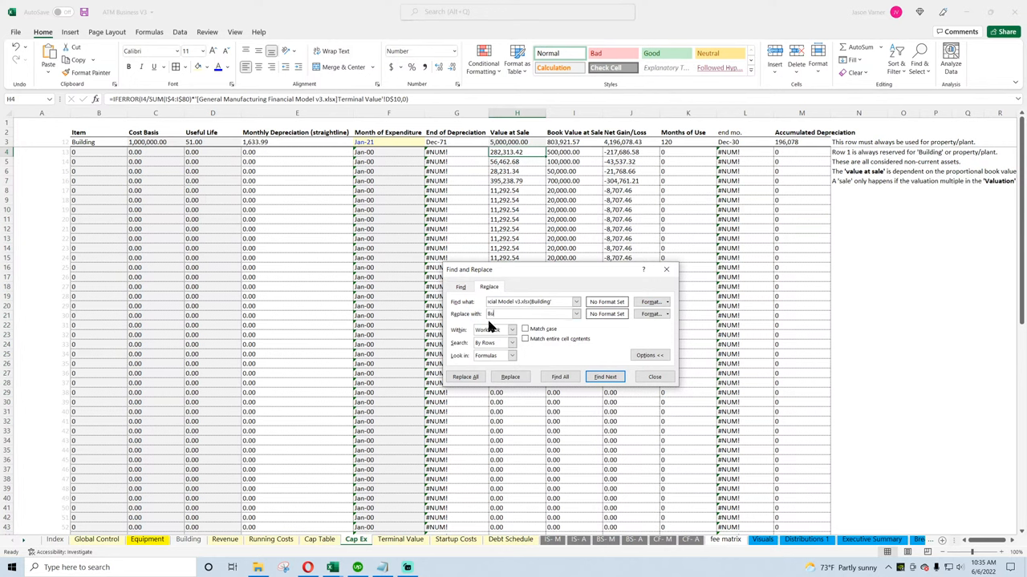
pyautogui.click(466, 377)
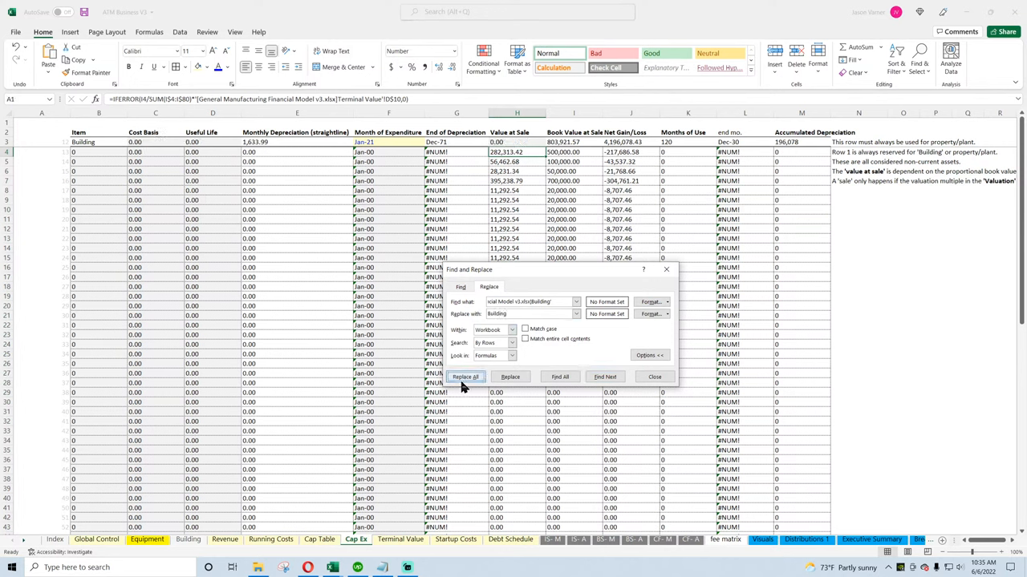
pyautogui.click(466, 377)
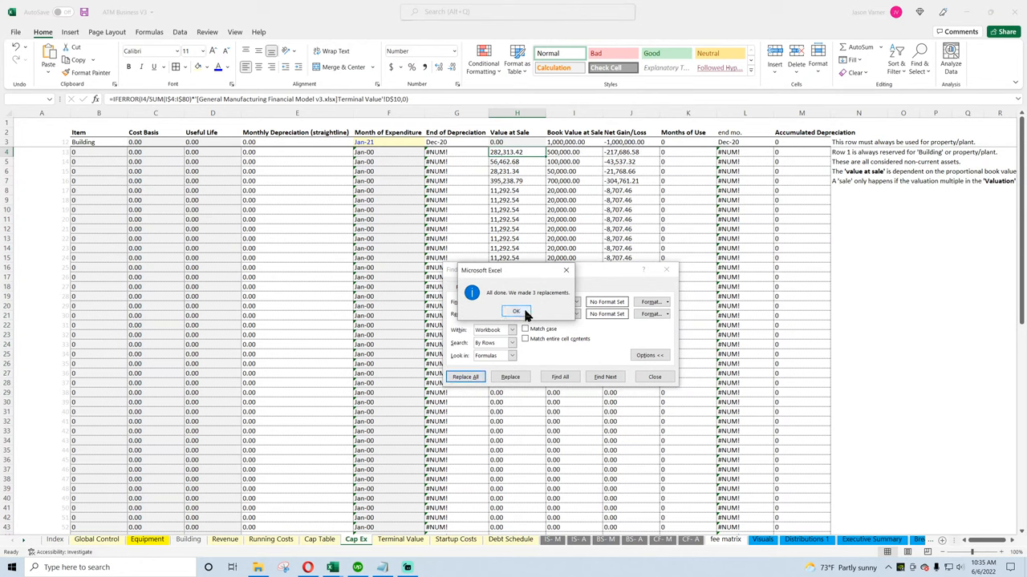
pyautogui.click(515, 312)
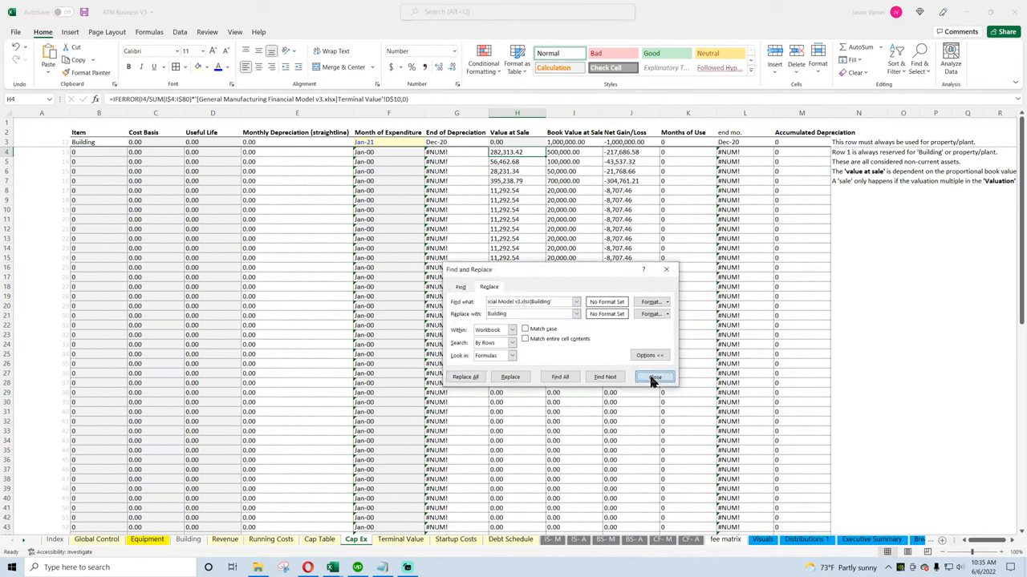
pyautogui.click(654, 377)
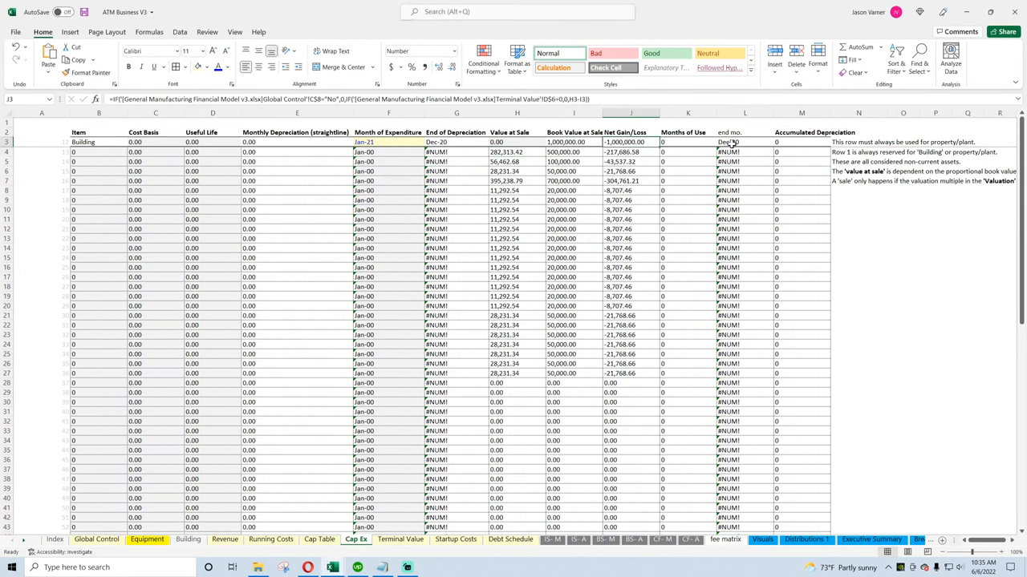
# Strip the remaining external workbook prefix from formulas on Global Control
pyautogui.click(95, 539)
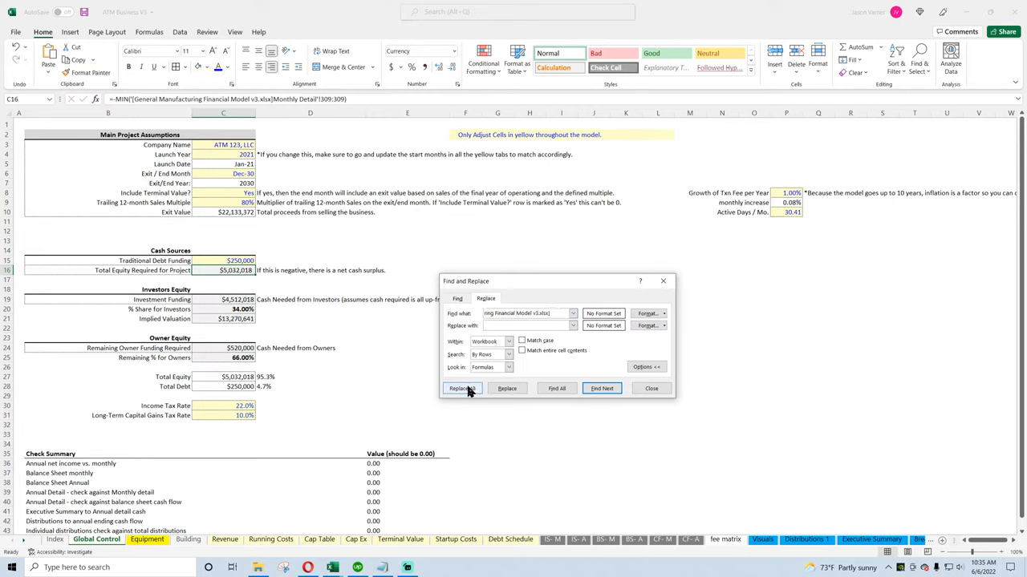
pyautogui.click(460, 389)
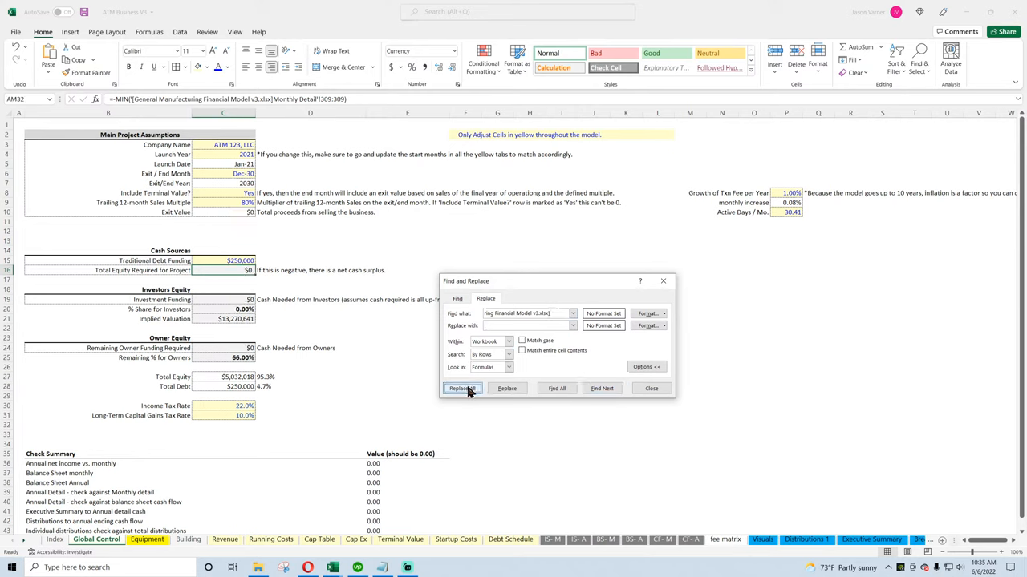
pyautogui.click(462, 388)
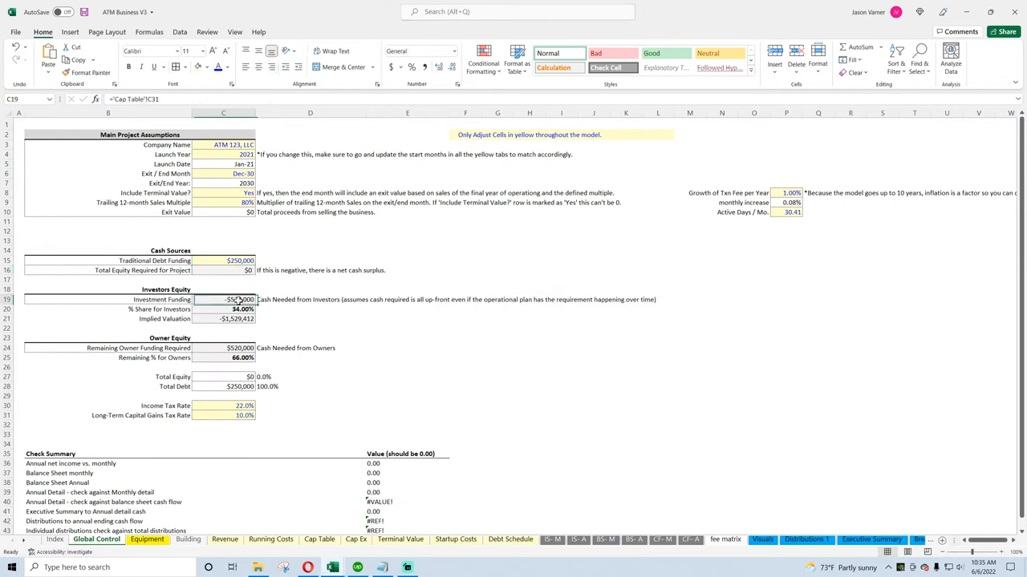
# Save ATM Business V3 and review the IS-M, BS-M and CF-A statements, returning to Global Control
pyautogui.click(579, 539)
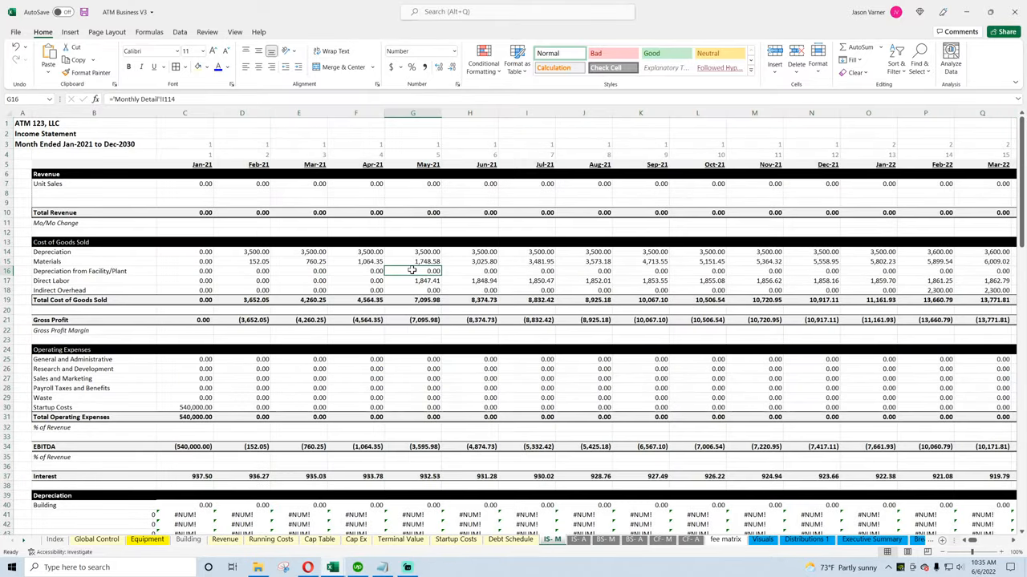
pyautogui.click(235, 32)
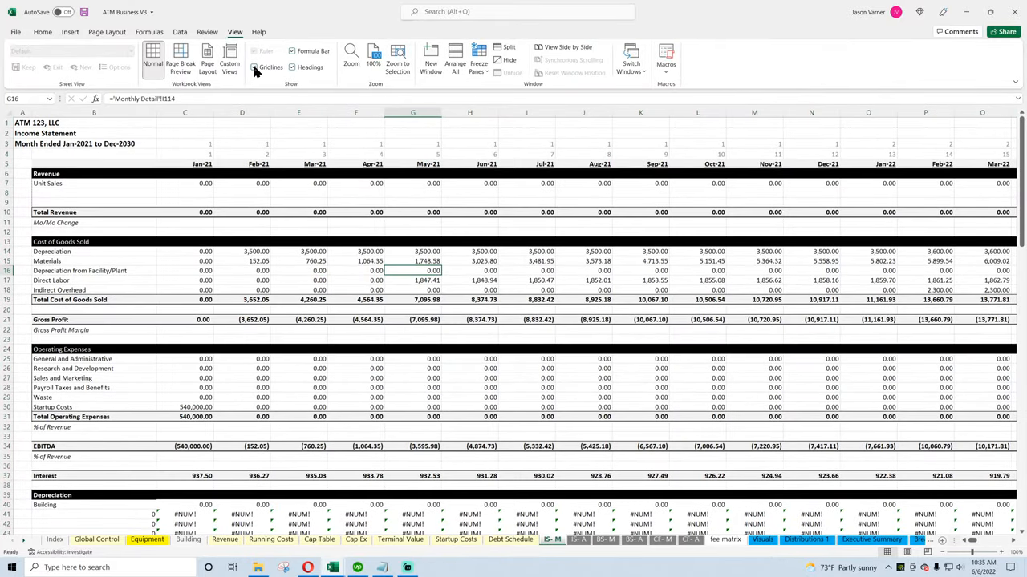
pyautogui.click(42, 32)
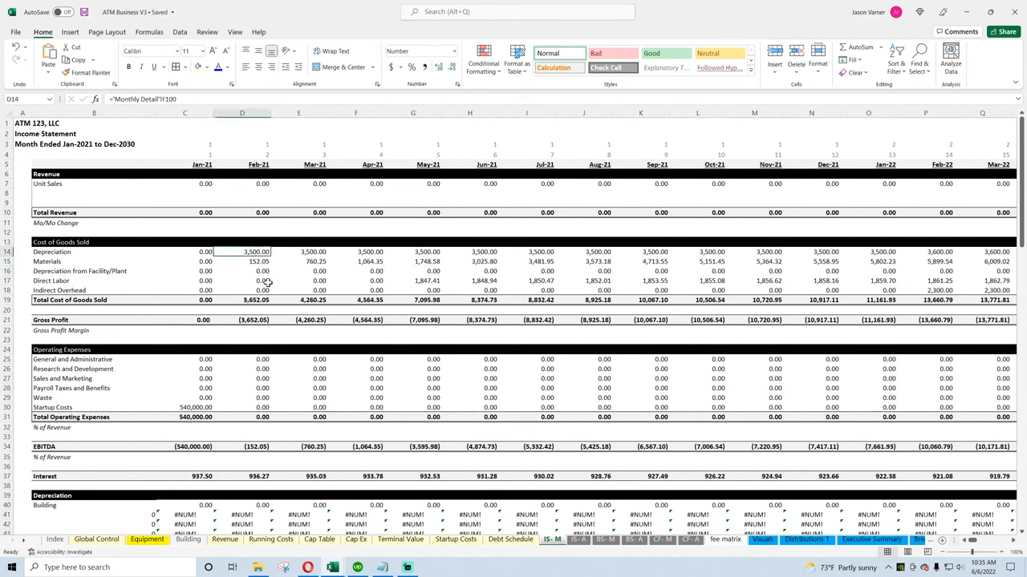
pyautogui.click(241, 281)
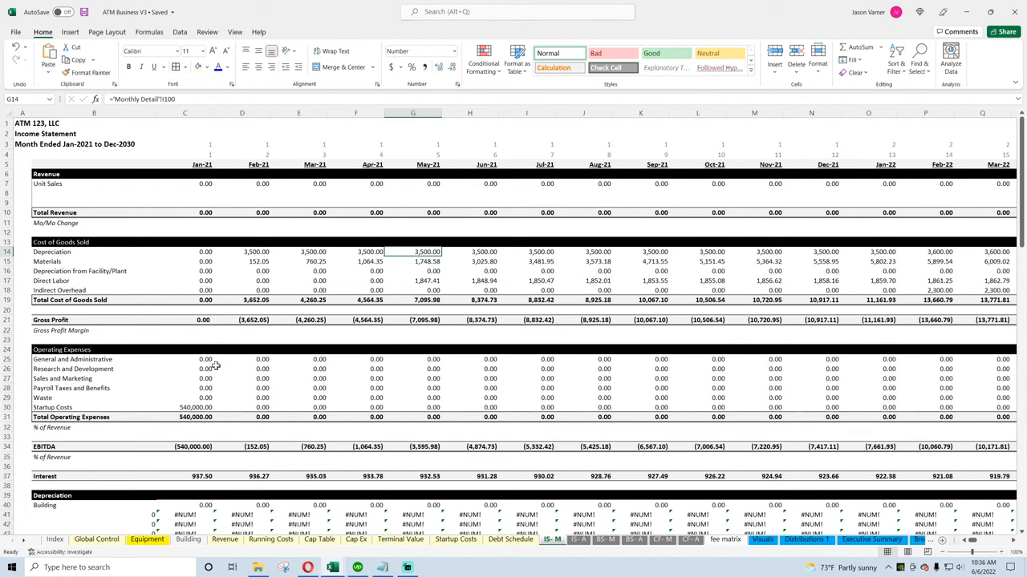
pyautogui.scroll(-3)
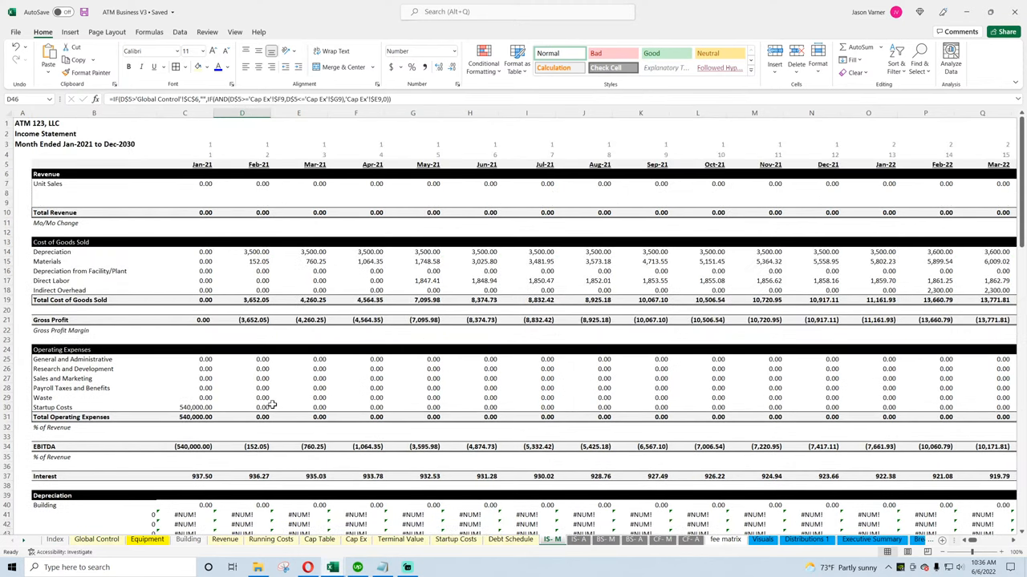
pyautogui.click(607, 539)
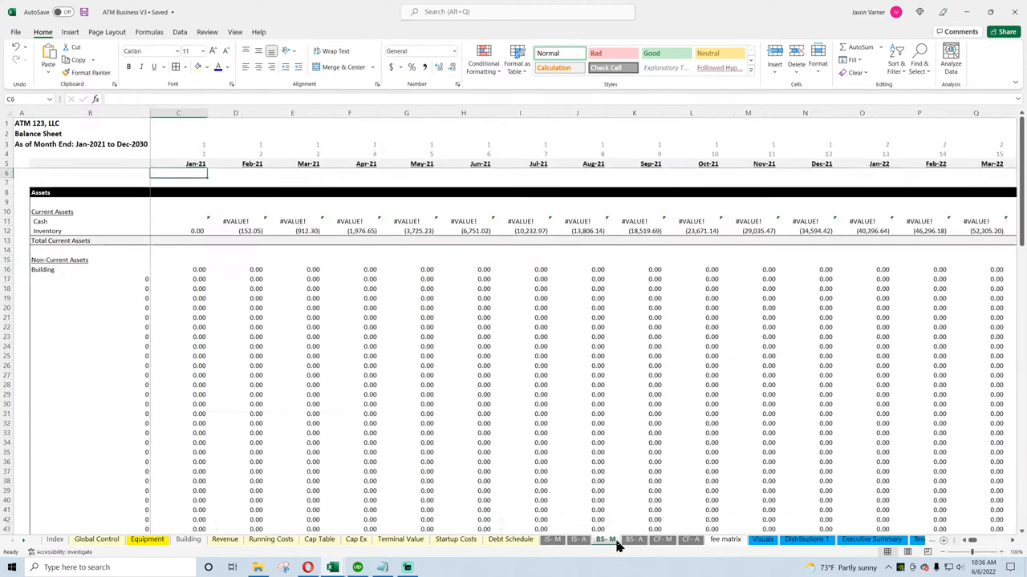
pyautogui.click(690, 539)
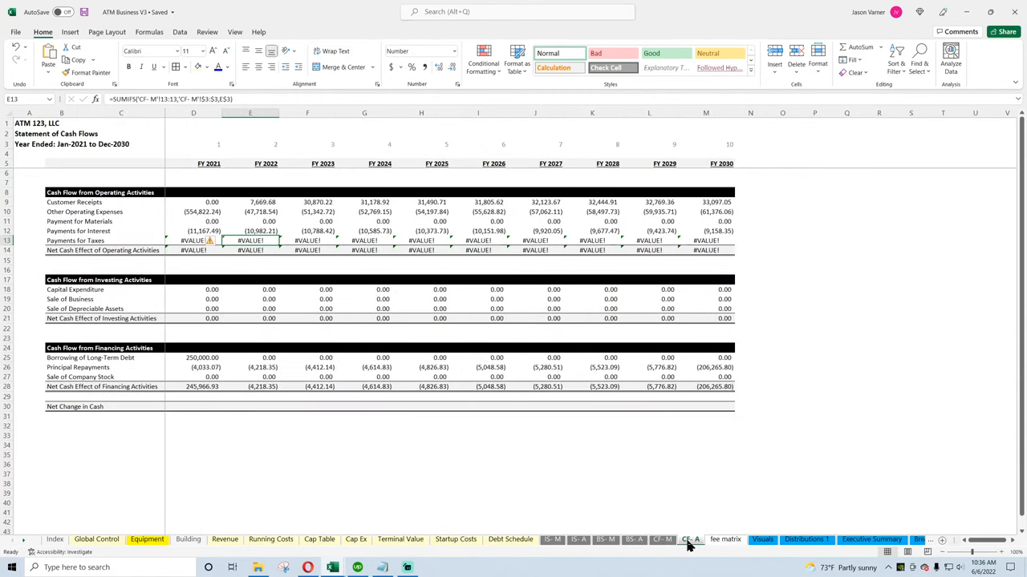
pyautogui.click(96, 539)
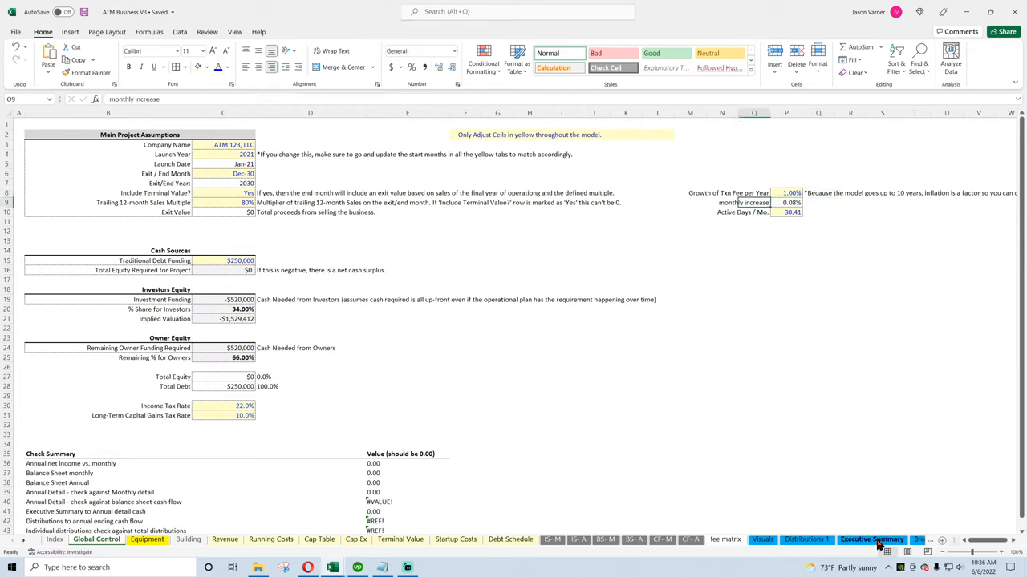
# Check a Monthly Detail Traunch 1 revenue formula, then look at Cap Ex and Global Control
pyautogui.click(854, 539)
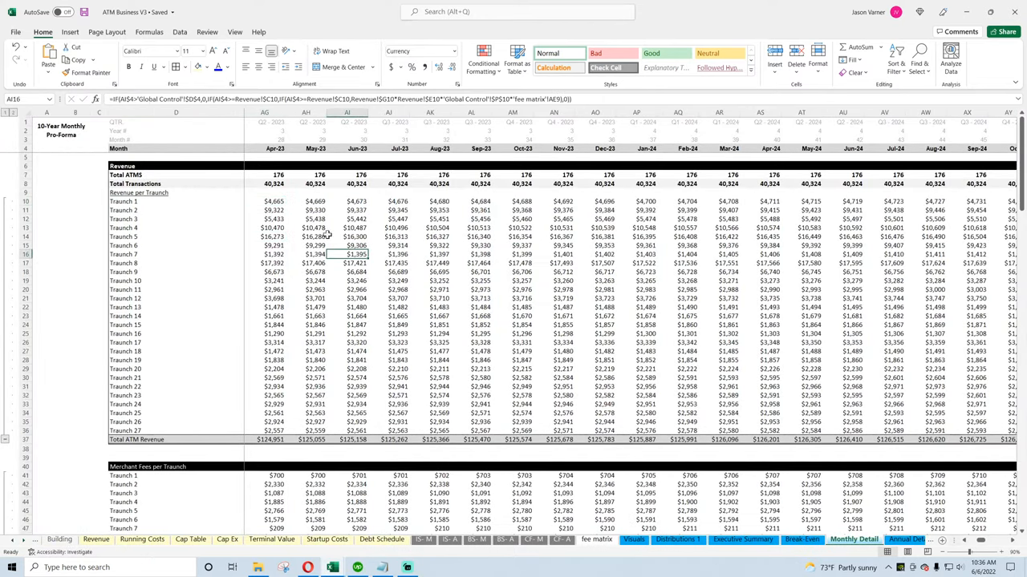
pyautogui.click(274, 201)
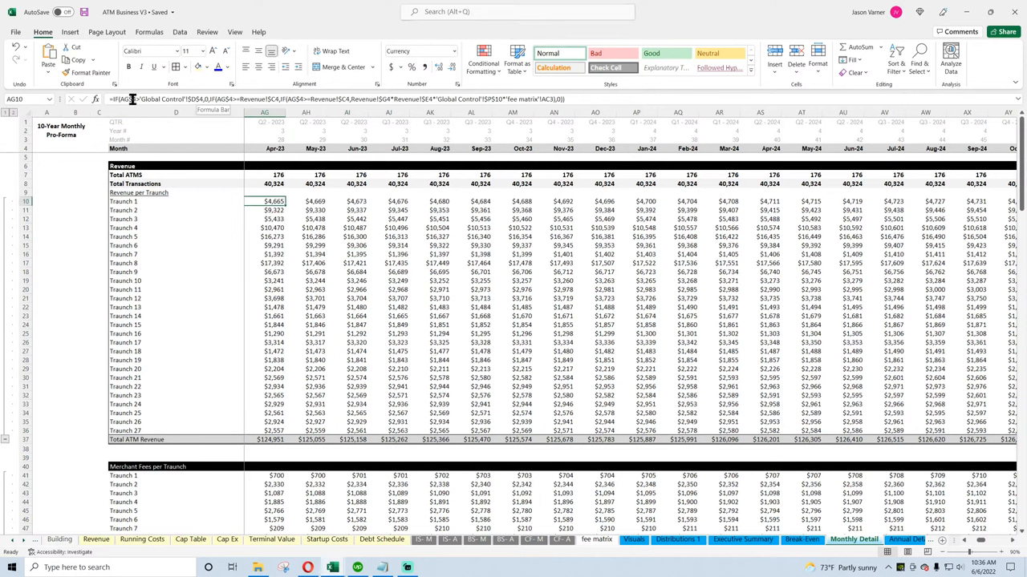
pyautogui.click(1007, 540)
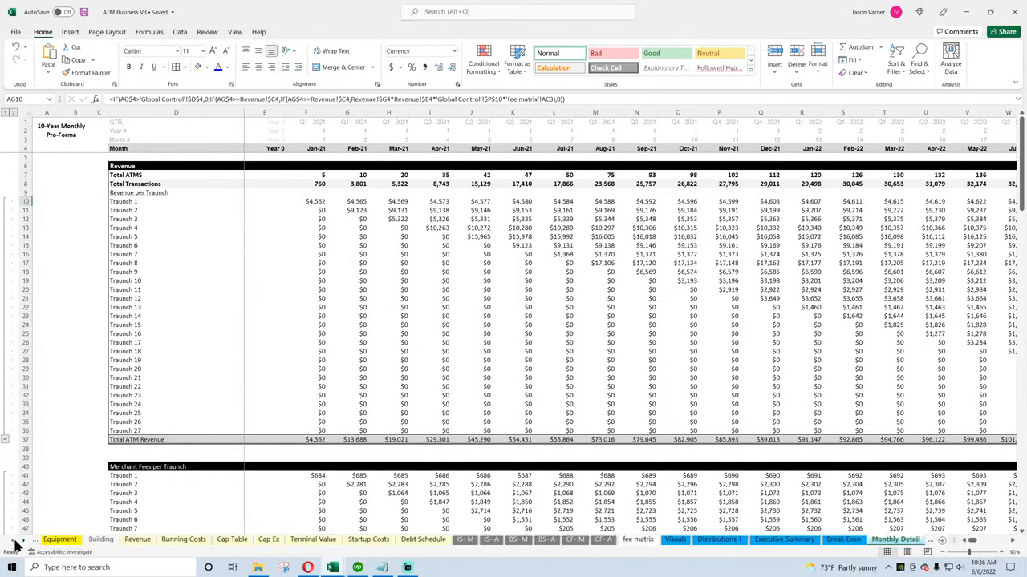
pyautogui.rightClick(146, 539)
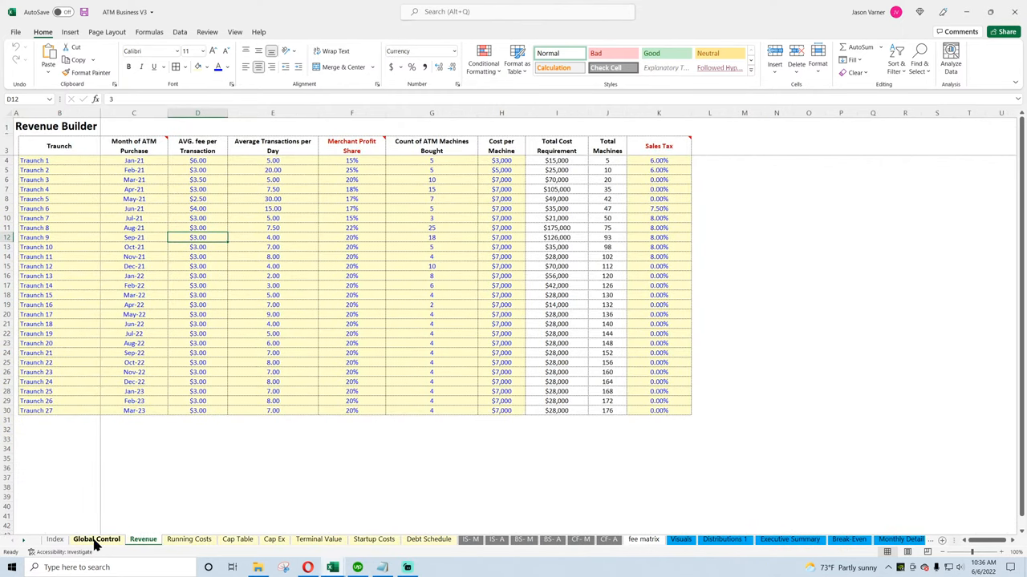
pyautogui.click(273, 539)
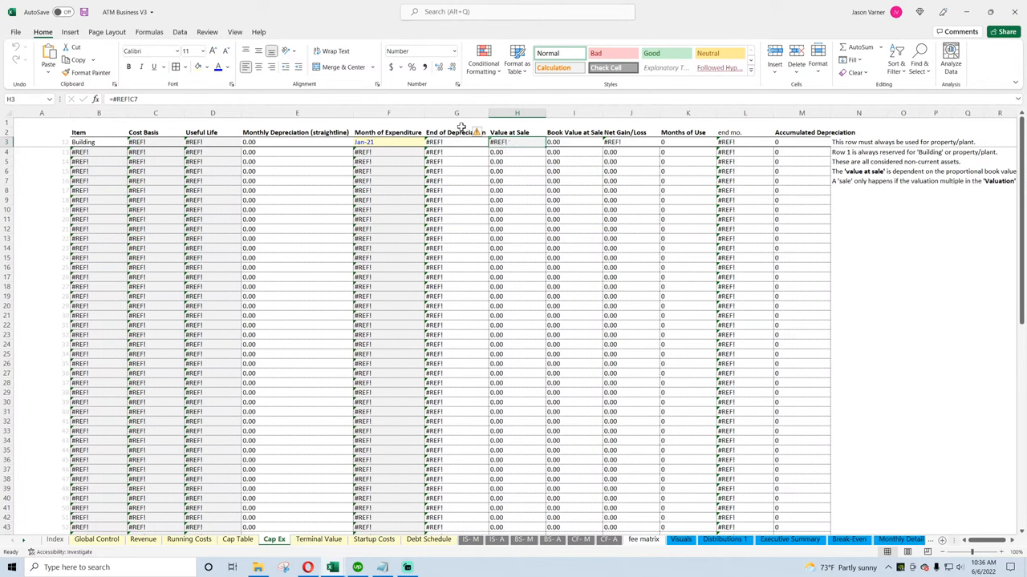
pyautogui.click(97, 539)
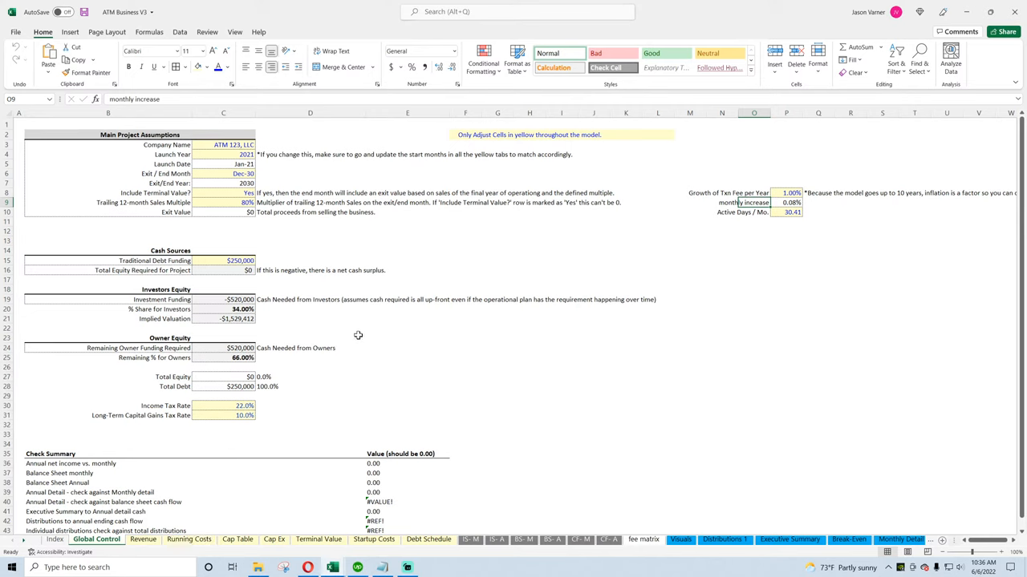
pyautogui.moveTo(352, 334)
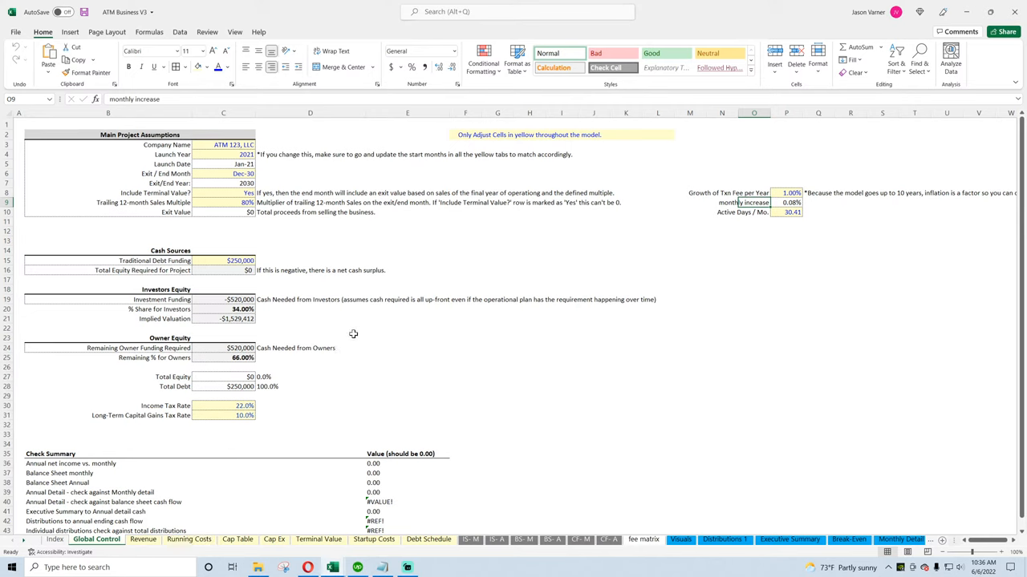
# Save the workbook and inspect the Monthly Detail Tranche 3 February revenue formula
pyautogui.press('ctrl+s')
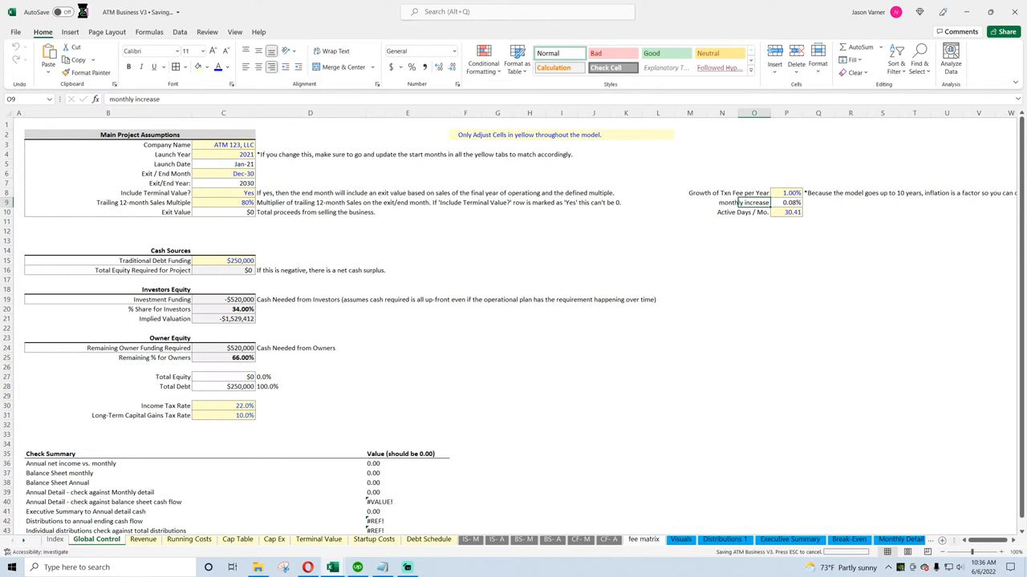
pyautogui.click(142, 539)
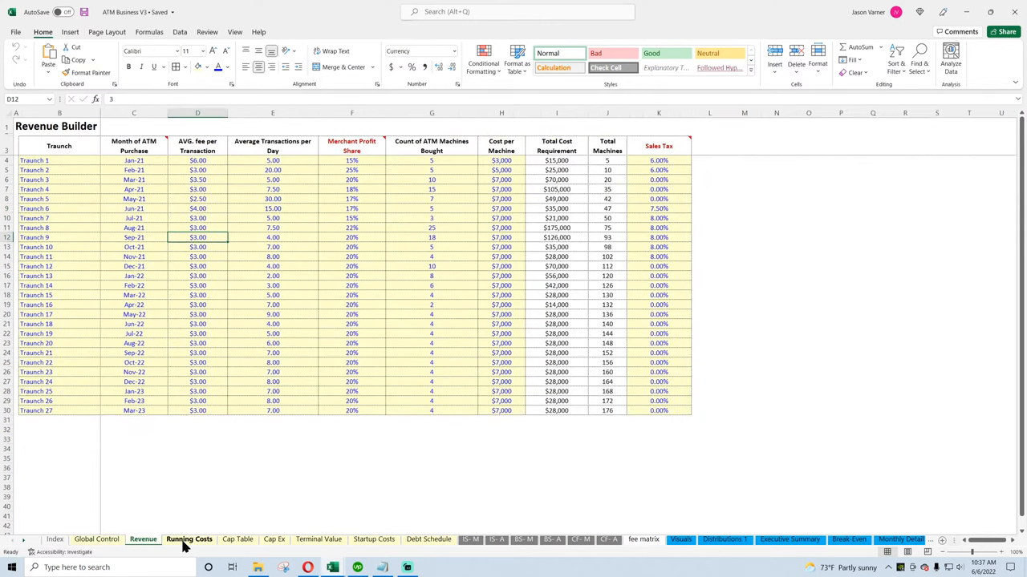
pyautogui.click(97, 539)
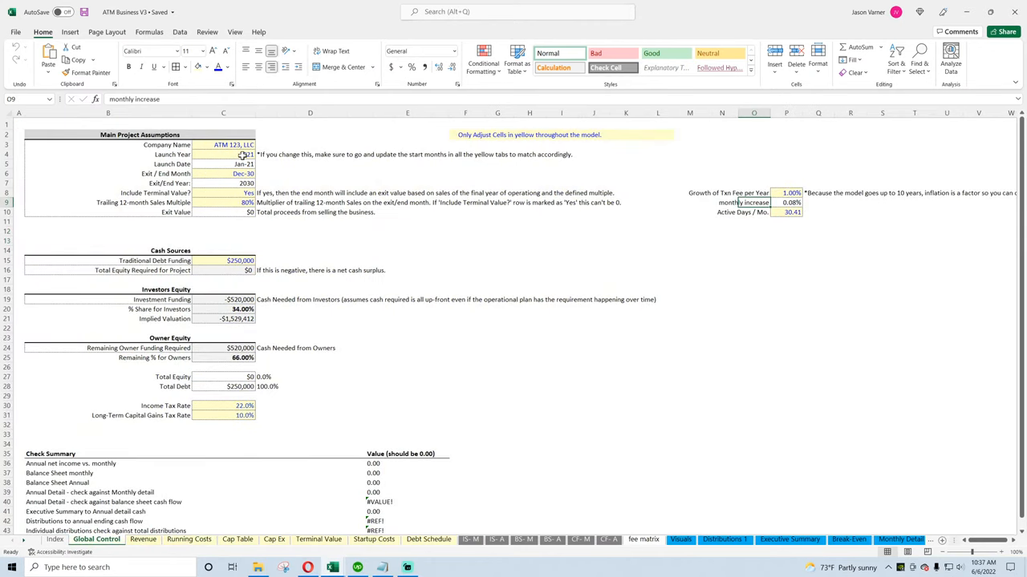
pyautogui.click(233, 174)
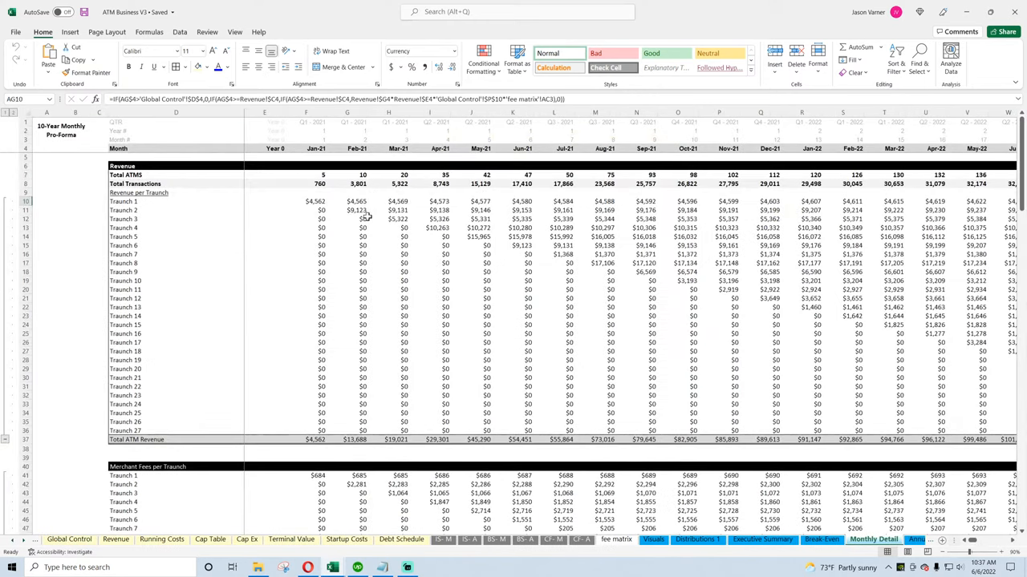
pyautogui.click(346, 219)
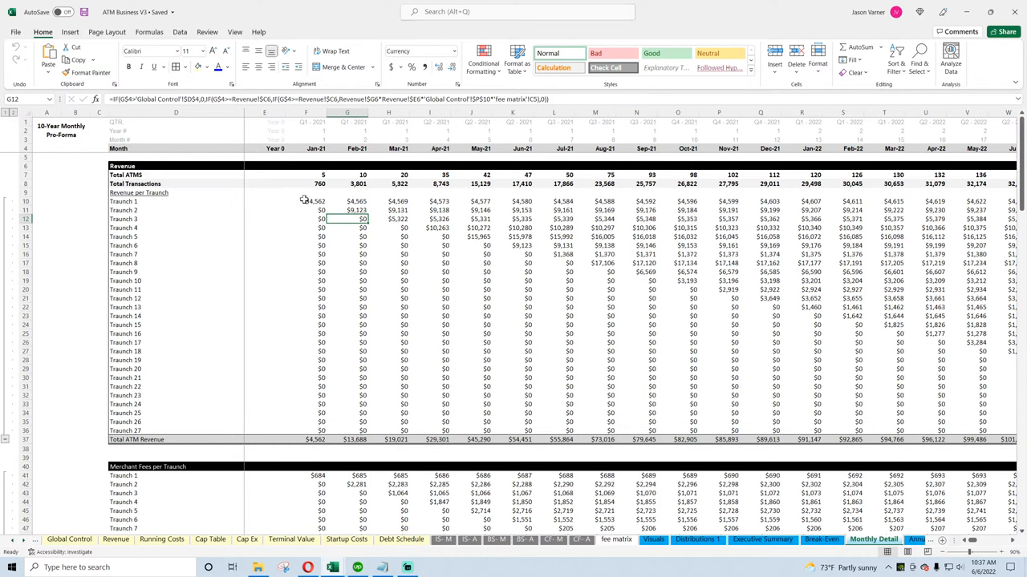
# Replace 'Global Control'!$D$4 with 'Global Control'!$C$6 throughout Monthly Detail and verify a tranche formula
pyautogui.press('ctrl+h')
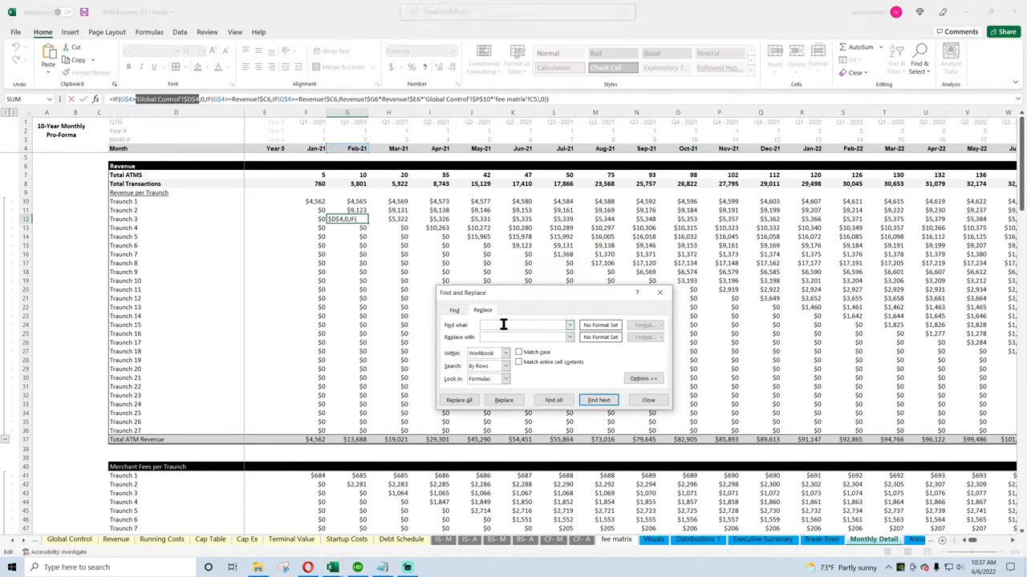
pyautogui.write('Global Control!$D$4')
pyautogui.write("'Global Control'!$C$6")
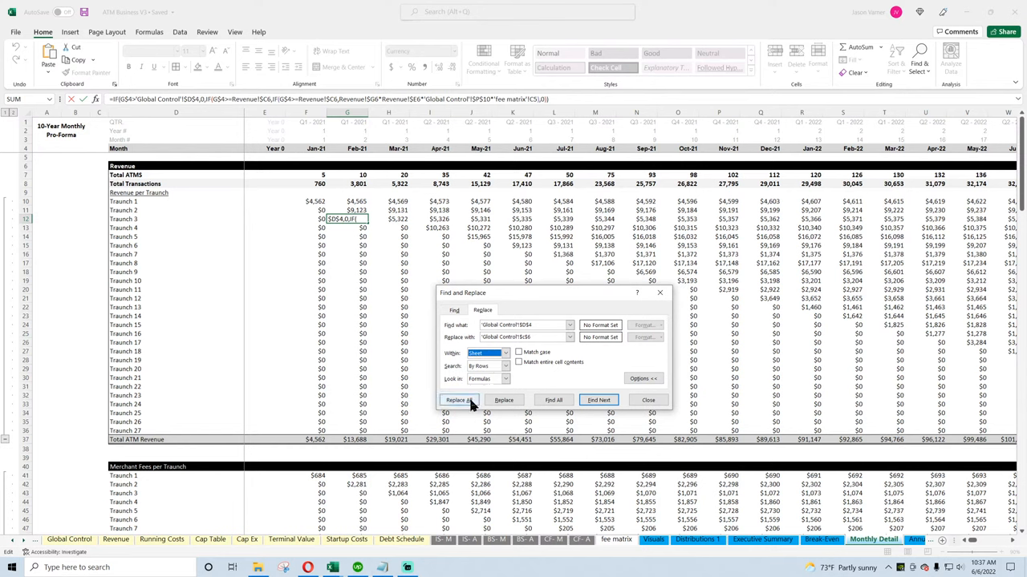
pyautogui.click(460, 401)
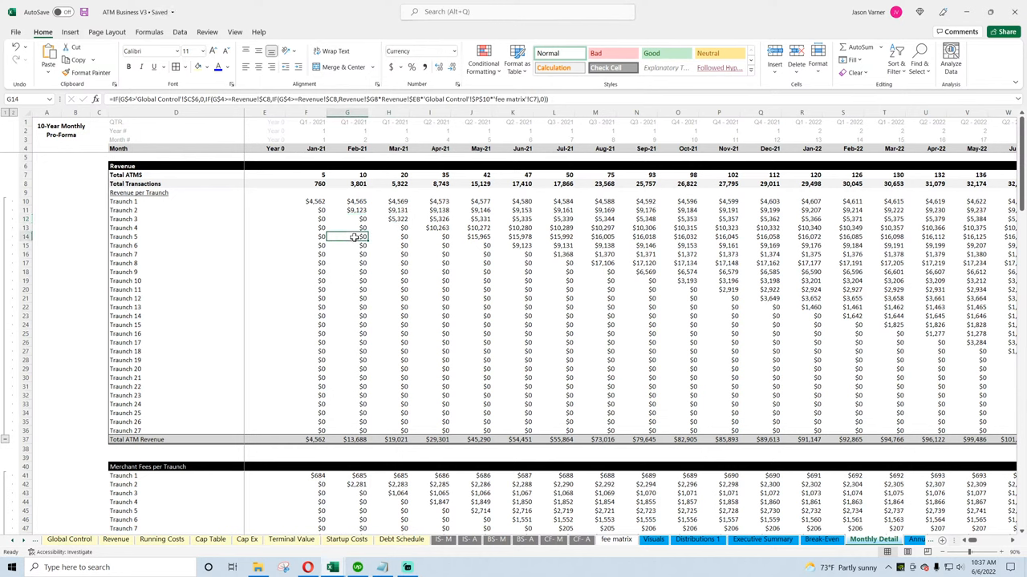
pyautogui.click(431, 219)
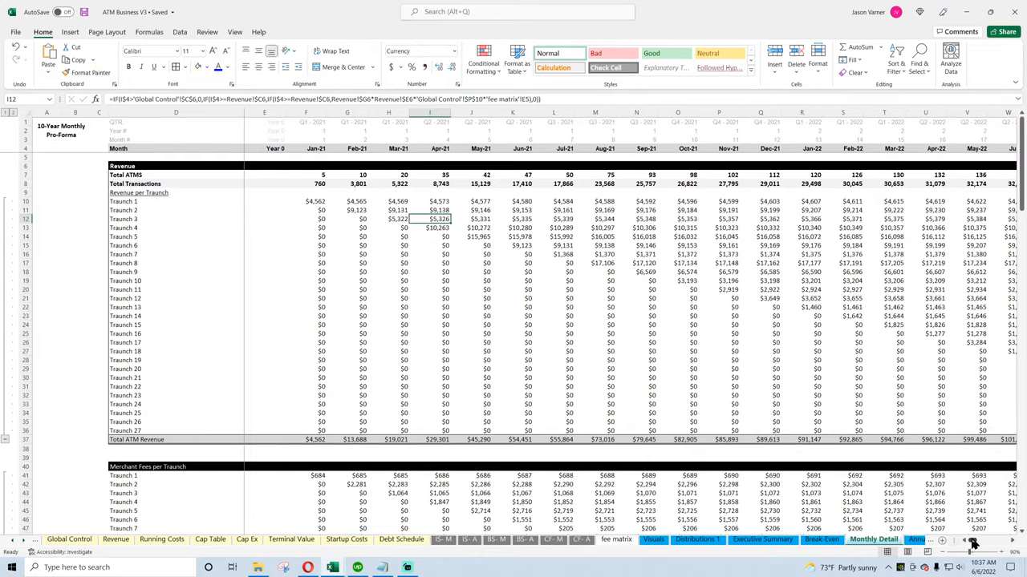
pyautogui.hscroll(3)
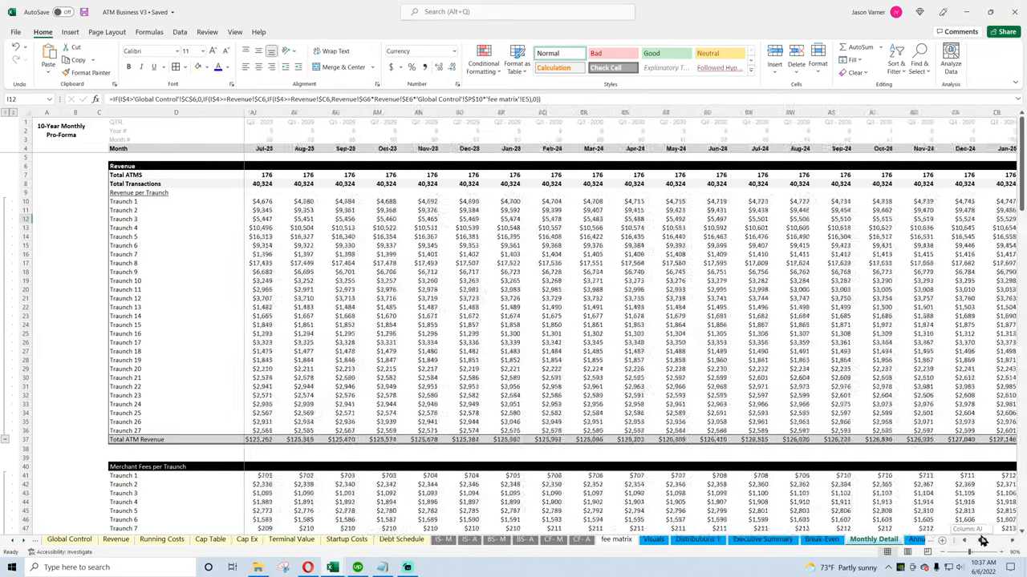
# Change the F8 Total Transactions formula to reference 'Global Control'!$C$6 instead of $D$4
pyautogui.click(69, 539)
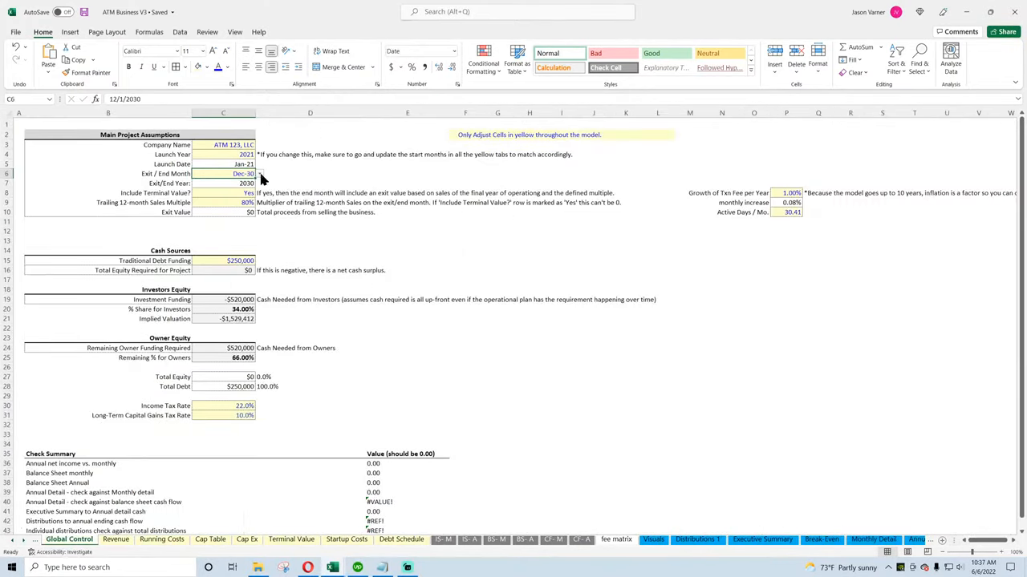
pyautogui.click(871, 539)
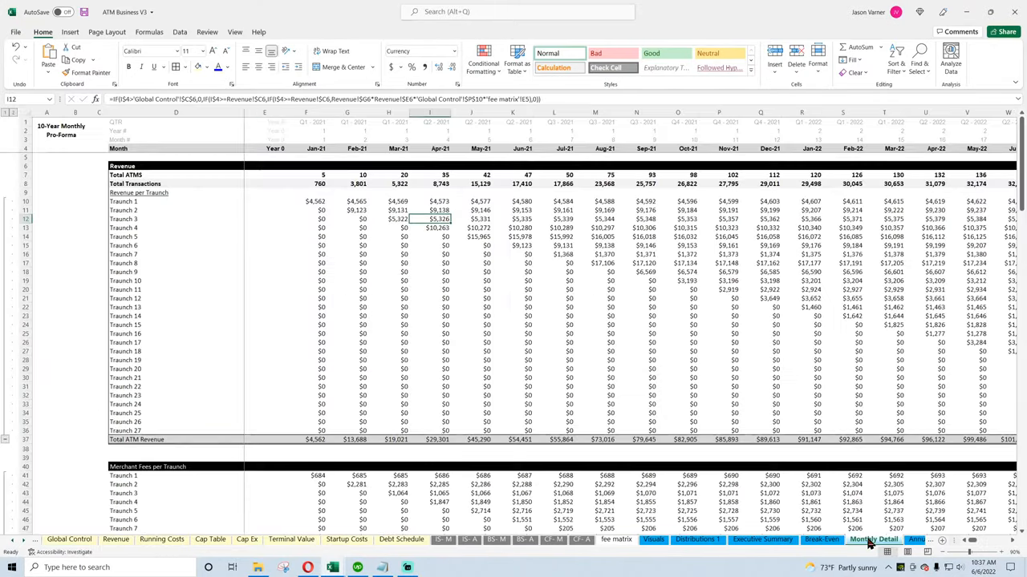
pyautogui.hscroll(3)
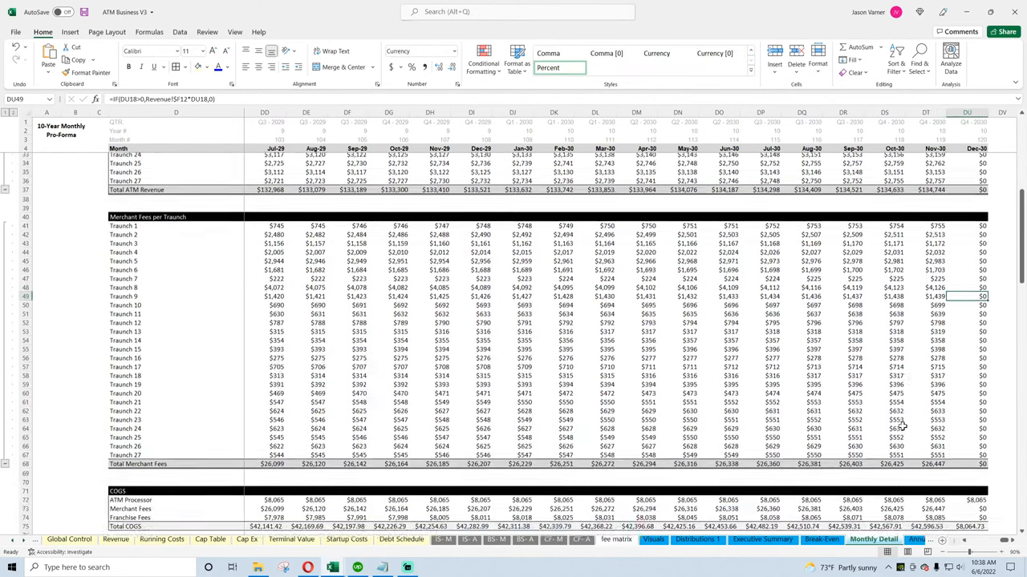
pyautogui.scroll(-3)
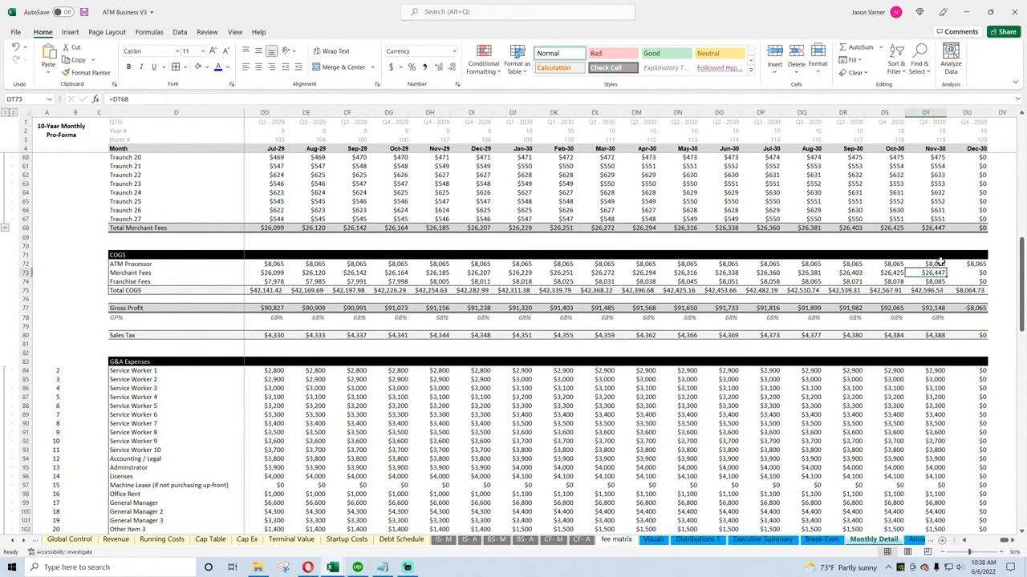
pyautogui.click(966, 263)
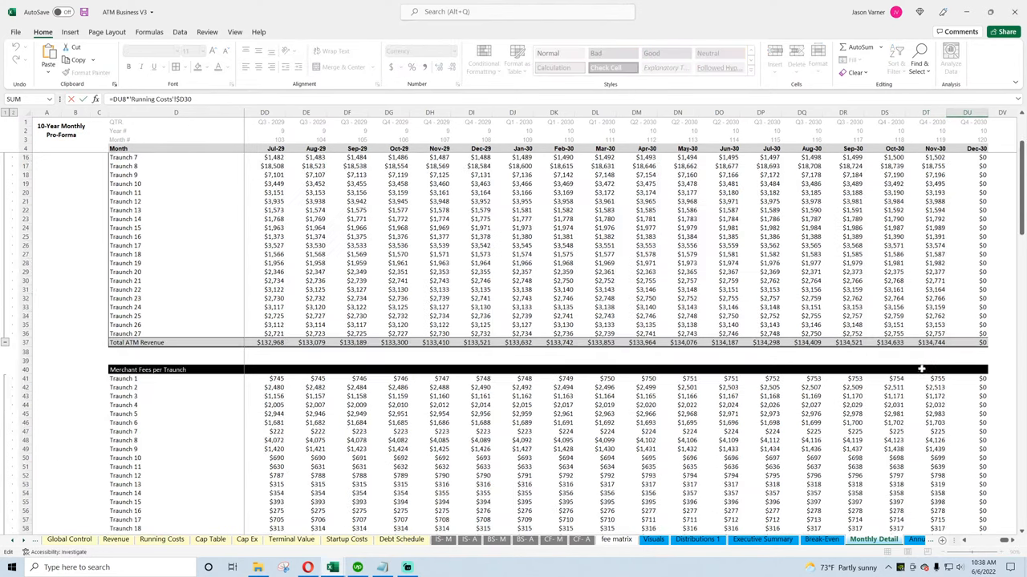
pyautogui.scroll(-3)
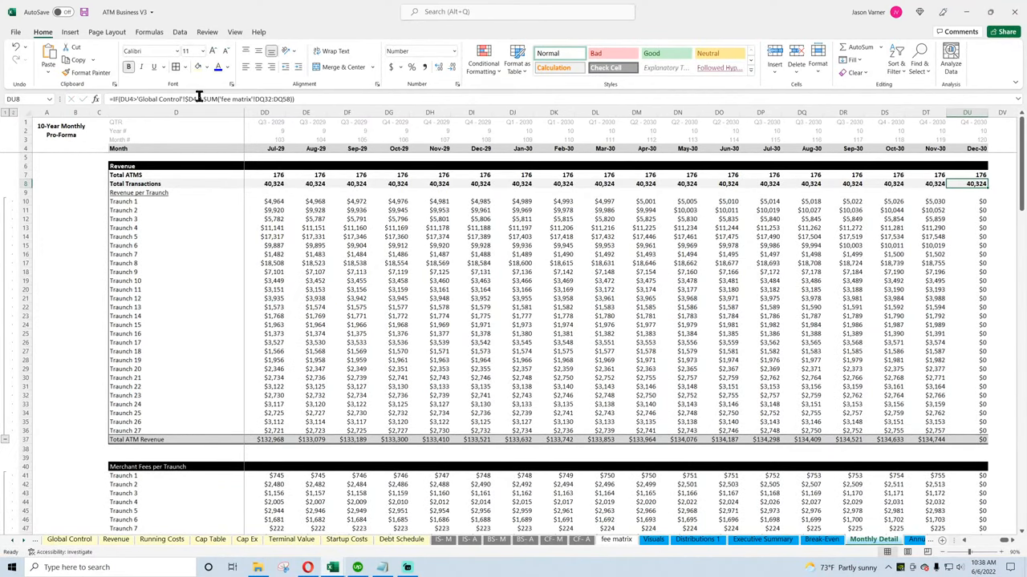
pyautogui.doubleClick(967, 184)
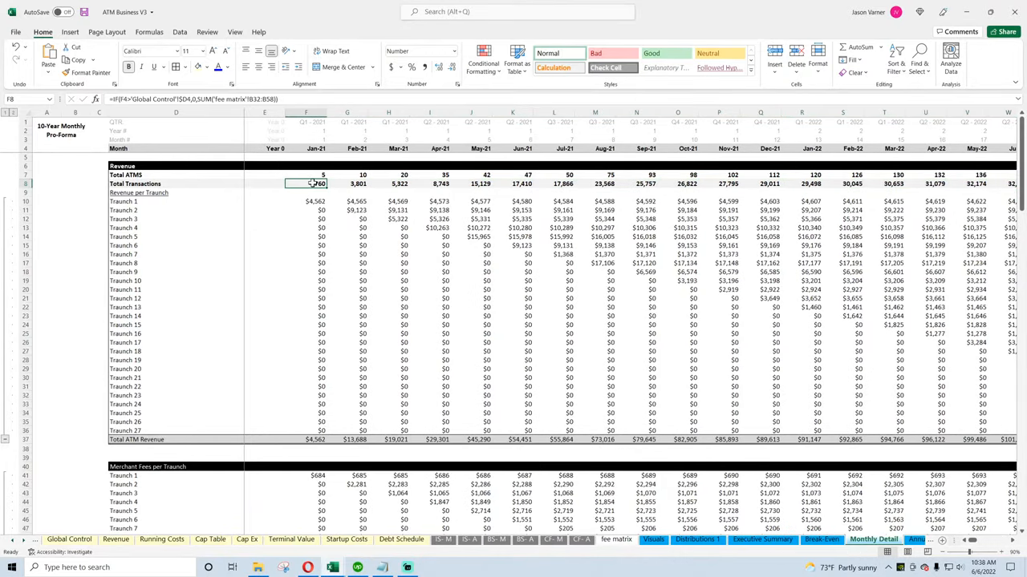
pyautogui.click(346, 184)
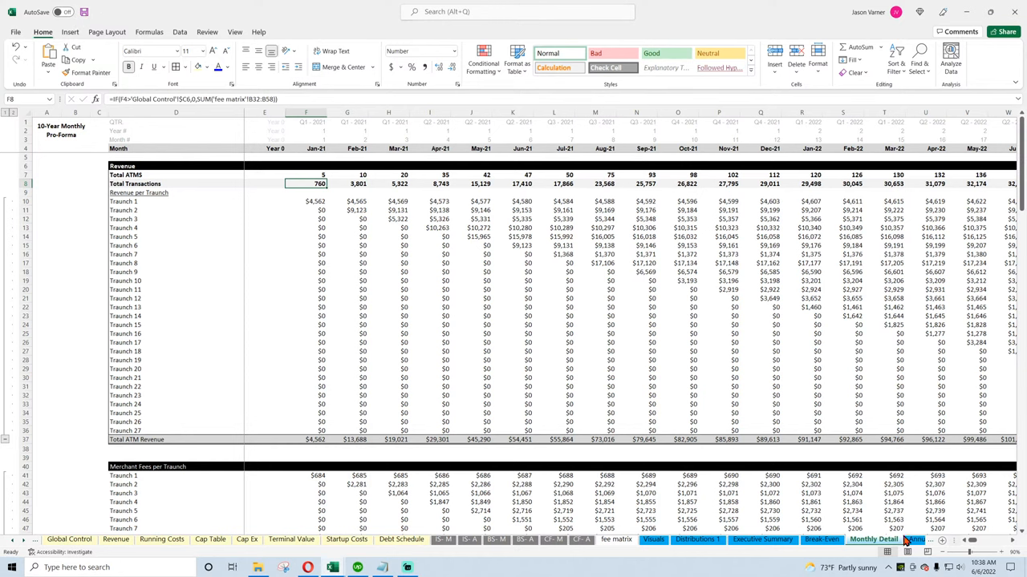
pyautogui.hscroll(3)
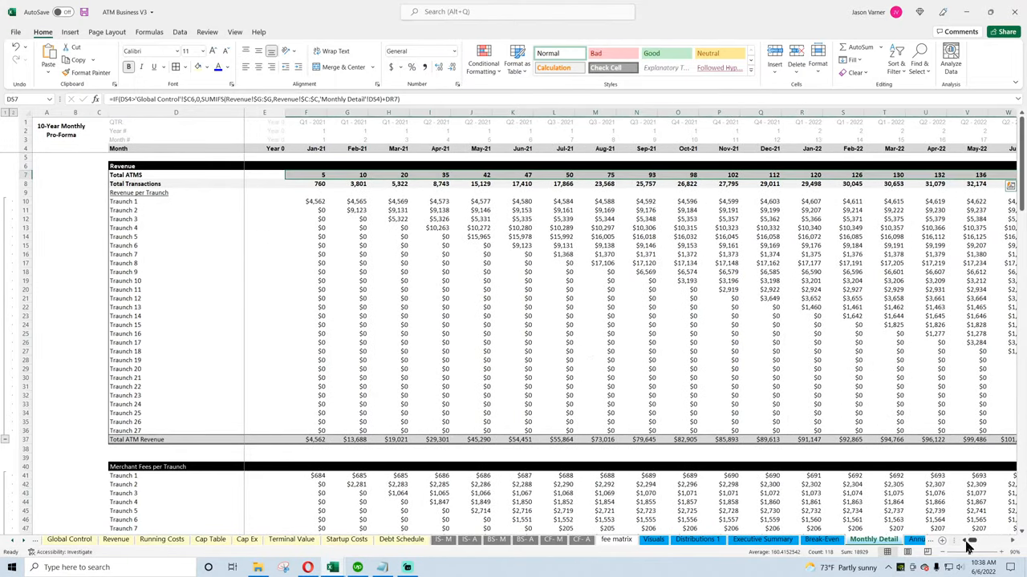
pyautogui.hscroll(3)
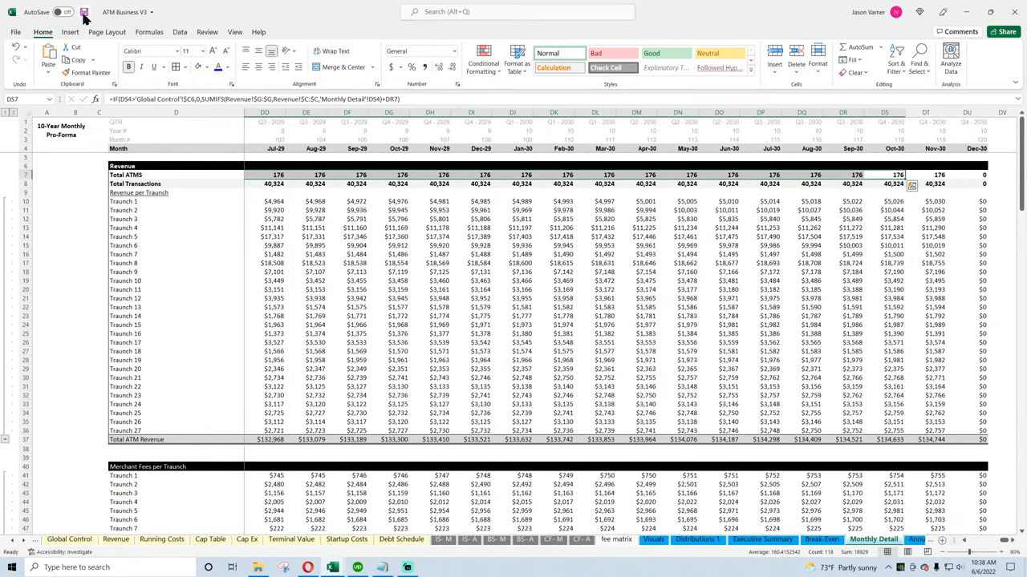
pyautogui.scroll(-3)
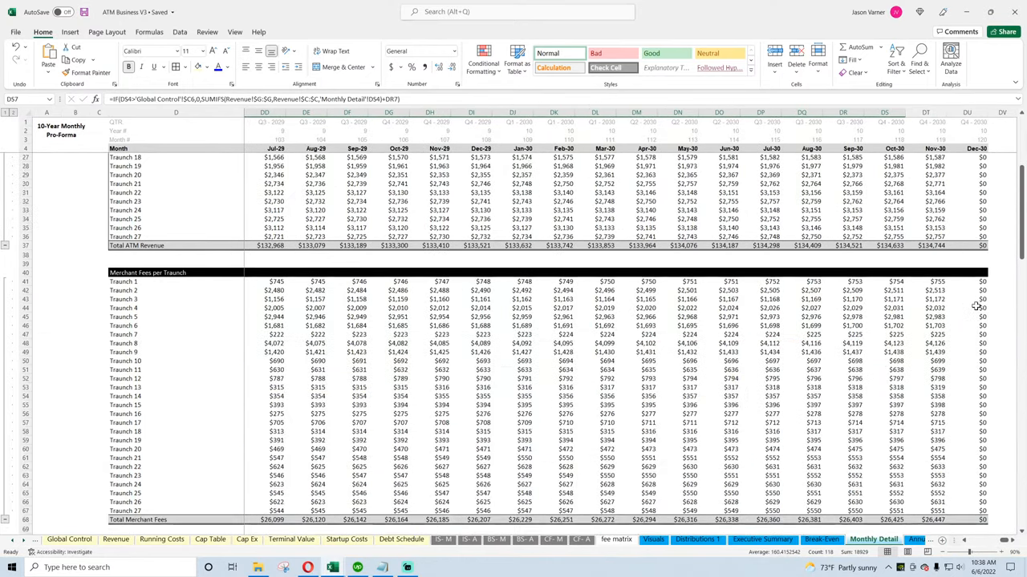
pyautogui.scroll(-3)
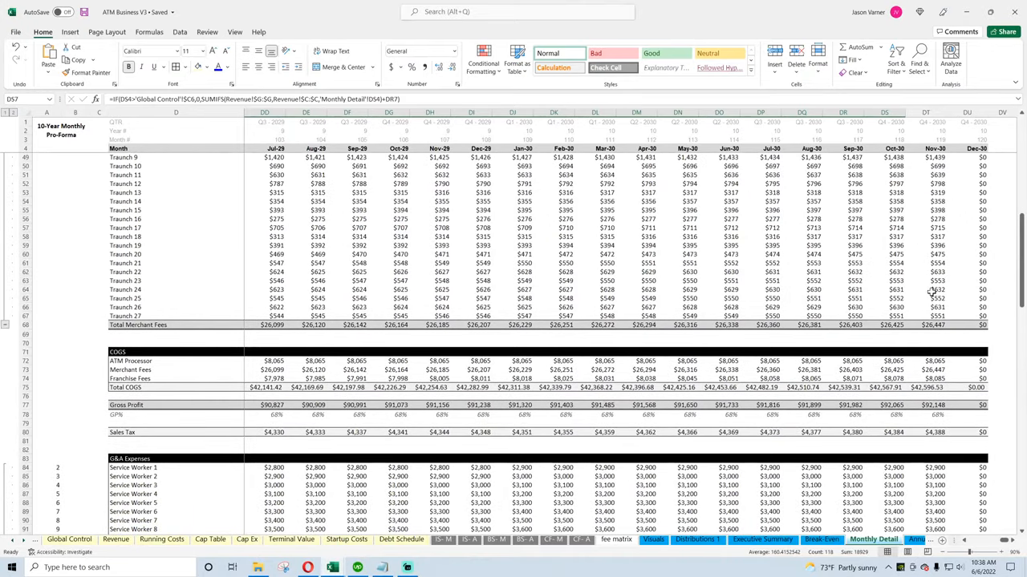
pyautogui.scroll(-3)
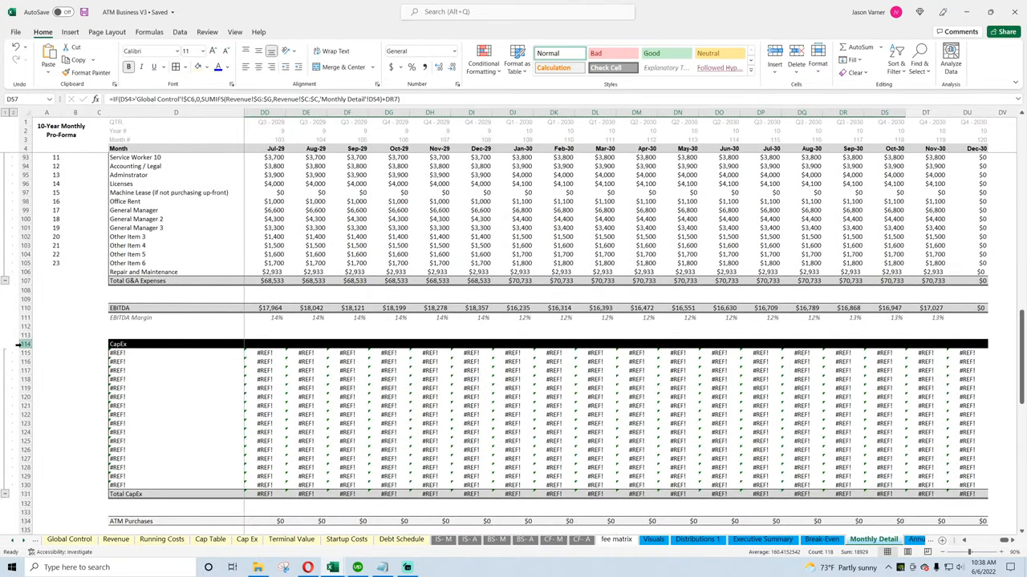
pyautogui.click(855, 72)
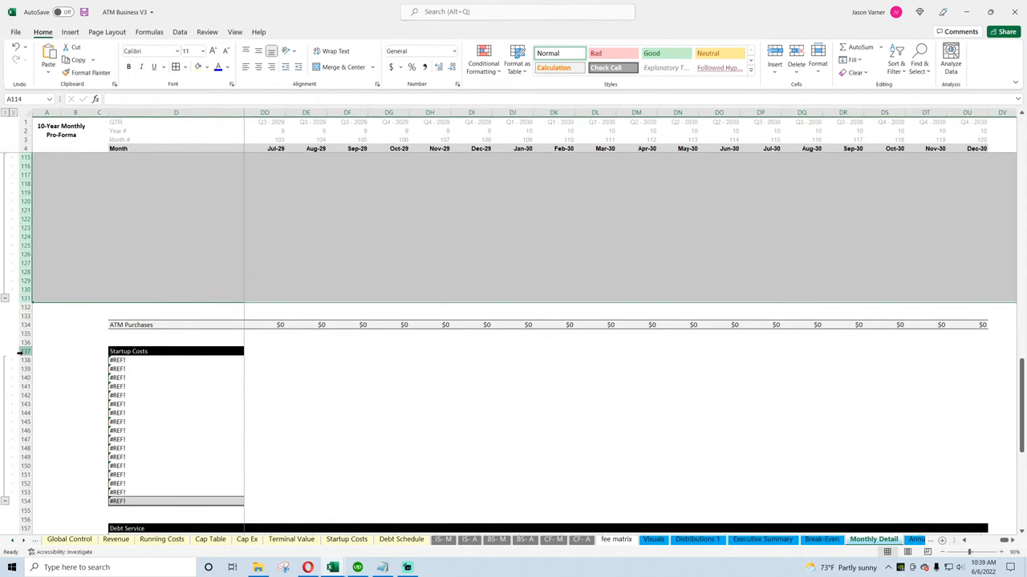
pyautogui.click(856, 73)
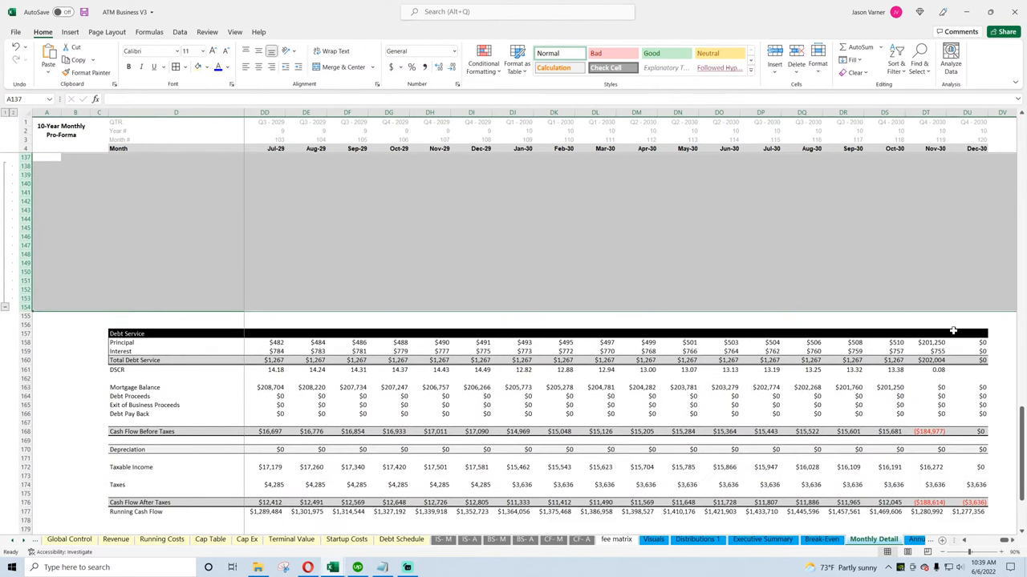
pyautogui.click(967, 342)
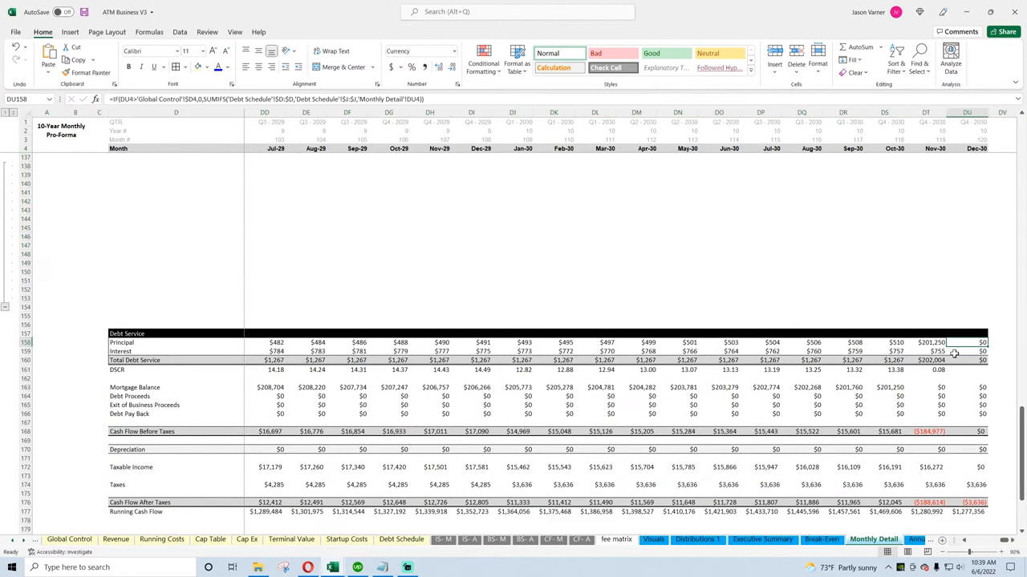
pyautogui.click(966, 351)
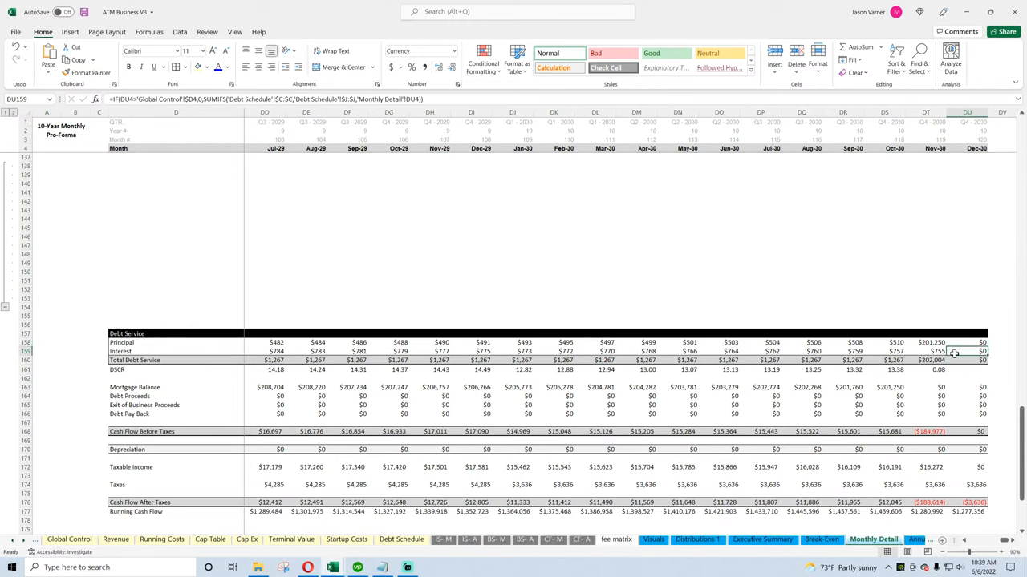
pyautogui.click(980, 342)
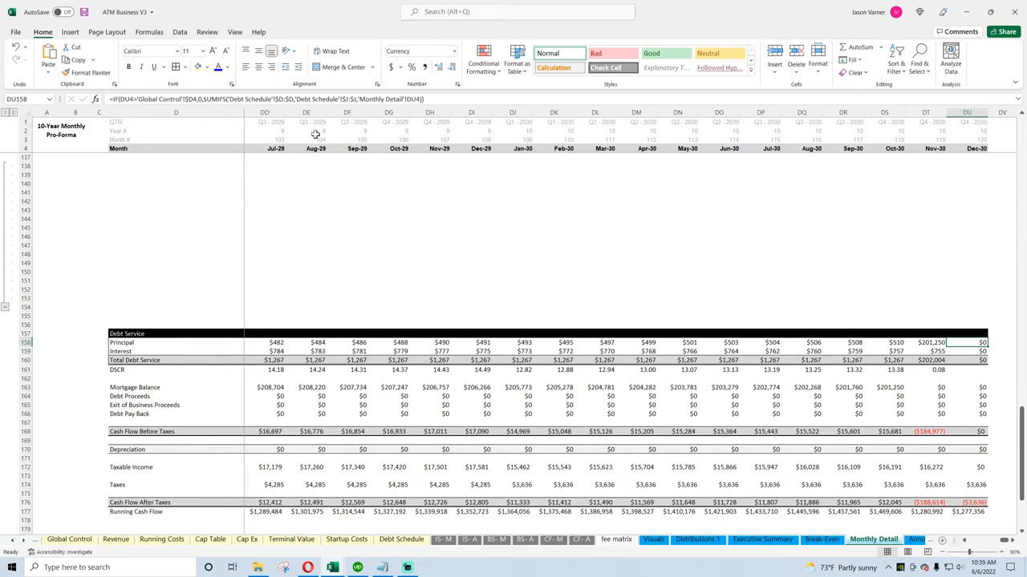
pyautogui.doubleClick(967, 342)
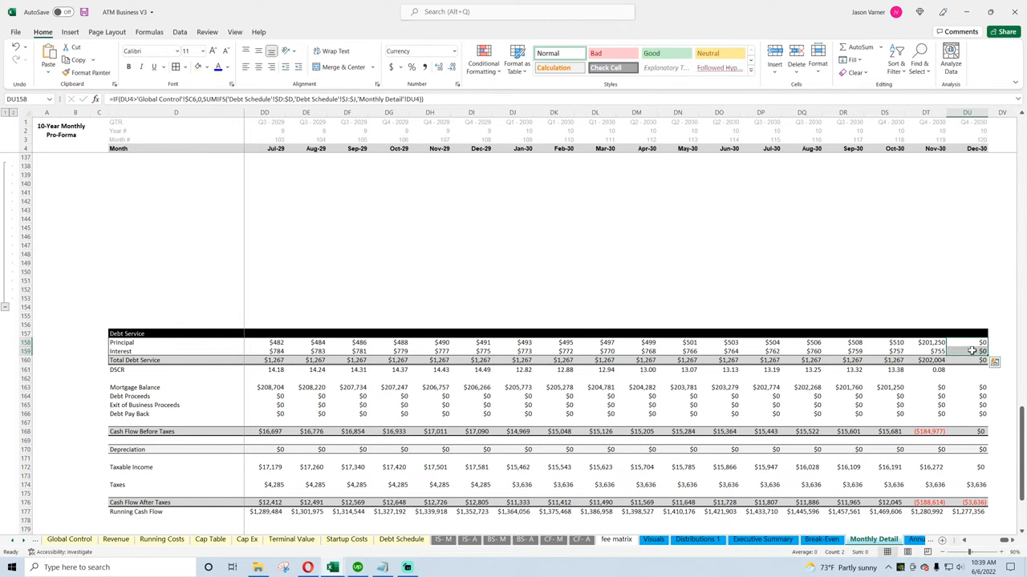
pyautogui.click(925, 351)
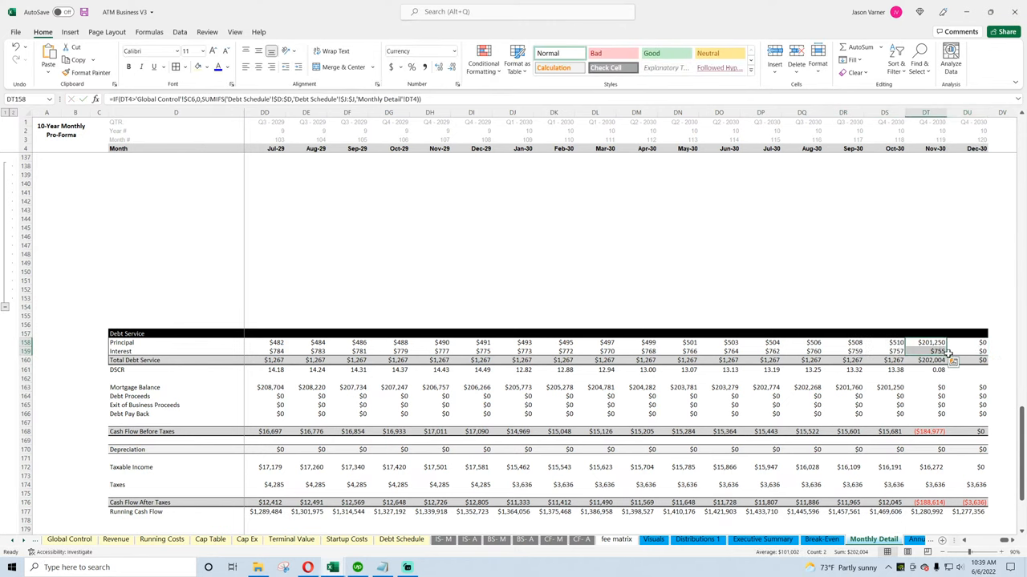
pyautogui.hscroll(-3)
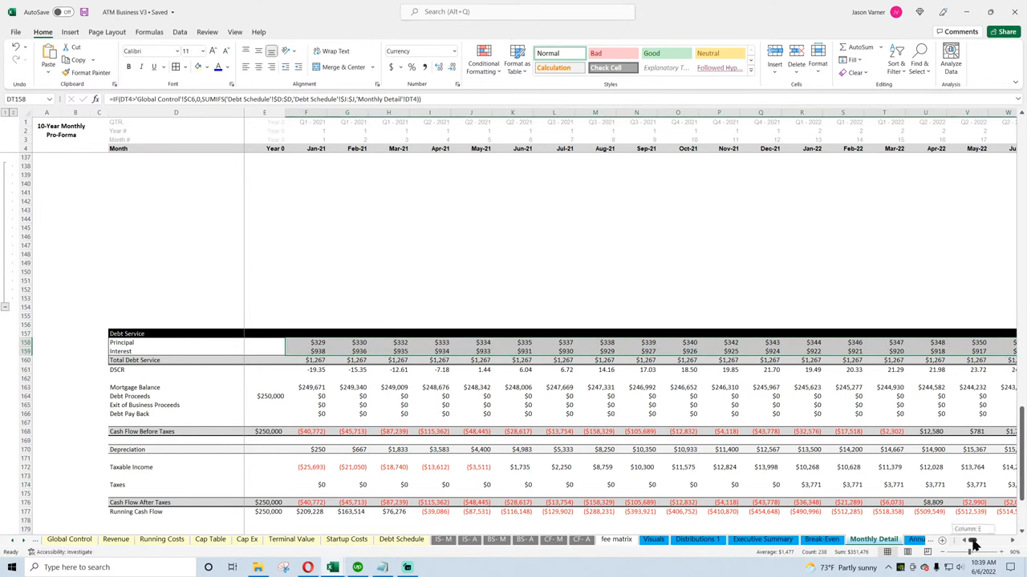
pyautogui.hscroll(3)
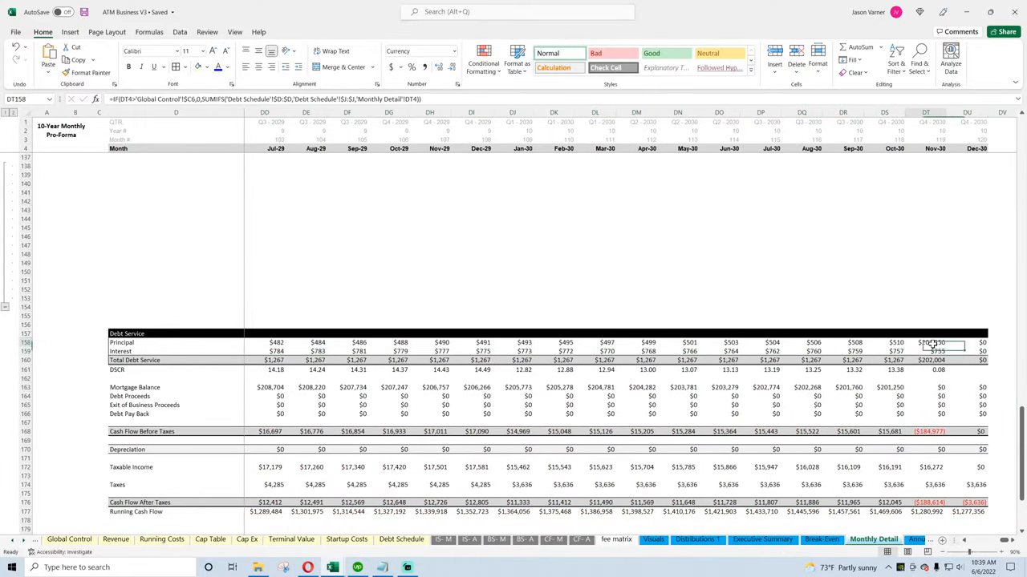
pyautogui.click(934, 351)
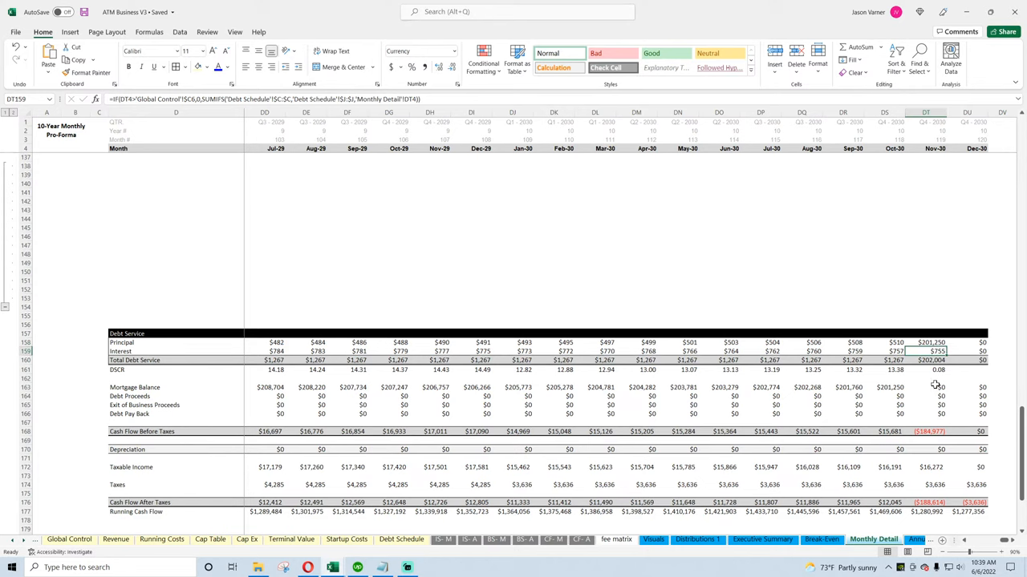
pyautogui.click(925, 405)
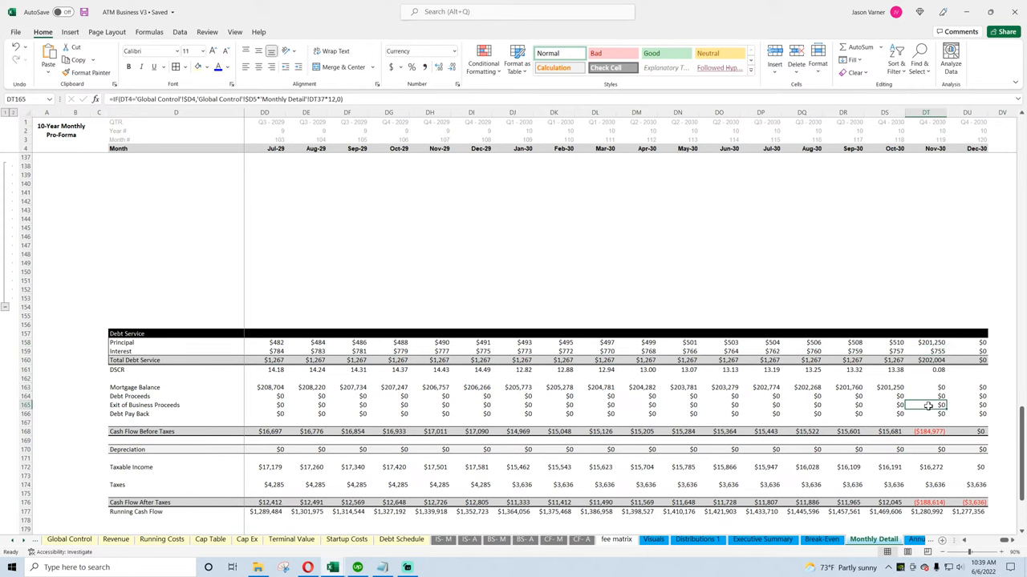
pyautogui.moveTo(974, 387)
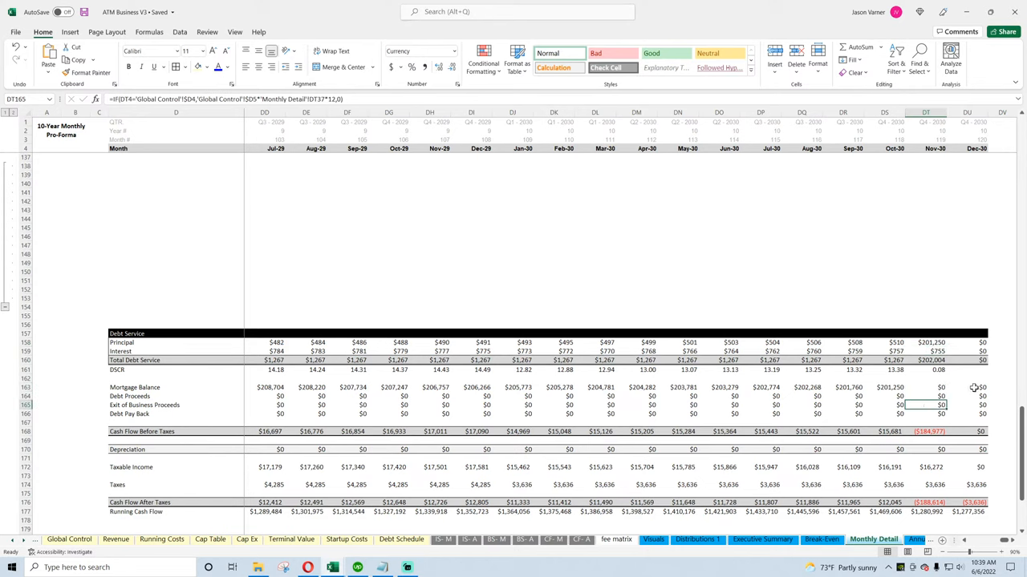
pyautogui.click(966, 388)
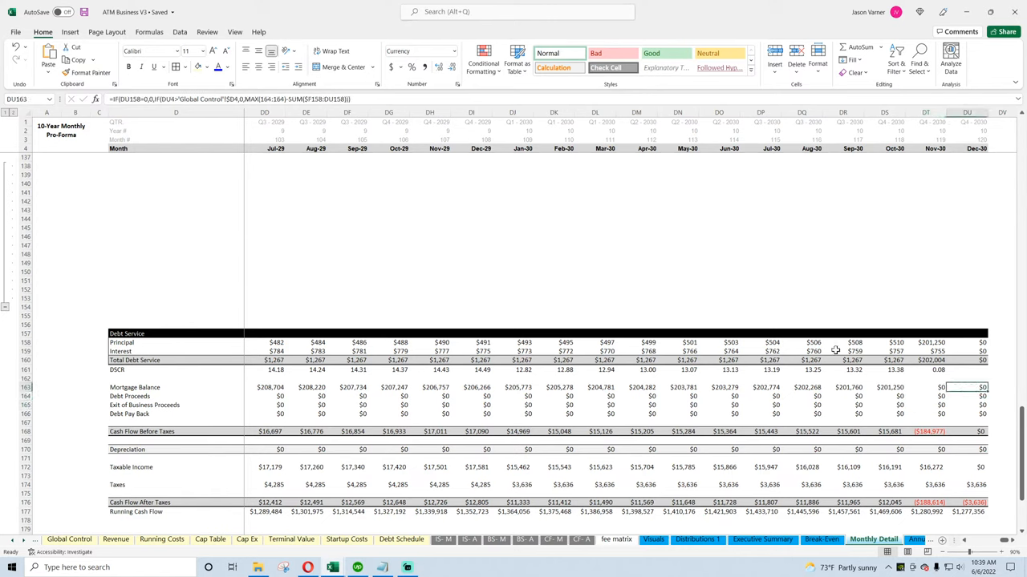
pyautogui.moveTo(212, 122)
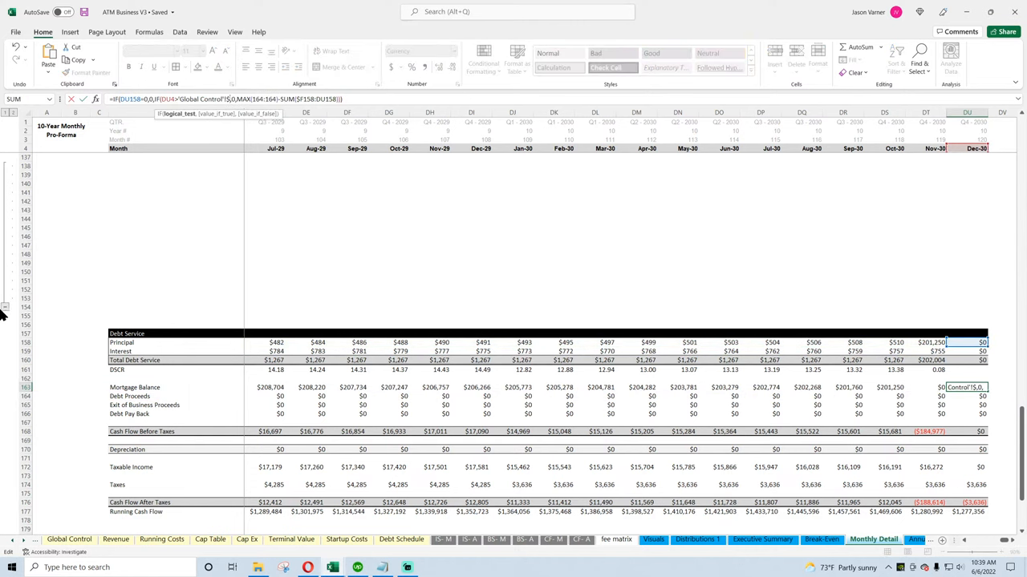
pyautogui.click(967, 396)
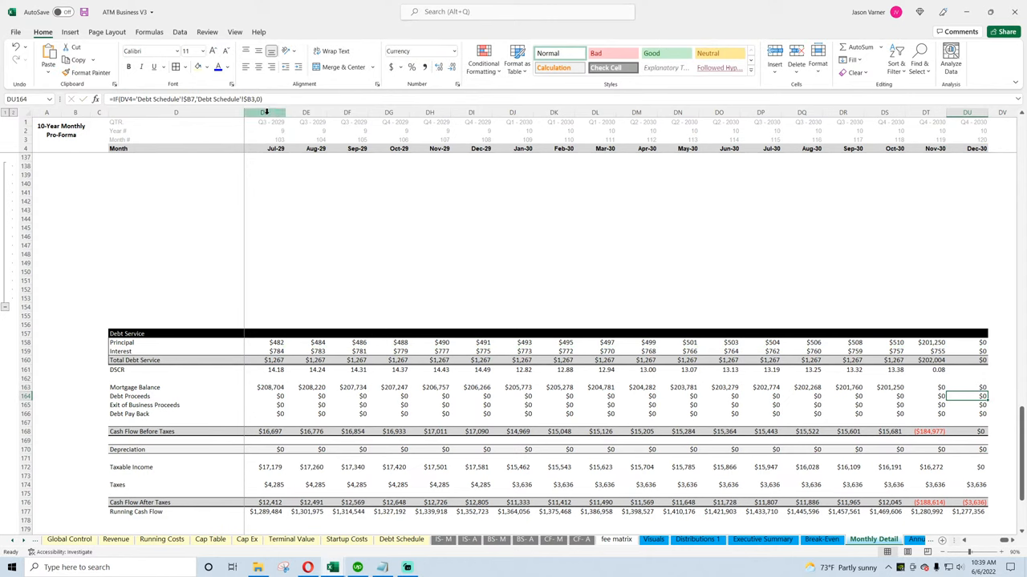
pyautogui.click(967, 405)
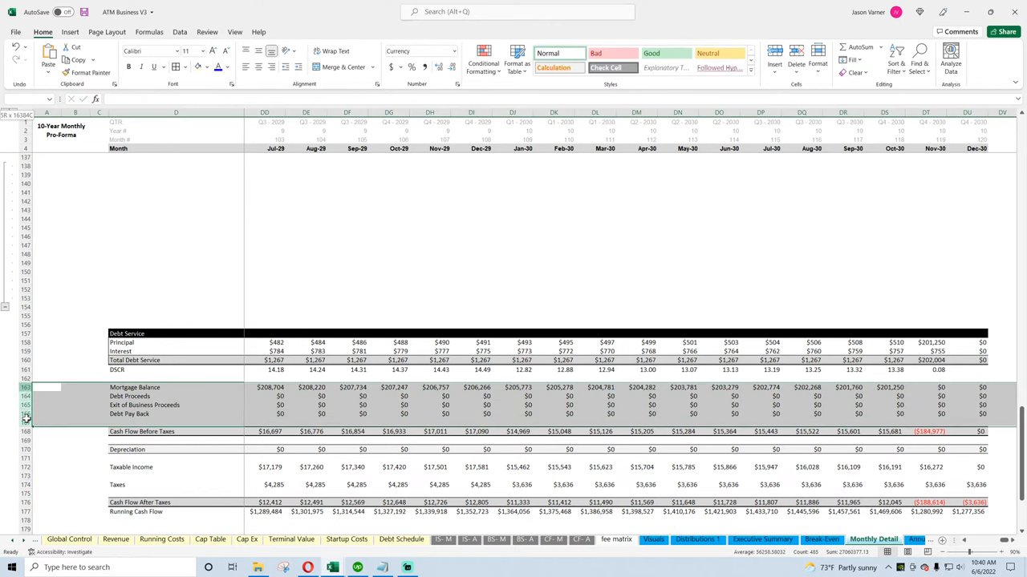
# Clear the mortgage balance through debt pay back rows and the taxable income and taxes rows
pyautogui.click(855, 72)
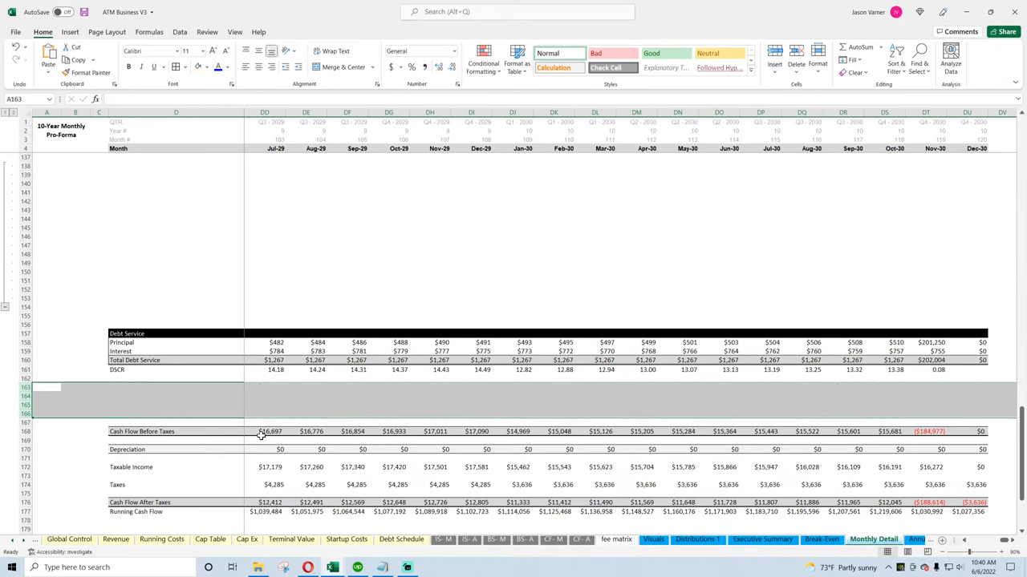
pyautogui.click(269, 467)
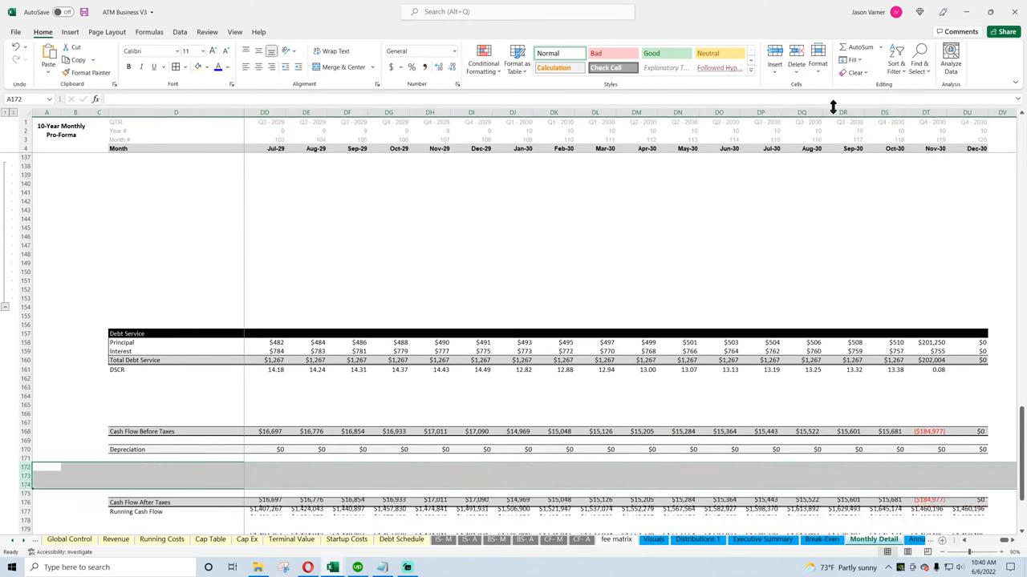
pyautogui.scroll(-3)
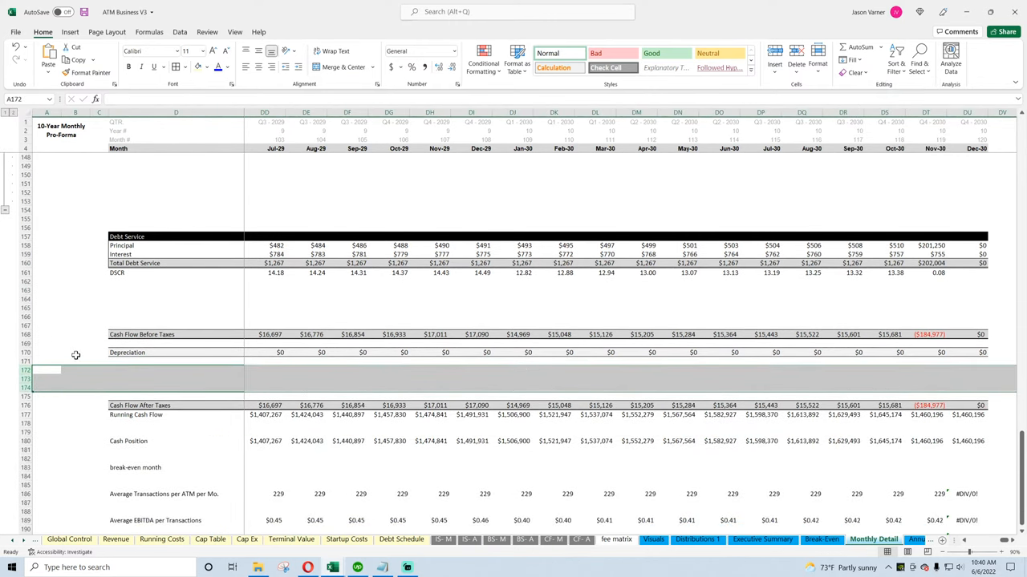
# Clear All on the depreciation through running cash flow rows and the Cash Position row
pyautogui.click(24, 353)
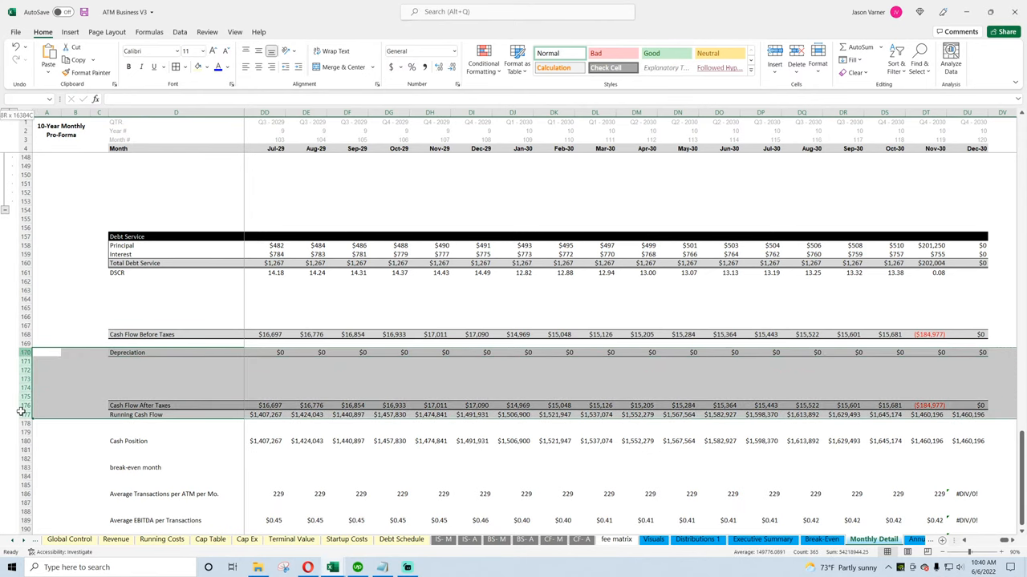
pyautogui.click(855, 72)
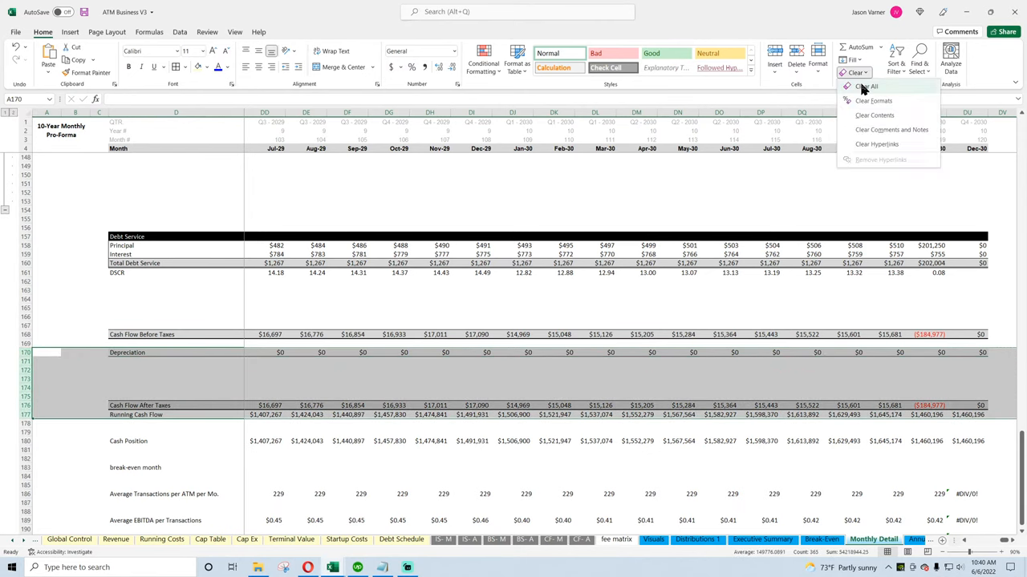
pyautogui.click(866, 86)
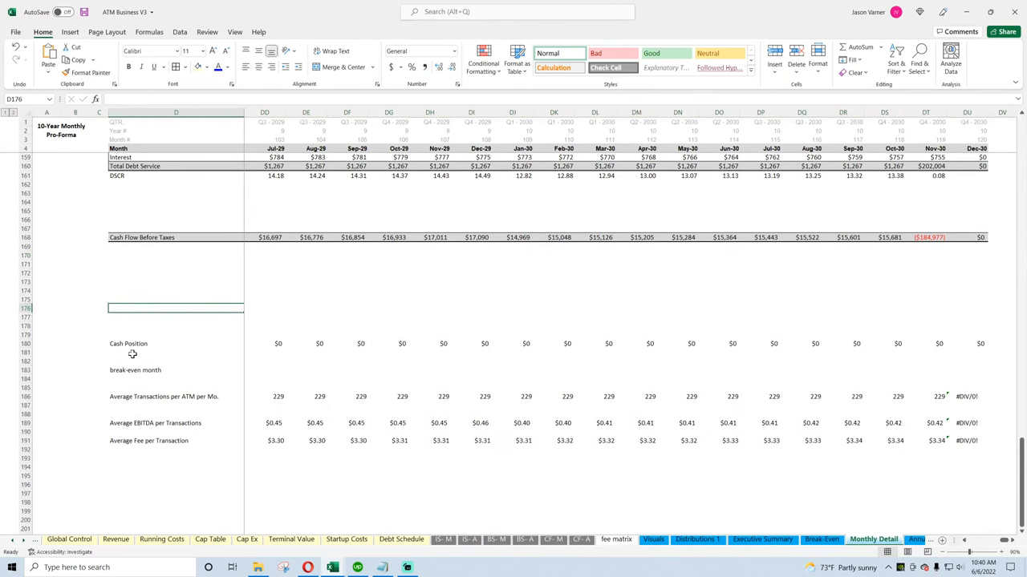
pyautogui.click(855, 72)
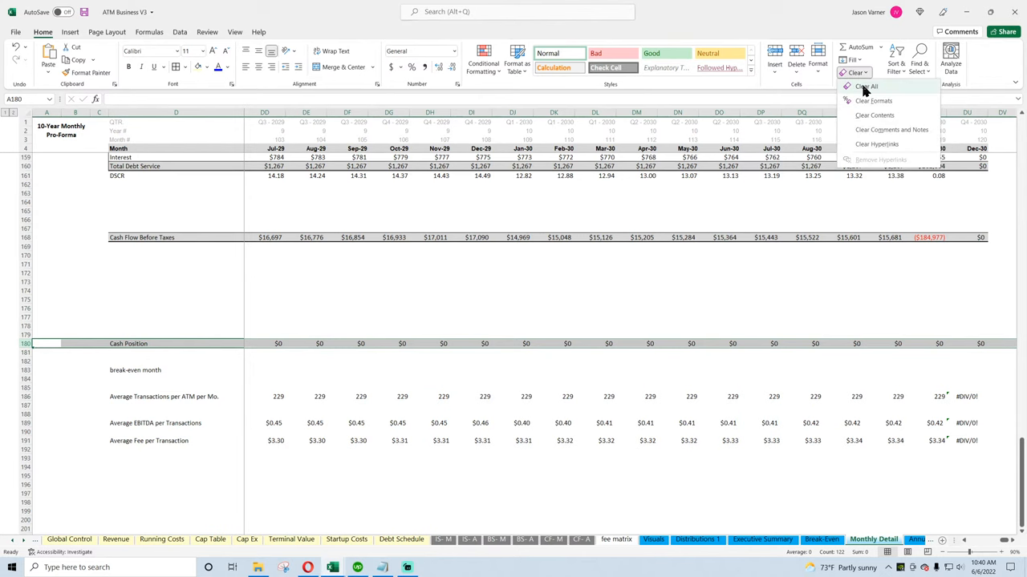
pyautogui.click(865, 86)
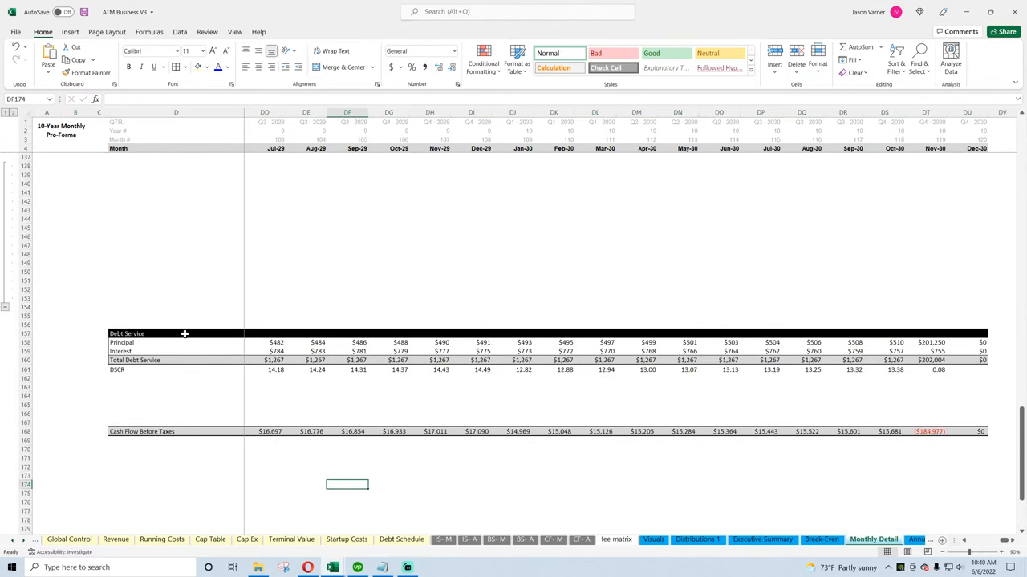
pyautogui.scroll(3)
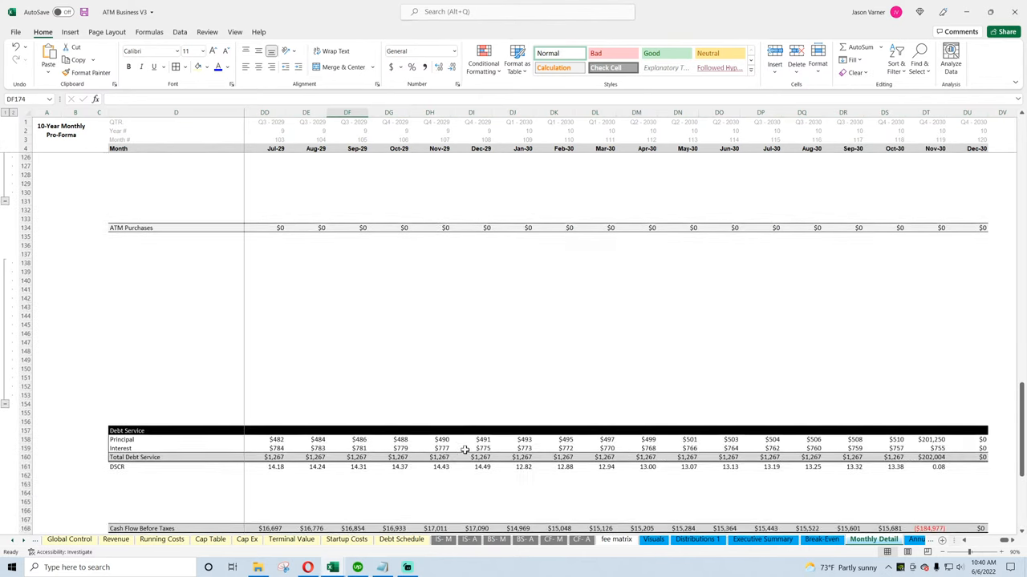
# Clear Annual Detail's broken CapEx block and check the ATM Purchases formula
pyautogui.click(871, 539)
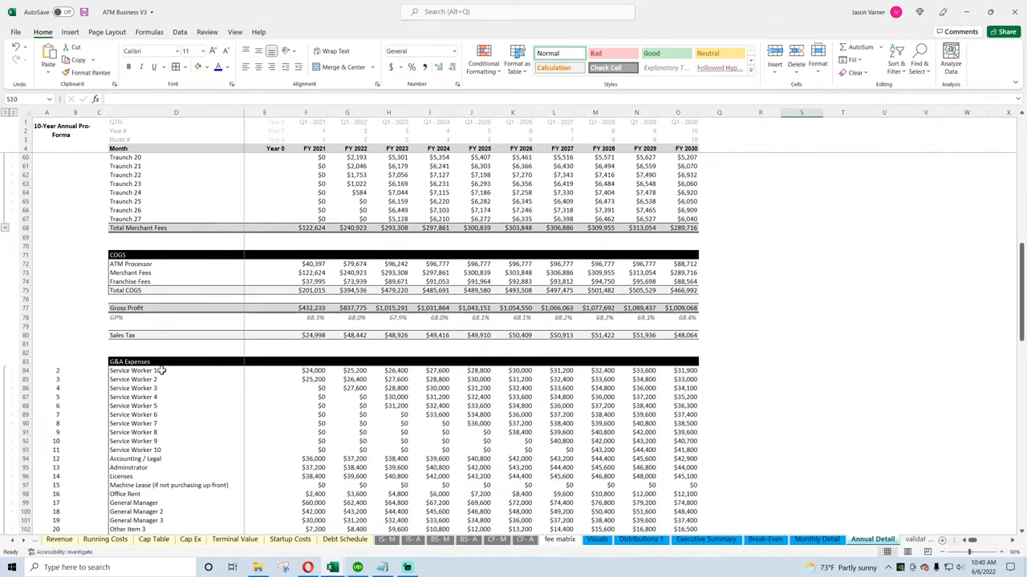
pyautogui.scroll(-3)
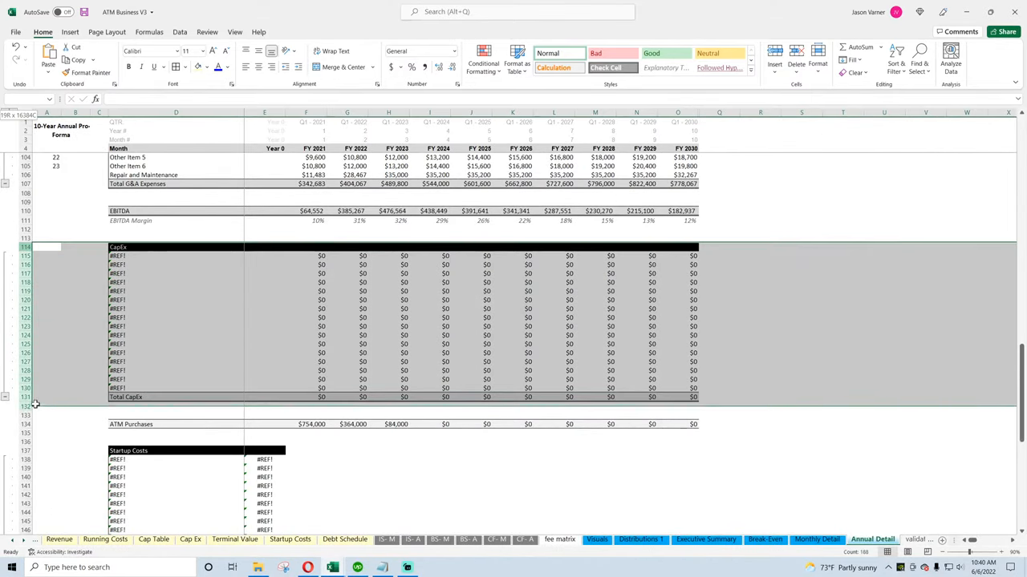
pyautogui.click(855, 72)
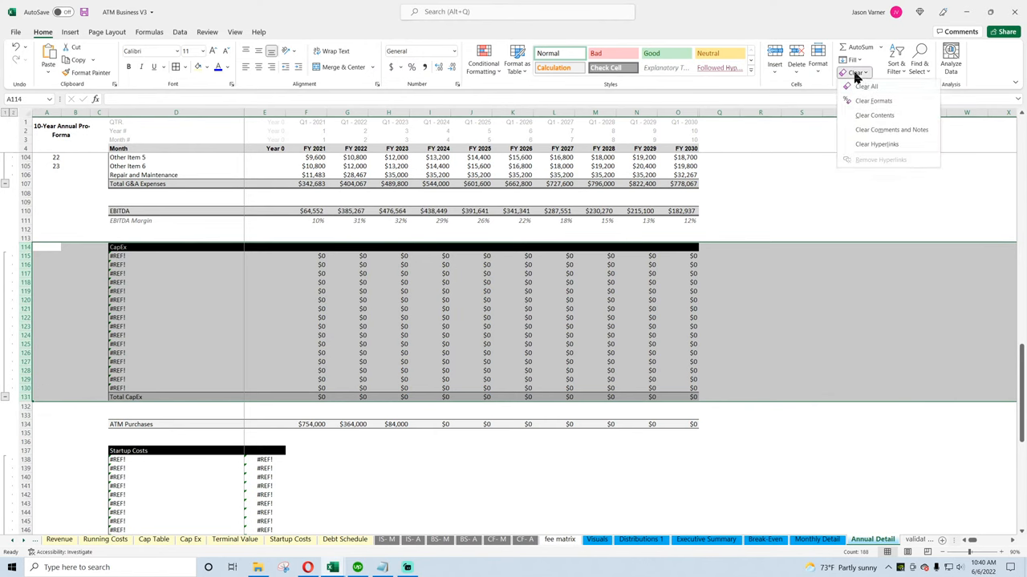
pyautogui.click(816, 539)
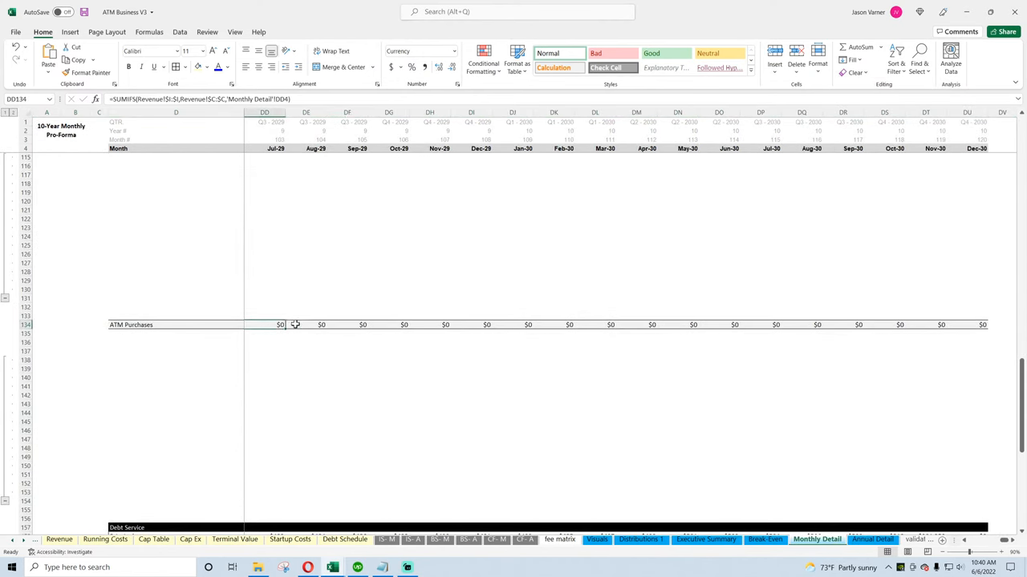
pyautogui.click(404, 325)
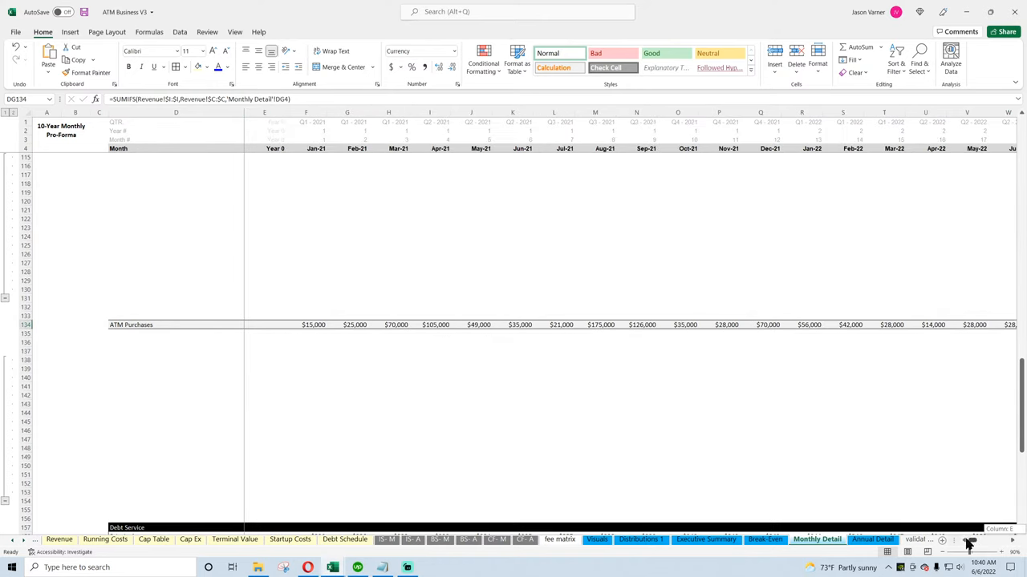
# Clear Annual Detail's depreciation through running cash flow rows
pyautogui.click(871, 539)
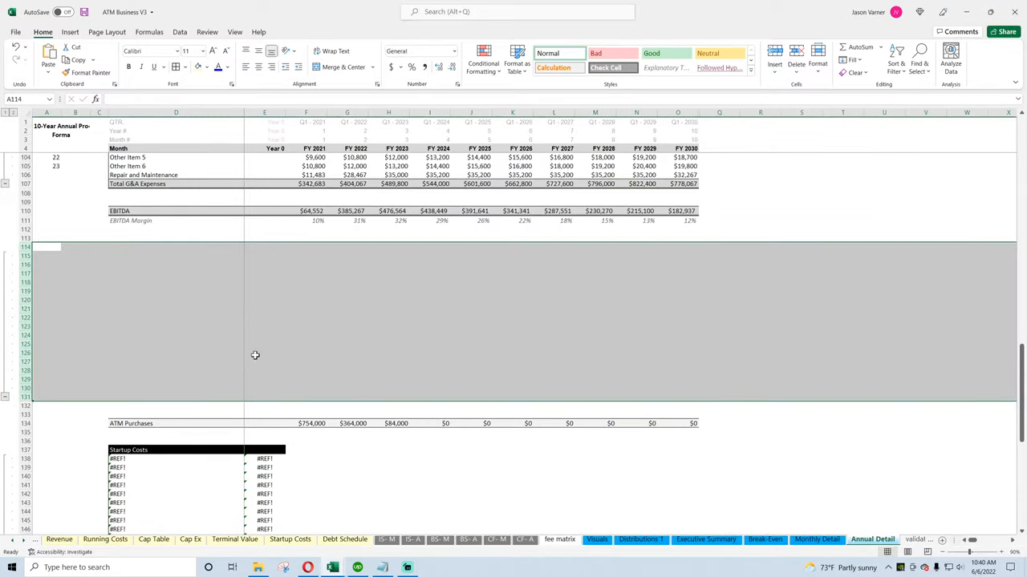
pyautogui.scroll(-3)
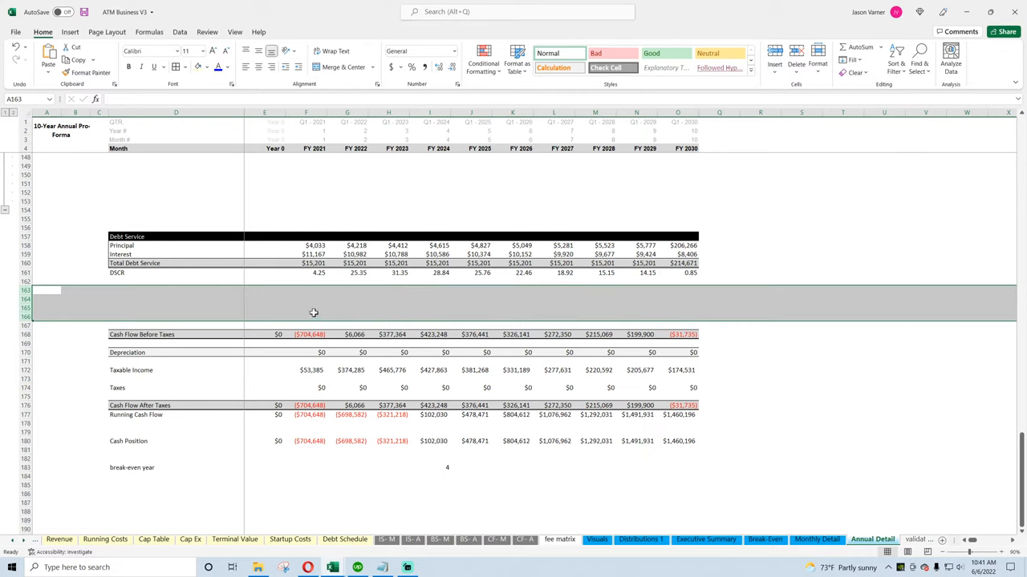
pyautogui.moveTo(75, 358)
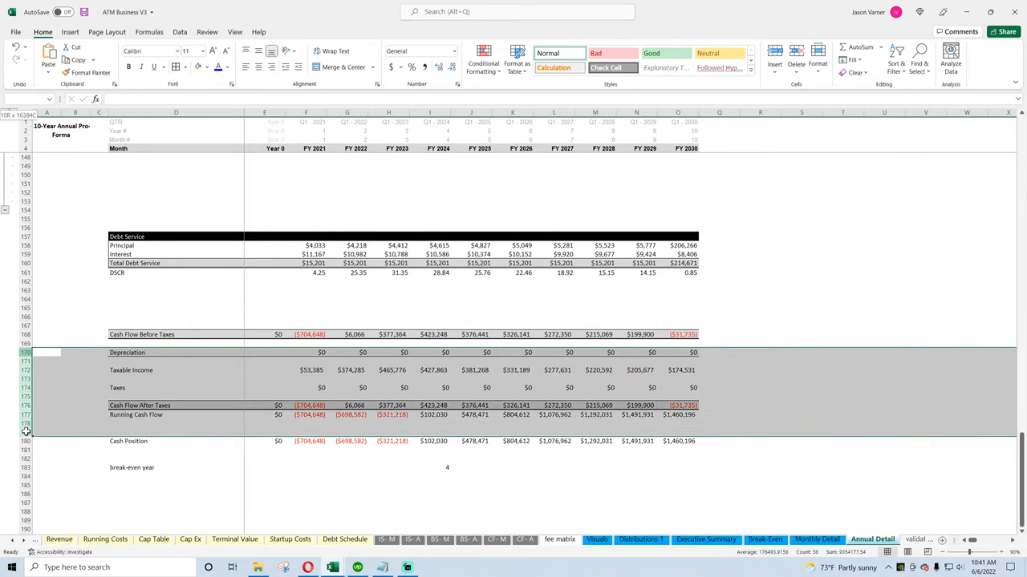
pyautogui.click(856, 72)
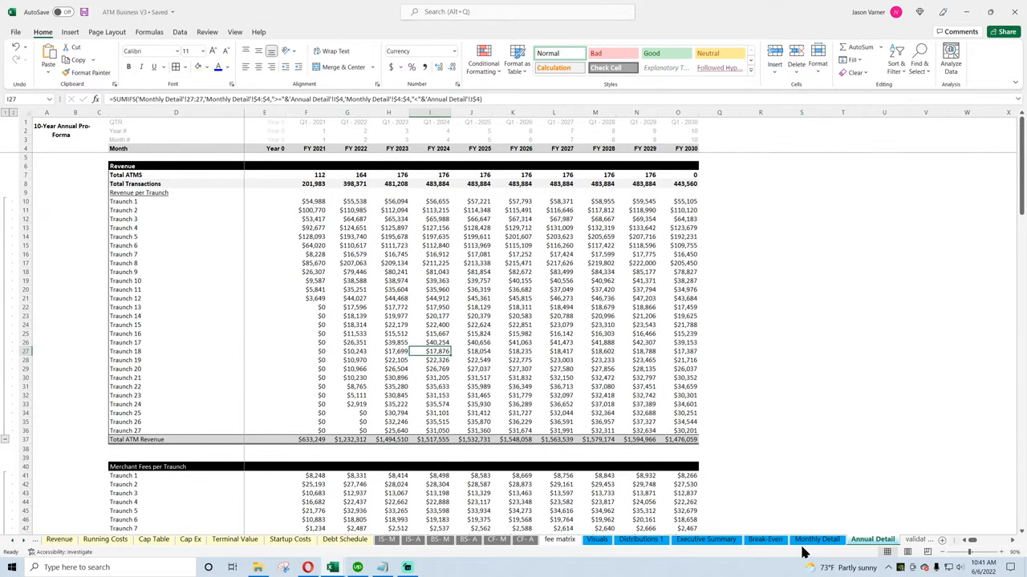
# Review the Break-Even, Executive Summary and Contribution & Distribution sheets' proceeds and cash-return formulas
pyautogui.click(764, 539)
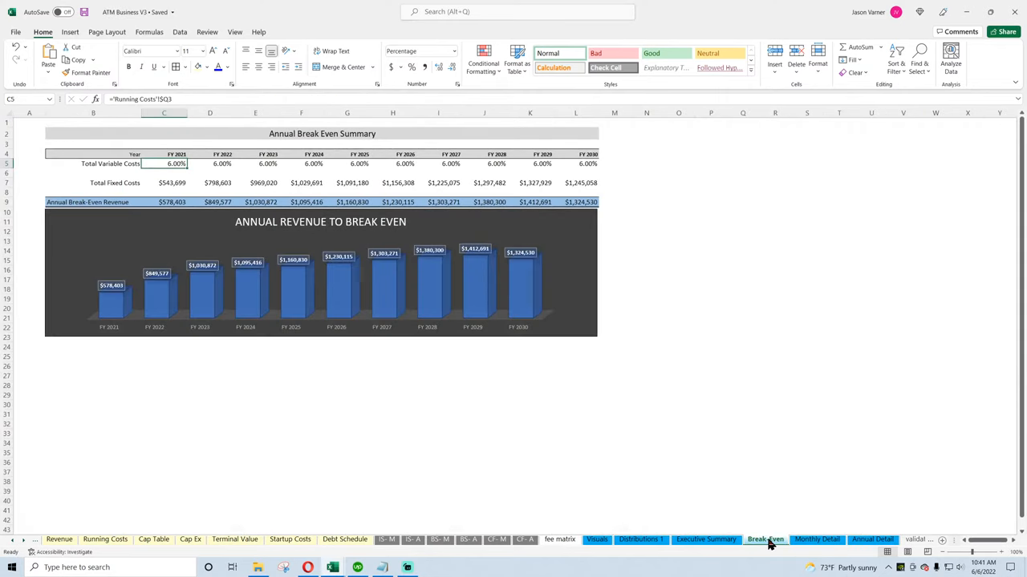
pyautogui.click(637, 539)
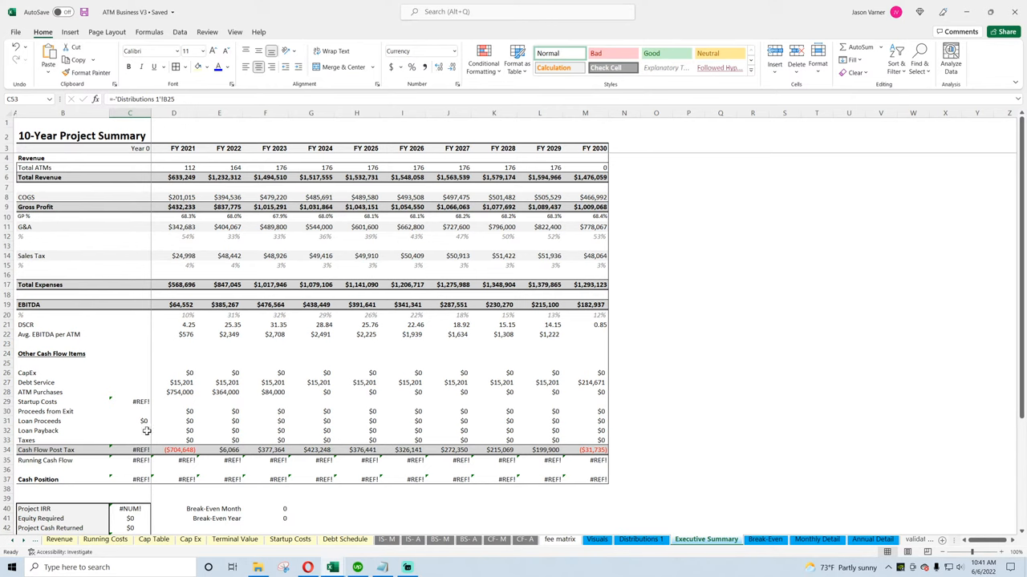
pyautogui.click(129, 401)
pyautogui.write('$540,000')
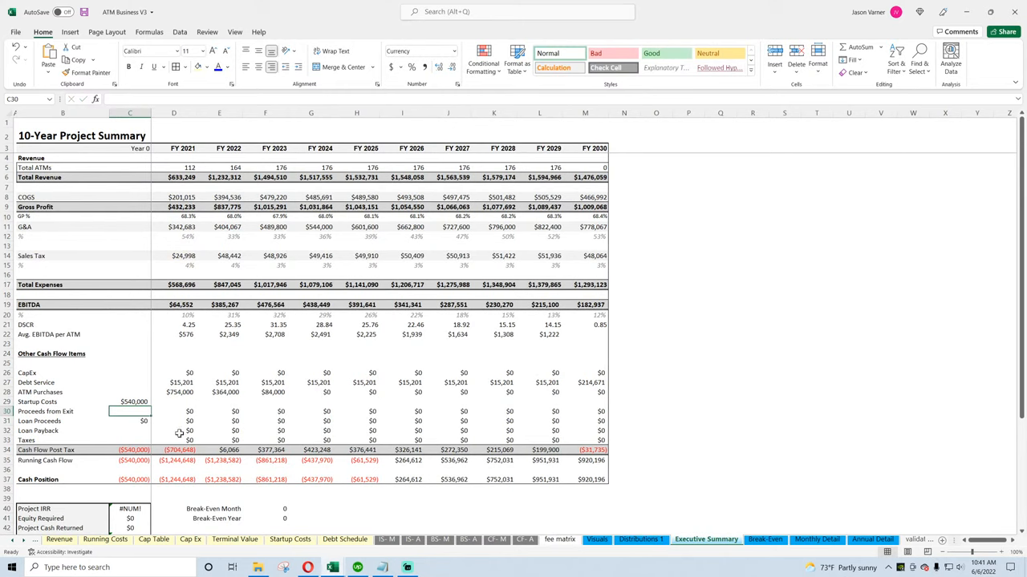
pyautogui.click(640, 539)
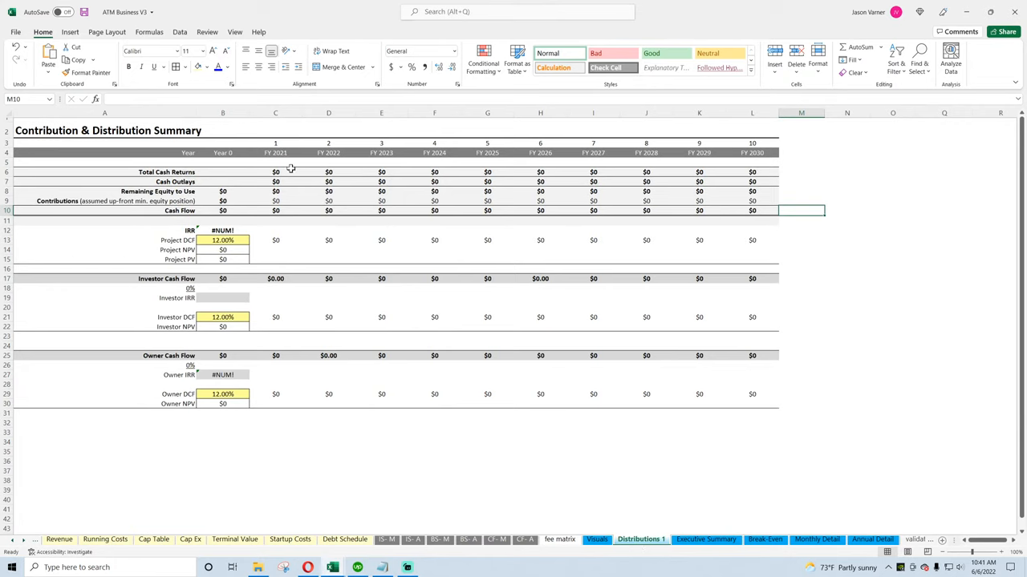
pyautogui.click(275, 172)
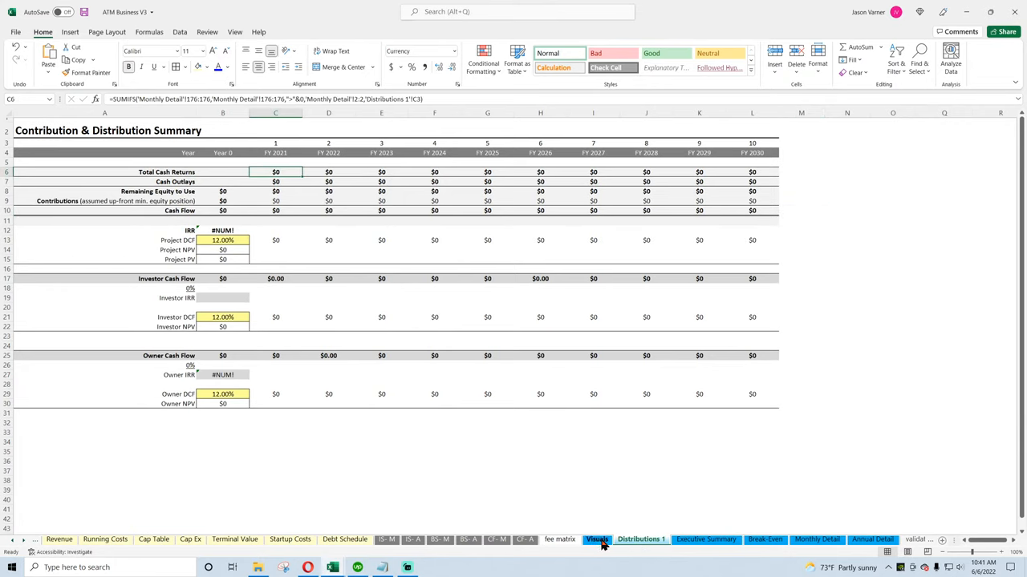
# Step through cash flow, income statement, Startup Costs and Terminal Value, then inspect Cap Ex's broken Building formula
pyautogui.click(524, 539)
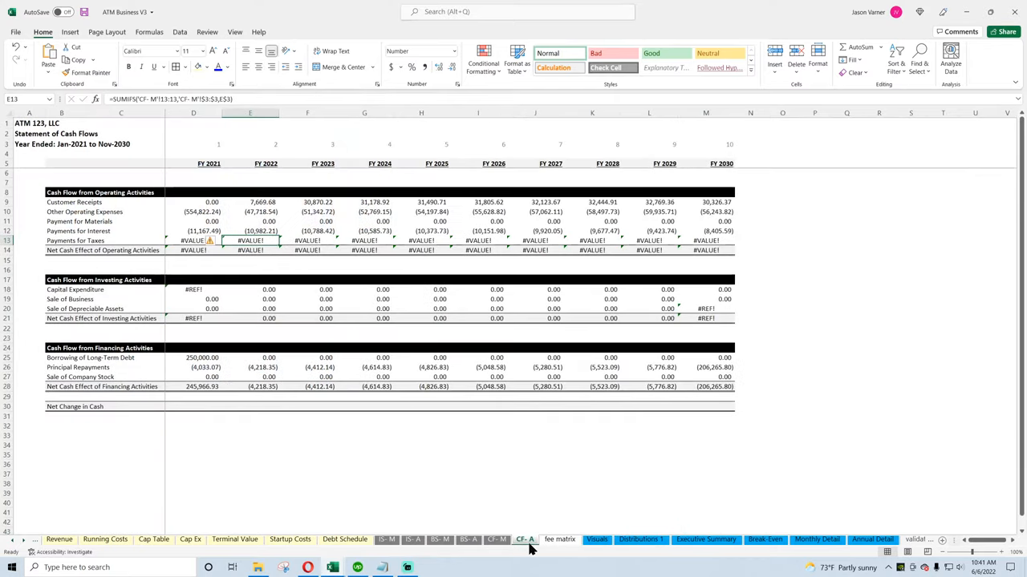
pyautogui.click(386, 539)
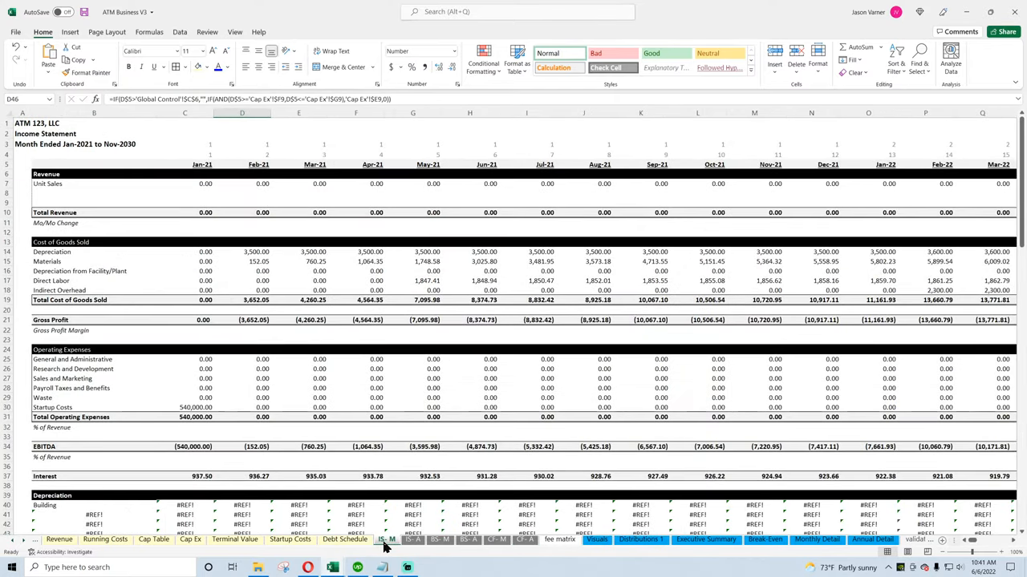
pyautogui.click(291, 539)
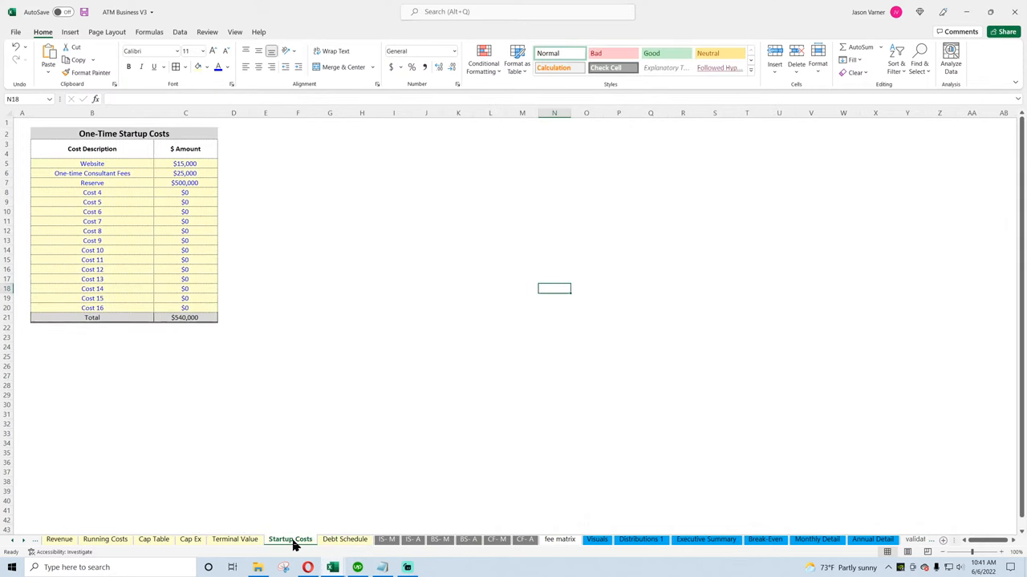
pyautogui.click(234, 538)
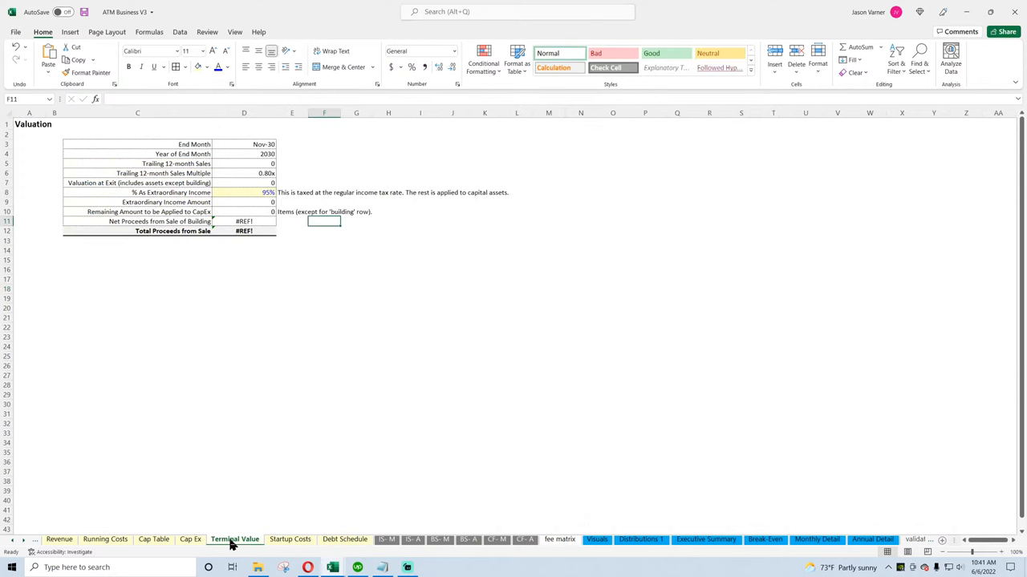
pyautogui.click(244, 222)
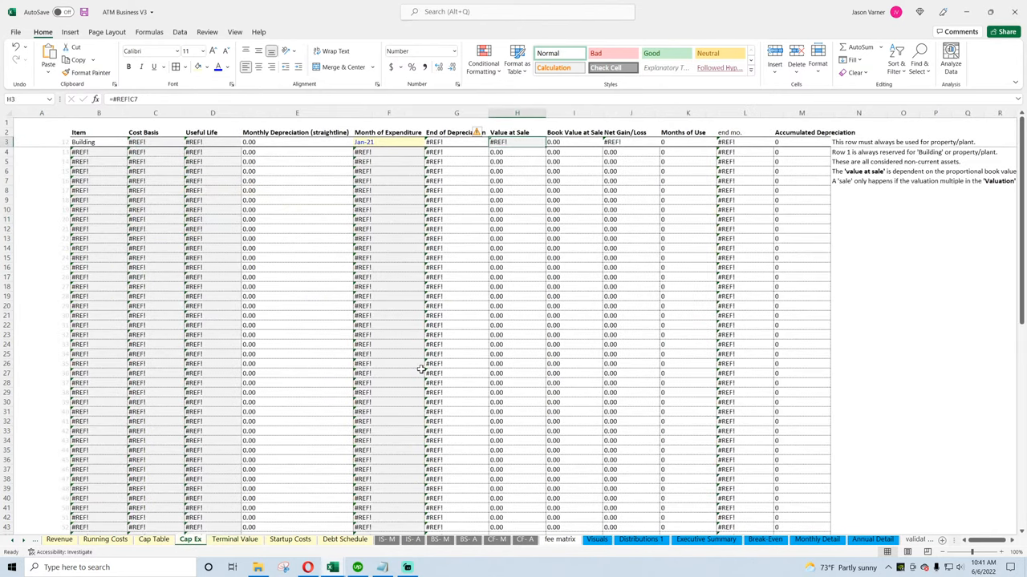
pyautogui.click(83, 142)
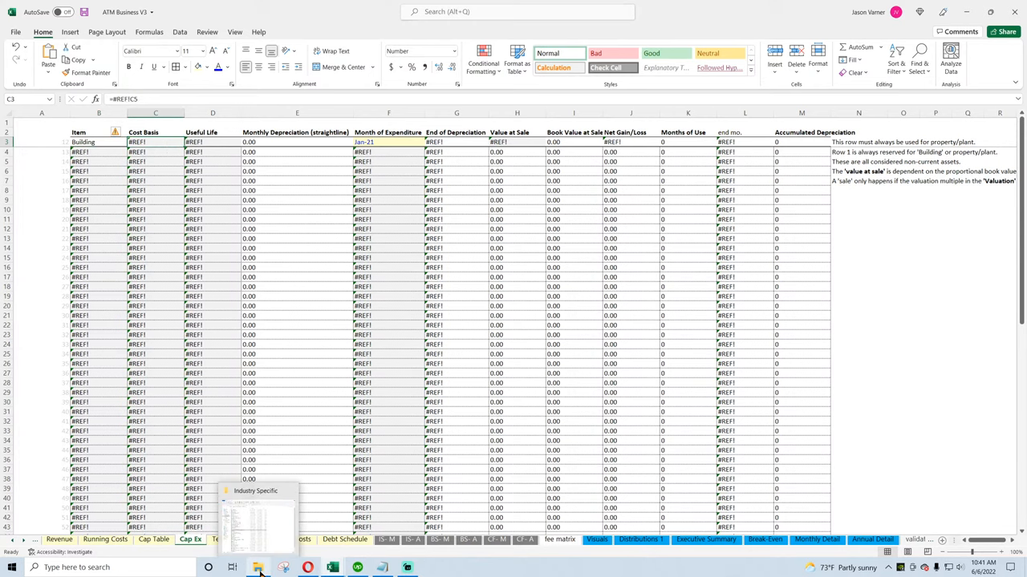
# Open Auto Shop V2 and view its Global Control and Revenue Assumptions sheets
pyautogui.click(257, 517)
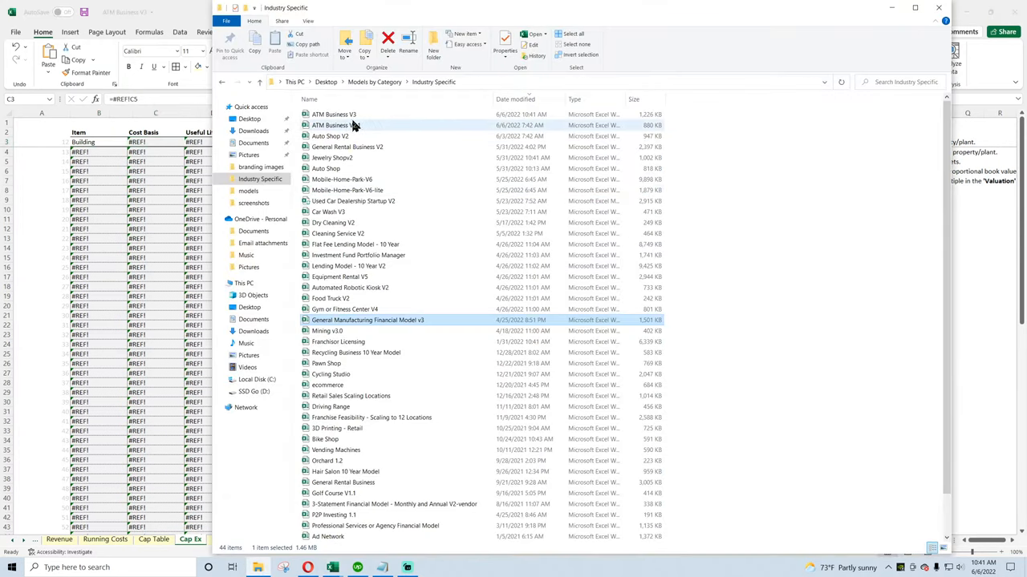
pyautogui.click(329, 136)
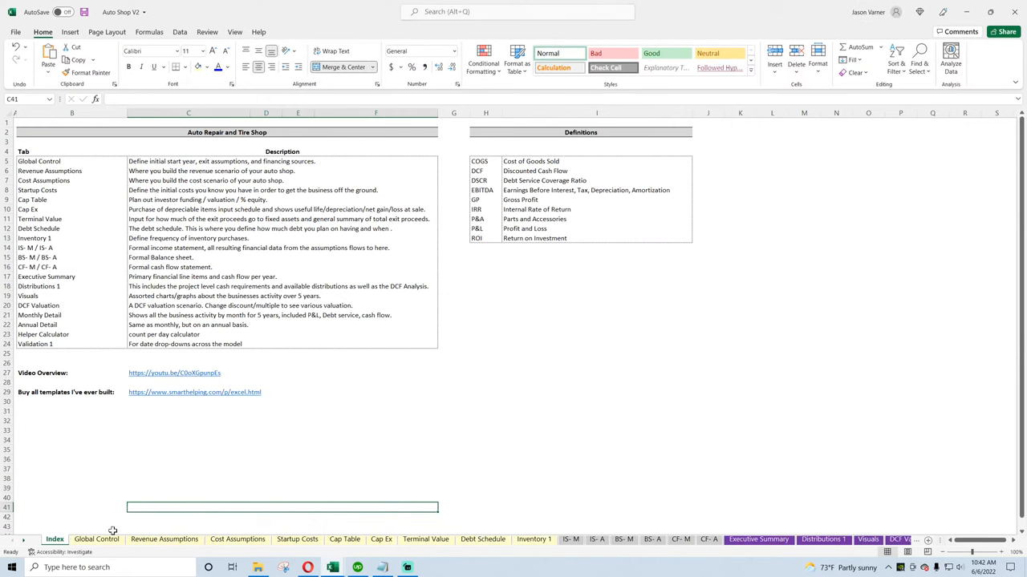
pyautogui.click(96, 539)
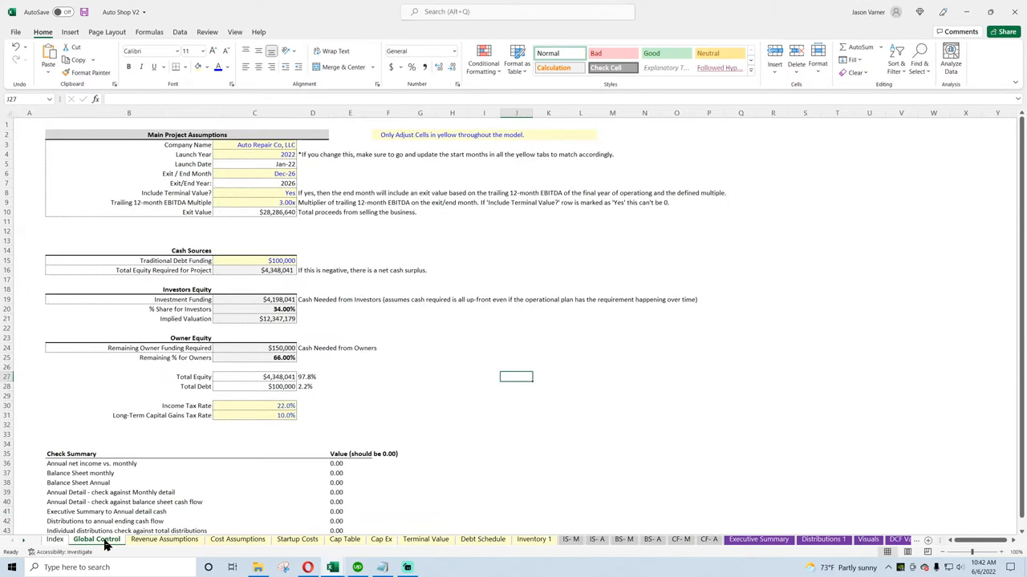
pyautogui.click(164, 538)
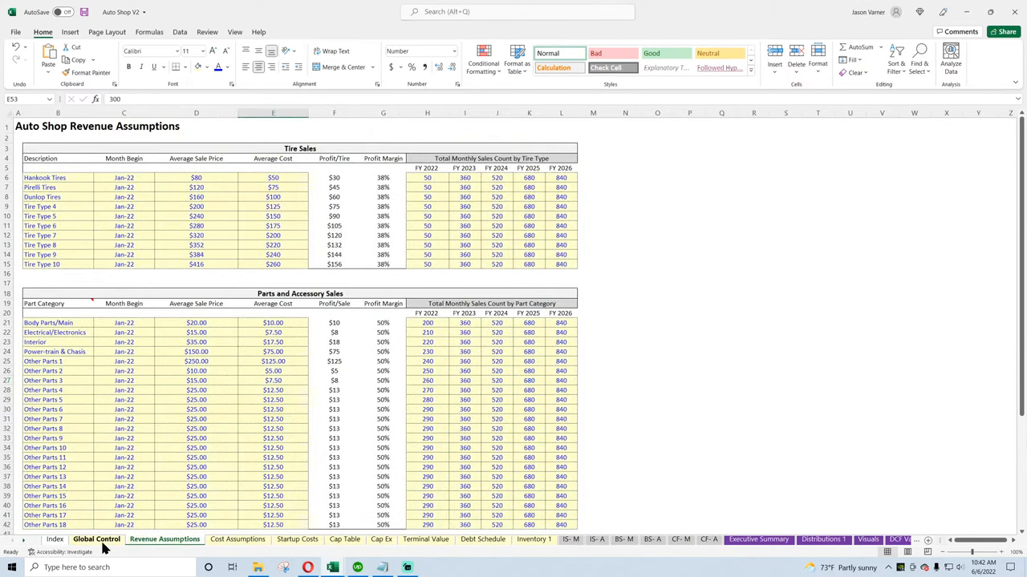
# Open General Manufacturing Financial Model v3, view its Startup Costs, then return to Auto Shop V2
pyautogui.click(96, 539)
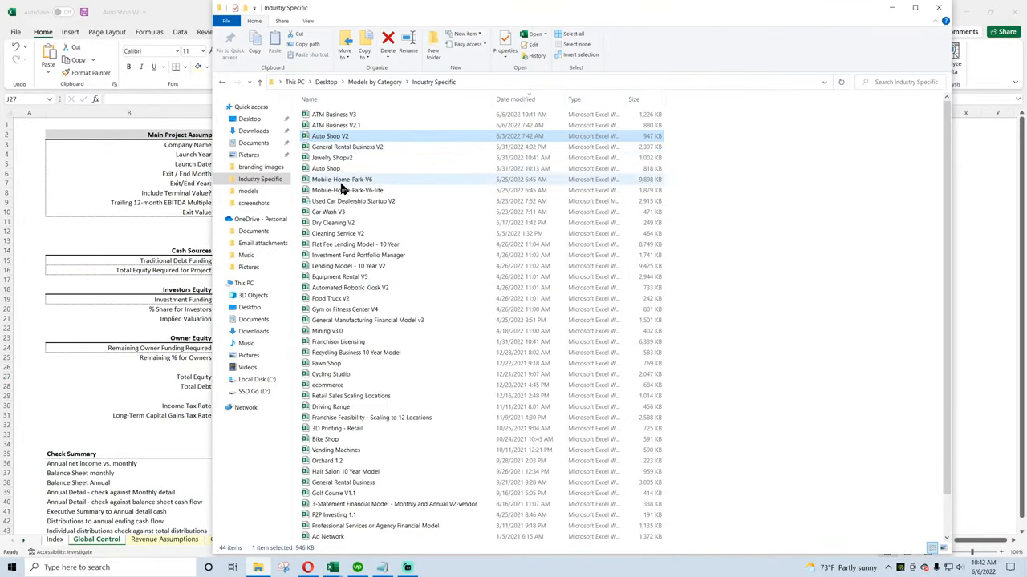
pyautogui.click(367, 320)
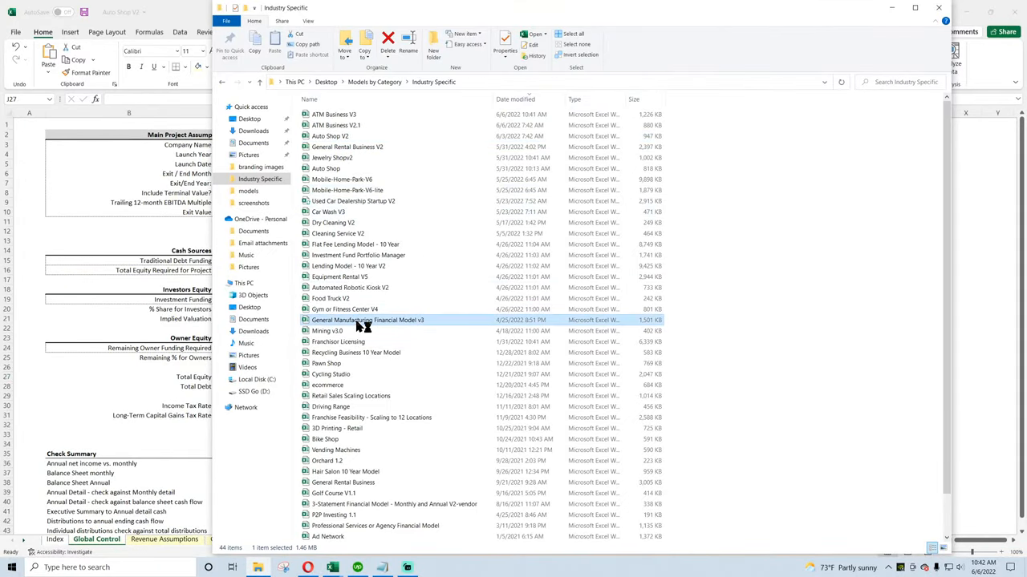
pyautogui.doubleClick(367, 320)
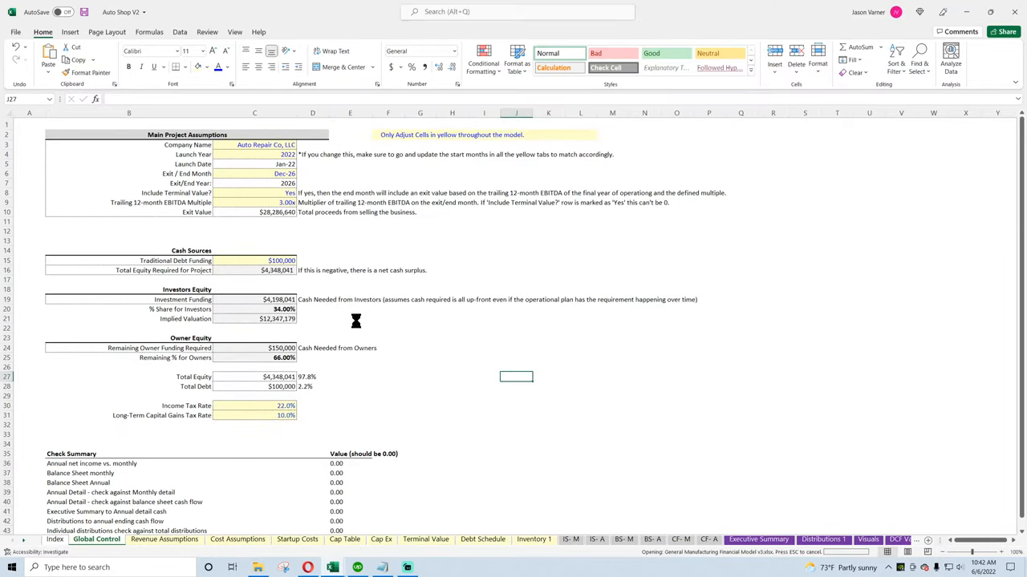
pyautogui.click(55, 539)
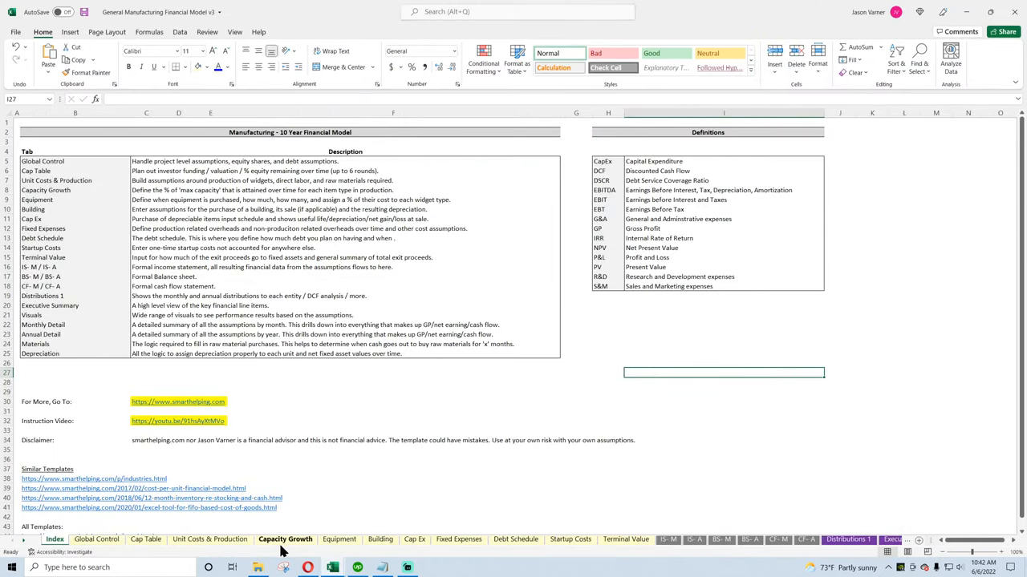
pyautogui.click(570, 539)
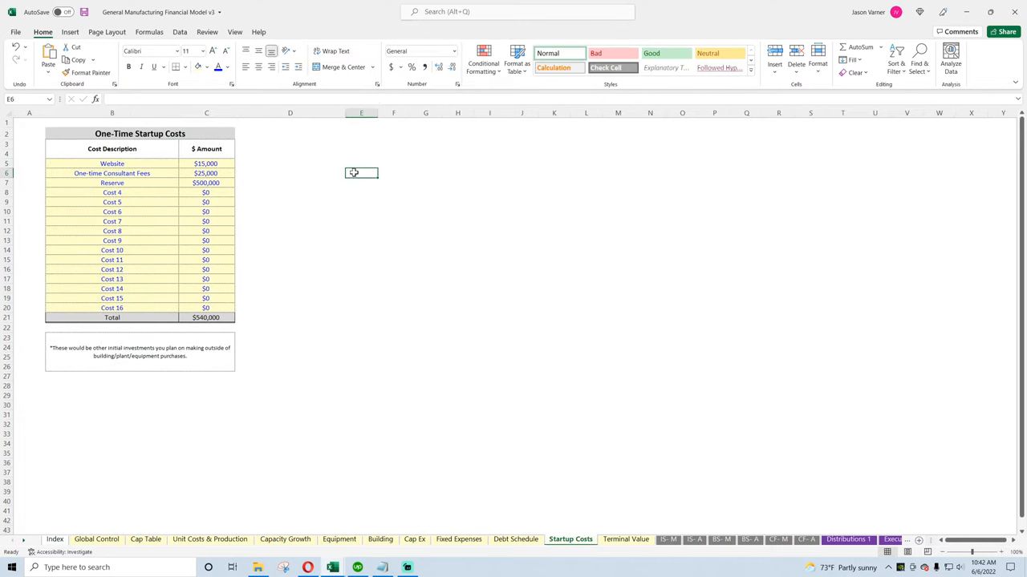
pyautogui.click(96, 539)
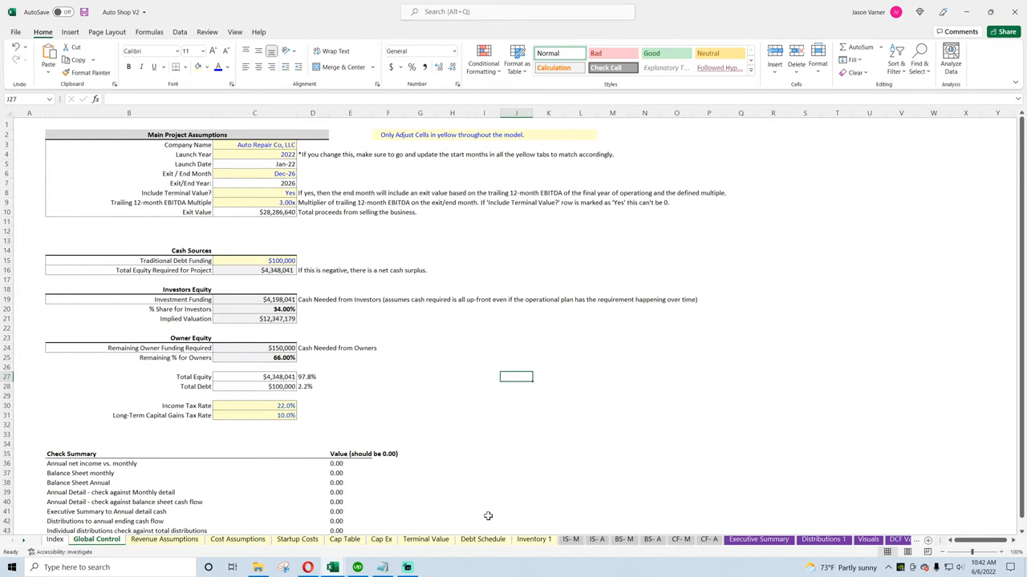
# Check the data validation month list behind the Building month of expenditure cell on Cap Ex
pyautogui.click(381, 539)
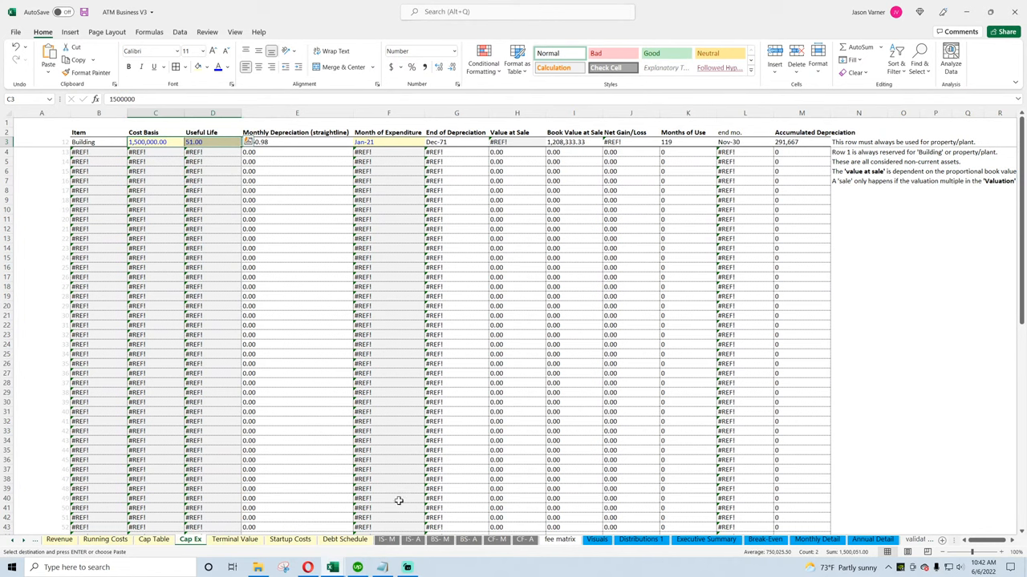
pyautogui.click(389, 142)
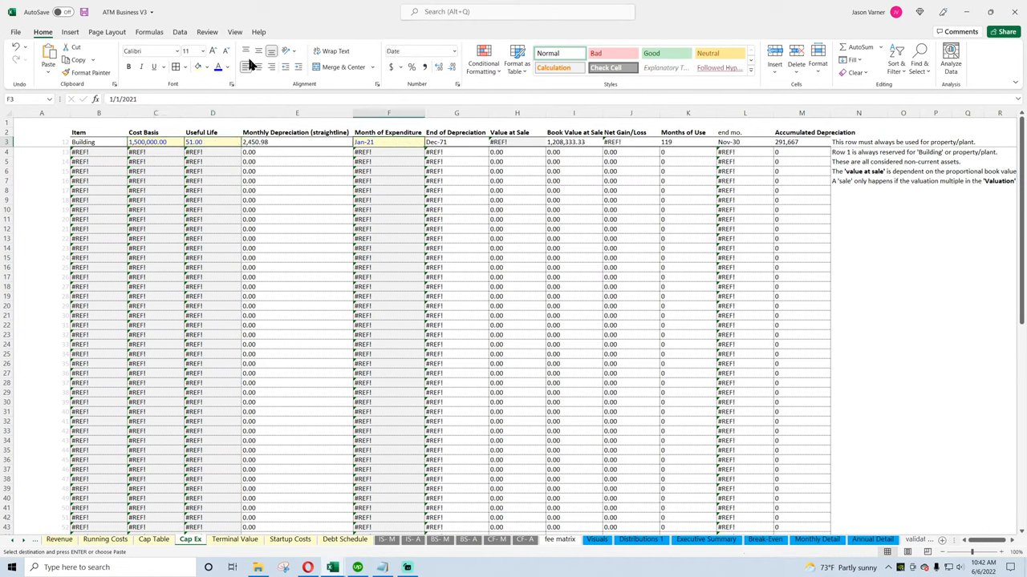
pyautogui.click(179, 32)
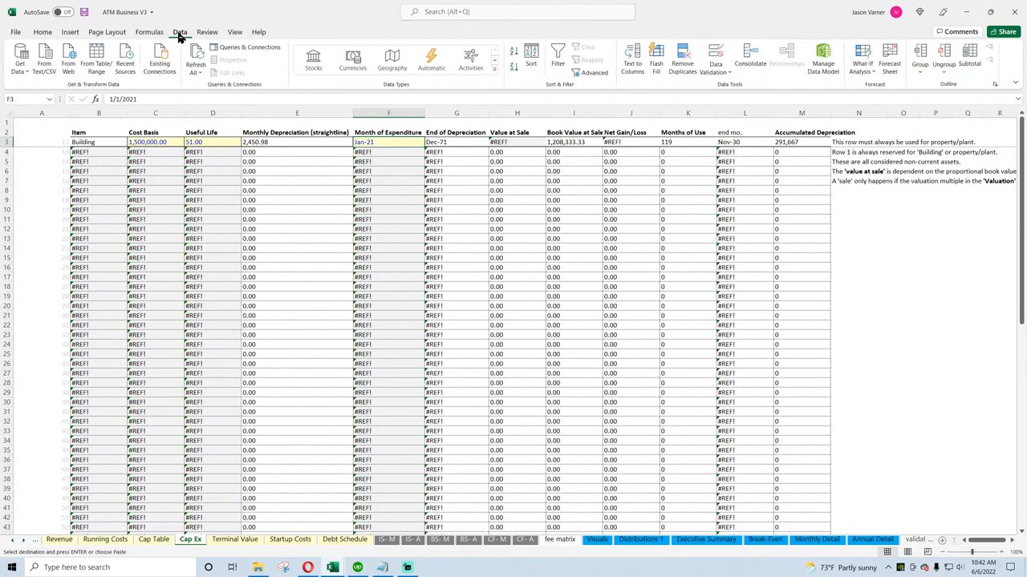
pyautogui.click(715, 61)
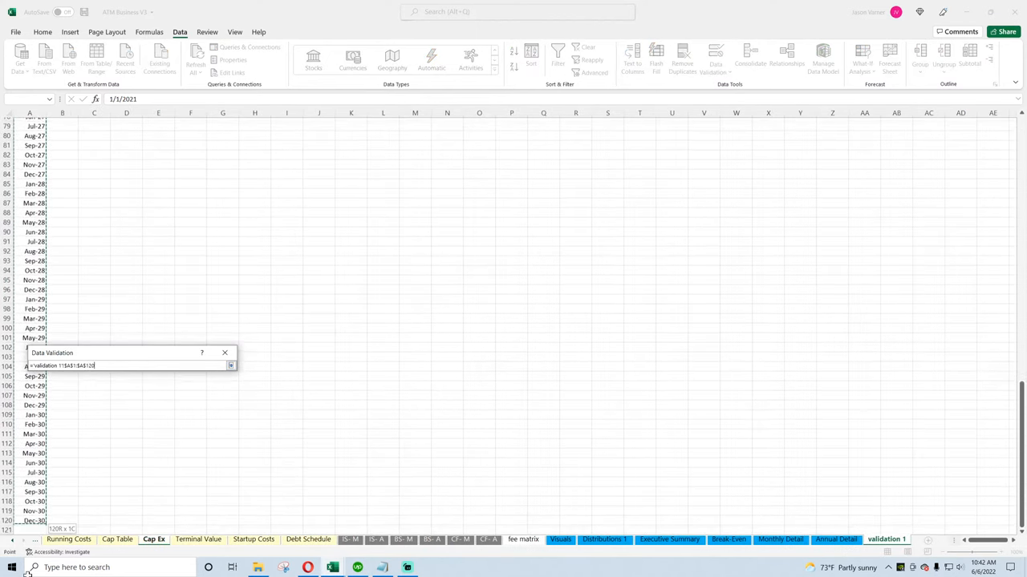
pyautogui.click(230, 365)
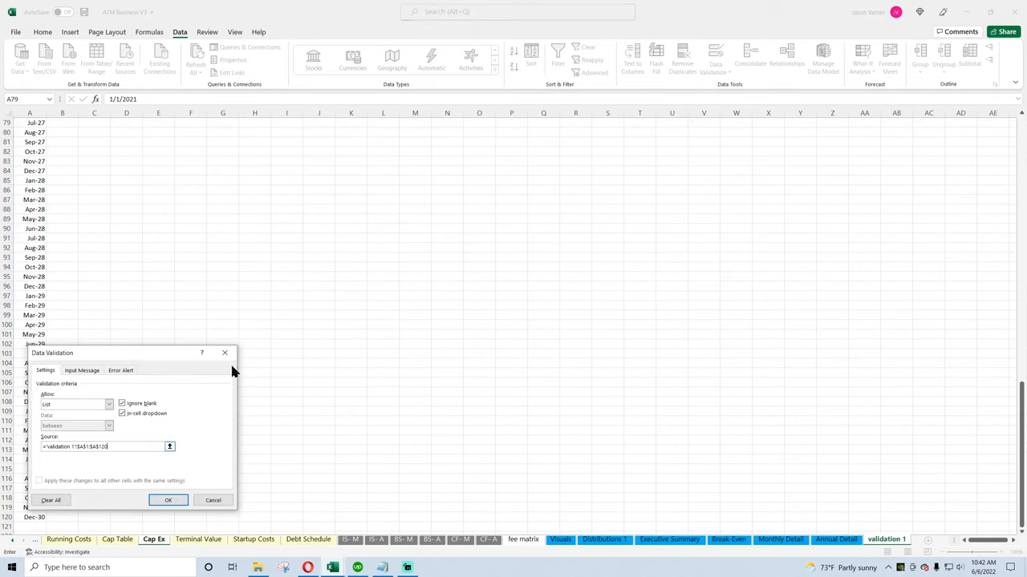
pyautogui.click(168, 500)
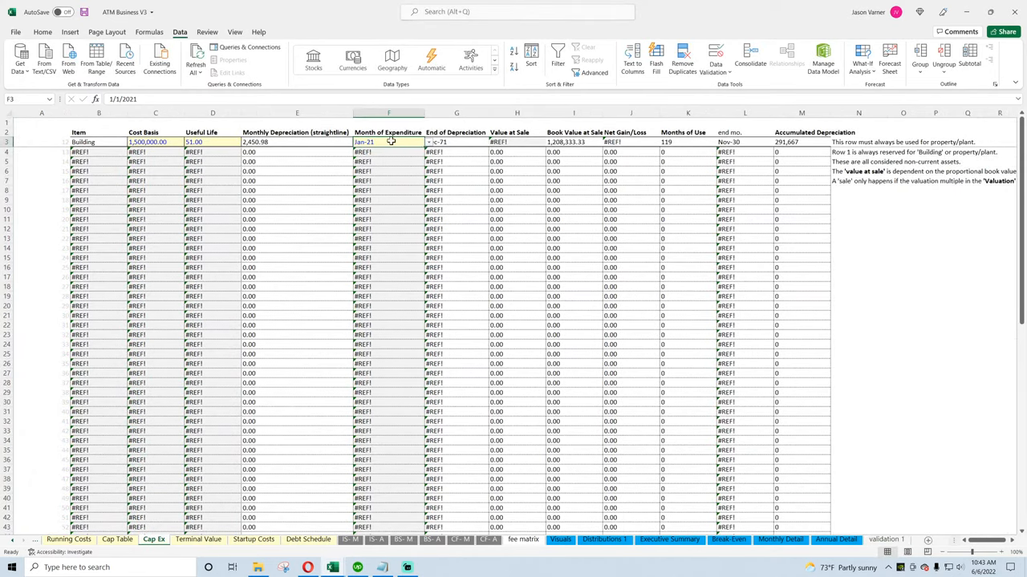
pyautogui.click(43, 32)
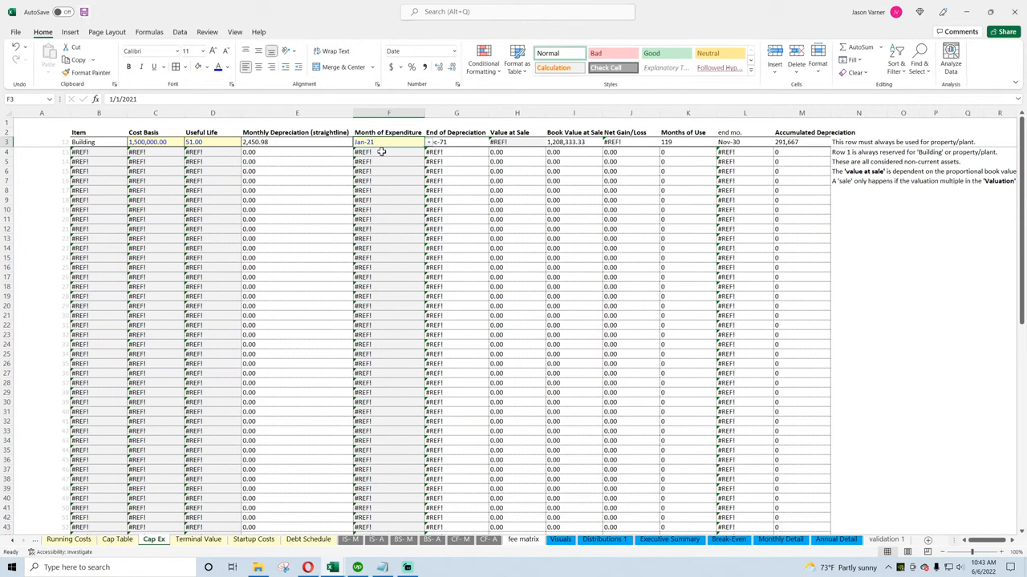
# Paste the Building value at sale into H3 and inspect the end month formula
pyautogui.click(427, 152)
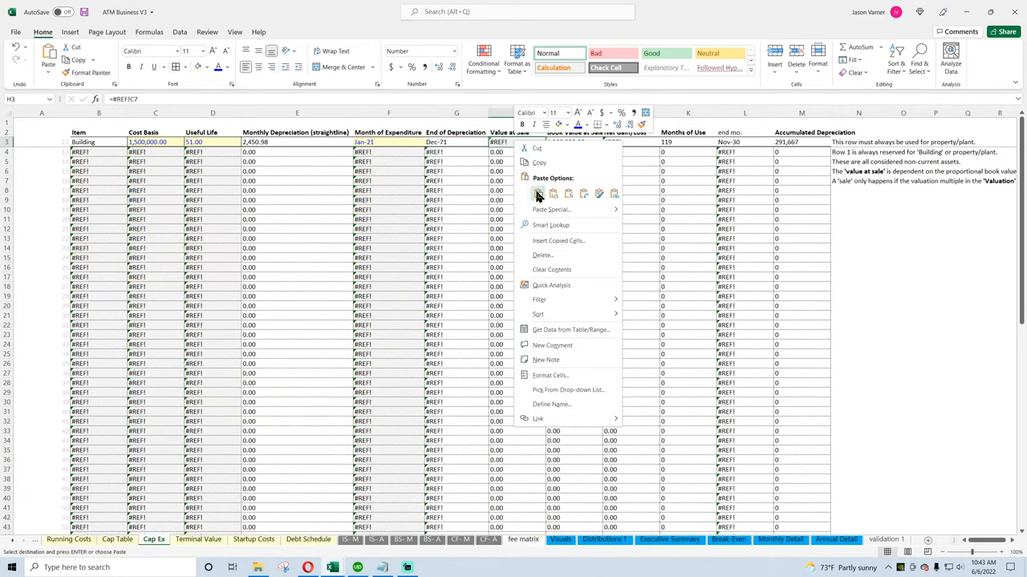
pyautogui.click(537, 194)
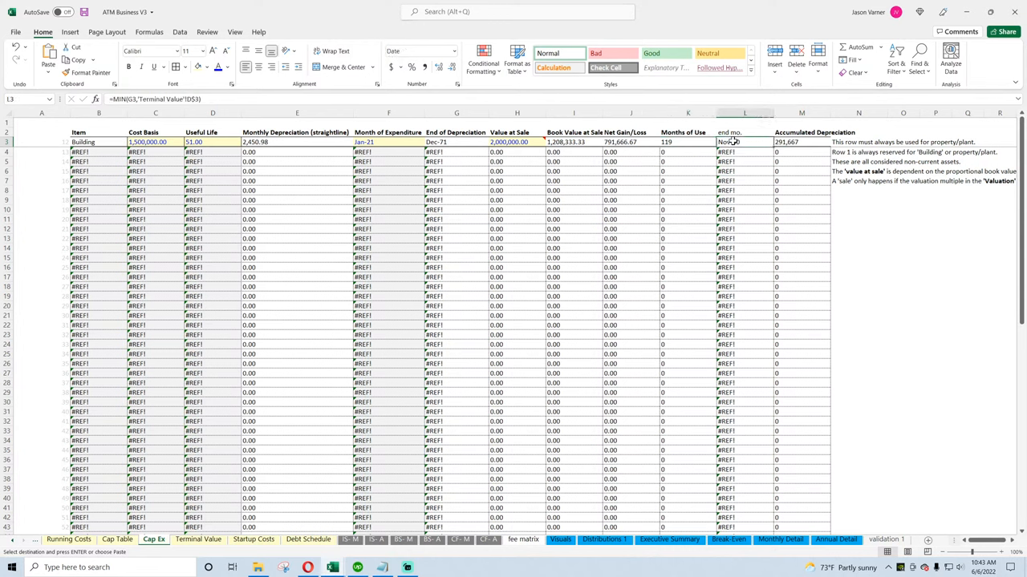
pyautogui.doubleClick(745, 142)
pyautogui.write('=')
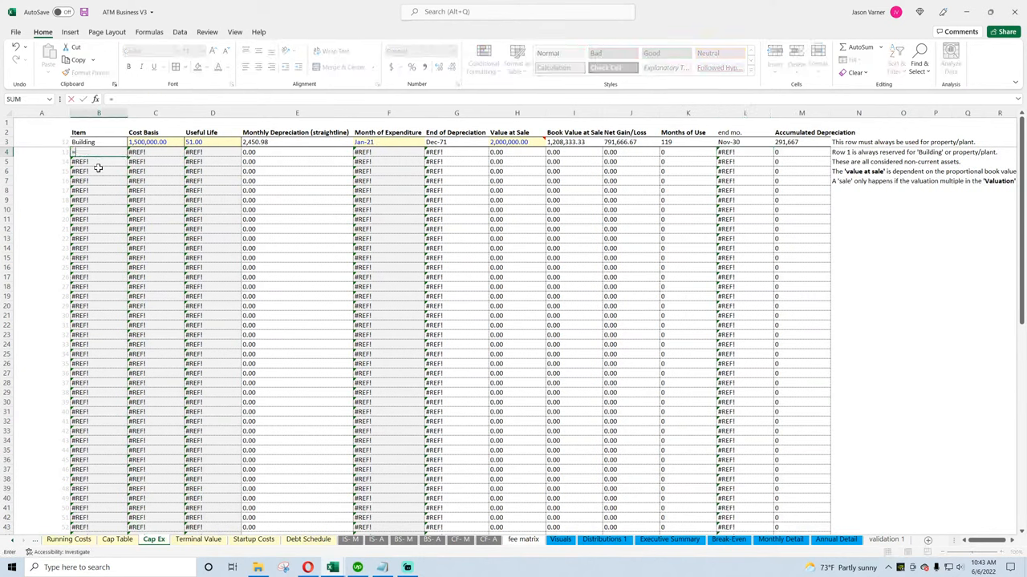
# Link Cap Ex items to Revenue's Traunch 1–27 names and each traunch's total cost
pyautogui.click(68, 539)
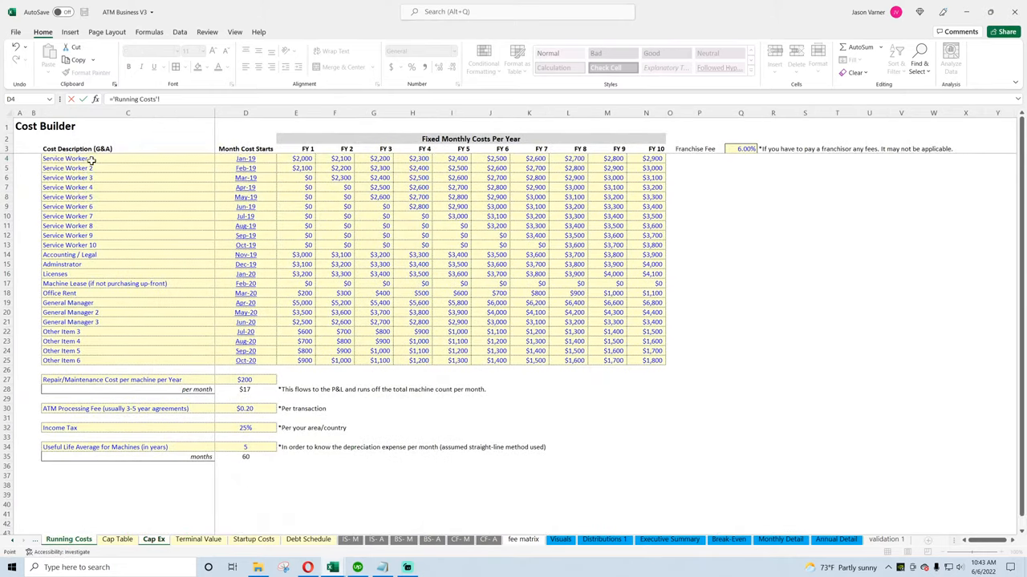
pyautogui.click(116, 539)
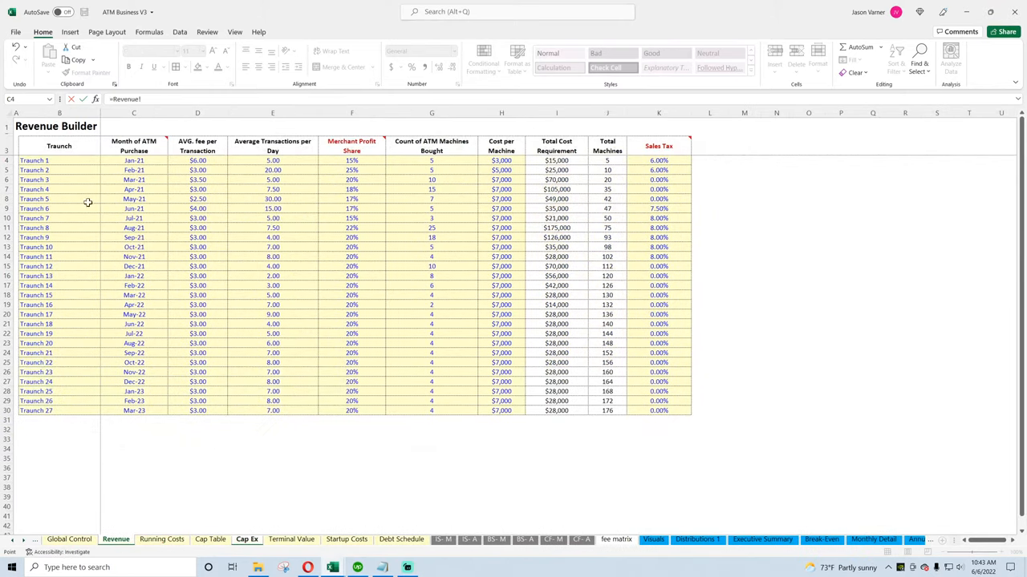
pyautogui.click(246, 539)
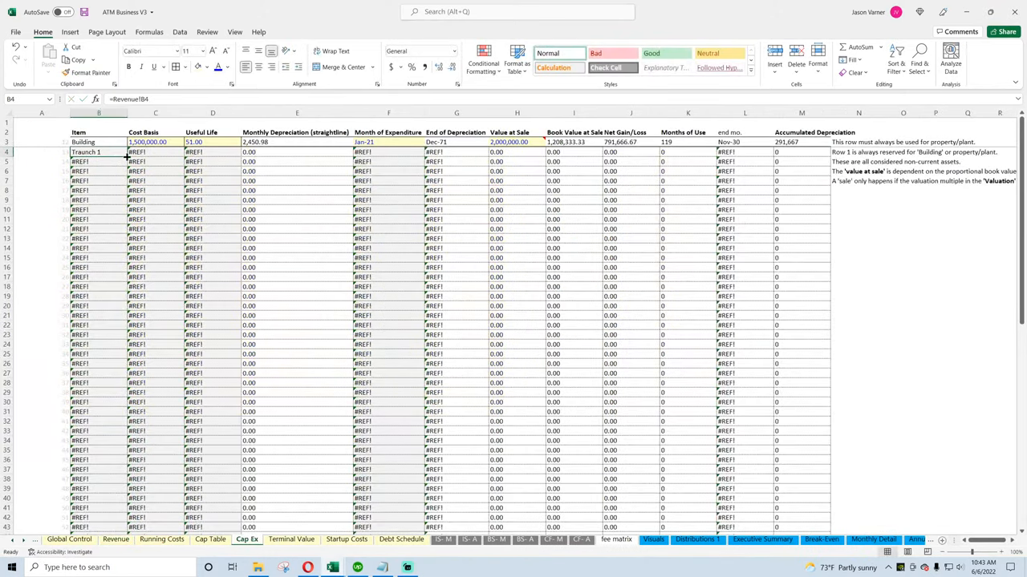
pyautogui.scroll(-3)
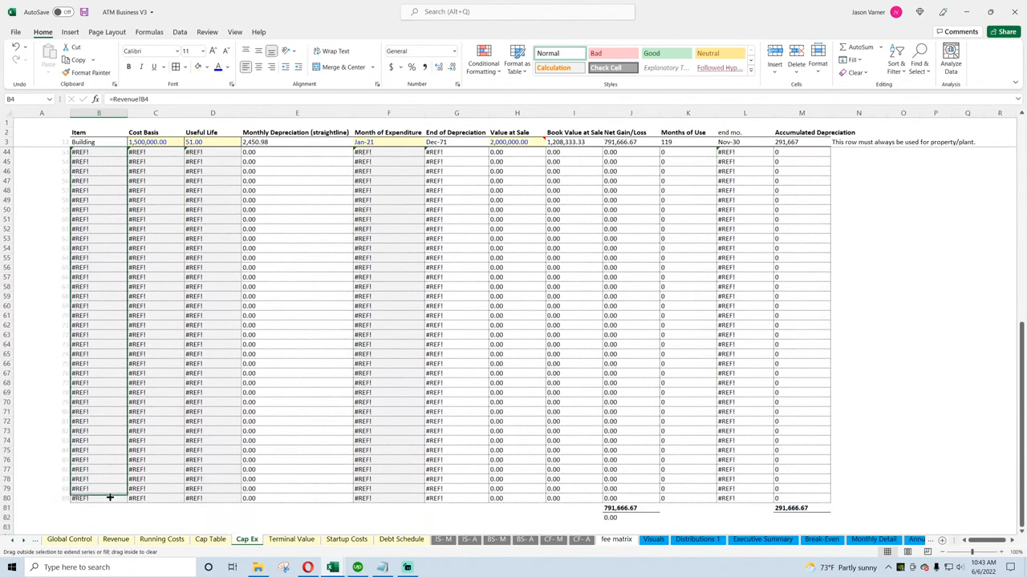
pyautogui.click(69, 539)
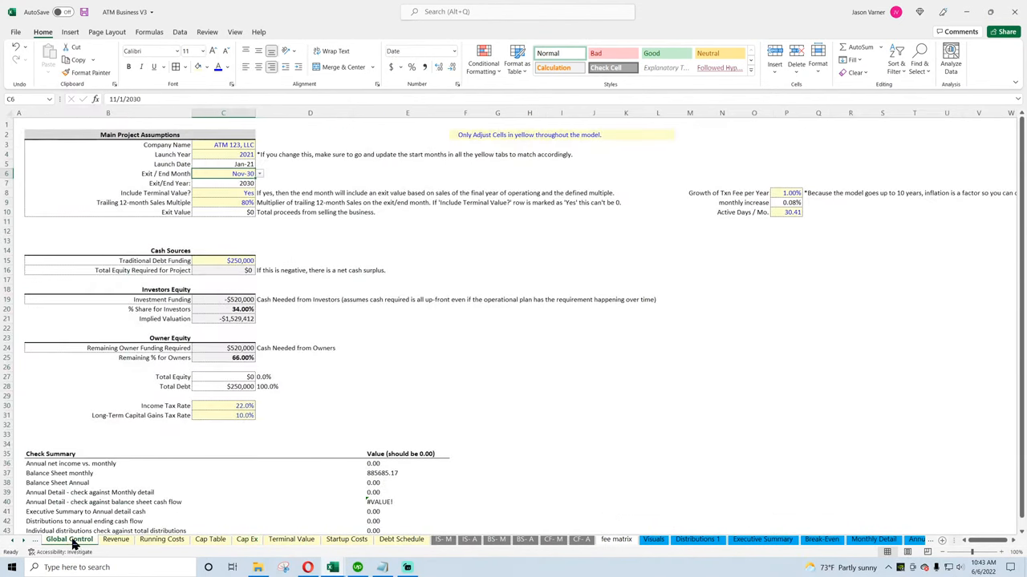
pyautogui.click(116, 539)
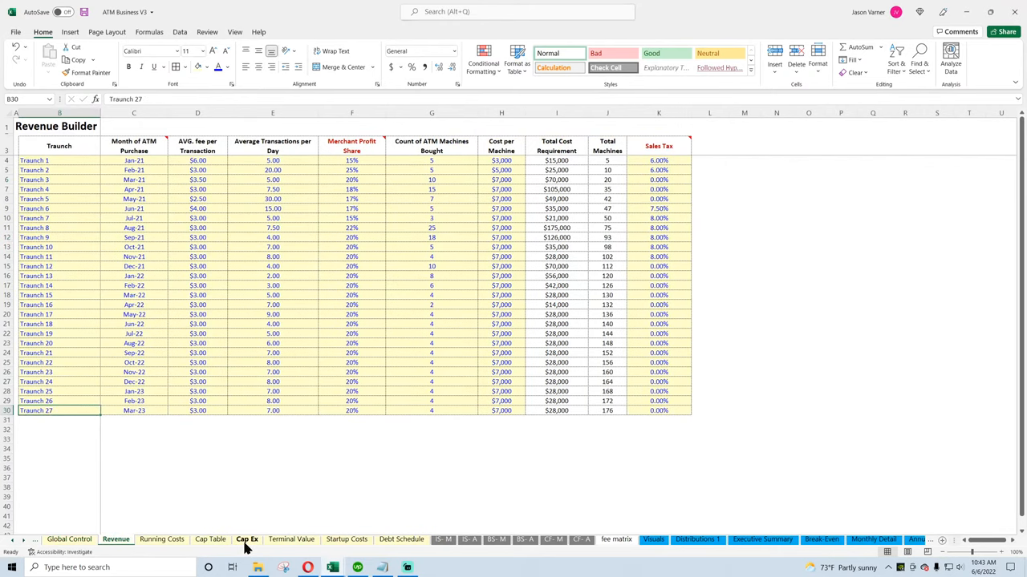
pyautogui.click(247, 539)
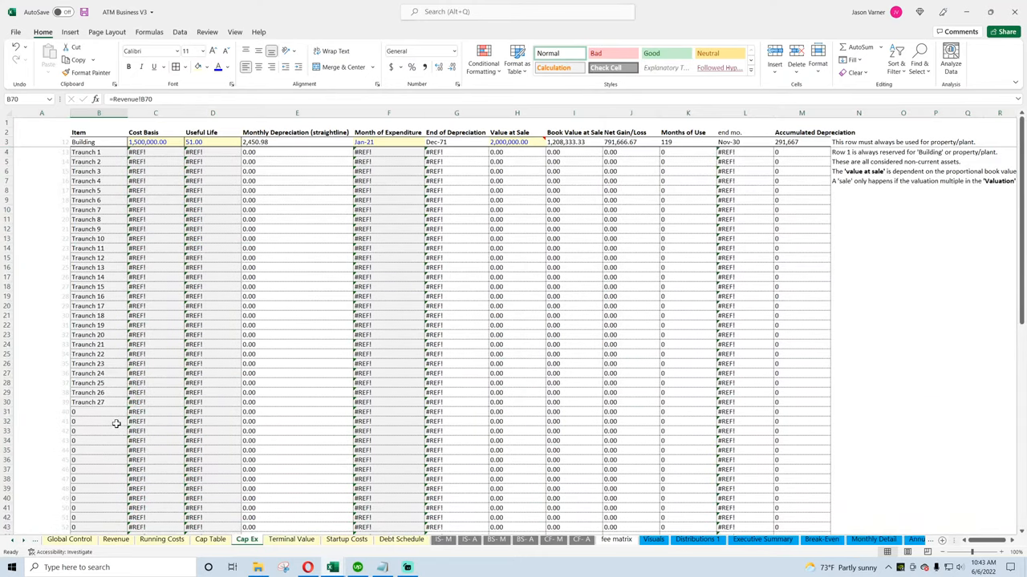
pyautogui.click(154, 151)
pyautogui.write('=')
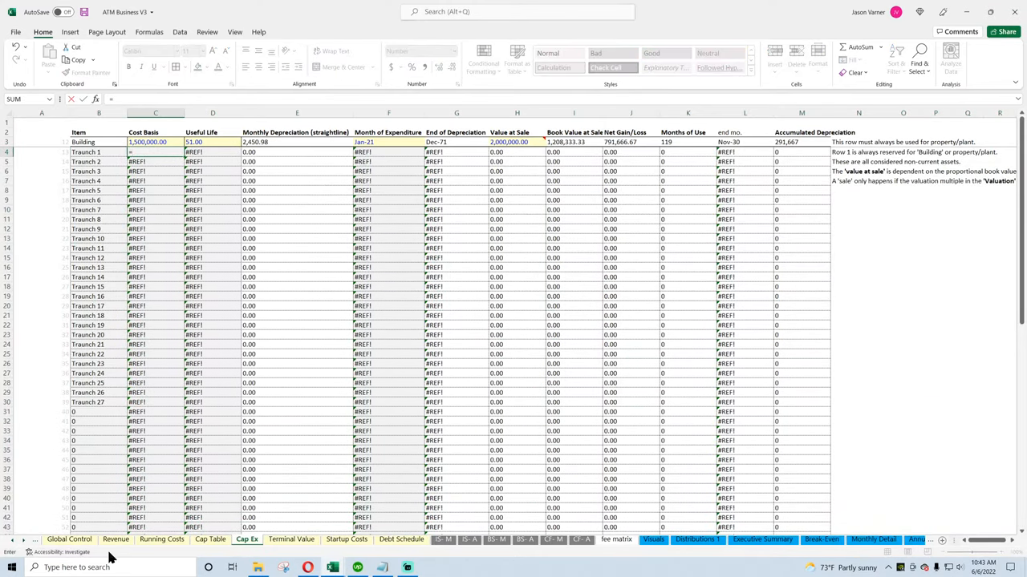
pyautogui.click(116, 539)
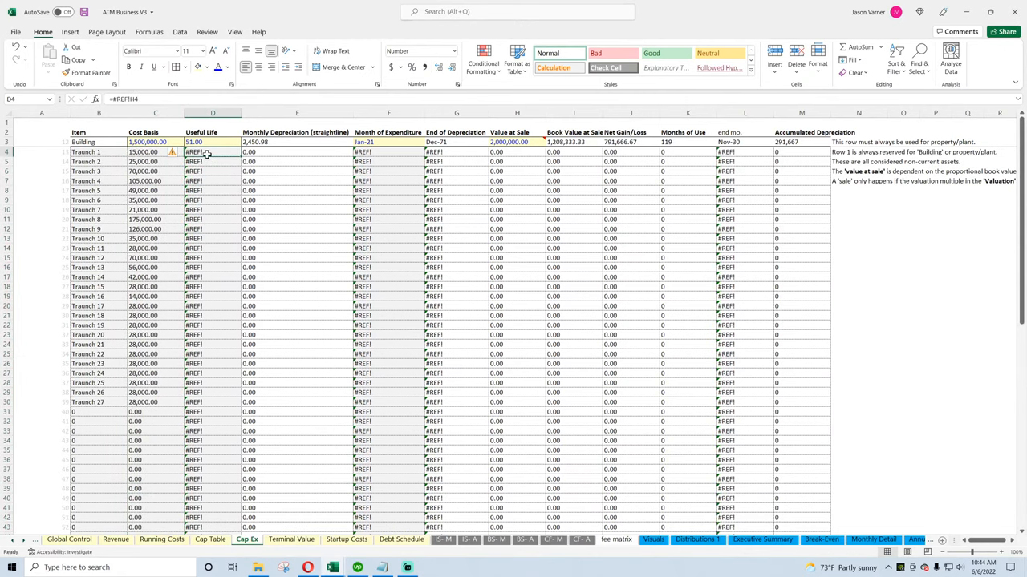
# Set useful life to ='Running Costs'!D$34 (5 years) and expenditure month to Revenue!C4
pyautogui.doubleClick(196, 152)
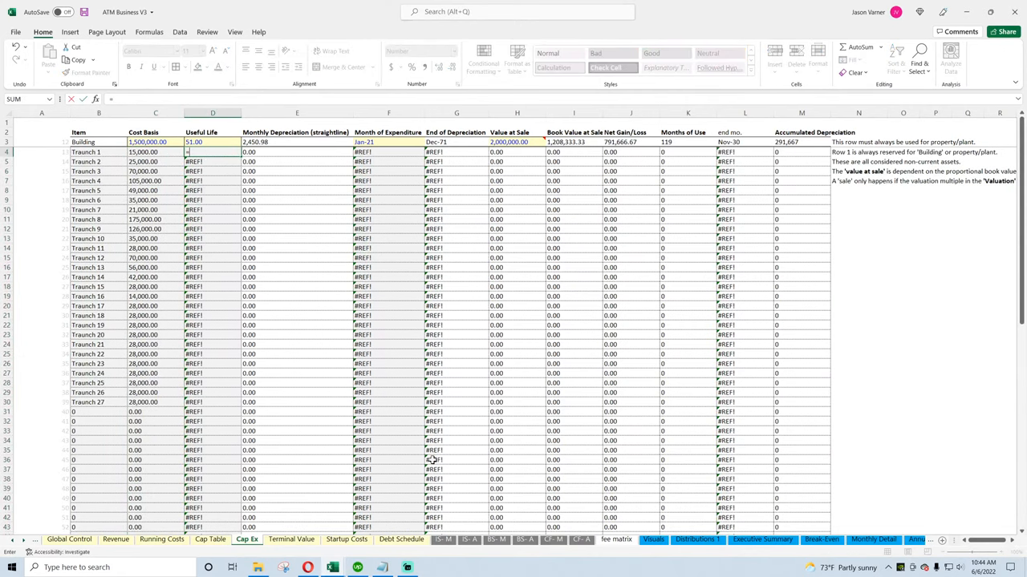
pyautogui.click(161, 539)
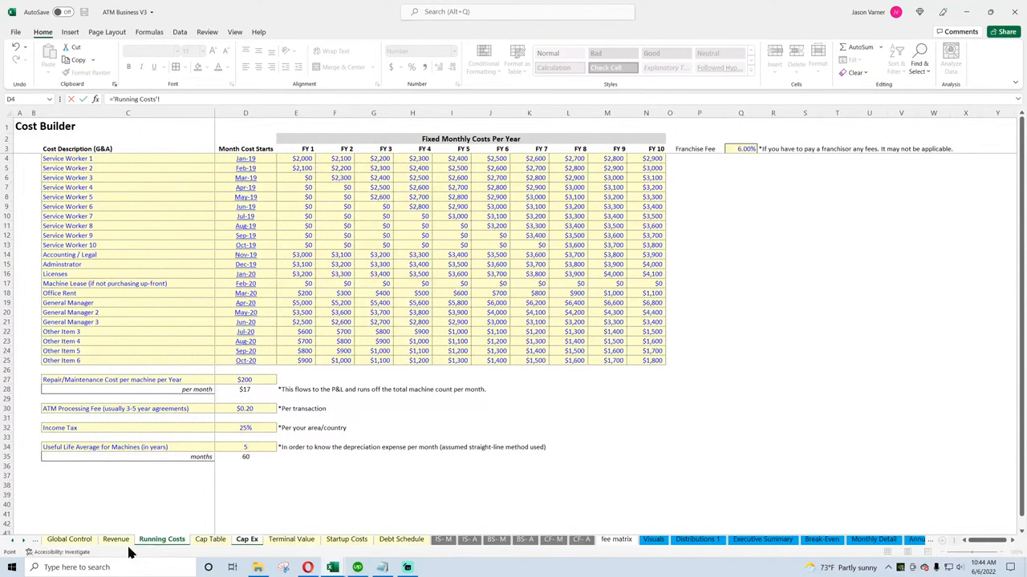
pyautogui.click(246, 447)
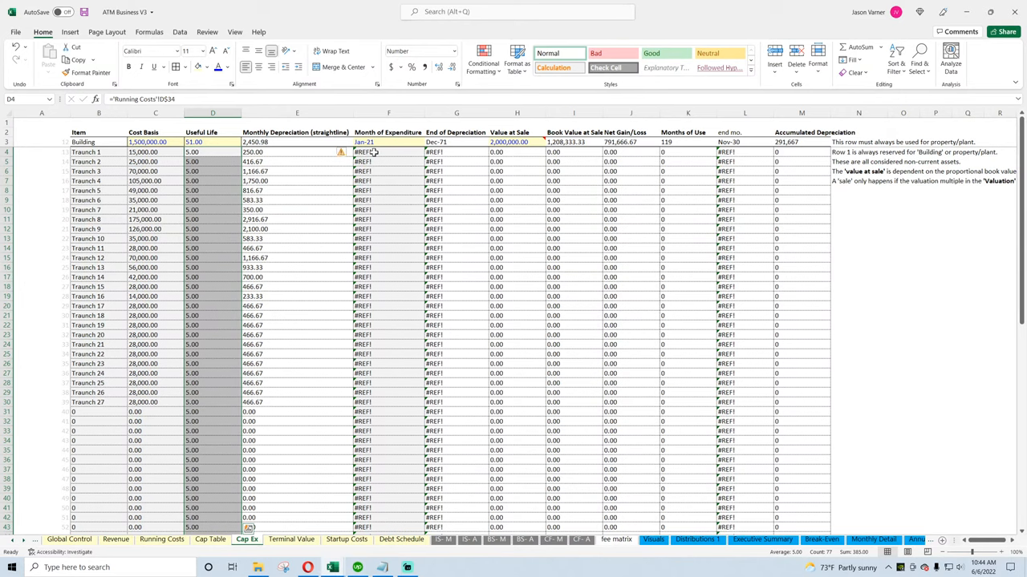
pyautogui.click(115, 539)
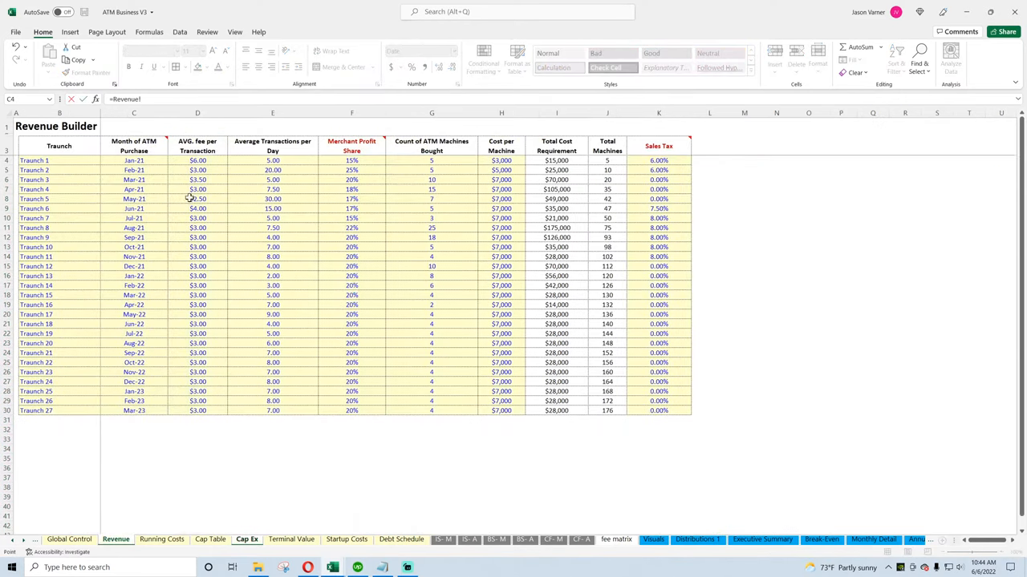
pyautogui.click(246, 539)
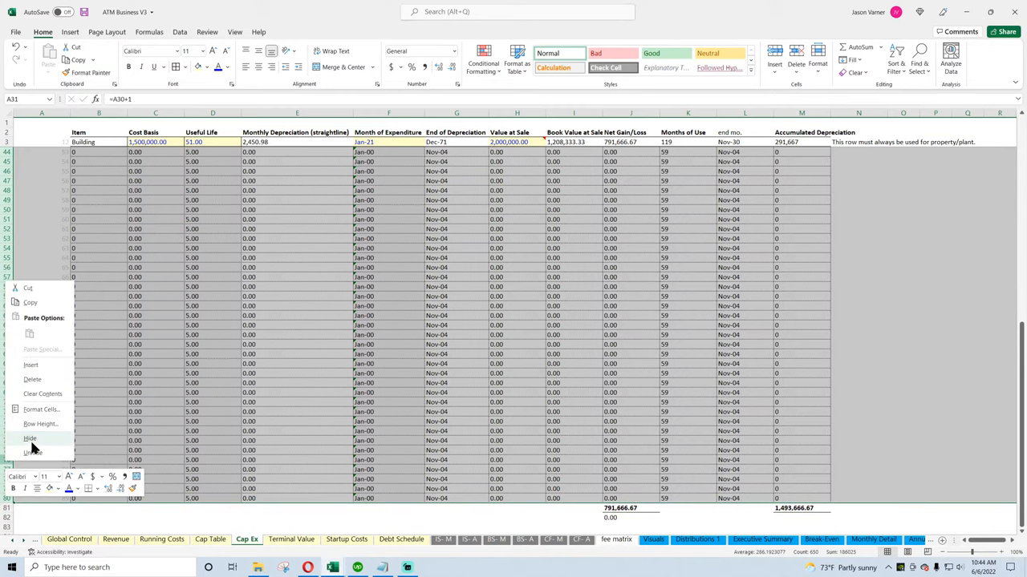
# Hide the unused rows 31–80 below Traunch 27 on Cap Ex
pyautogui.click(32, 452)
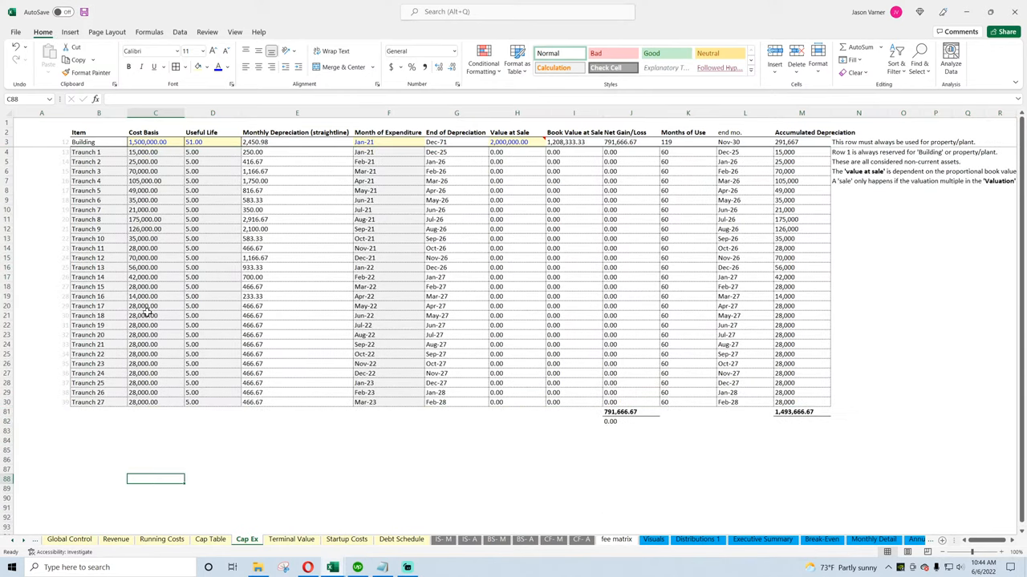
pyautogui.moveTo(284, 215)
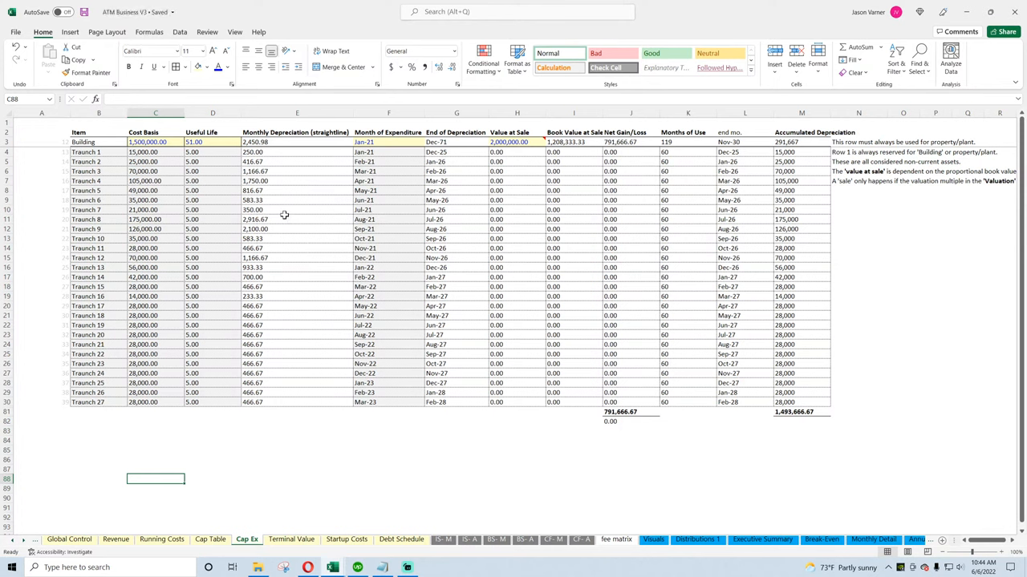
pyautogui.moveTo(388, 196)
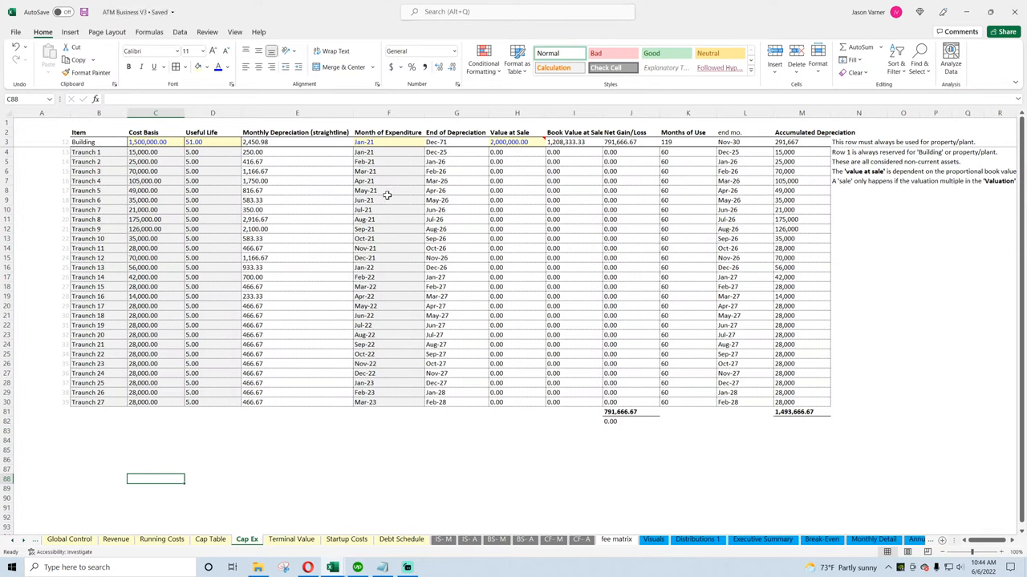
pyautogui.moveTo(311, 516)
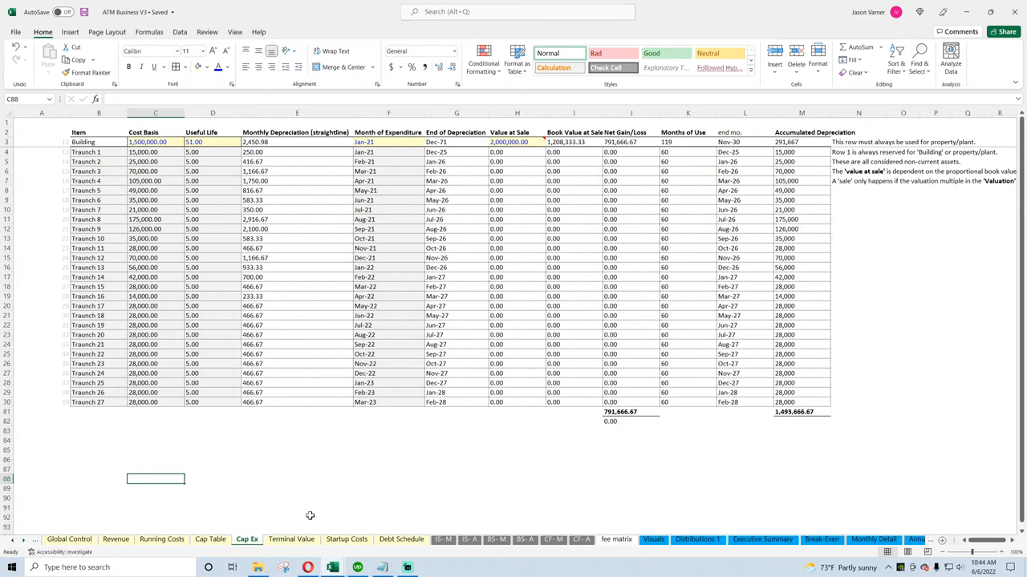
pyautogui.moveTo(268, 486)
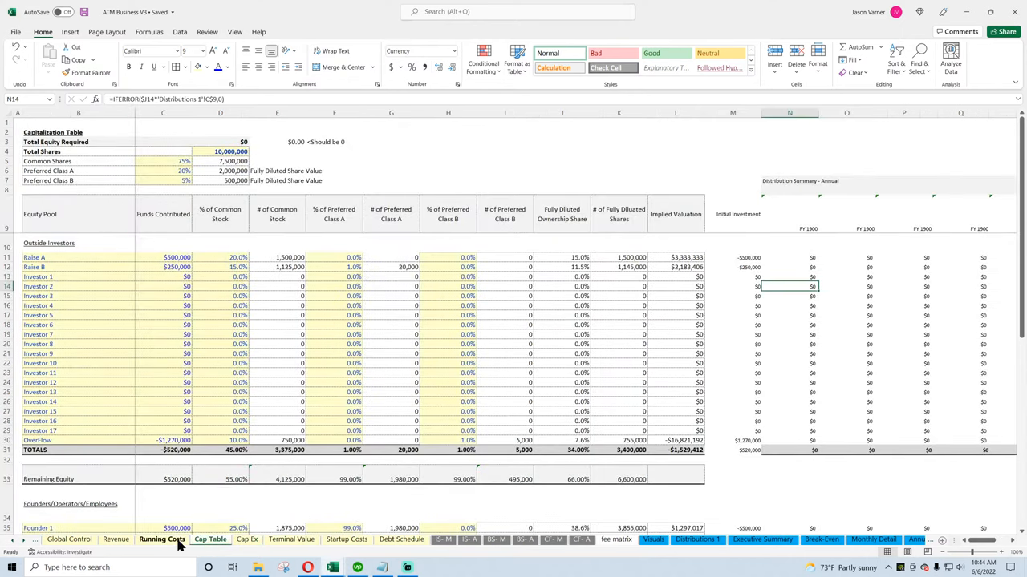
# Switch to the Revenue sheet, reveal the earlier sheet tabs, and save the workbook
pyautogui.click(116, 539)
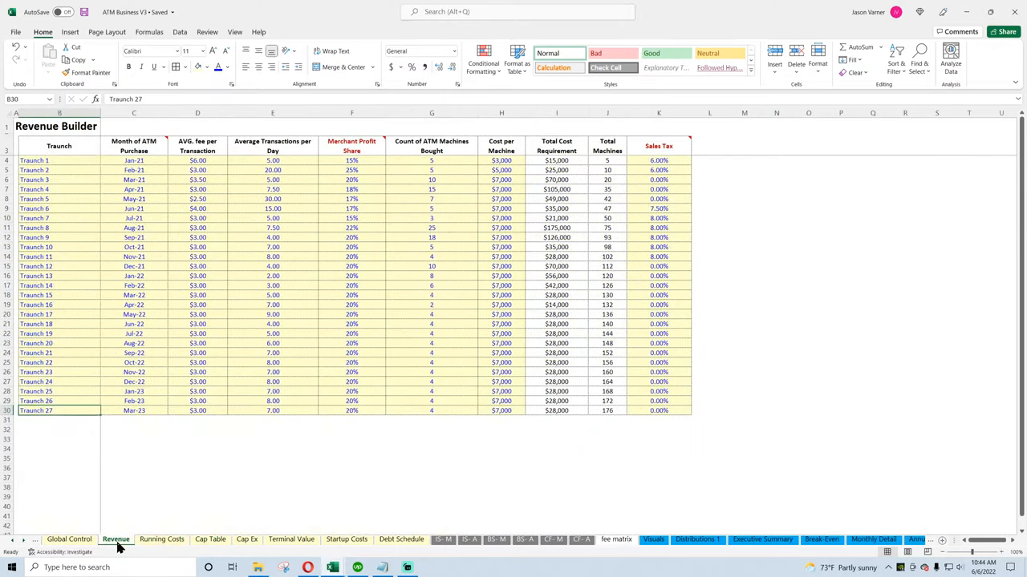
pyautogui.moveTo(20, 547)
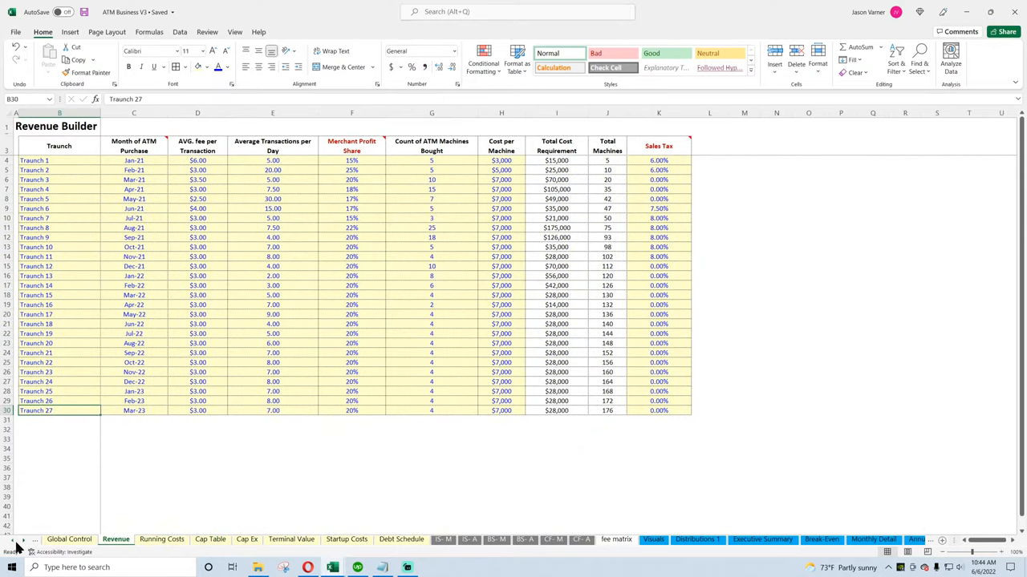
pyautogui.click(134, 198)
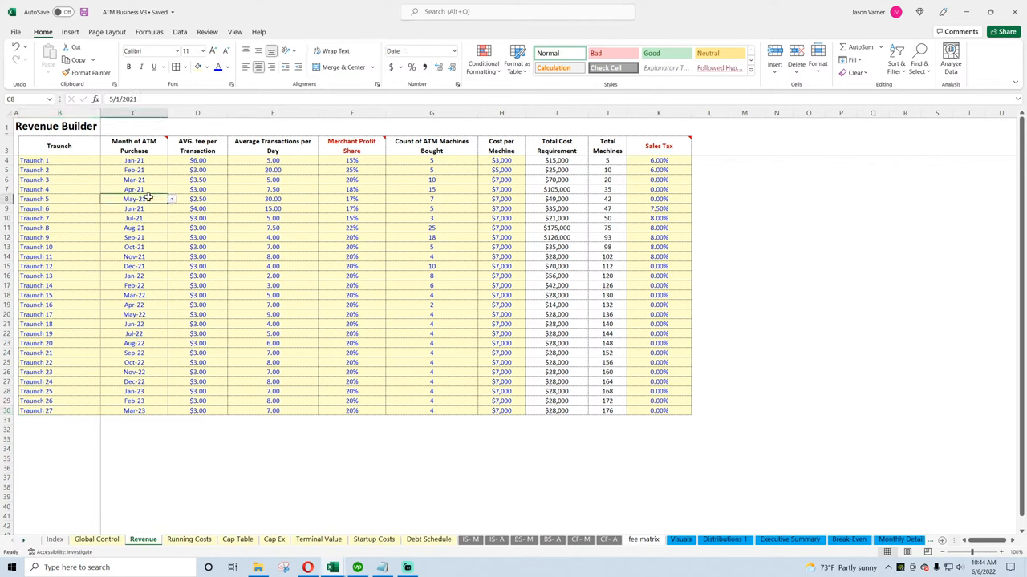
pyautogui.moveTo(211, 157)
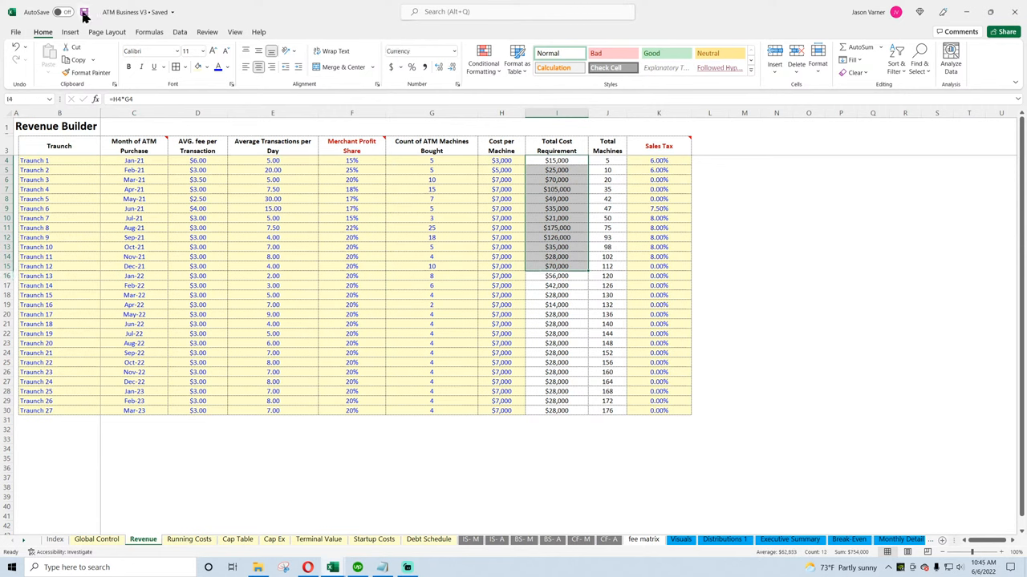
pyautogui.click(96, 539)
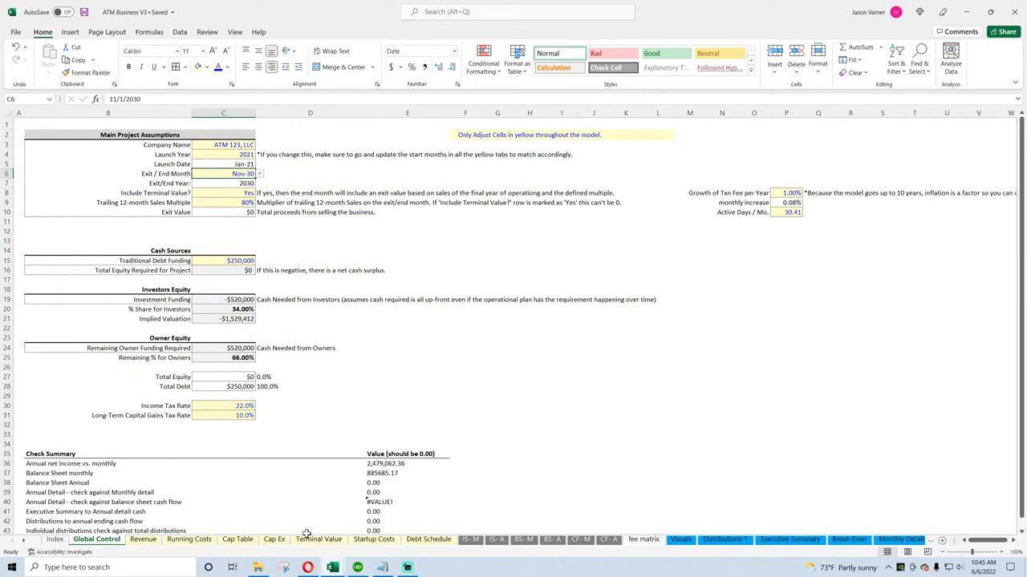
# Inspect V1's Cap Ex Months of Use and Accumulated Depreciation formulas, then return to V3
pyautogui.click(275, 539)
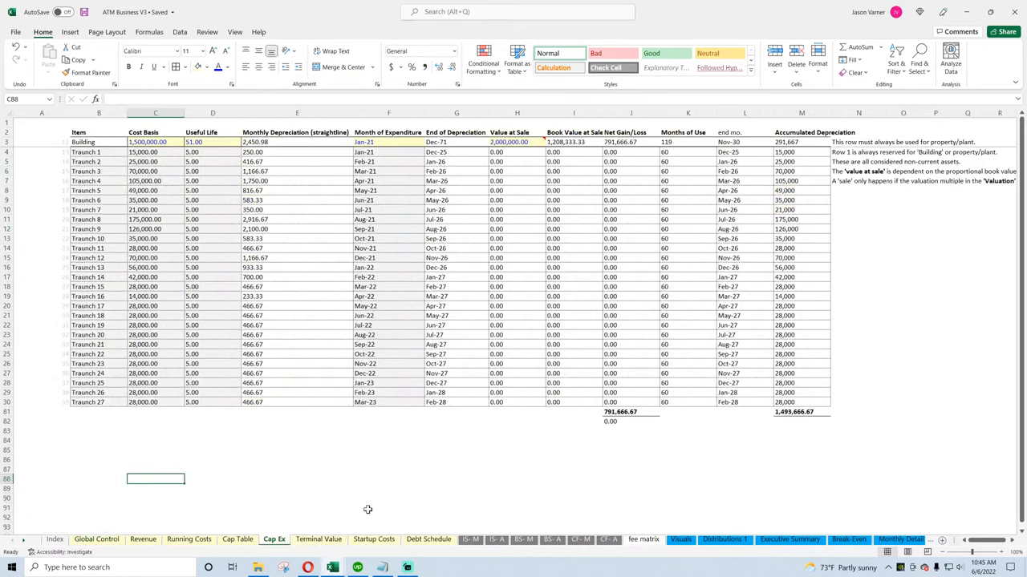
pyautogui.click(687, 180)
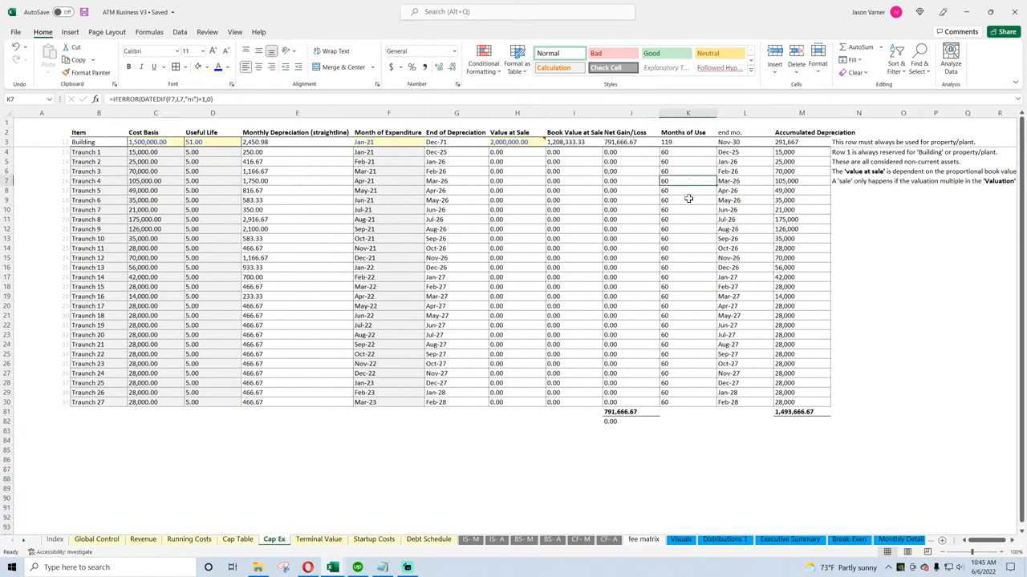
pyautogui.click(800, 315)
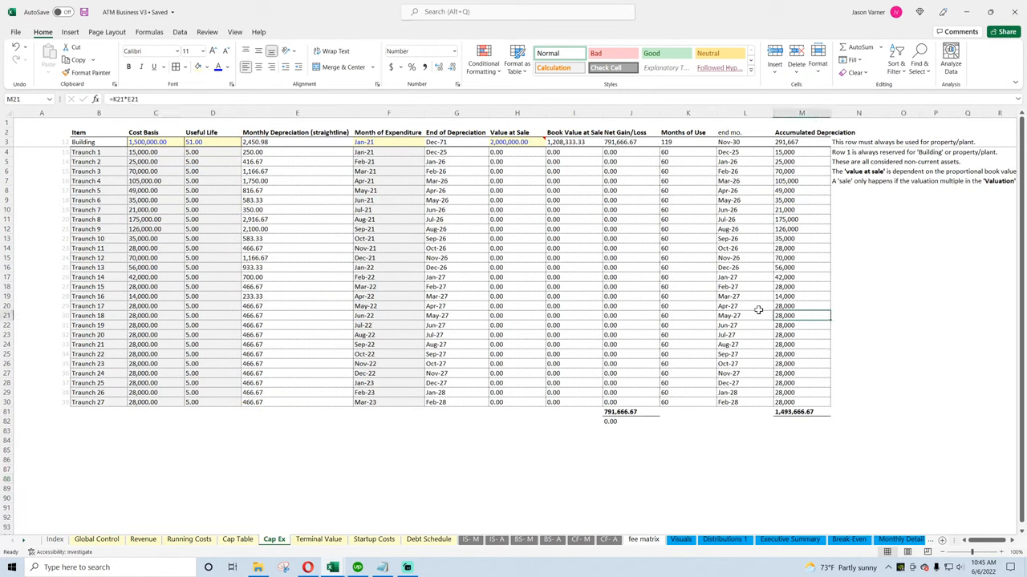
pyautogui.click(238, 539)
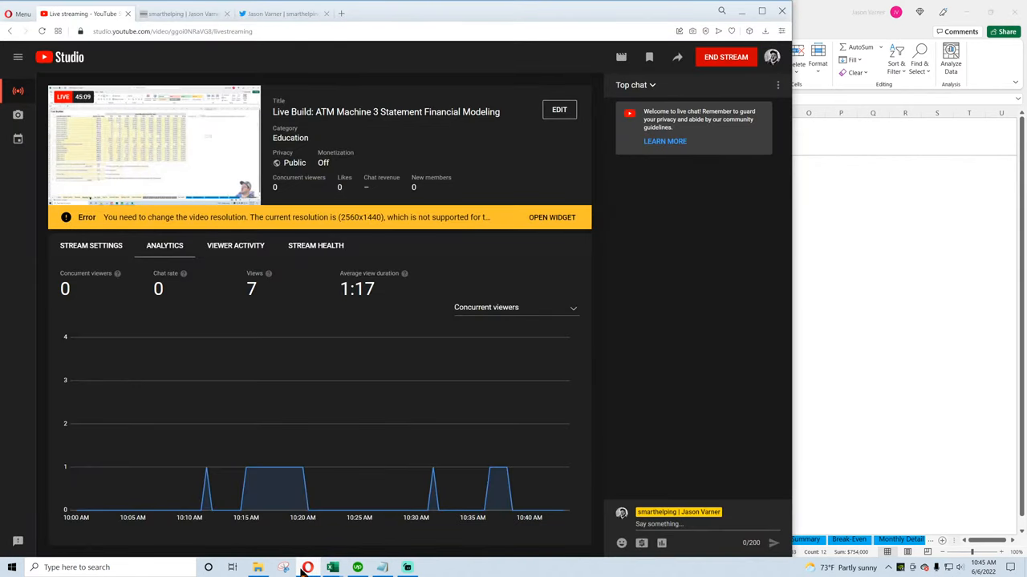
pyautogui.click(331, 568)
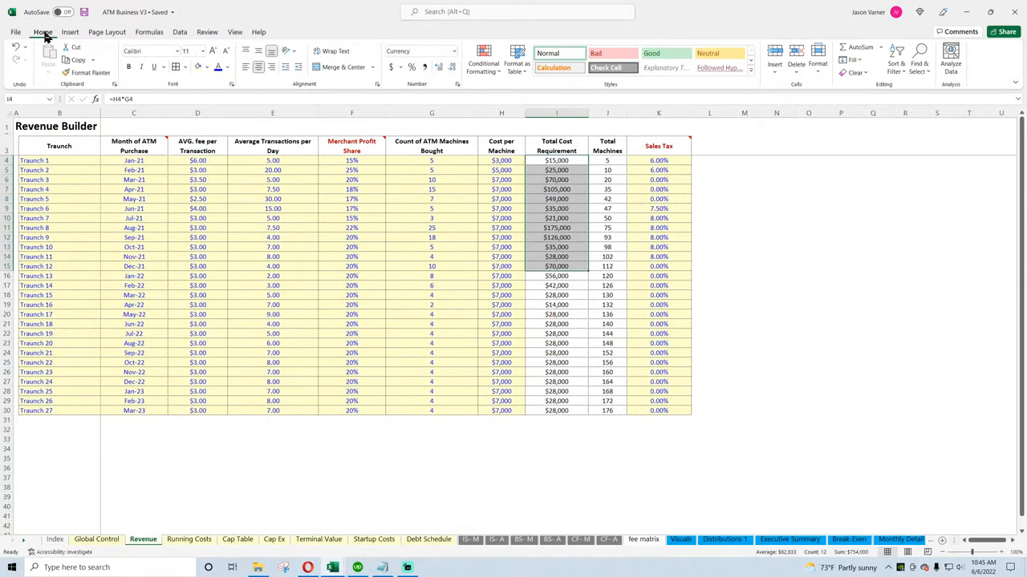
pyautogui.moveTo(400, 372)
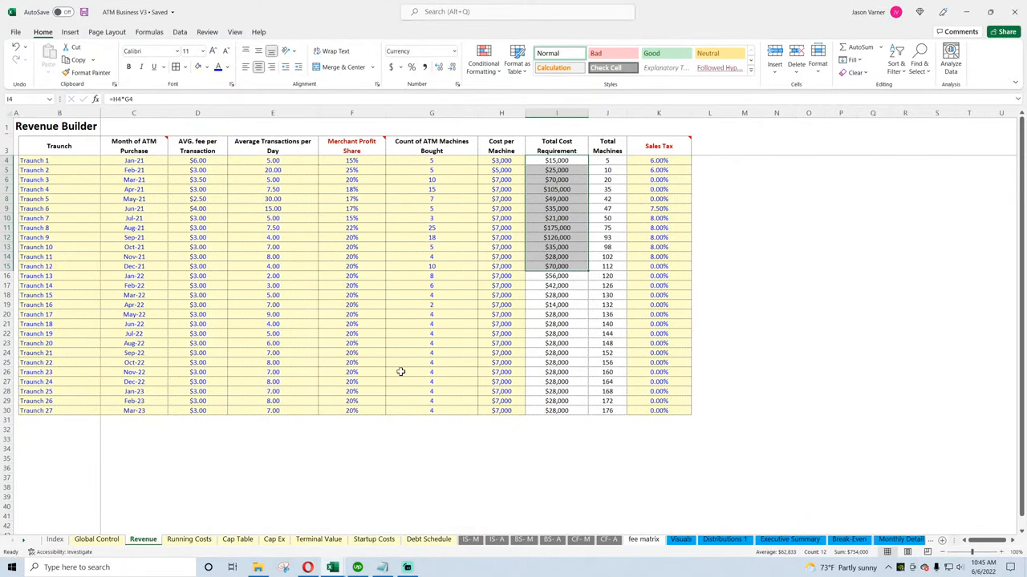
# Glance at the Terminal Value tab, then switch to the Index sheet
pyautogui.click(470, 539)
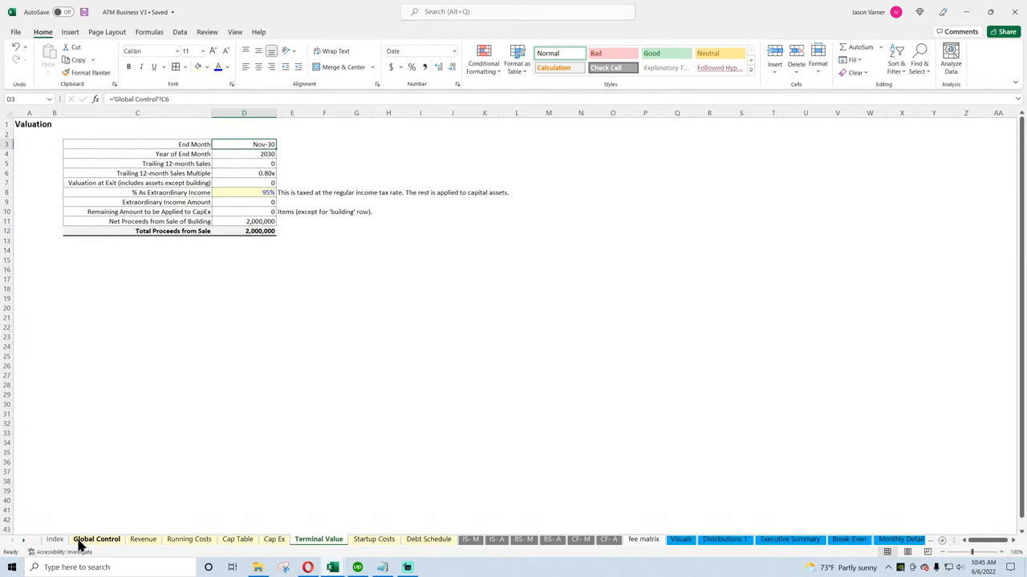
pyautogui.click(55, 539)
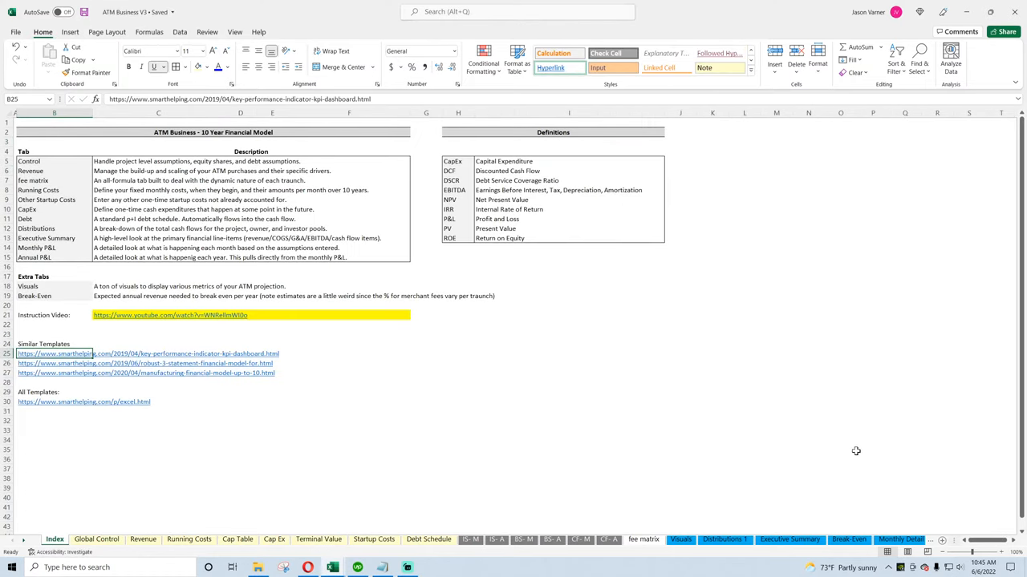
pyautogui.moveTo(442, 480)
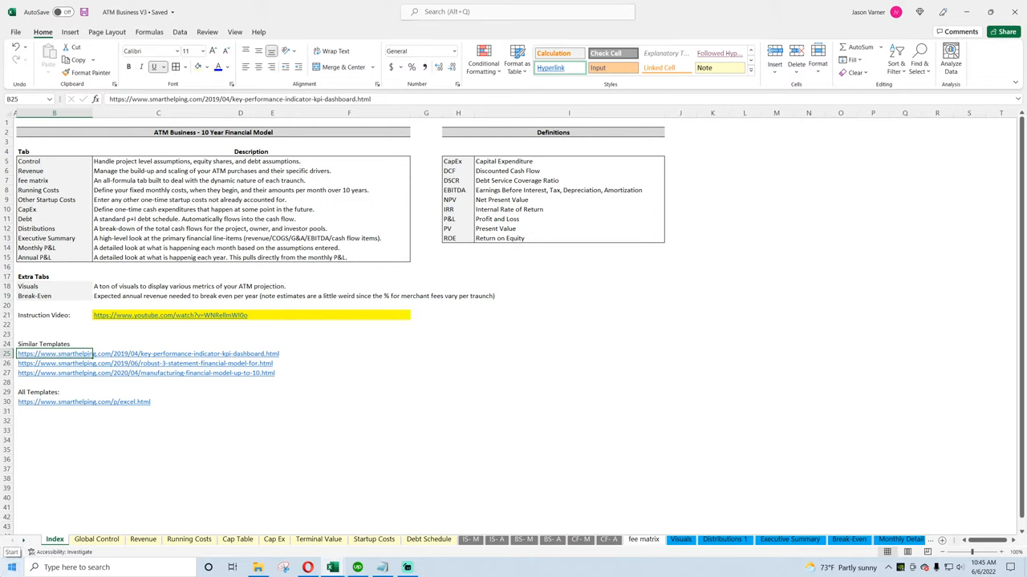
pyautogui.moveTo(456, 283)
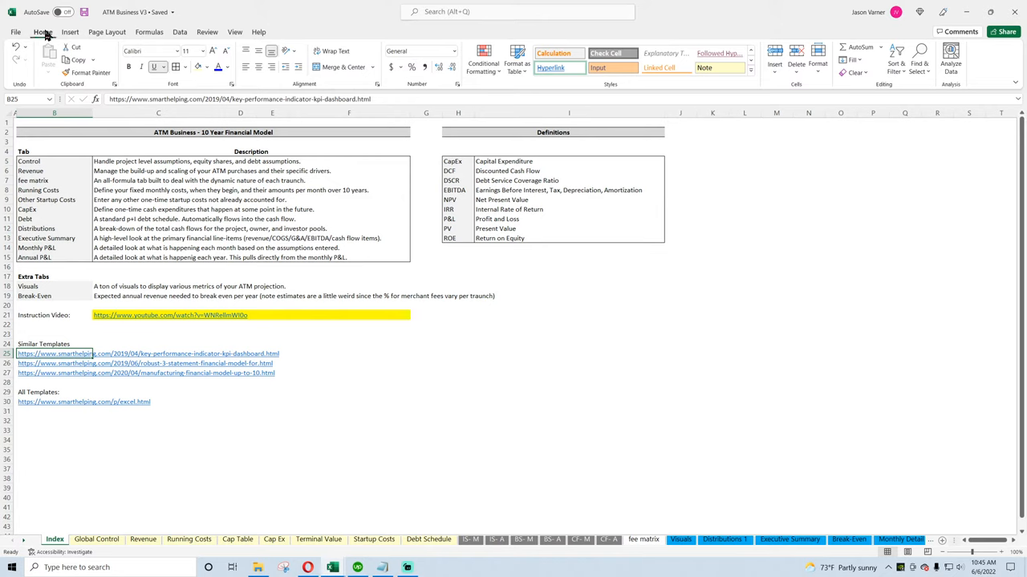
pyautogui.moveTo(449, 412)
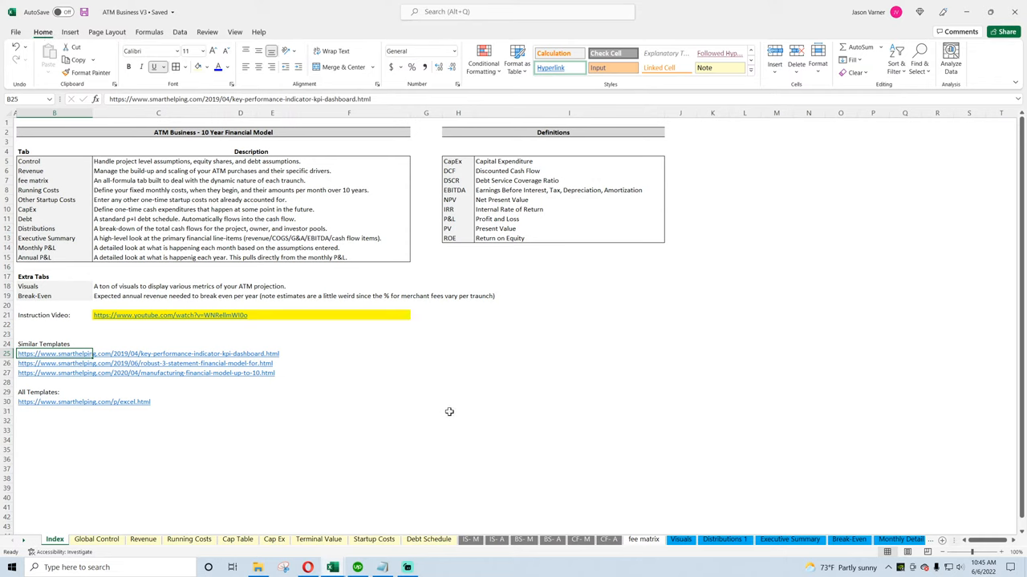
# Move the selection off the link into empty cells on the Index sheet
pyautogui.click(457, 393)
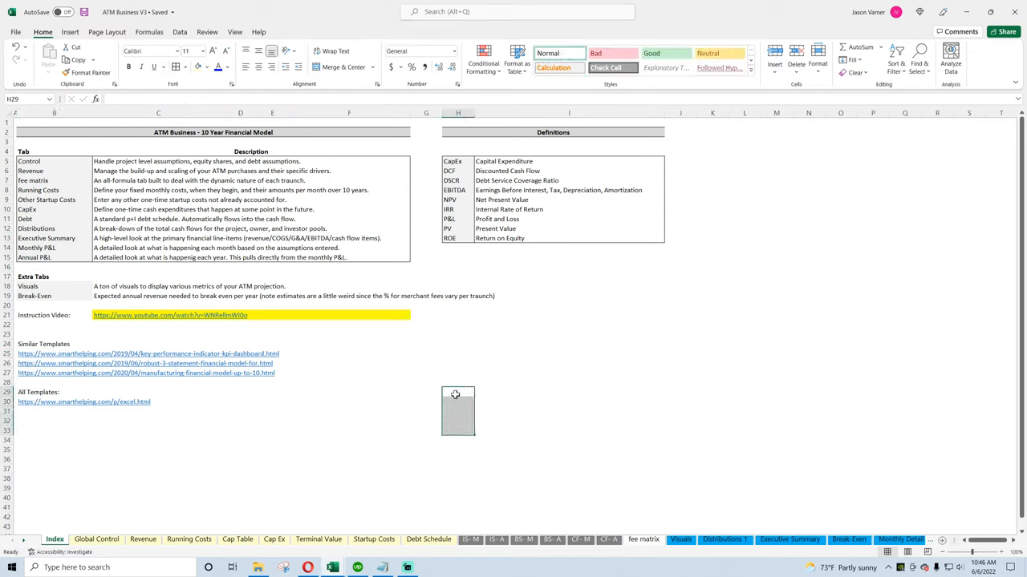
pyautogui.click(457, 392)
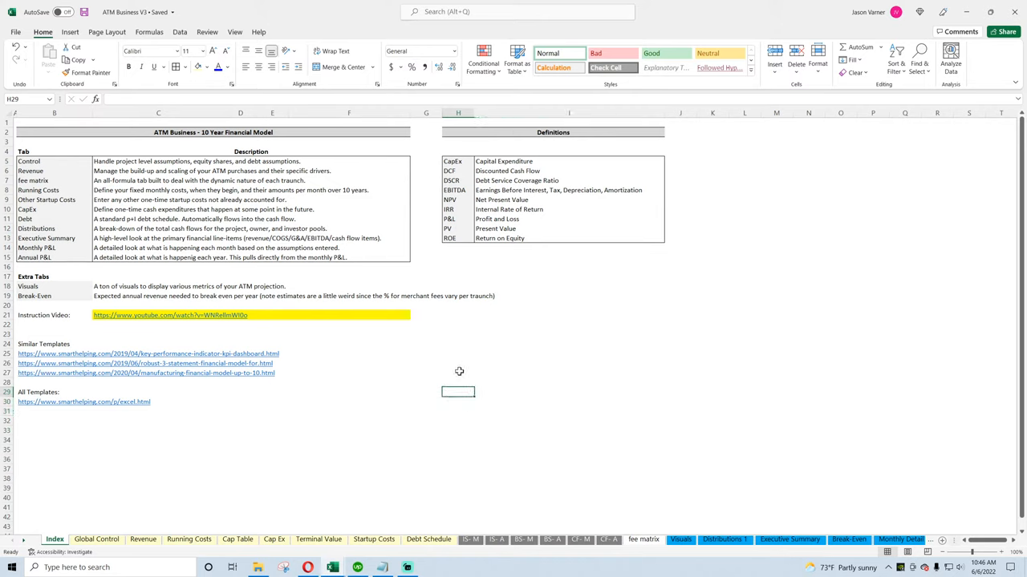
pyautogui.click(458, 382)
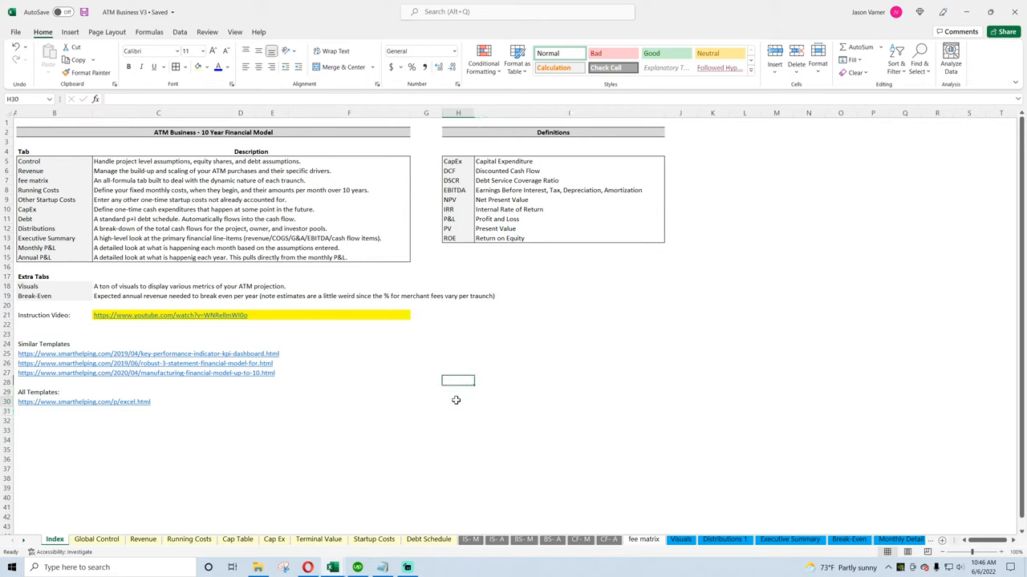
pyautogui.click(570, 411)
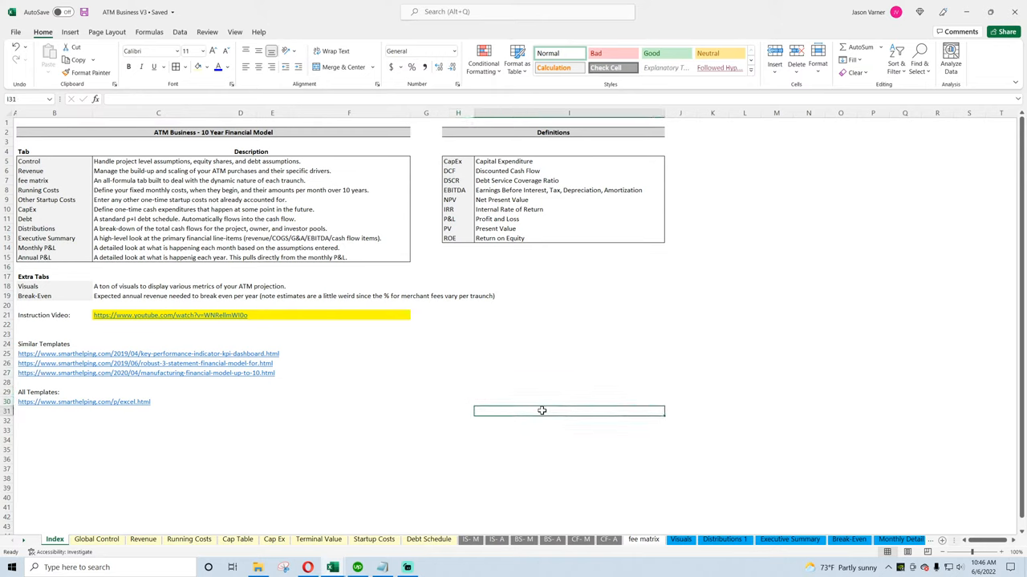
pyautogui.click(569, 401)
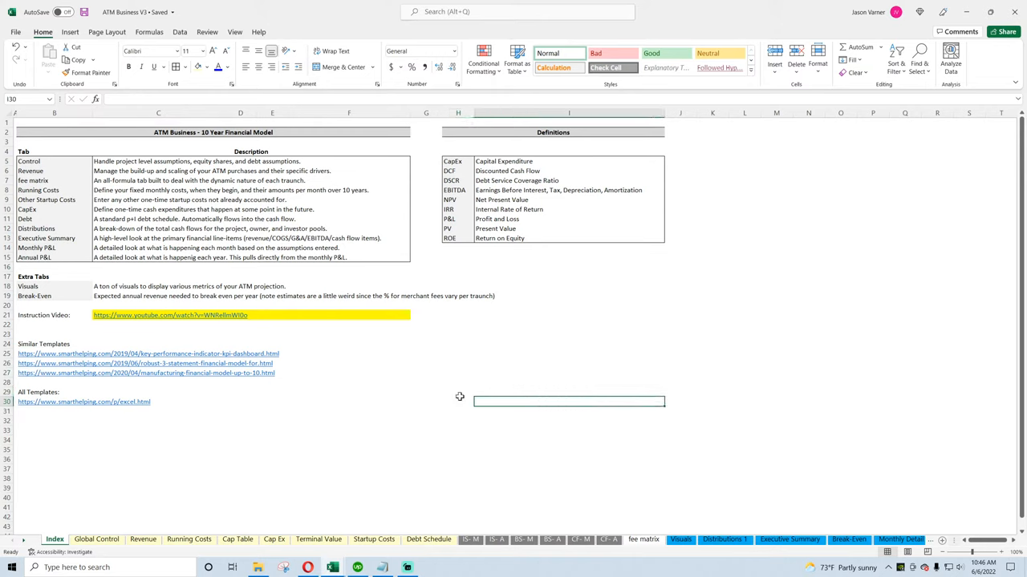
pyautogui.click(458, 392)
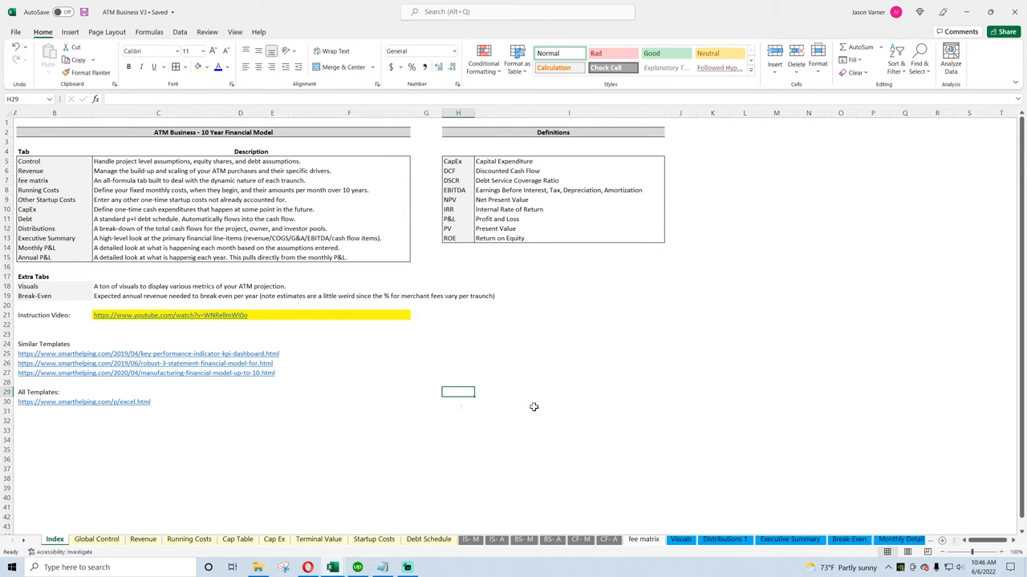
pyautogui.moveTo(454, 428)
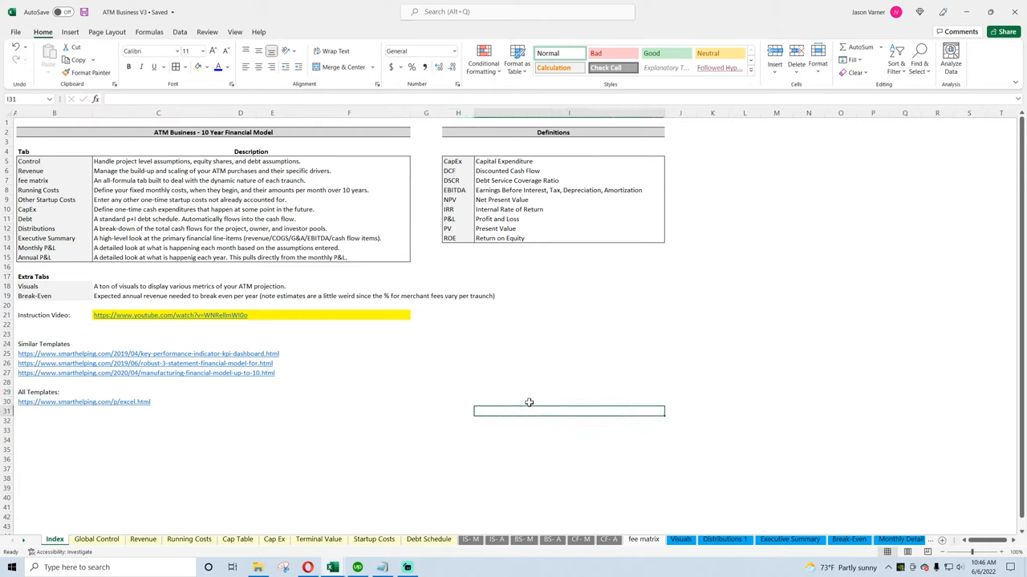
pyautogui.click(463, 392)
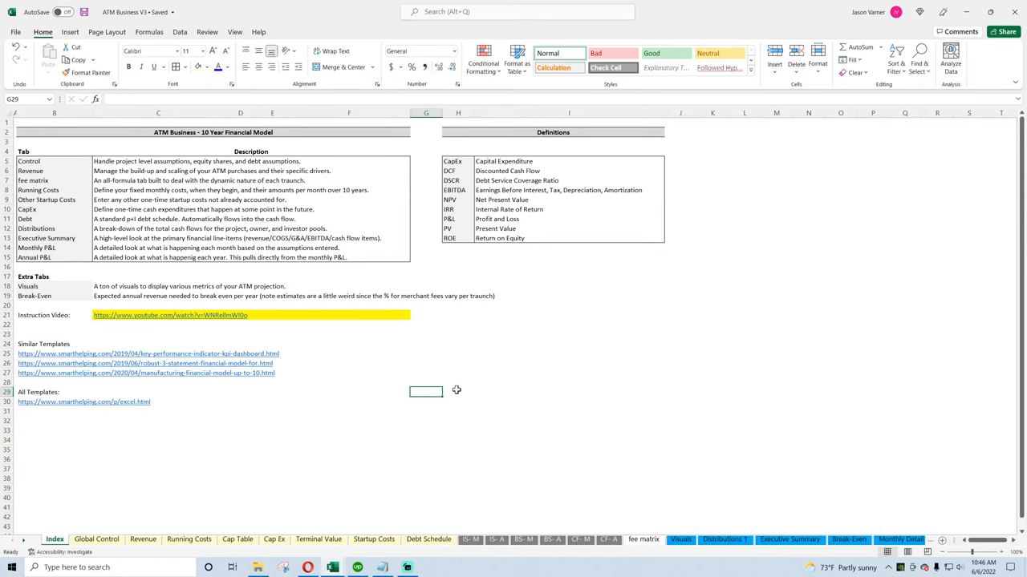
pyautogui.moveTo(448, 384)
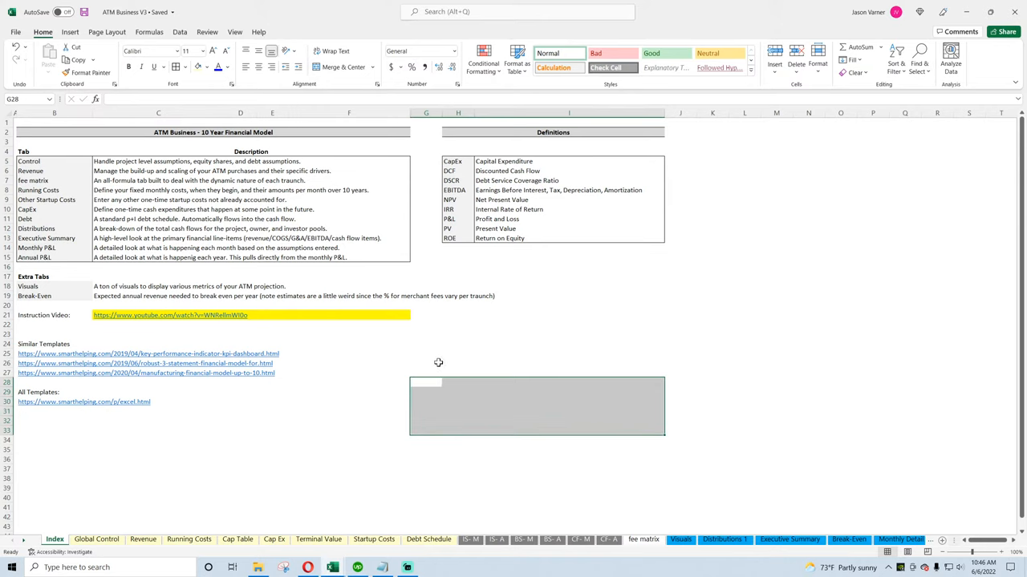
# Click a few more empty Index cells, then bring Opera forward on the smarthelping tab
pyautogui.click(426, 372)
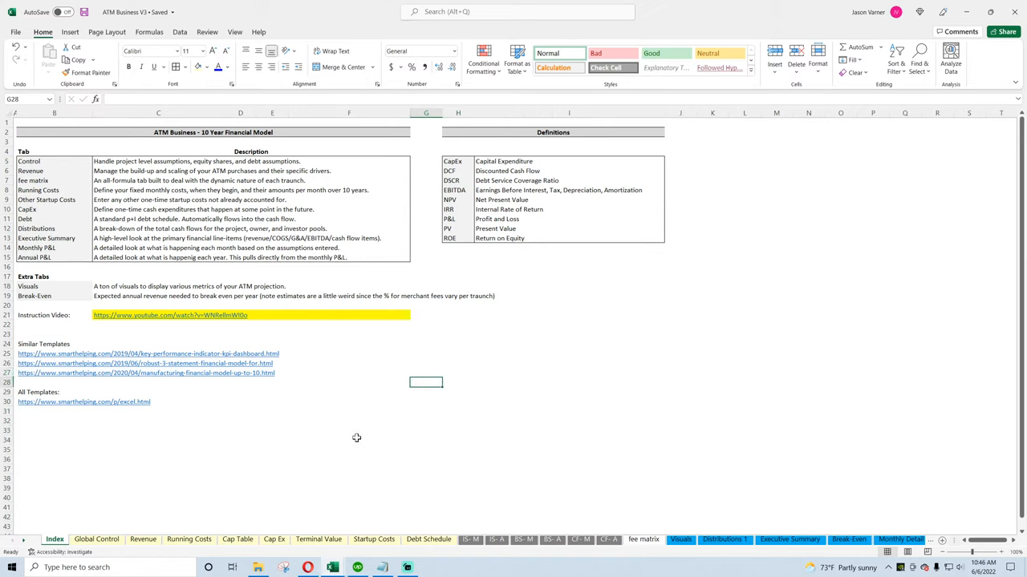
pyautogui.moveTo(358, 433)
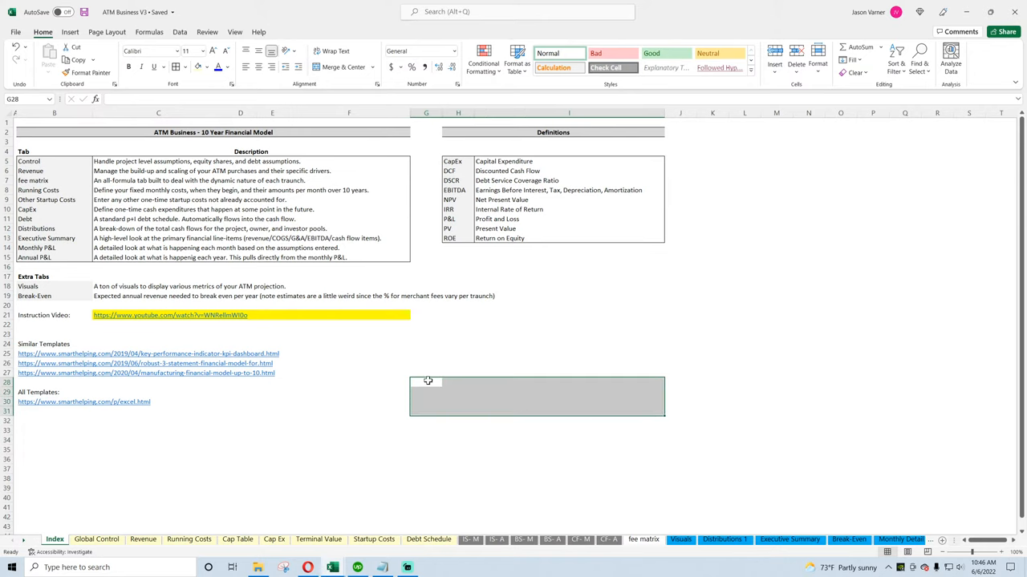
pyautogui.click(426, 373)
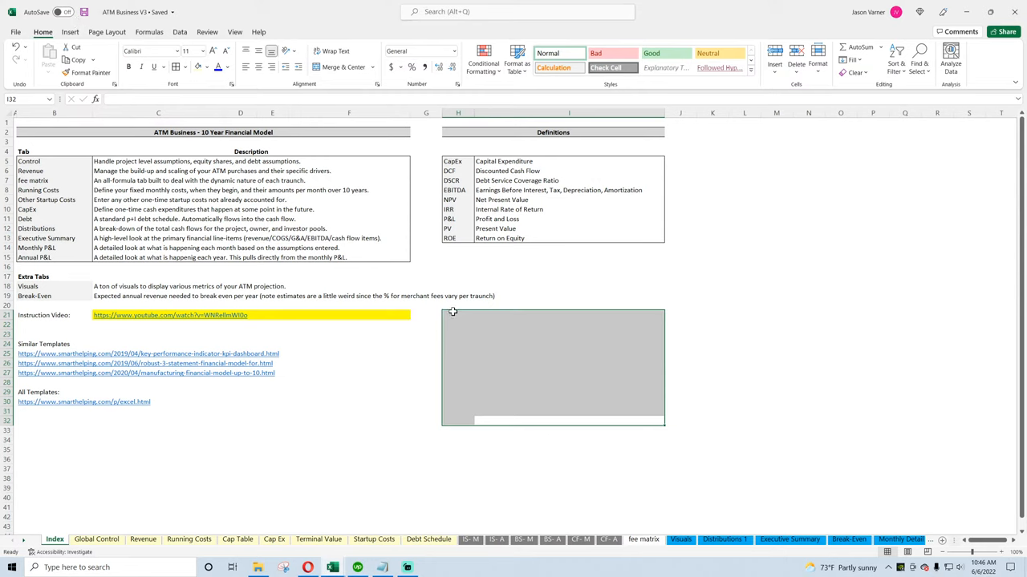
pyautogui.click(458, 315)
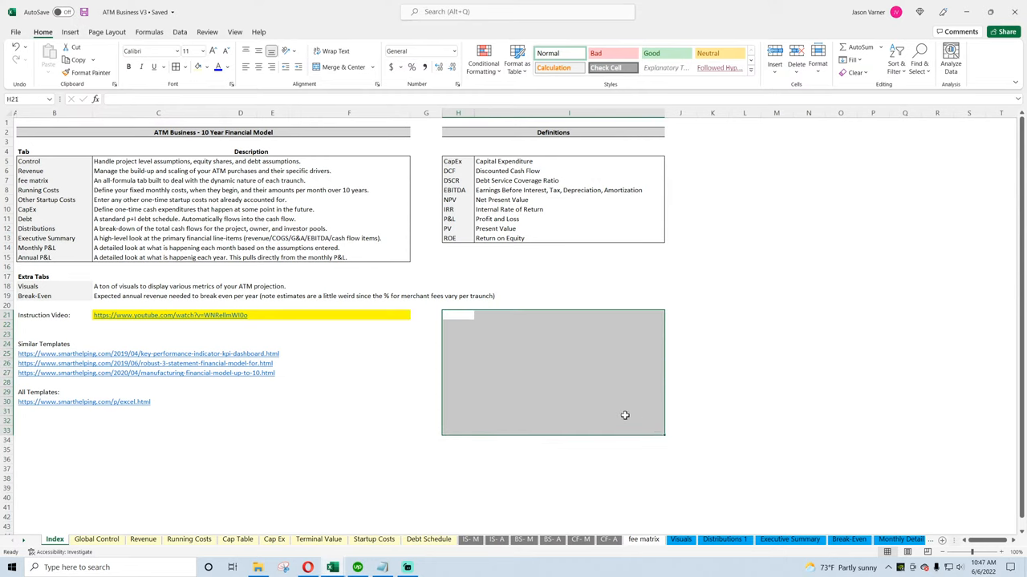
pyautogui.moveTo(462, 317)
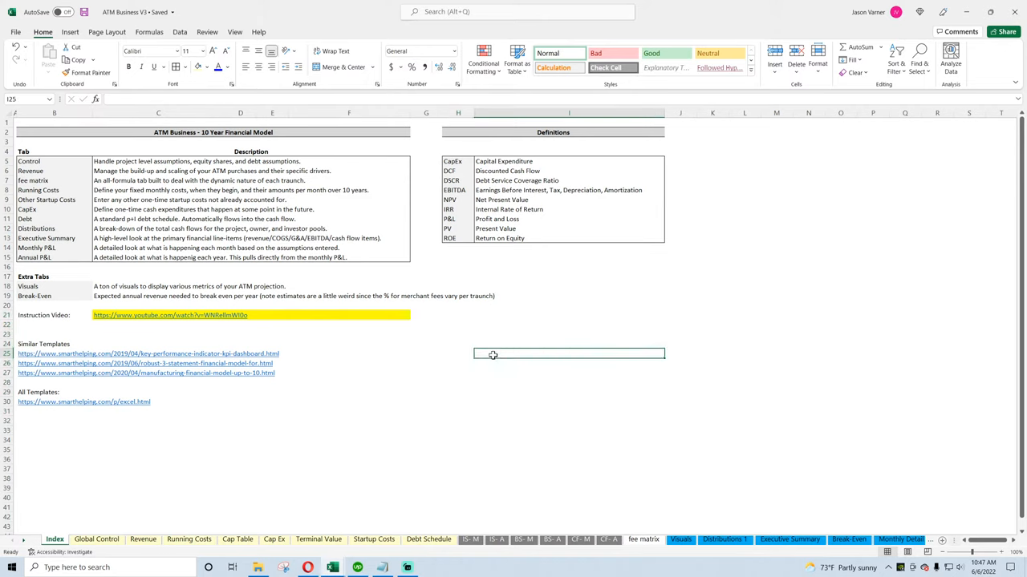
pyautogui.click(458, 402)
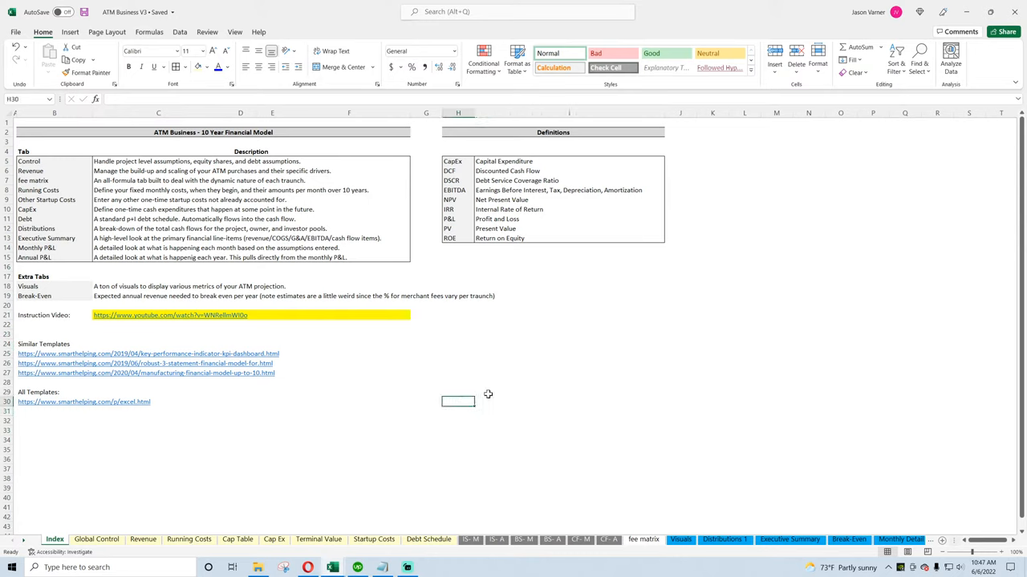
pyautogui.click(458, 382)
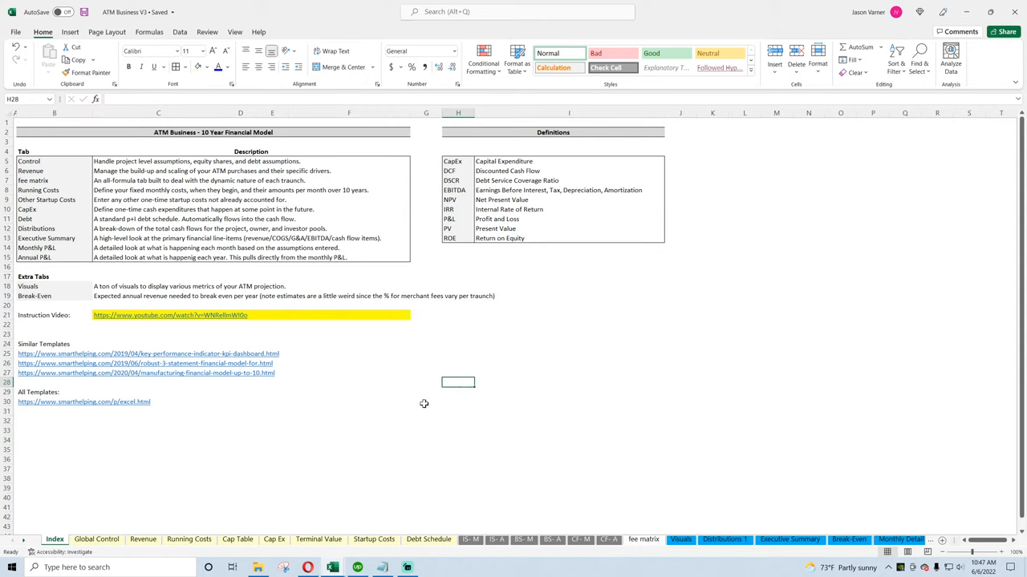
pyautogui.moveTo(413, 404)
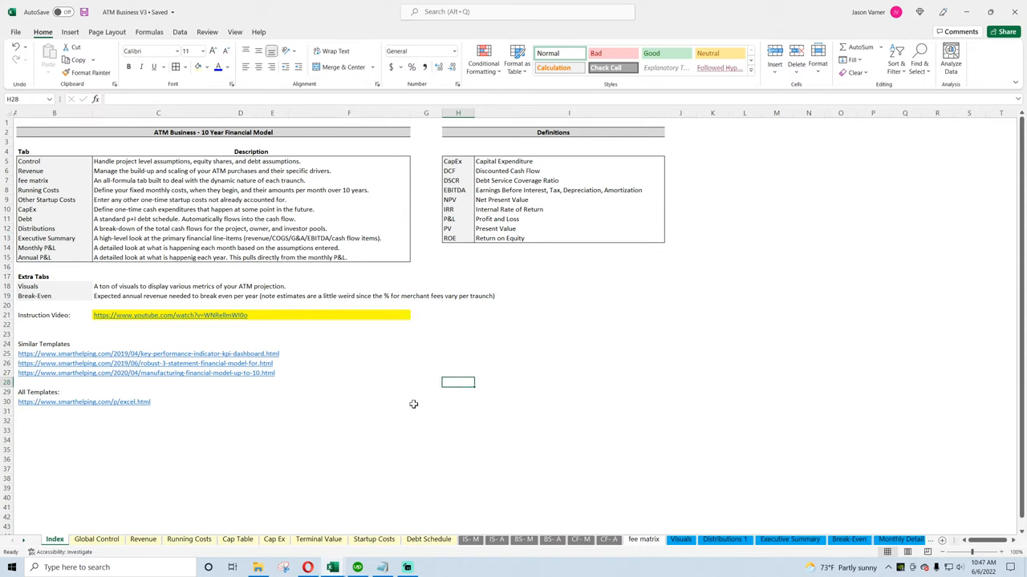
pyautogui.moveTo(406, 409)
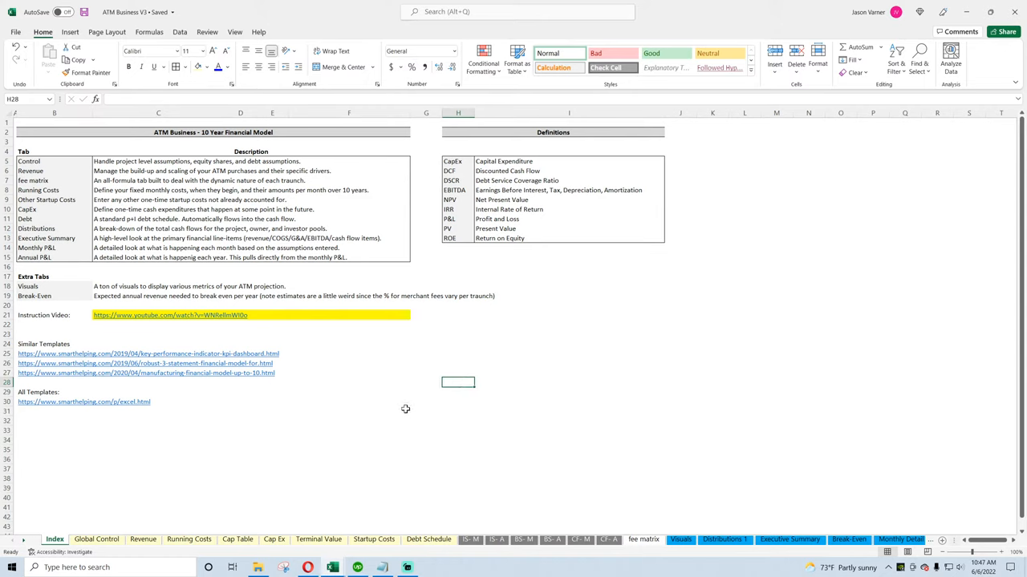
pyautogui.moveTo(391, 403)
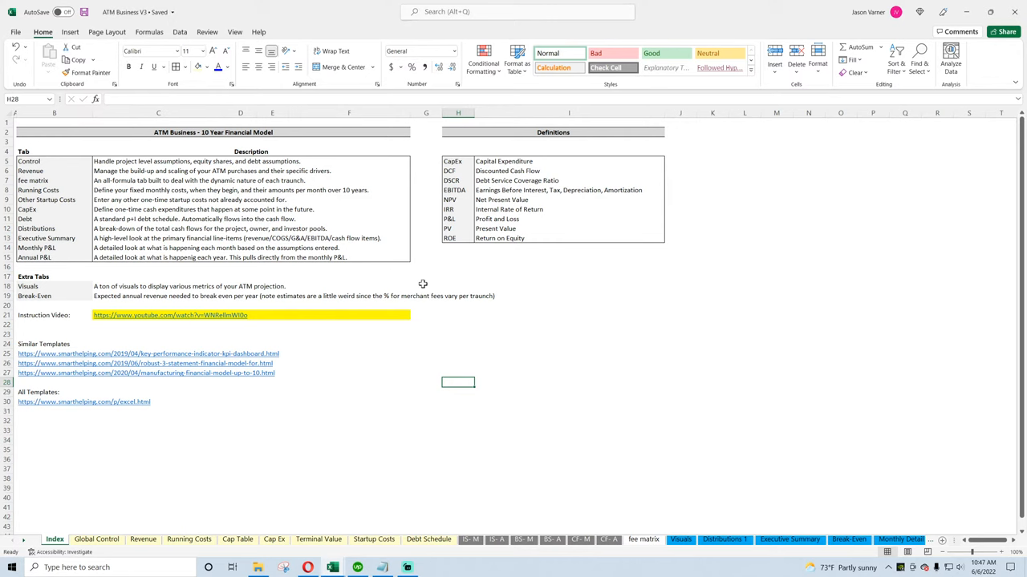
pyautogui.moveTo(307, 567)
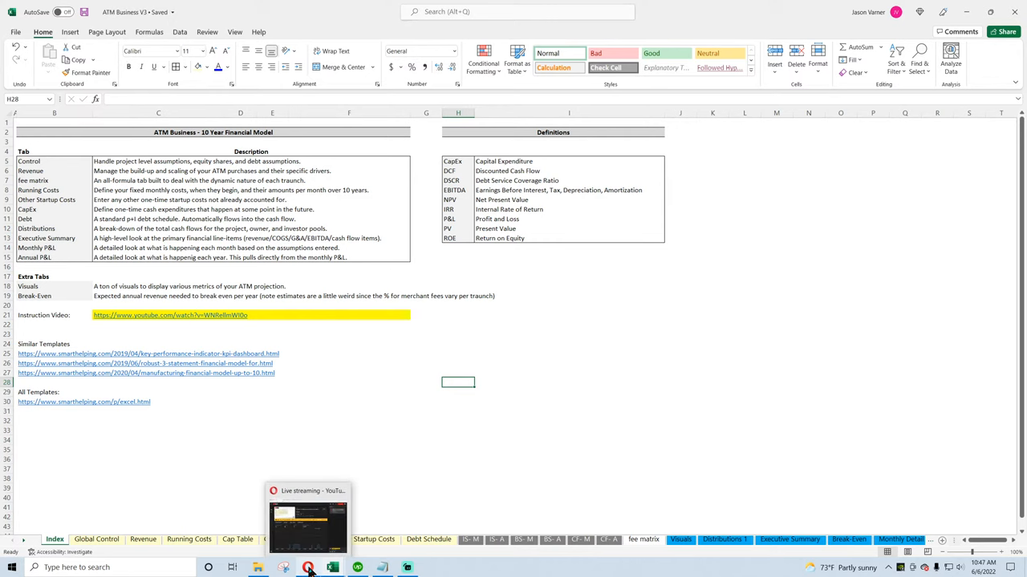
pyautogui.click(308, 525)
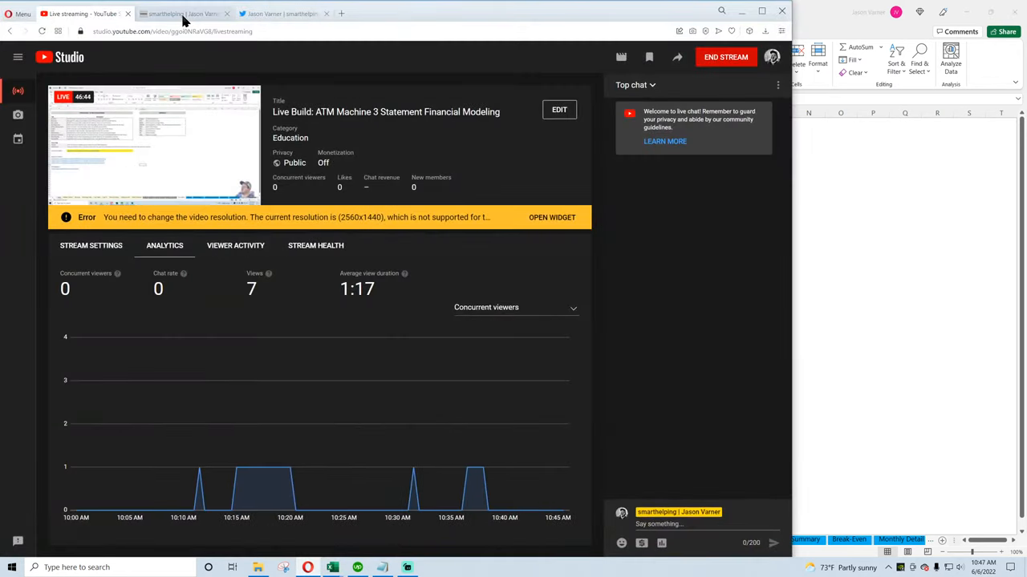
pyautogui.click(180, 13)
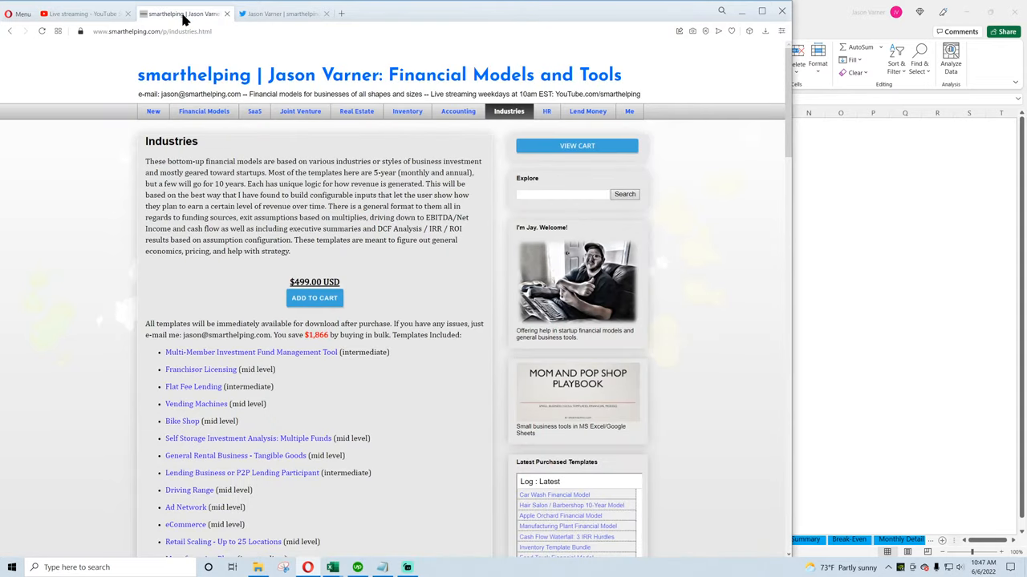
pyautogui.moveTo(203, 111)
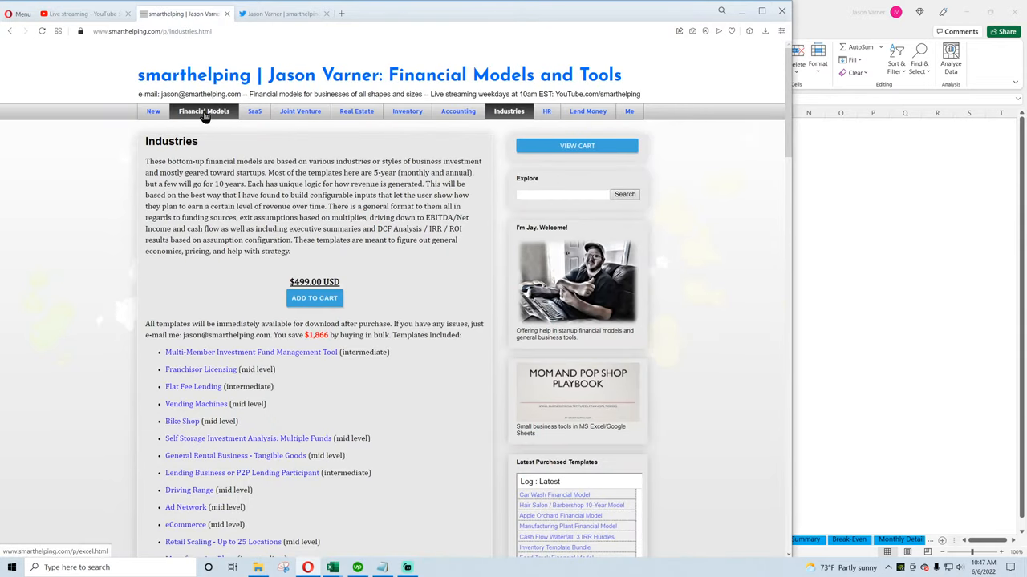
pyautogui.moveTo(300, 111)
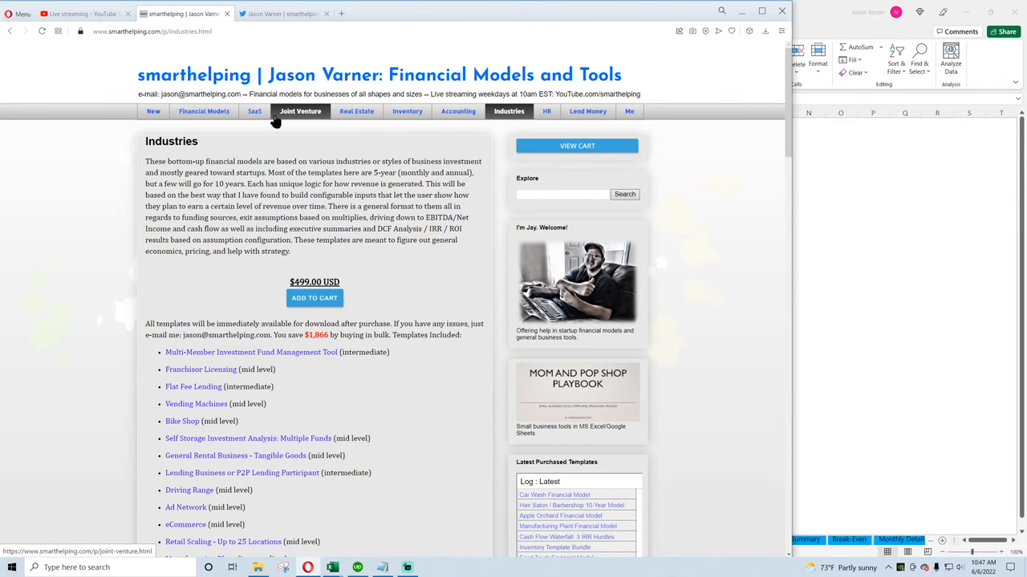
# Go to the Financial Models page and highlight the $999.00 Buy All Models price
pyautogui.click(204, 111)
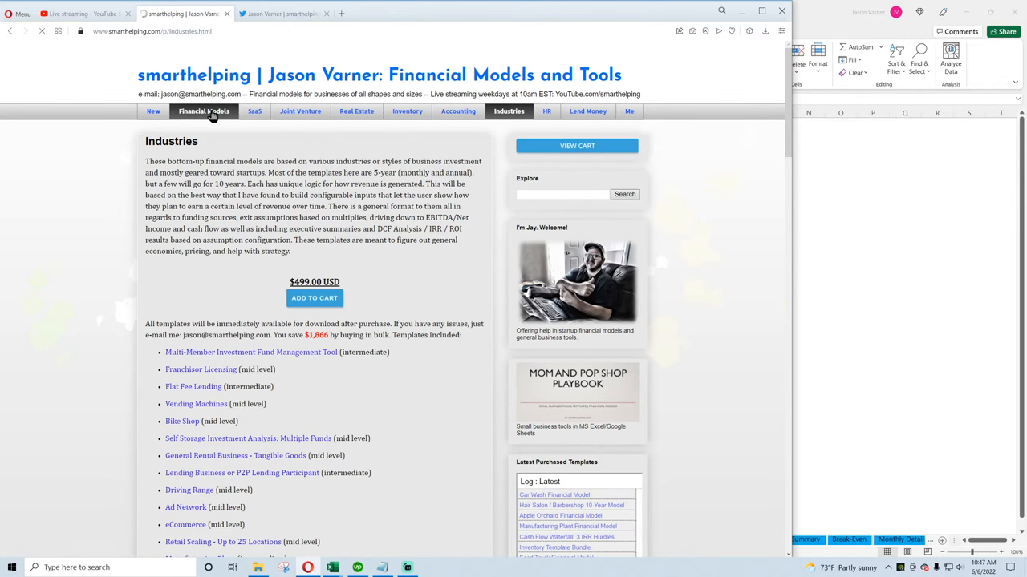
pyautogui.click(203, 111)
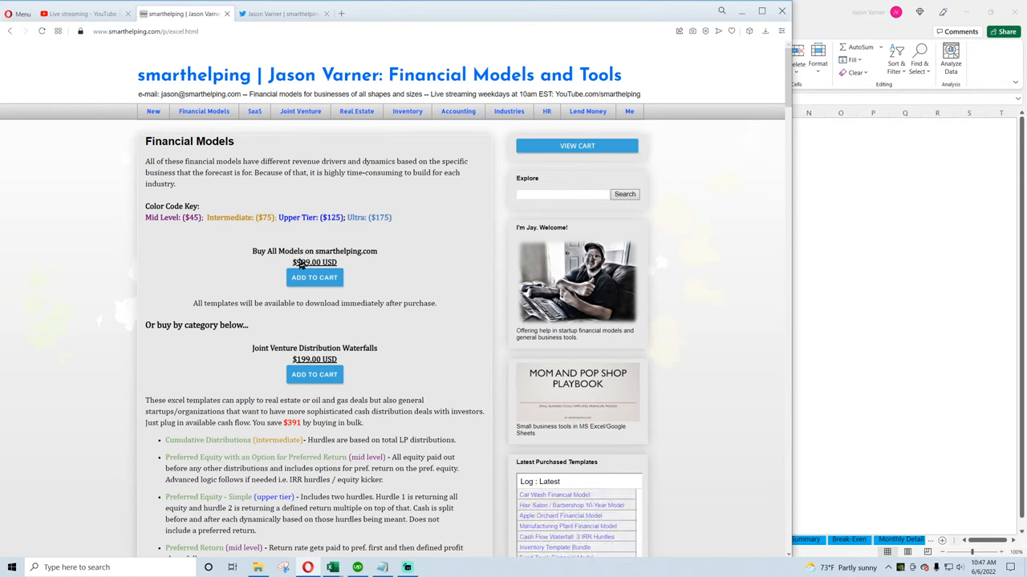
pyautogui.doubleClick(315, 262)
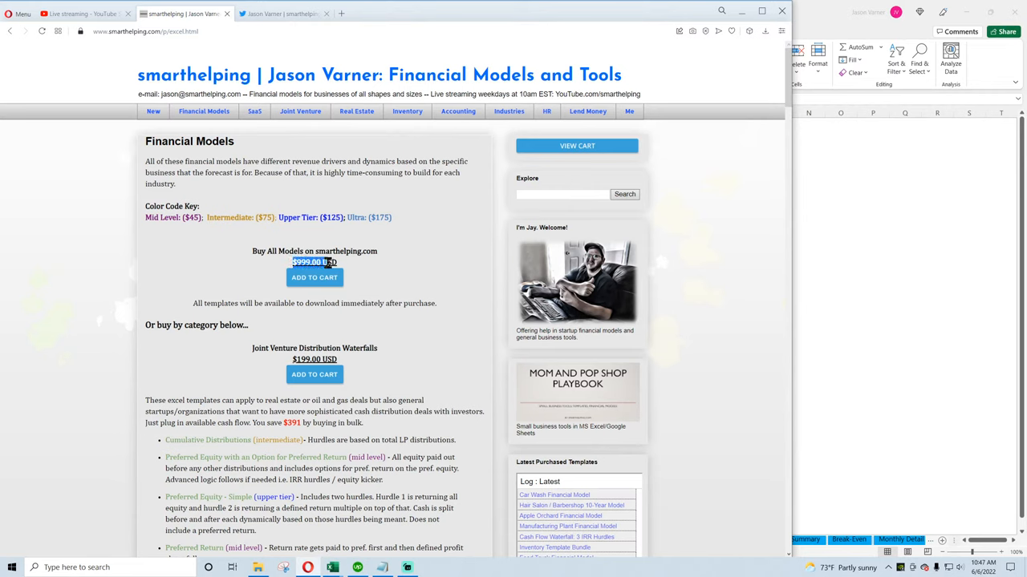
pyautogui.doubleClick(314, 262)
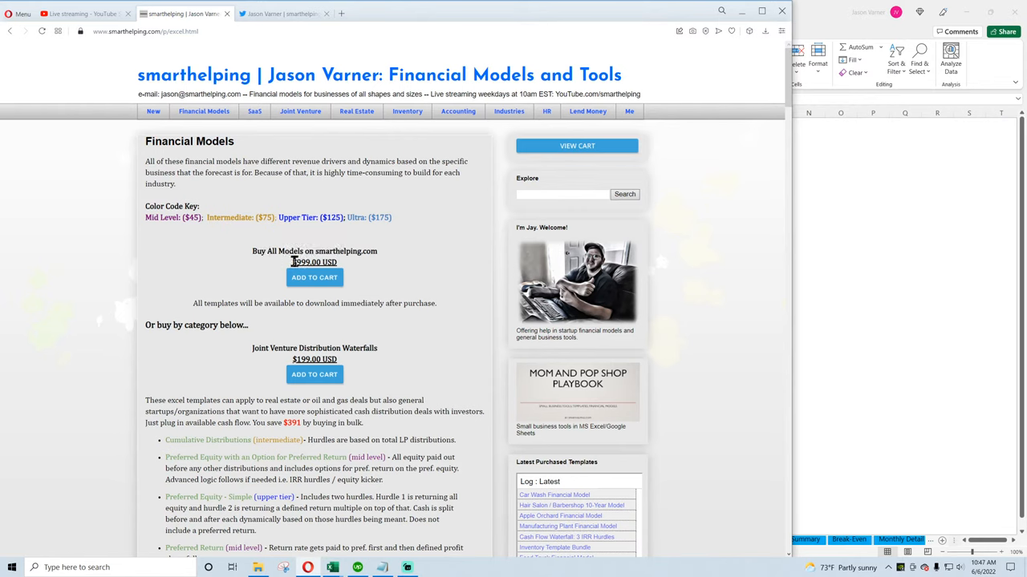
pyautogui.doubleClick(313, 262)
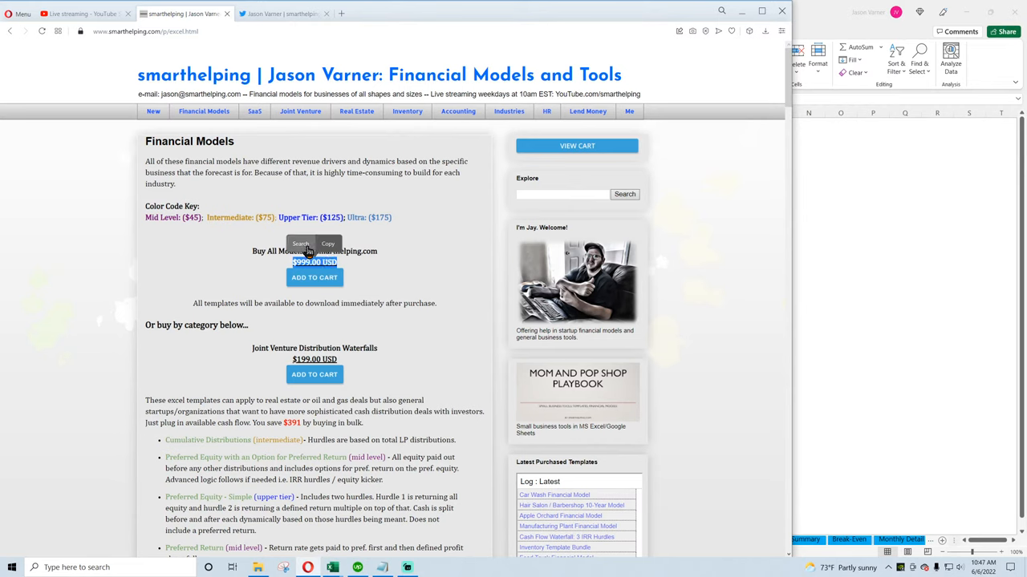
pyautogui.moveTo(255, 250)
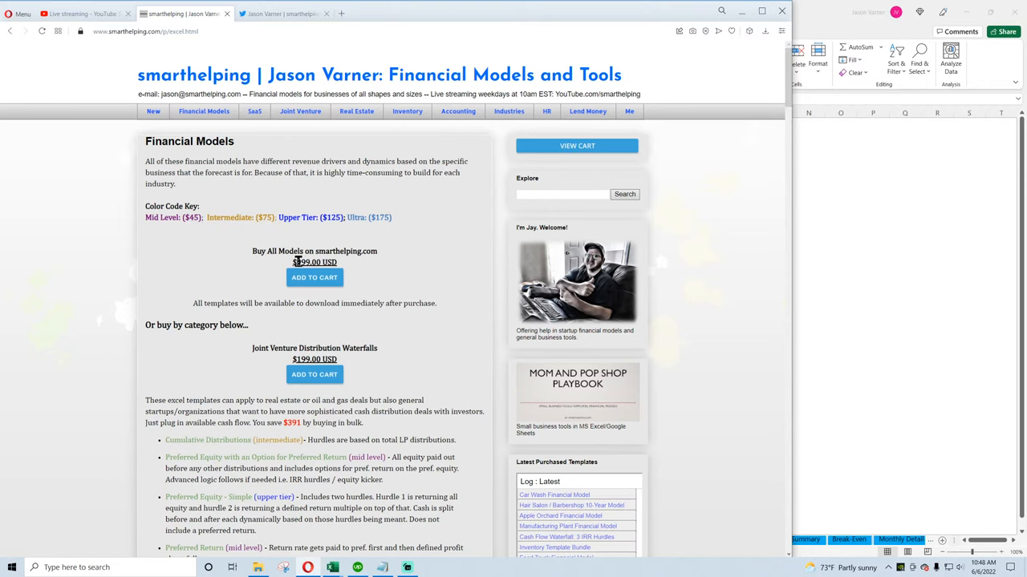
pyautogui.moveTo(408, 404)
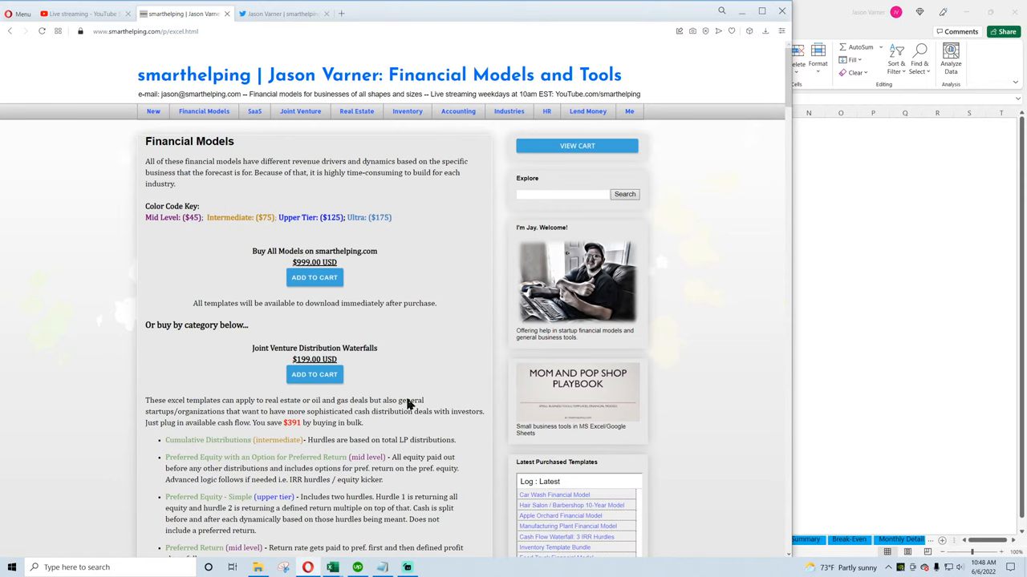